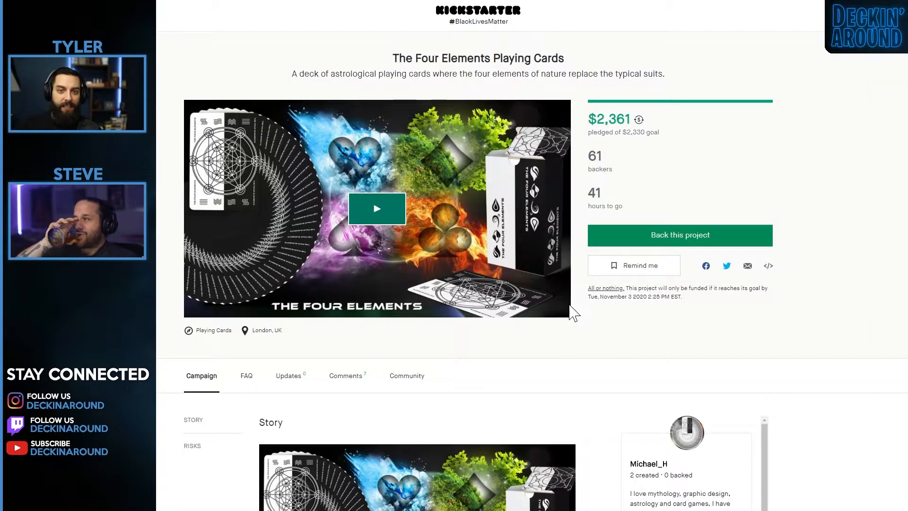
{"action": "mouse_move", "coordinate": [554, 328]}
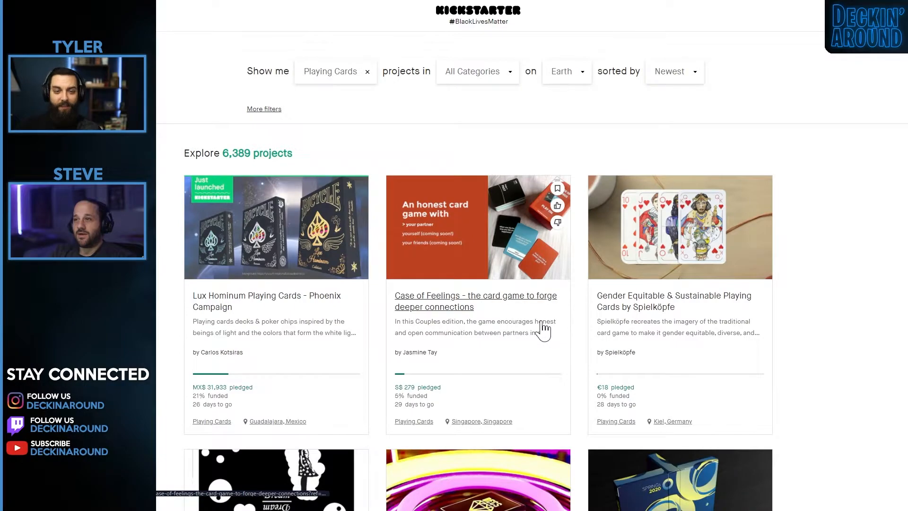
{"action": "mouse_move", "coordinate": [313, 348]}
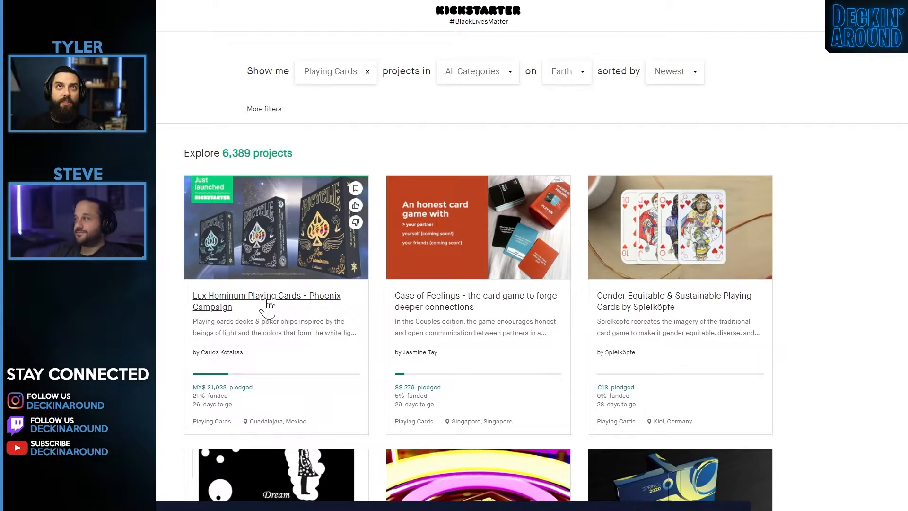
{"action": "mouse_move", "coordinate": [327, 371]}
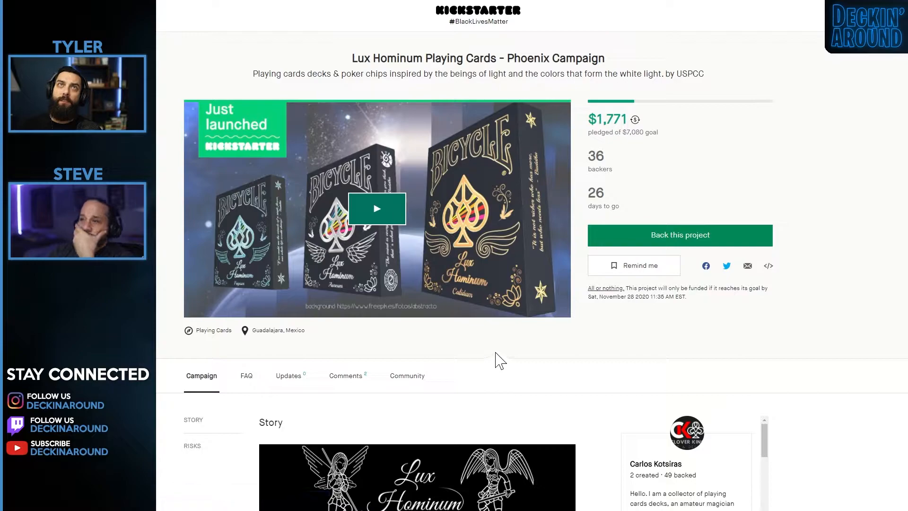
Scroll the Lux Hominum Phoenix Campaign page down to its story and creator profile
{"action": "scroll", "scroll_direction": "down", "scroll_amount": 3}
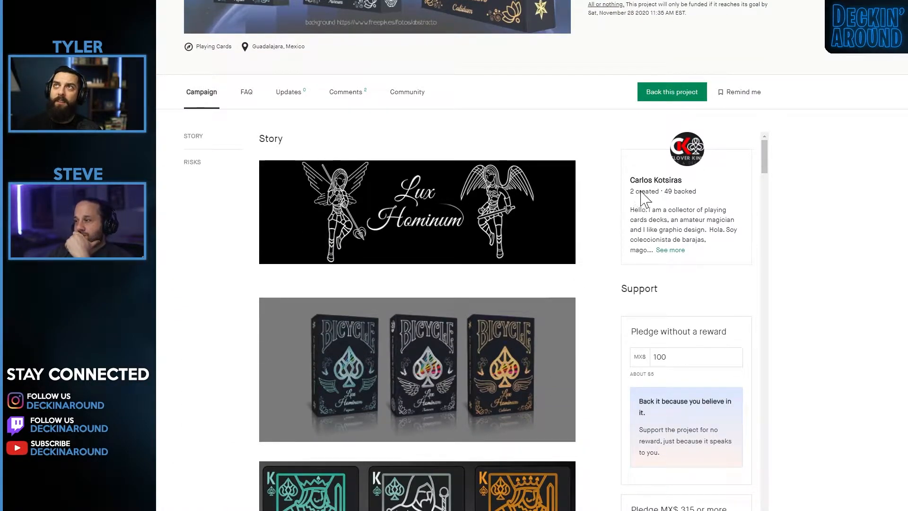
{"action": "left_click", "coordinate": [655, 180]}
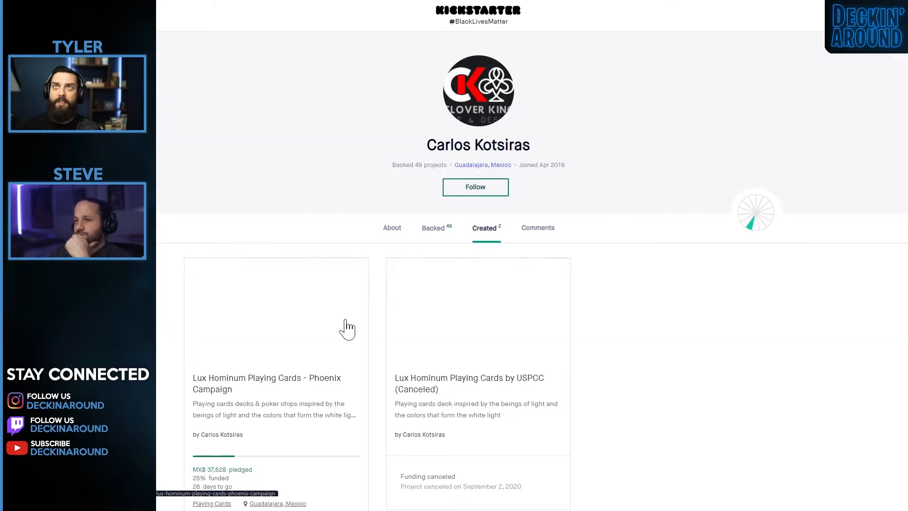
{"action": "scroll", "scroll_direction": "down", "scroll_amount": 3}
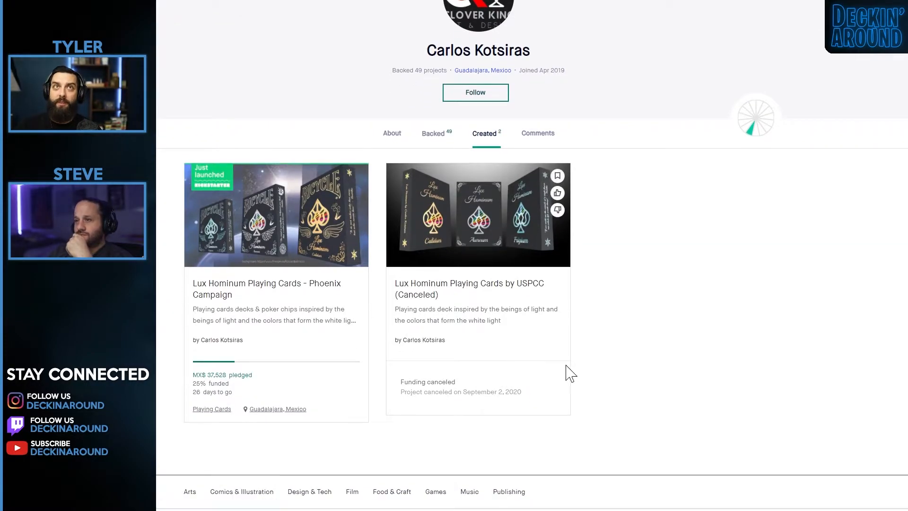
{"action": "mouse_move", "coordinate": [549, 365]}
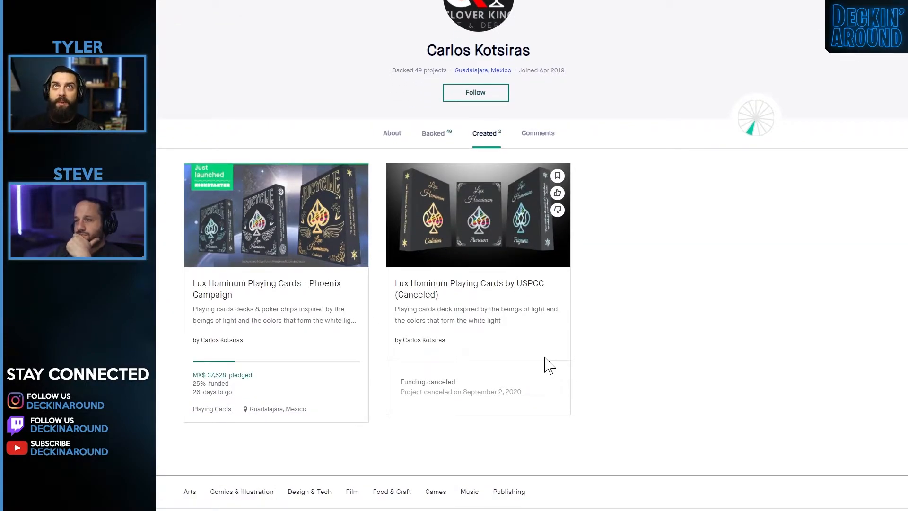
{"action": "mouse_move", "coordinate": [507, 342]}
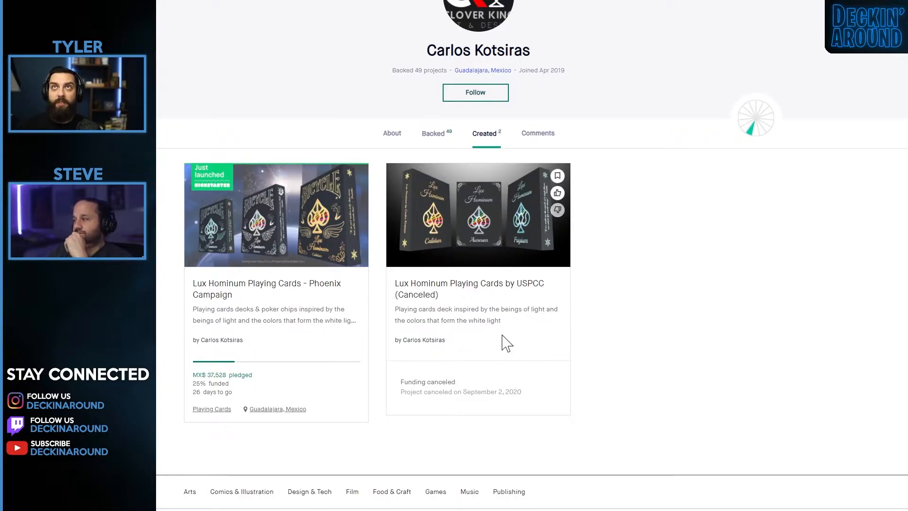
Go back to the Phoenix Campaign page and start browsing its story images
{"action": "left_click", "coordinate": [276, 214]}
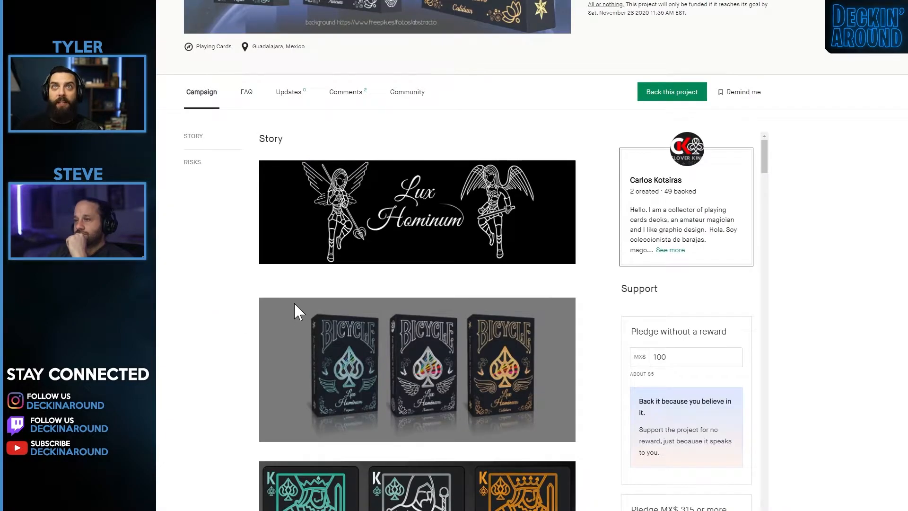
{"action": "scroll", "scroll_direction": "down", "scroll_amount": 3}
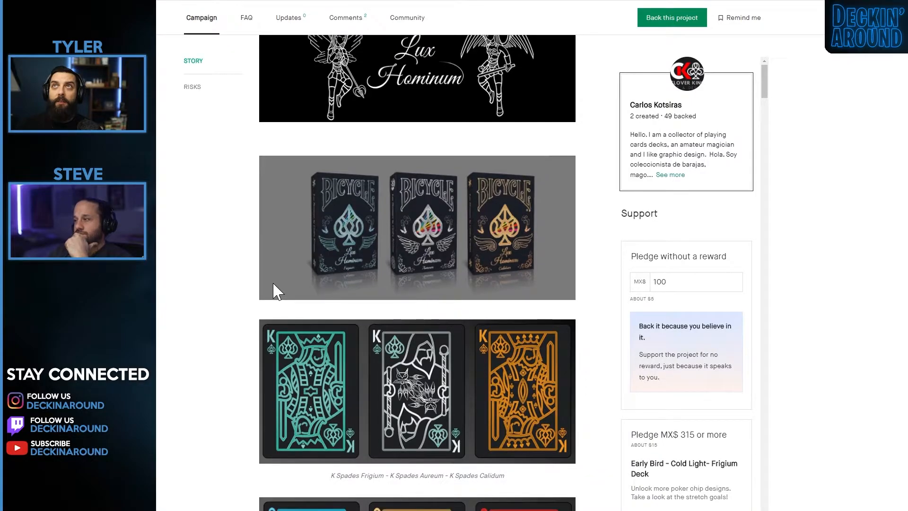
{"action": "scroll", "scroll_direction": "up", "scroll_amount": 3}
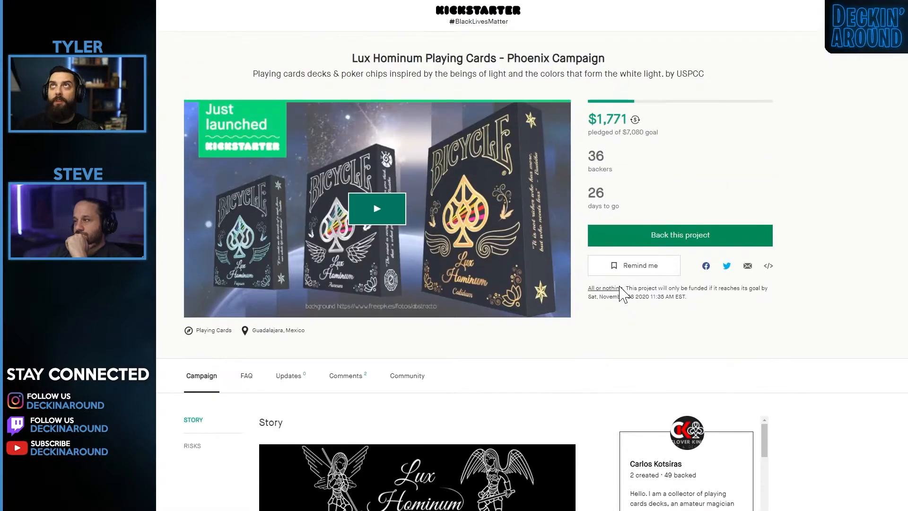
{"action": "scroll", "scroll_direction": "down", "scroll_amount": 3}
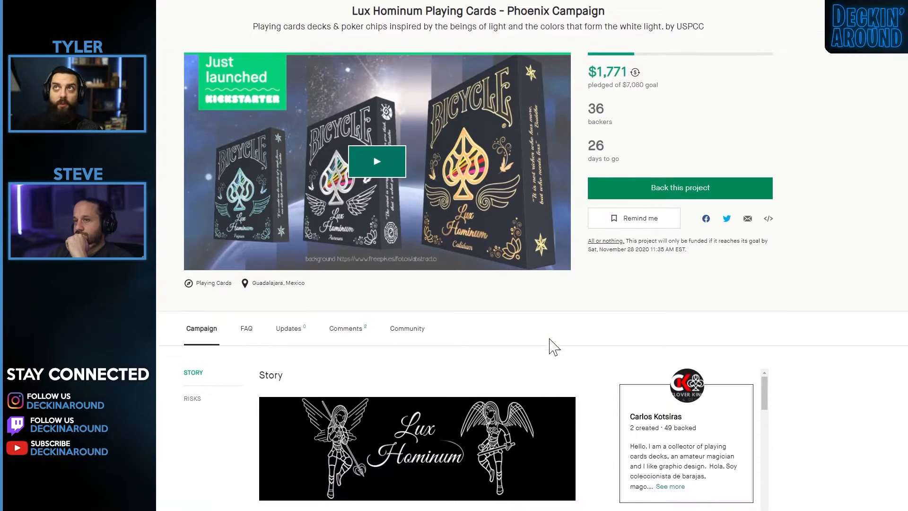
{"action": "scroll", "scroll_direction": "down", "scroll_amount": 3}
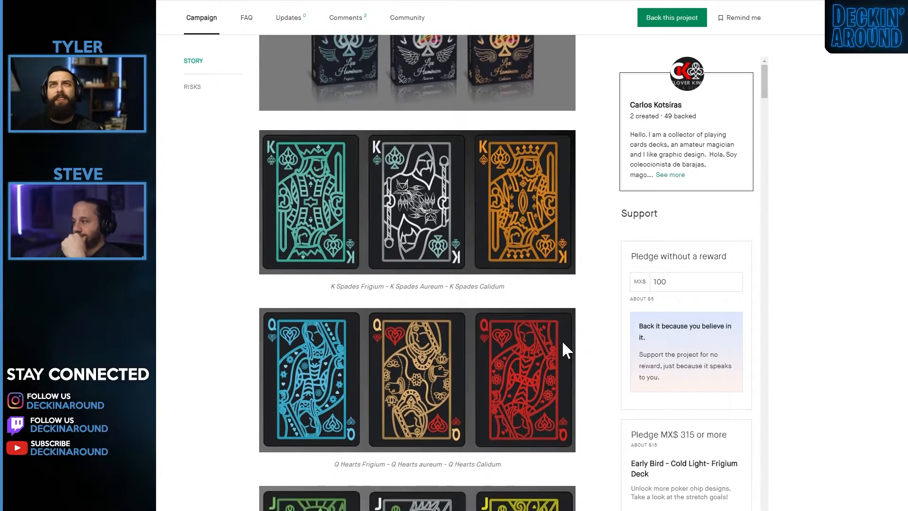
{"action": "mouse_move", "coordinate": [537, 378]}
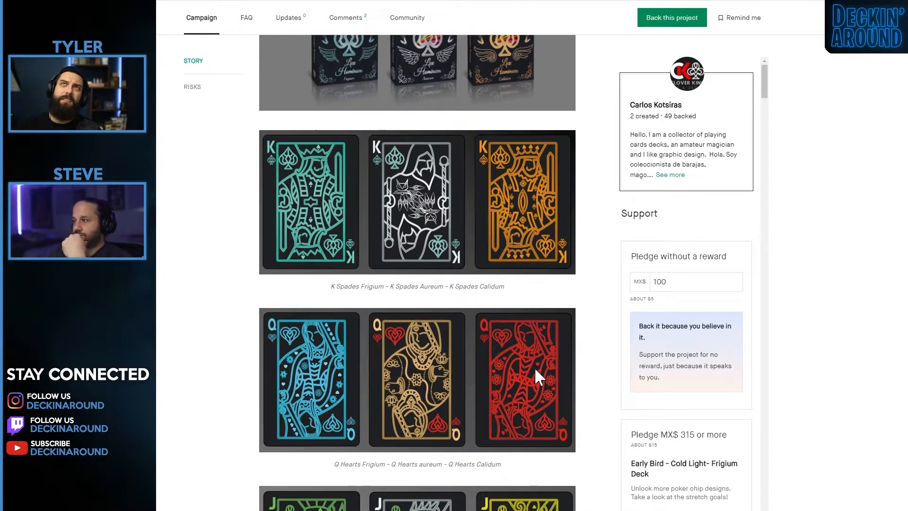
{"action": "mouse_move", "coordinate": [541, 348]}
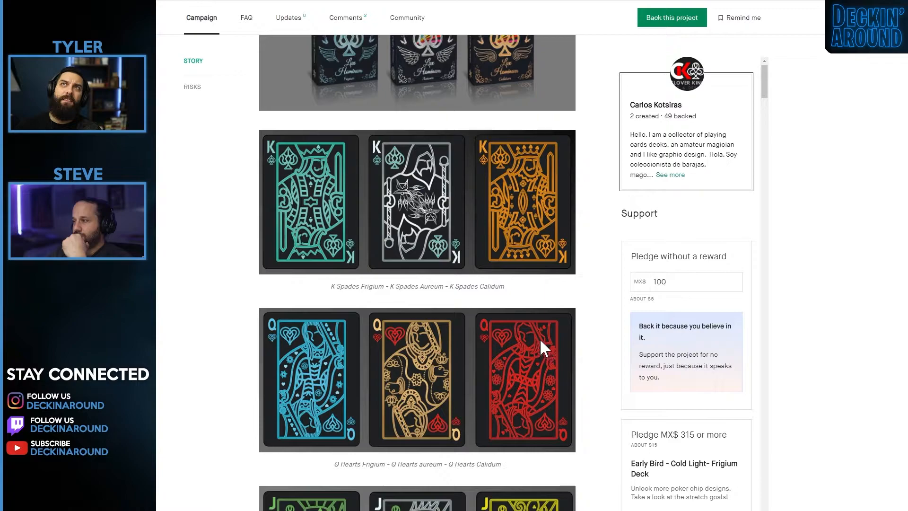
Scroll past the card artwork designs down to The Legend section
{"action": "scroll", "scroll_direction": "down", "scroll_amount": 3}
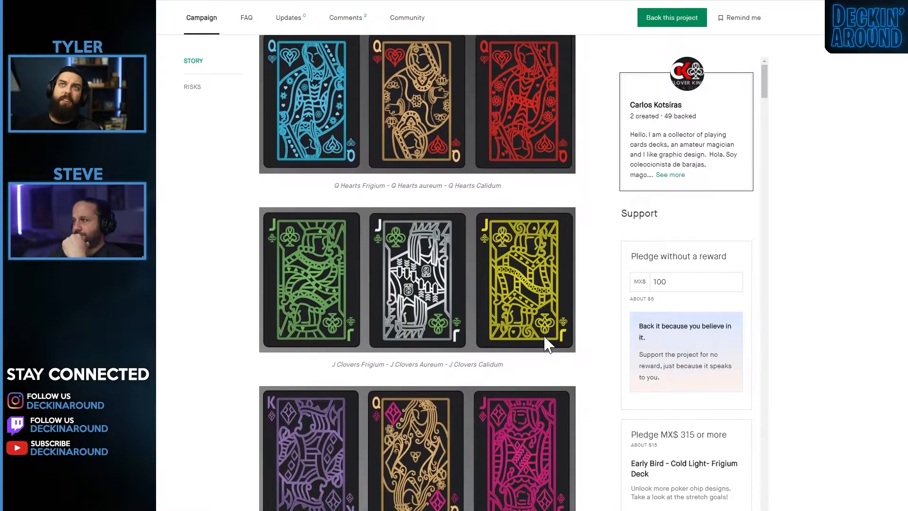
{"action": "scroll", "scroll_direction": "down", "scroll_amount": 3}
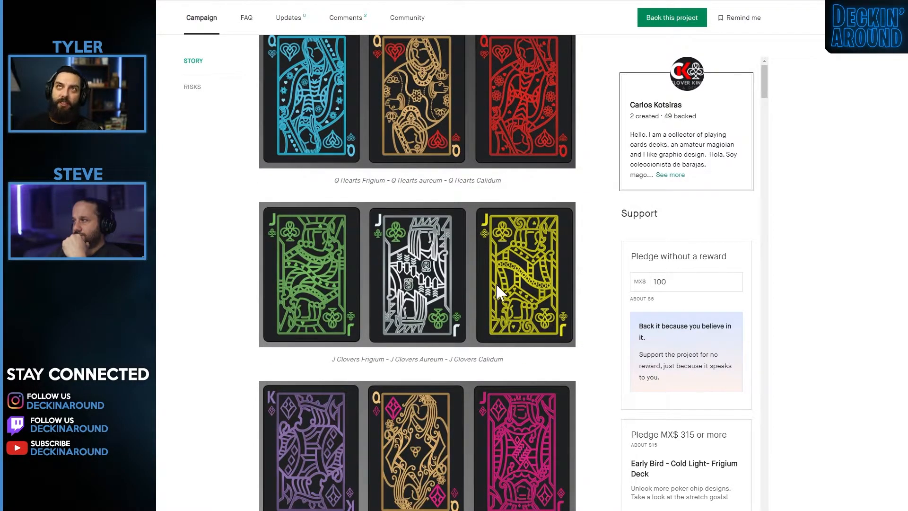
{"action": "mouse_move", "coordinate": [509, 320]}
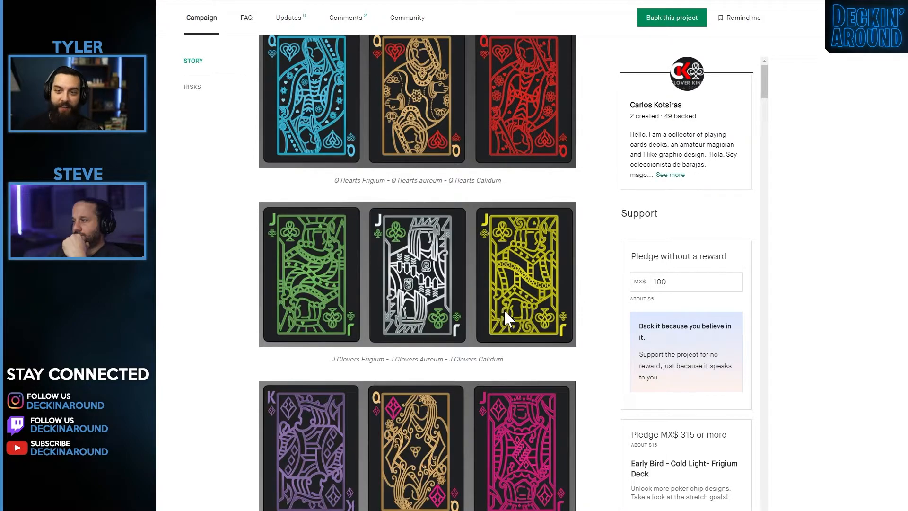
{"action": "scroll", "scroll_direction": "down", "scroll_amount": 3}
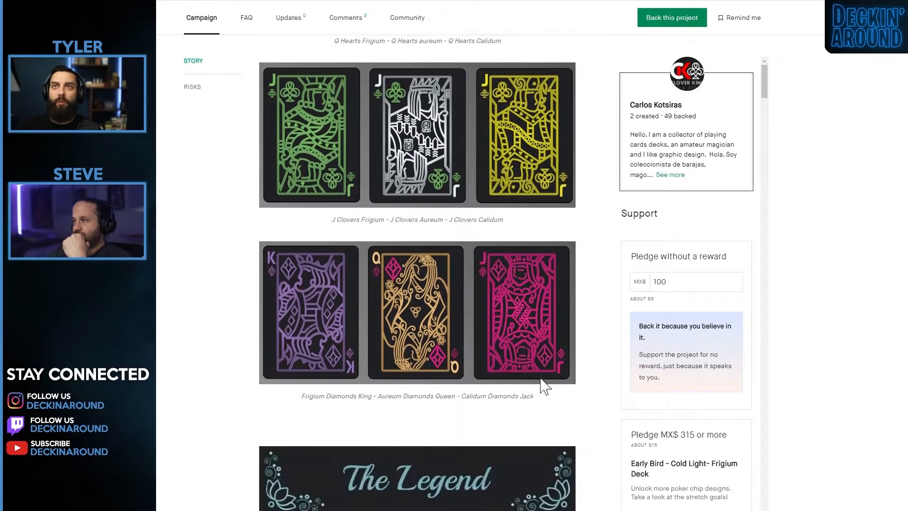
{"action": "scroll", "scroll_direction": "down", "scroll_amount": 3}
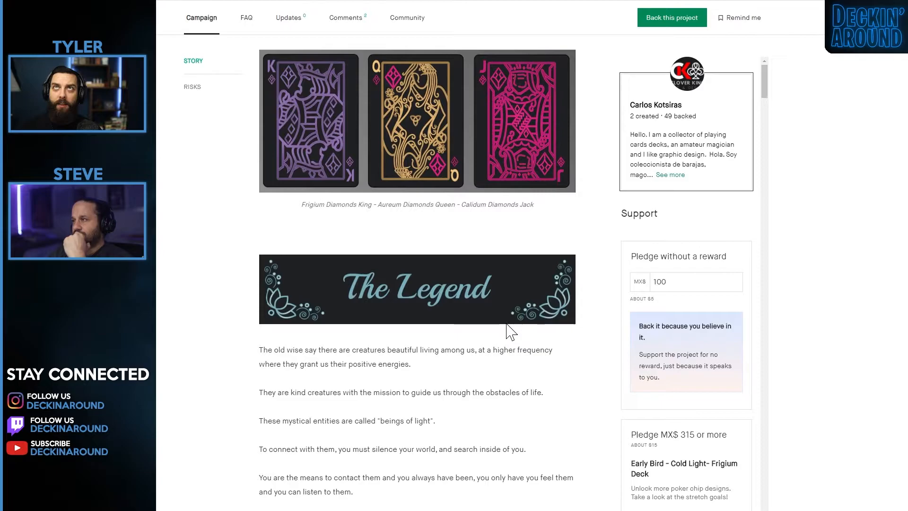
{"action": "scroll", "scroll_direction": "down", "scroll_amount": 3}
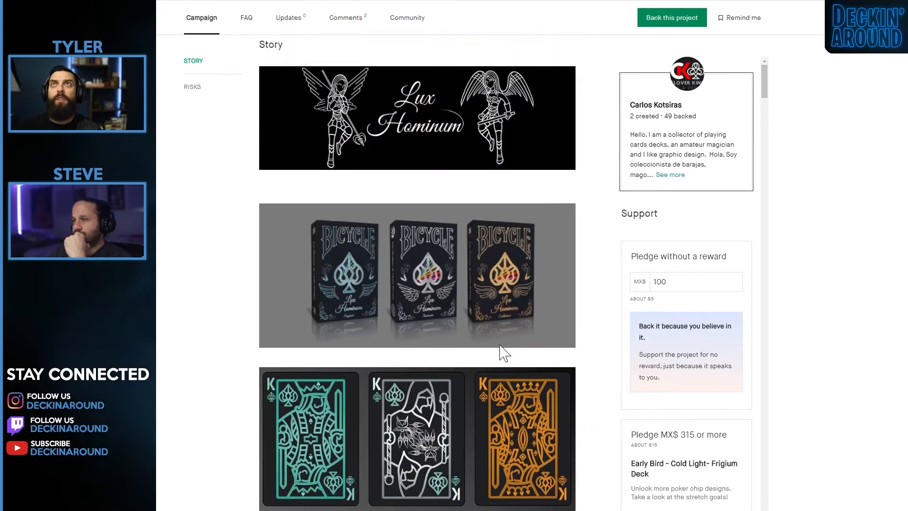
{"action": "scroll", "scroll_direction": "down", "scroll_amount": 3}
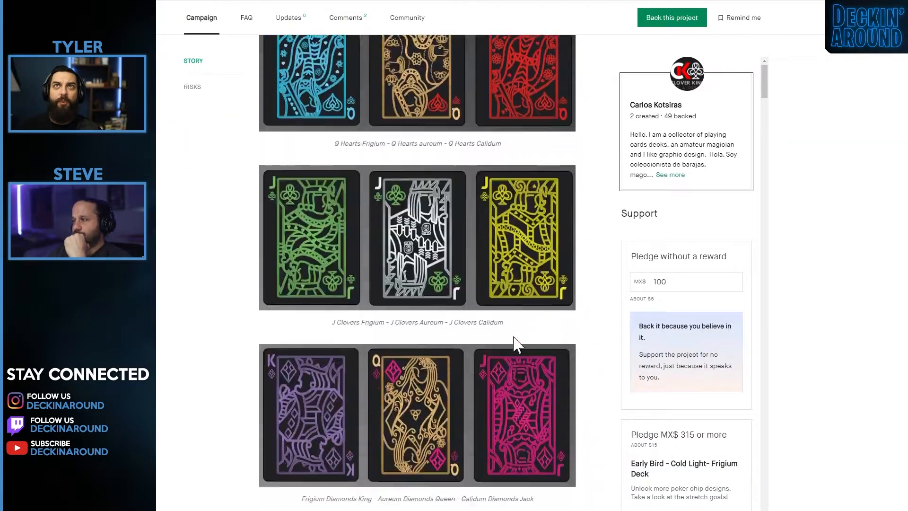
{"action": "scroll", "scroll_direction": "down", "scroll_amount": 3}
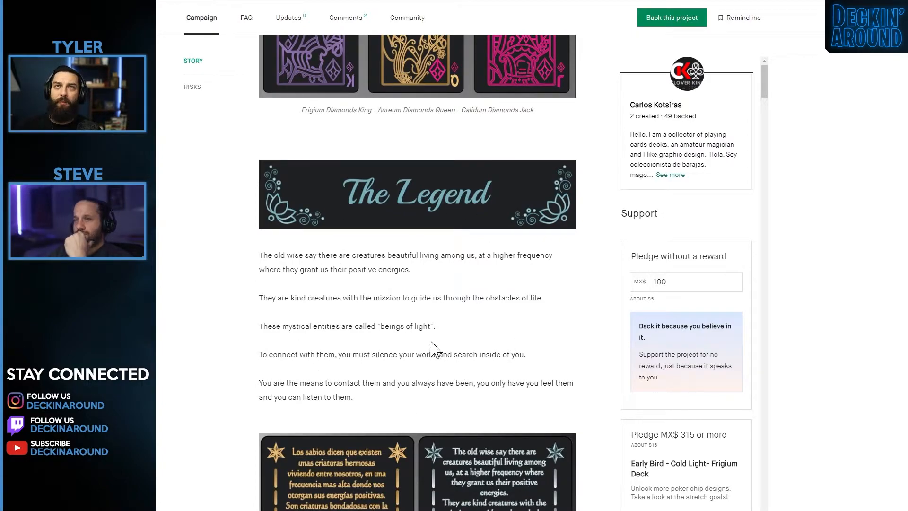
{"action": "scroll", "scroll_direction": "down", "scroll_amount": 3}
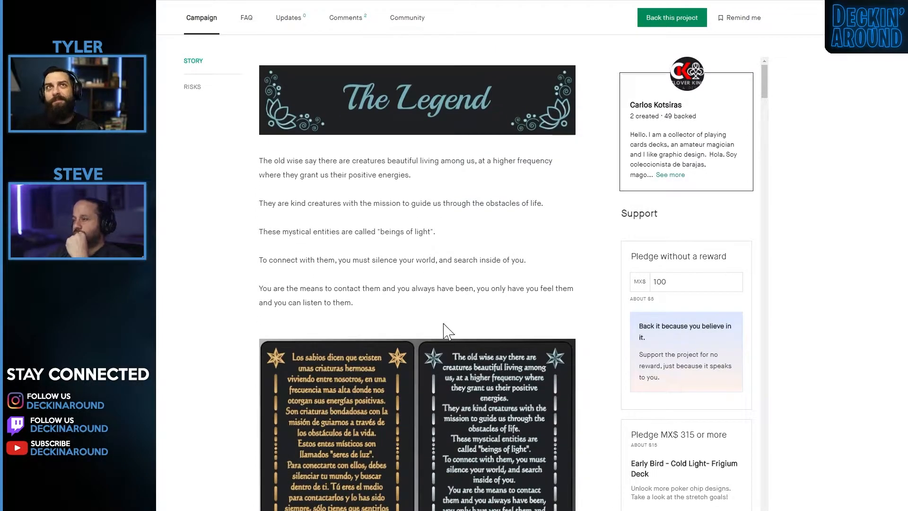
{"action": "mouse_move", "coordinate": [441, 320]}
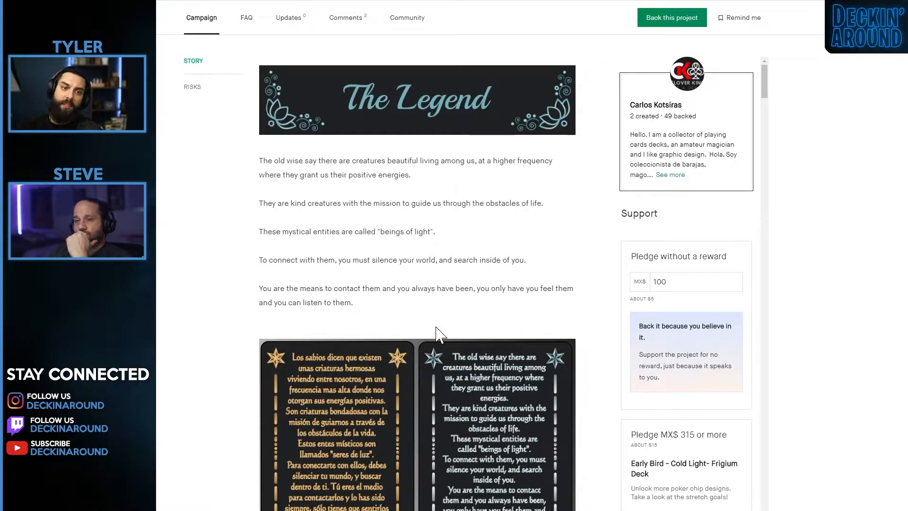
Scroll the Phoenix story past The Legend text and card art to The Main Design
{"action": "scroll", "scroll_direction": "down", "scroll_amount": 3}
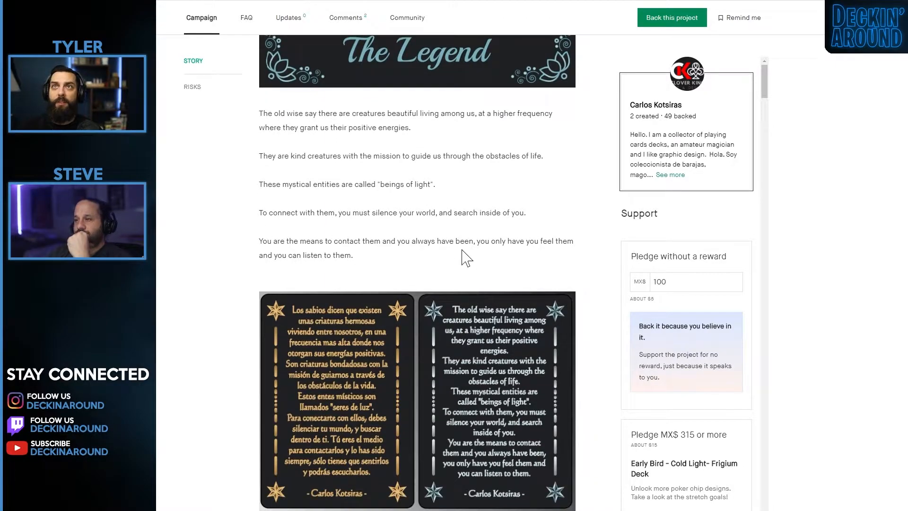
{"action": "mouse_move", "coordinate": [398, 209]}
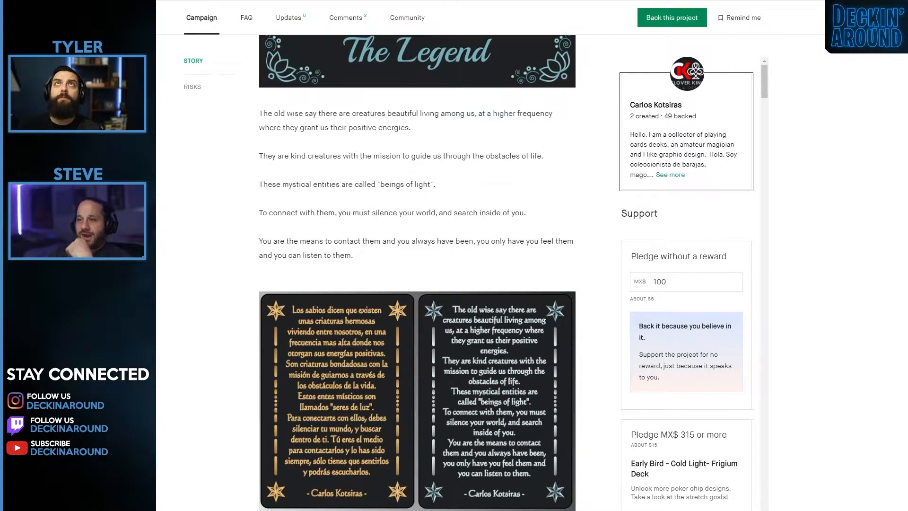
{"action": "scroll", "scroll_direction": "down", "scroll_amount": 3}
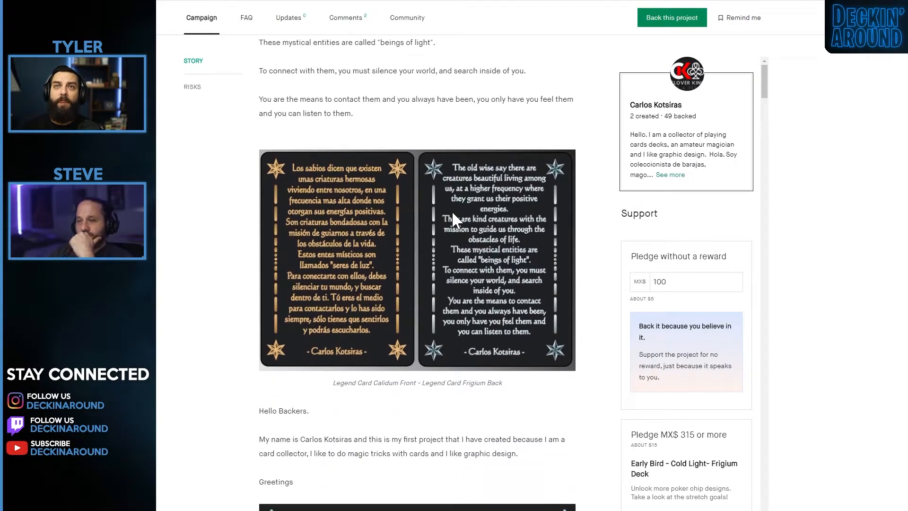
{"action": "mouse_move", "coordinate": [448, 225]}
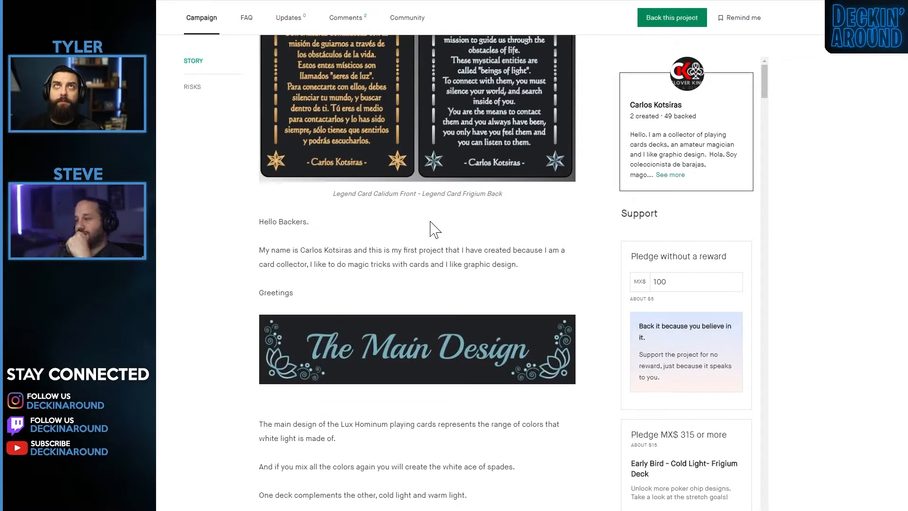
{"action": "scroll", "scroll_direction": "down", "scroll_amount": 3}
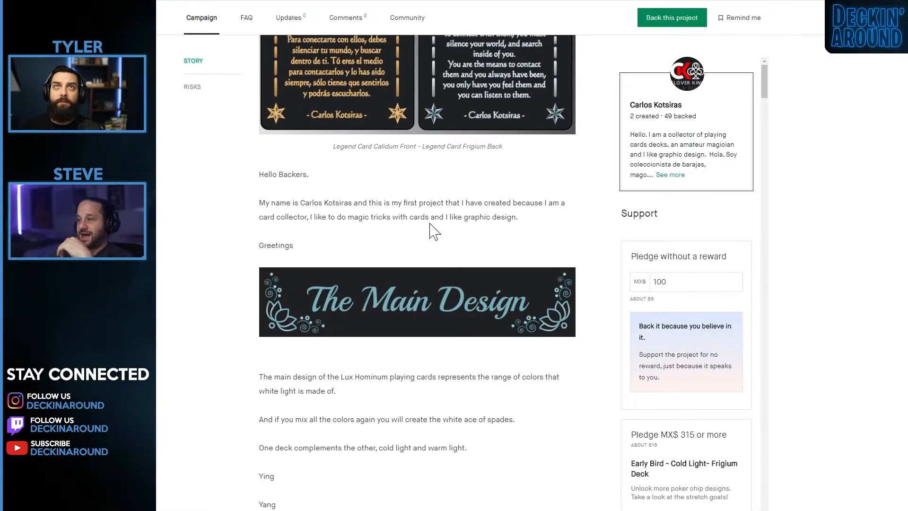
{"action": "scroll", "scroll_direction": "down", "scroll_amount": 3}
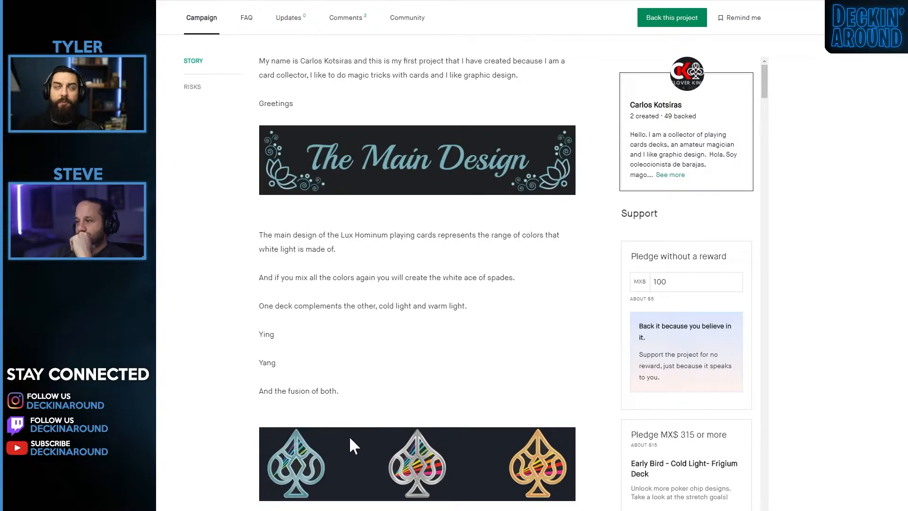
{"action": "scroll", "scroll_direction": "down", "scroll_amount": 3}
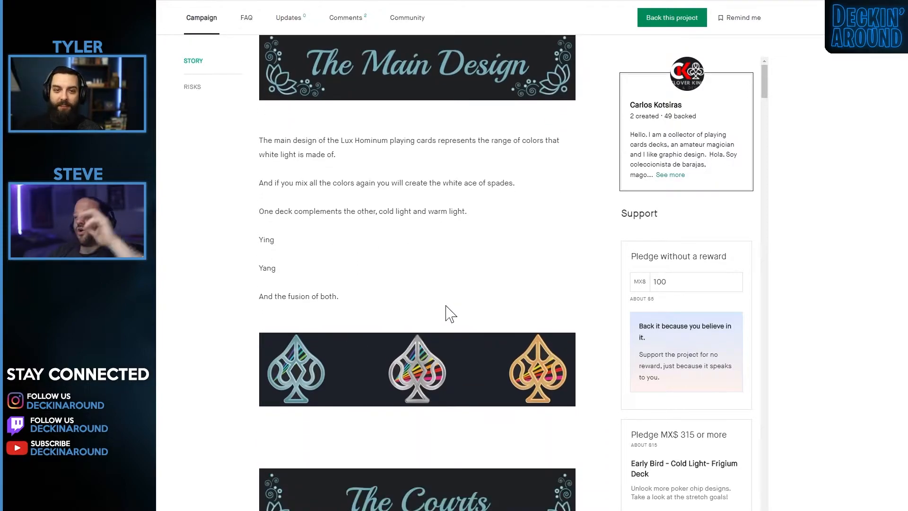
{"action": "scroll", "scroll_direction": "down", "scroll_amount": 3}
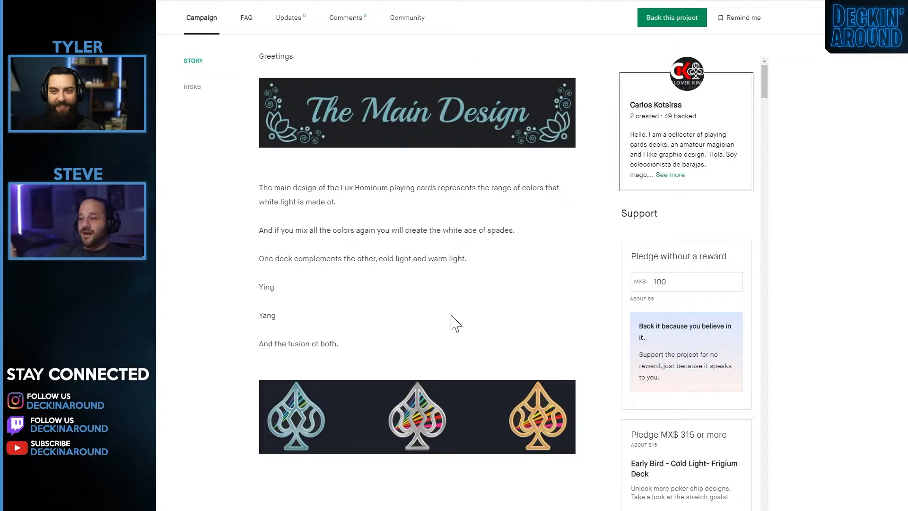
{"action": "mouse_move", "coordinate": [448, 328]}
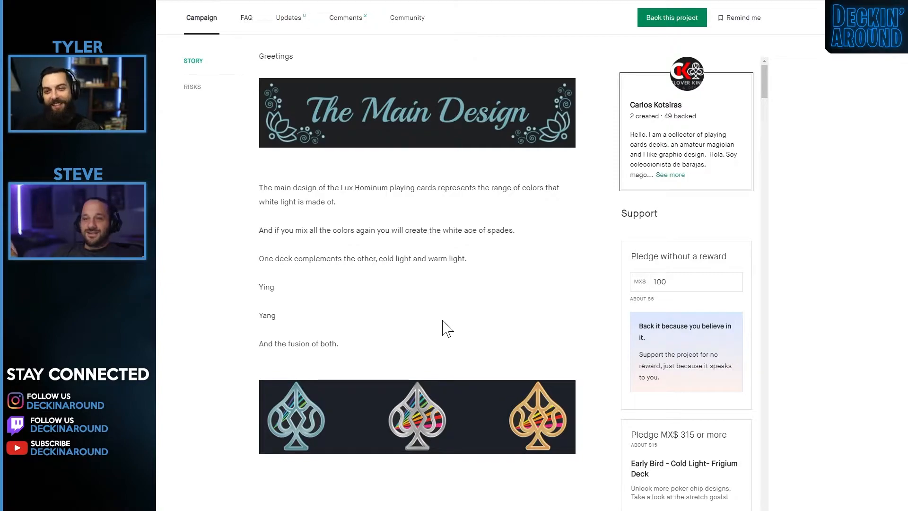
{"action": "mouse_move", "coordinate": [443, 343]}
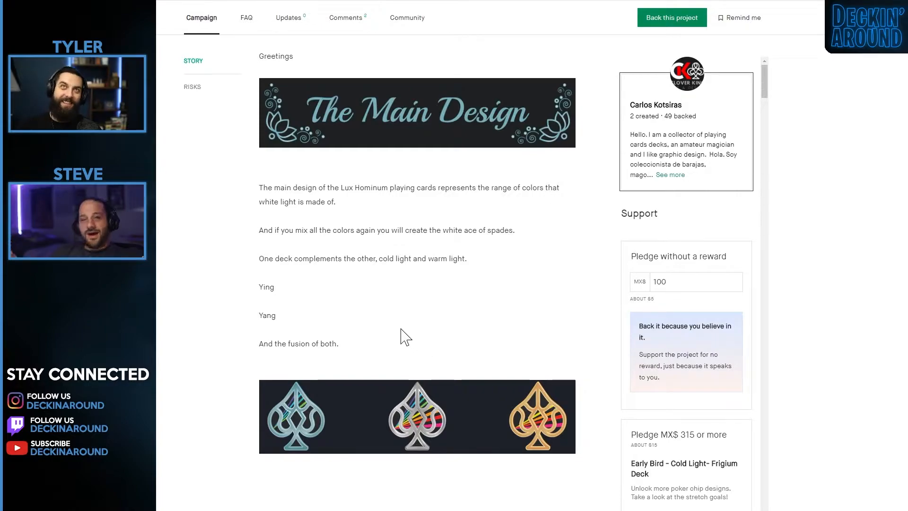
{"action": "scroll", "scroll_direction": "down", "scroll_amount": 3}
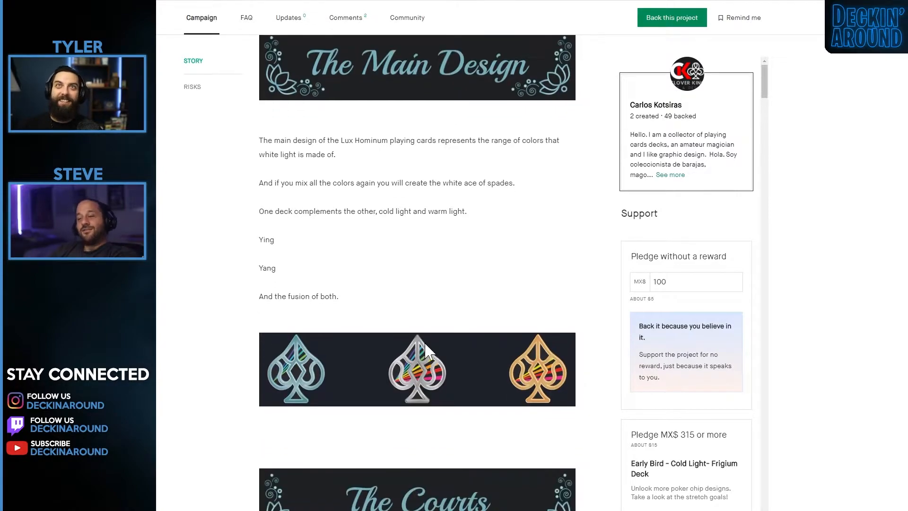
{"action": "mouse_move", "coordinate": [529, 222]}
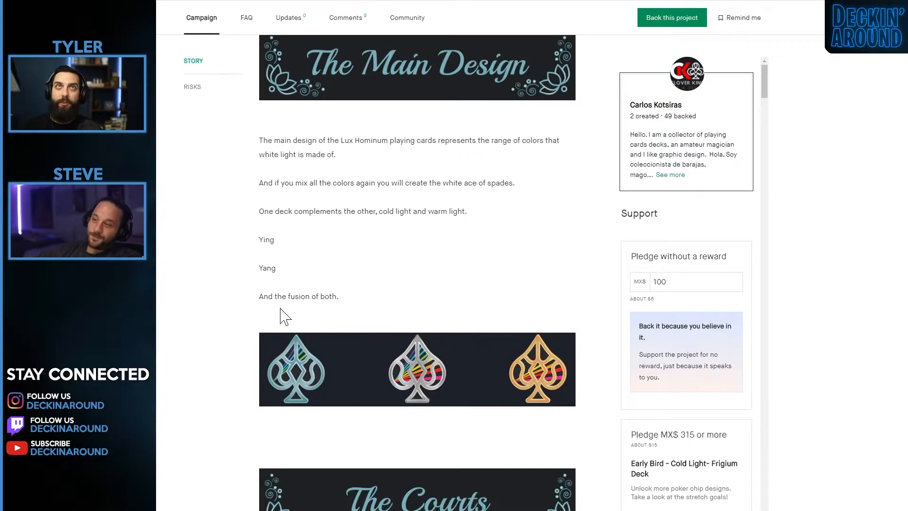
Scroll past The Courts' king, queen and jack designs to The Aureum Deck banner
{"action": "scroll", "scroll_direction": "down", "scroll_amount": 3}
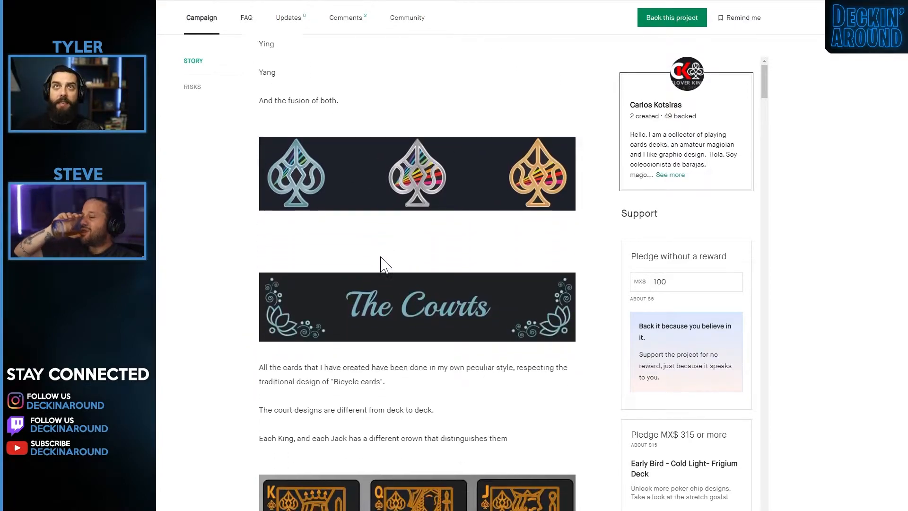
{"action": "scroll", "scroll_direction": "down", "scroll_amount": 3}
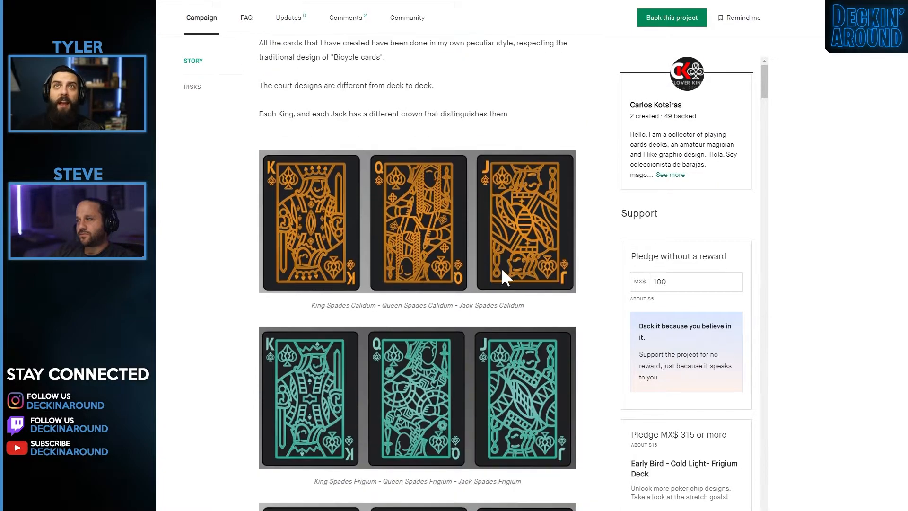
{"action": "scroll", "scroll_direction": "down", "scroll_amount": 3}
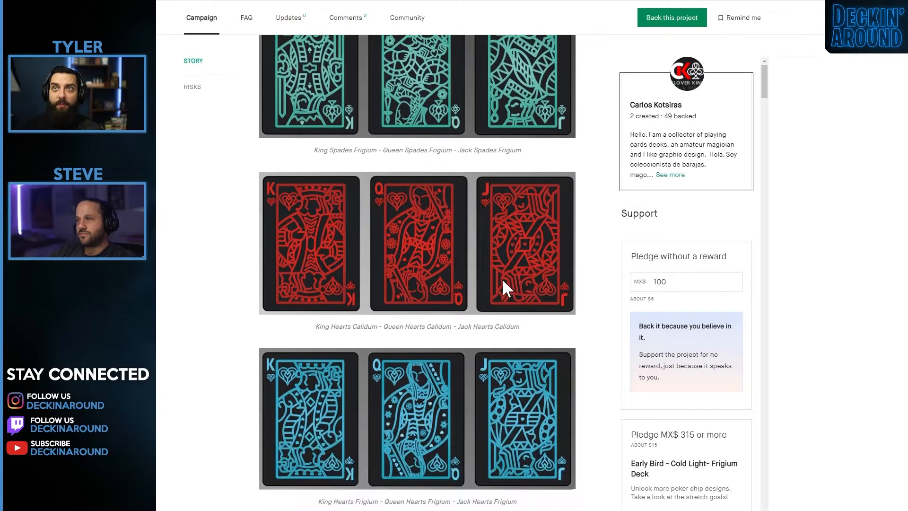
{"action": "scroll", "scroll_direction": "down", "scroll_amount": 3}
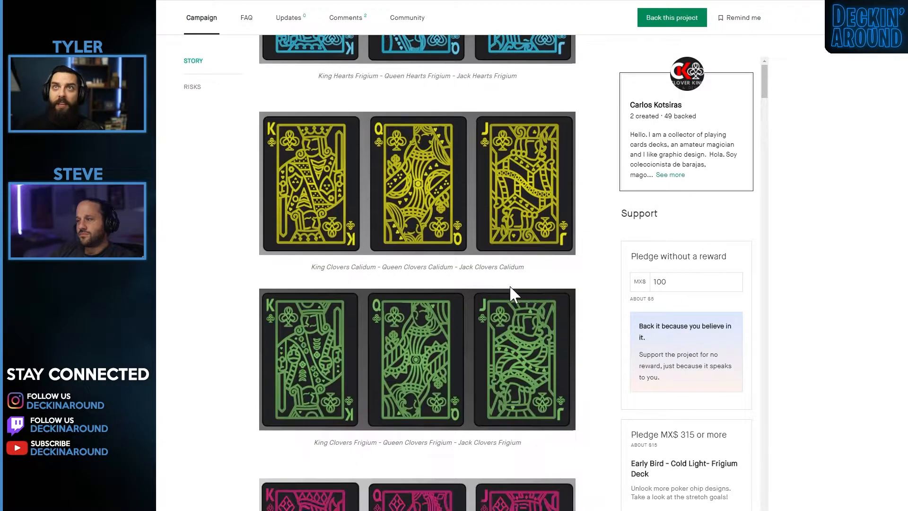
{"action": "scroll", "scroll_direction": "down", "scroll_amount": 3}
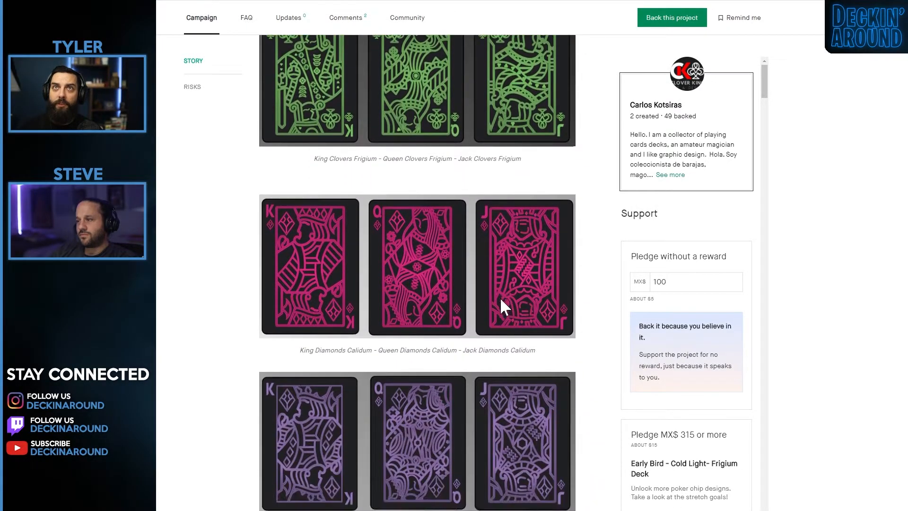
{"action": "scroll", "scroll_direction": "down", "scroll_amount": 3}
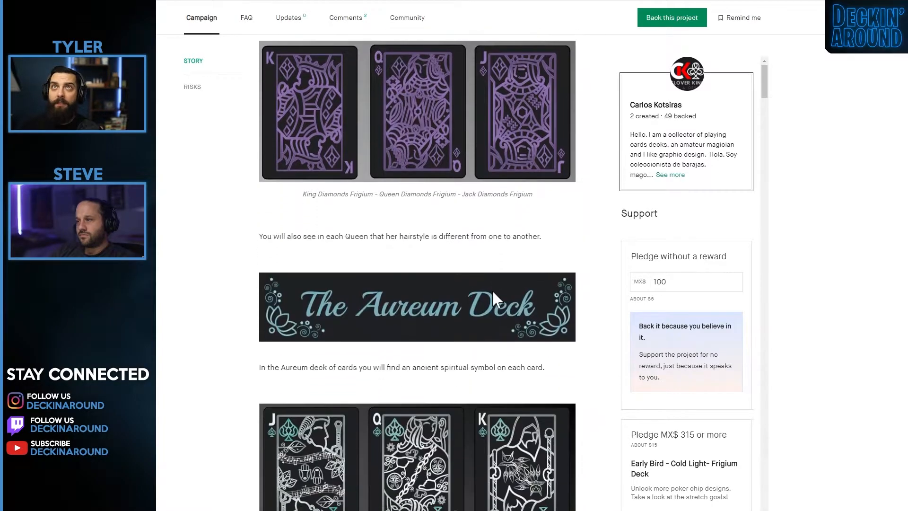
Scroll through the Aureum spades, hearts, clovers and diamonds court designs to The Suits
{"action": "scroll", "scroll_direction": "down", "scroll_amount": 3}
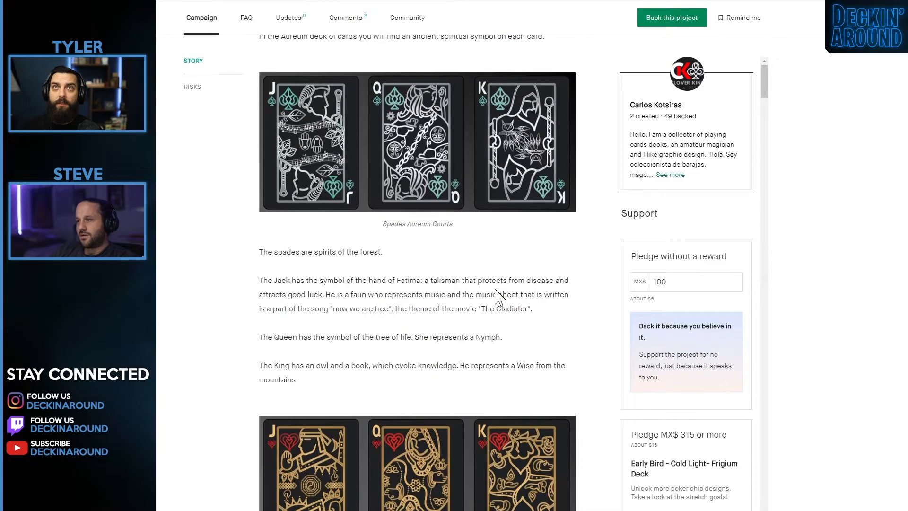
{"action": "scroll", "scroll_direction": "down", "scroll_amount": 3}
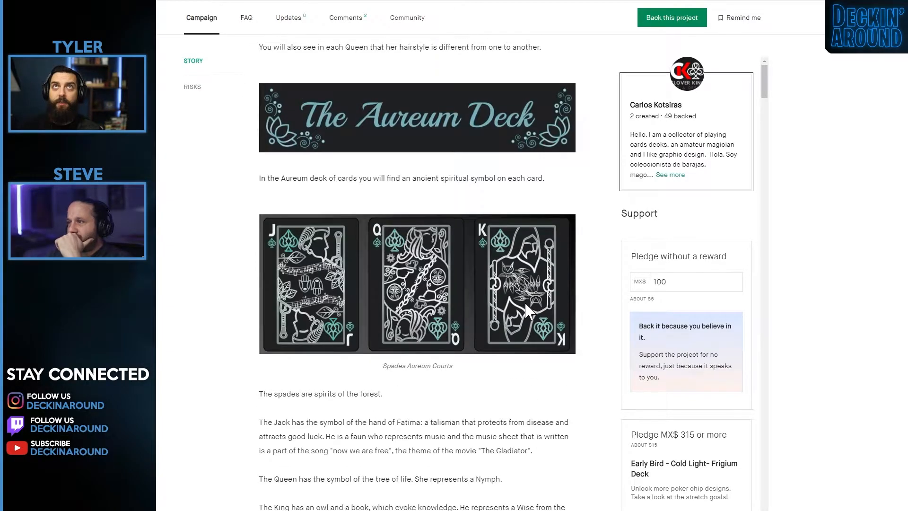
{"action": "mouse_move", "coordinate": [579, 310]}
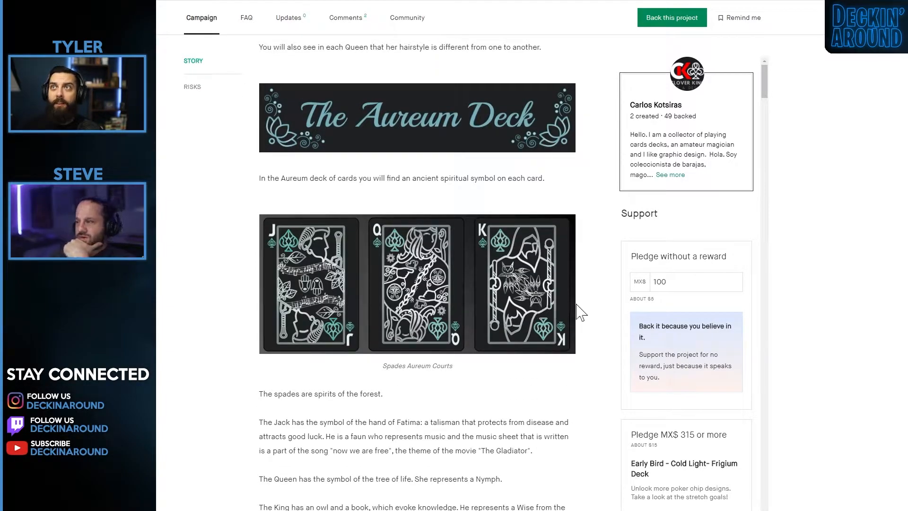
{"action": "scroll", "scroll_direction": "down", "scroll_amount": 3}
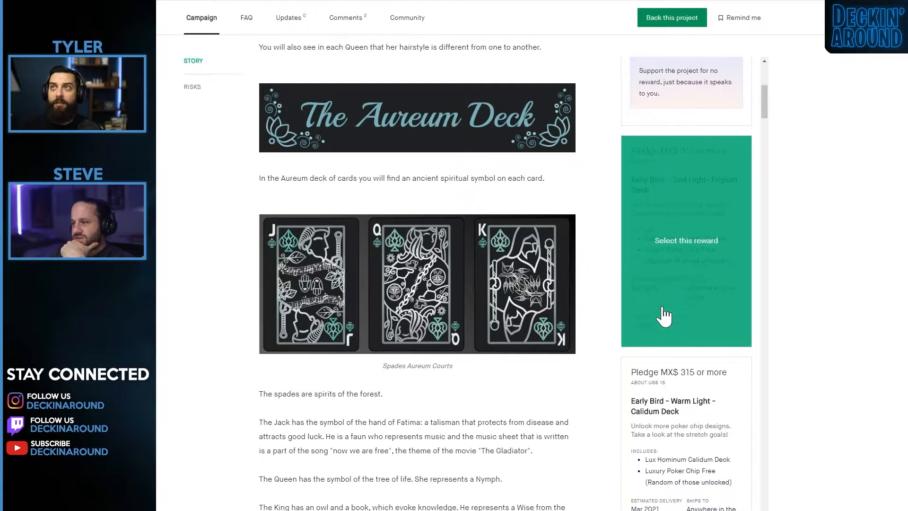
{"action": "scroll", "scroll_direction": "down", "scroll_amount": 3}
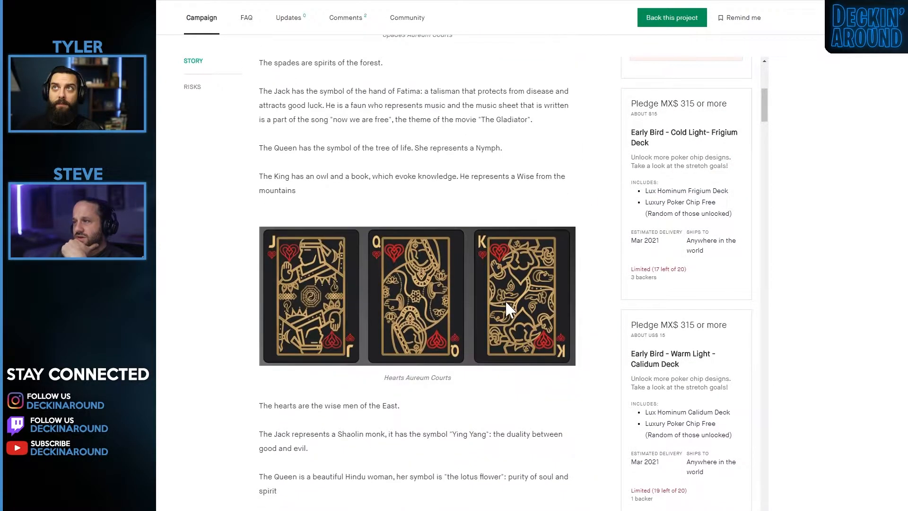
{"action": "scroll", "scroll_direction": "down", "scroll_amount": 3}
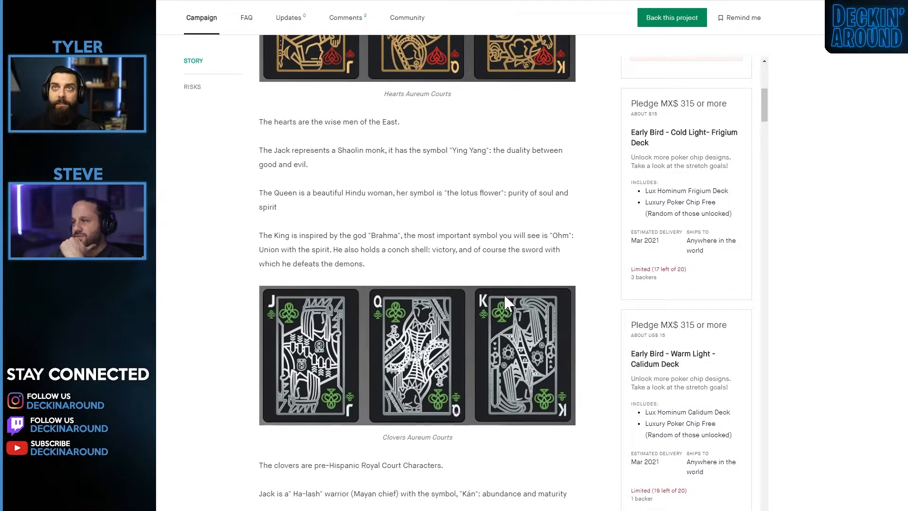
{"action": "scroll", "scroll_direction": "down", "scroll_amount": 3}
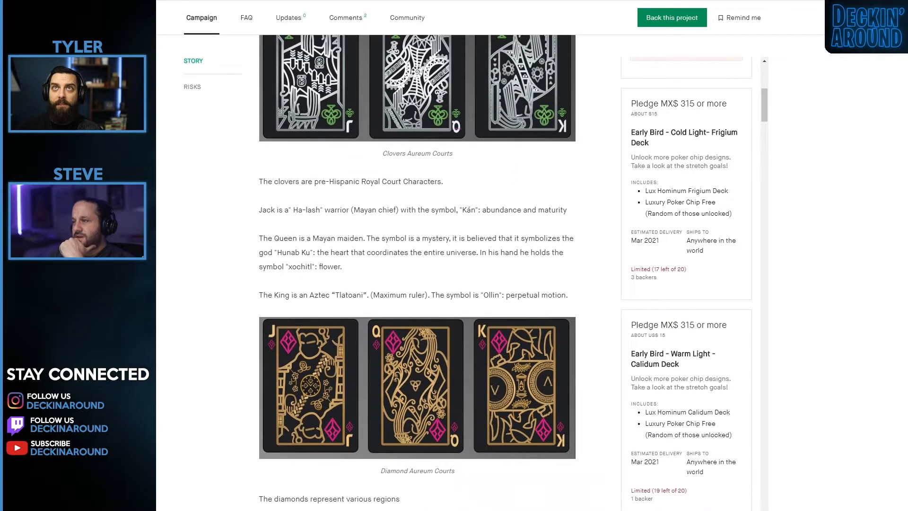
{"action": "scroll", "scroll_direction": "down", "scroll_amount": 3}
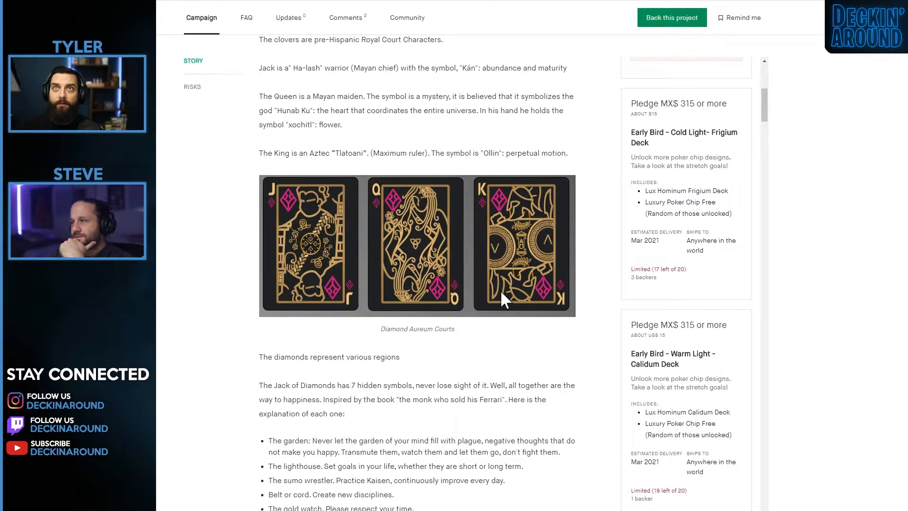
{"action": "scroll", "scroll_direction": "down", "scroll_amount": 3}
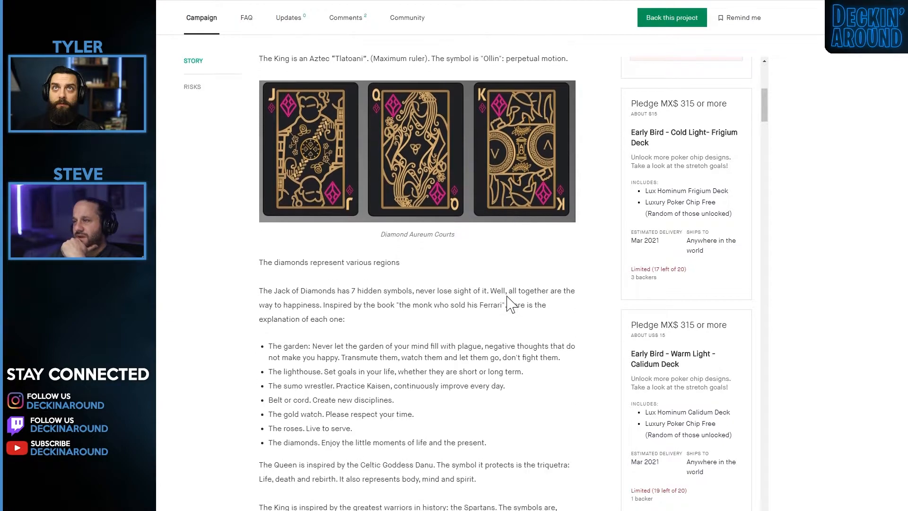
{"action": "scroll", "scroll_direction": "down", "scroll_amount": 3}
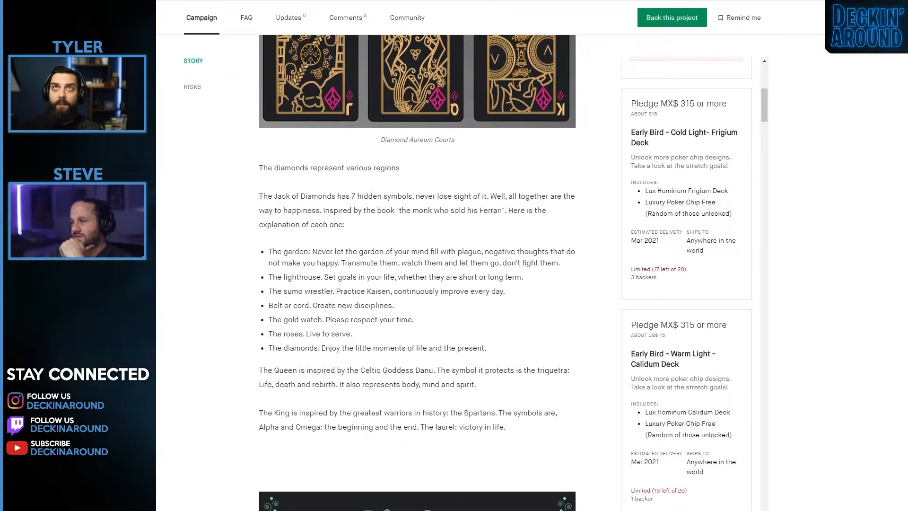
{"action": "scroll", "scroll_direction": "down", "scroll_amount": 3}
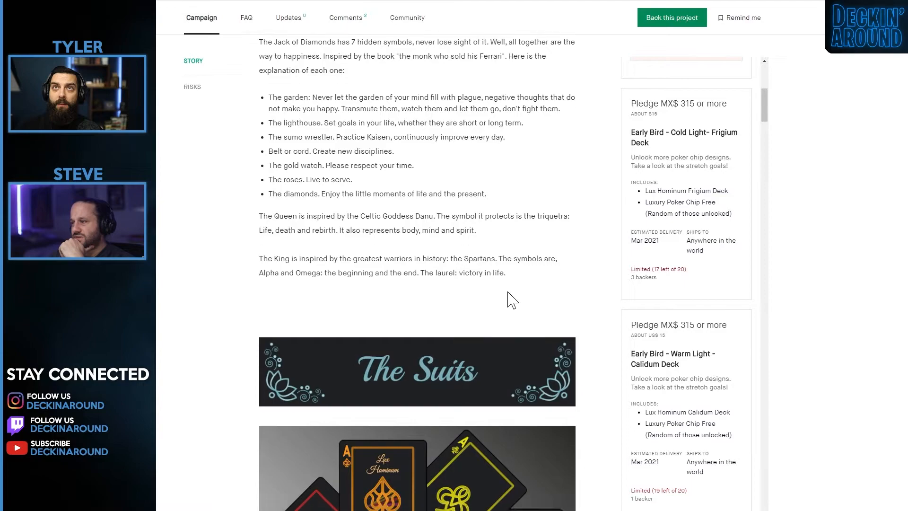
Scroll past The Suits and Jokers artwork to The Back's angel card back designs
{"action": "scroll", "scroll_direction": "down", "scroll_amount": 3}
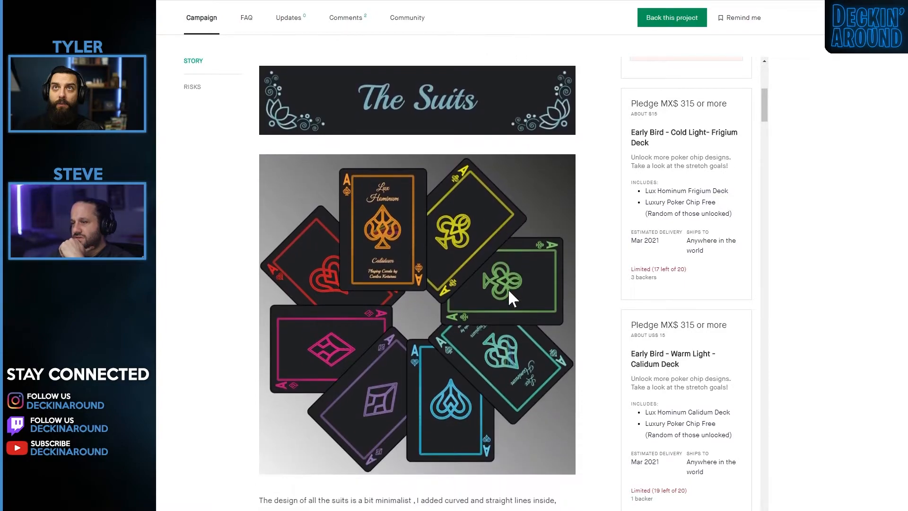
{"action": "scroll", "scroll_direction": "down", "scroll_amount": 3}
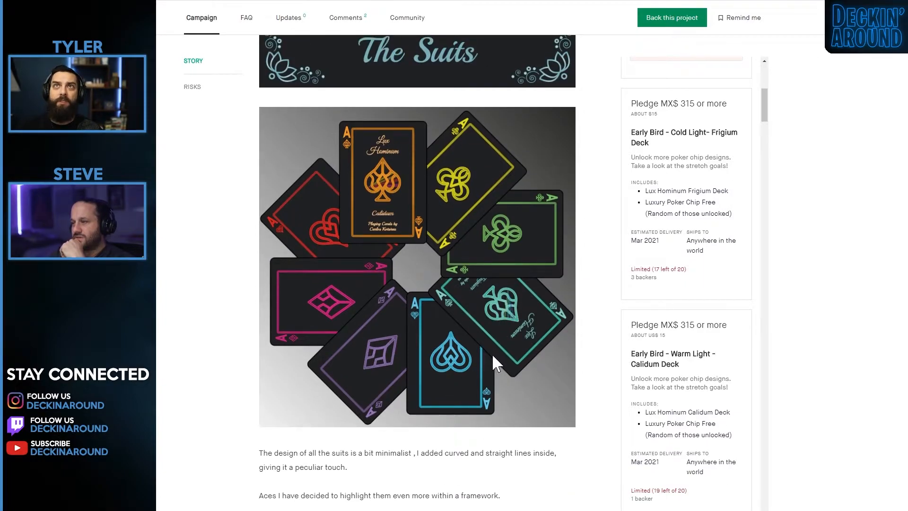
{"action": "mouse_move", "coordinate": [455, 405]}
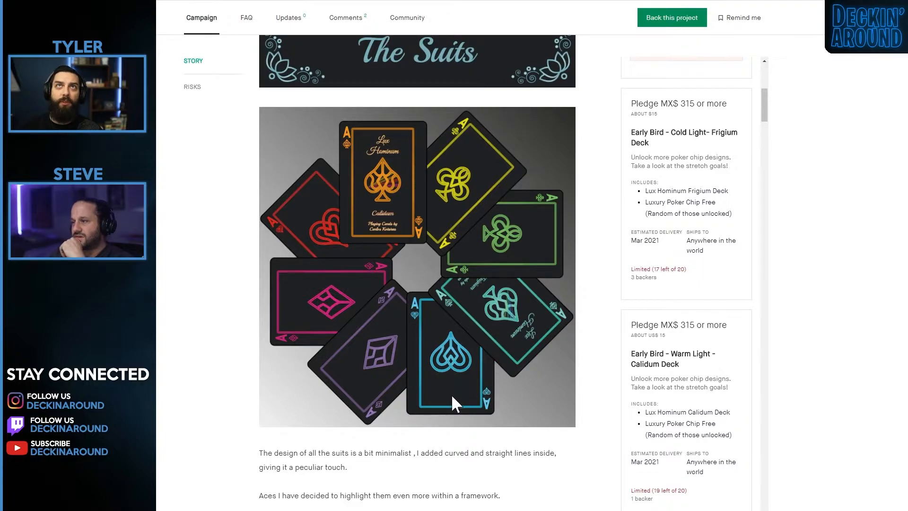
{"action": "mouse_move", "coordinate": [478, 307]}
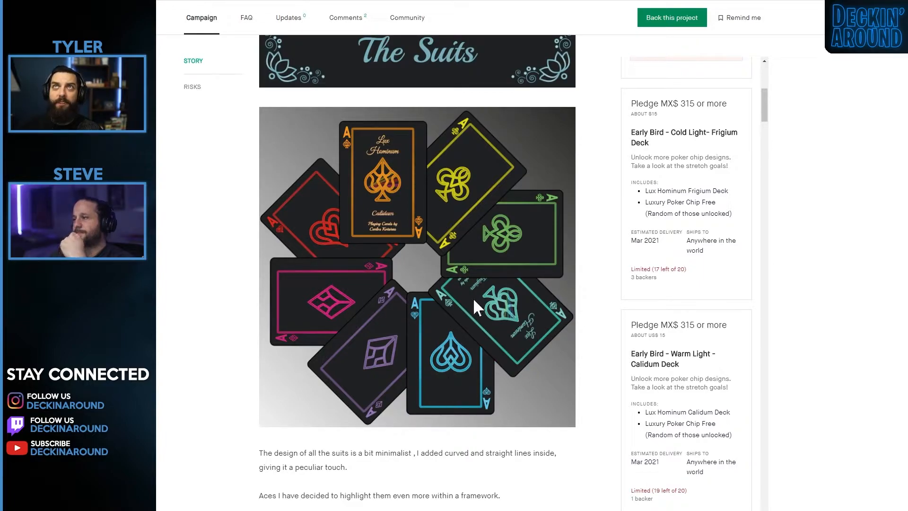
{"action": "scroll", "scroll_direction": "down", "scroll_amount": 3}
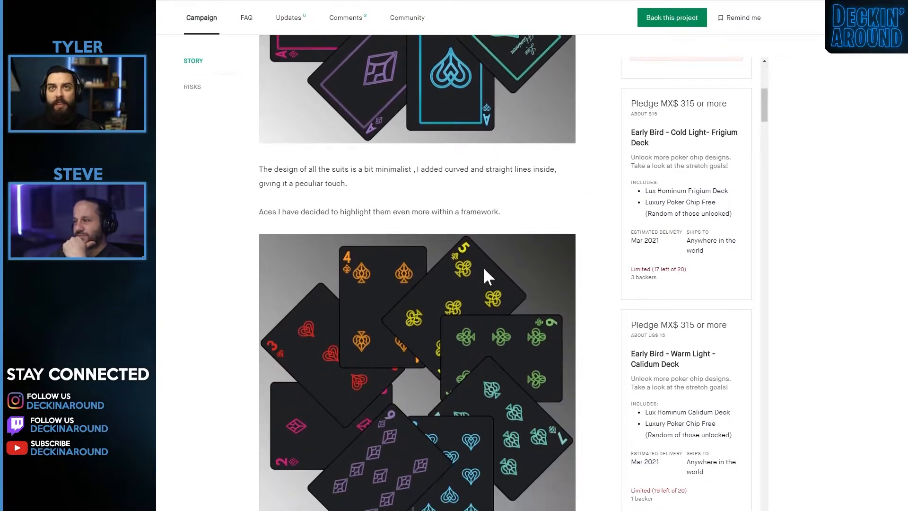
{"action": "scroll", "scroll_direction": "down", "scroll_amount": 3}
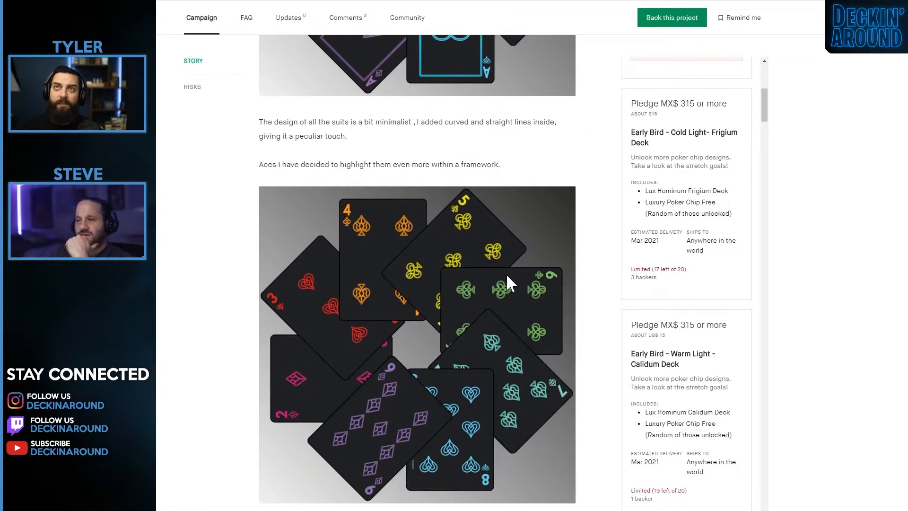
{"action": "scroll", "scroll_direction": "down", "scroll_amount": 3}
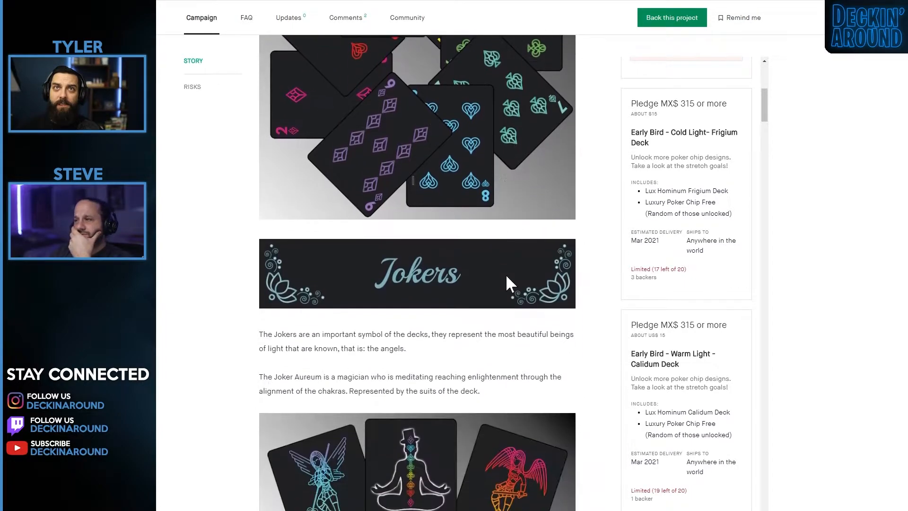
{"action": "scroll", "scroll_direction": "down", "scroll_amount": 3}
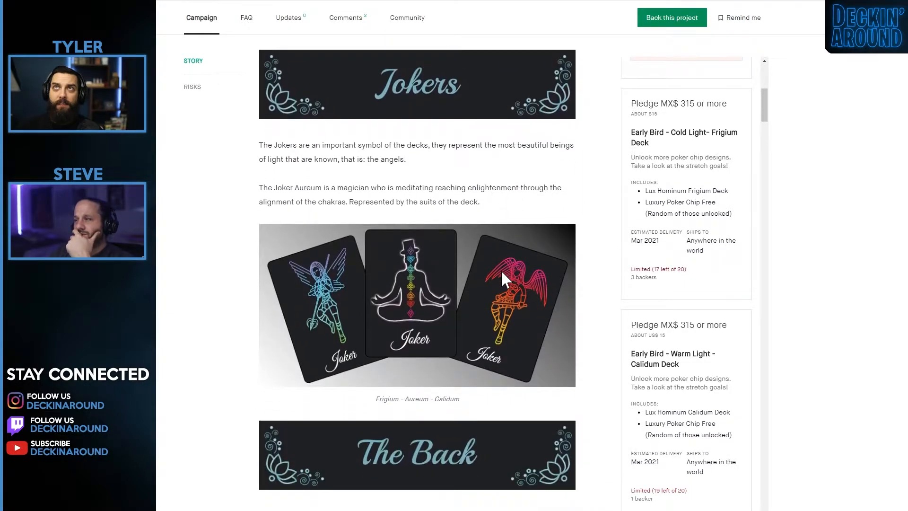
{"action": "scroll", "scroll_direction": "down", "scroll_amount": 3}
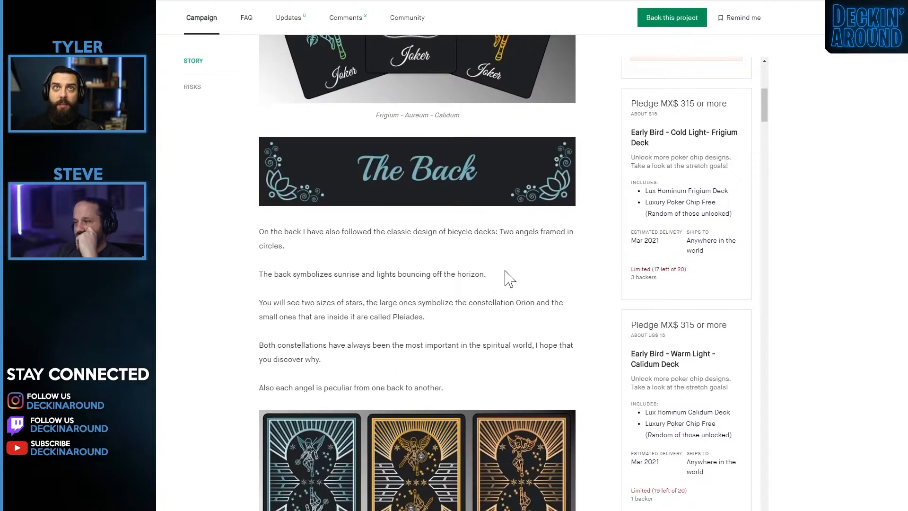
{"action": "scroll", "scroll_direction": "down", "scroll_amount": 3}
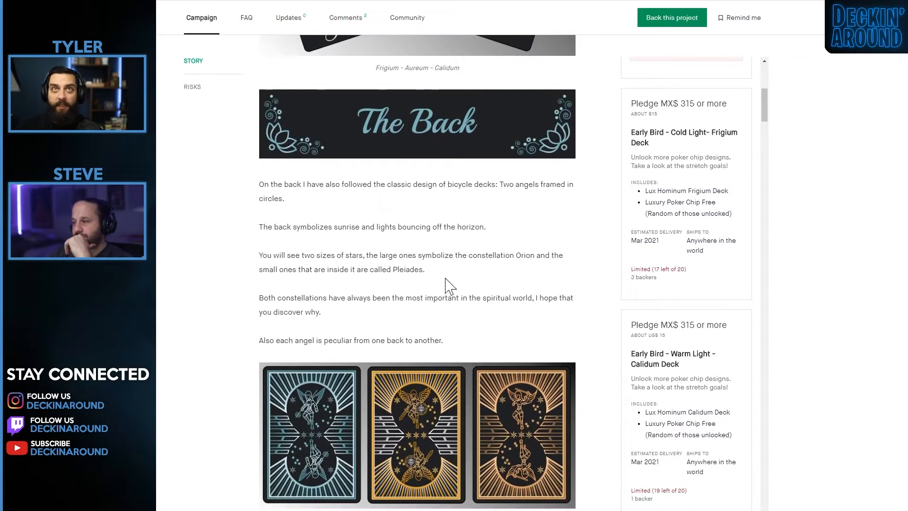
Scroll through the back designs, The Boxes and deck contents to Uncut Sheets
{"action": "scroll", "scroll_direction": "down", "scroll_amount": 3}
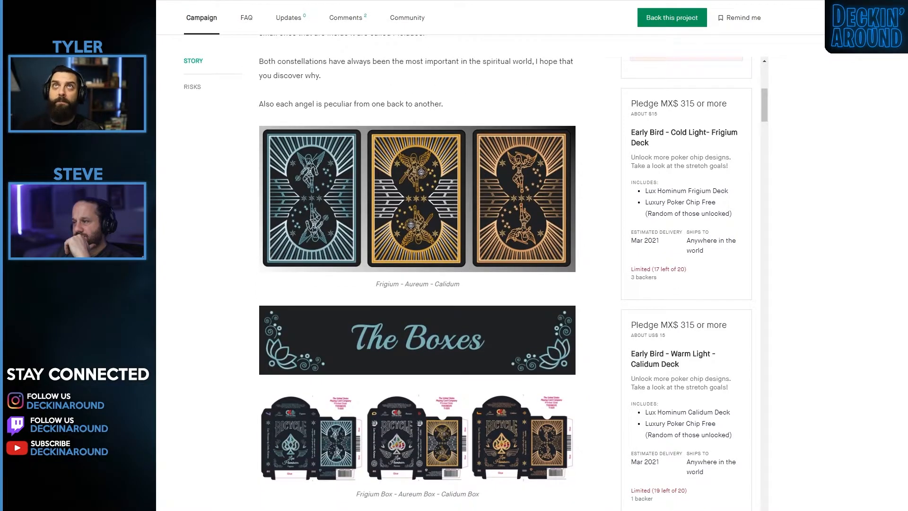
{"action": "scroll", "scroll_direction": "down", "scroll_amount": 3}
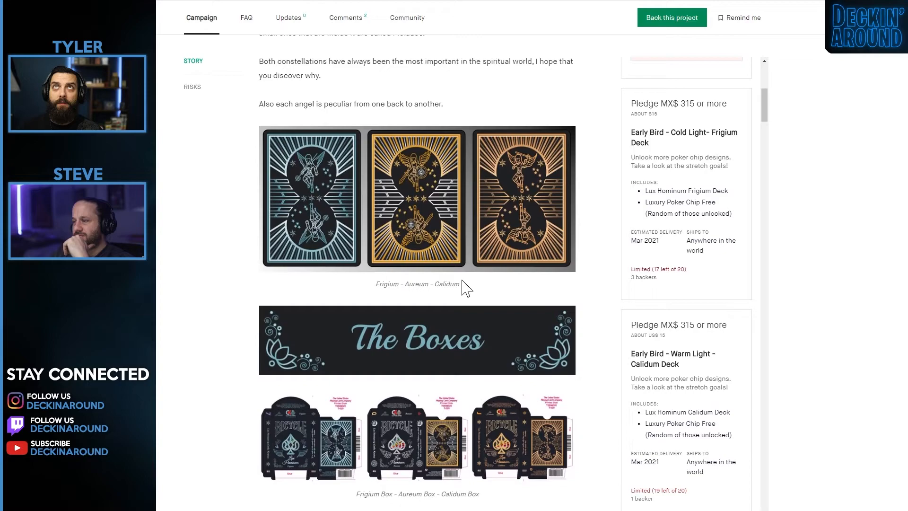
{"action": "scroll", "scroll_direction": "down", "scroll_amount": 3}
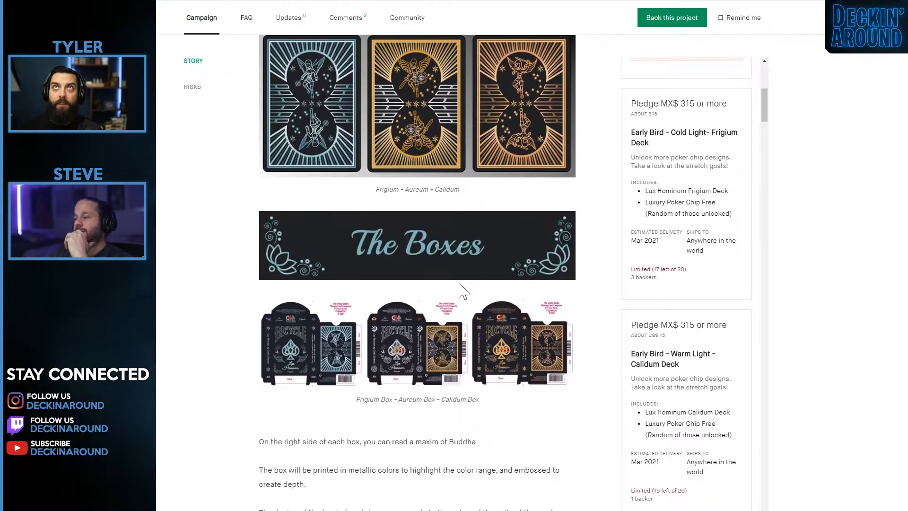
{"action": "scroll", "scroll_direction": "down", "scroll_amount": 3}
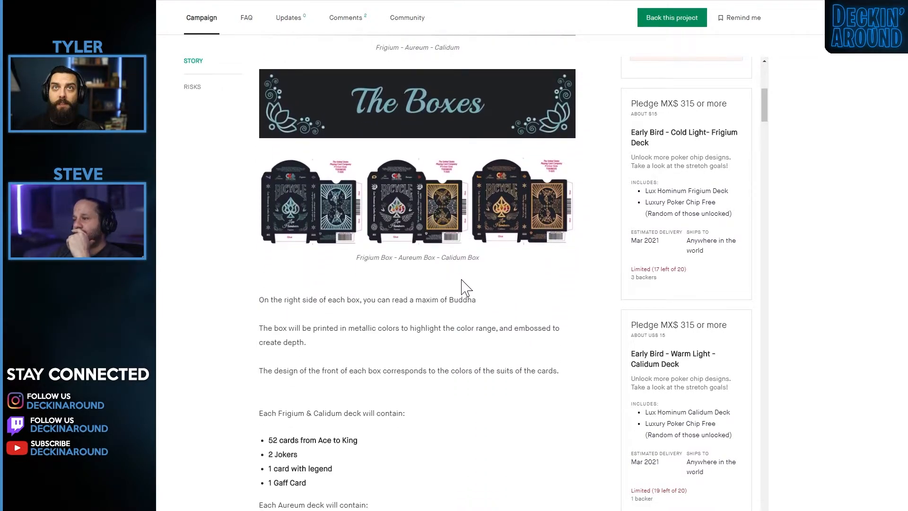
{"action": "scroll", "scroll_direction": "down", "scroll_amount": 3}
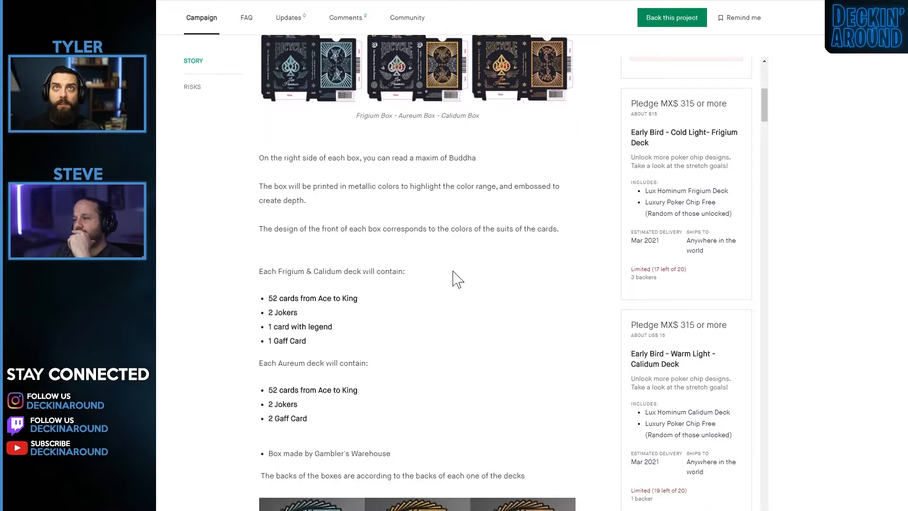
{"action": "scroll", "scroll_direction": "down", "scroll_amount": 3}
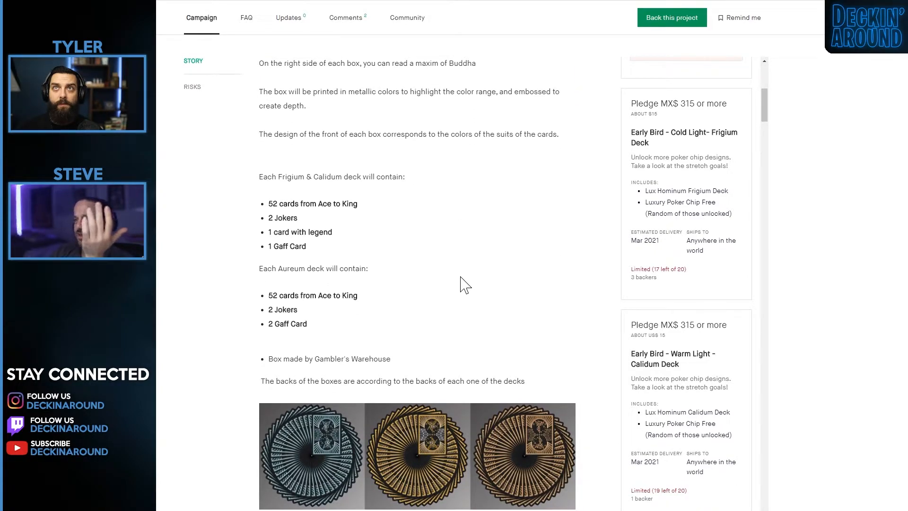
{"action": "scroll", "scroll_direction": "down", "scroll_amount": 3}
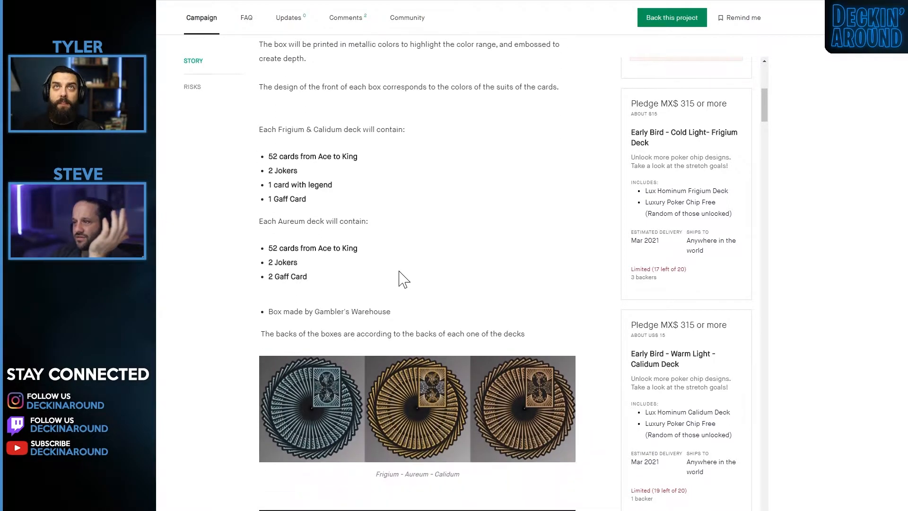
{"action": "scroll", "scroll_direction": "down", "scroll_amount": 3}
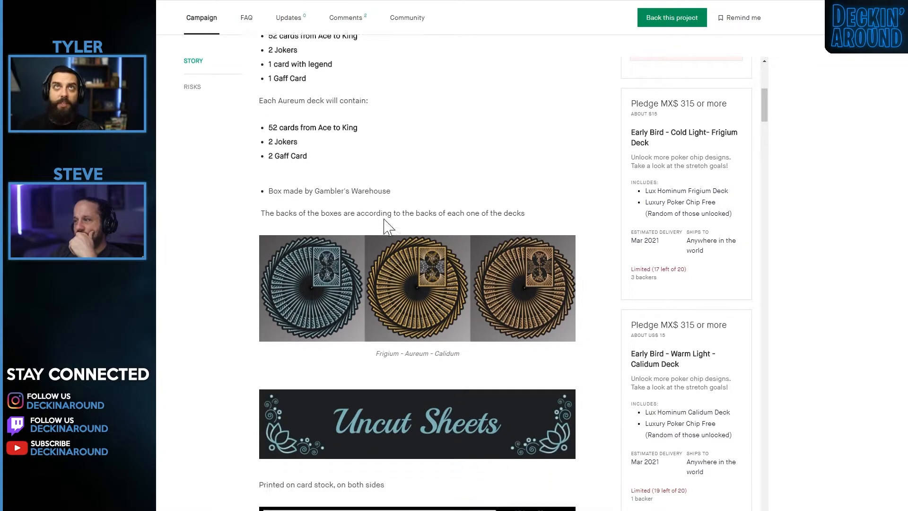
Scroll past the Frigium, Aureum and Calidum uncut sheet images to Rewards
{"action": "scroll", "scroll_direction": "down", "scroll_amount": 3}
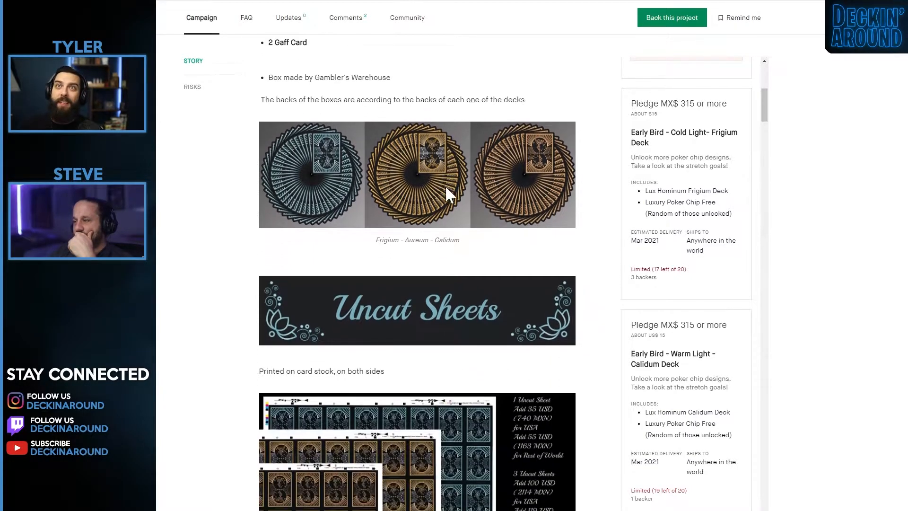
{"action": "scroll", "scroll_direction": "down", "scroll_amount": 3}
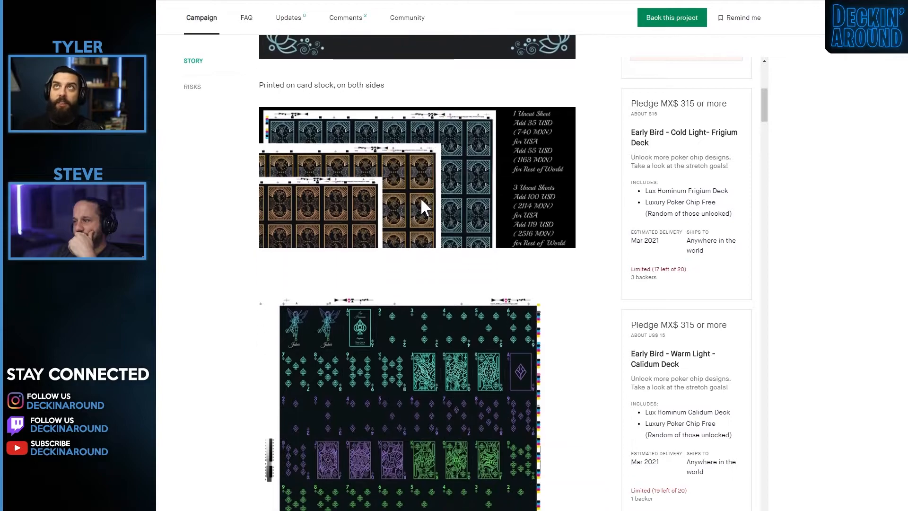
{"action": "scroll", "scroll_direction": "down", "scroll_amount": 3}
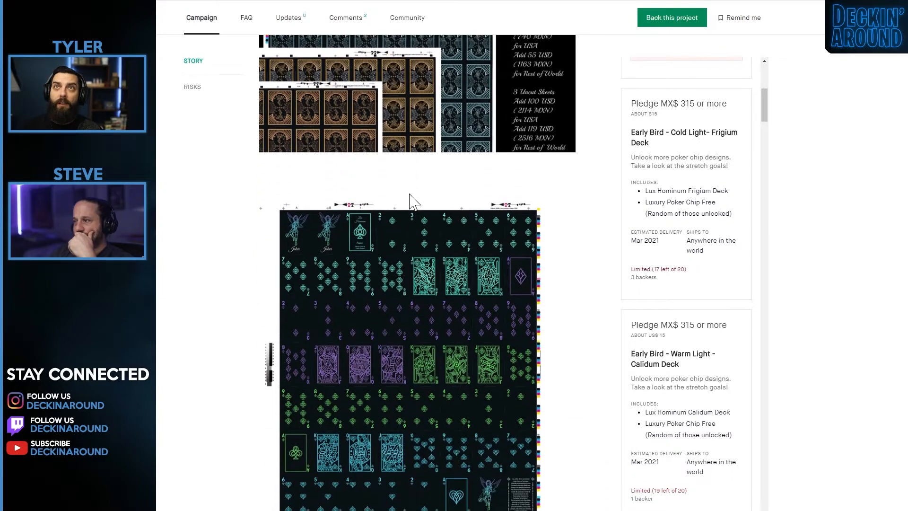
{"action": "scroll", "scroll_direction": "down", "scroll_amount": 3}
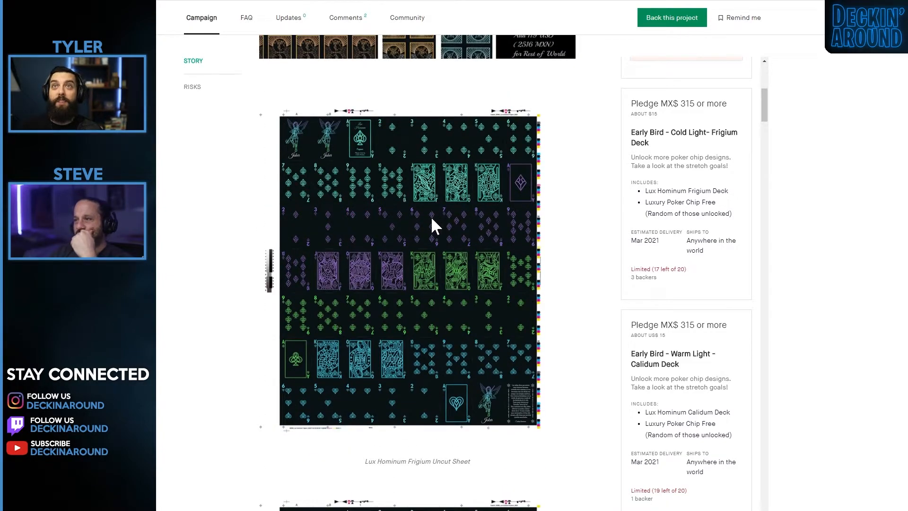
{"action": "mouse_move", "coordinate": [436, 240]}
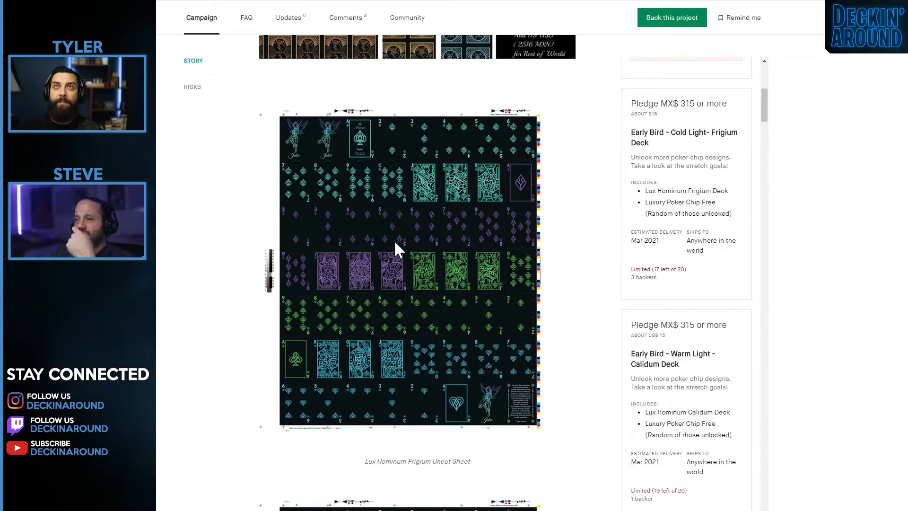
{"action": "scroll", "scroll_direction": "down", "scroll_amount": 3}
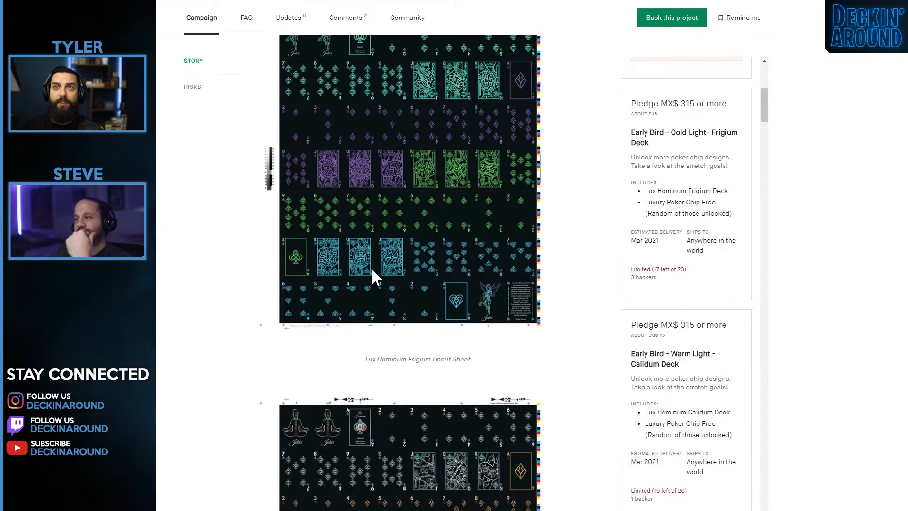
{"action": "scroll", "scroll_direction": "down", "scroll_amount": 3}
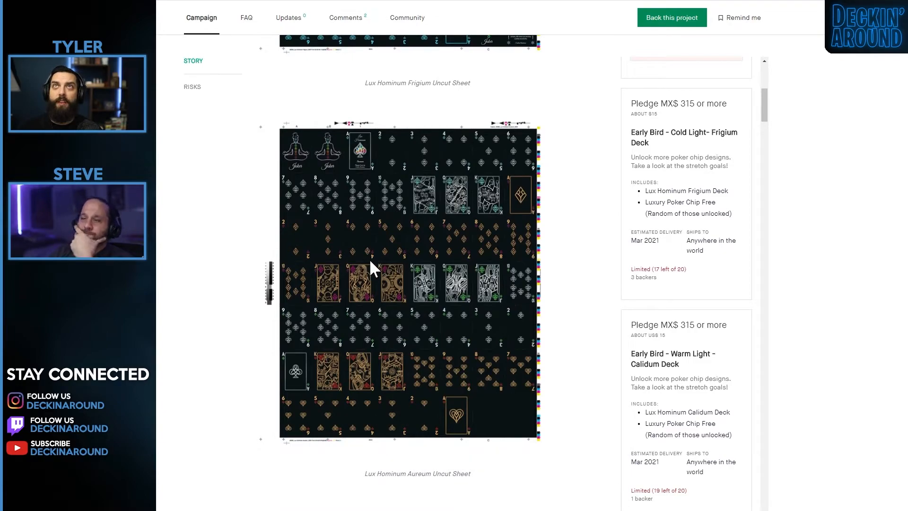
{"action": "scroll", "scroll_direction": "down", "scroll_amount": 3}
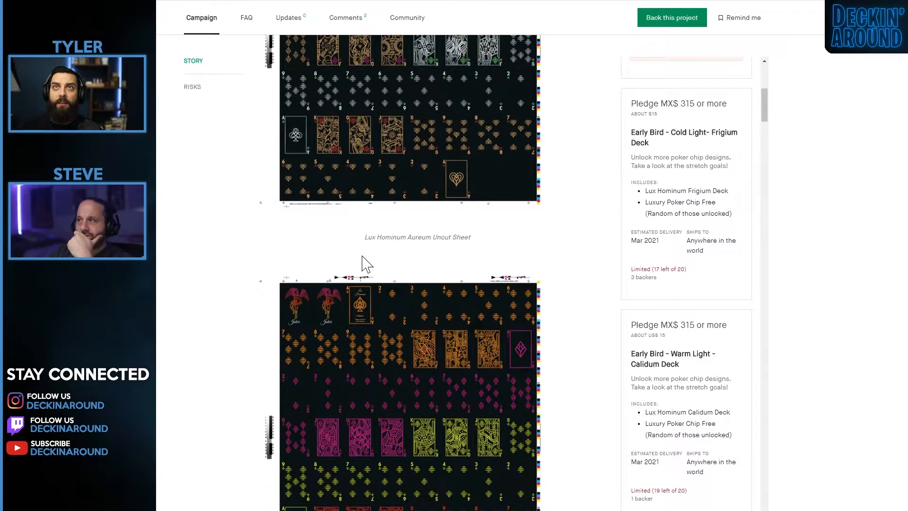
{"action": "scroll", "scroll_direction": "down", "scroll_amount": 3}
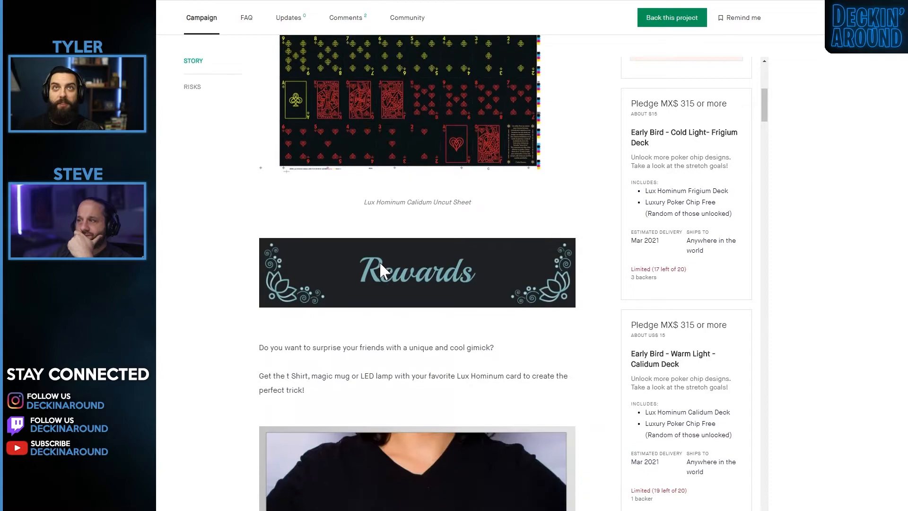
Scroll through the add-ons, poker chip goals and thank-you, then back to the 235% box goal
{"action": "scroll", "scroll_direction": "down", "scroll_amount": 3}
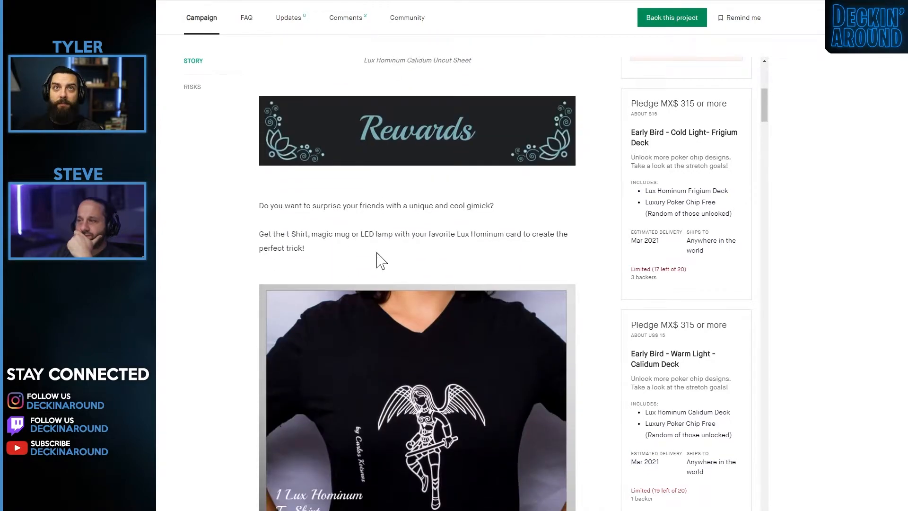
{"action": "scroll", "scroll_direction": "down", "scroll_amount": 3}
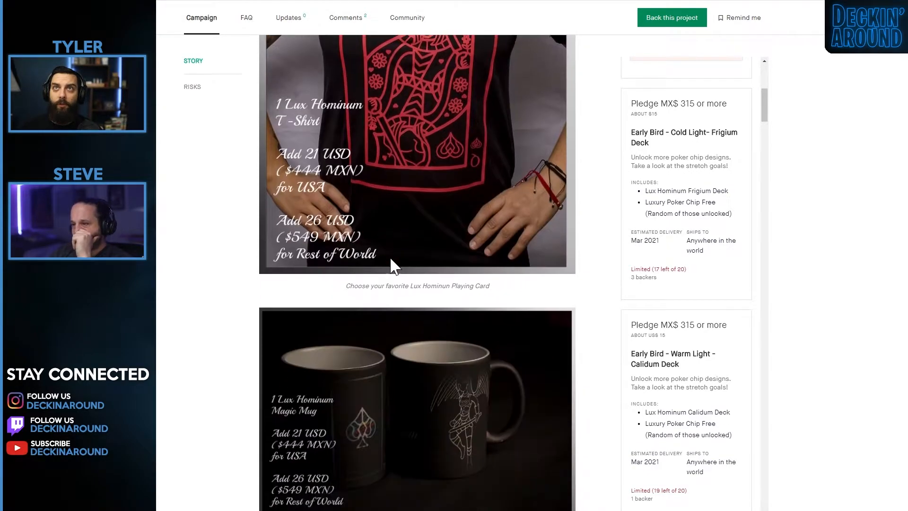
{"action": "scroll", "scroll_direction": "down", "scroll_amount": 3}
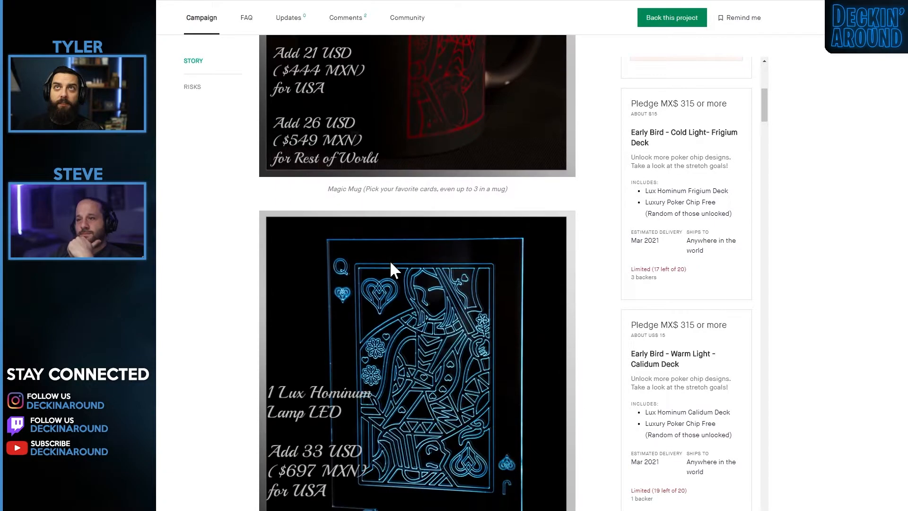
{"action": "scroll", "scroll_direction": "down", "scroll_amount": 3}
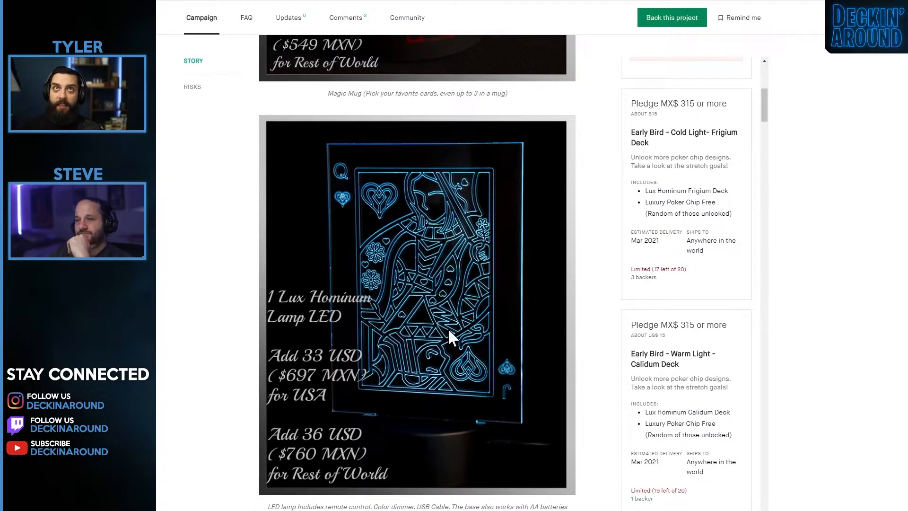
{"action": "scroll", "scroll_direction": "down", "scroll_amount": 3}
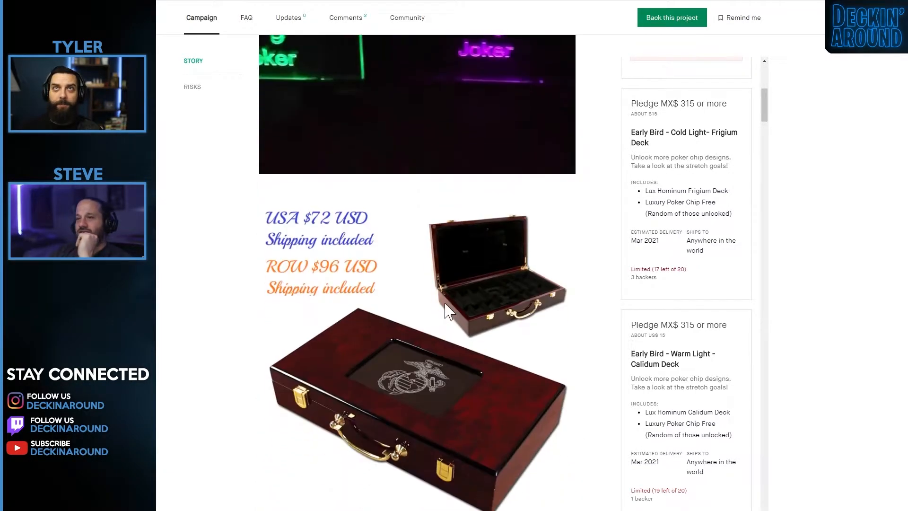
{"action": "scroll", "scroll_direction": "down", "scroll_amount": 3}
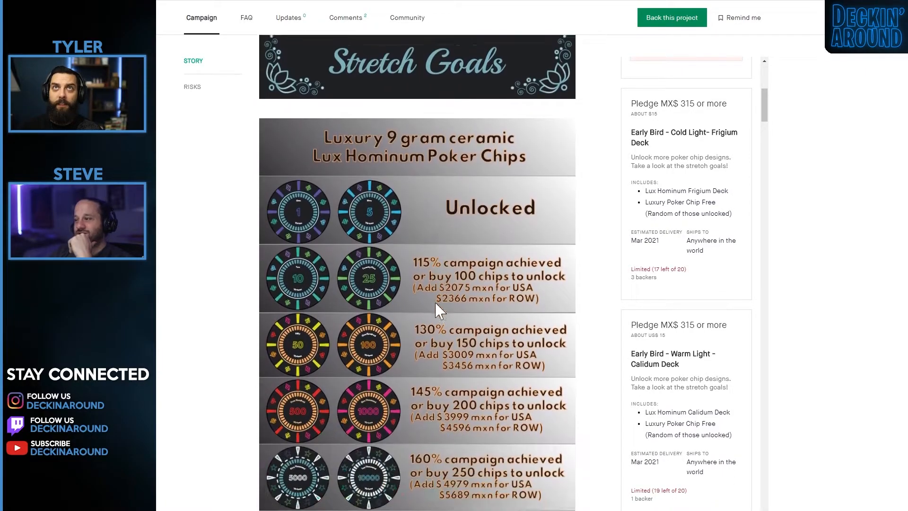
{"action": "scroll", "scroll_direction": "down", "scroll_amount": 3}
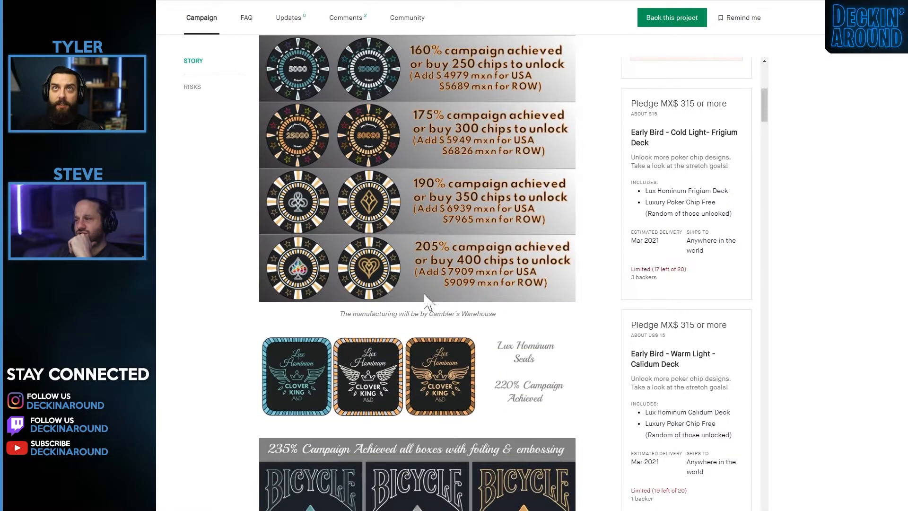
{"action": "scroll", "scroll_direction": "down", "scroll_amount": 3}
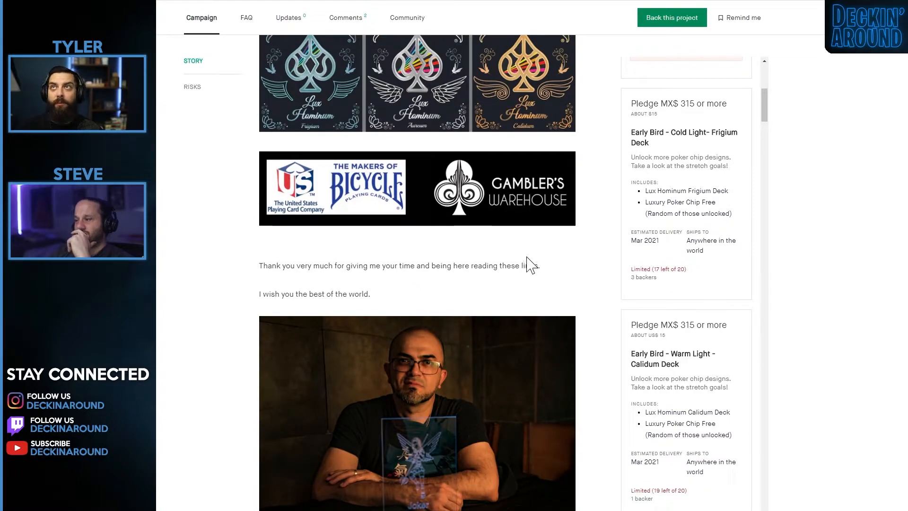
{"action": "scroll", "scroll_direction": "down", "scroll_amount": 3}
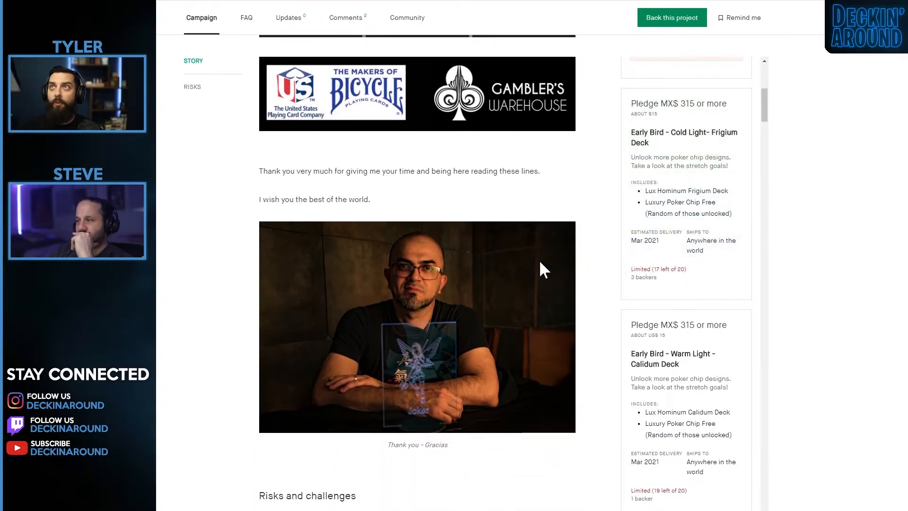
{"action": "scroll", "scroll_direction": "up", "scroll_amount": 3}
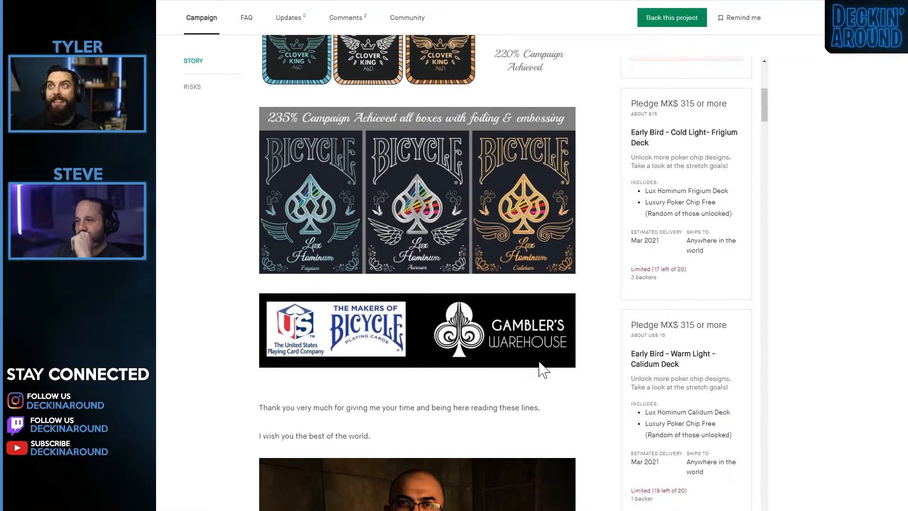
Read the Lux Hominum story through The Boxes, The Back, The Suits and Aureum courts
{"action": "scroll", "scroll_direction": "down", "scroll_amount": 3}
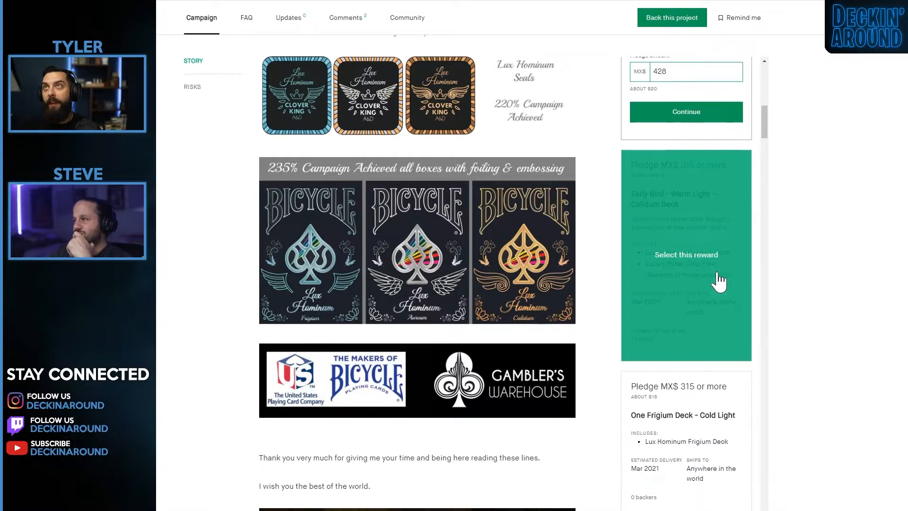
{"action": "scroll", "scroll_direction": "down", "scroll_amount": 3}
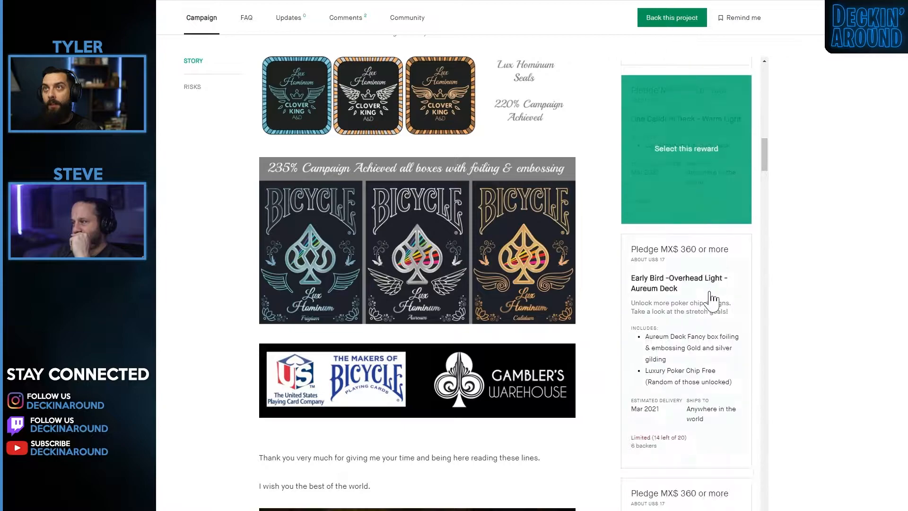
{"action": "scroll", "scroll_direction": "down", "scroll_amount": 3}
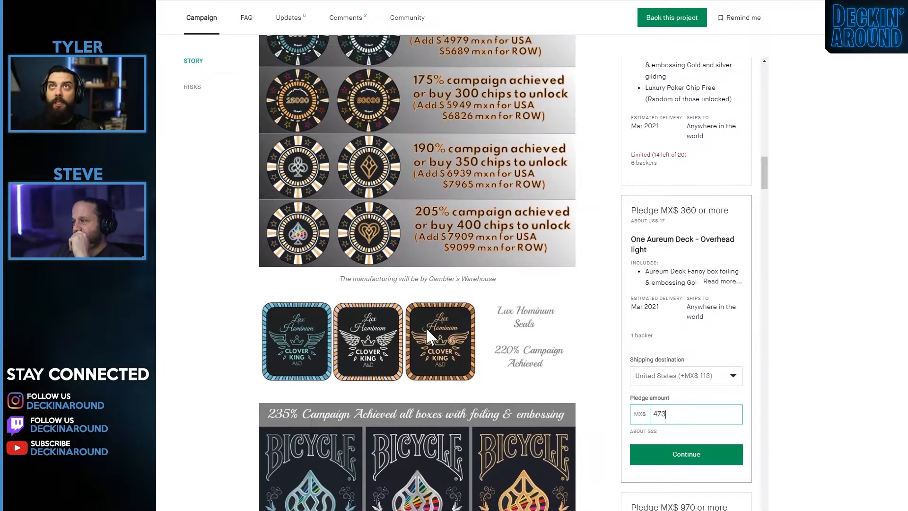
{"action": "scroll", "scroll_direction": "down", "scroll_amount": 3}
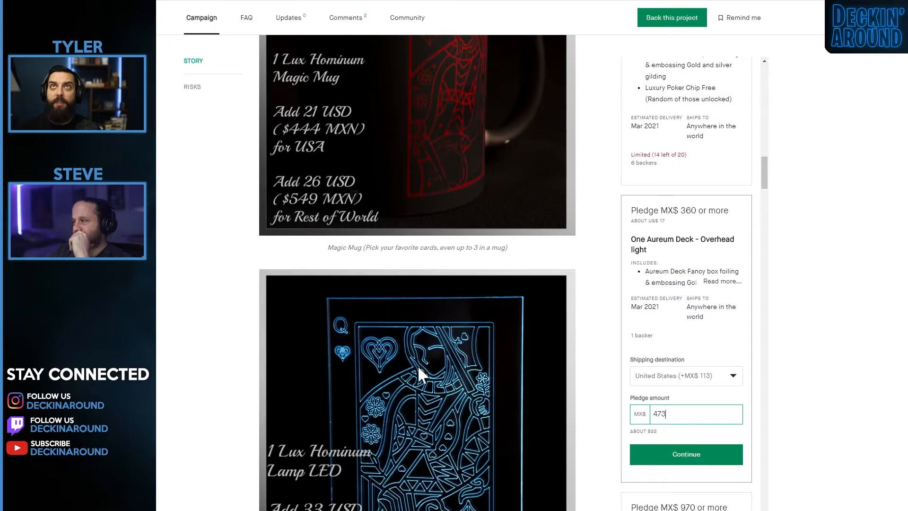
{"action": "scroll", "scroll_direction": "down", "scroll_amount": 3}
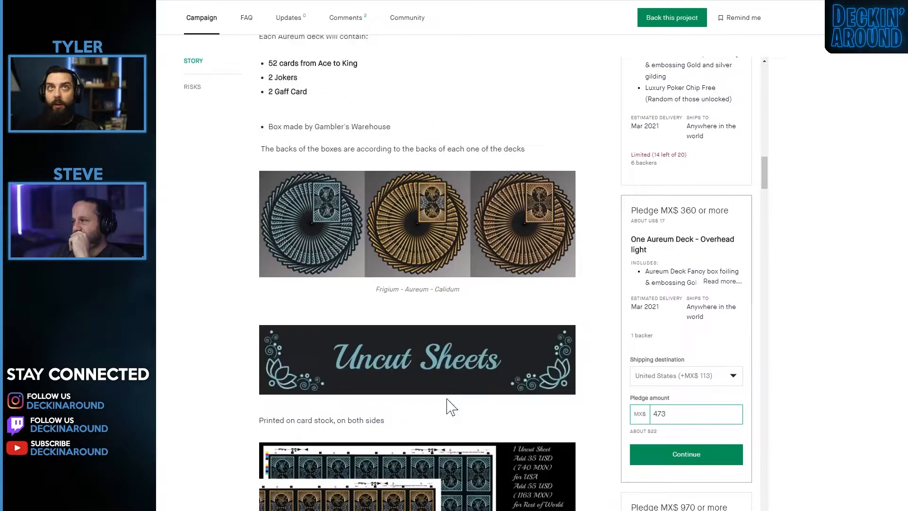
{"action": "scroll", "scroll_direction": "down", "scroll_amount": 3}
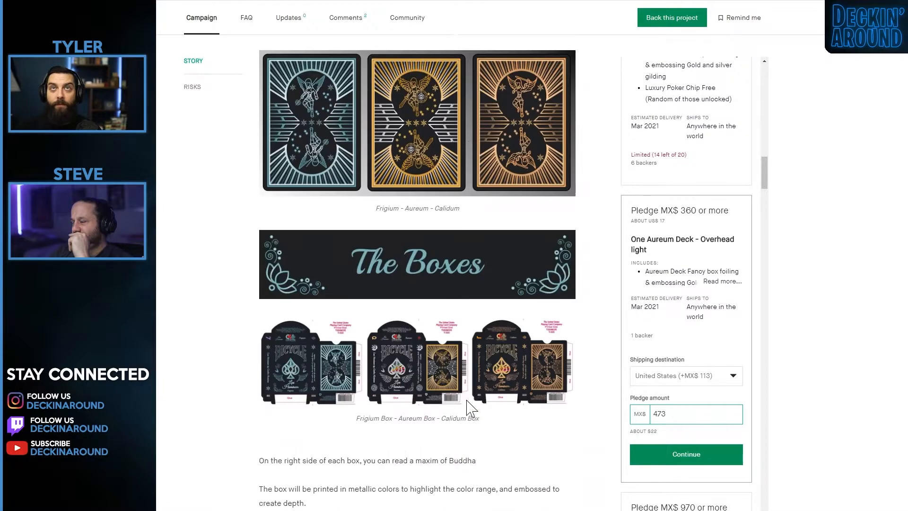
{"action": "scroll", "scroll_direction": "down", "scroll_amount": 3}
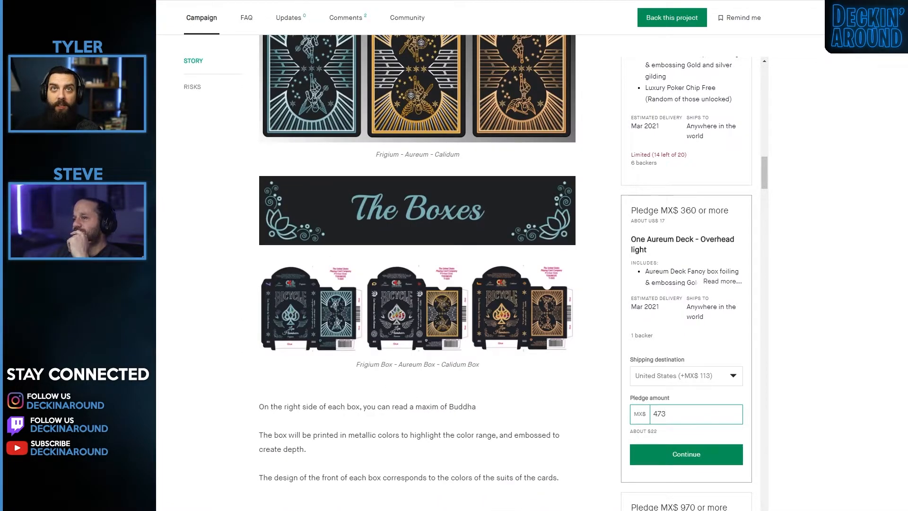
{"action": "scroll", "scroll_direction": "down", "scroll_amount": 3}
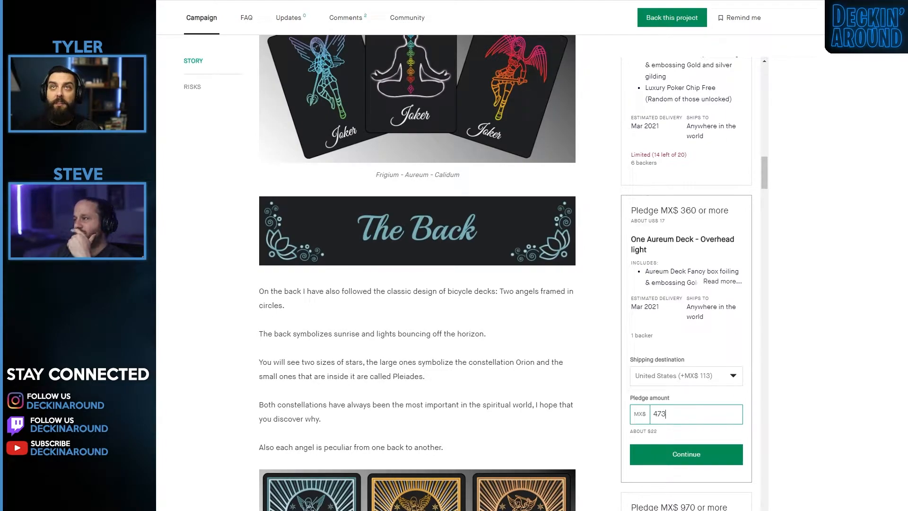
{"action": "scroll", "scroll_direction": "down", "scroll_amount": 3}
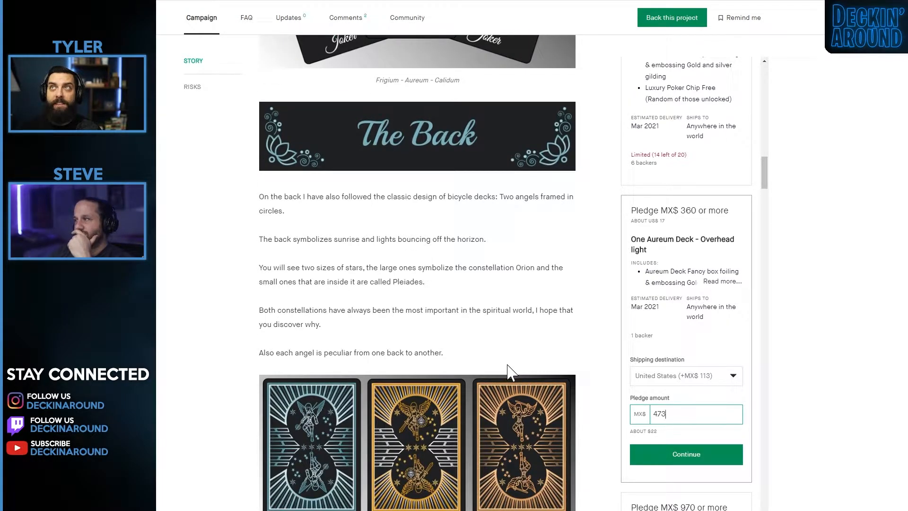
{"action": "scroll", "scroll_direction": "down", "scroll_amount": 3}
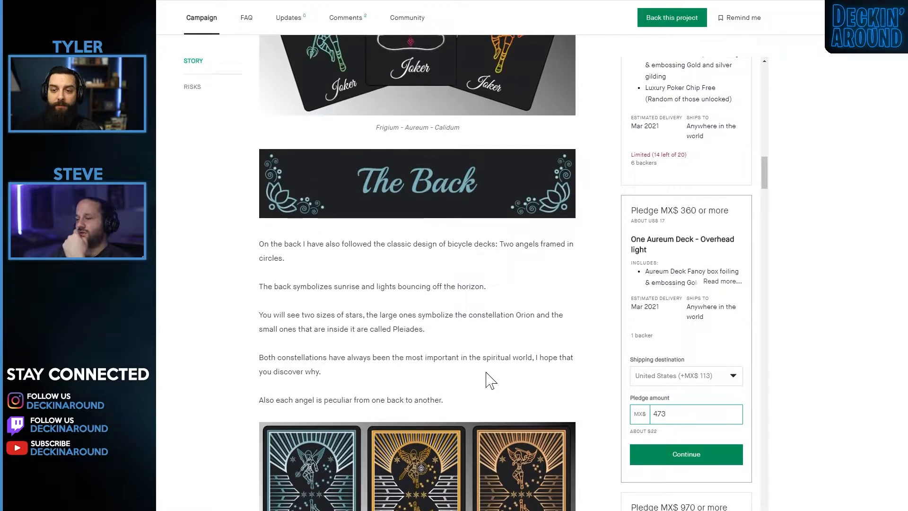
{"action": "scroll", "scroll_direction": "down", "scroll_amount": 3}
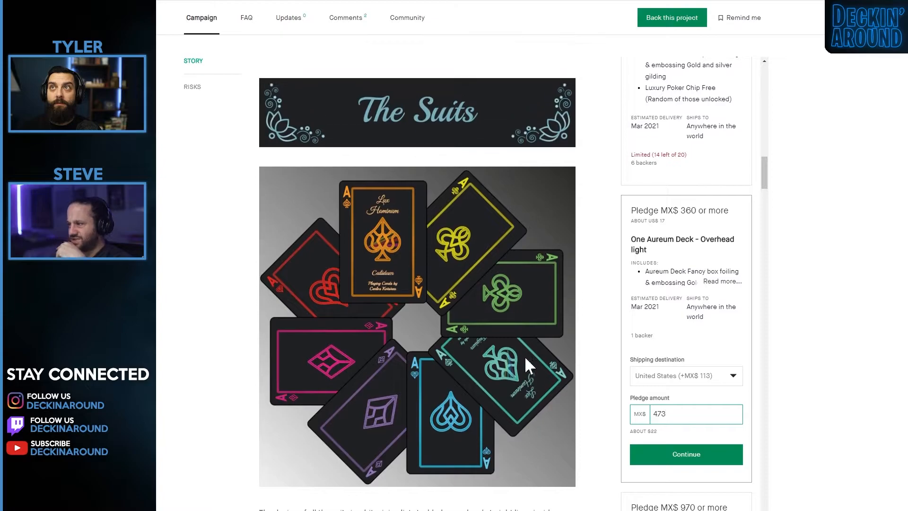
{"action": "scroll", "scroll_direction": "down", "scroll_amount": 3}
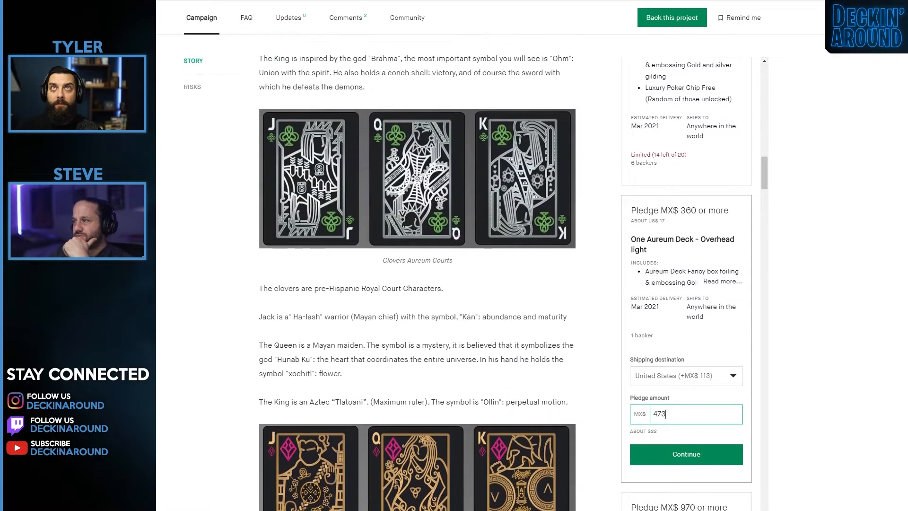
{"action": "scroll", "scroll_direction": "down", "scroll_amount": 3}
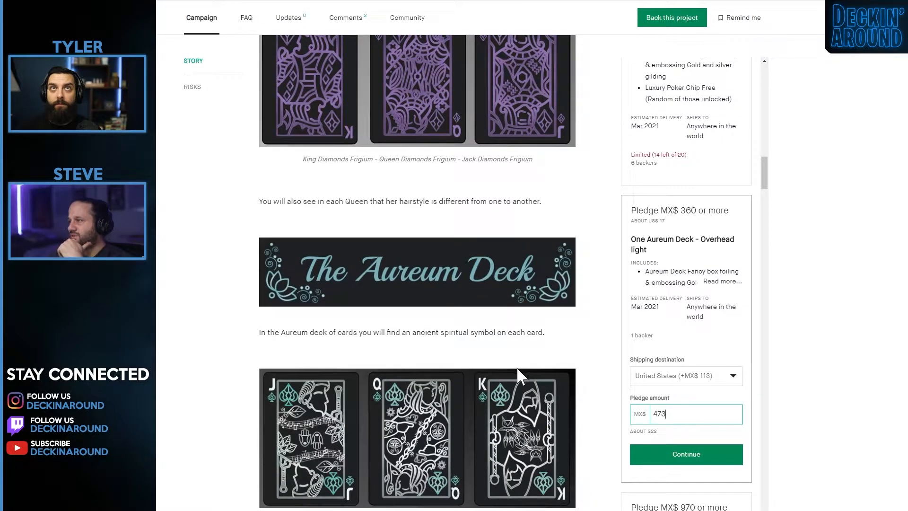
{"action": "mouse_move", "coordinate": [509, 375]}
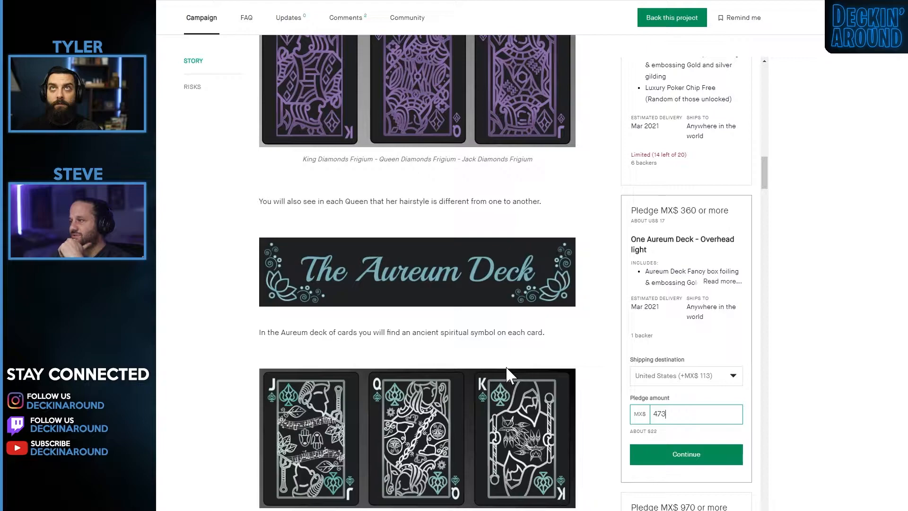
{"action": "scroll", "scroll_direction": "down", "scroll_amount": 3}
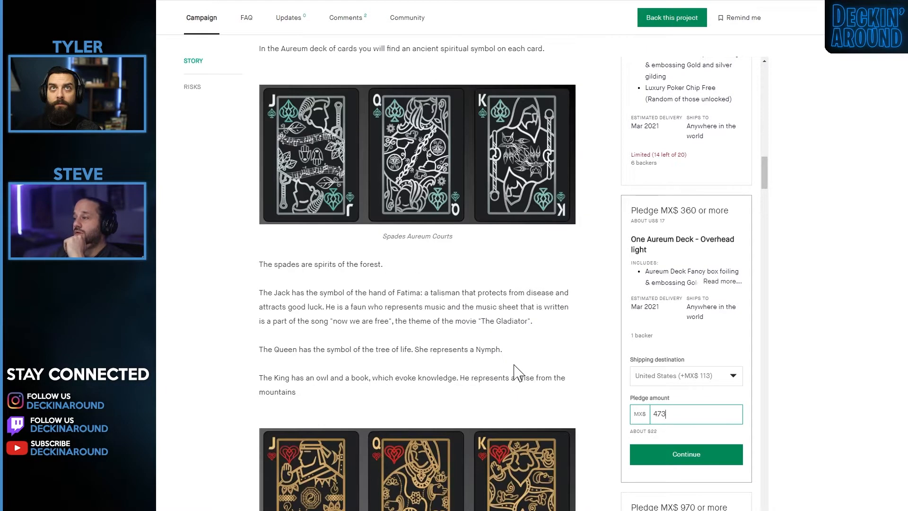
{"action": "scroll", "scroll_direction": "down", "scroll_amount": 3}
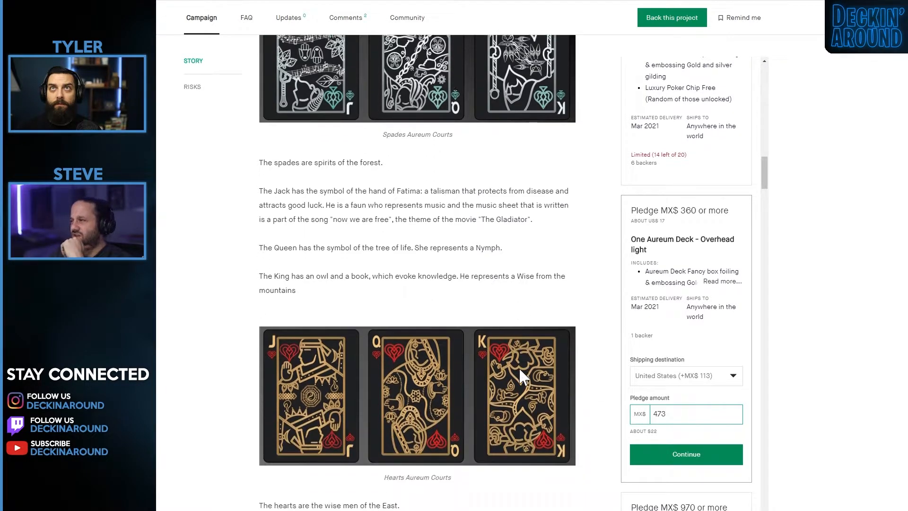
{"action": "scroll", "scroll_direction": "down", "scroll_amount": 3}
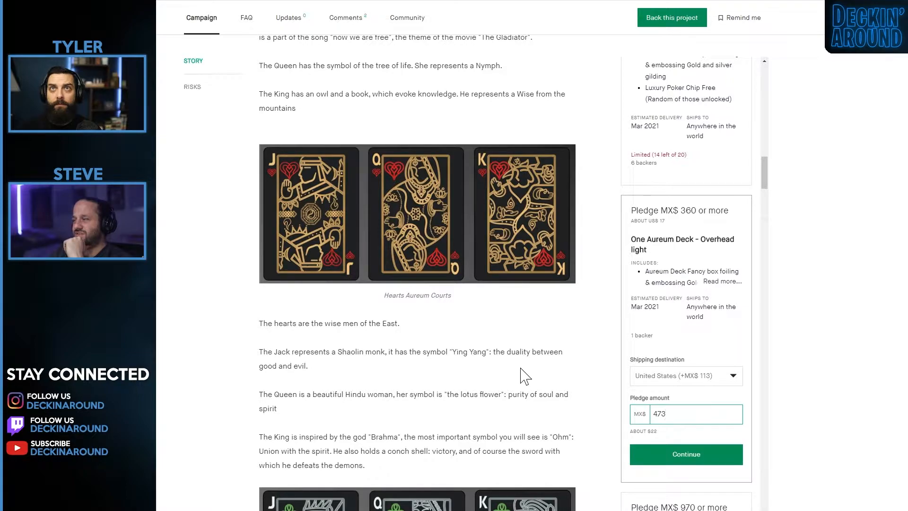
{"action": "scroll", "scroll_direction": "down", "scroll_amount": 3}
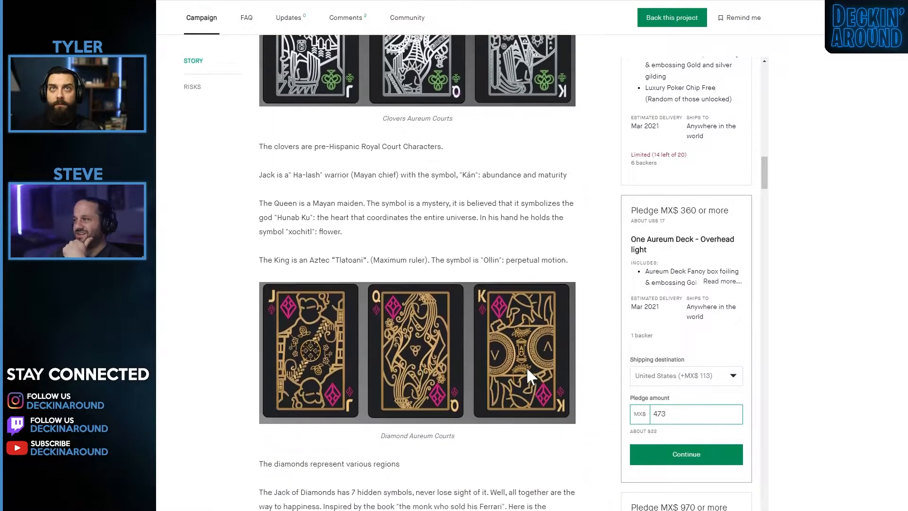
{"action": "scroll", "scroll_direction": "down", "scroll_amount": 3}
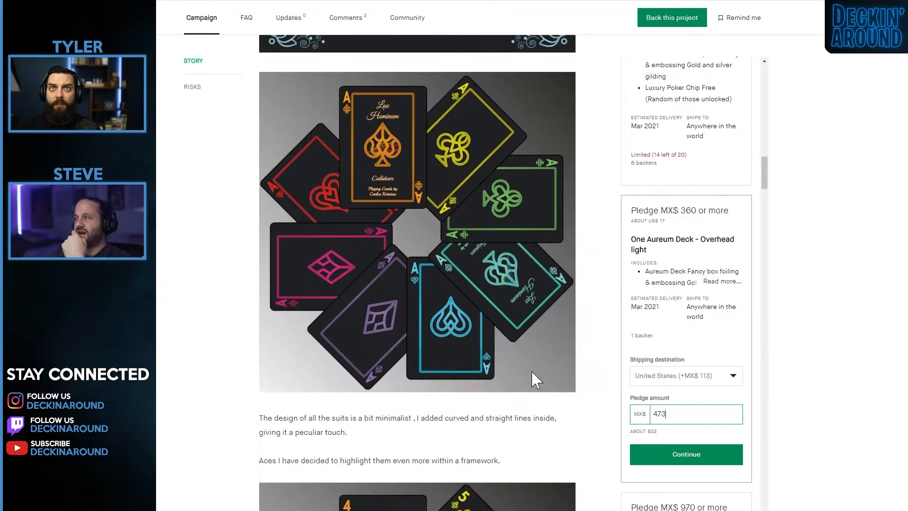
{"action": "scroll", "scroll_direction": "down", "scroll_amount": 3}
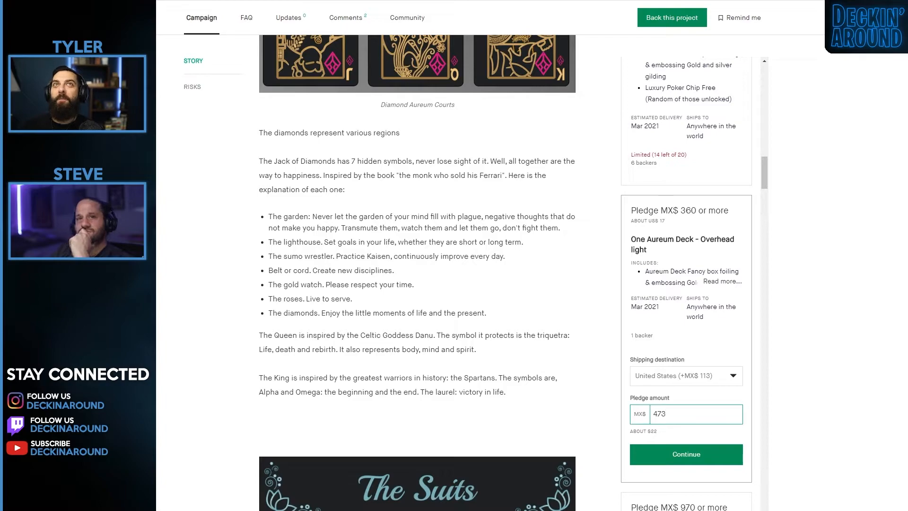
{"action": "mouse_move", "coordinate": [536, 394]}
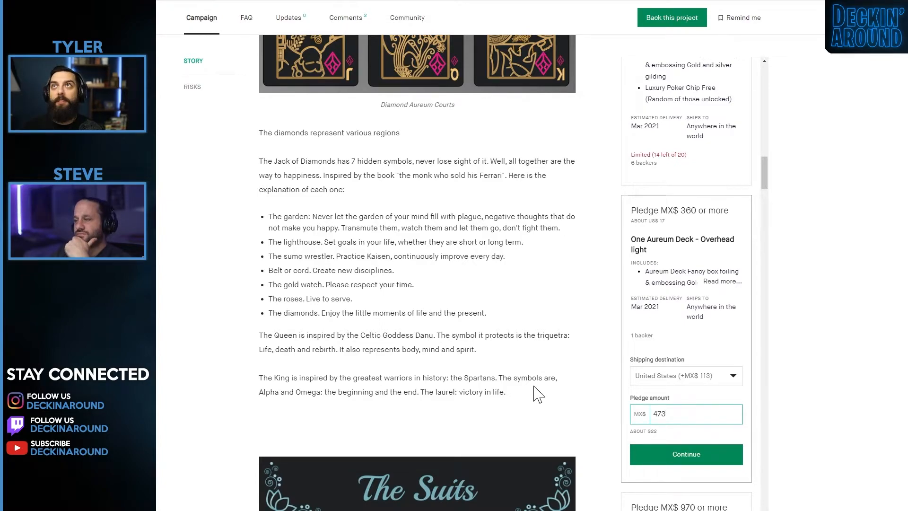
{"action": "scroll", "scroll_direction": "down", "scroll_amount": 3}
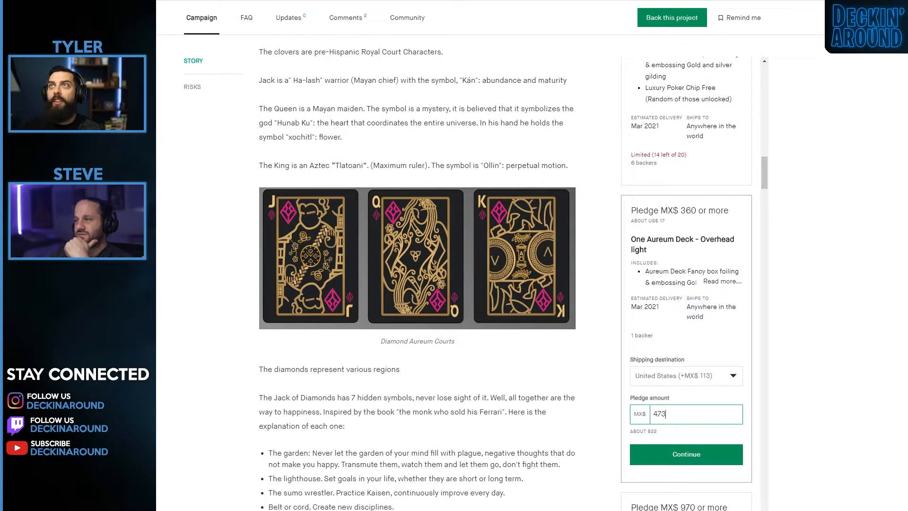
Expand the One Aureum Deck reward contents and scroll the story toward the metallic box printing
{"action": "left_click", "coordinate": [722, 281]}
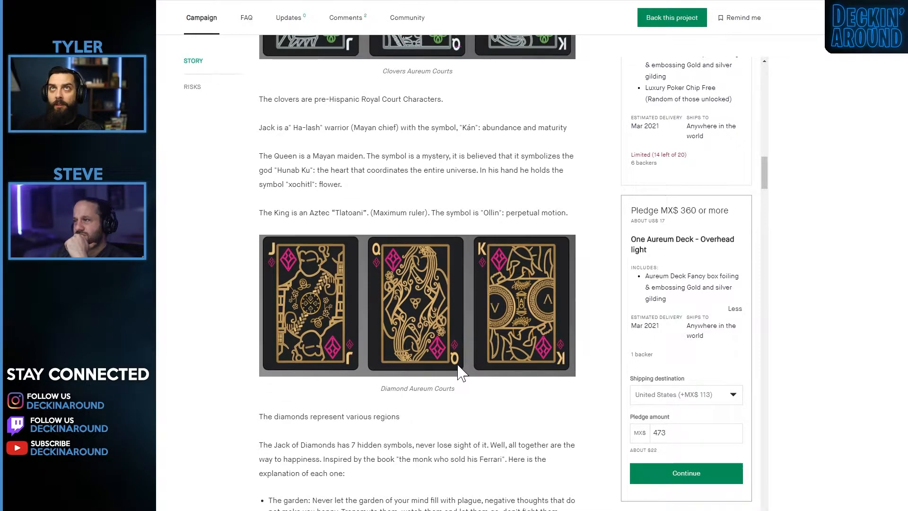
{"action": "scroll", "scroll_direction": "down", "scroll_amount": 3}
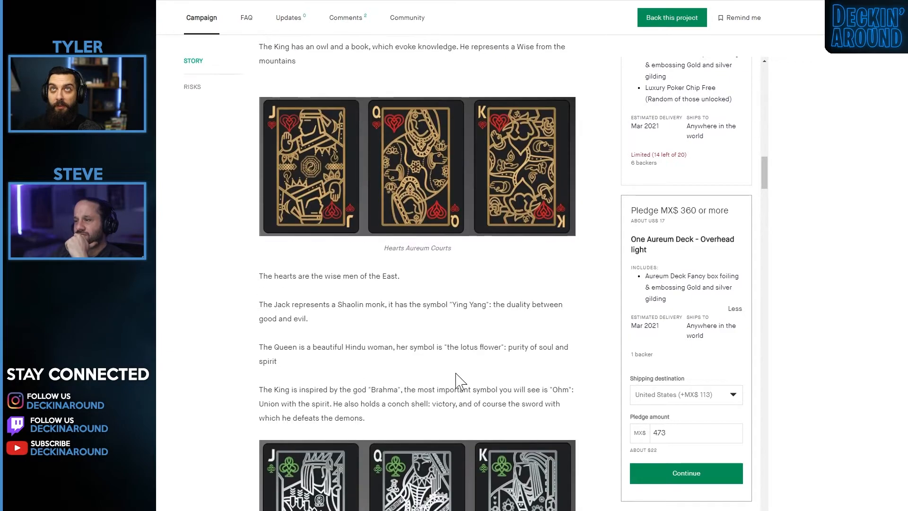
{"action": "scroll", "scroll_direction": "down", "scroll_amount": 3}
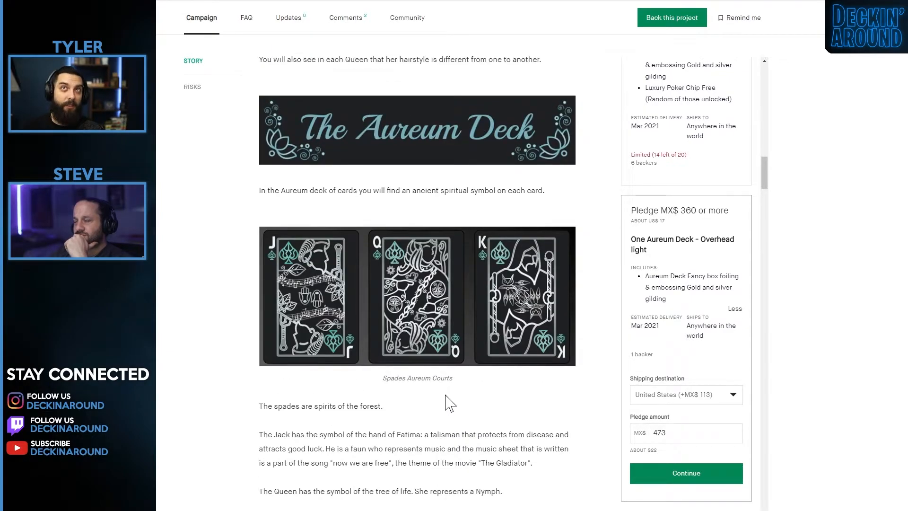
{"action": "scroll", "scroll_direction": "down", "scroll_amount": 3}
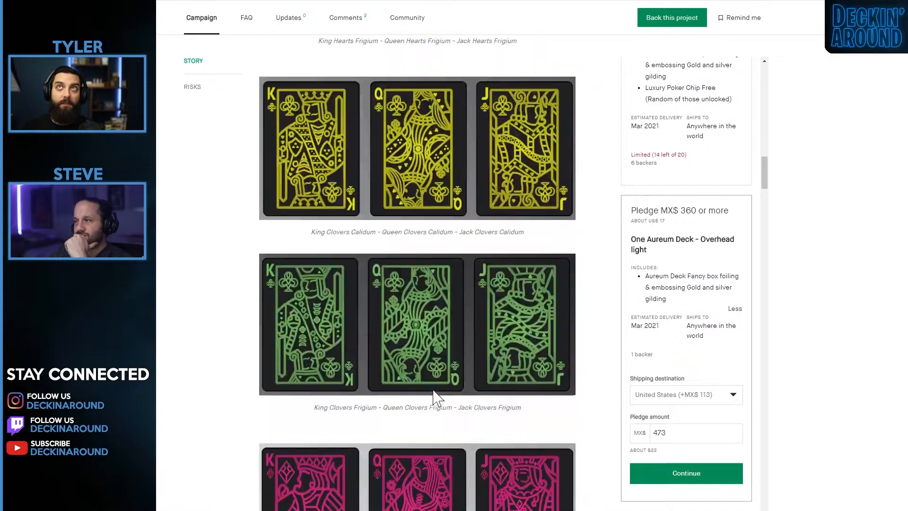
{"action": "scroll", "scroll_direction": "down", "scroll_amount": 3}
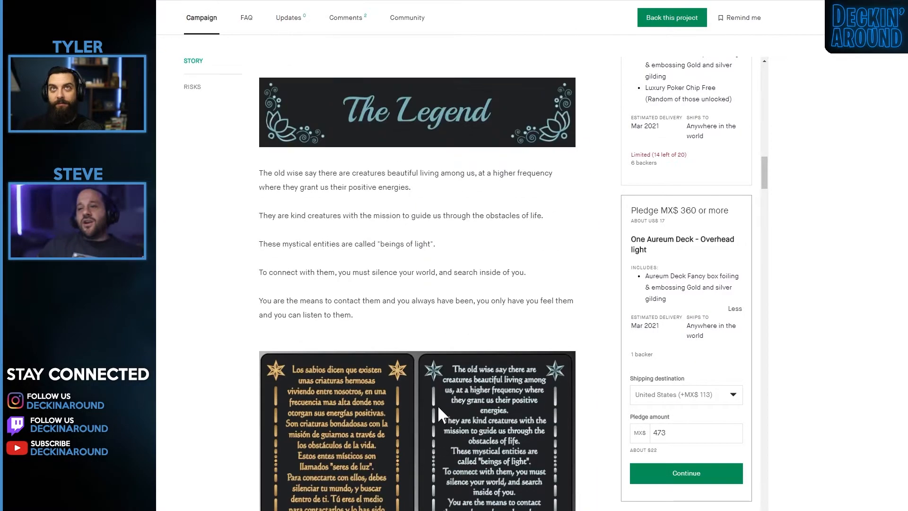
{"action": "scroll", "scroll_direction": "down", "scroll_amount": 3}
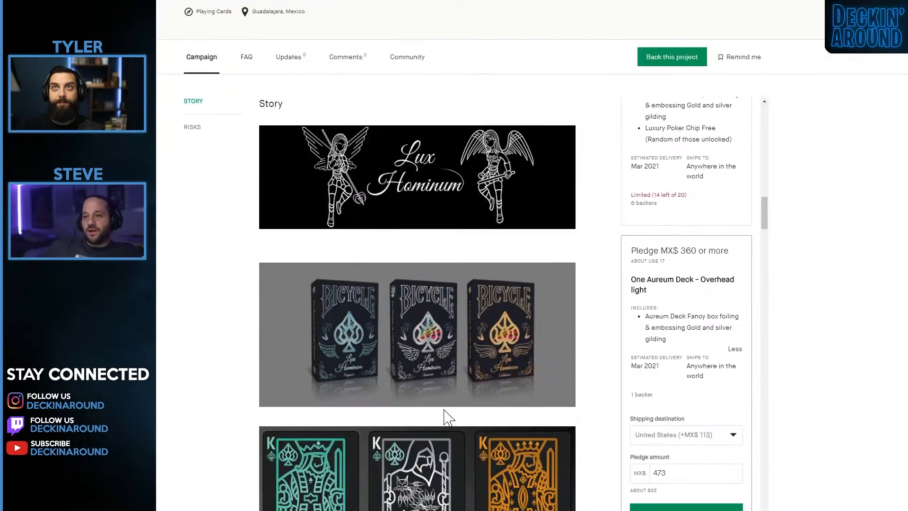
{"action": "scroll", "scroll_direction": "down", "scroll_amount": 3}
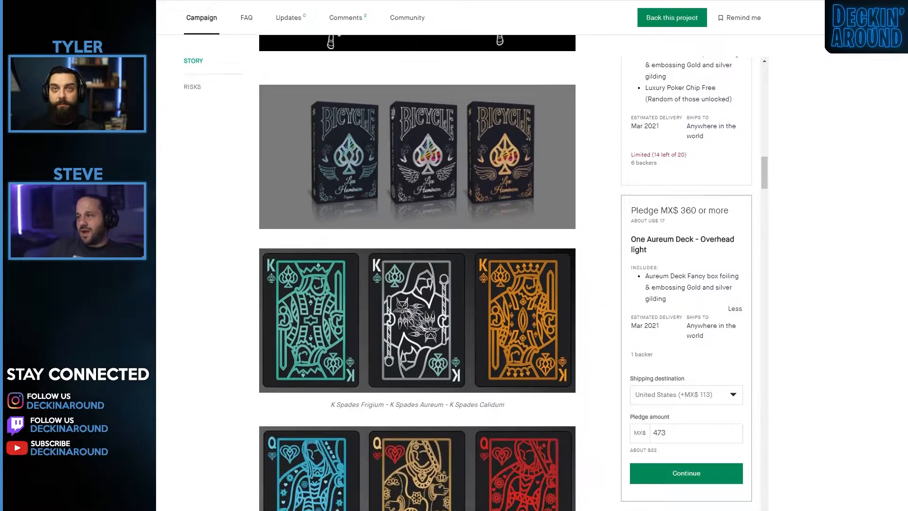
{"action": "scroll", "scroll_direction": "down", "scroll_amount": 3}
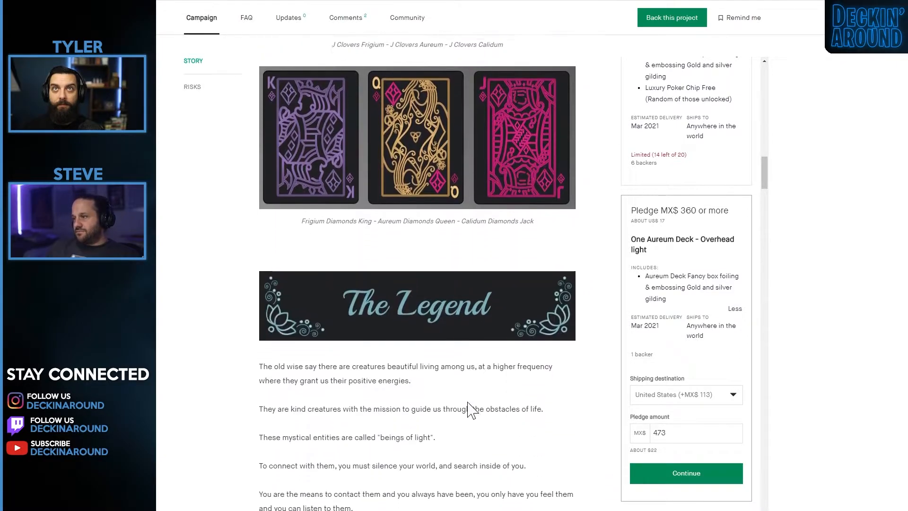
{"action": "scroll", "scroll_direction": "down", "scroll_amount": 3}
{"action": "type", "text": "metallic"}
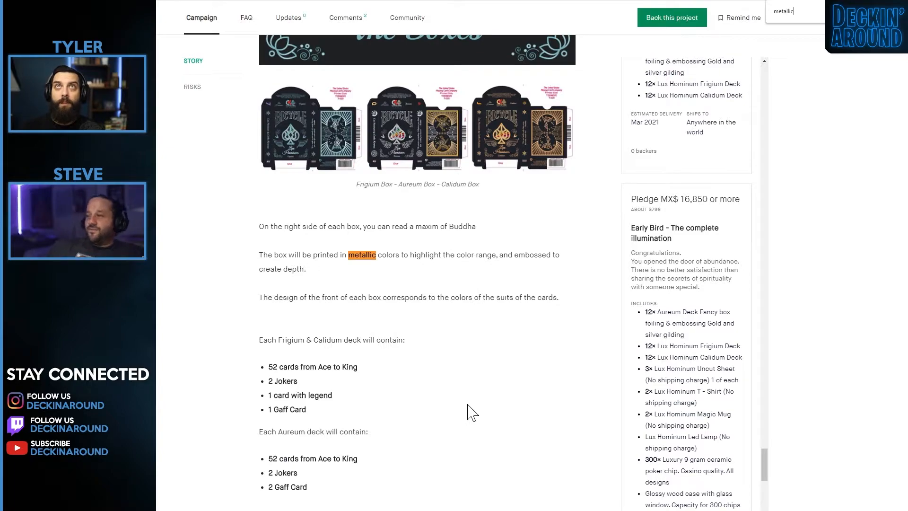
Scroll the Lux Hominum story through The Courts designs down to The Legend card images
{"action": "left_click", "coordinate": [795, 11]}
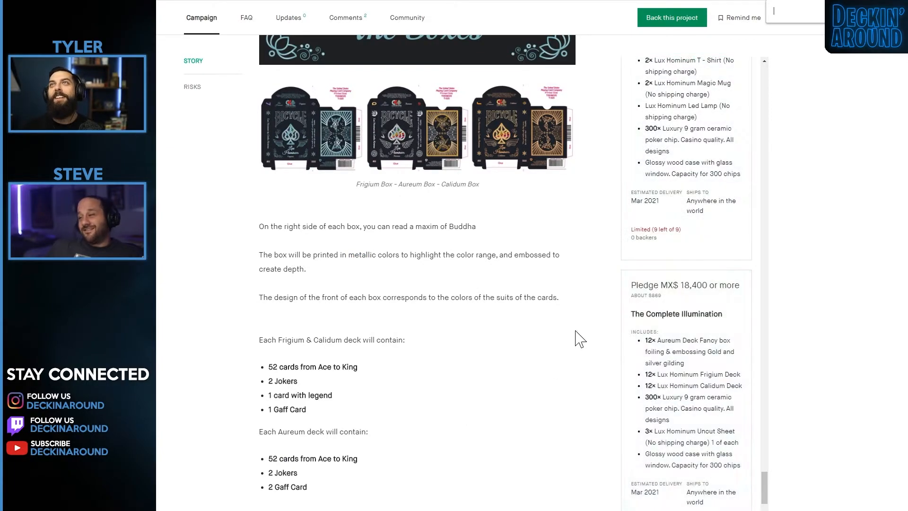
{"action": "scroll", "scroll_direction": "down", "scroll_amount": 3}
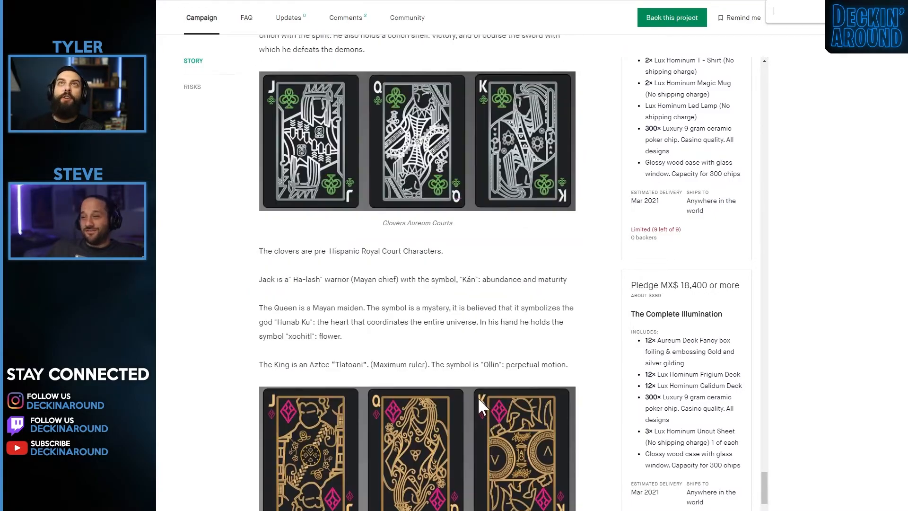
{"action": "scroll", "scroll_direction": "down", "scroll_amount": 3}
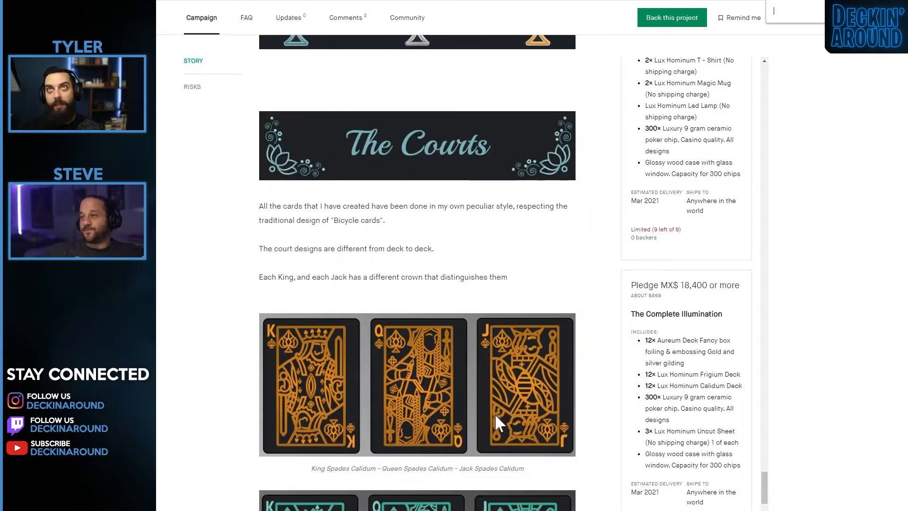
{"action": "scroll", "scroll_direction": "down", "scroll_amount": 3}
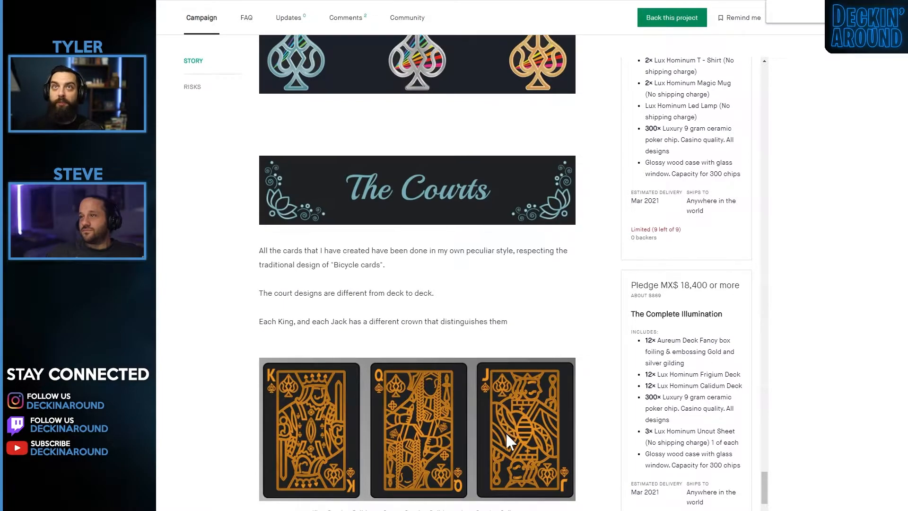
{"action": "scroll", "scroll_direction": "down", "scroll_amount": 3}
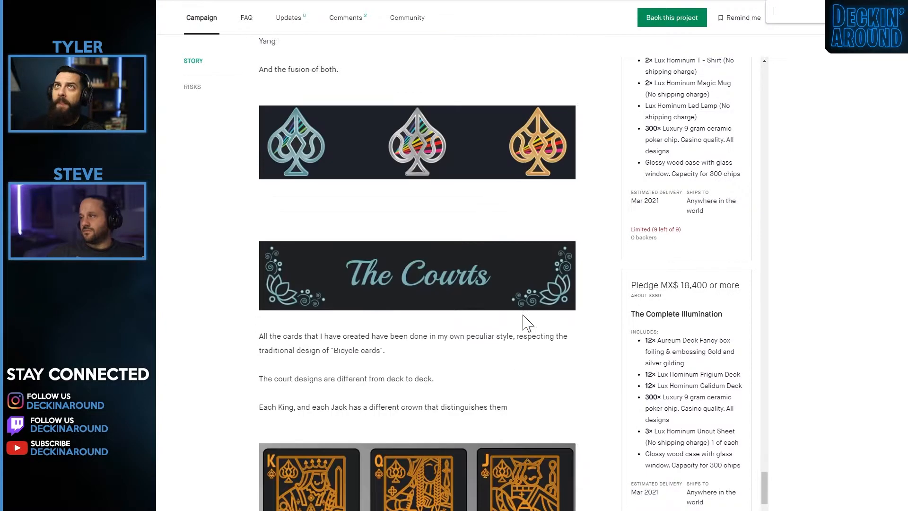
{"action": "scroll", "scroll_direction": "down", "scroll_amount": 3}
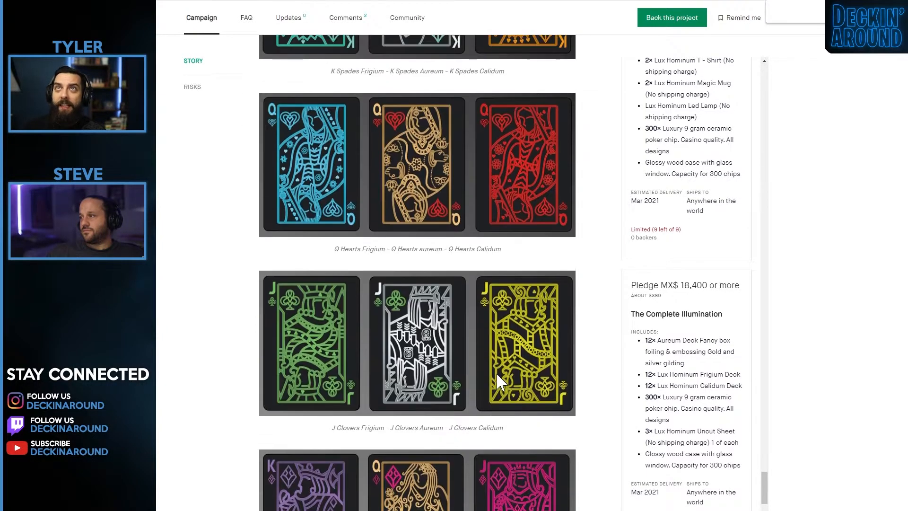
{"action": "scroll", "scroll_direction": "up", "scroll_amount": 3}
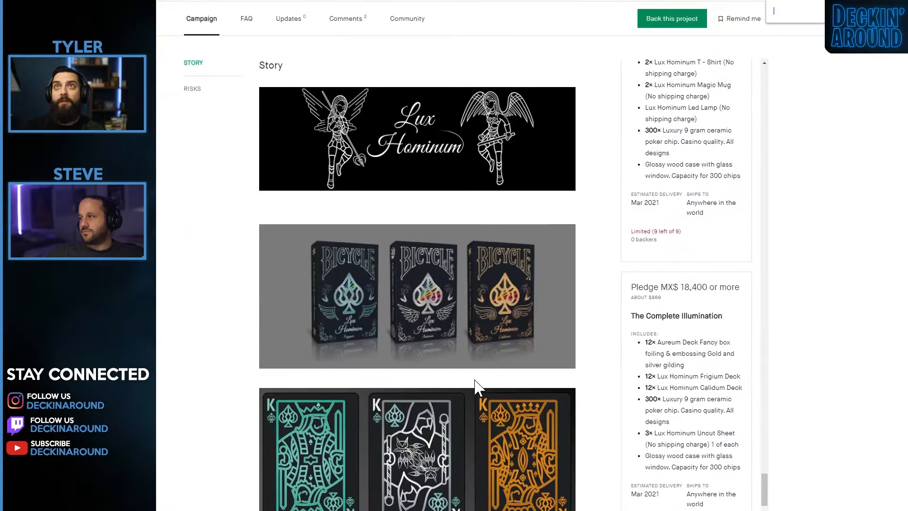
{"action": "scroll", "scroll_direction": "down", "scroll_amount": 3}
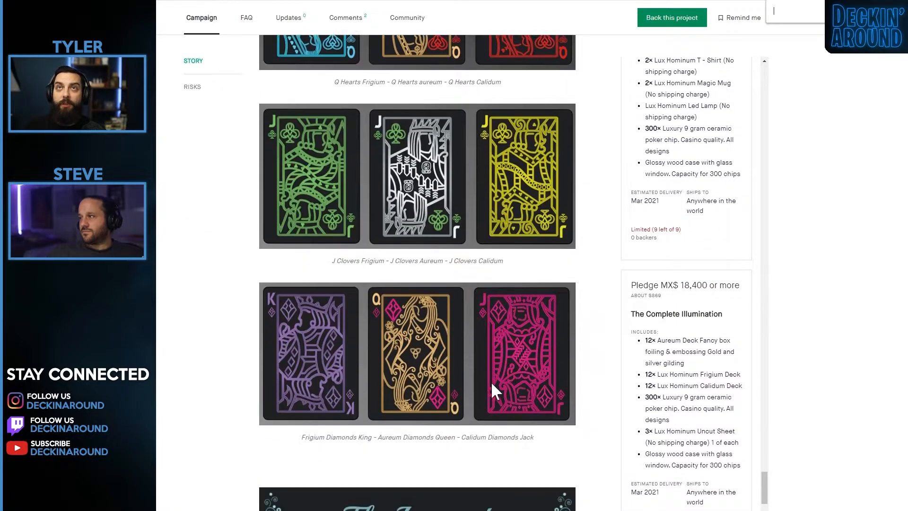
{"action": "scroll", "scroll_direction": "down", "scroll_amount": 3}
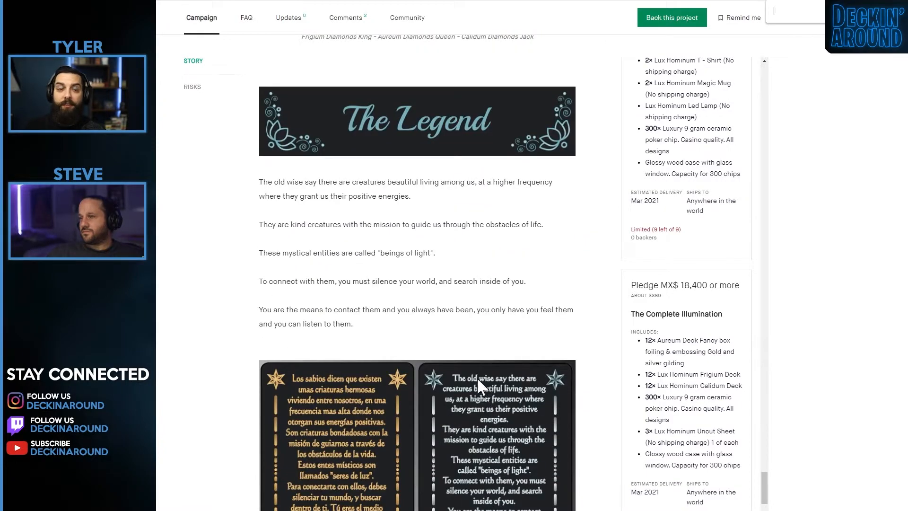
{"action": "scroll", "scroll_direction": "down", "scroll_amount": 3}
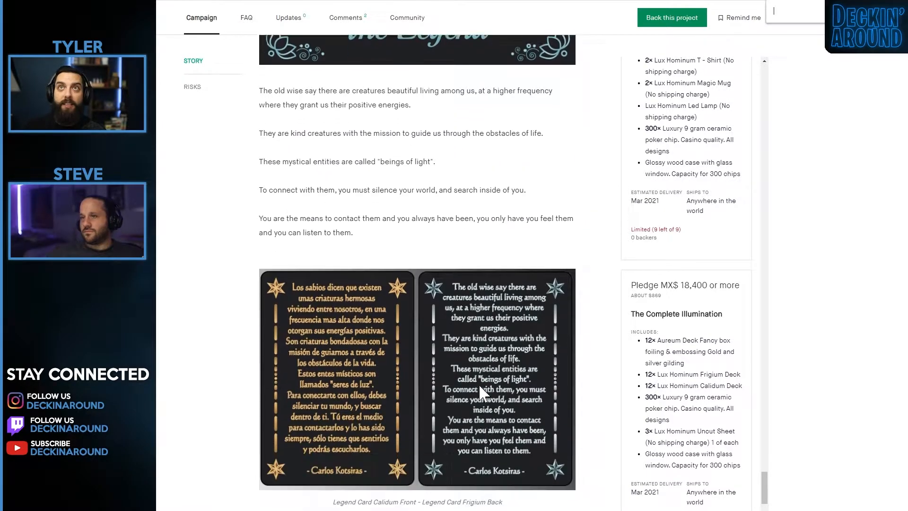
Scroll down the Lux Hominum Phoenix Campaign page from its top ($1,771 pledged, 36 backers)
{"action": "scroll", "scroll_direction": "down", "scroll_amount": 3}
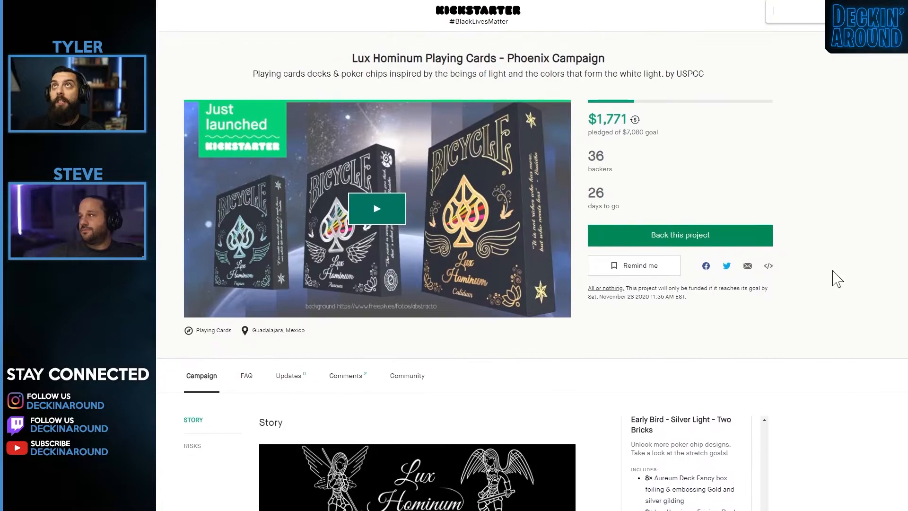
{"action": "mouse_move", "coordinate": [813, 325]}
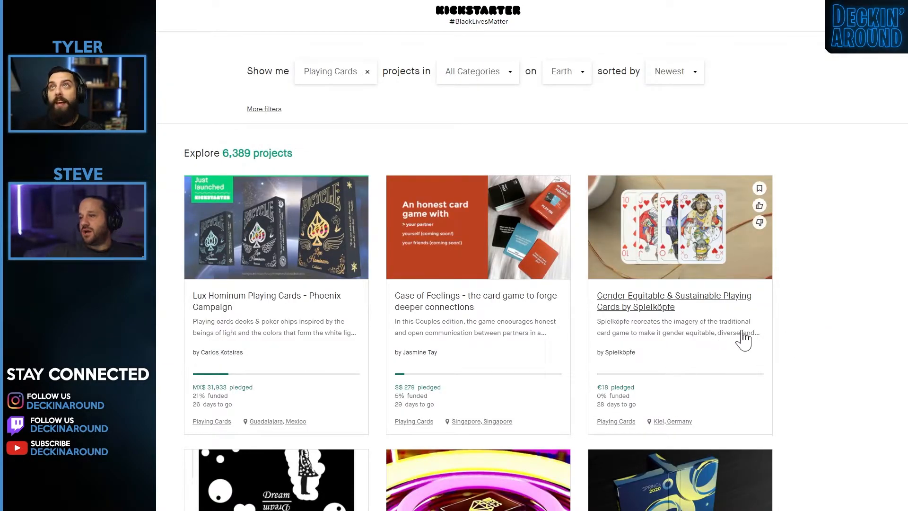
{"action": "mouse_move", "coordinate": [667, 330]}
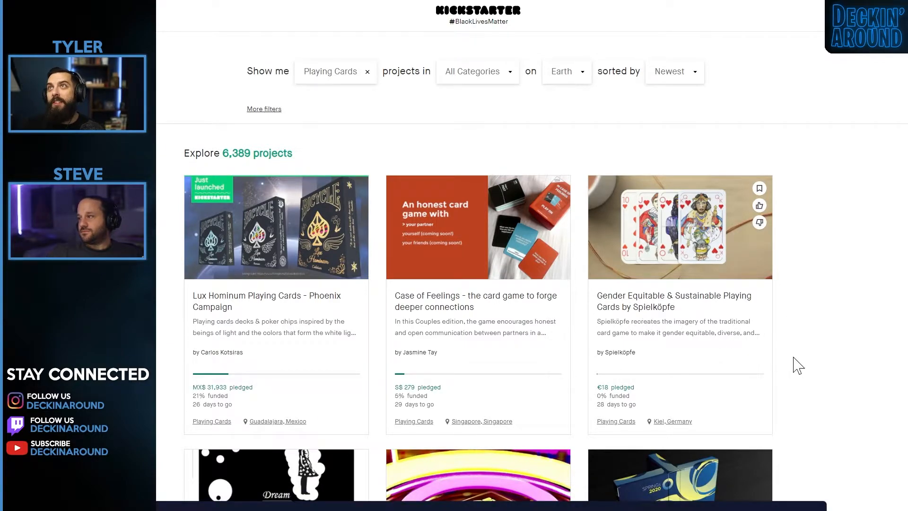
Open the Spielköpfe Gender Equitable & Sustainable Playing Cards campaign and begin its story
{"action": "left_click", "coordinate": [679, 295]}
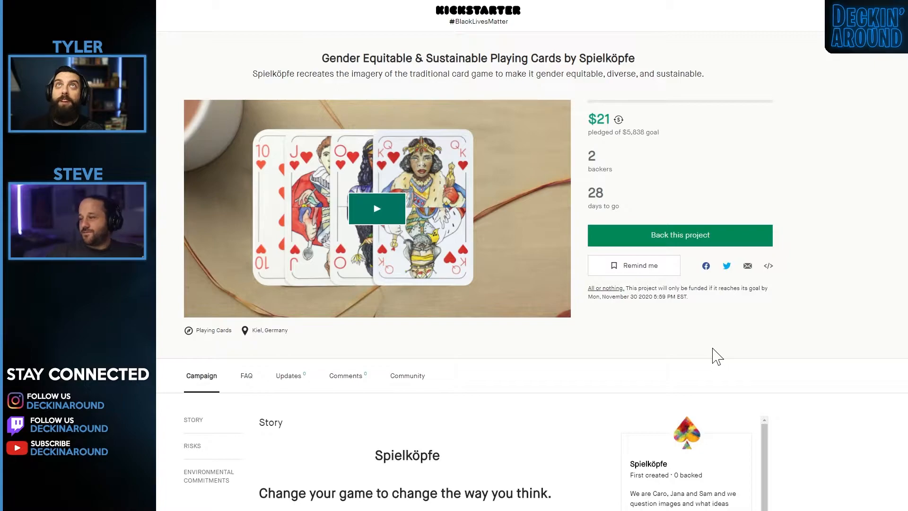
{"action": "mouse_move", "coordinate": [751, 351]}
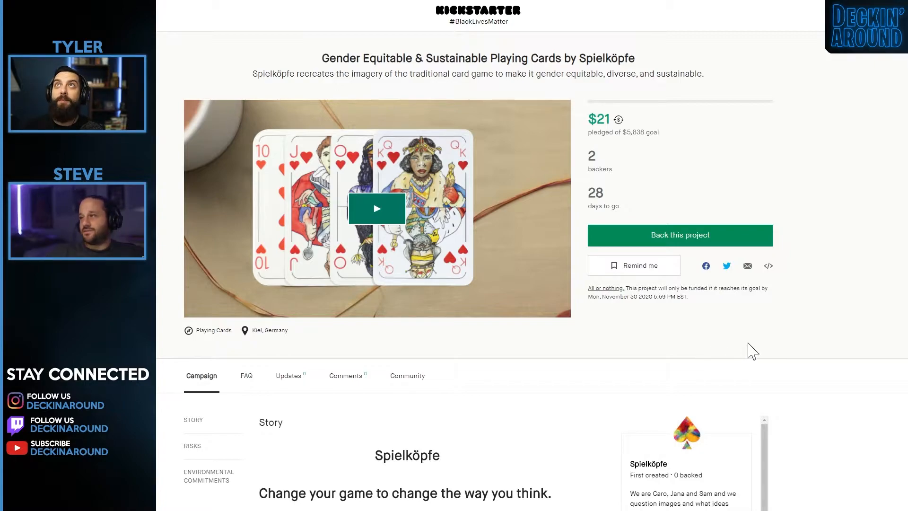
{"action": "mouse_move", "coordinate": [825, 358]}
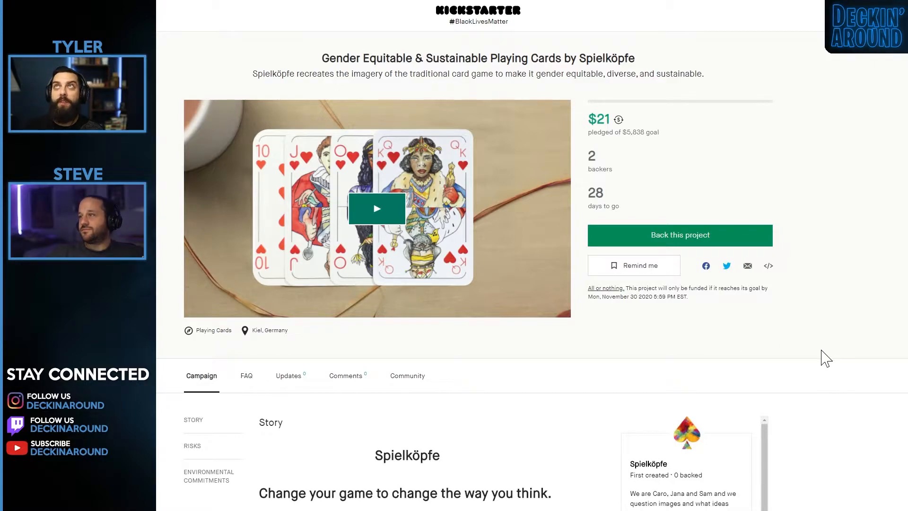
{"action": "scroll", "scroll_direction": "down", "scroll_amount": 3}
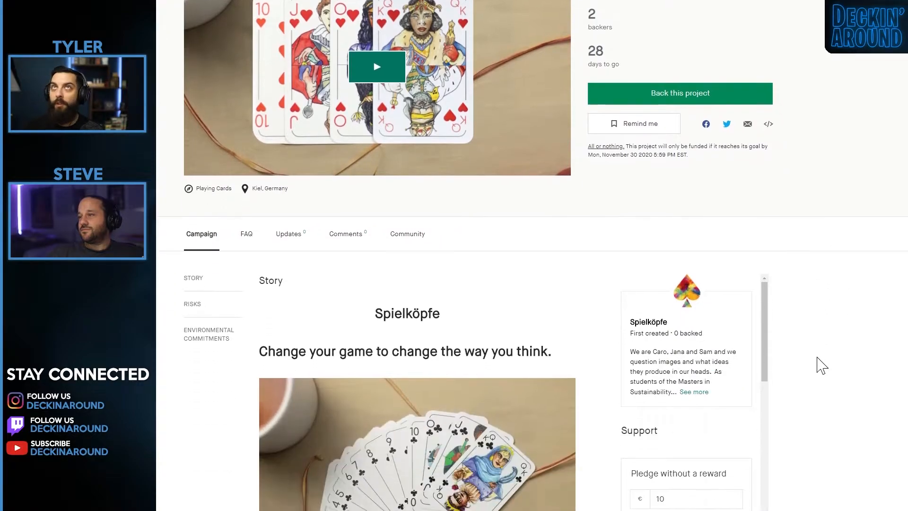
{"action": "scroll", "scroll_direction": "down", "scroll_amount": 3}
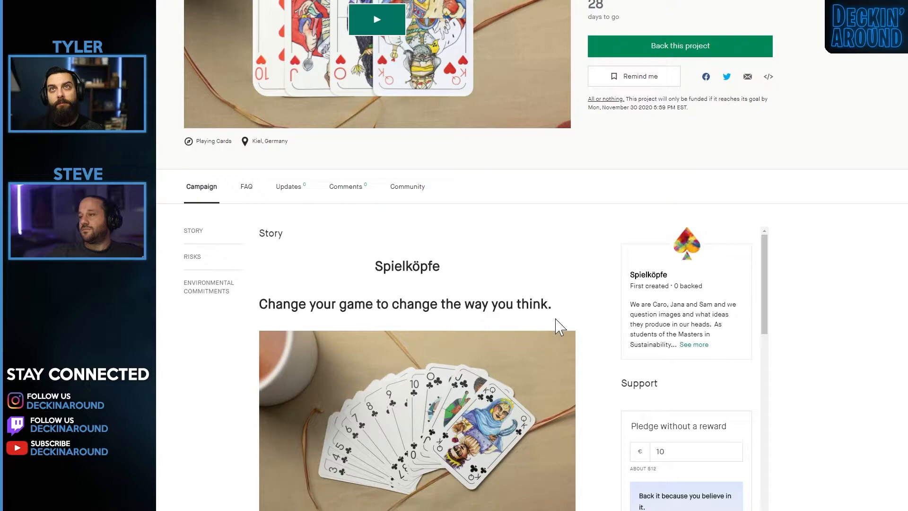
{"action": "mouse_move", "coordinate": [543, 336]}
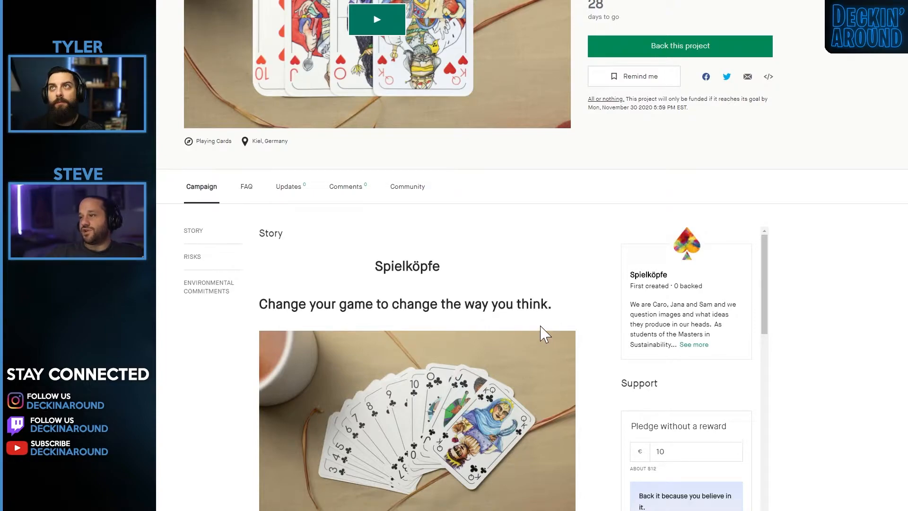
{"action": "scroll", "scroll_direction": "down", "scroll_amount": 3}
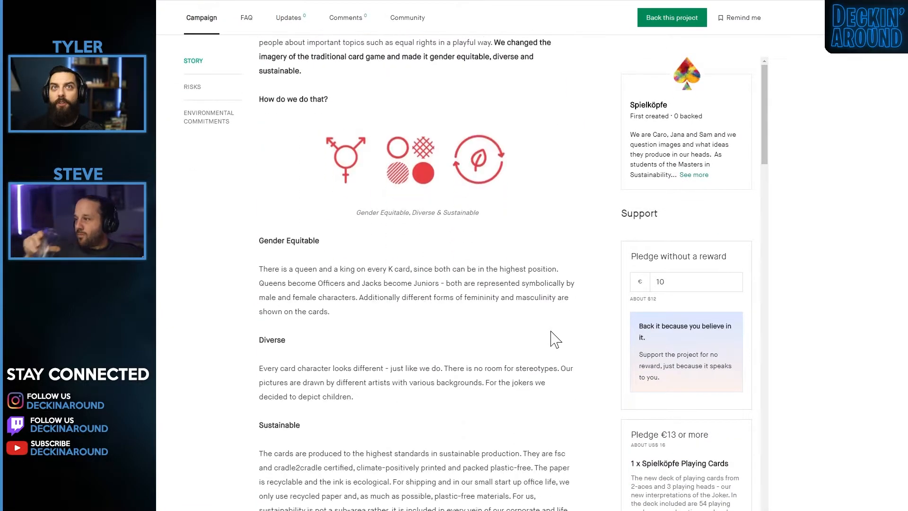
{"action": "scroll", "scroll_direction": "down", "scroll_amount": 3}
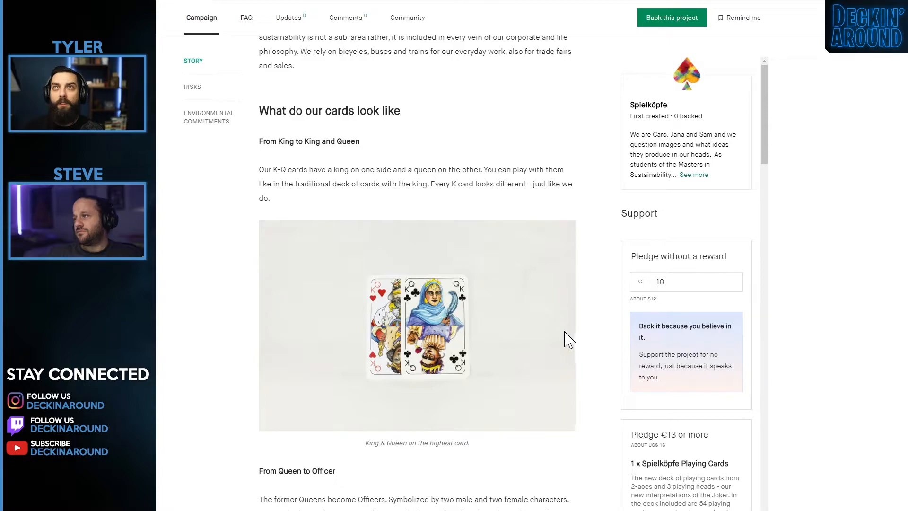
{"action": "scroll", "scroll_direction": "down", "scroll_amount": 3}
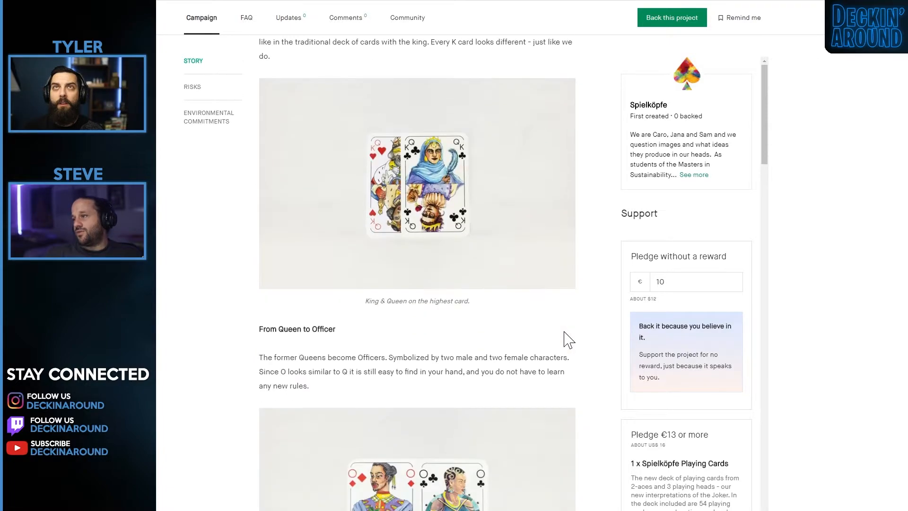
{"action": "scroll", "scroll_direction": "down", "scroll_amount": 3}
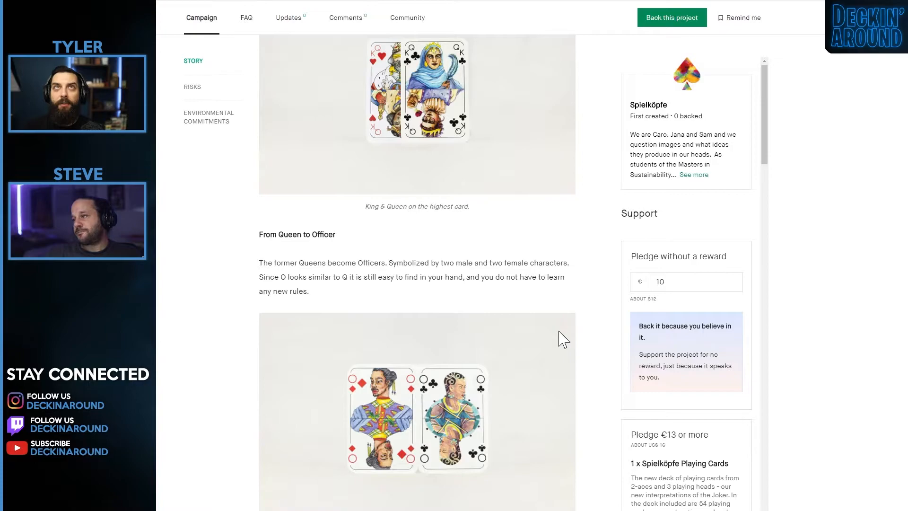
{"action": "mouse_move", "coordinate": [555, 338]}
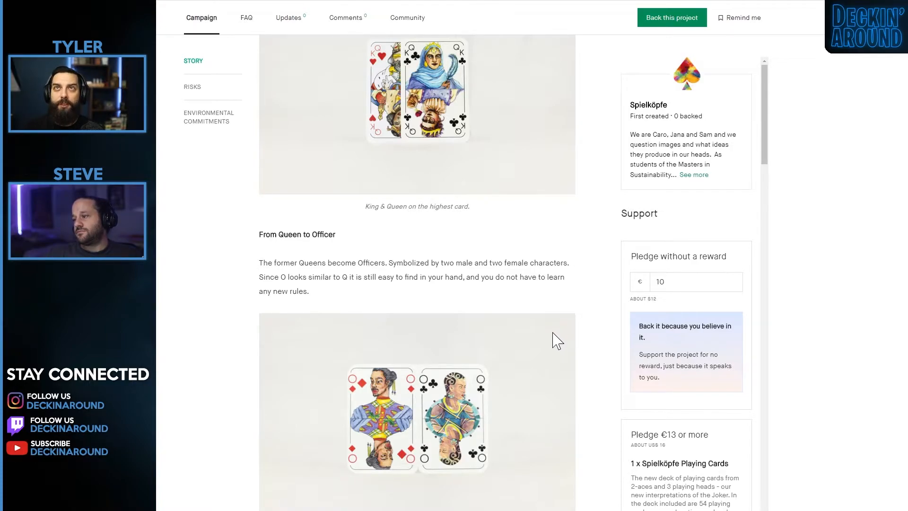
Continue through the Spielköpfe card designs down to the Jokers
{"action": "scroll", "scroll_direction": "down", "scroll_amount": 3}
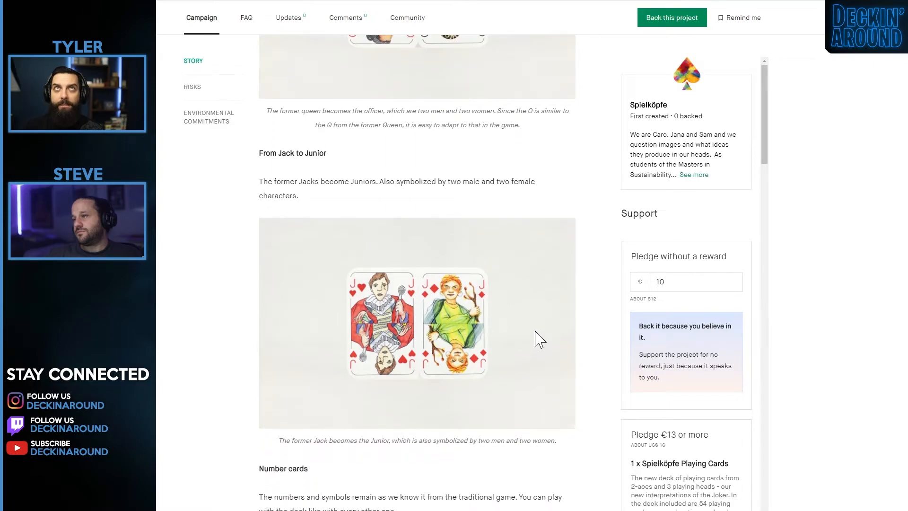
{"action": "scroll", "scroll_direction": "down", "scroll_amount": 3}
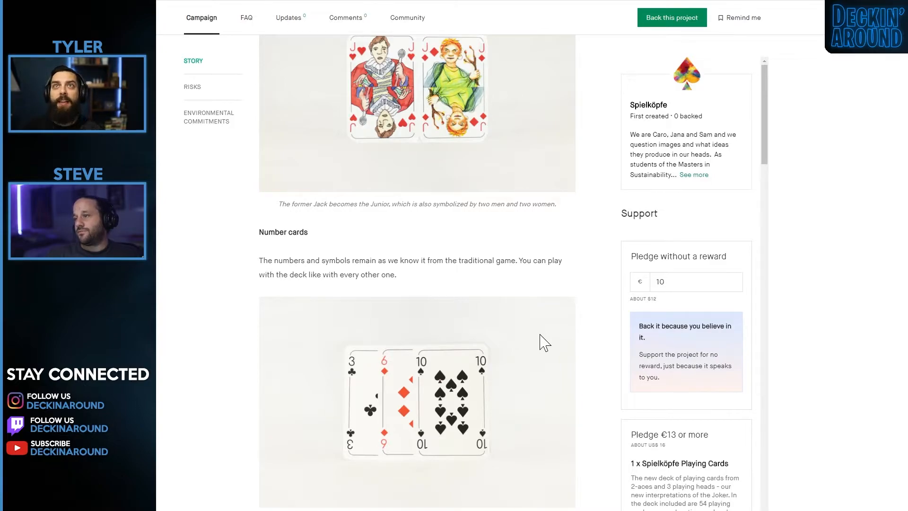
{"action": "scroll", "scroll_direction": "down", "scroll_amount": 3}
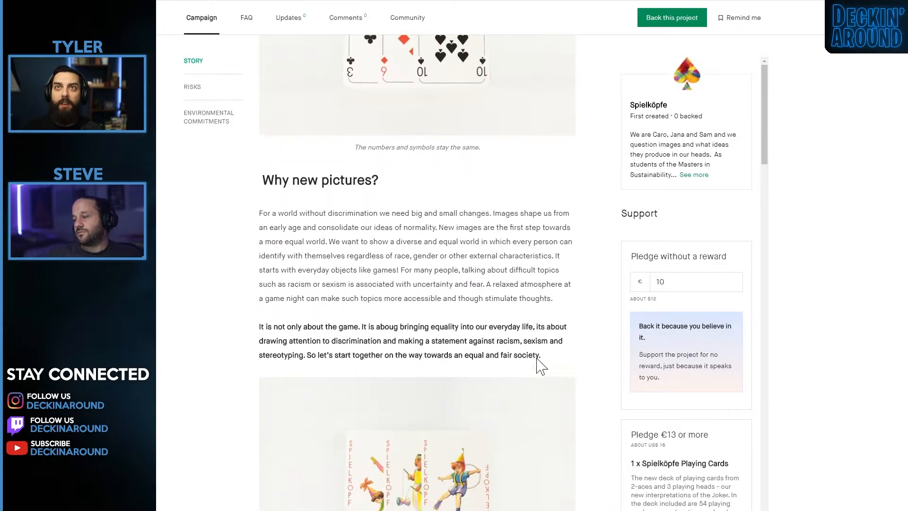
{"action": "scroll", "scroll_direction": "down", "scroll_amount": 3}
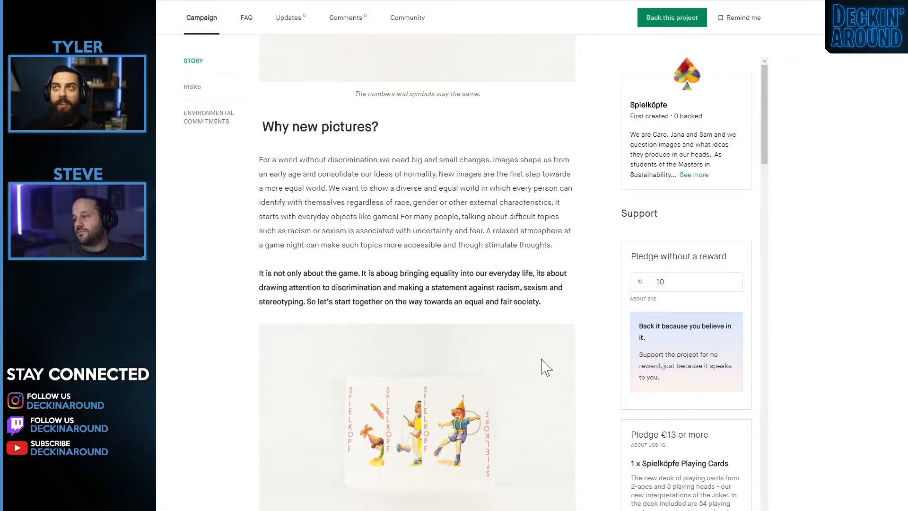
{"action": "scroll", "scroll_direction": "down", "scroll_amount": 3}
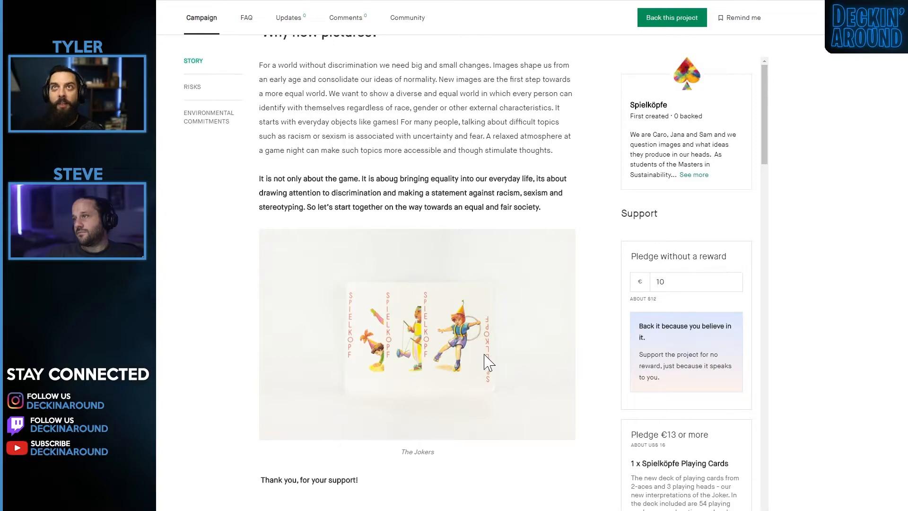
{"action": "scroll", "scroll_direction": "down", "scroll_amount": 3}
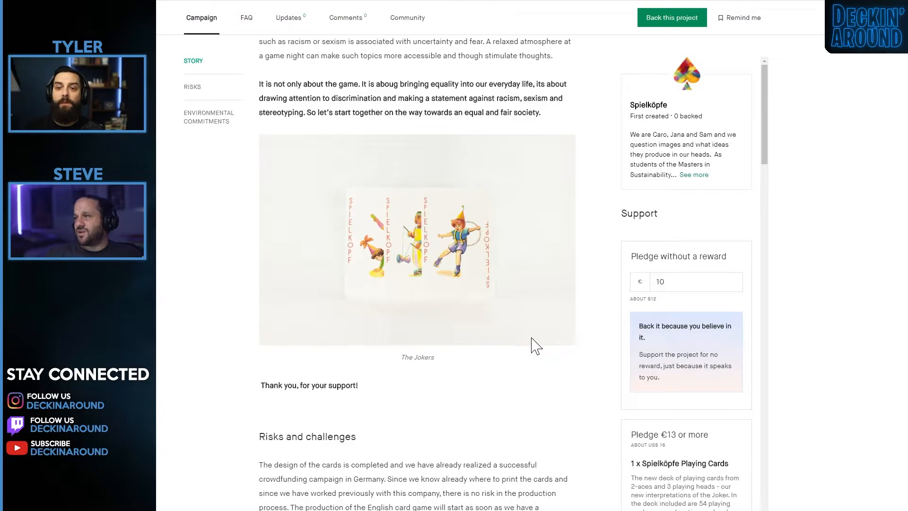
{"action": "mouse_move", "coordinate": [523, 349]}
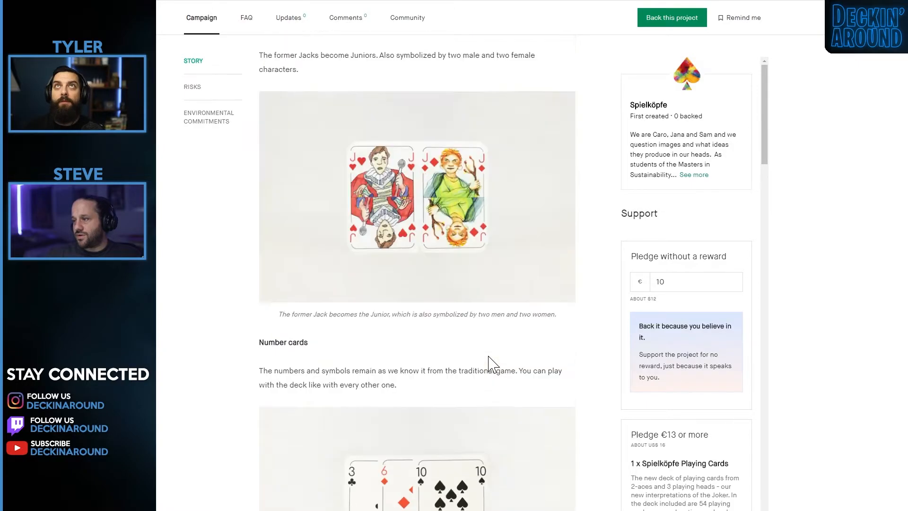
{"action": "scroll", "scroll_direction": "down", "scroll_amount": 3}
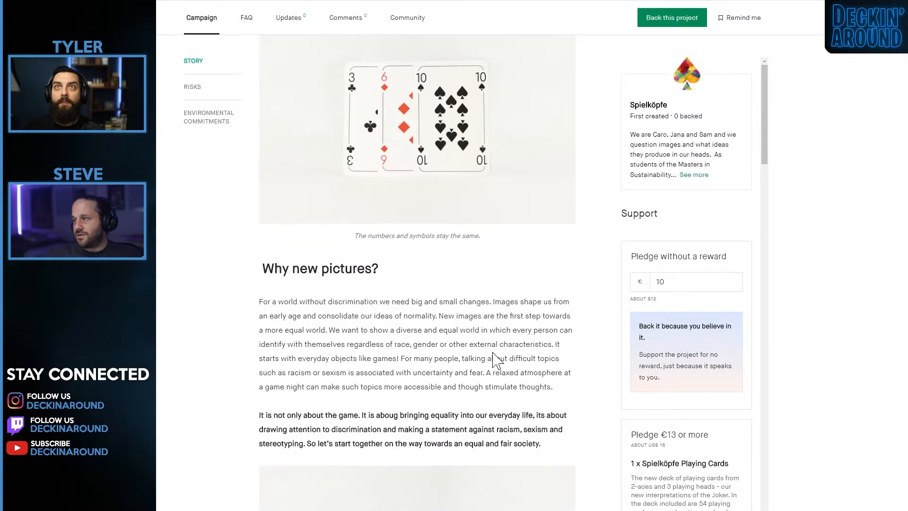
{"action": "scroll", "scroll_direction": "down", "scroll_amount": 3}
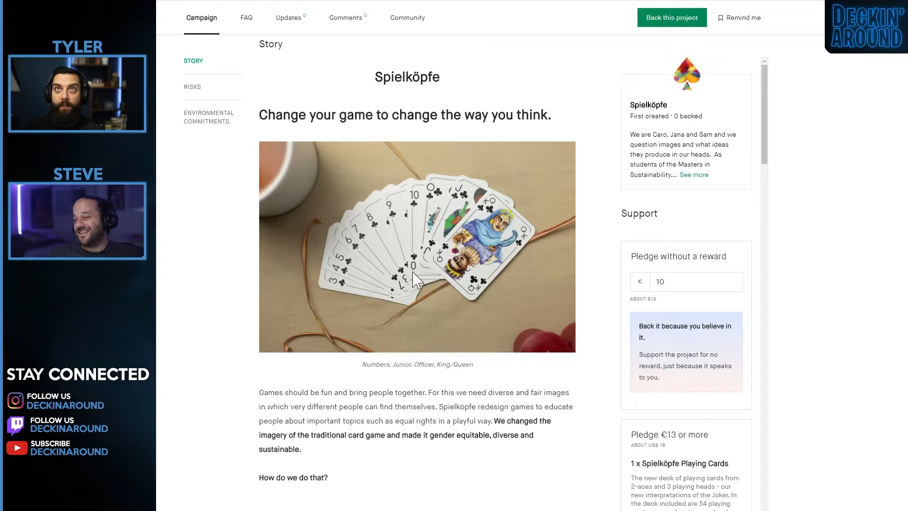
{"action": "mouse_move", "coordinate": [405, 385]}
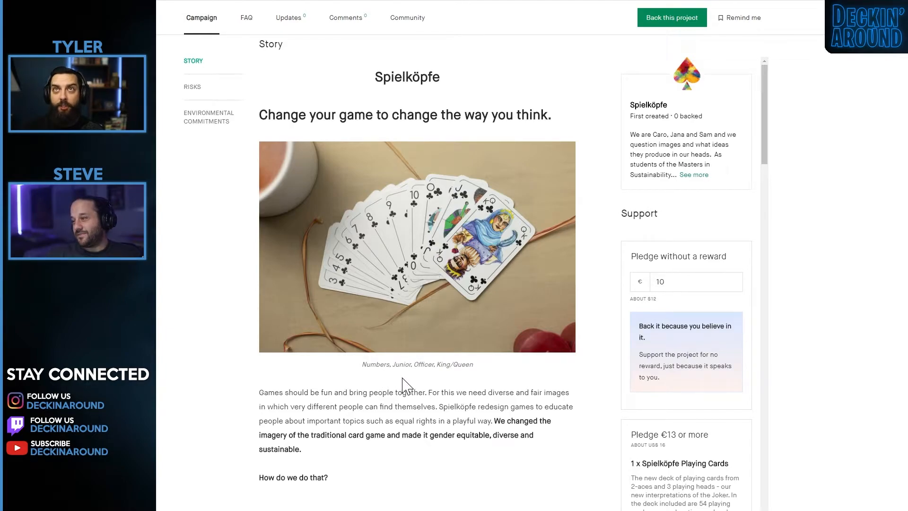
{"action": "mouse_move", "coordinate": [453, 386]}
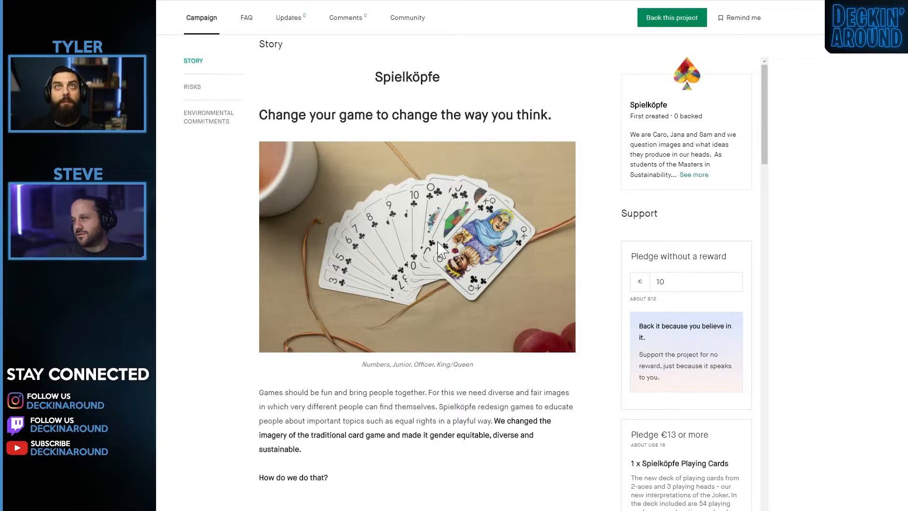
Read the Spielköpfe king, queen, officer, junior and number card designs and 'Why new pictures?'
{"action": "scroll", "scroll_direction": "down", "scroll_amount": 3}
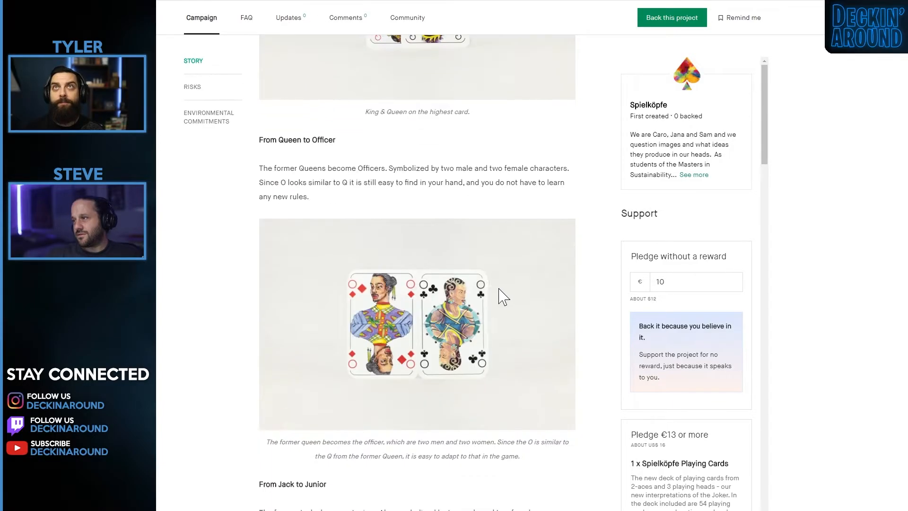
{"action": "scroll", "scroll_direction": "down", "scroll_amount": 3}
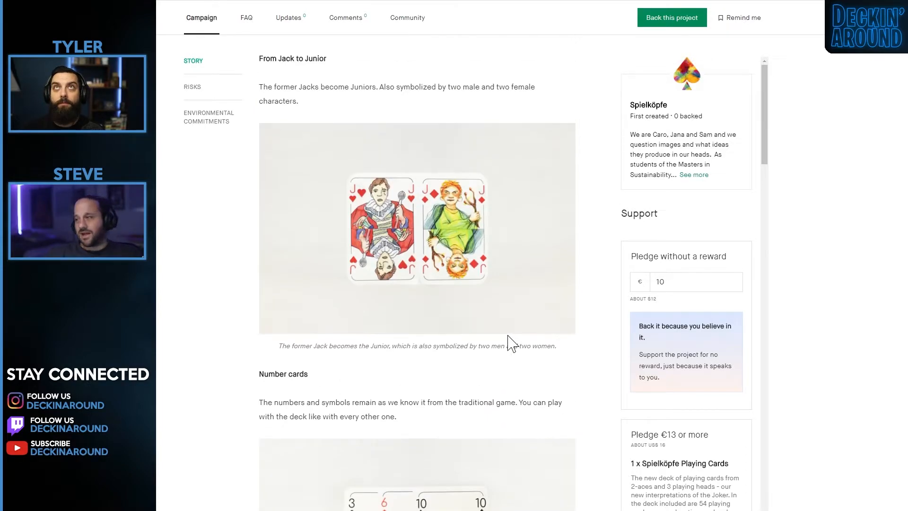
{"action": "scroll", "scroll_direction": "up", "scroll_amount": 3}
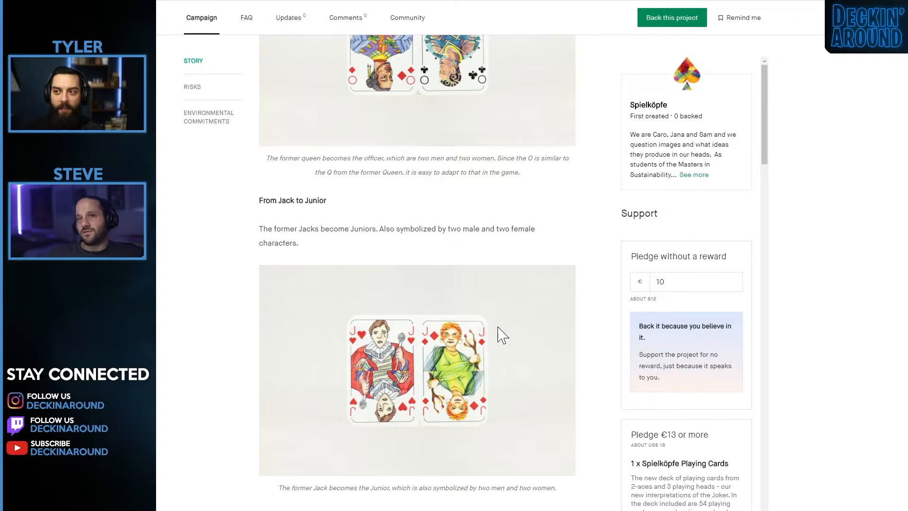
{"action": "scroll", "scroll_direction": "down", "scroll_amount": 3}
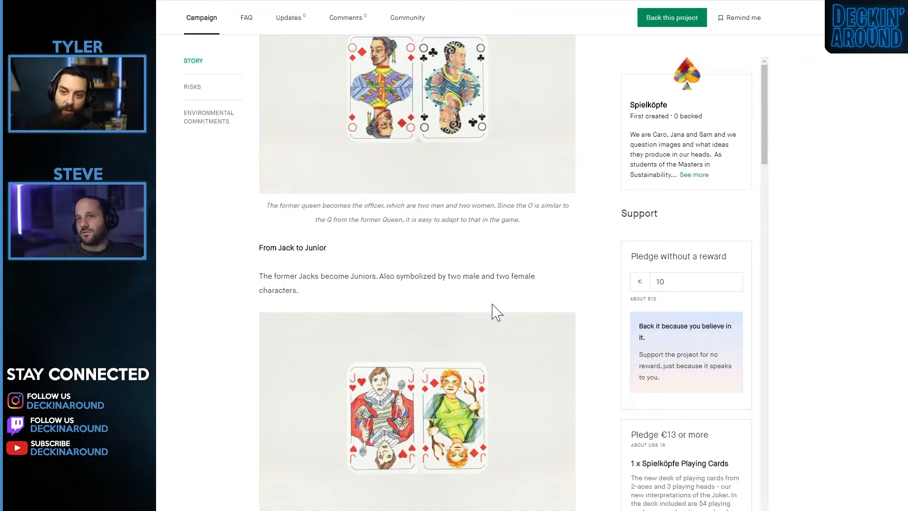
{"action": "mouse_move", "coordinate": [480, 312]}
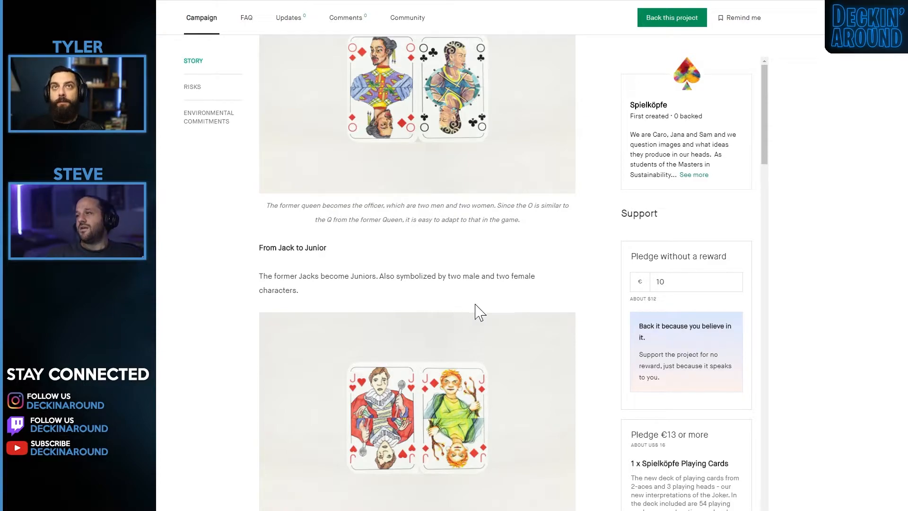
{"action": "mouse_move", "coordinate": [495, 317]}
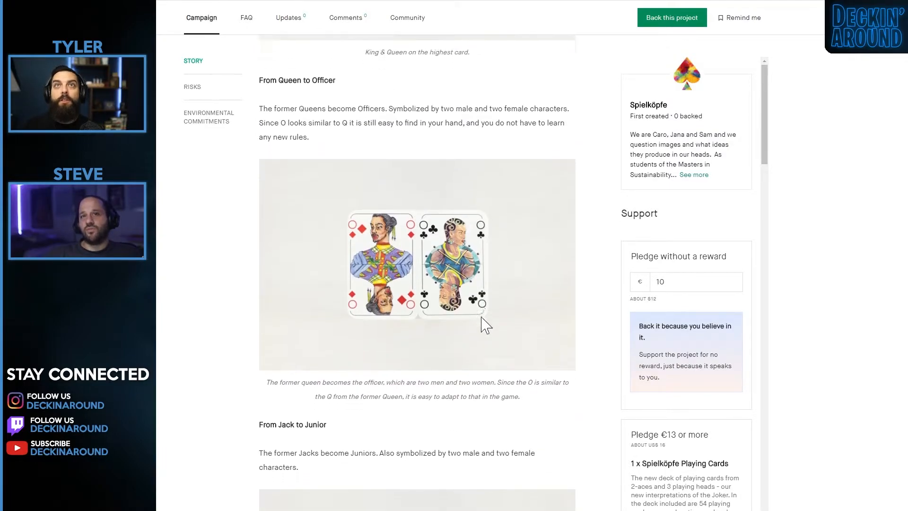
{"action": "scroll", "scroll_direction": "down", "scroll_amount": 3}
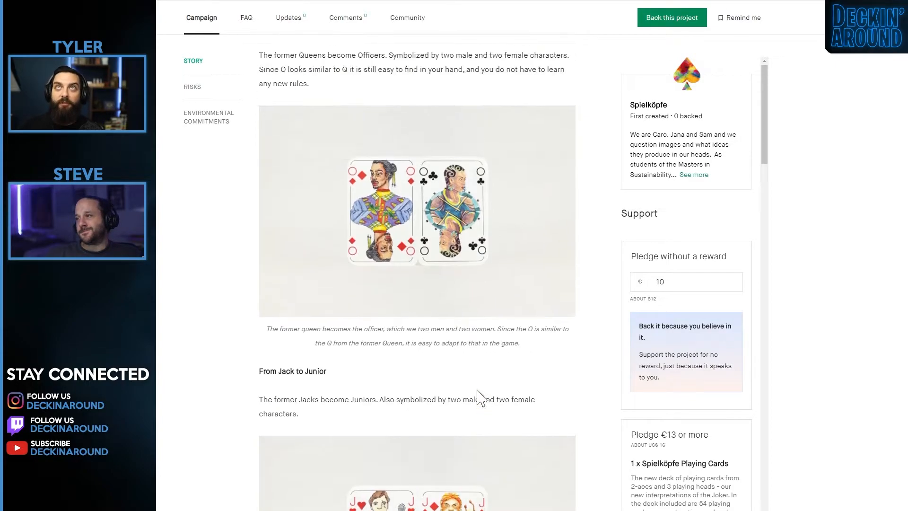
{"action": "scroll", "scroll_direction": "down", "scroll_amount": 3}
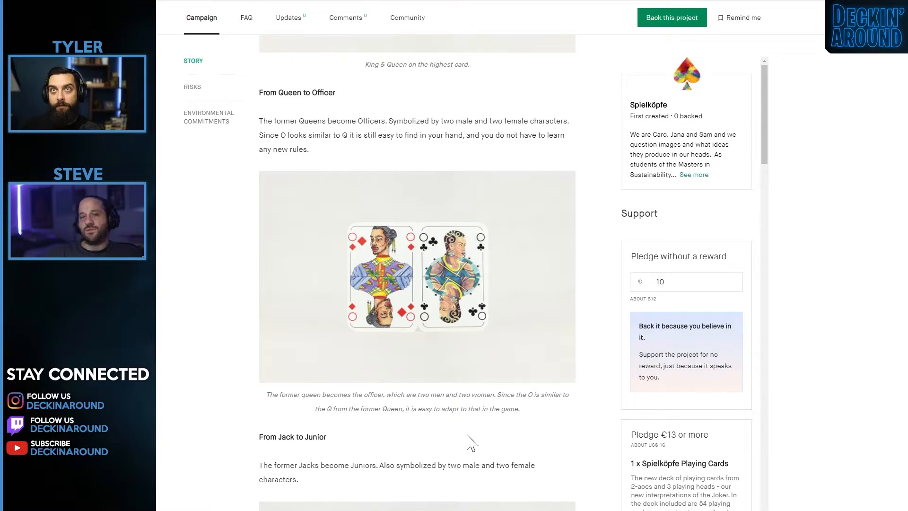
{"action": "mouse_move", "coordinate": [490, 422]}
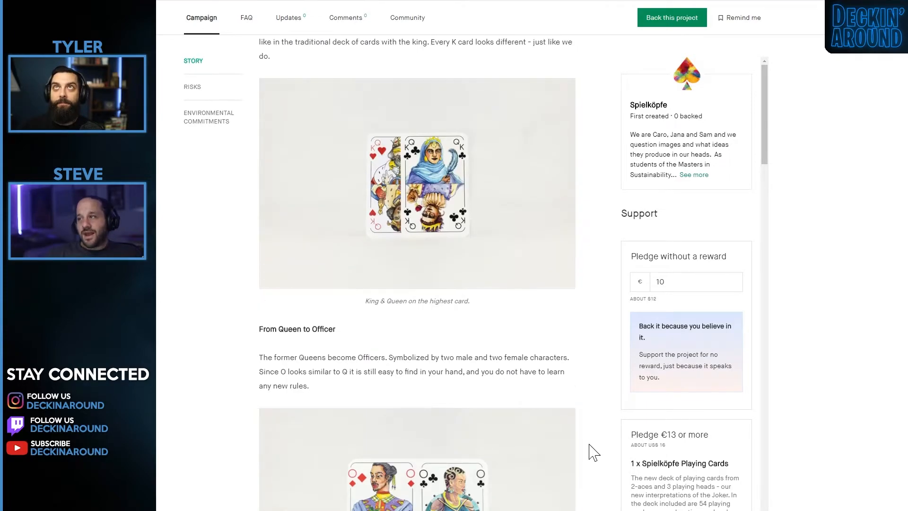
{"action": "scroll", "scroll_direction": "down", "scroll_amount": 3}
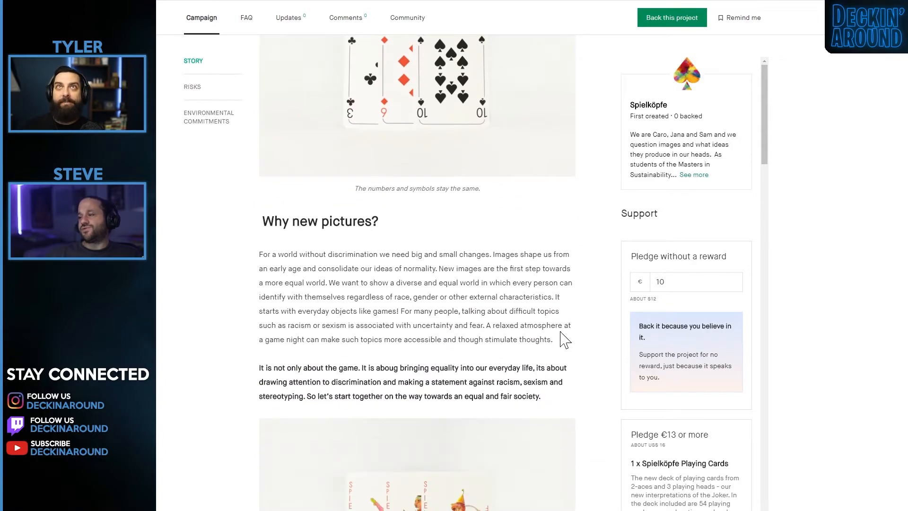
{"action": "scroll", "scroll_direction": "down", "scroll_amount": 3}
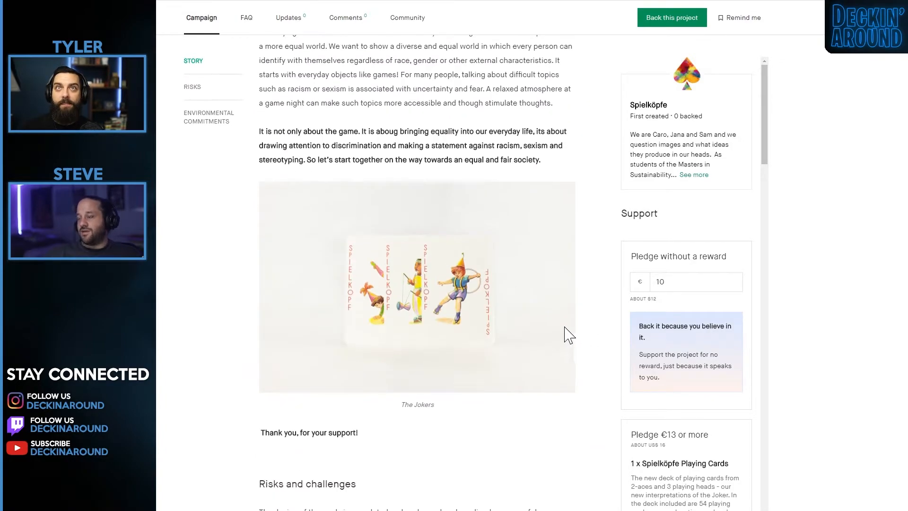
{"action": "scroll", "scroll_direction": "down", "scroll_amount": 3}
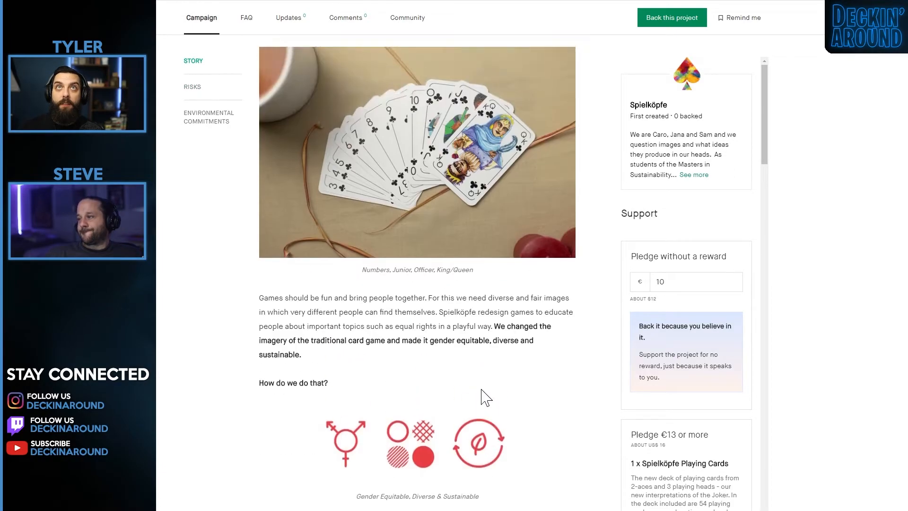
{"action": "scroll", "scroll_direction": "down", "scroll_amount": 3}
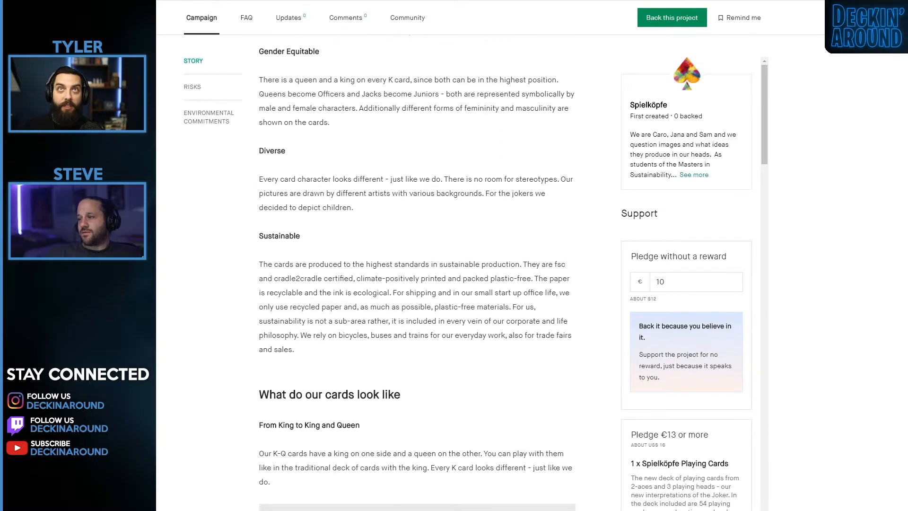
{"action": "scroll", "scroll_direction": "down", "scroll_amount": 3}
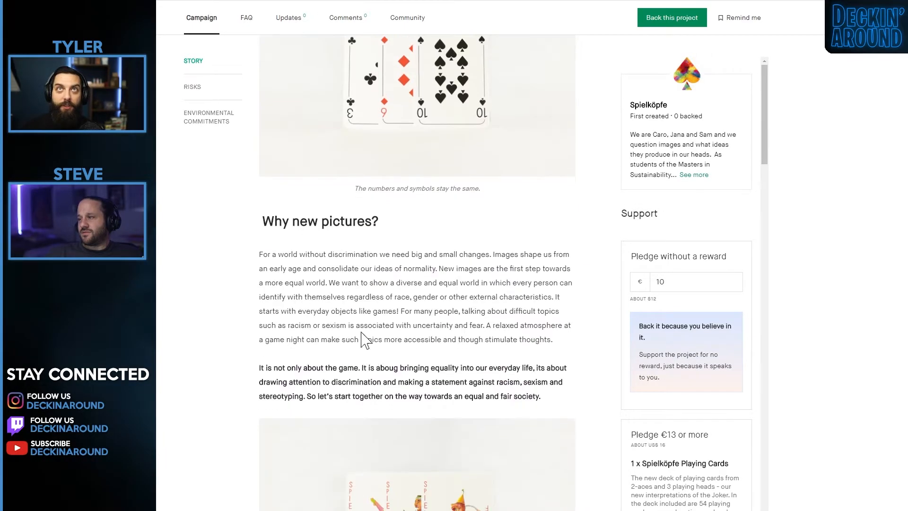
{"action": "scroll", "scroll_direction": "down", "scroll_amount": 3}
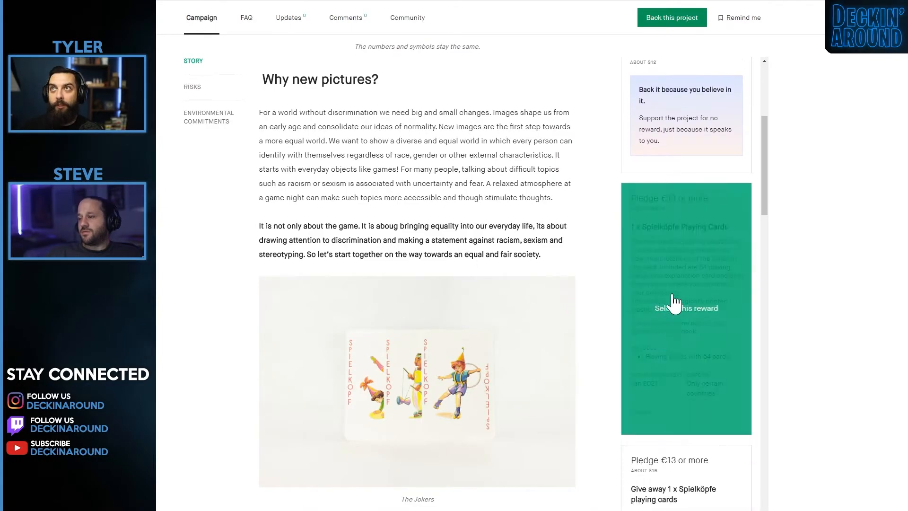
Select the €13 Spielköpfe Playing Cards reward and view its €17 US-shipping pledge
{"action": "left_click", "coordinate": [686, 307]}
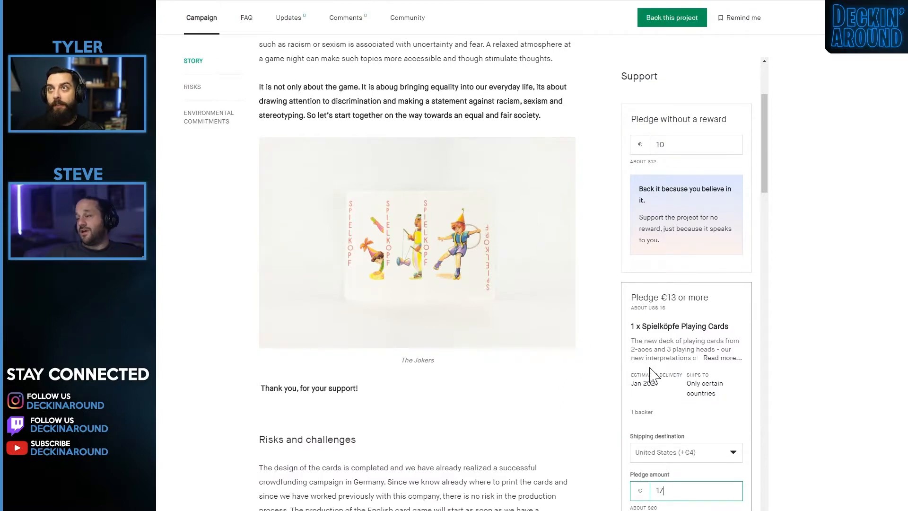
{"action": "scroll", "scroll_direction": "down", "scroll_amount": 3}
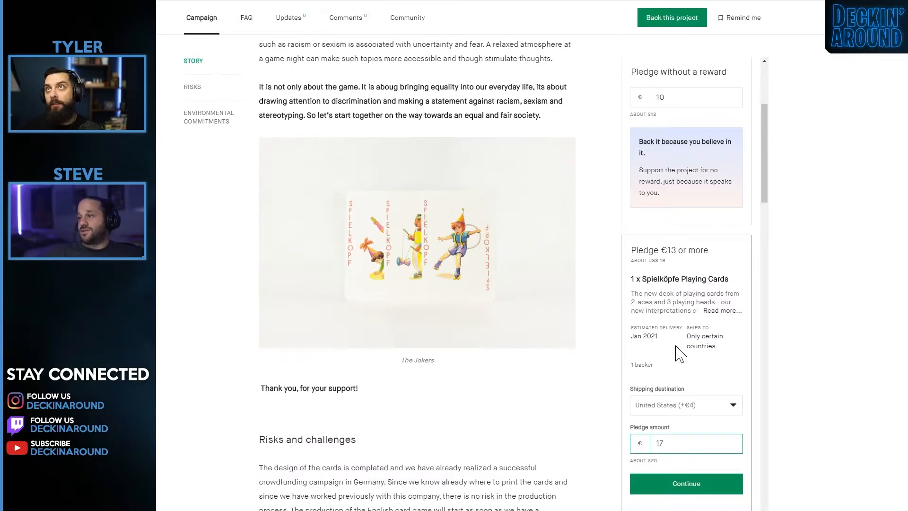
{"action": "scroll", "scroll_direction": "down", "scroll_amount": 3}
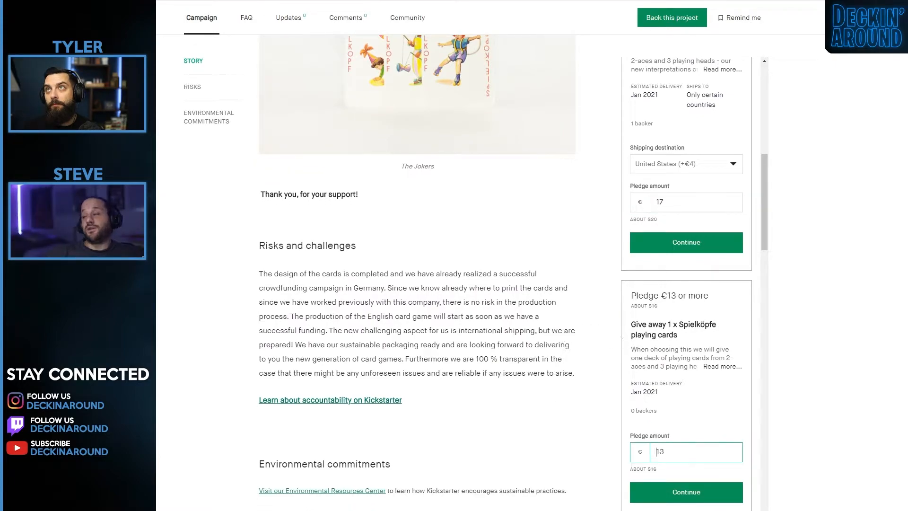
{"action": "scroll", "scroll_direction": "down", "scroll_amount": 3}
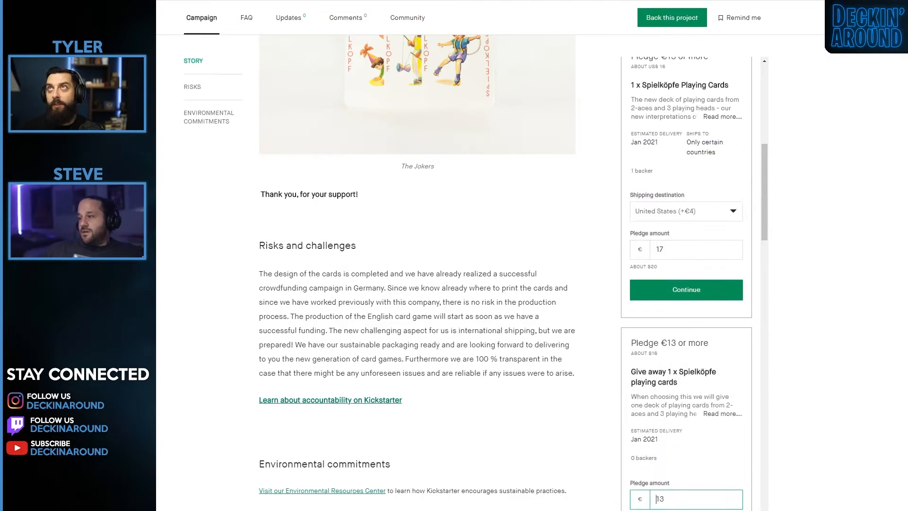
{"action": "scroll", "scroll_direction": "down", "scroll_amount": 3}
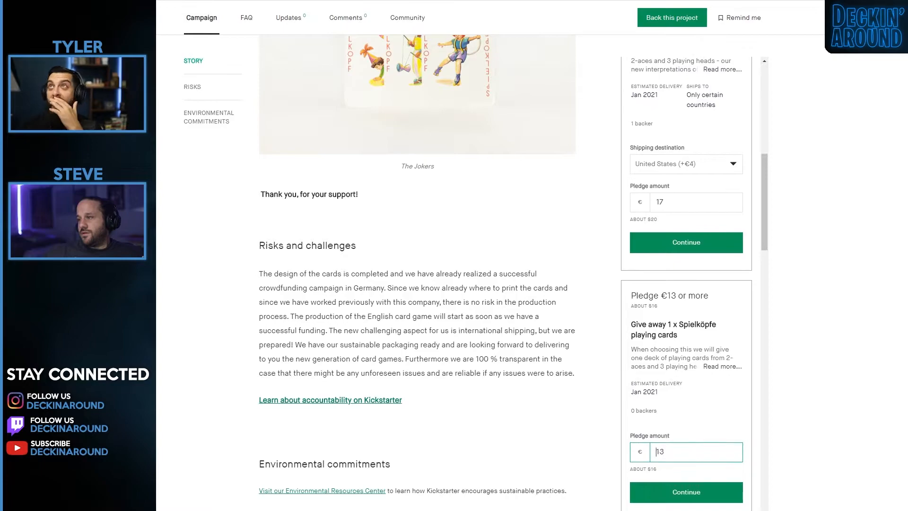
{"action": "scroll", "scroll_direction": "down", "scroll_amount": 3}
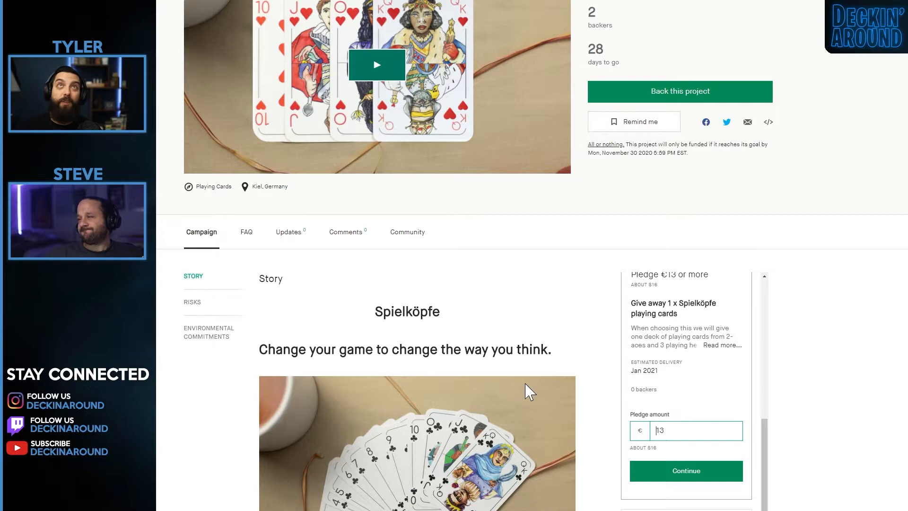
Play the Spielköpfe video, skip to its ending, then seek back to about 1:53
{"action": "left_click", "coordinate": [376, 64]}
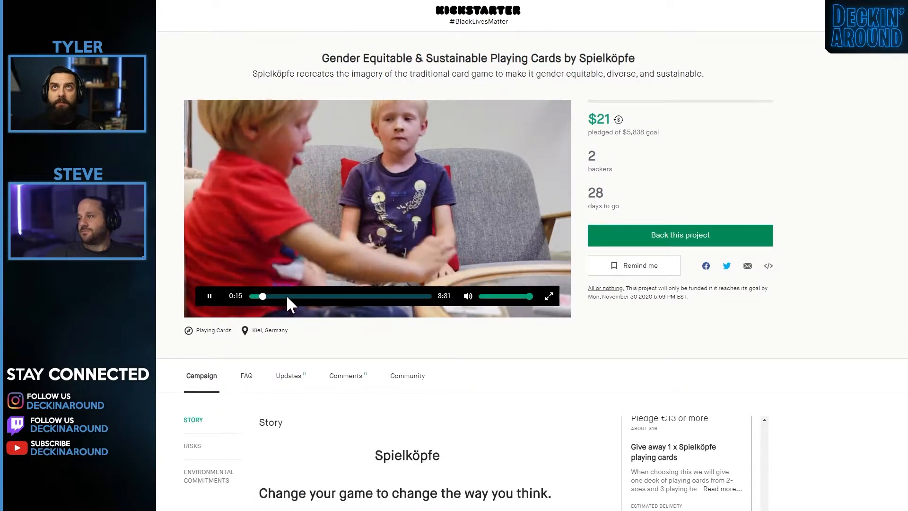
{"action": "left_click_drag", "start_coordinate": [260, 296], "coordinate": [315, 296]}
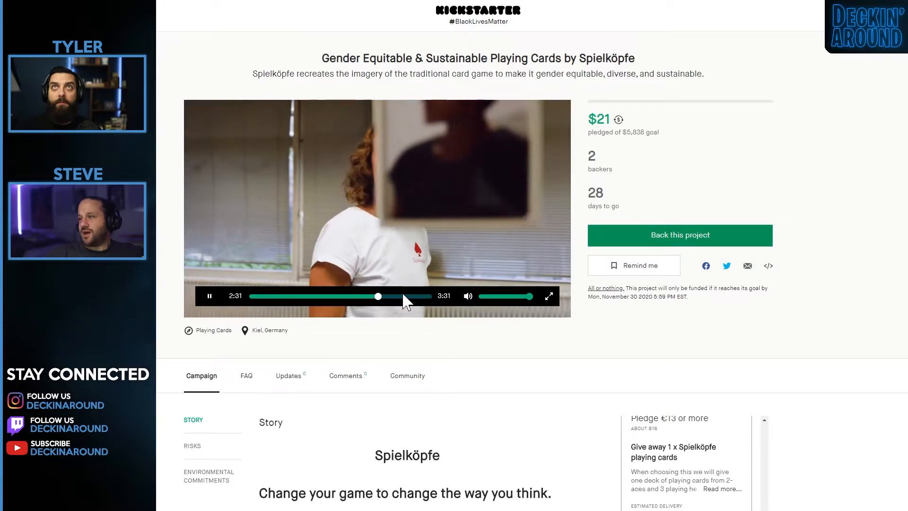
{"action": "left_click", "coordinate": [407, 296]}
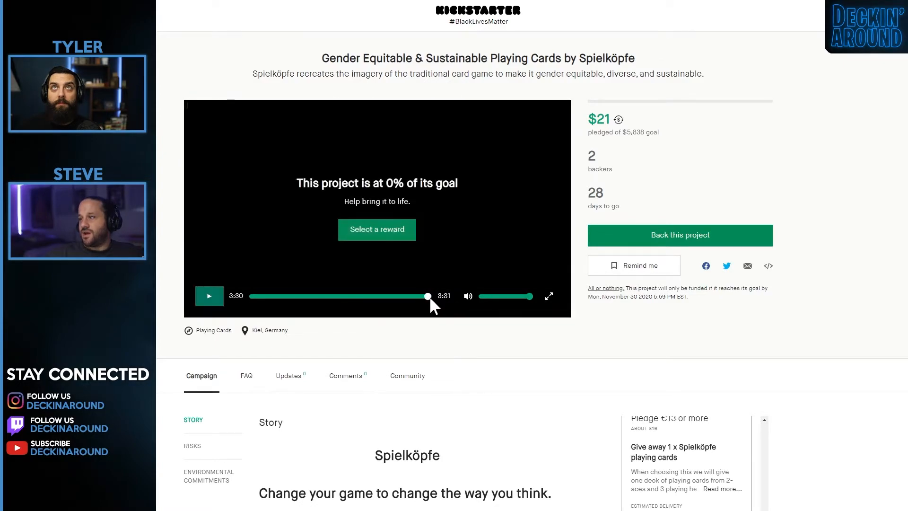
{"action": "left_click_drag", "start_coordinate": [428, 296], "coordinate": [345, 296]}
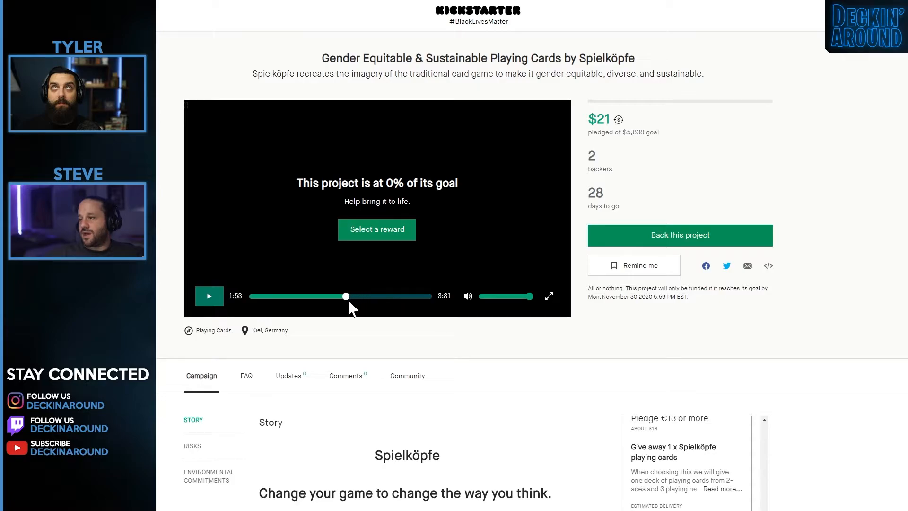
Read the Risks and Environmental commitments sections, then jump back to the Spielköpfe story
{"action": "scroll", "scroll_direction": "down", "scroll_amount": 3}
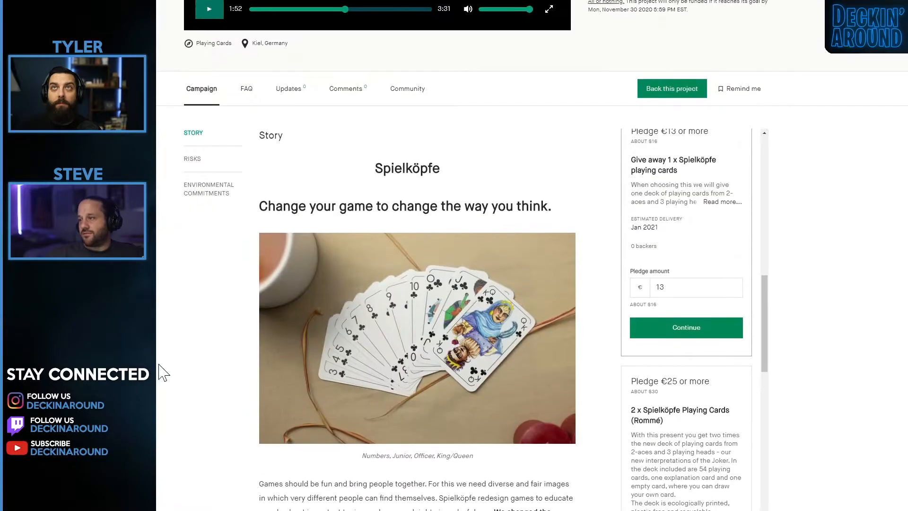
{"action": "scroll", "scroll_direction": "down", "scroll_amount": 3}
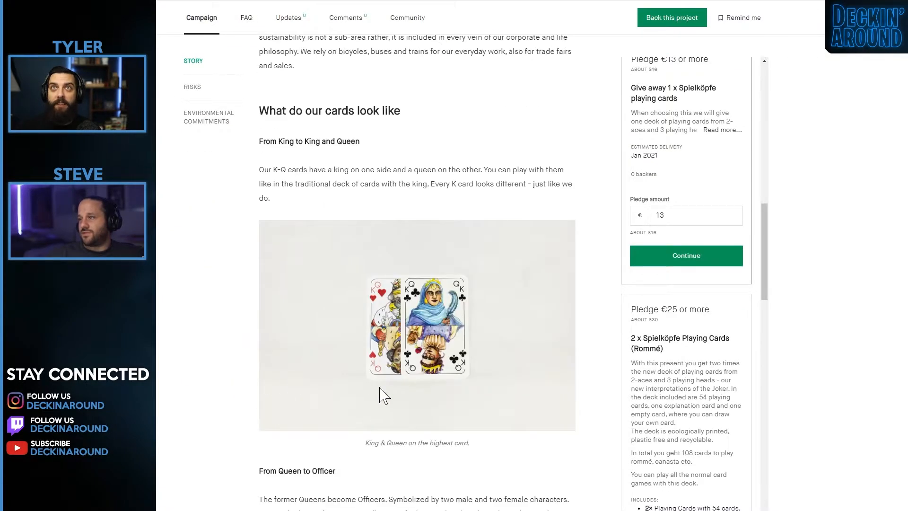
{"action": "scroll", "scroll_direction": "down", "scroll_amount": 3}
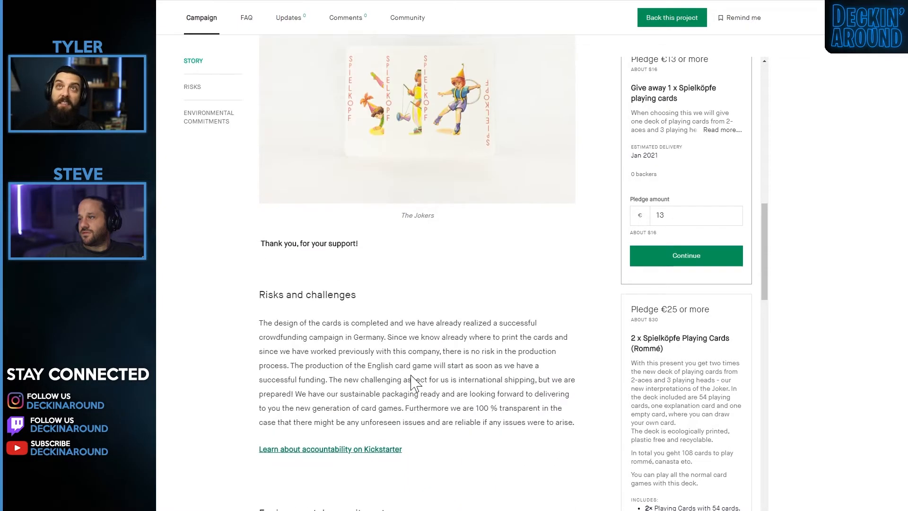
{"action": "scroll", "scroll_direction": "down", "scroll_amount": 3}
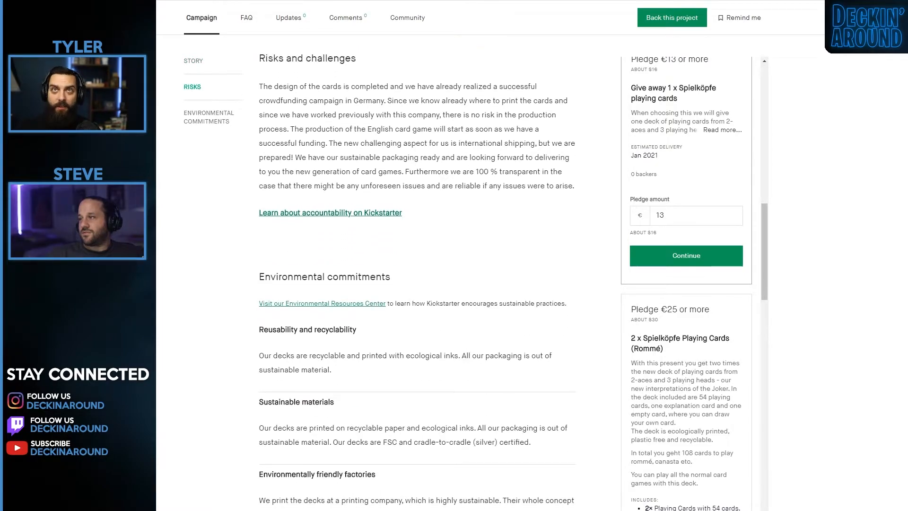
{"action": "scroll", "scroll_direction": "down", "scroll_amount": 3}
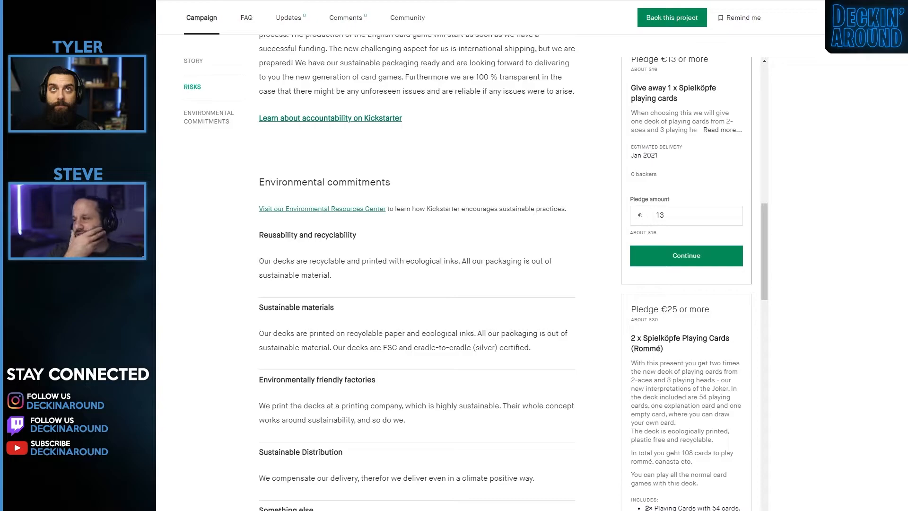
{"action": "left_click", "coordinate": [193, 60]}
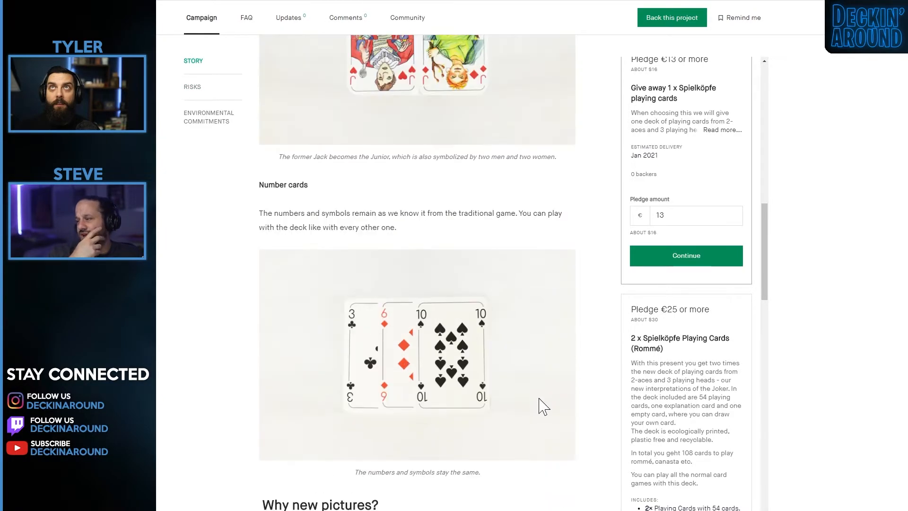
{"action": "scroll", "scroll_direction": "down", "scroll_amount": 3}
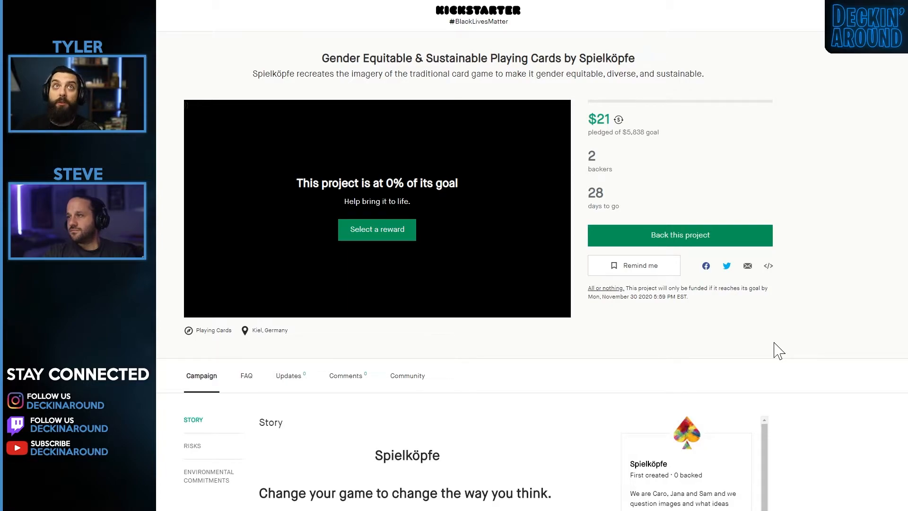
{"action": "mouse_move", "coordinate": [732, 394]}
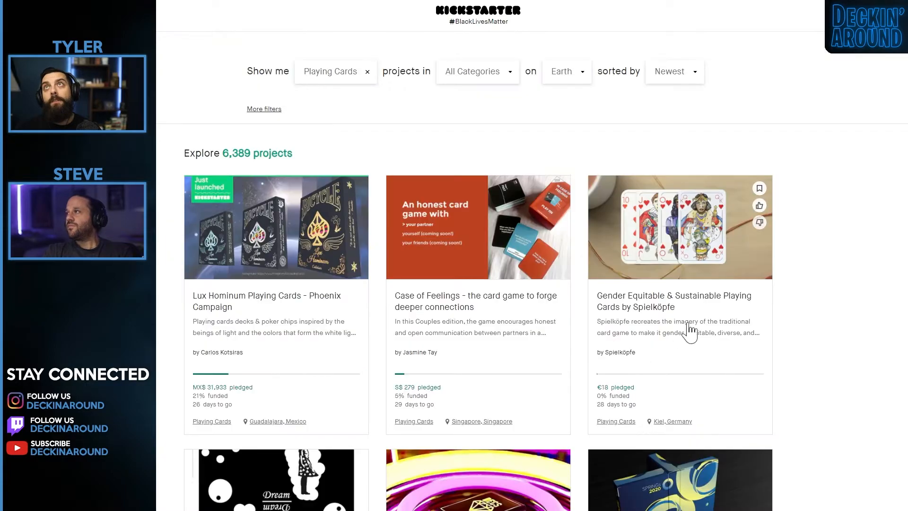
Scroll the newest-sorted Playing Cards results past the first row of projects
{"action": "scroll", "scroll_direction": "down", "scroll_amount": 3}
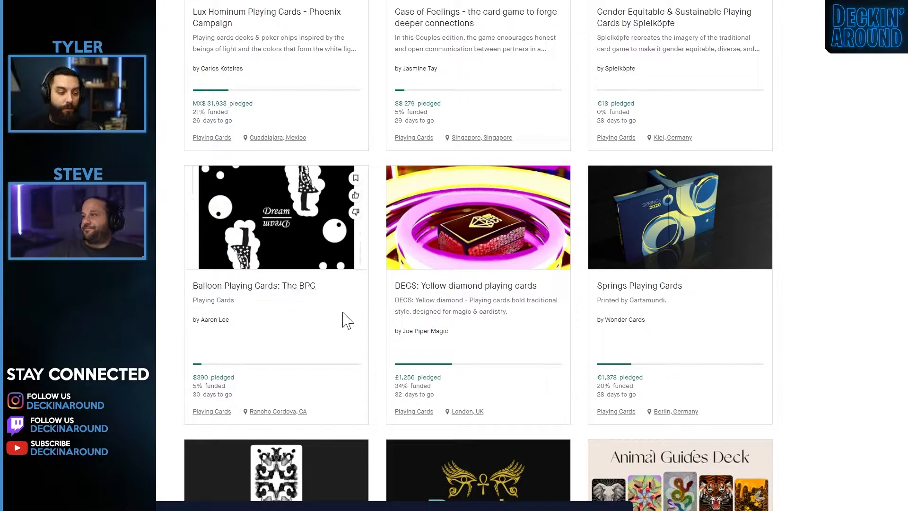
Open the Balloon Playing Cards: The BPC campaign page
{"action": "left_click", "coordinate": [253, 285]}
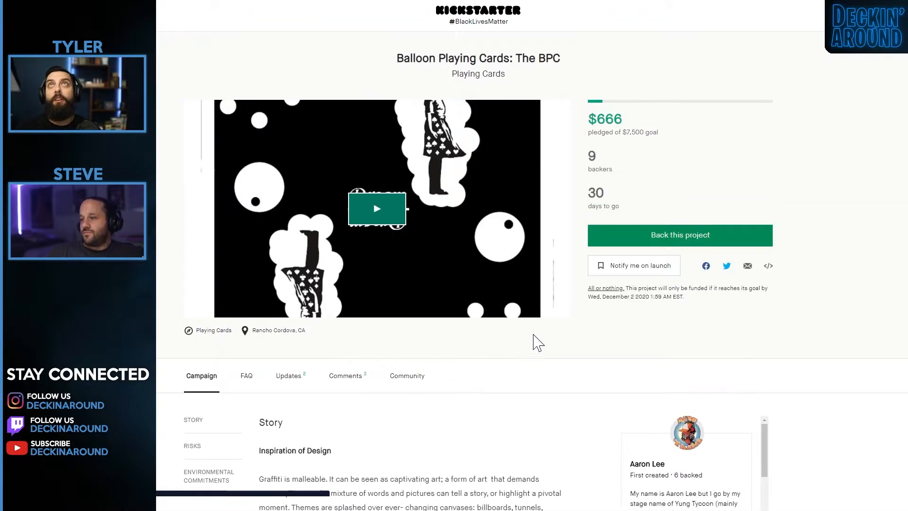
{"action": "left_click", "coordinate": [633, 265]}
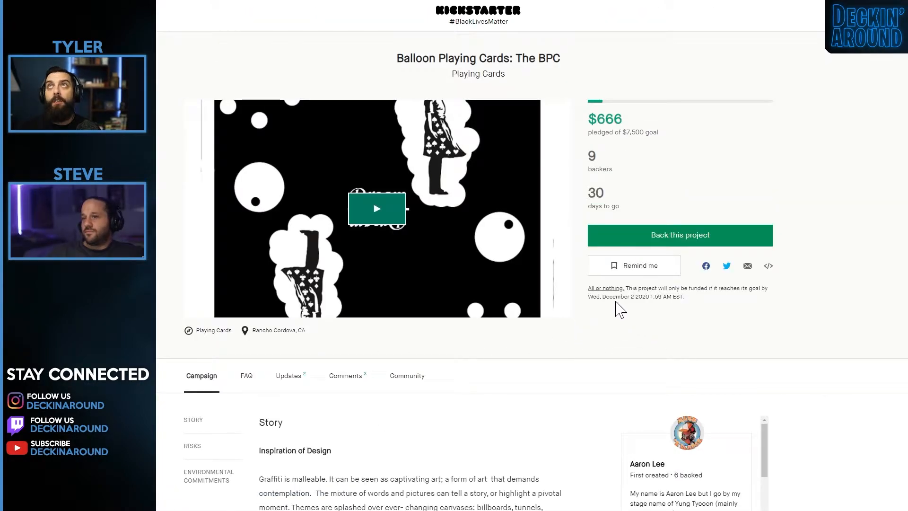
{"action": "scroll", "scroll_direction": "down", "scroll_amount": 3}
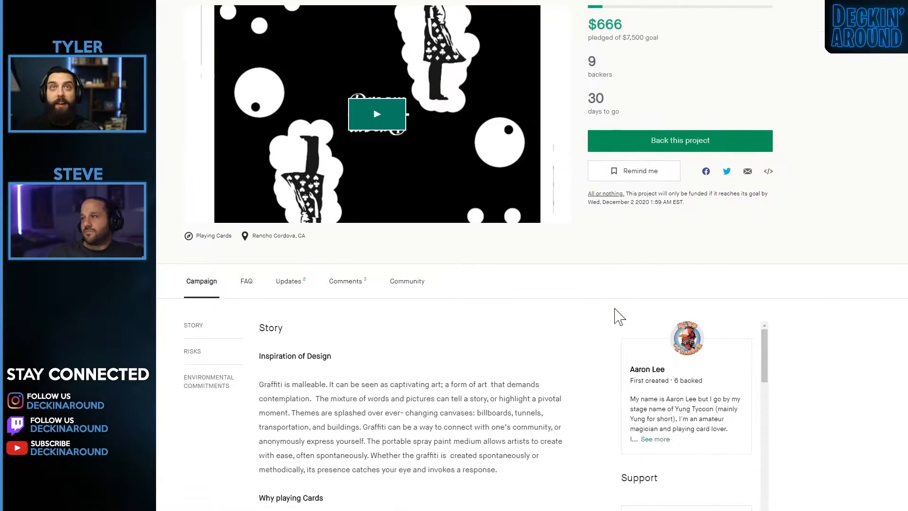
{"action": "scroll", "scroll_direction": "down", "scroll_amount": 3}
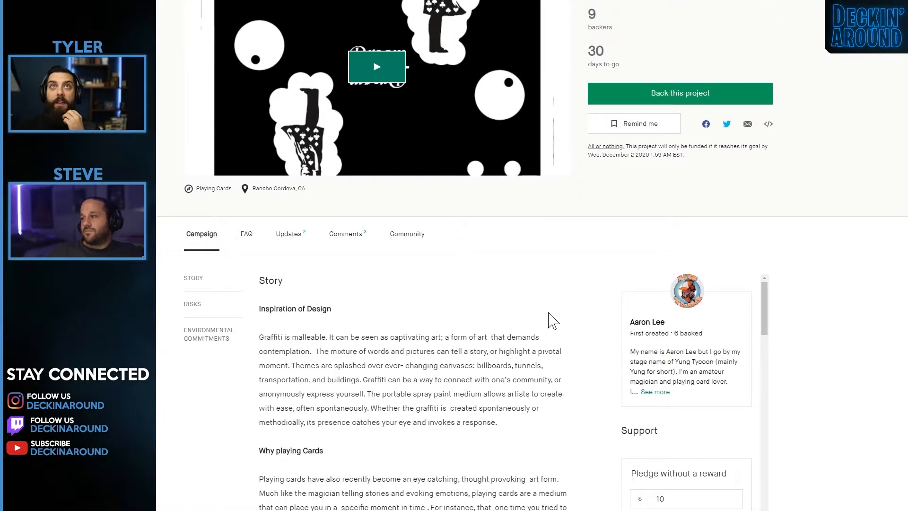
{"action": "mouse_move", "coordinate": [556, 302]}
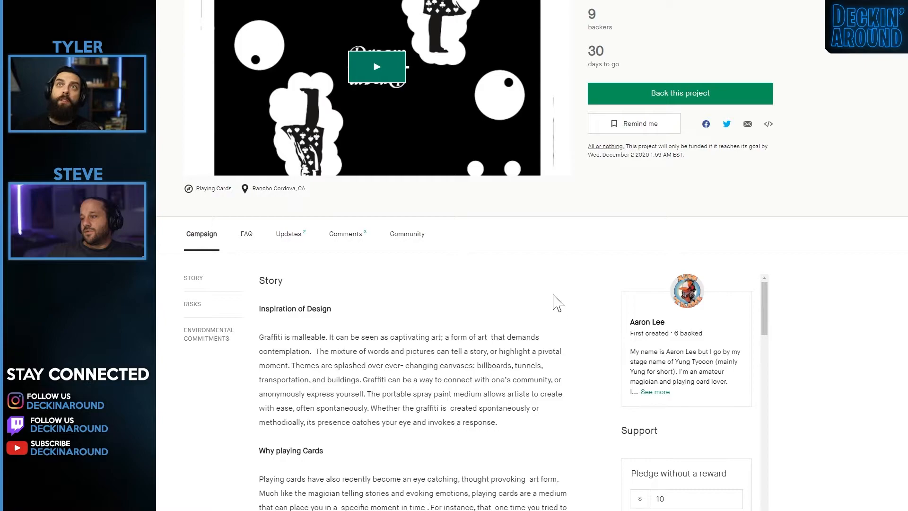
Read down through the BPC Story and Risks and challenges sections
{"action": "scroll", "scroll_direction": "down", "scroll_amount": 3}
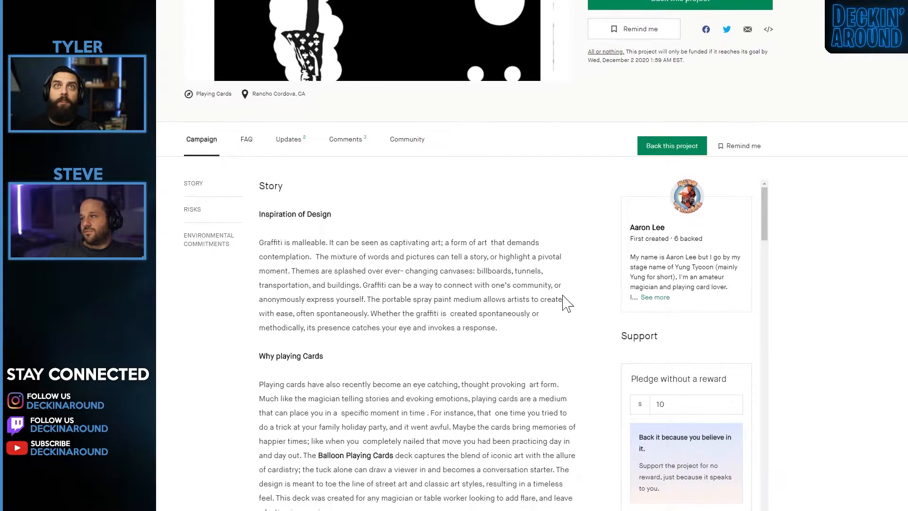
{"action": "scroll", "scroll_direction": "down", "scroll_amount": 3}
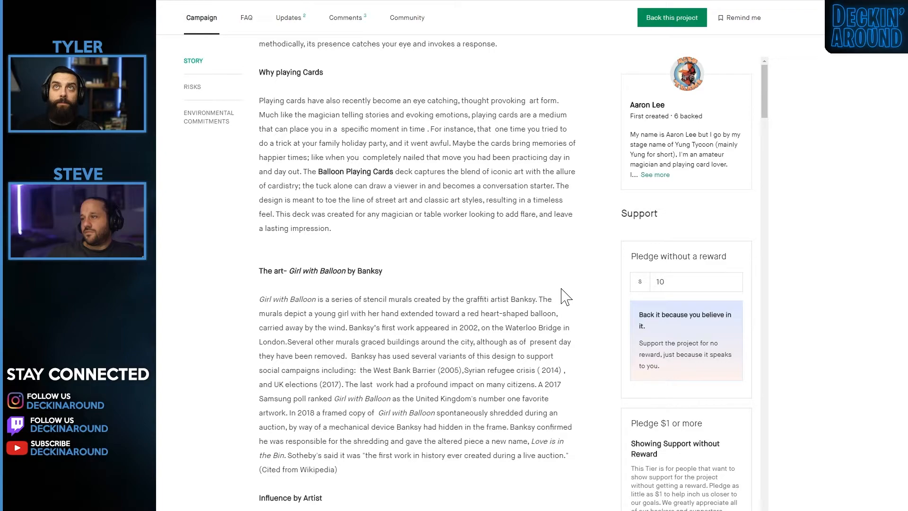
{"action": "mouse_move", "coordinate": [572, 297]}
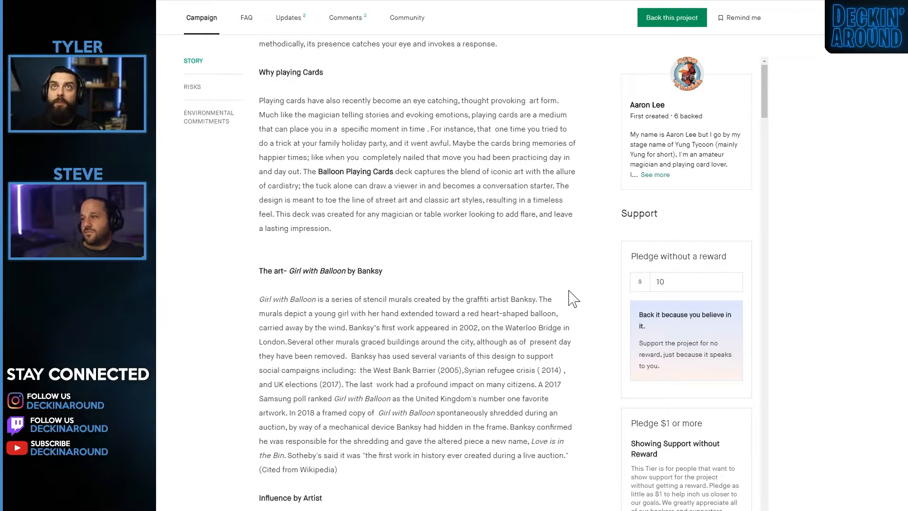
{"action": "mouse_move", "coordinate": [580, 300]}
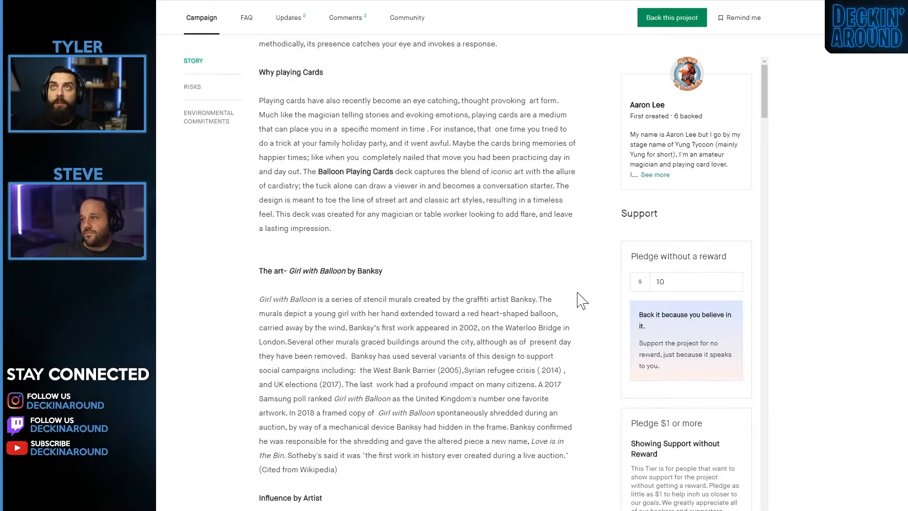
{"action": "scroll", "scroll_direction": "down", "scroll_amount": 3}
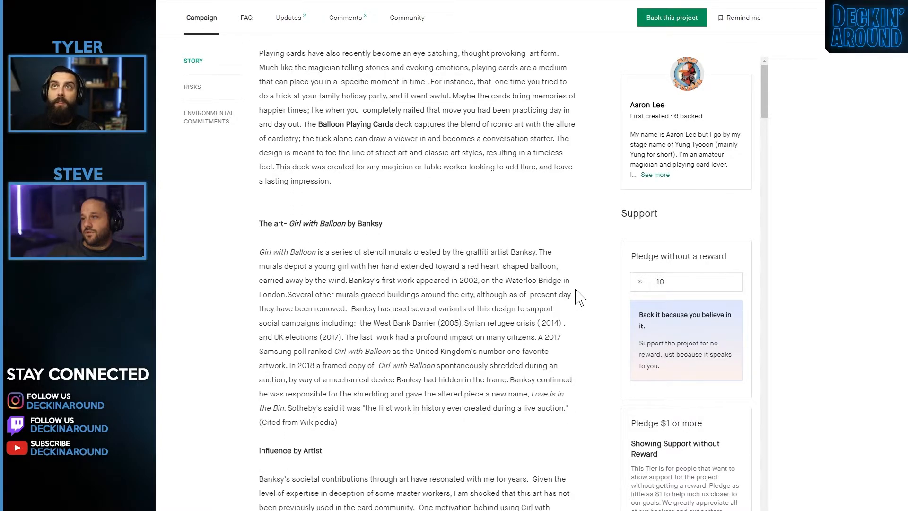
{"action": "scroll", "scroll_direction": "down", "scroll_amount": 3}
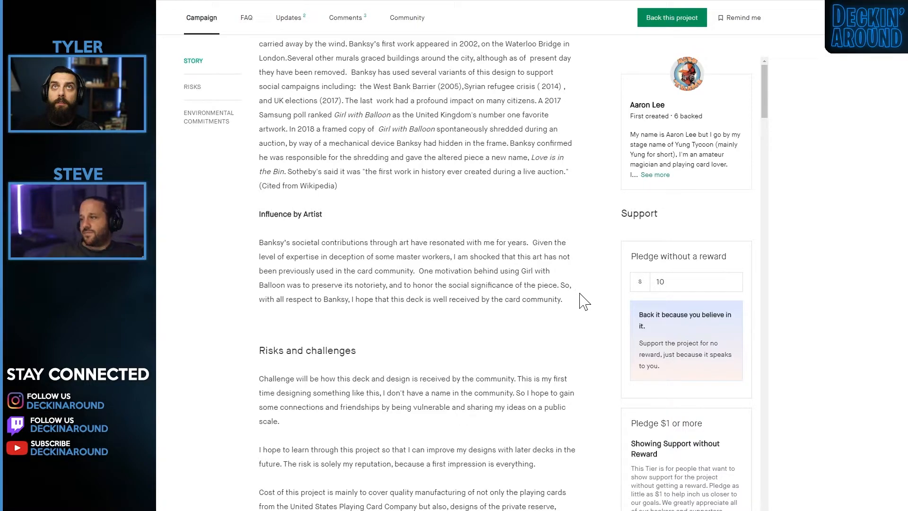
{"action": "scroll", "scroll_direction": "down", "scroll_amount": 3}
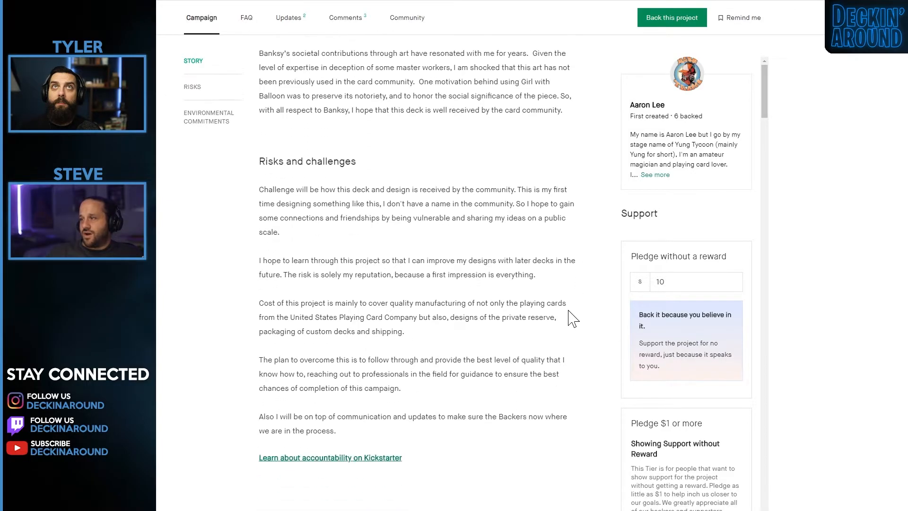
{"action": "scroll", "scroll_direction": "down", "scroll_amount": 3}
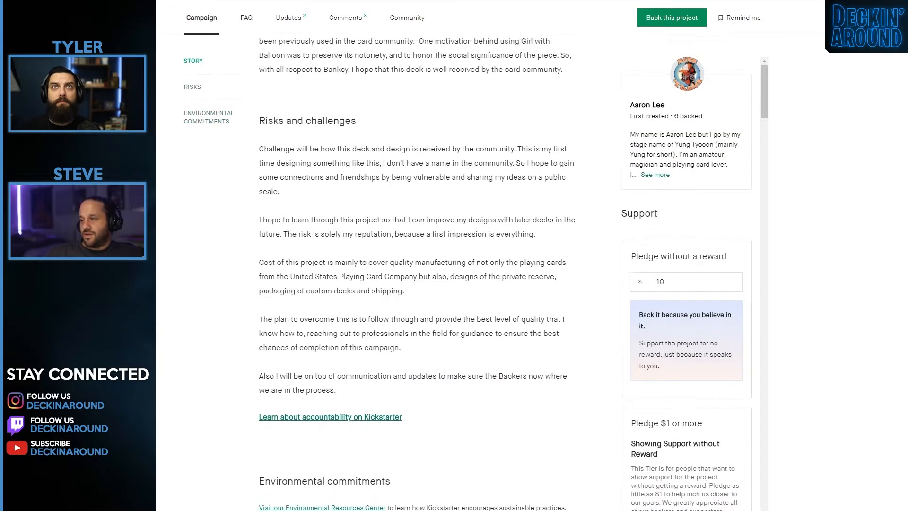
{"action": "scroll", "scroll_direction": "up", "scroll_amount": 3}
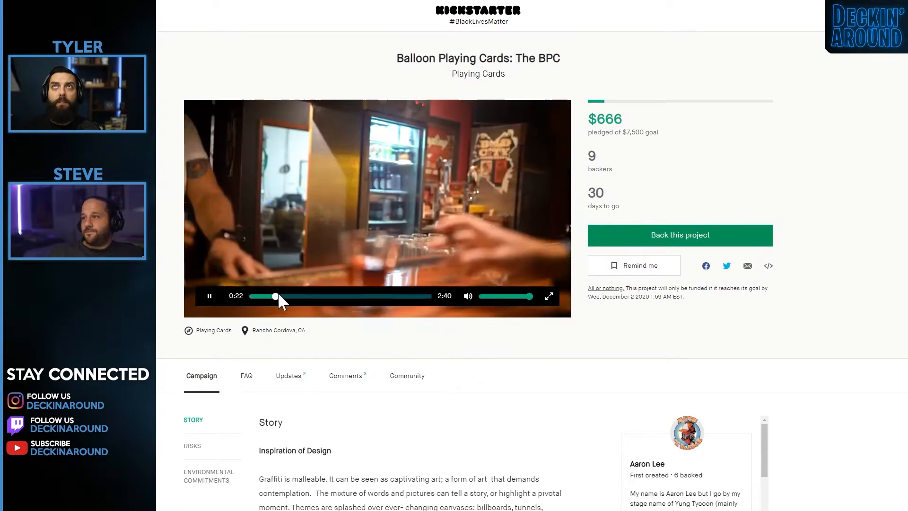
Skip the BPC video past its midpoint to the card flourishes, pausing and resuming playback
{"action": "left_click_drag", "start_coordinate": [275, 296], "coordinate": [308, 296]}
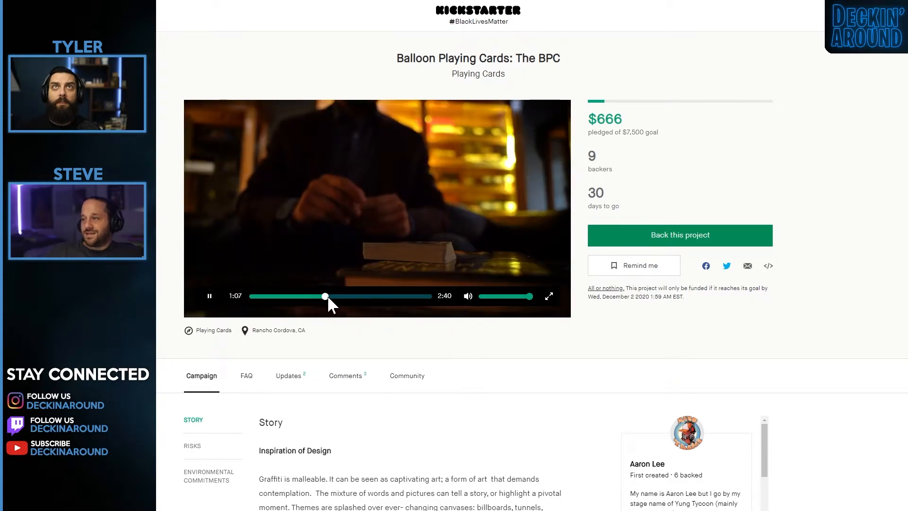
{"action": "left_click_drag", "start_coordinate": [325, 296], "coordinate": [348, 296]}
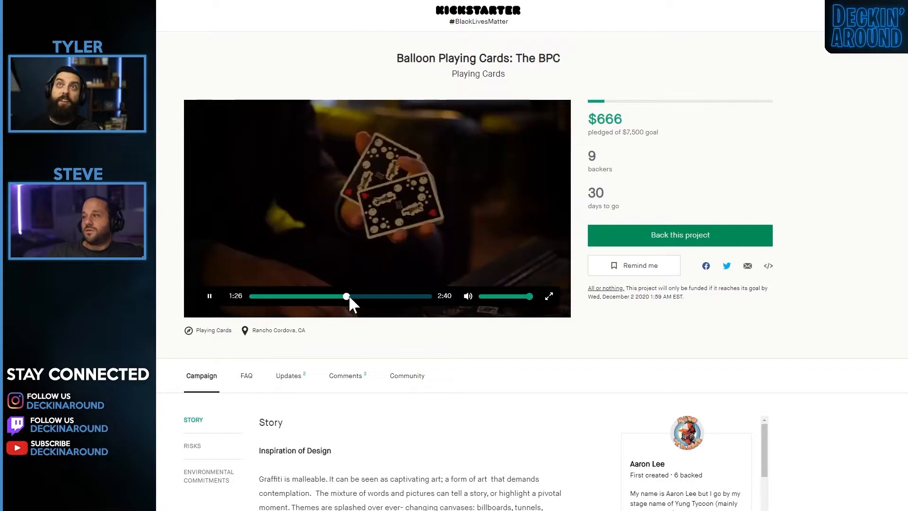
{"action": "left_click", "coordinate": [209, 296]}
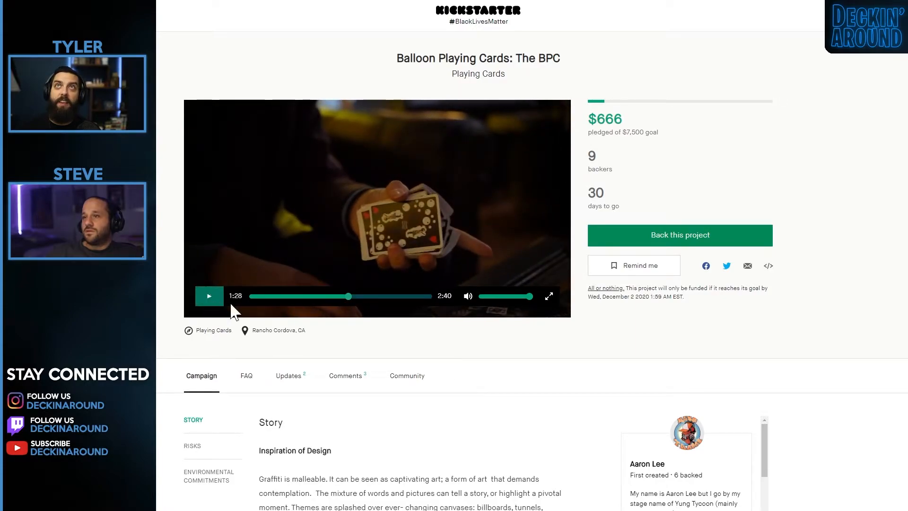
{"action": "mouse_move", "coordinate": [407, 375]}
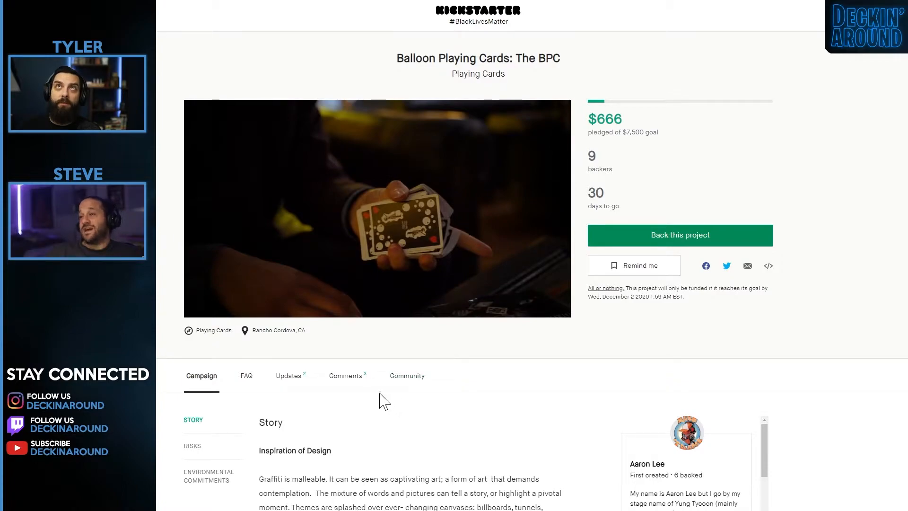
{"action": "left_click", "coordinate": [377, 208]}
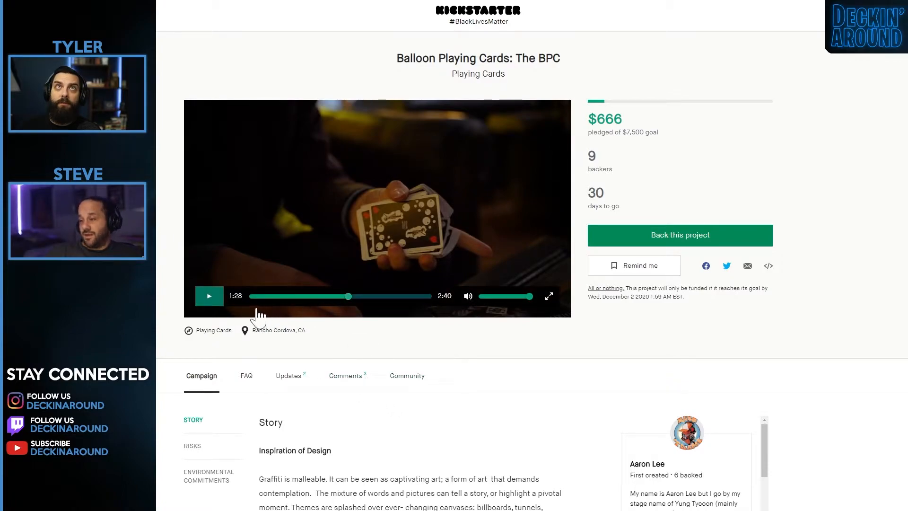
{"action": "left_click", "coordinate": [209, 296]}
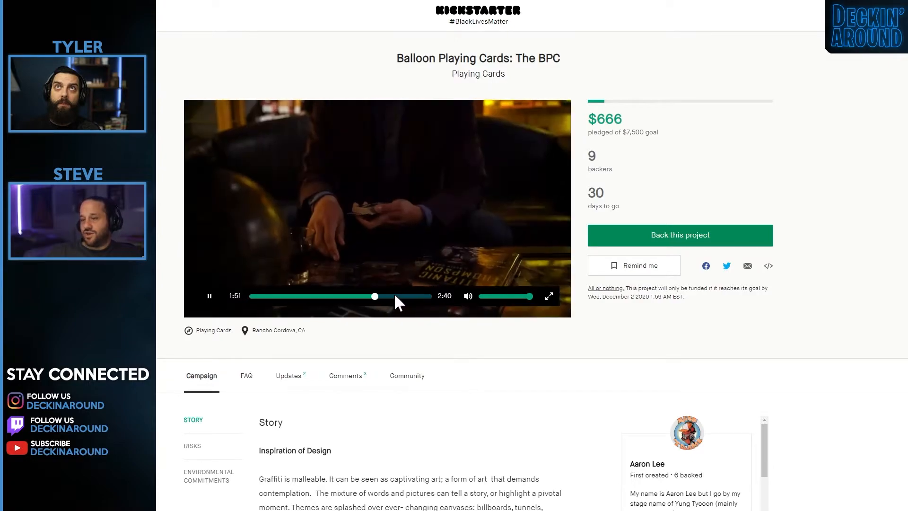
{"action": "left_click", "coordinate": [208, 296]}
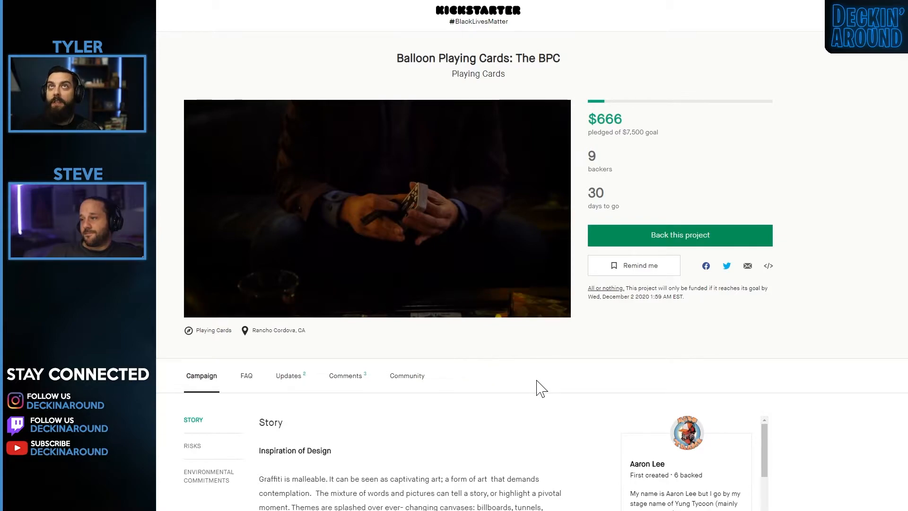
Reread the BPC story through the Banksy art influence and risks, then head back up
{"action": "scroll", "scroll_direction": "down", "scroll_amount": 3}
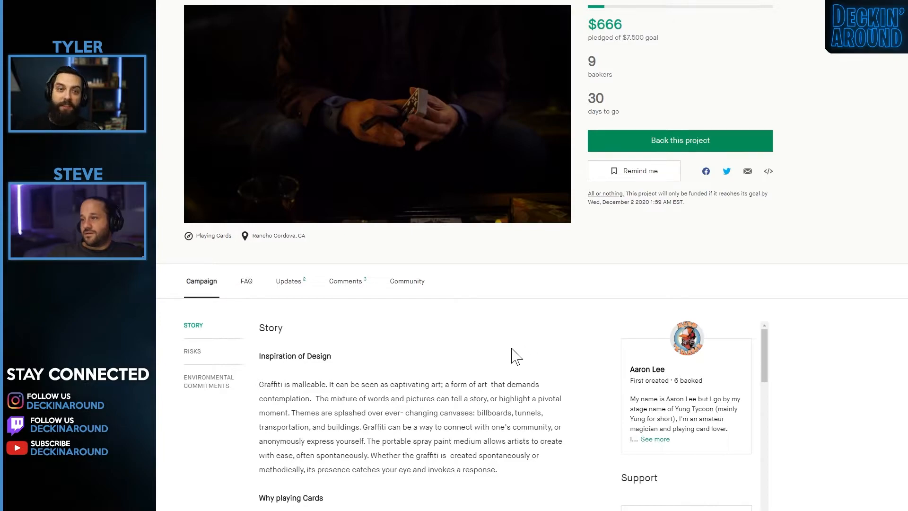
{"action": "mouse_move", "coordinate": [536, 373]}
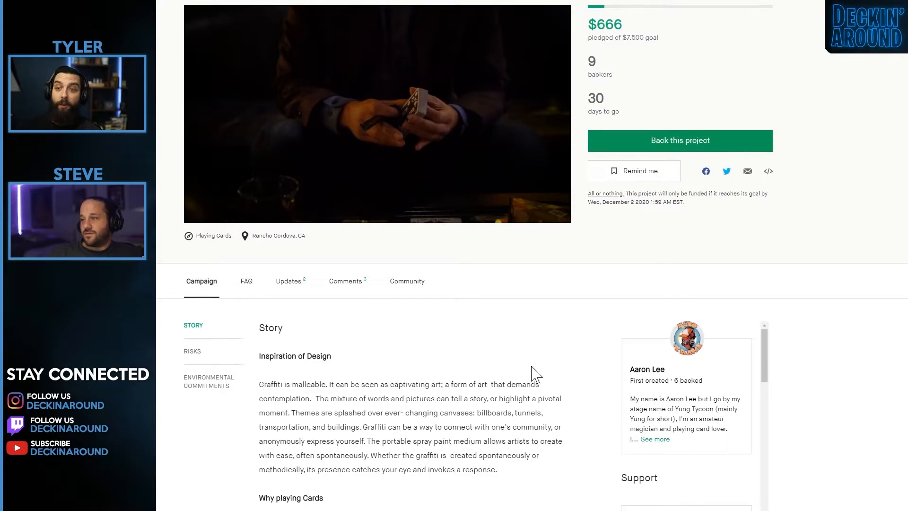
{"action": "scroll", "scroll_direction": "down", "scroll_amount": 3}
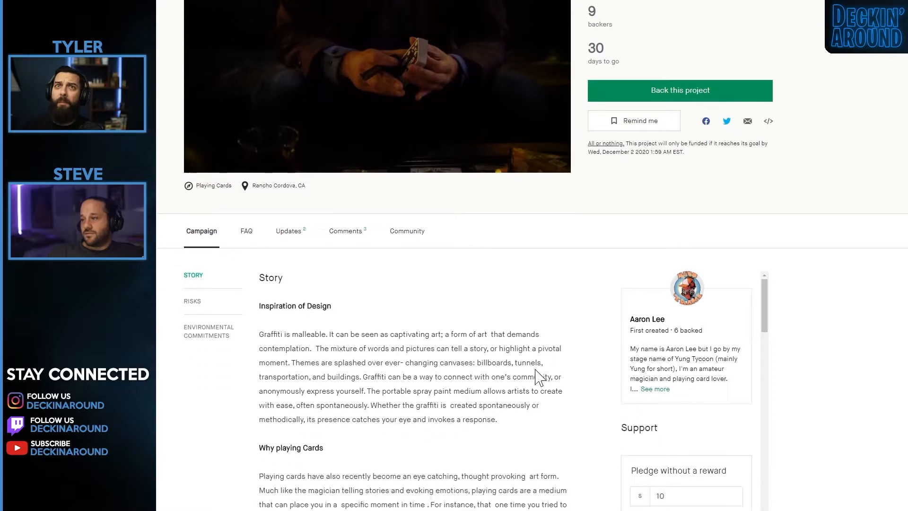
{"action": "scroll", "scroll_direction": "down", "scroll_amount": 3}
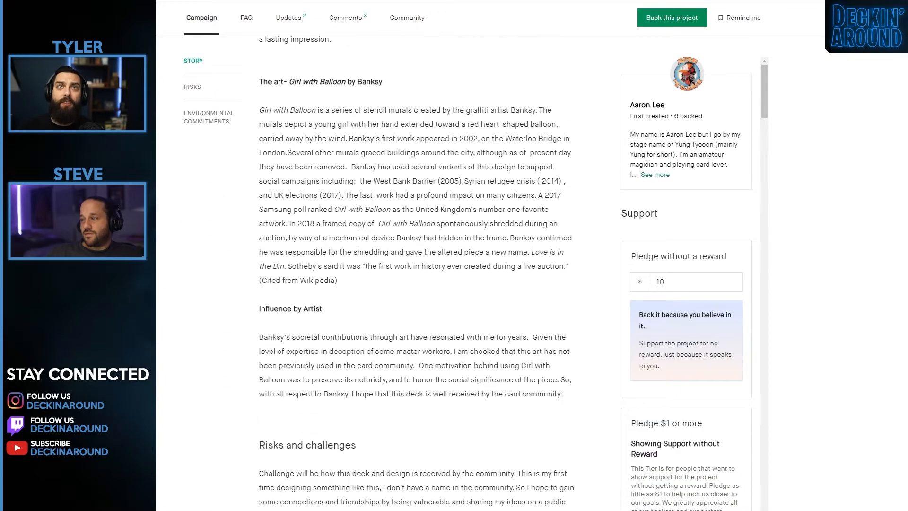
{"action": "mouse_move", "coordinate": [429, 351]}
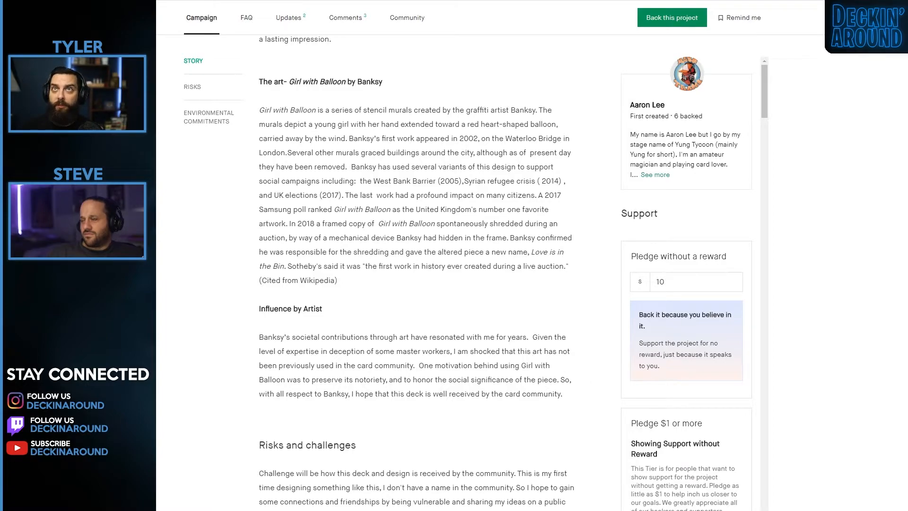
{"action": "mouse_move", "coordinate": [555, 375]}
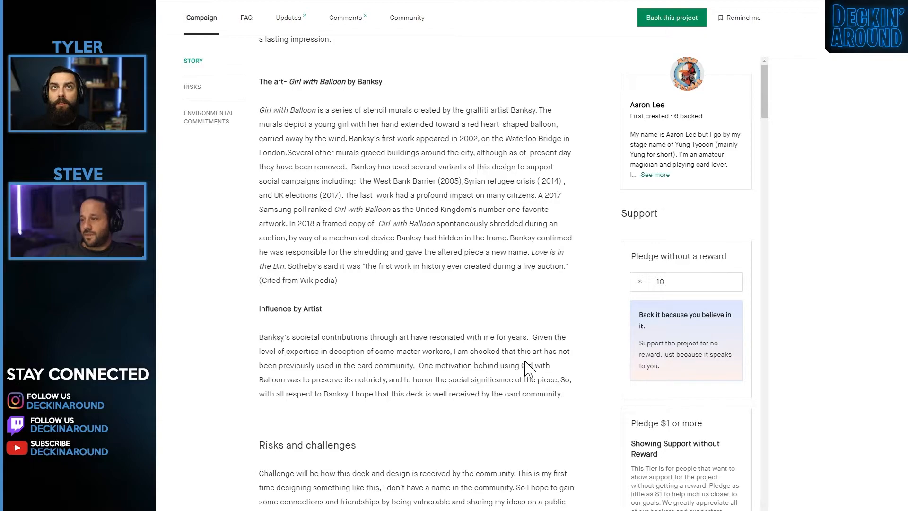
{"action": "scroll", "scroll_direction": "down", "scroll_amount": 3}
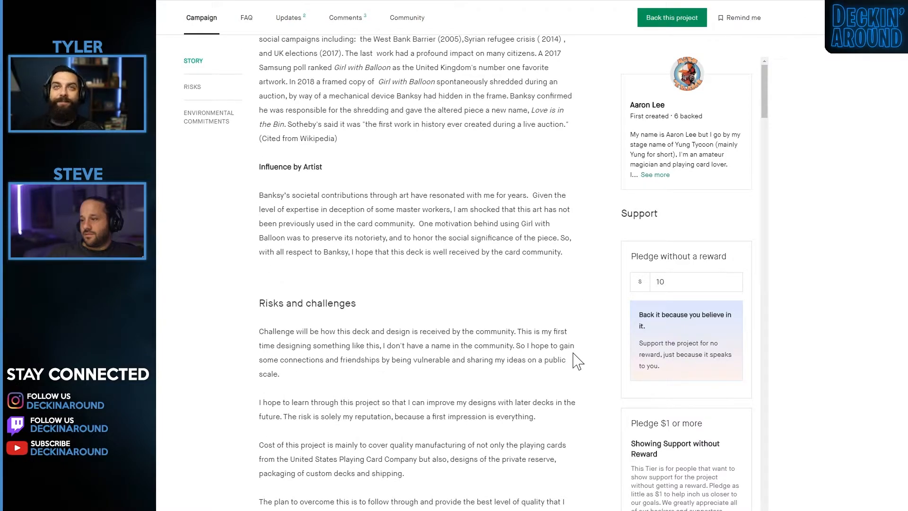
{"action": "scroll", "scroll_direction": "down", "scroll_amount": 3}
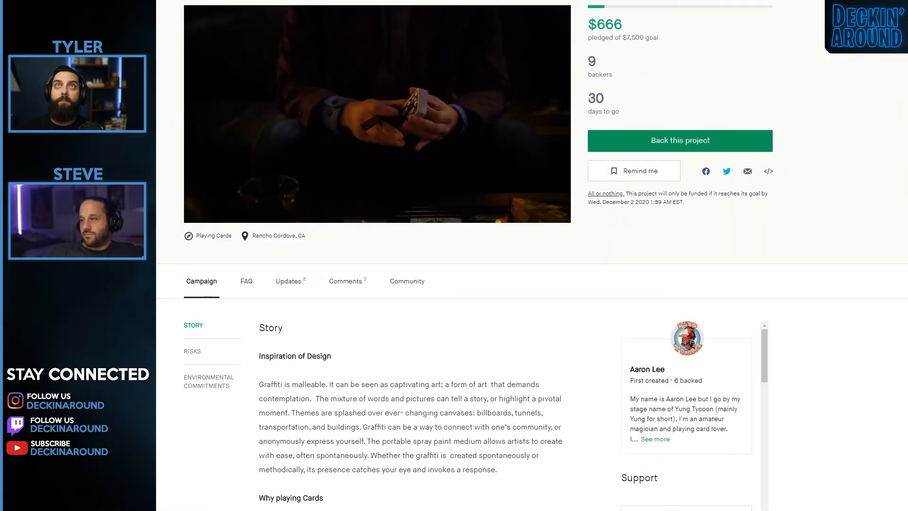
{"action": "scroll", "scroll_direction": "down", "scroll_amount": 3}
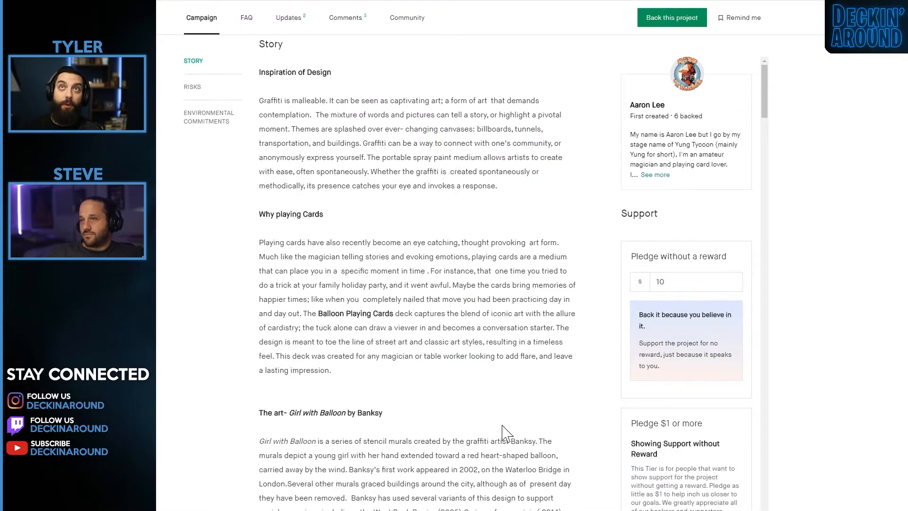
{"action": "scroll", "scroll_direction": "down", "scroll_amount": 3}
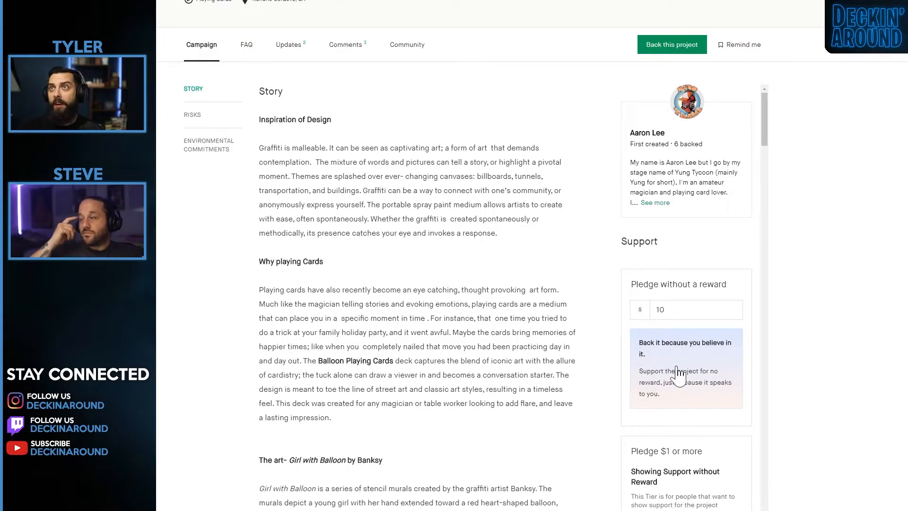
{"action": "scroll", "scroll_direction": "down", "scroll_amount": 3}
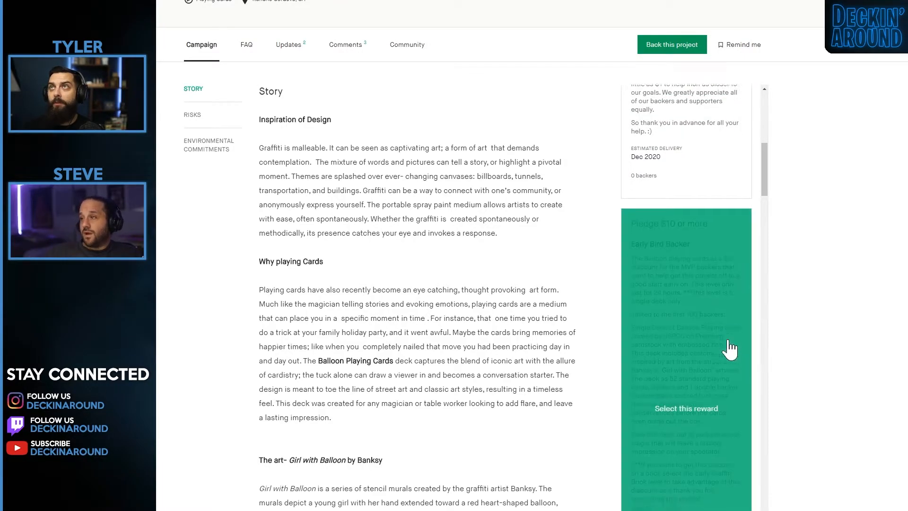
{"action": "scroll", "scroll_direction": "up", "scroll_amount": 3}
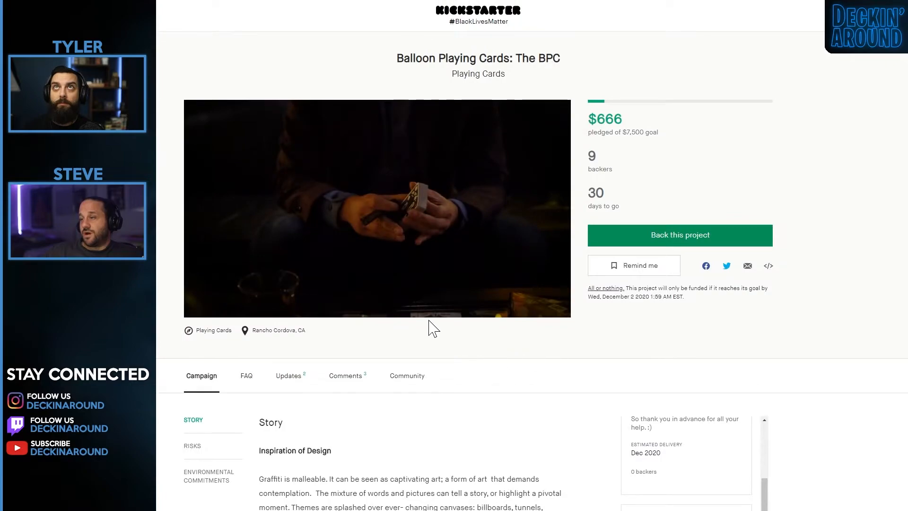
Play the BPC video and scrub between about 1:27 and 2:14 until the 9%-of-goal end screen
{"action": "left_click", "coordinate": [376, 209]}
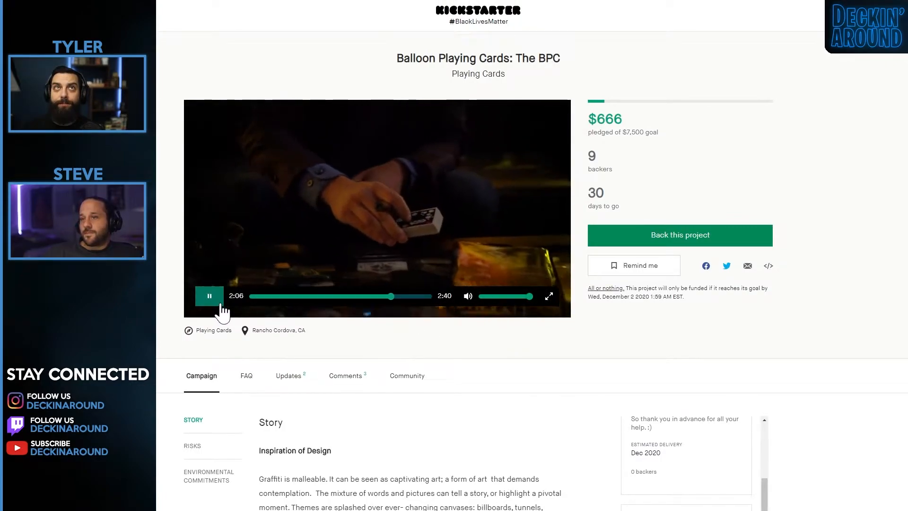
{"action": "left_click", "coordinate": [209, 296]}
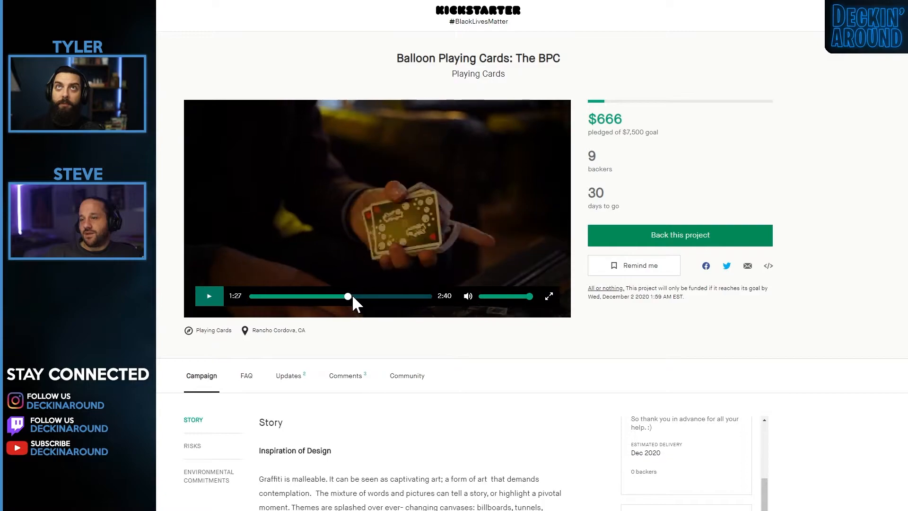
{"action": "left_click_drag", "start_coordinate": [347, 296], "coordinate": [399, 296]}
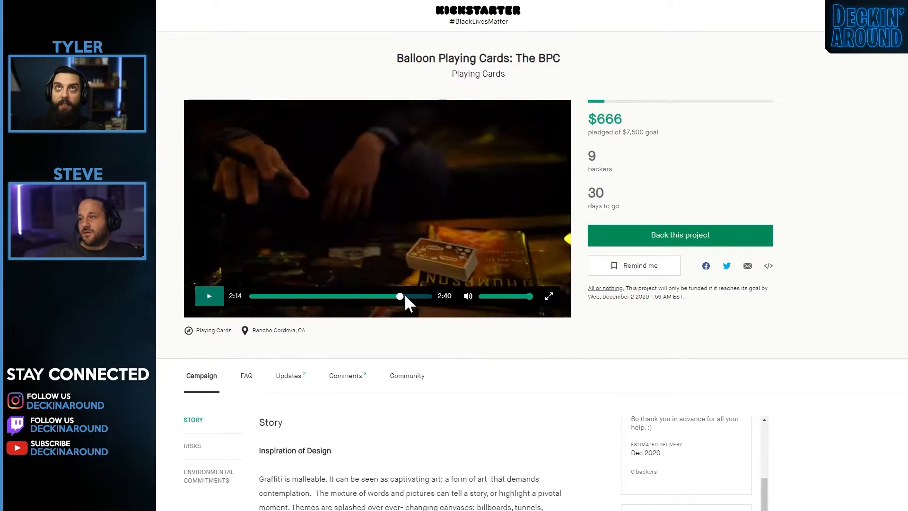
{"action": "left_click_drag", "start_coordinate": [400, 296], "coordinate": [340, 296]}
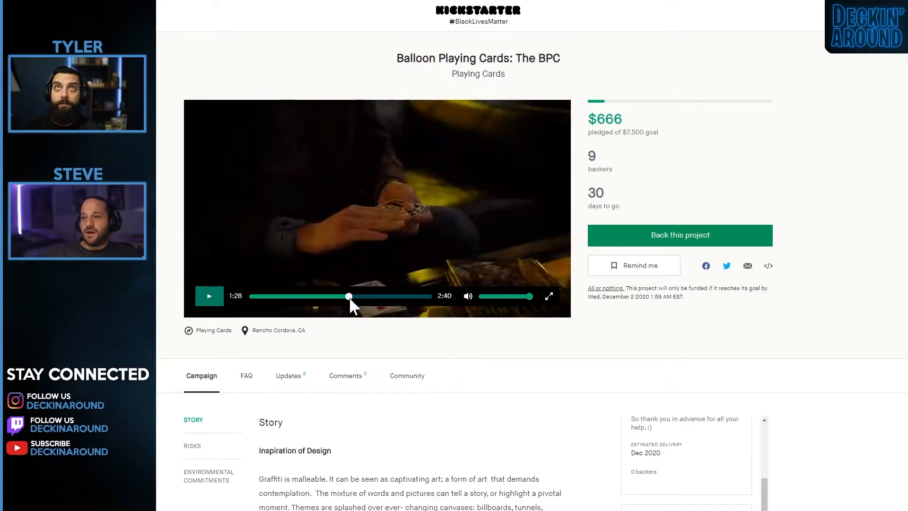
{"action": "left_click_drag", "start_coordinate": [348, 296], "coordinate": [338, 296]}
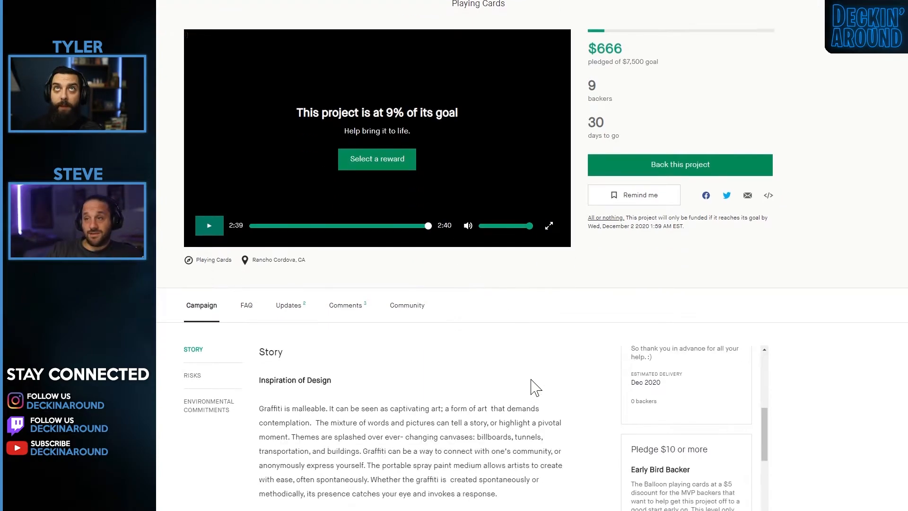
{"action": "scroll", "scroll_direction": "down", "scroll_amount": 3}
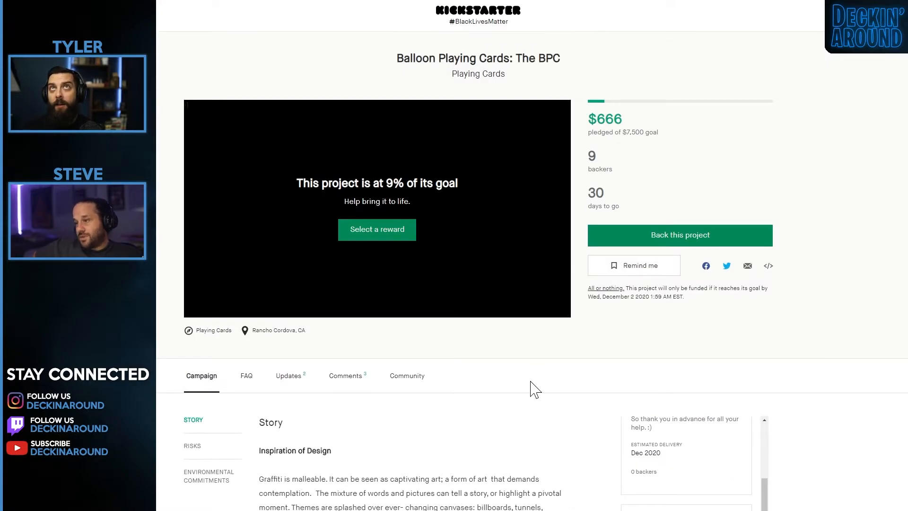
Scroll through the BPC story, US$15 single-deck reward details, and Risks and challenges
{"action": "scroll", "scroll_direction": "down", "scroll_amount": 3}
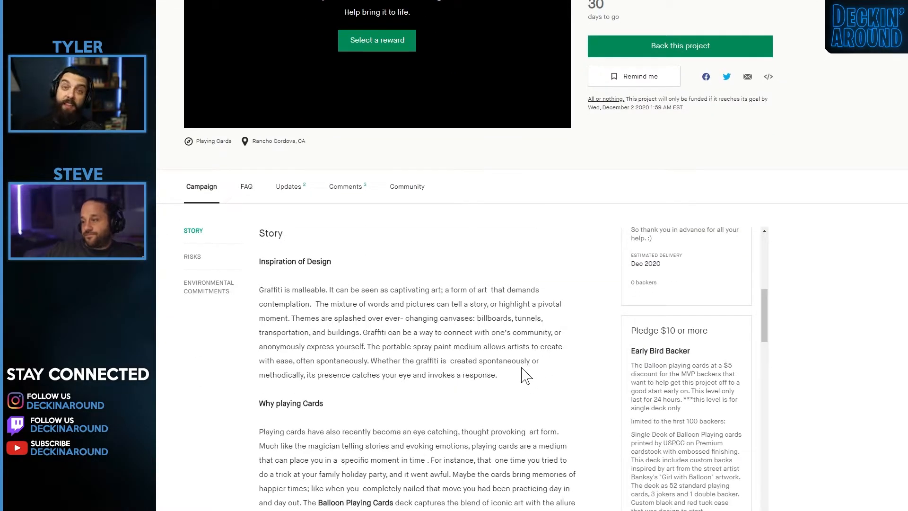
{"action": "mouse_move", "coordinate": [507, 387]}
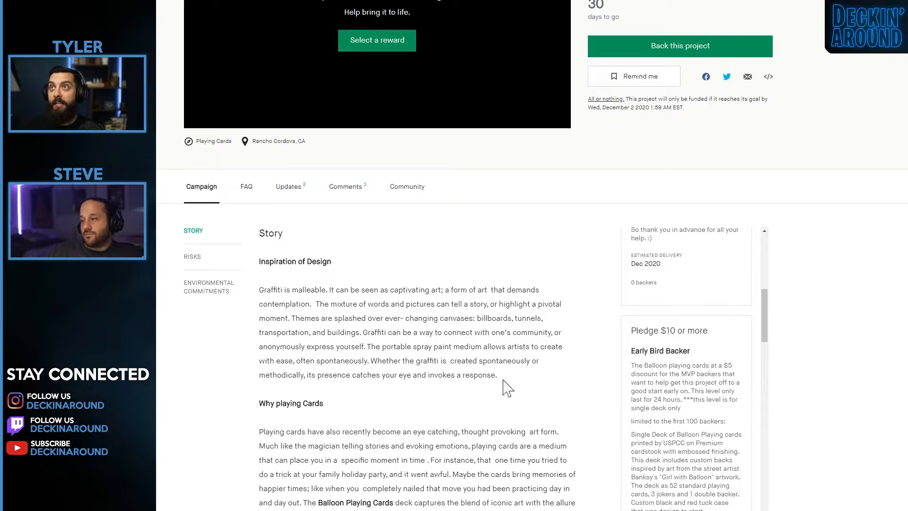
{"action": "scroll", "scroll_direction": "down", "scroll_amount": 3}
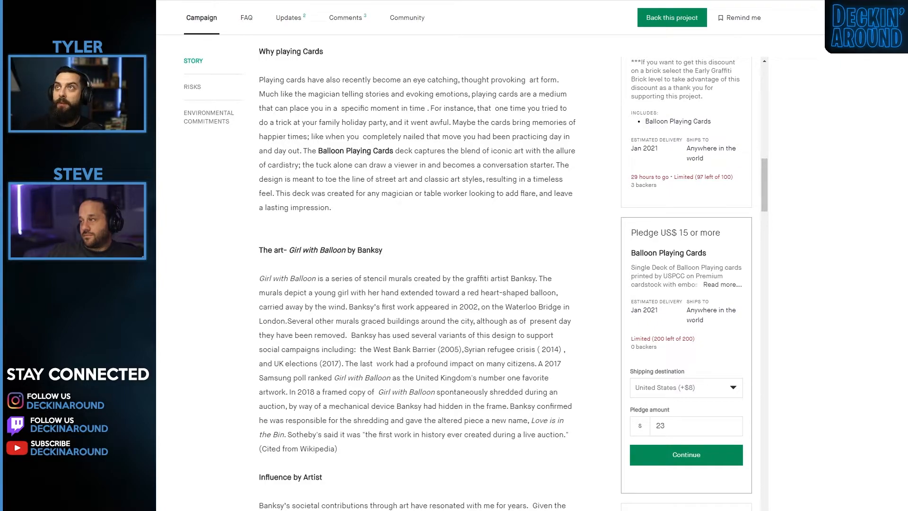
{"action": "scroll", "scroll_direction": "down", "scroll_amount": 3}
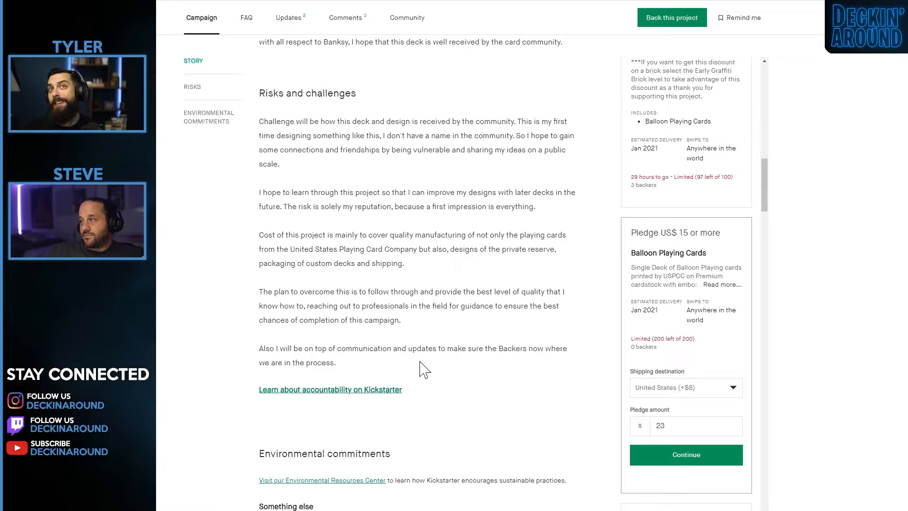
{"action": "mouse_move", "coordinate": [403, 369]}
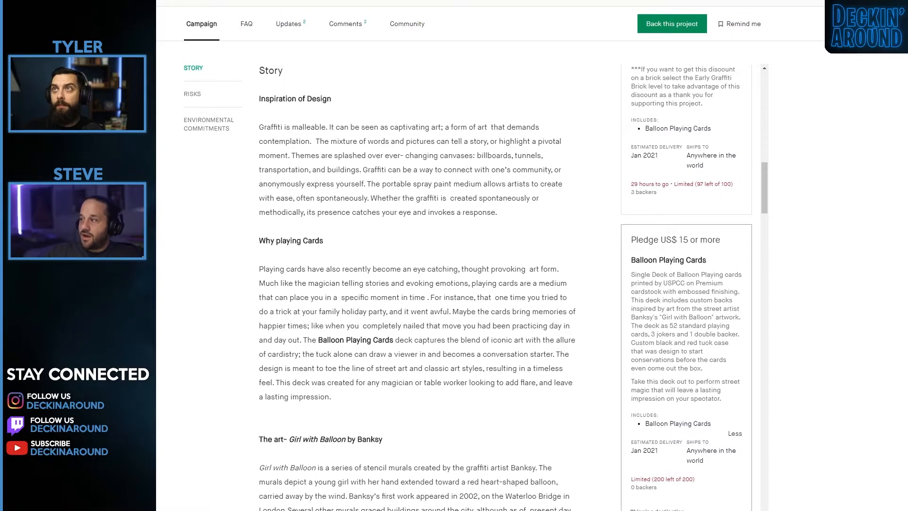
{"action": "scroll", "scroll_direction": "down", "scroll_amount": 3}
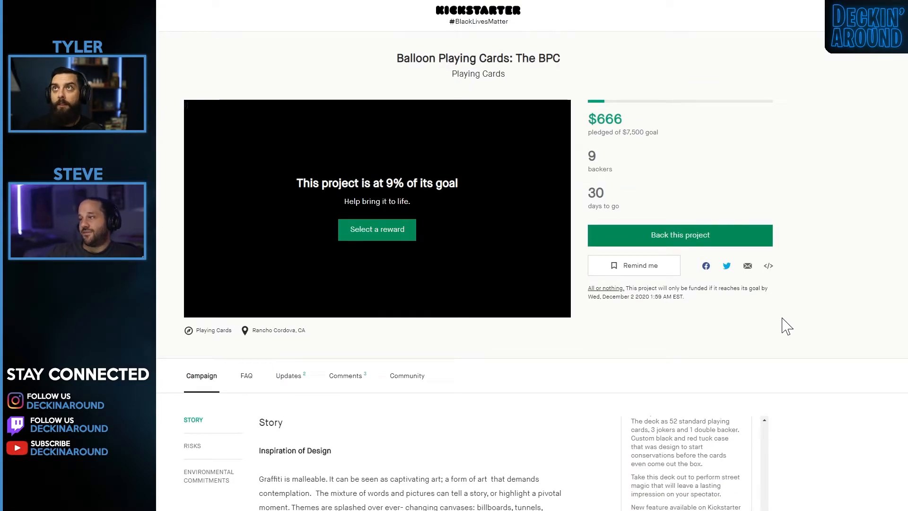
{"action": "scroll", "scroll_direction": "down", "scroll_amount": 3}
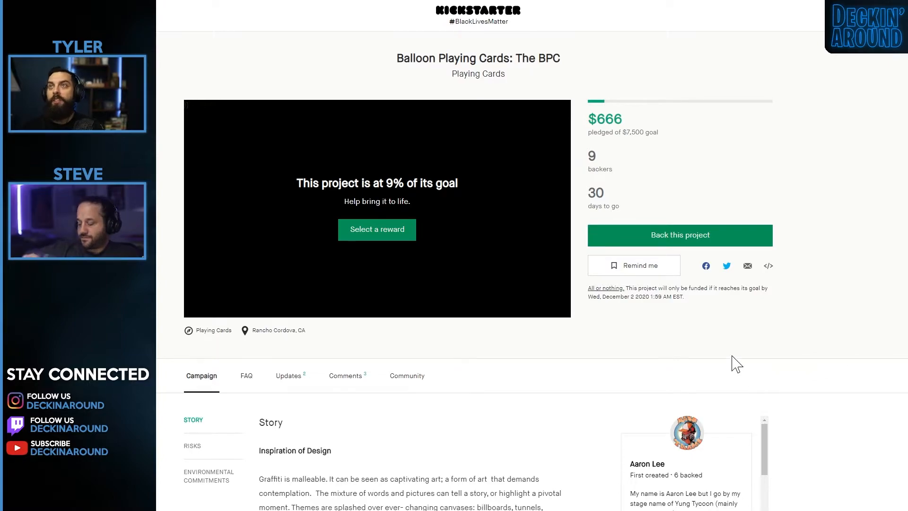
{"action": "mouse_move", "coordinate": [659, 352]}
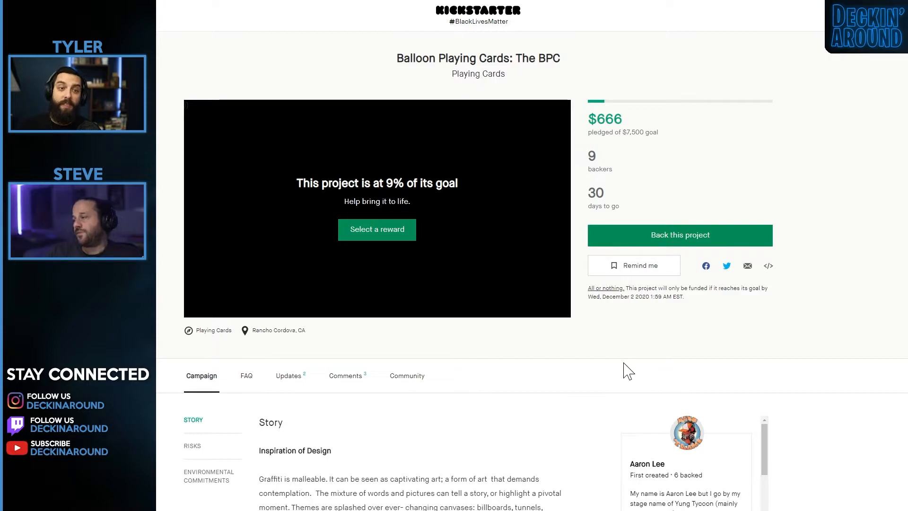
{"action": "mouse_move", "coordinate": [624, 353]}
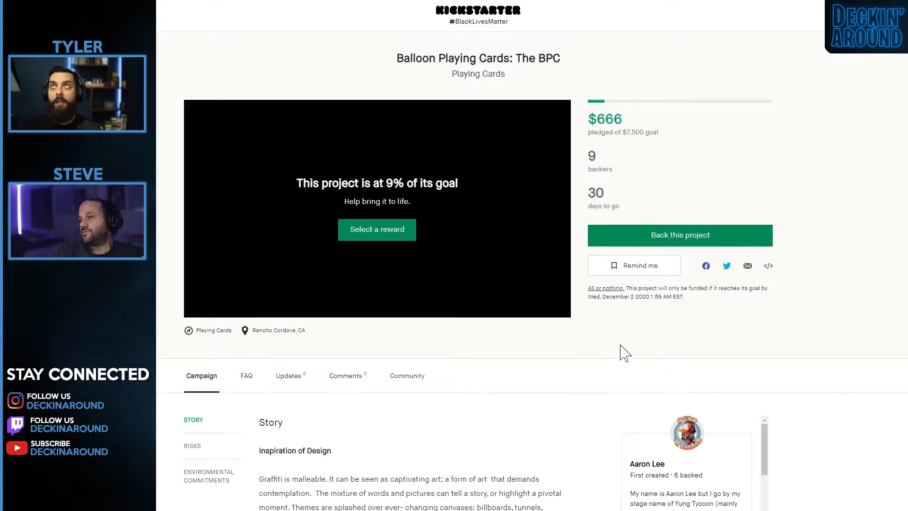
{"action": "mouse_move", "coordinate": [609, 361]}
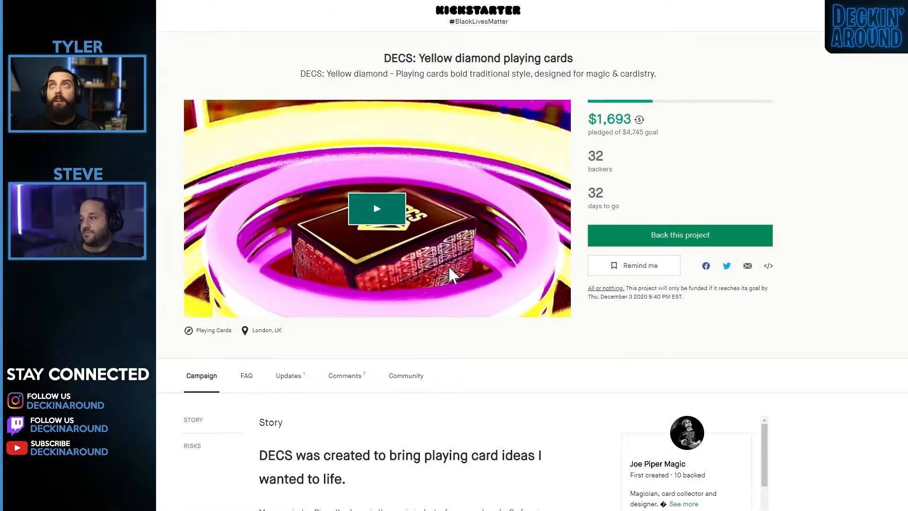
Scroll the DECS story past the tuck box pattern to the Sterling edition and inside-tuckbox printing
{"action": "scroll", "scroll_direction": "down", "scroll_amount": 3}
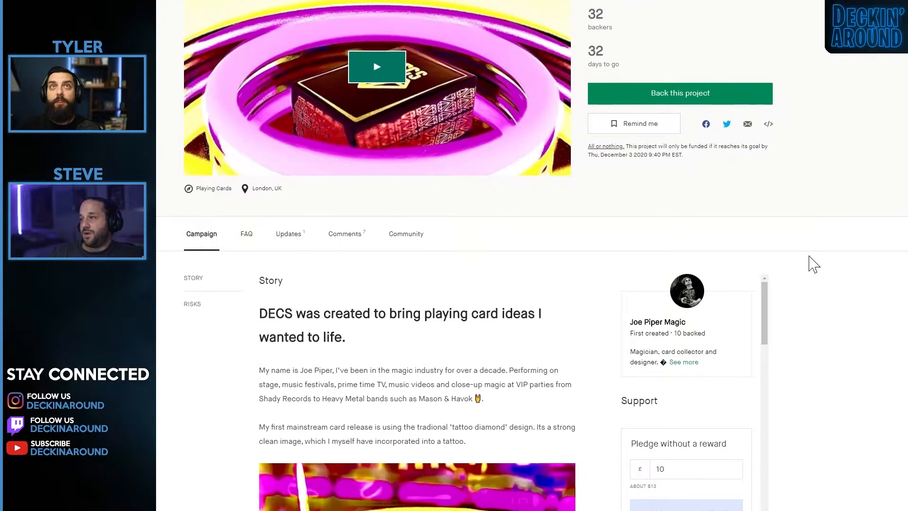
{"action": "scroll", "scroll_direction": "down", "scroll_amount": 3}
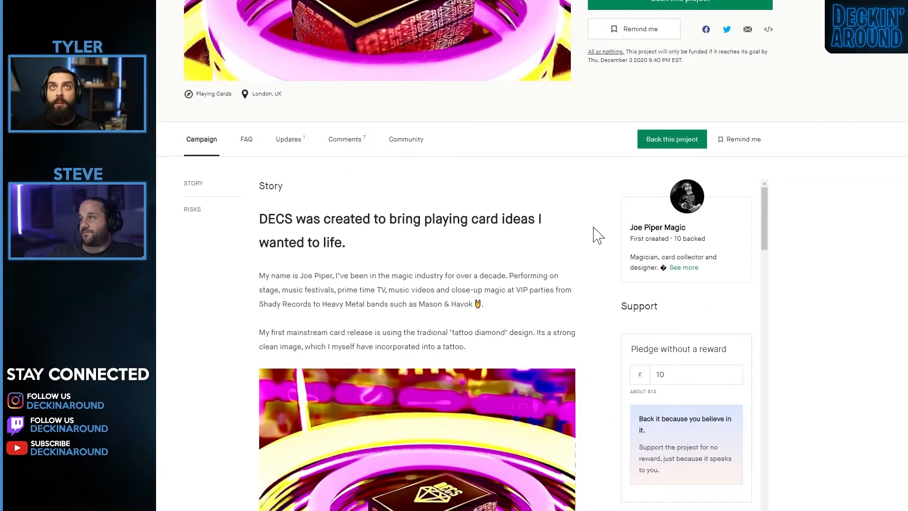
{"action": "scroll", "scroll_direction": "down", "scroll_amount": 3}
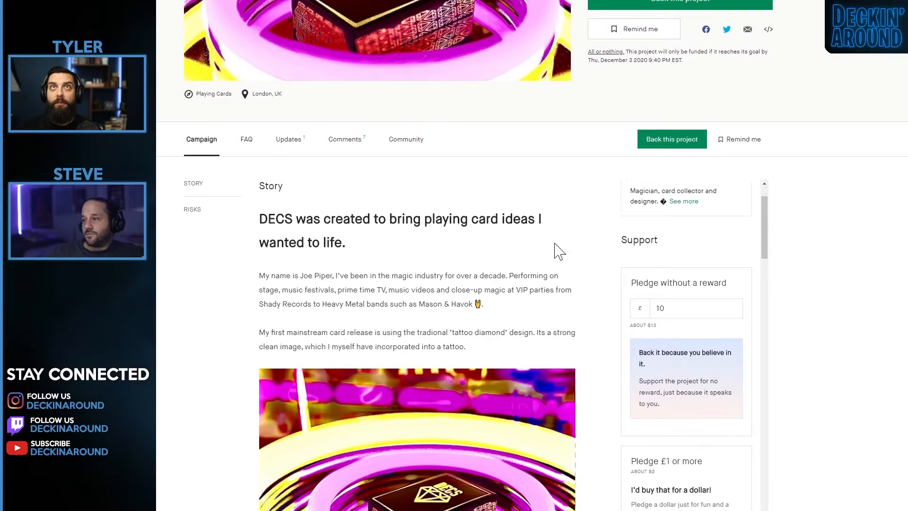
{"action": "scroll", "scroll_direction": "down", "scroll_amount": 3}
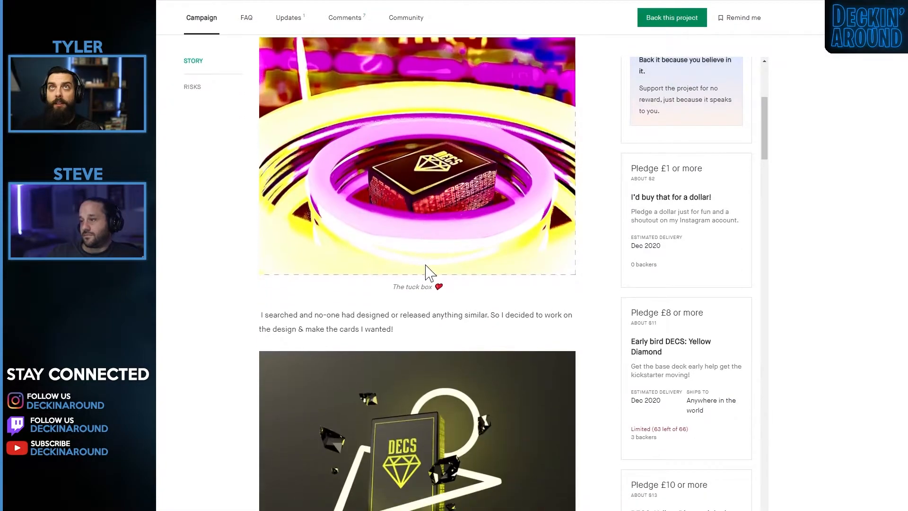
{"action": "scroll", "scroll_direction": "down", "scroll_amount": 3}
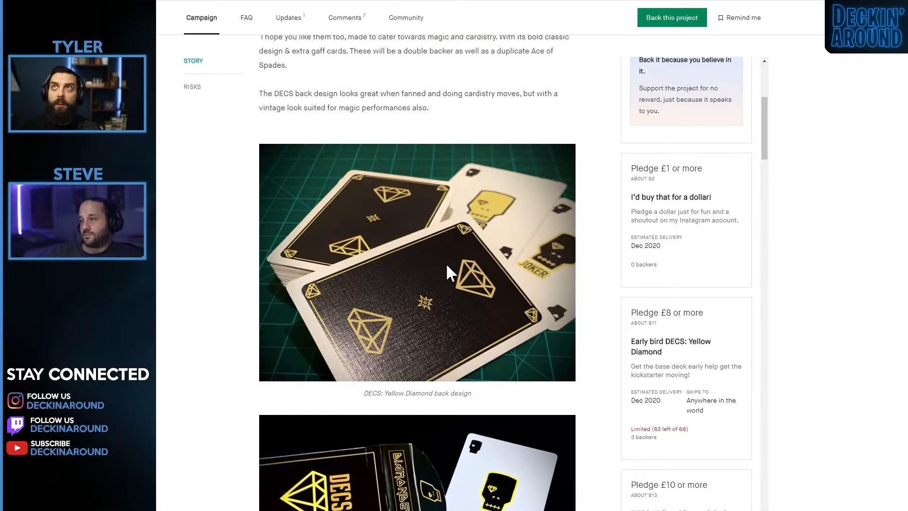
{"action": "scroll", "scroll_direction": "down", "scroll_amount": 3}
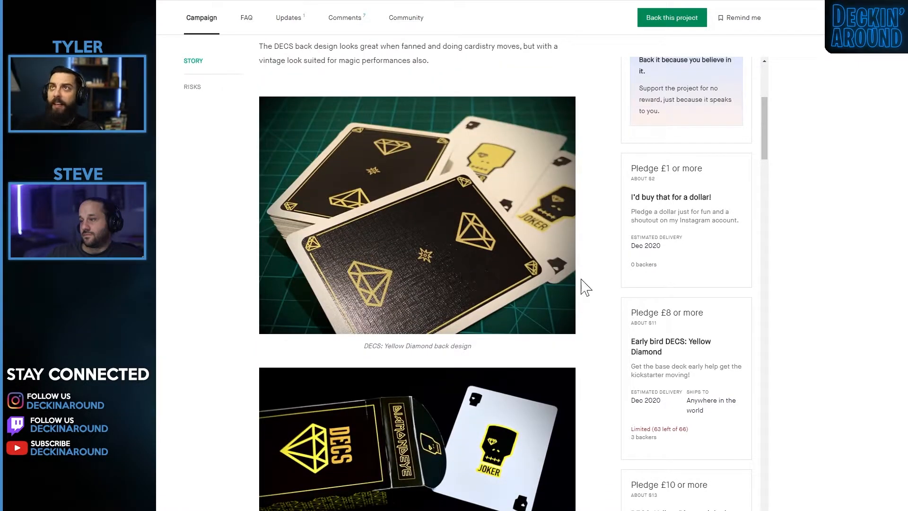
{"action": "scroll", "scroll_direction": "down", "scroll_amount": 3}
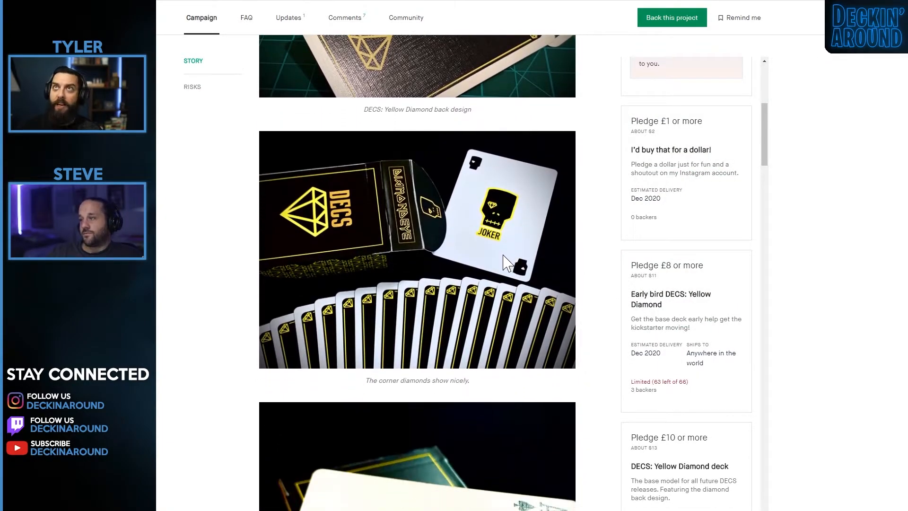
{"action": "scroll", "scroll_direction": "down", "scroll_amount": 3}
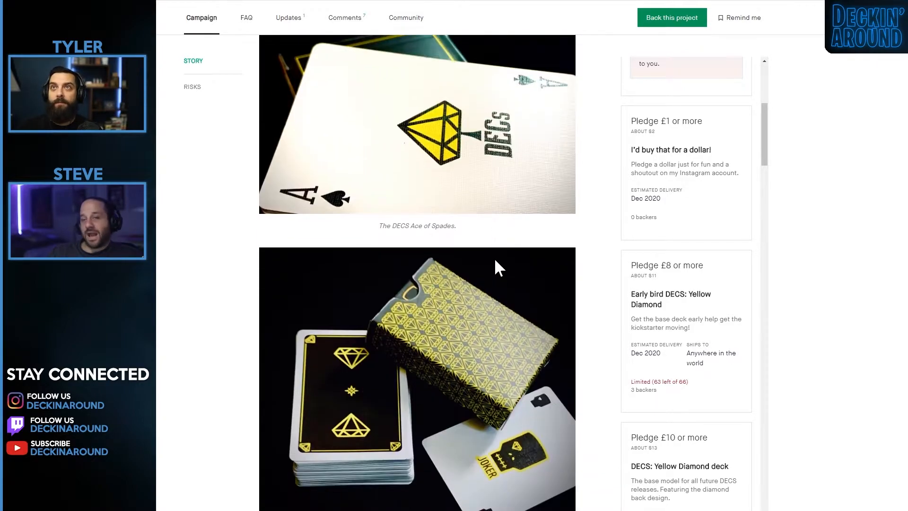
{"action": "scroll", "scroll_direction": "down", "scroll_amount": 3}
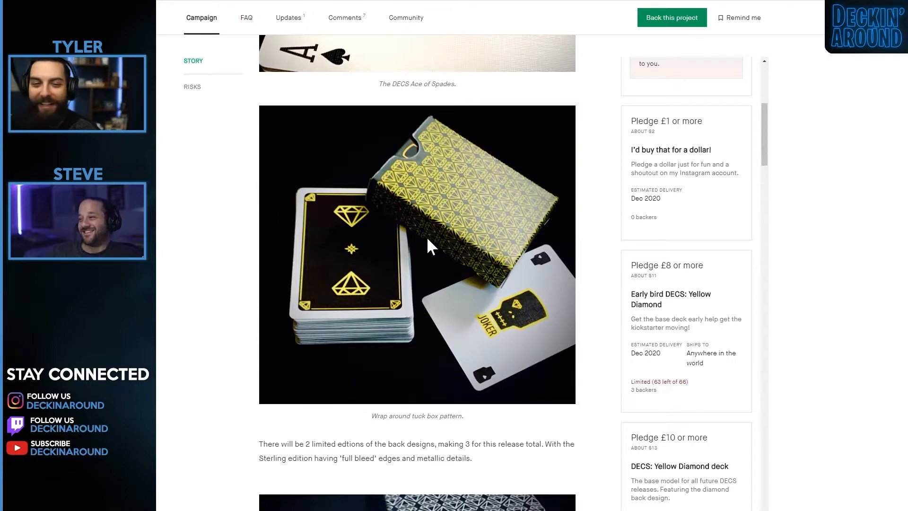
{"action": "mouse_move", "coordinate": [418, 242]}
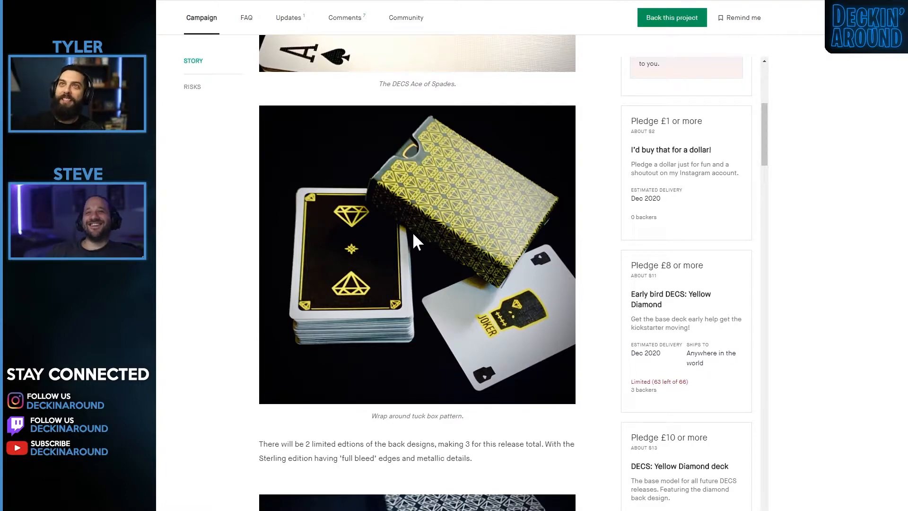
{"action": "scroll", "scroll_direction": "down", "scroll_amount": 3}
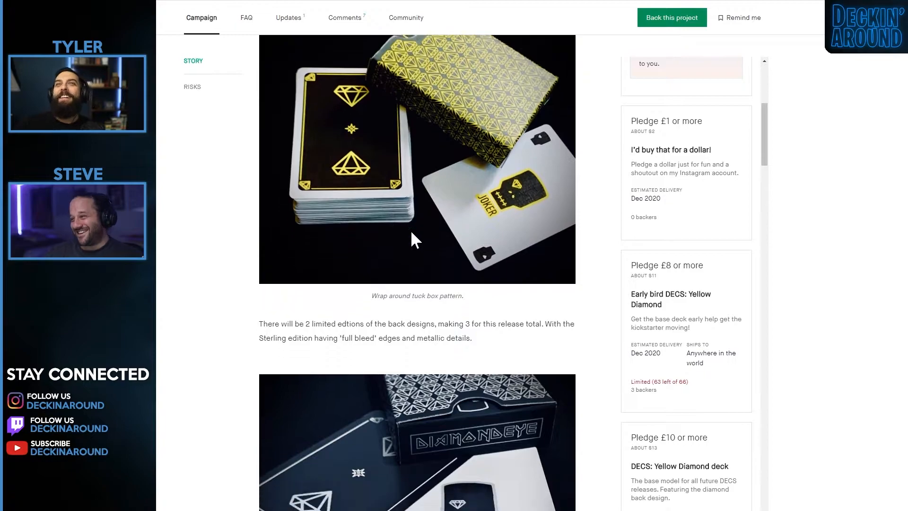
{"action": "scroll", "scroll_direction": "down", "scroll_amount": 3}
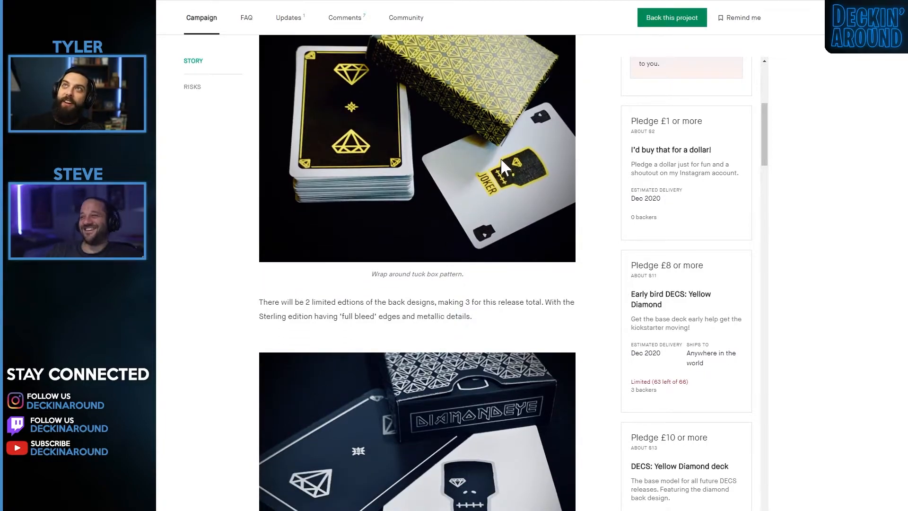
{"action": "mouse_move", "coordinate": [498, 219]}
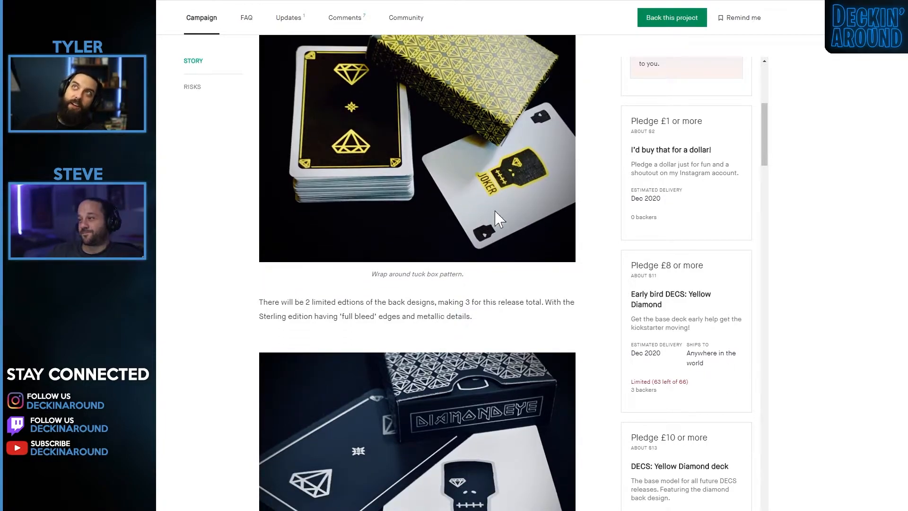
{"action": "scroll", "scroll_direction": "down", "scroll_amount": 3}
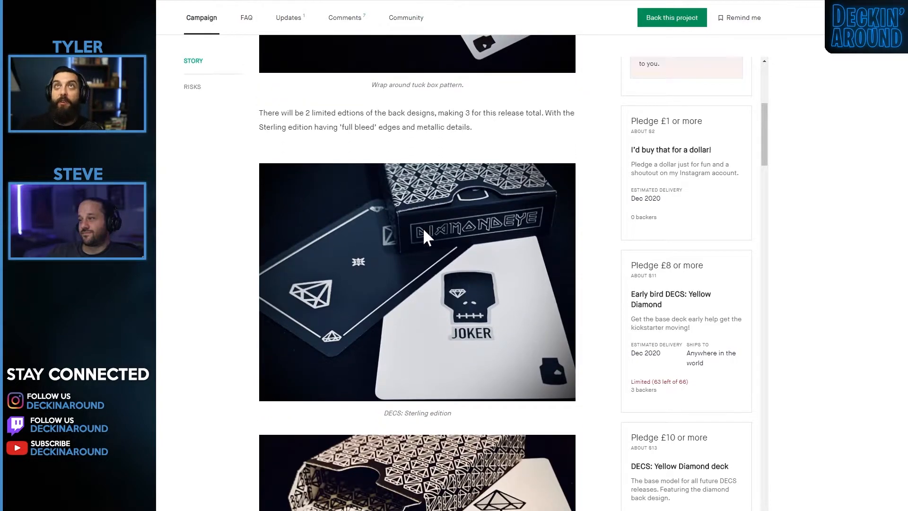
{"action": "mouse_move", "coordinate": [443, 255]}
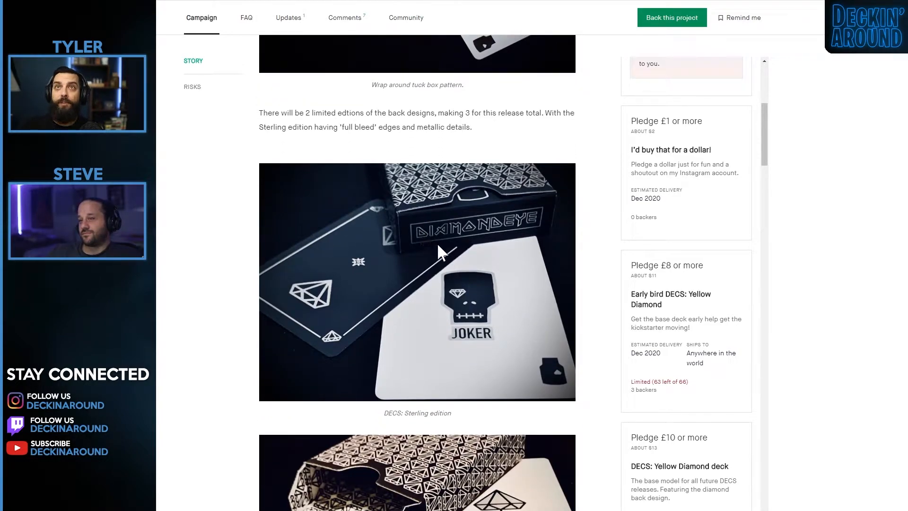
{"action": "scroll", "scroll_direction": "down", "scroll_amount": 3}
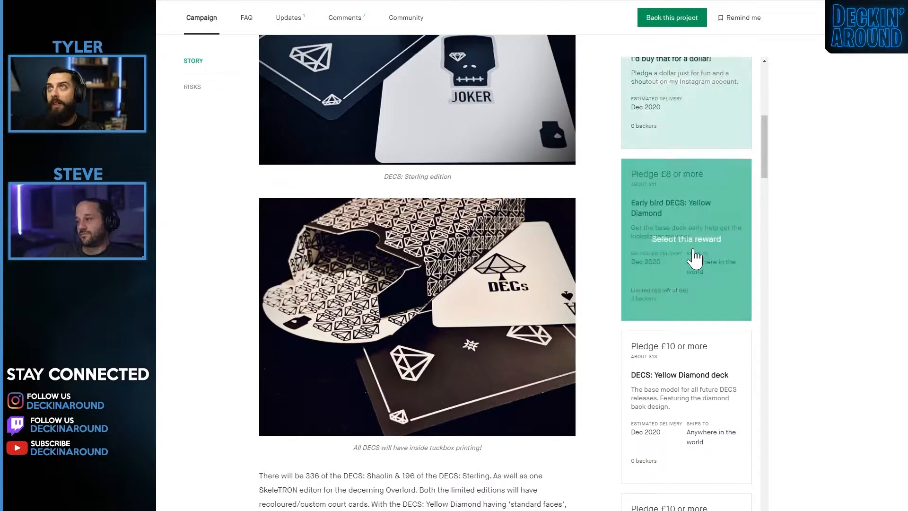
Select the £10 DECS: Yellow Diamond deck reward
{"action": "left_click", "coordinate": [685, 238]}
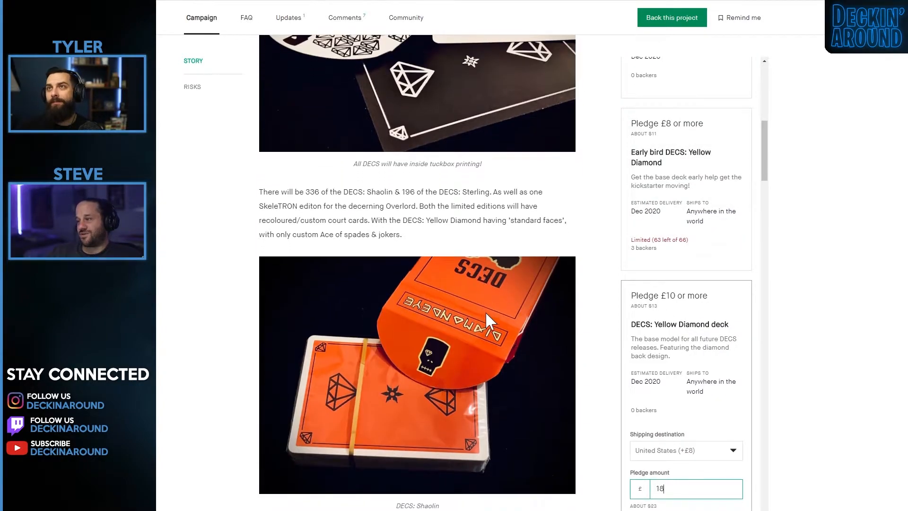
{"action": "scroll", "scroll_direction": "down", "scroll_amount": 3}
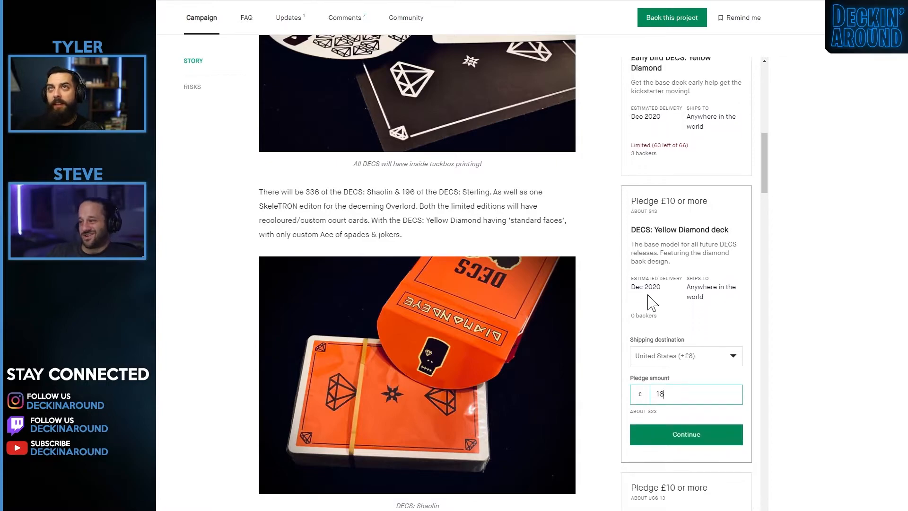
{"action": "scroll", "scroll_direction": "down", "scroll_amount": 3}
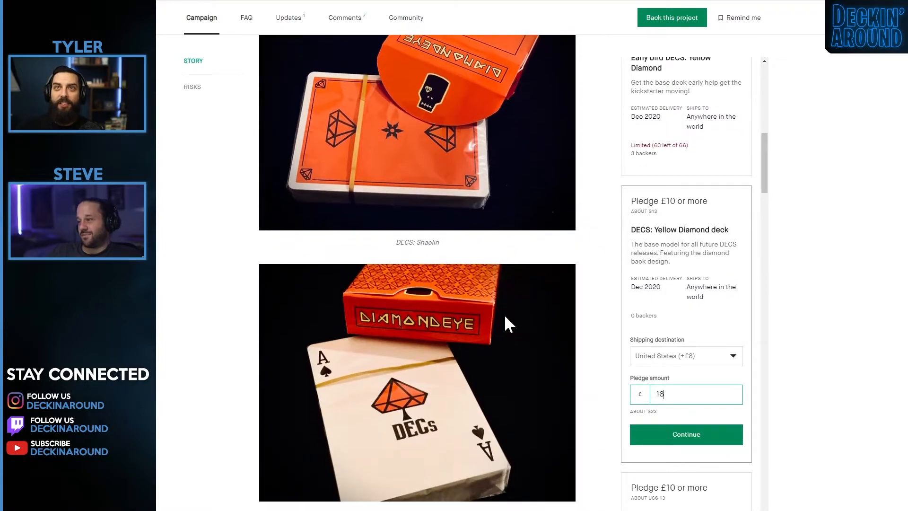
{"action": "scroll", "scroll_direction": "down", "scroll_amount": 3}
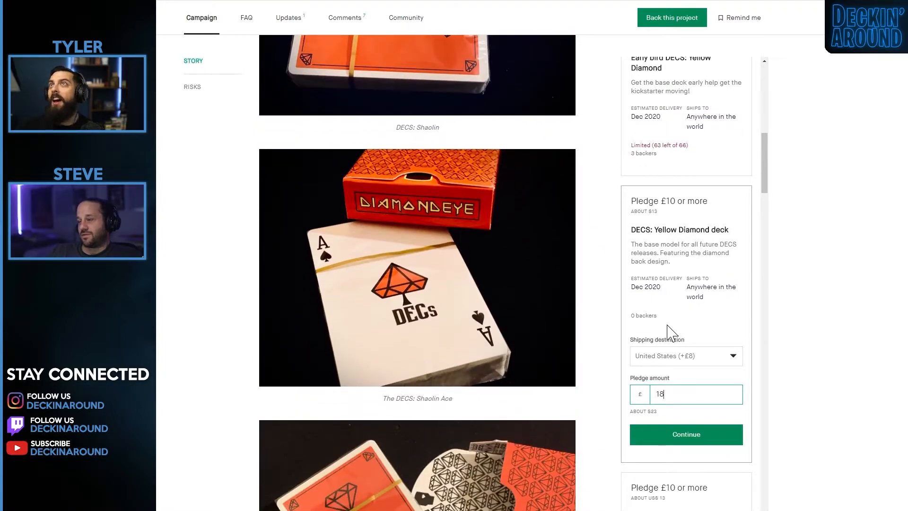
{"action": "scroll", "scroll_direction": "down", "scroll_amount": 3}
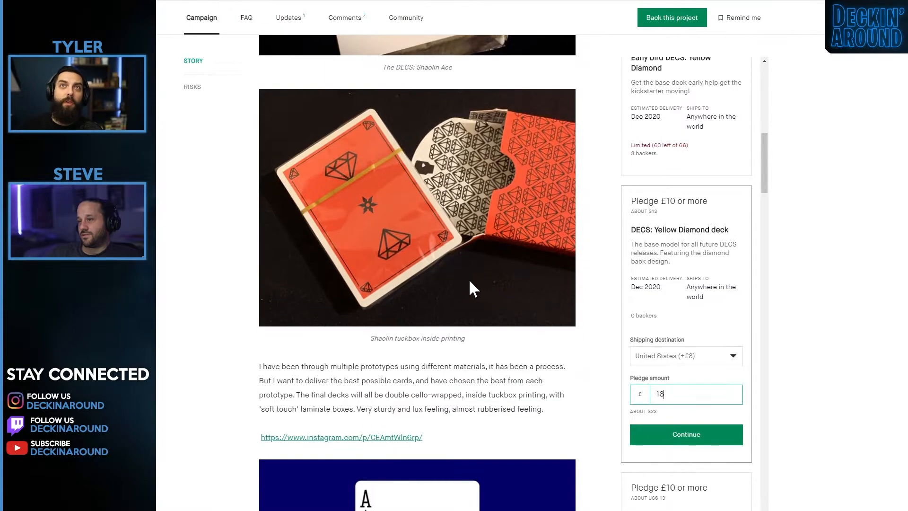
{"action": "scroll", "scroll_direction": "down", "scroll_amount": 3}
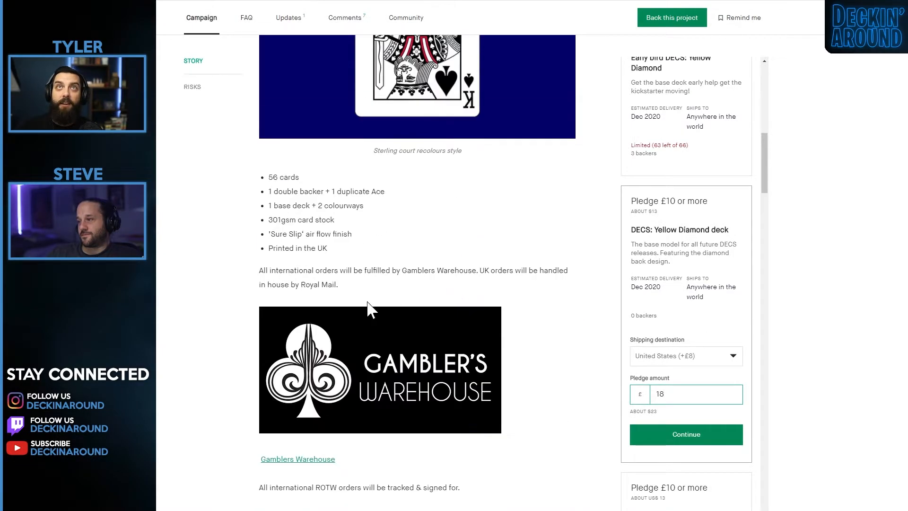
{"action": "mouse_move", "coordinate": [354, 348]}
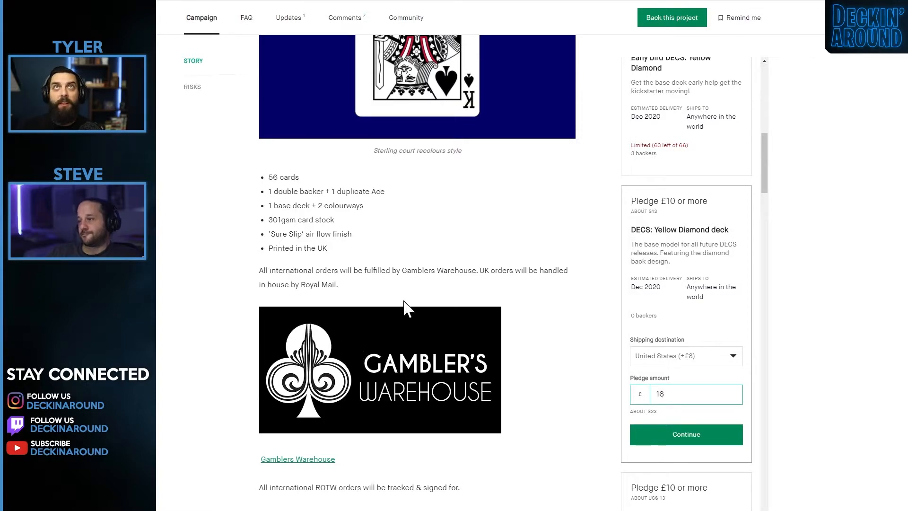
{"action": "mouse_move", "coordinate": [506, 354]}
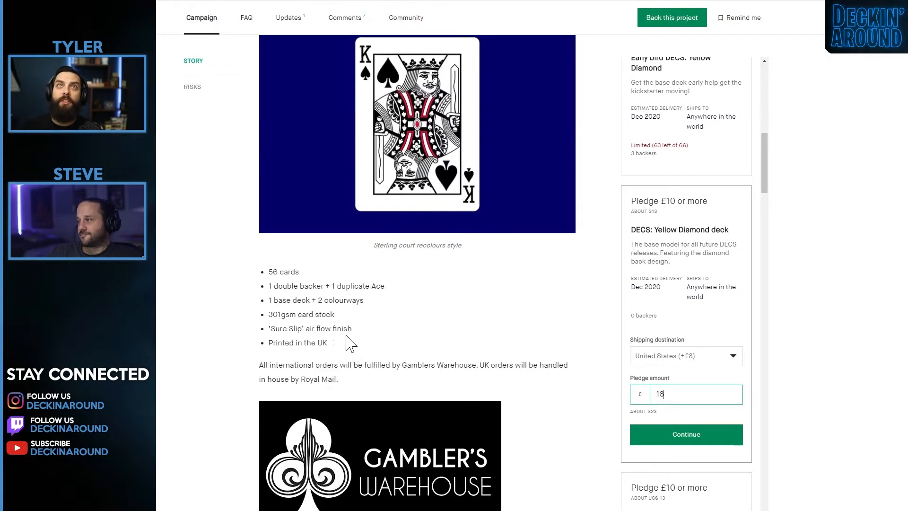
Scroll through the Shaolin and Sterling tuckbox designs to the SkeleTRON gift deck
{"action": "scroll", "scroll_direction": "down", "scroll_amount": 3}
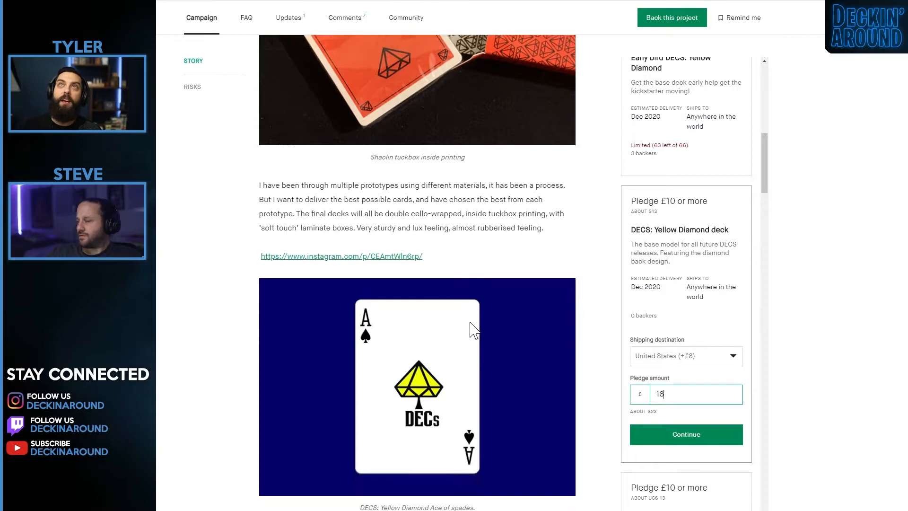
{"action": "scroll", "scroll_direction": "down", "scroll_amount": 3}
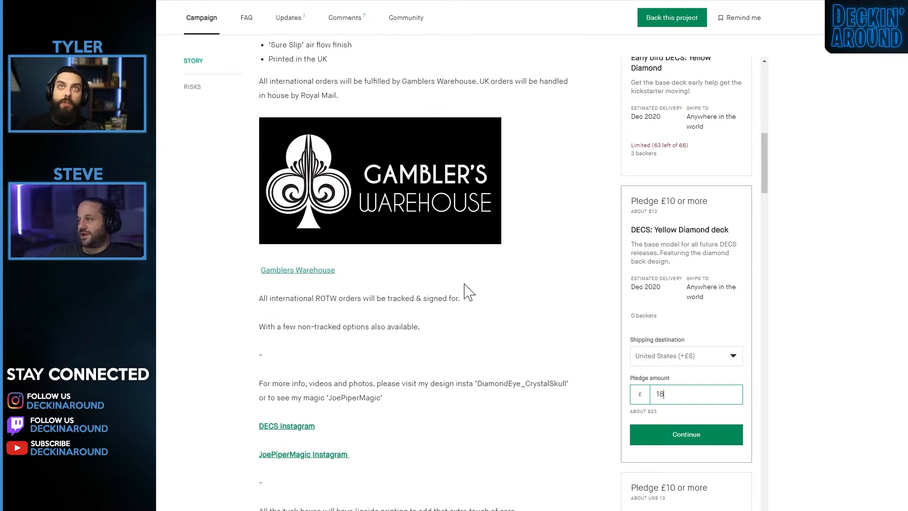
{"action": "scroll", "scroll_direction": "down", "scroll_amount": 3}
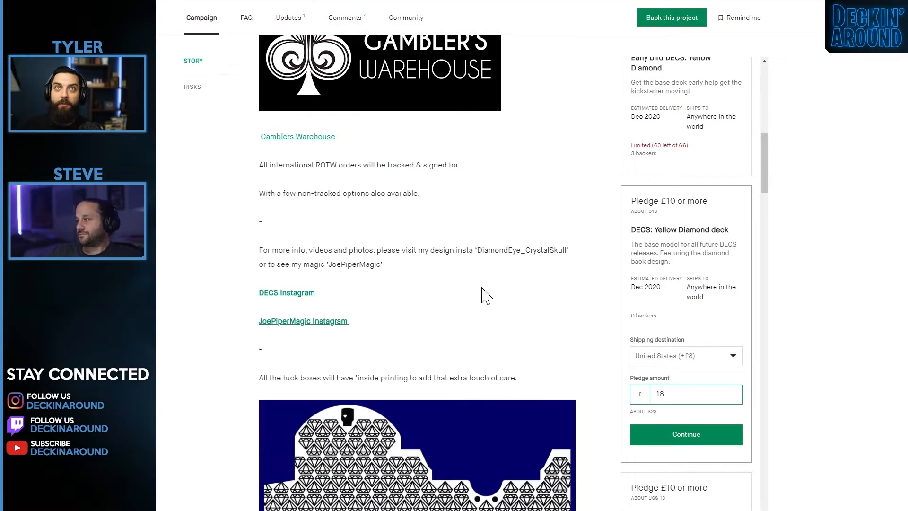
{"action": "scroll", "scroll_direction": "down", "scroll_amount": 3}
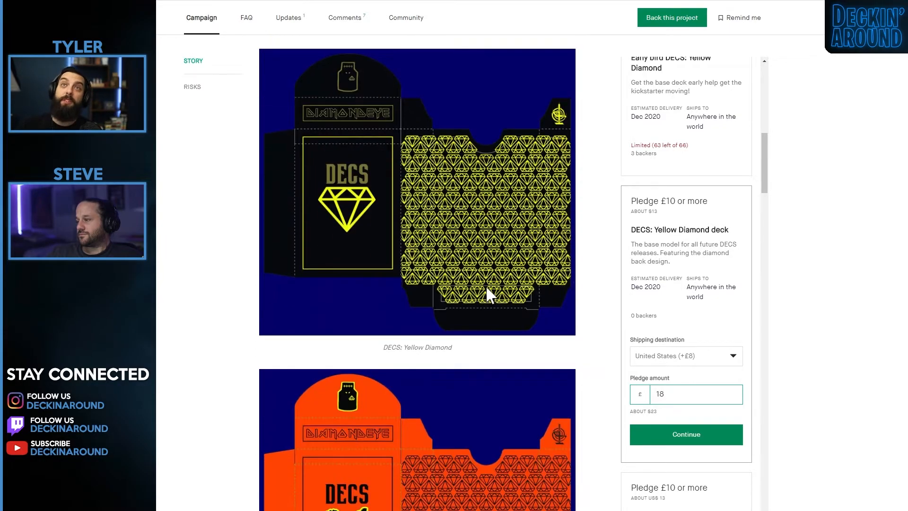
{"action": "scroll", "scroll_direction": "down", "scroll_amount": 3}
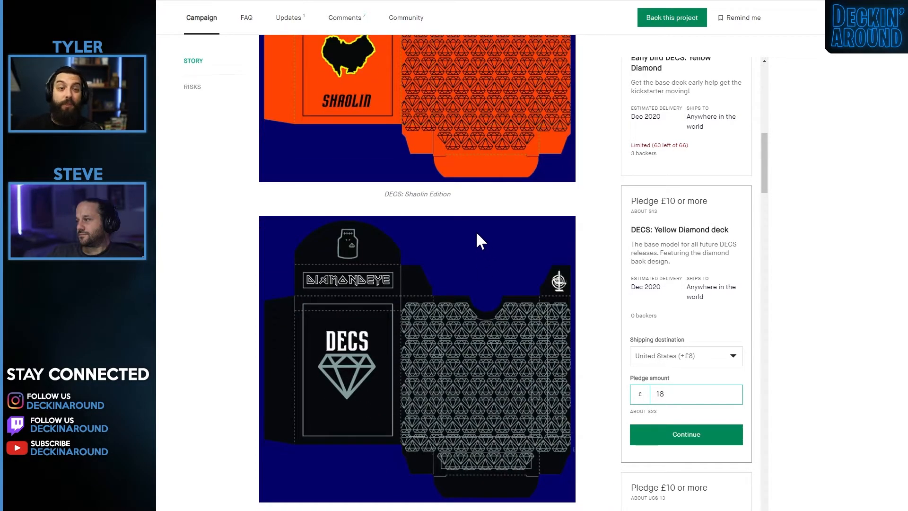
{"action": "scroll", "scroll_direction": "down", "scroll_amount": 3}
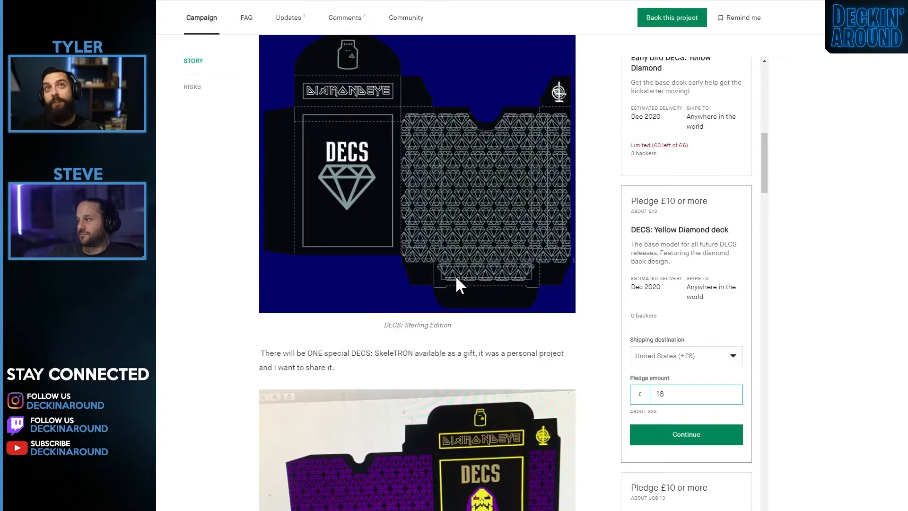
{"action": "scroll", "scroll_direction": "down", "scroll_amount": 3}
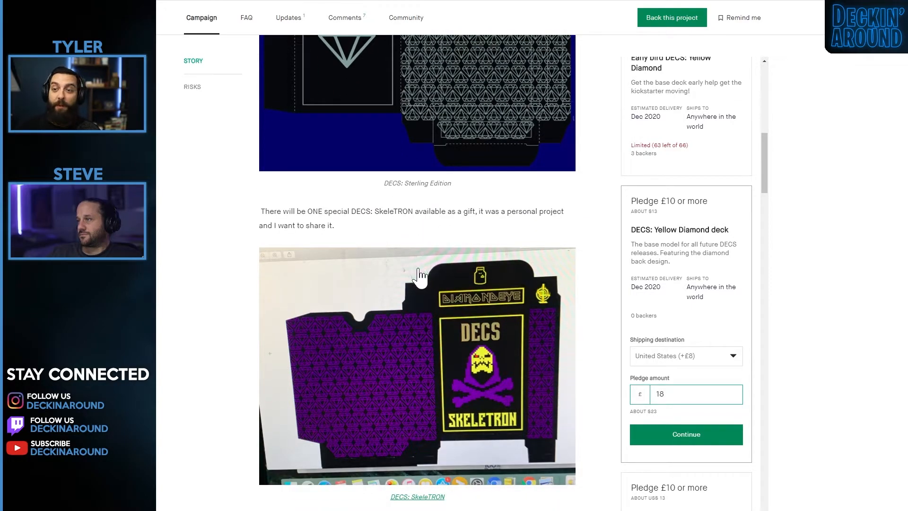
Scroll the DECS story past the Ivory Graphics printer details to Risks and challenges
{"action": "scroll", "scroll_direction": "down", "scroll_amount": 3}
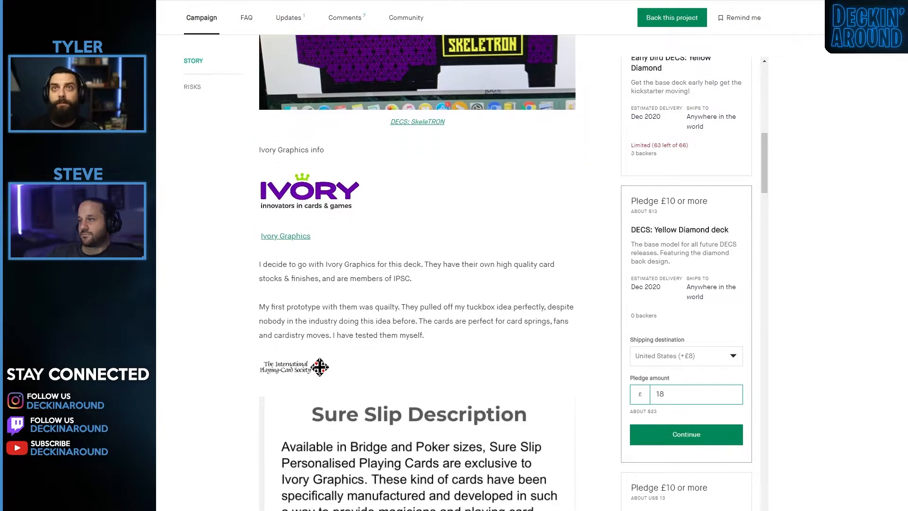
{"action": "scroll", "scroll_direction": "down", "scroll_amount": 3}
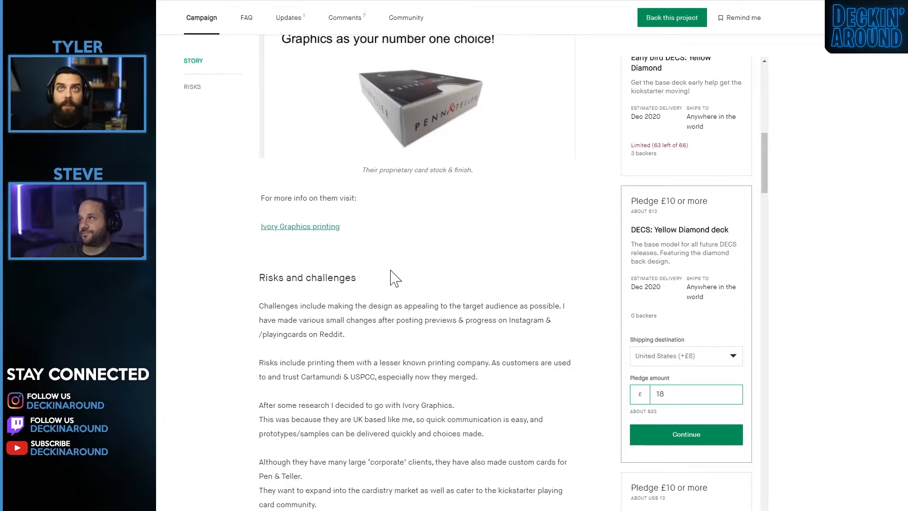
{"action": "mouse_move", "coordinate": [402, 274]}
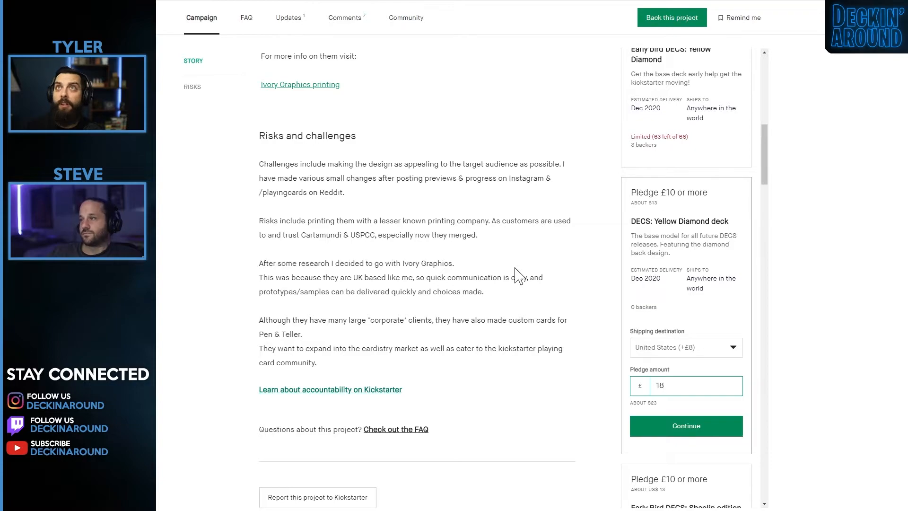
{"action": "left_click", "coordinate": [686, 386]}
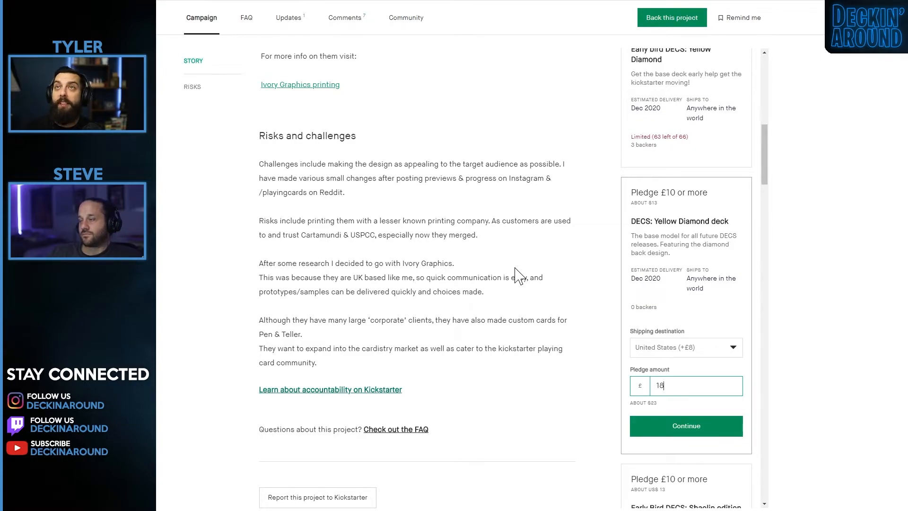
{"action": "mouse_move", "coordinate": [505, 299]}
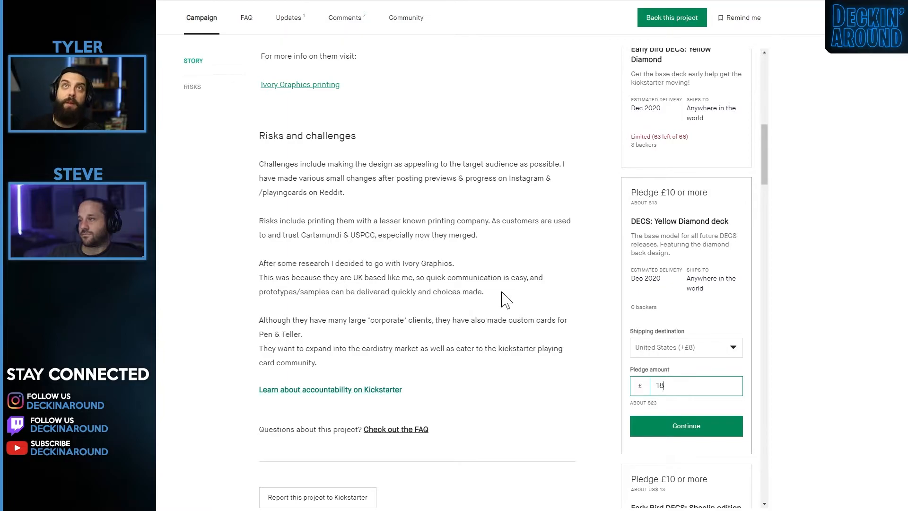
{"action": "scroll", "scroll_direction": "down", "scroll_amount": 3}
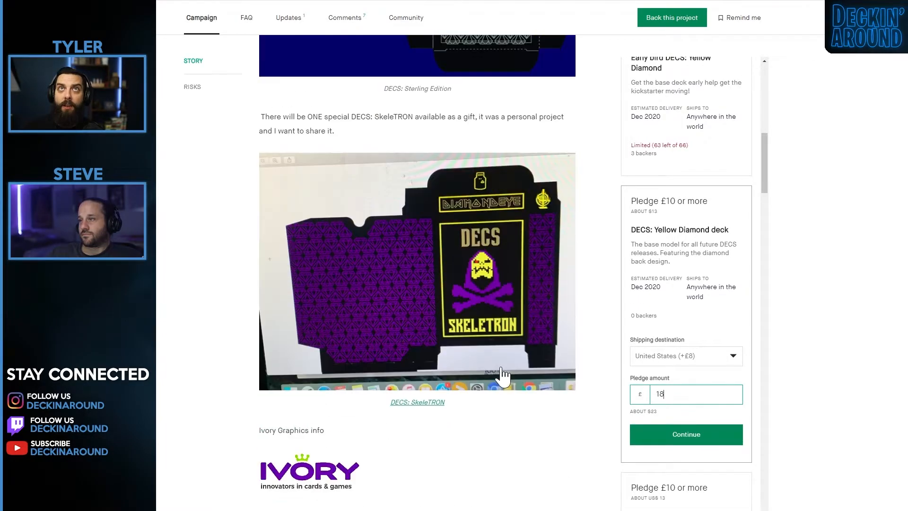
{"action": "scroll", "scroll_direction": "down", "scroll_amount": 3}
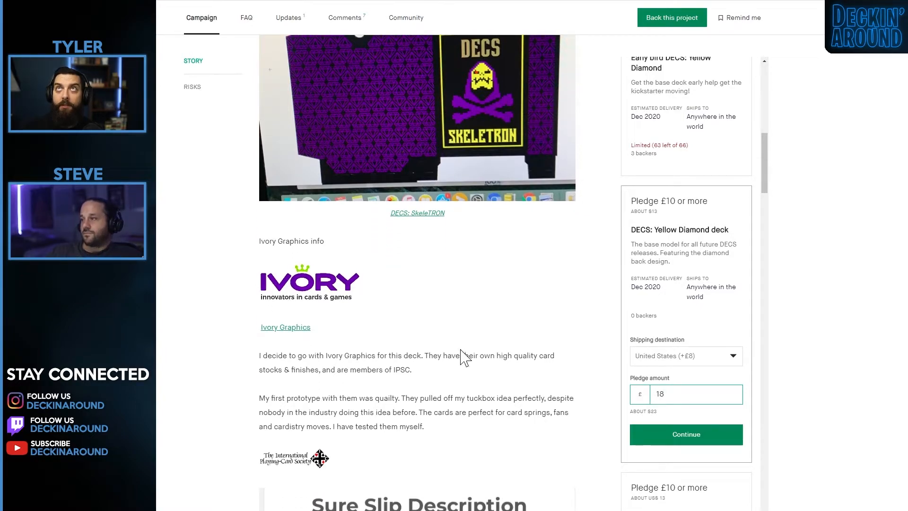
{"action": "mouse_move", "coordinate": [449, 338]}
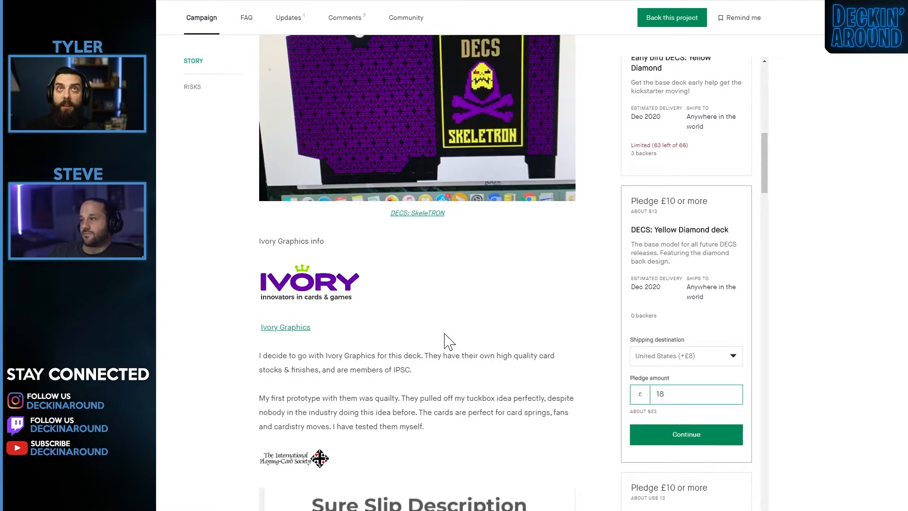
{"action": "scroll", "scroll_direction": "down", "scroll_amount": 3}
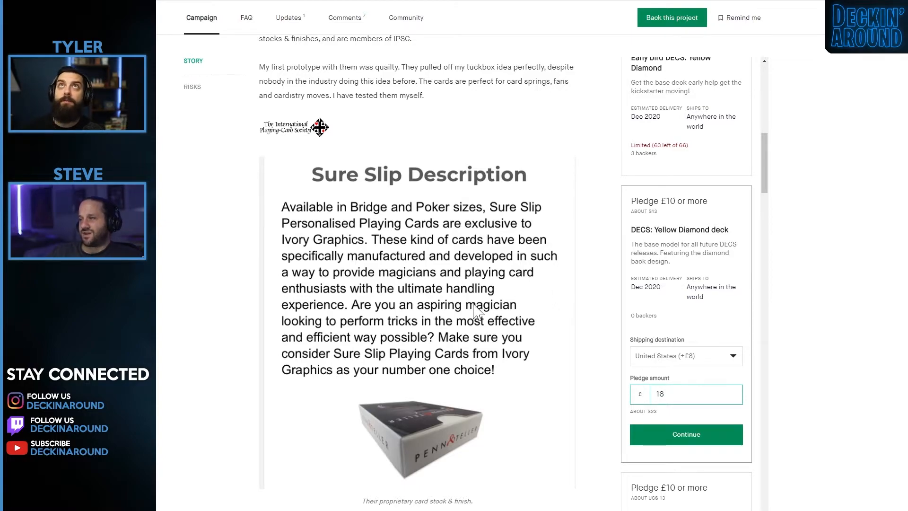
{"action": "scroll", "scroll_direction": "down", "scroll_amount": 3}
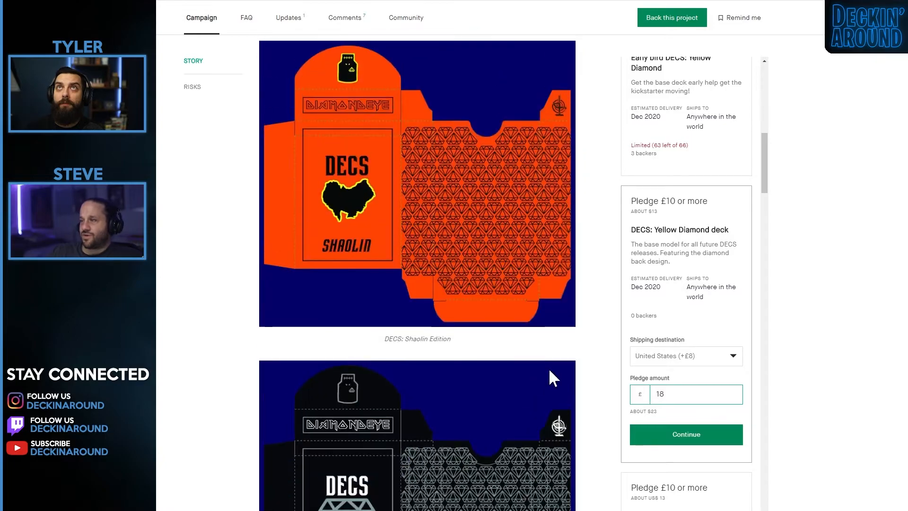
{"action": "scroll", "scroll_direction": "down", "scroll_amount": 3}
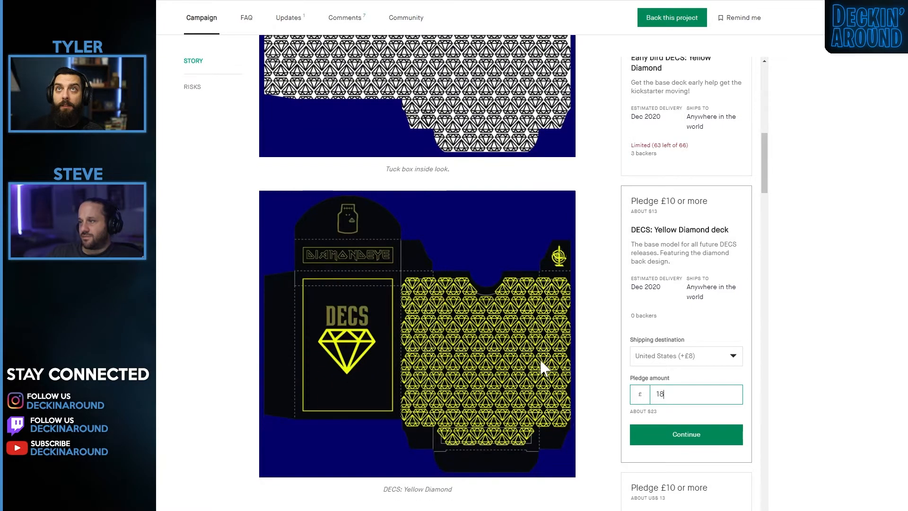
{"action": "scroll", "scroll_direction": "down", "scroll_amount": 3}
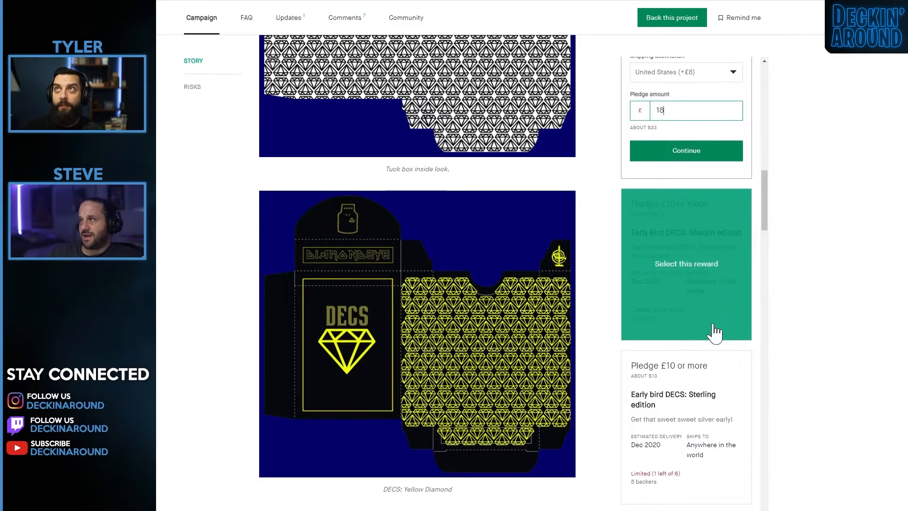
{"action": "scroll", "scroll_direction": "down", "scroll_amount": 3}
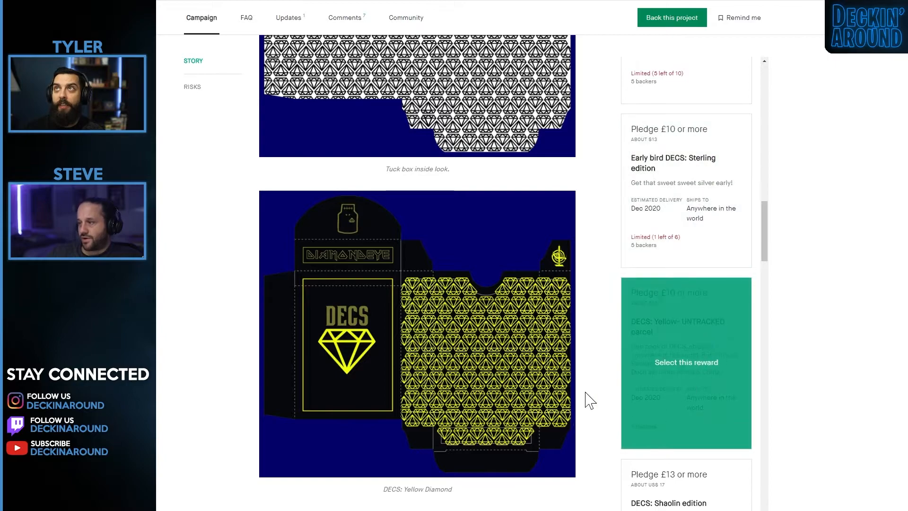
{"action": "scroll", "scroll_direction": "down", "scroll_amount": 3}
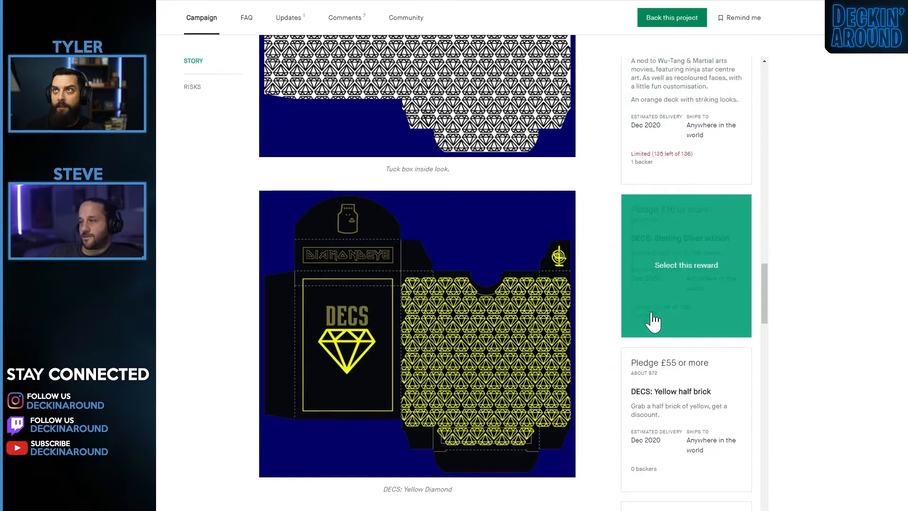
{"action": "left_click", "coordinate": [686, 265]}
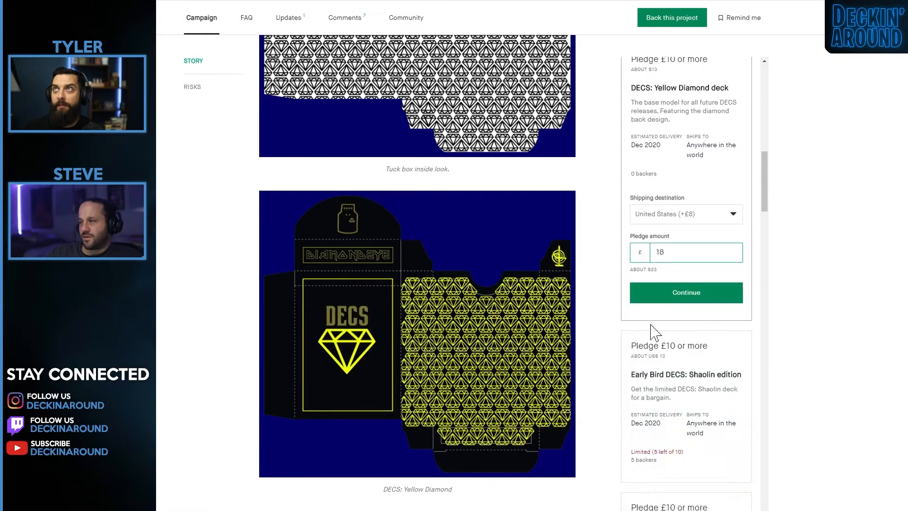
{"action": "scroll", "scroll_direction": "down", "scroll_amount": 3}
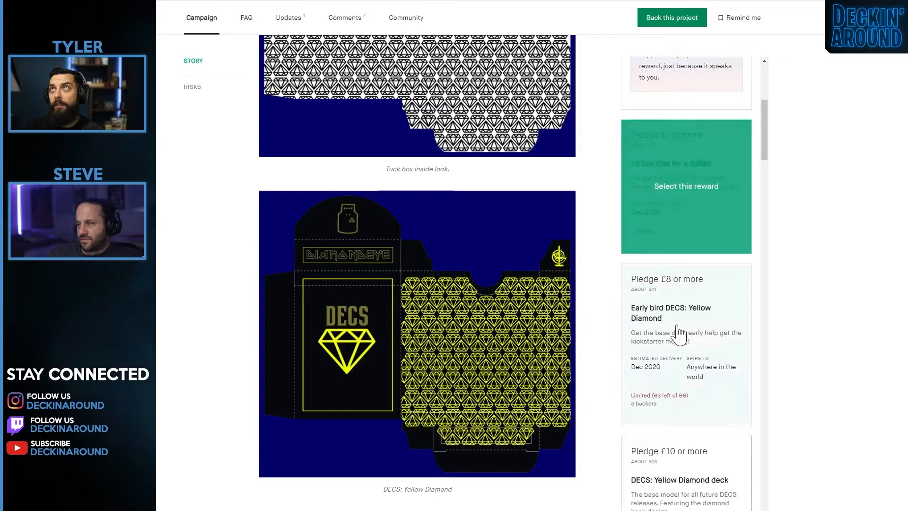
{"action": "left_click", "coordinate": [686, 186]}
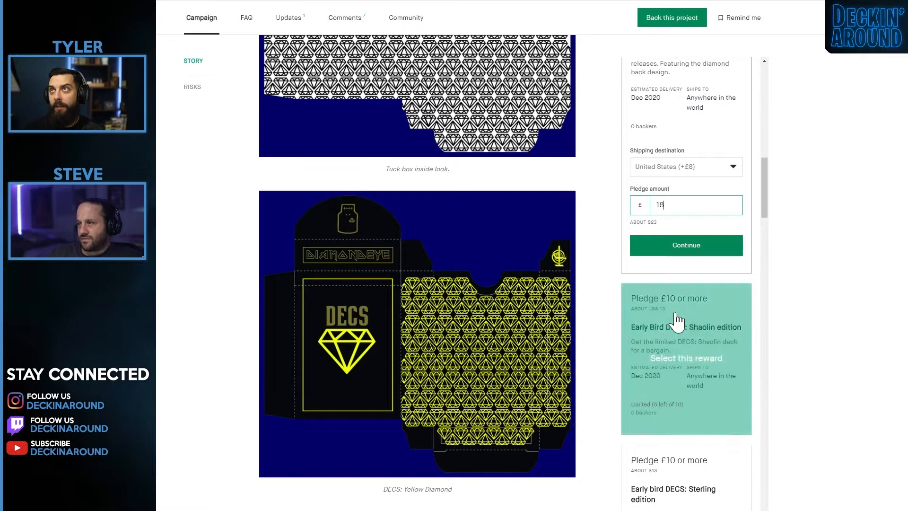
{"action": "scroll", "scroll_direction": "down", "scroll_amount": 3}
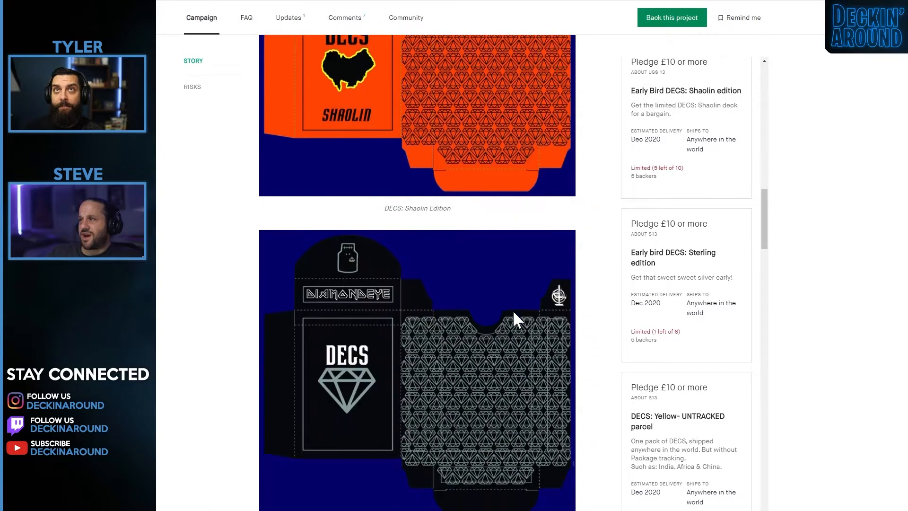
{"action": "scroll", "scroll_direction": "down", "scroll_amount": 3}
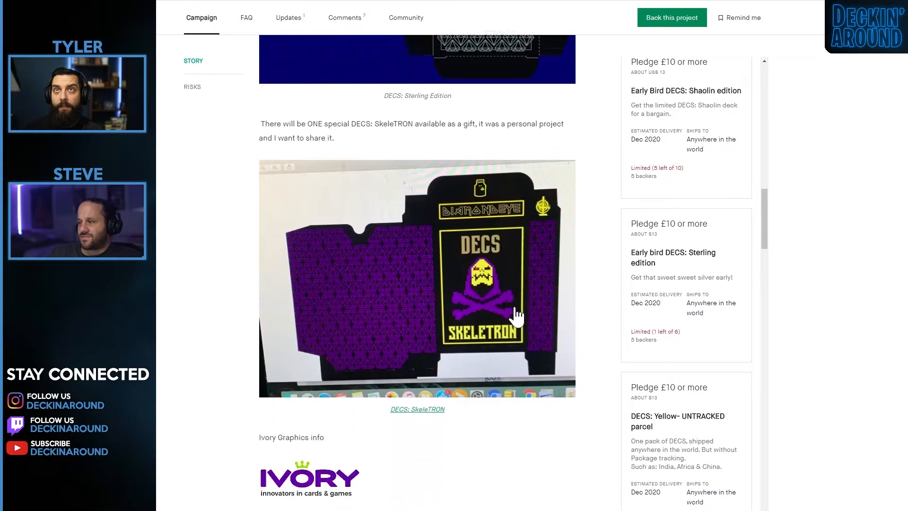
{"action": "scroll", "scroll_direction": "down", "scroll_amount": 3}
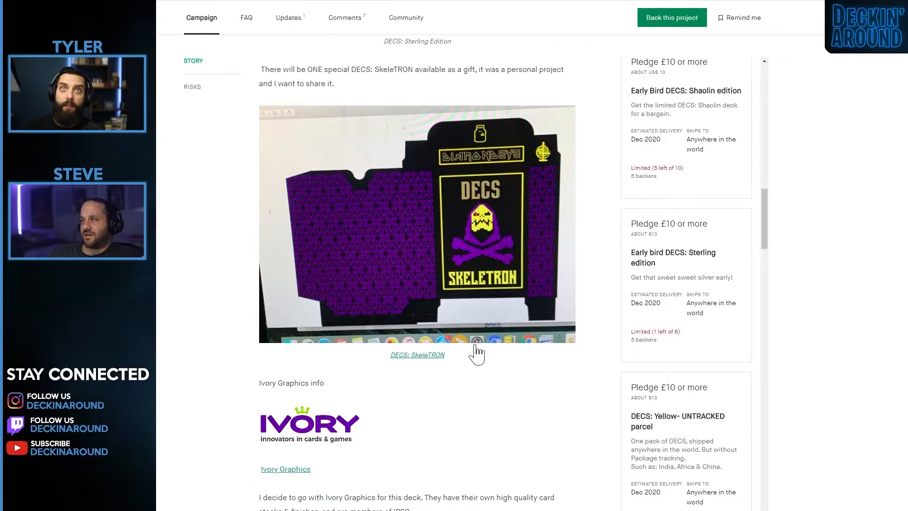
{"action": "mouse_move", "coordinate": [482, 371]}
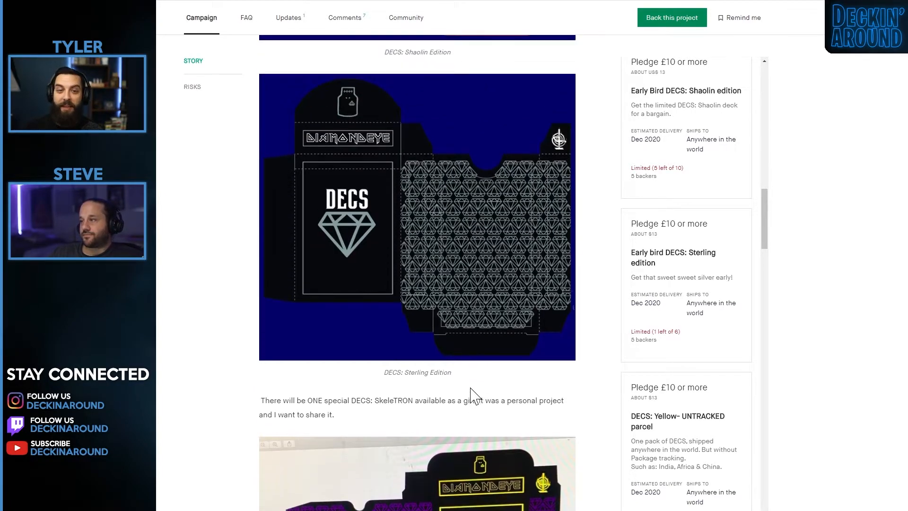
{"action": "scroll", "scroll_direction": "down", "scroll_amount": 3}
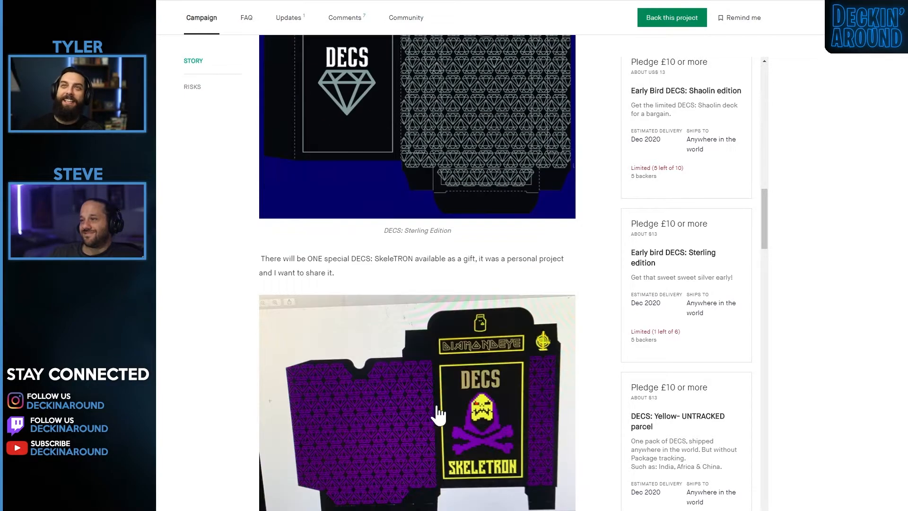
{"action": "scroll", "scroll_direction": "down", "scroll_amount": 3}
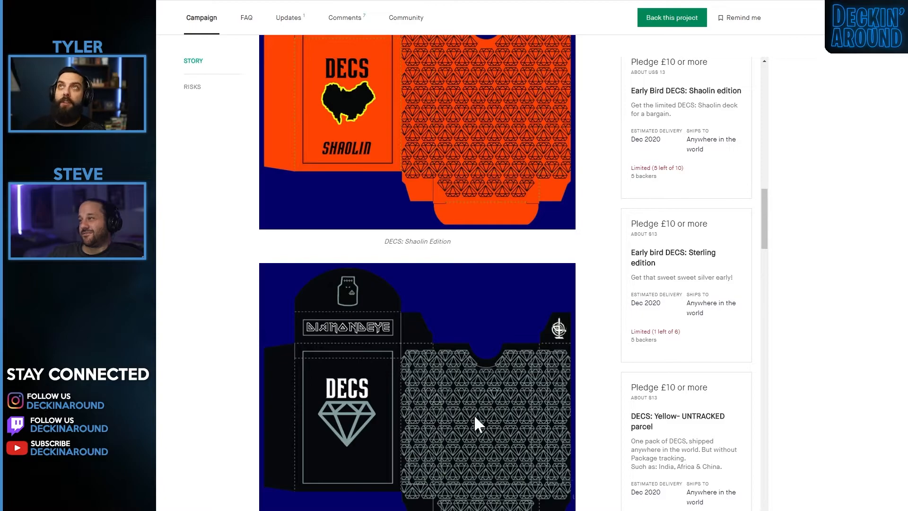
{"action": "scroll", "scroll_direction": "down", "scroll_amount": 3}
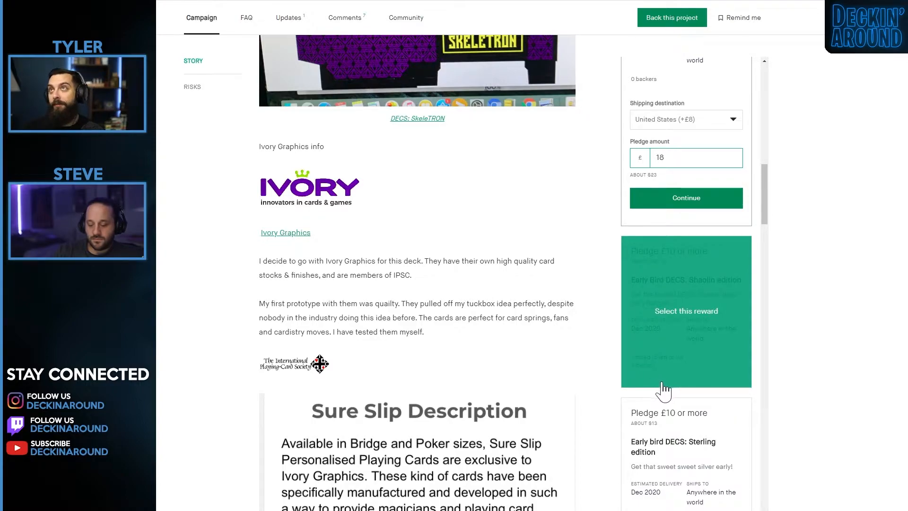
{"action": "mouse_move", "coordinate": [678, 398]}
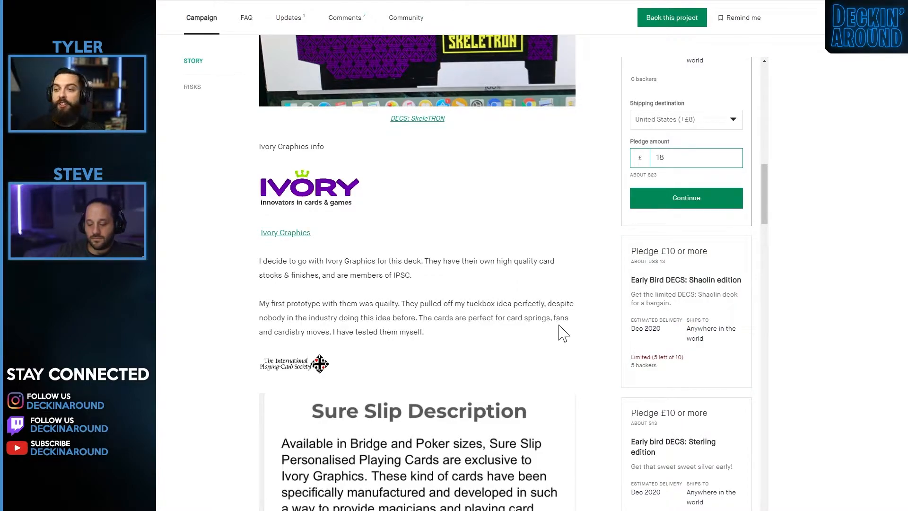
{"action": "scroll", "scroll_direction": "down", "scroll_amount": 3}
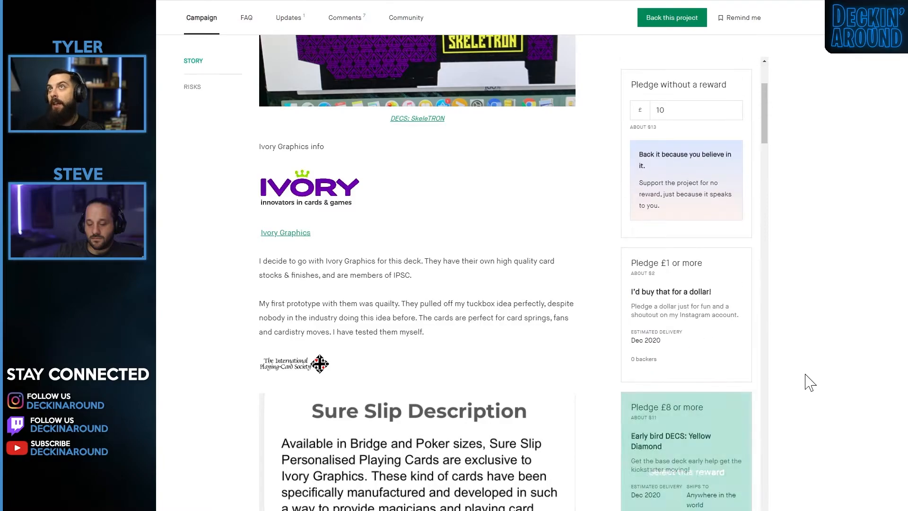
{"action": "scroll", "scroll_direction": "down", "scroll_amount": 3}
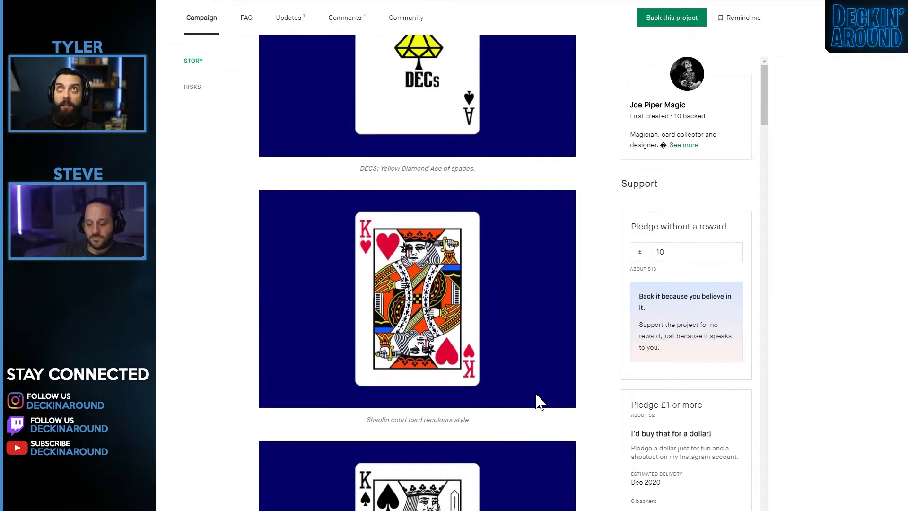
{"action": "scroll", "scroll_direction": "down", "scroll_amount": 3}
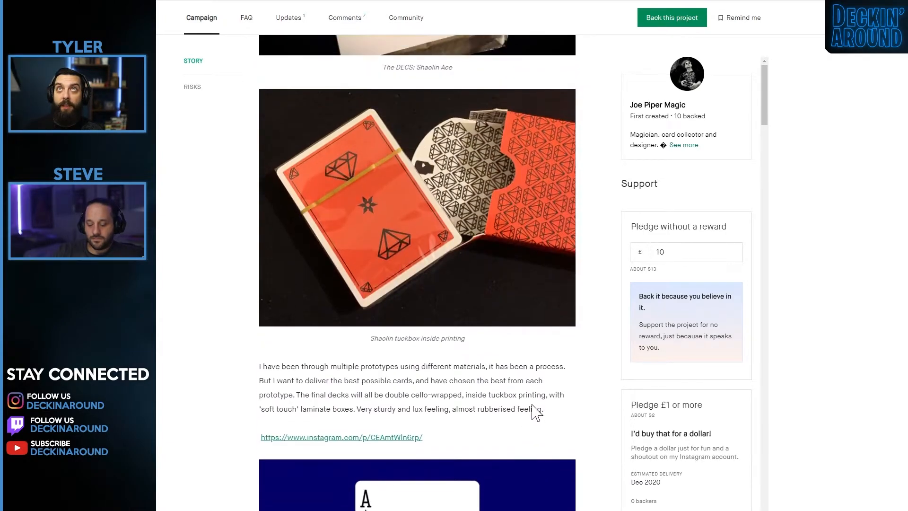
{"action": "scroll", "scroll_direction": "down", "scroll_amount": 3}
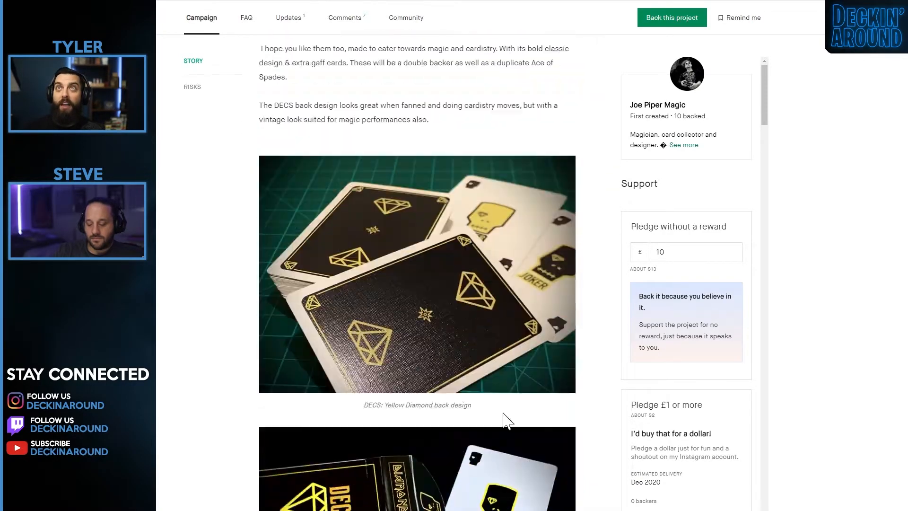
{"action": "scroll", "scroll_direction": "up", "scroll_amount": 3}
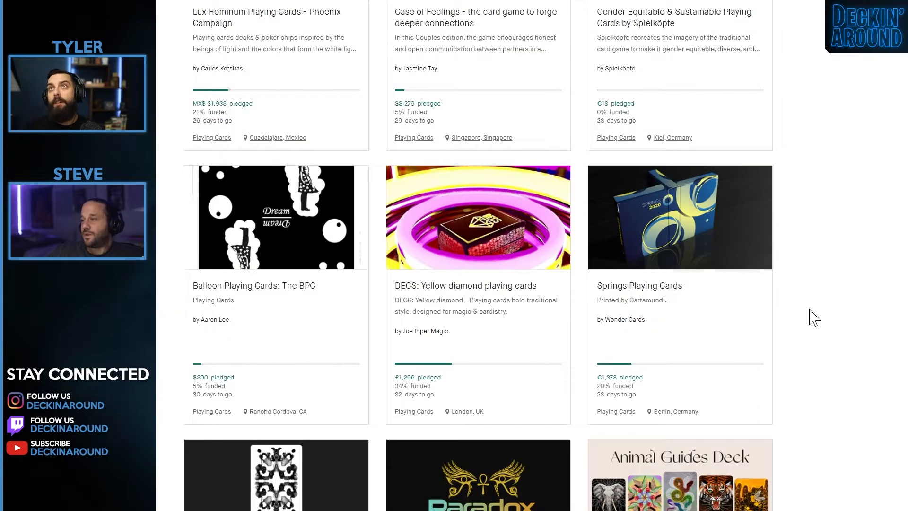
{"action": "mouse_move", "coordinate": [791, 323]}
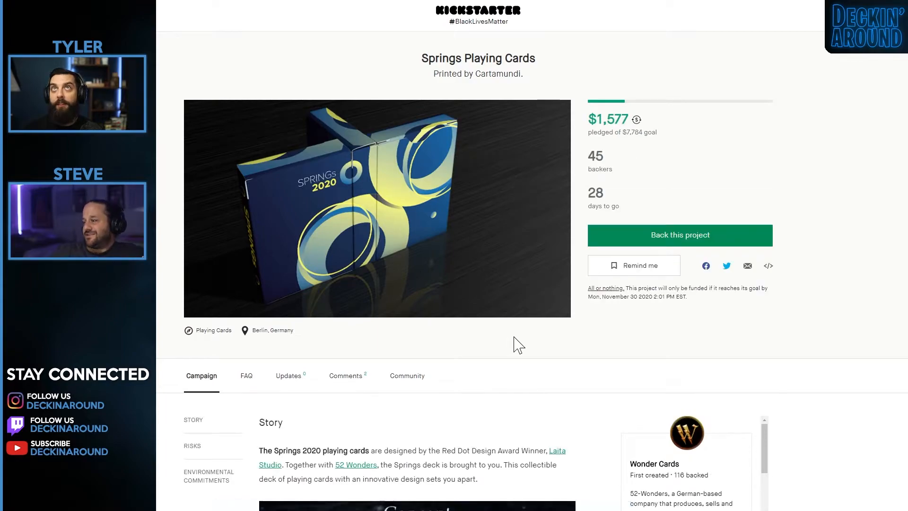
Scroll the Springs 2020 page down to the Story section's Concept banner
{"action": "scroll", "scroll_direction": "down", "scroll_amount": 3}
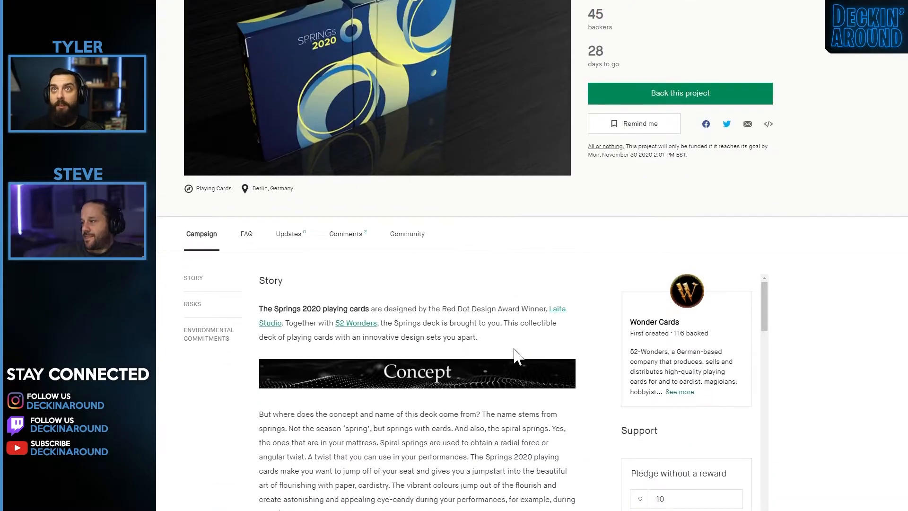
{"action": "scroll", "scroll_direction": "down", "scroll_amount": 3}
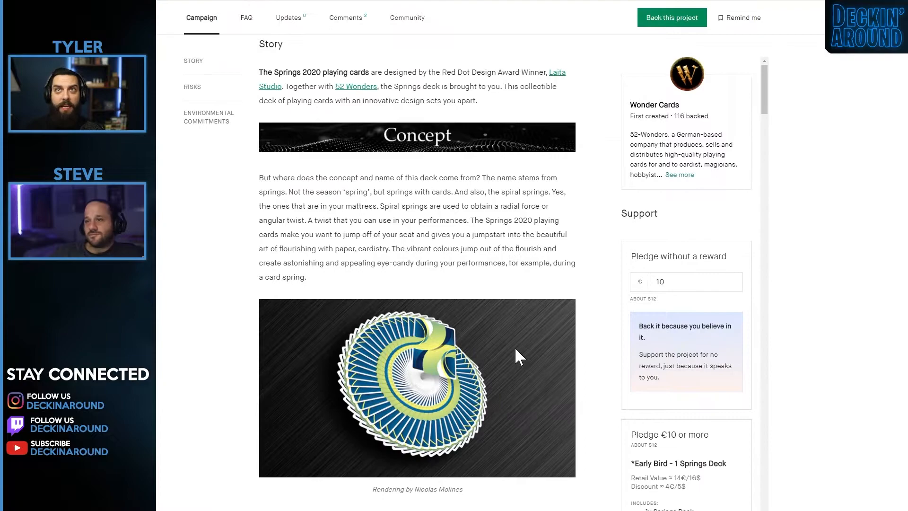
{"action": "scroll", "scroll_direction": "down", "scroll_amount": 3}
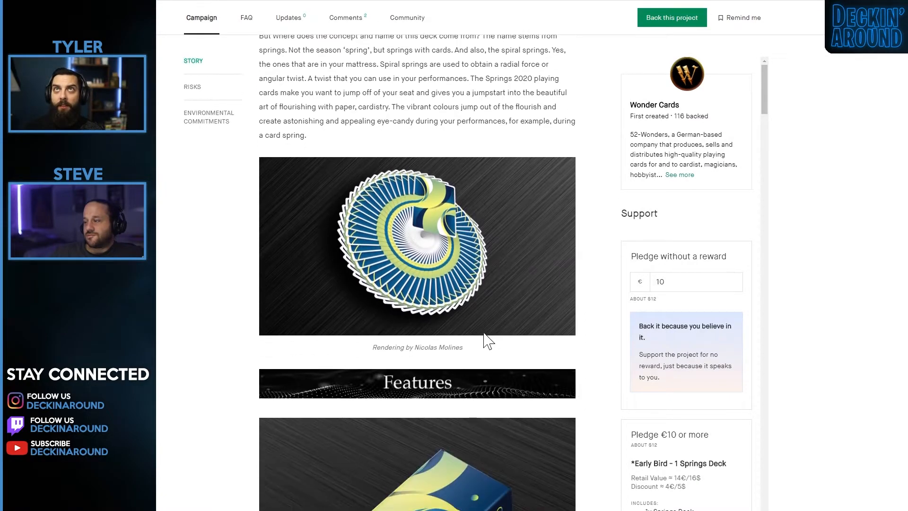
{"action": "scroll", "scroll_direction": "down", "scroll_amount": 3}
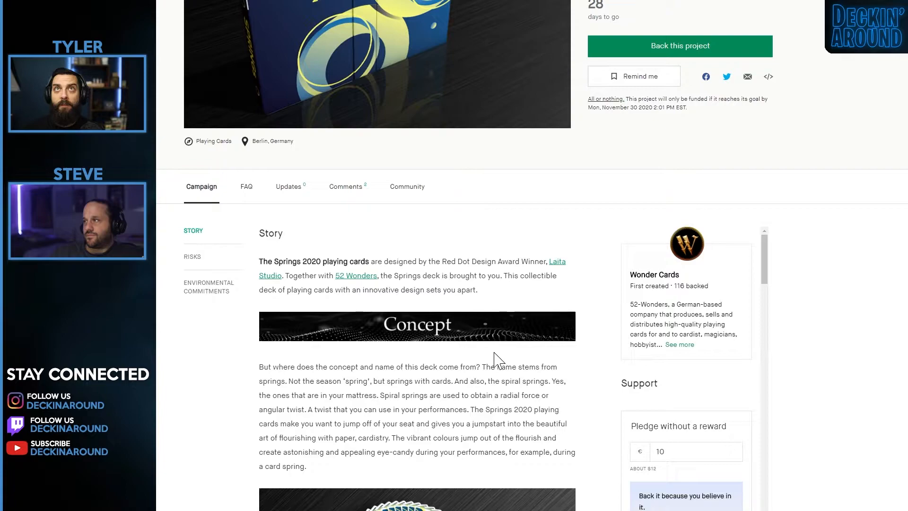
{"action": "mouse_move", "coordinate": [485, 355]}
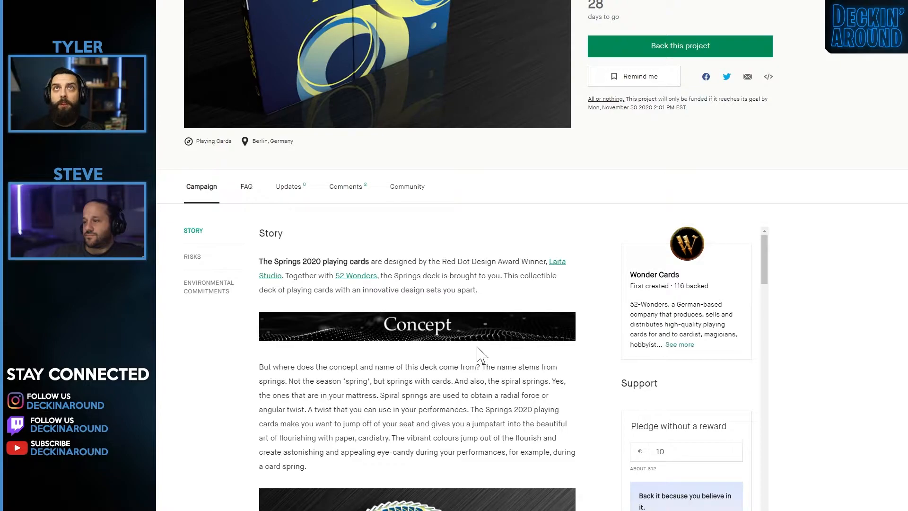
{"action": "mouse_move", "coordinate": [490, 358]}
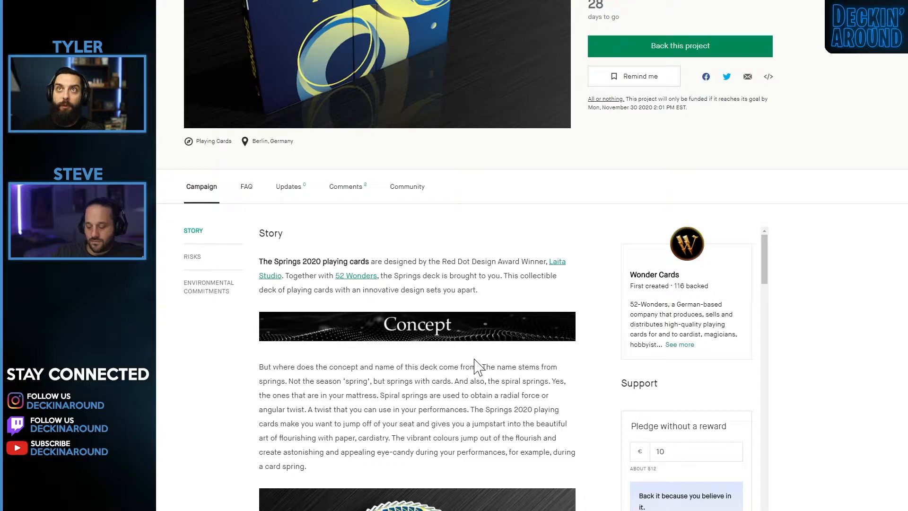
{"action": "mouse_move", "coordinate": [402, 399]}
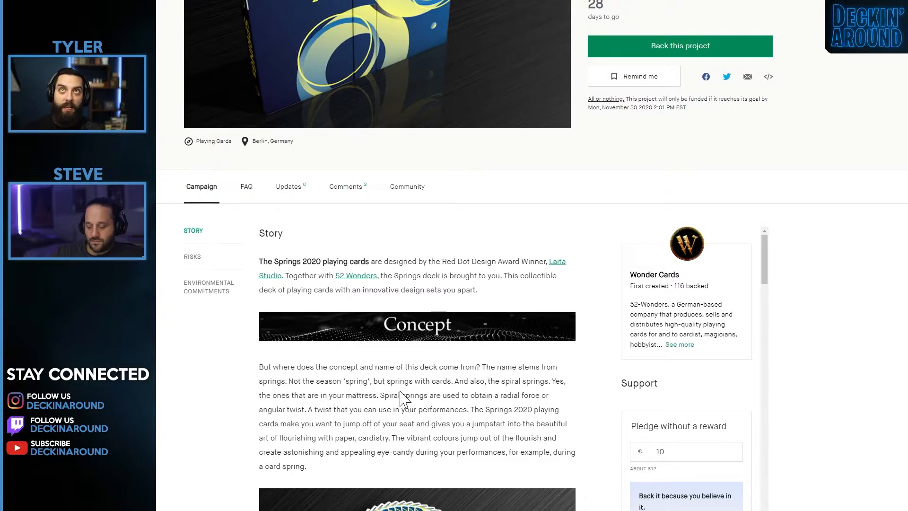
{"action": "mouse_move", "coordinate": [402, 399]}
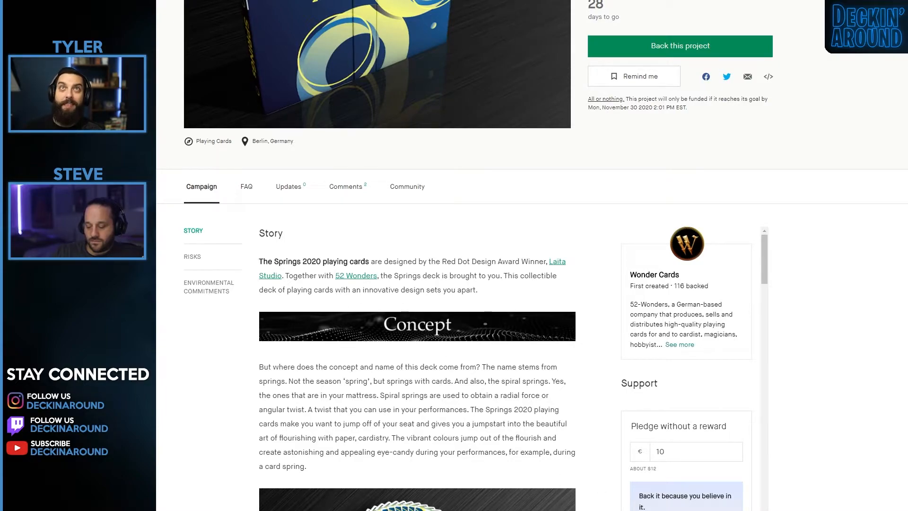
{"action": "scroll", "scroll_direction": "down", "scroll_amount": 3}
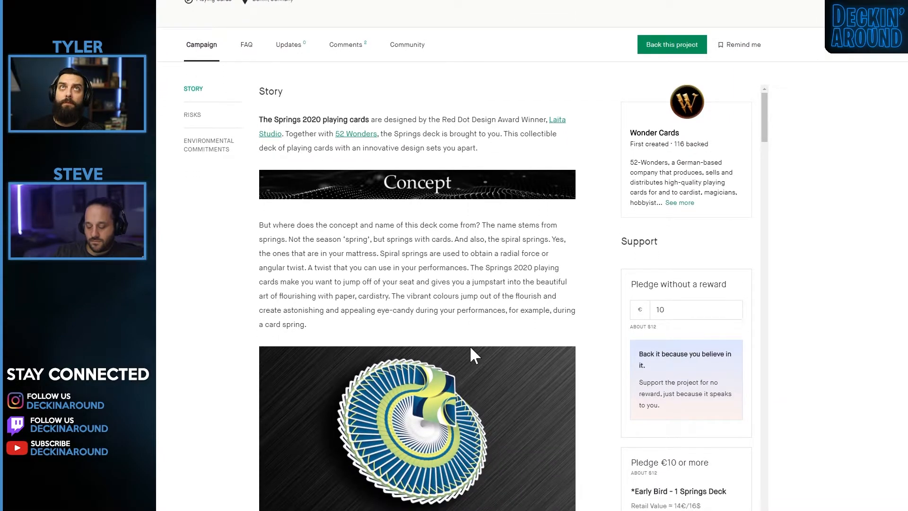
{"action": "mouse_move", "coordinate": [449, 350]}
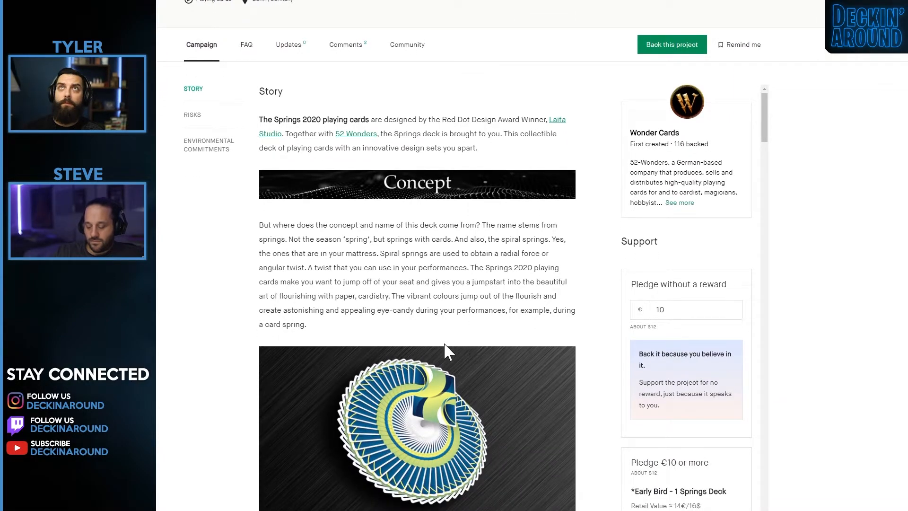
Scroll the Springs story through Tuck Box, card design and Quality sections to the 1987s banner
{"action": "scroll", "scroll_direction": "down", "scroll_amount": 3}
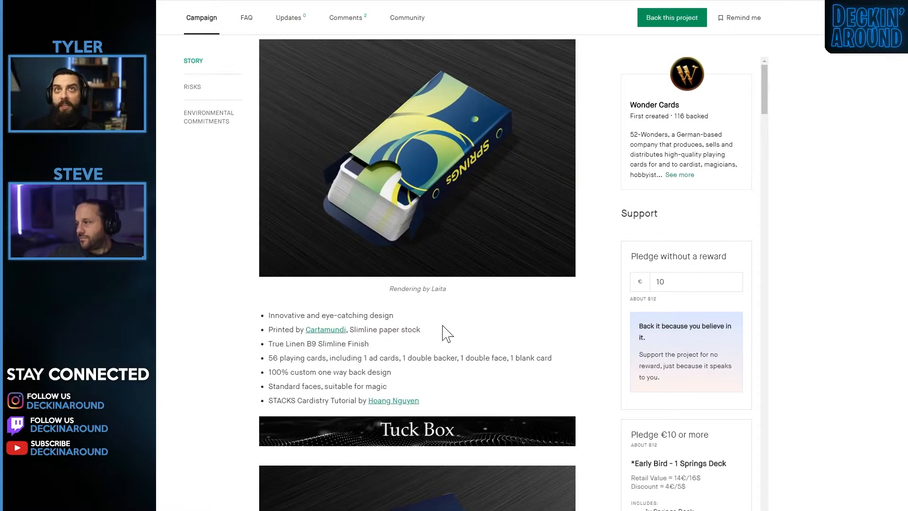
{"action": "scroll", "scroll_direction": "down", "scroll_amount": 3}
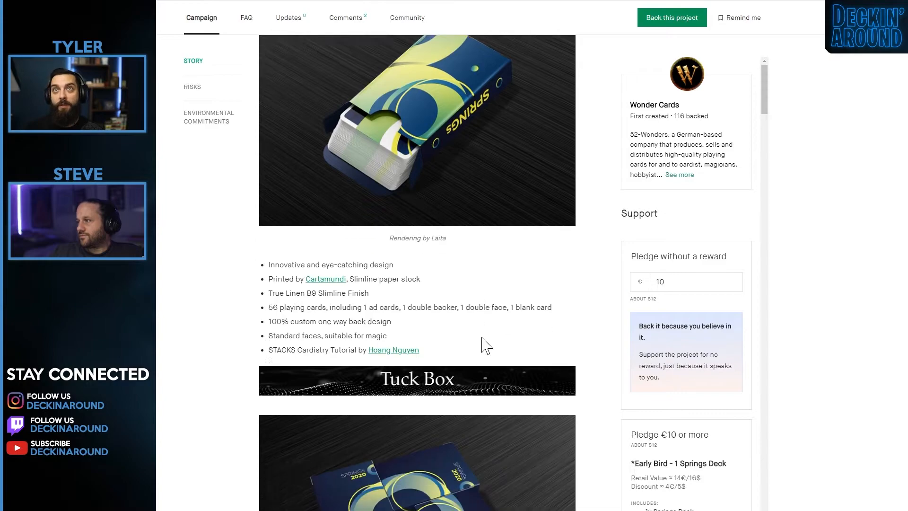
{"action": "scroll", "scroll_direction": "down", "scroll_amount": 3}
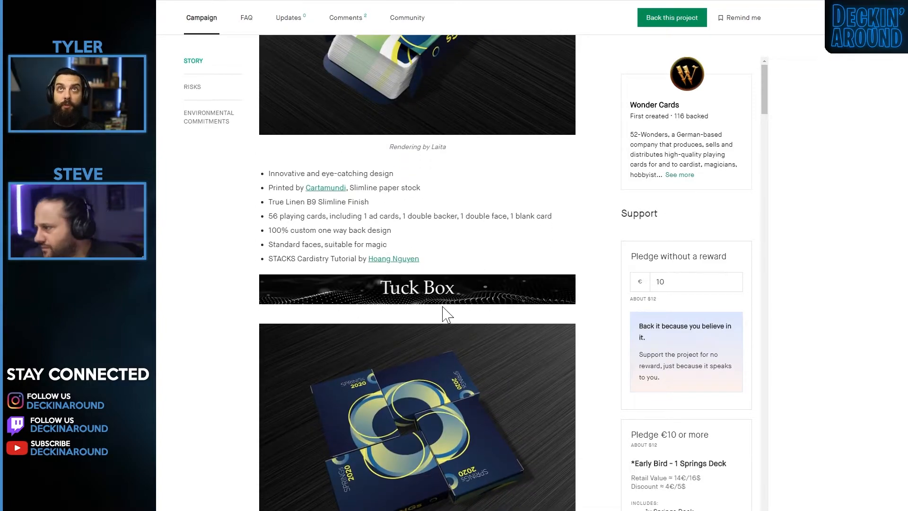
{"action": "scroll", "scroll_direction": "down", "scroll_amount": 3}
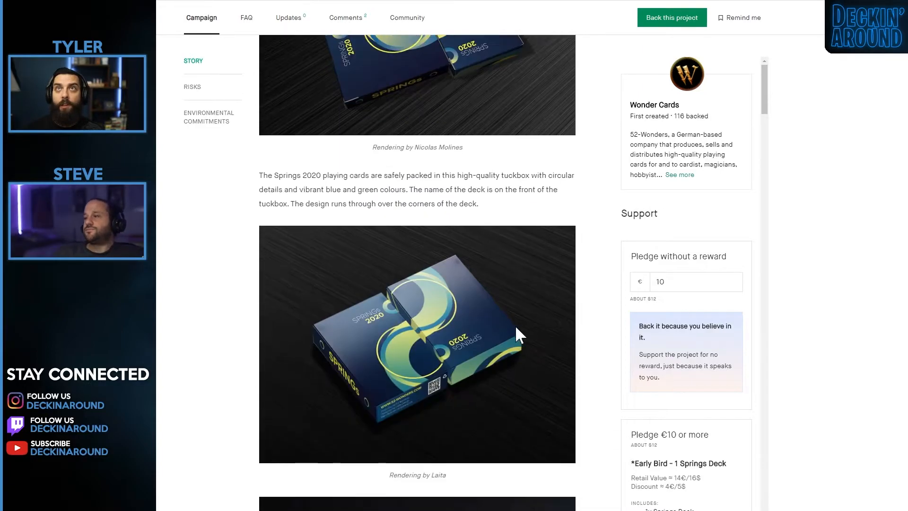
{"action": "scroll", "scroll_direction": "down", "scroll_amount": 3}
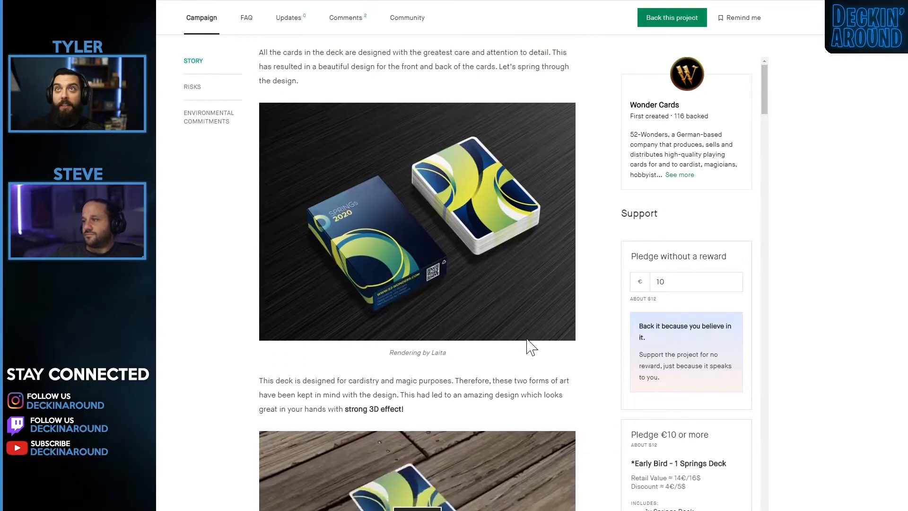
{"action": "scroll", "scroll_direction": "down", "scroll_amount": 3}
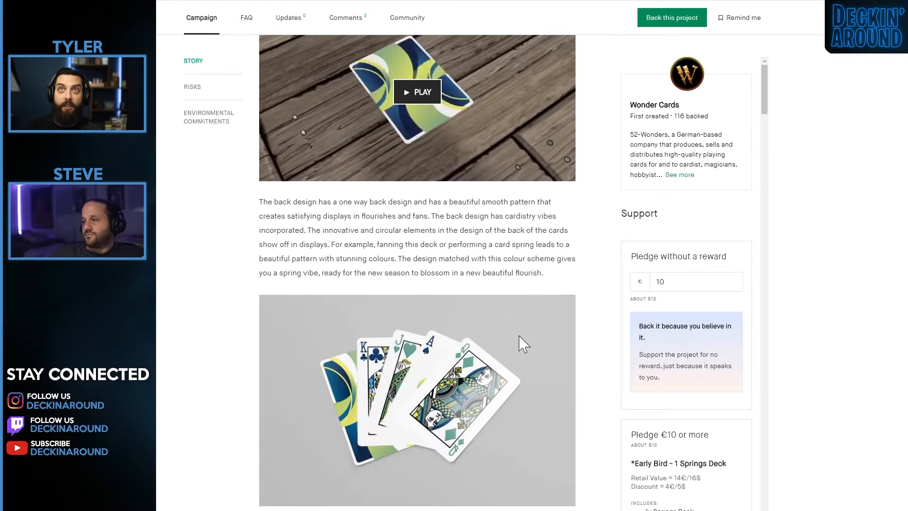
{"action": "mouse_move", "coordinate": [499, 339]}
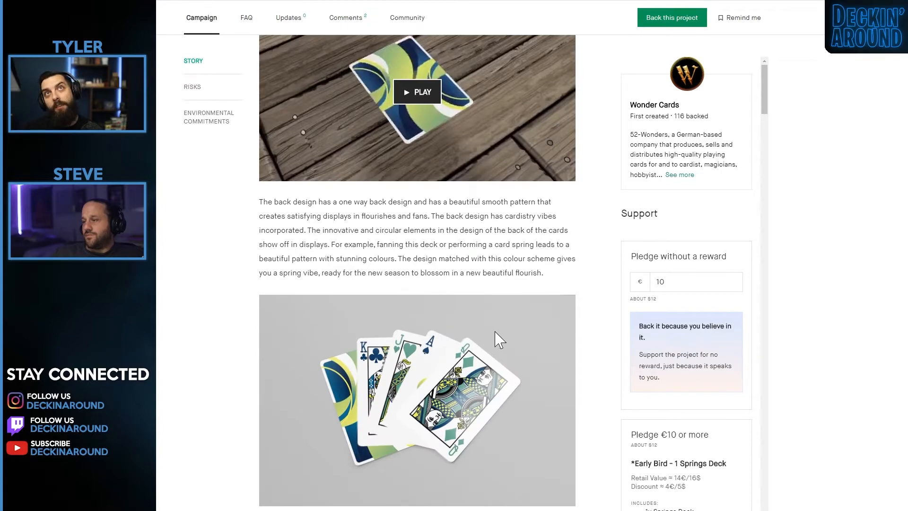
{"action": "scroll", "scroll_direction": "down", "scroll_amount": 3}
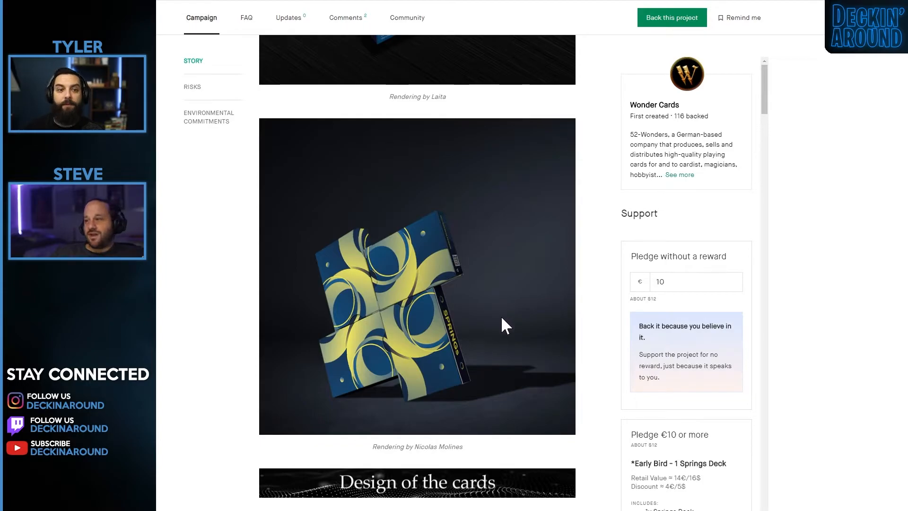
{"action": "scroll", "scroll_direction": "down", "scroll_amount": 3}
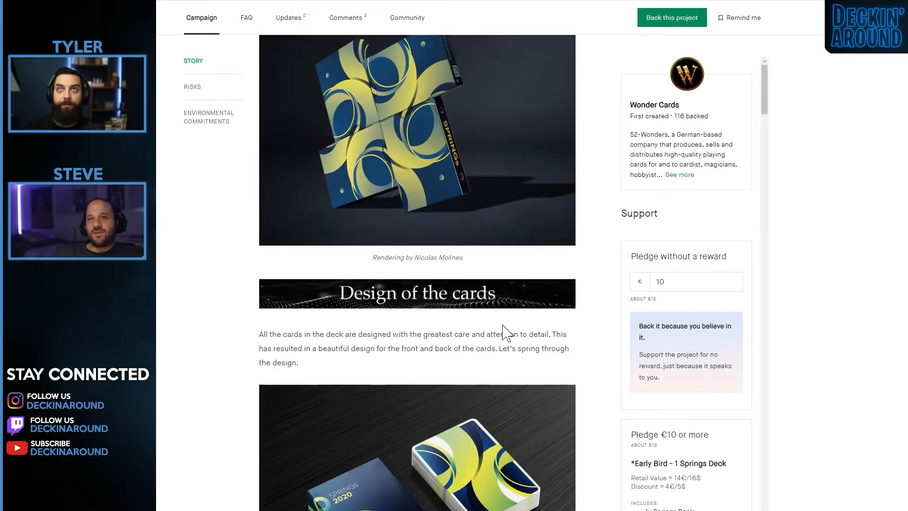
{"action": "scroll", "scroll_direction": "down", "scroll_amount": 3}
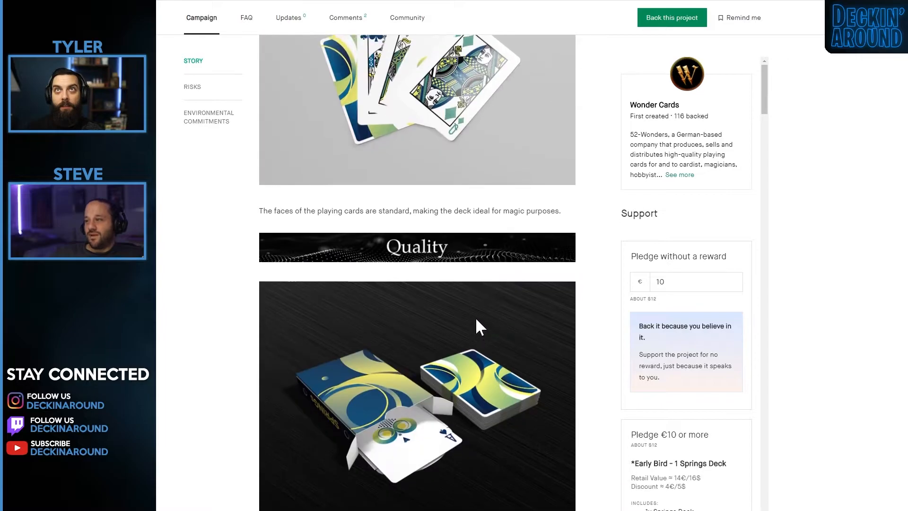
{"action": "scroll", "scroll_direction": "down", "scroll_amount": 3}
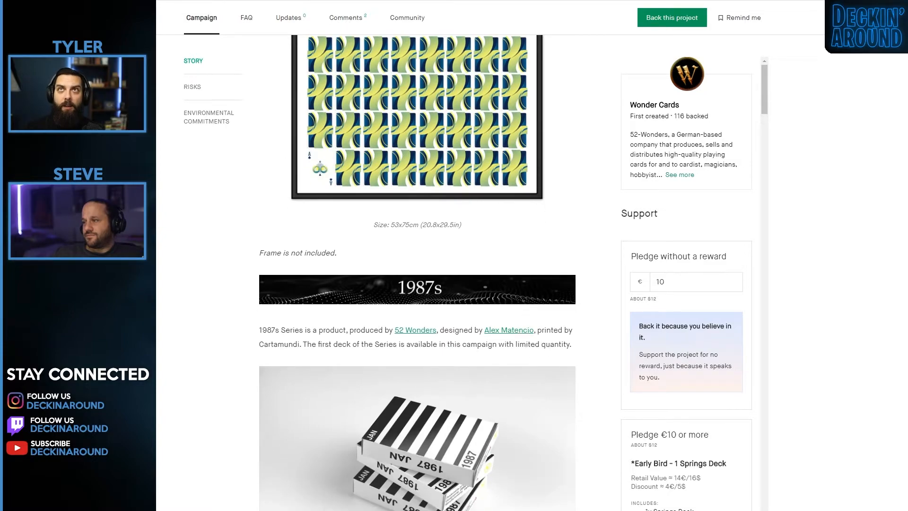
{"action": "mouse_move", "coordinate": [532, 368]}
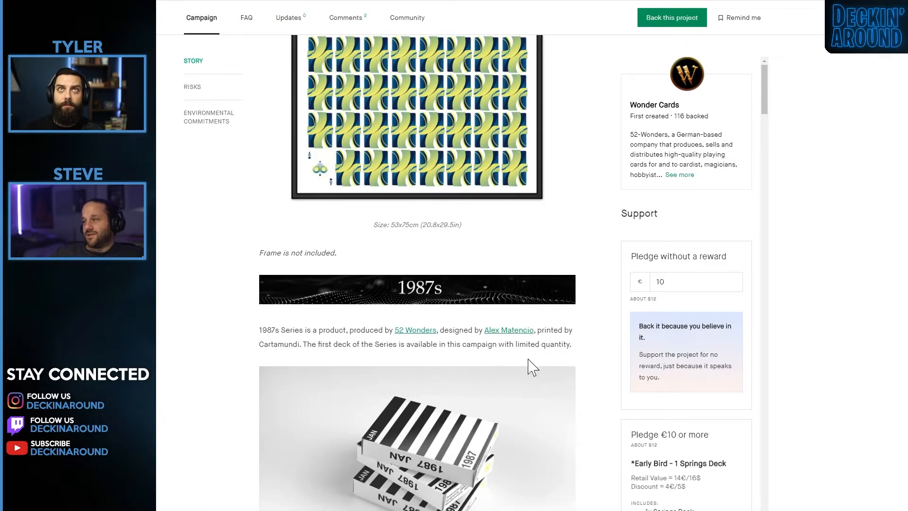
{"action": "scroll", "scroll_direction": "down", "scroll_amount": 3}
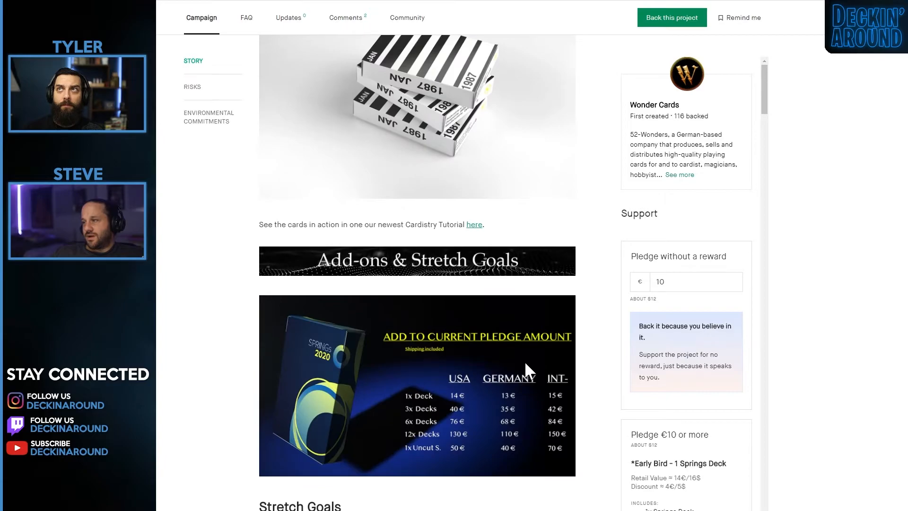
{"action": "scroll", "scroll_direction": "down", "scroll_amount": 3}
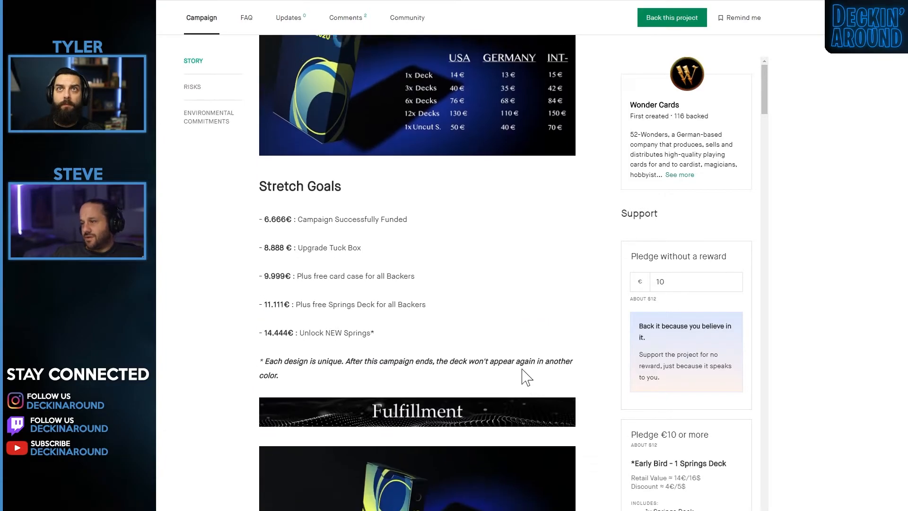
{"action": "scroll", "scroll_direction": "down", "scroll_amount": 3}
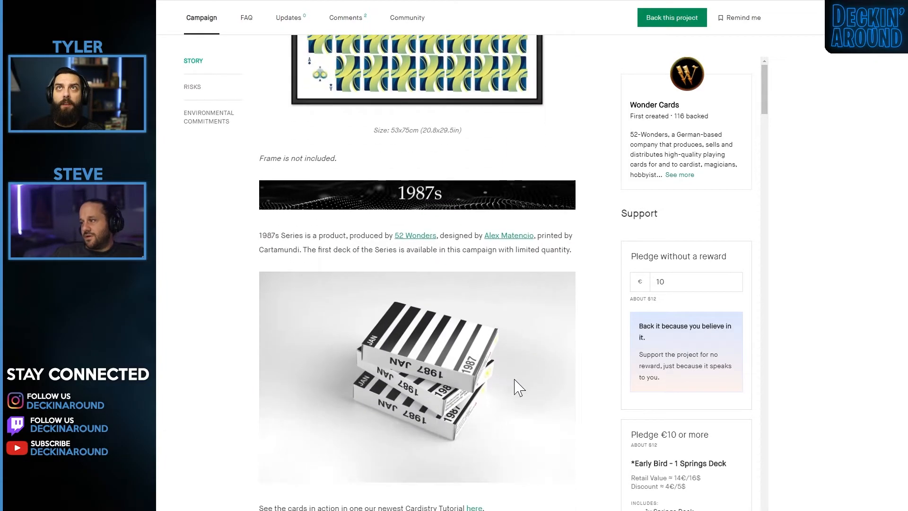
{"action": "scroll", "scroll_direction": "down", "scroll_amount": 3}
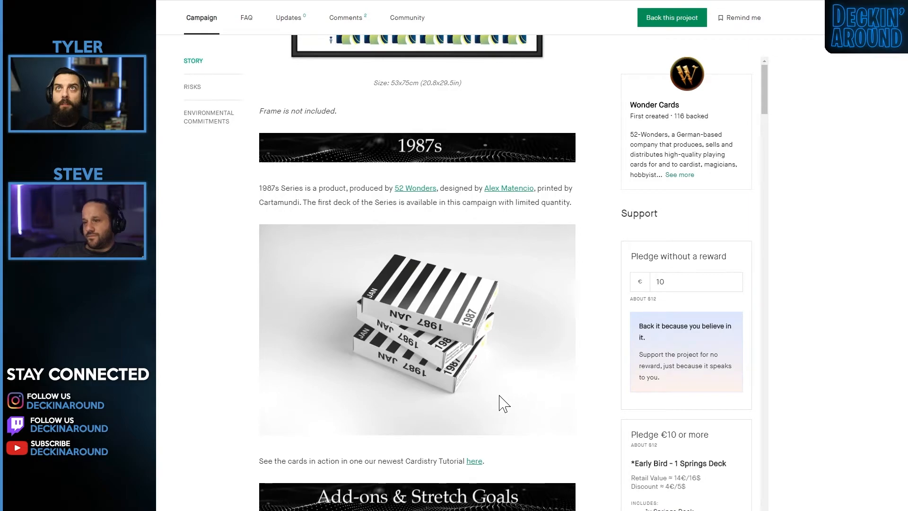
{"action": "scroll", "scroll_direction": "down", "scroll_amount": 3}
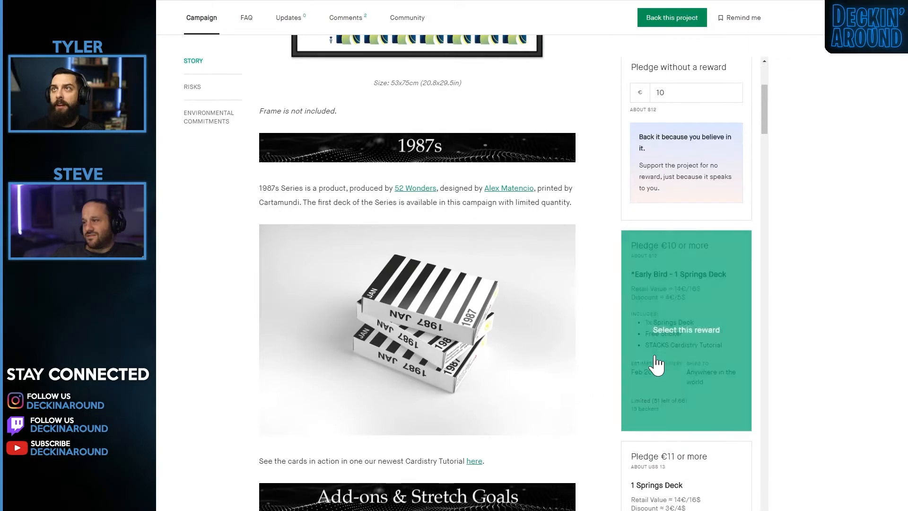
{"action": "scroll", "scroll_direction": "down", "scroll_amount": 3}
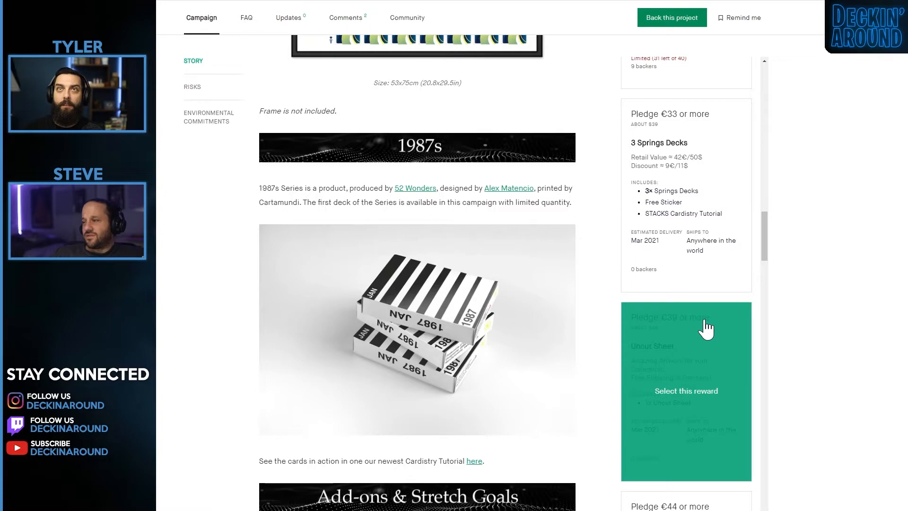
{"action": "scroll", "scroll_direction": "down", "scroll_amount": 3}
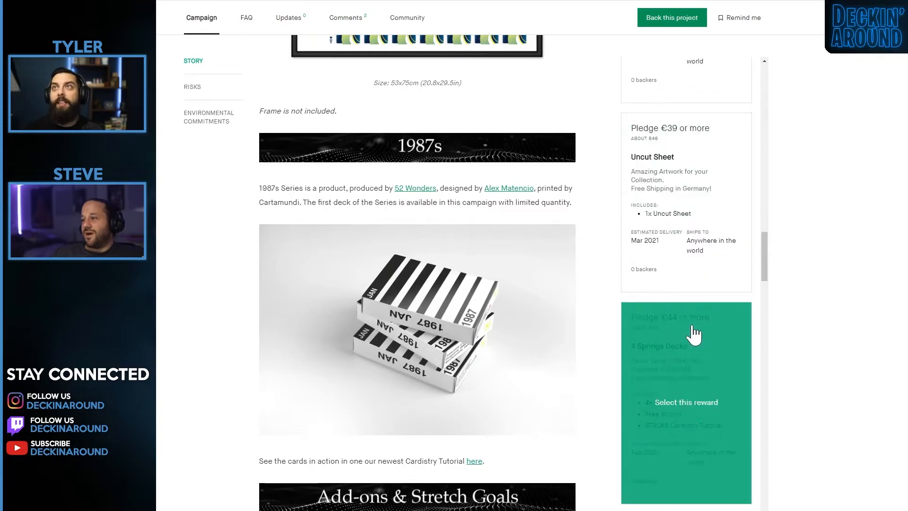
{"action": "scroll", "scroll_direction": "down", "scroll_amount": 3}
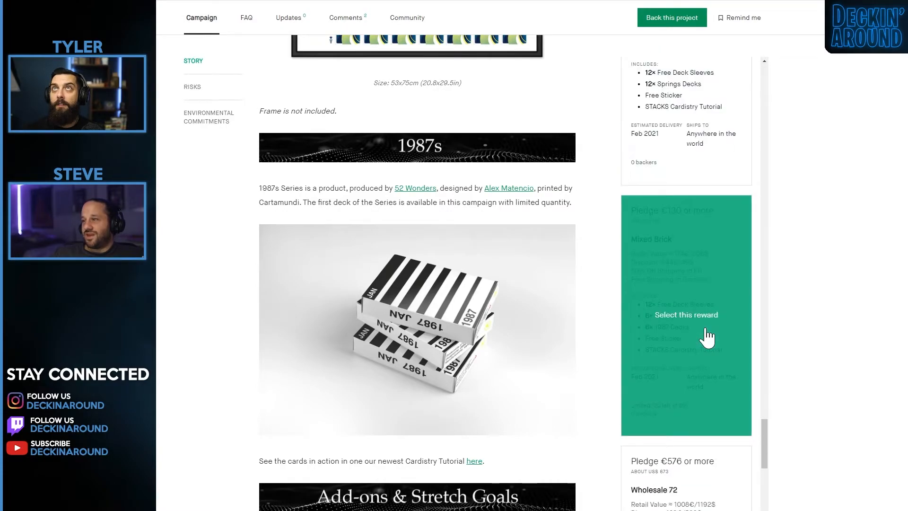
{"action": "scroll", "scroll_direction": "down", "scroll_amount": 3}
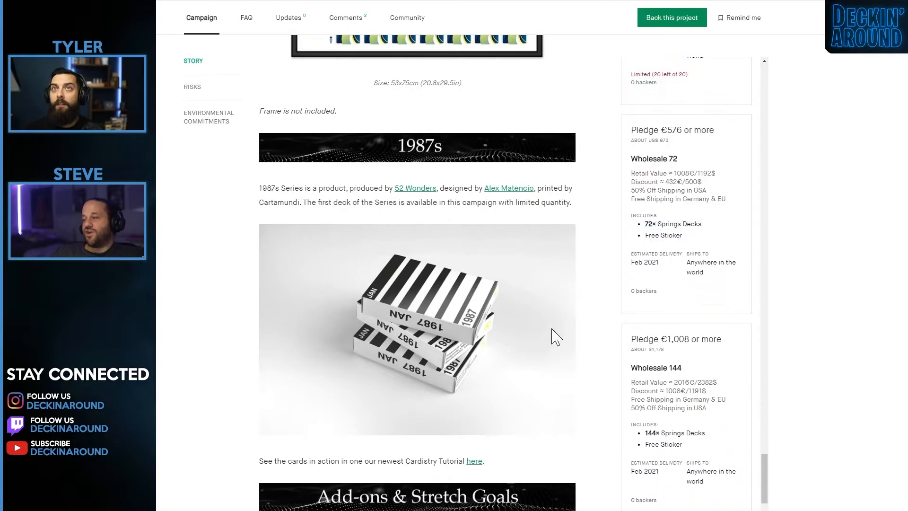
{"action": "scroll", "scroll_direction": "down", "scroll_amount": 3}
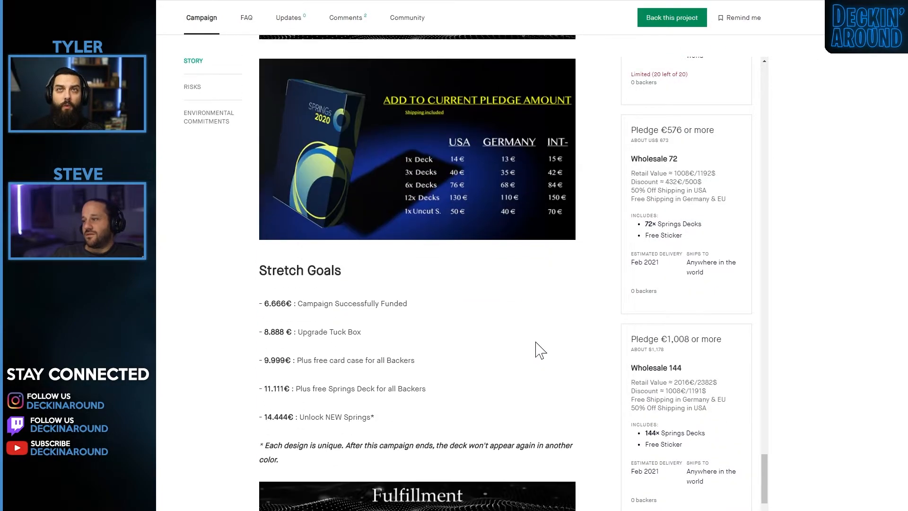
{"action": "scroll", "scroll_direction": "down", "scroll_amount": 3}
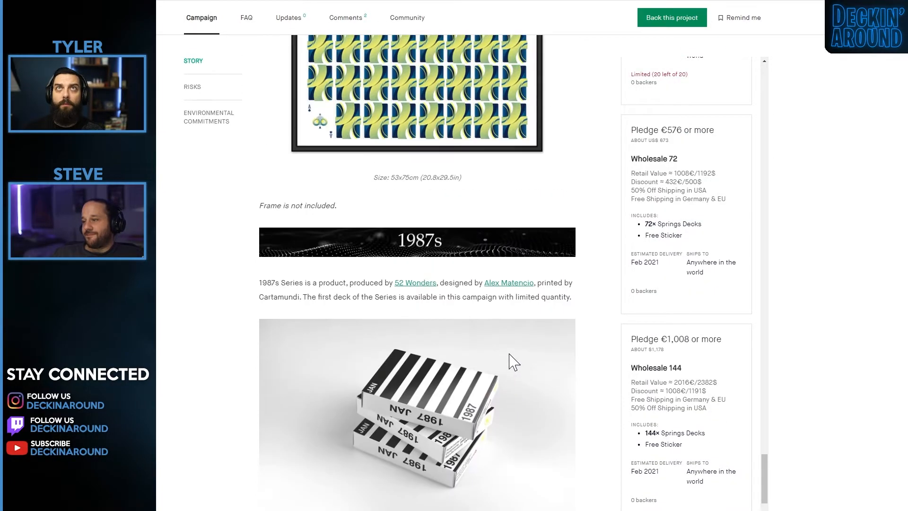
{"action": "scroll", "scroll_direction": "up", "scroll_amount": 3}
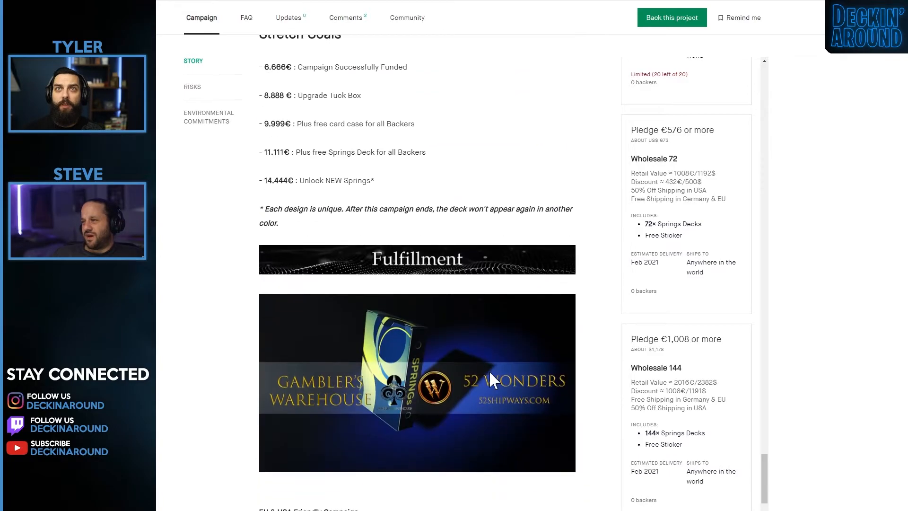
{"action": "scroll", "scroll_direction": "down", "scroll_amount": 3}
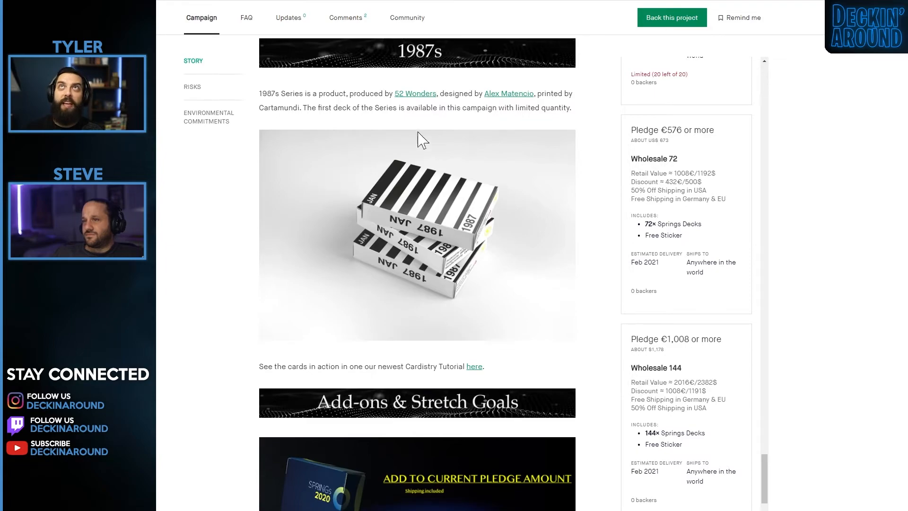
{"action": "mouse_move", "coordinate": [439, 321]}
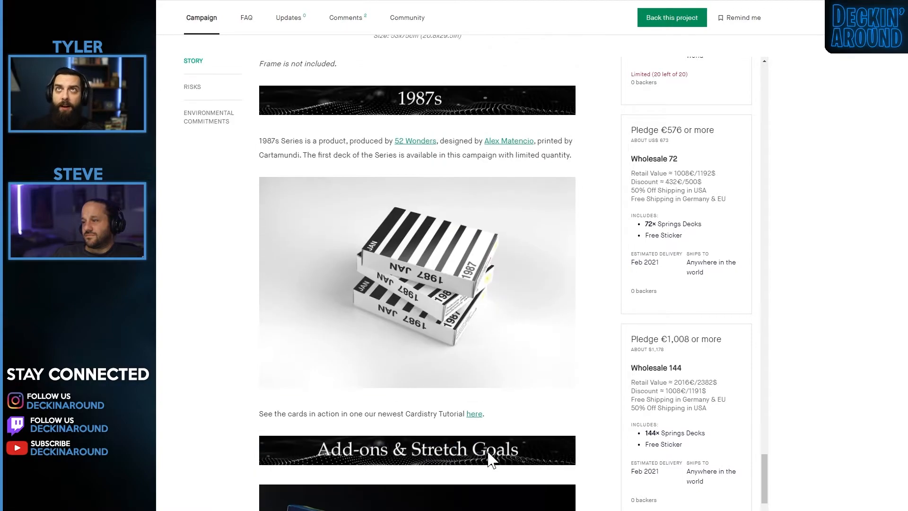
{"action": "scroll", "scroll_direction": "down", "scroll_amount": 3}
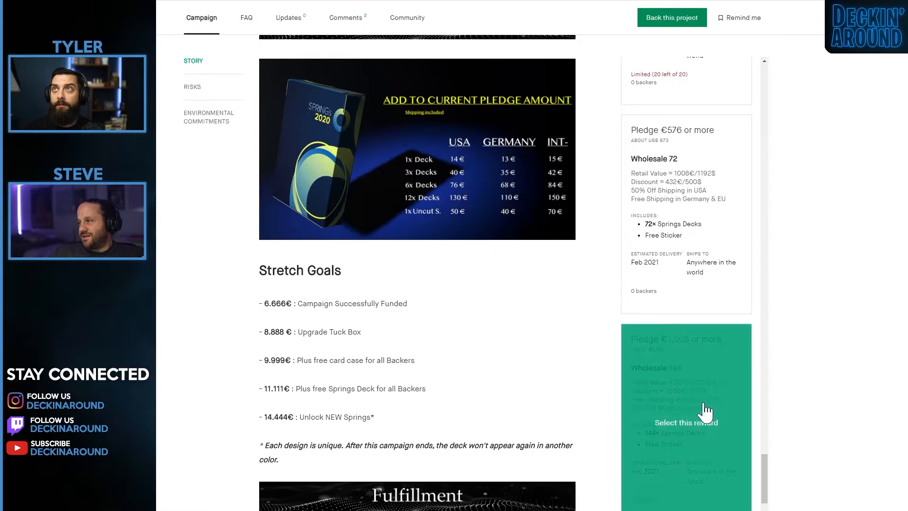
{"action": "scroll", "scroll_direction": "down", "scroll_amount": 3}
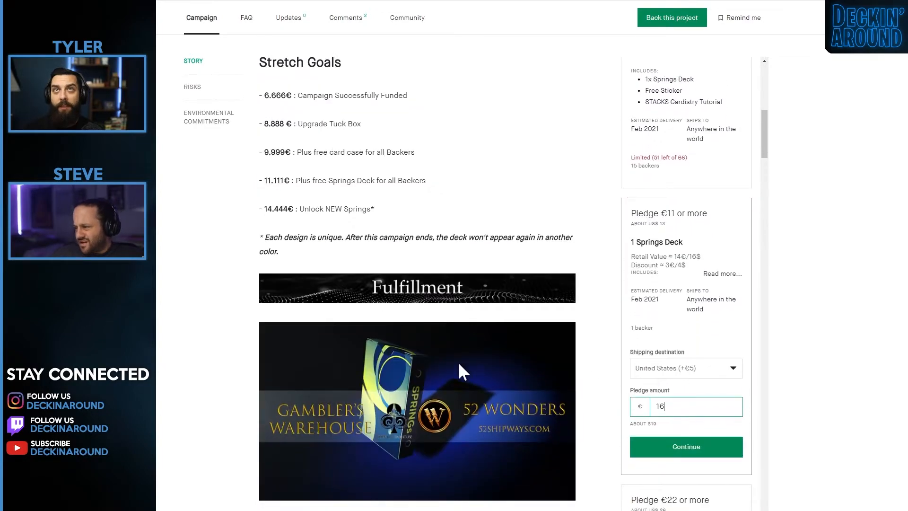
{"action": "scroll", "scroll_direction": "down", "scroll_amount": 3}
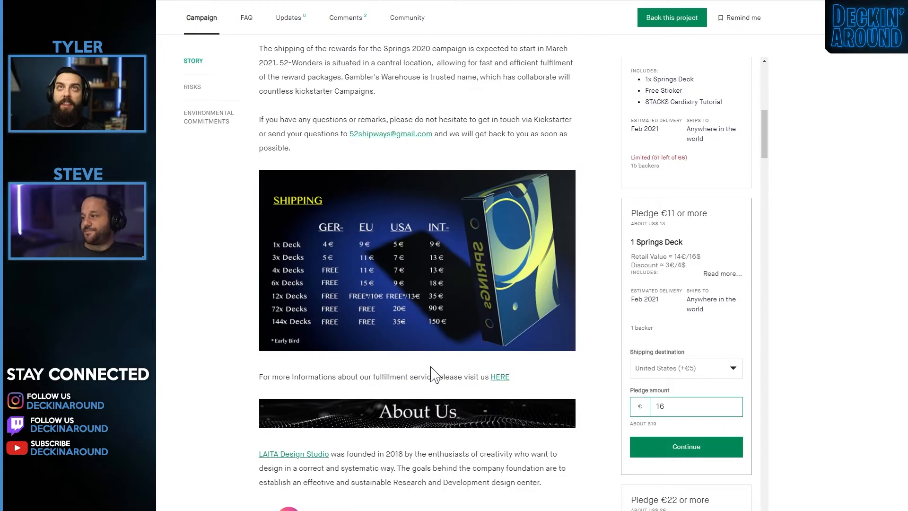
{"action": "scroll", "scroll_direction": "down", "scroll_amount": 3}
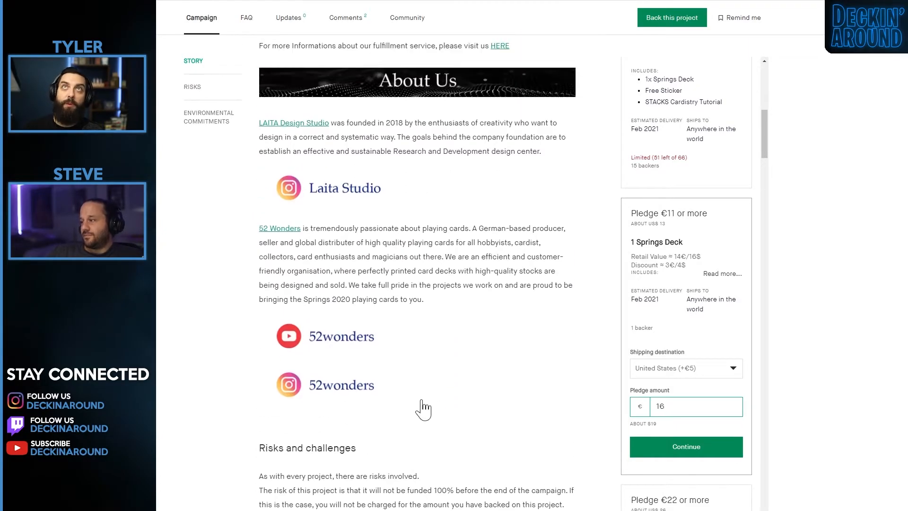
{"action": "scroll", "scroll_direction": "down", "scroll_amount": 3}
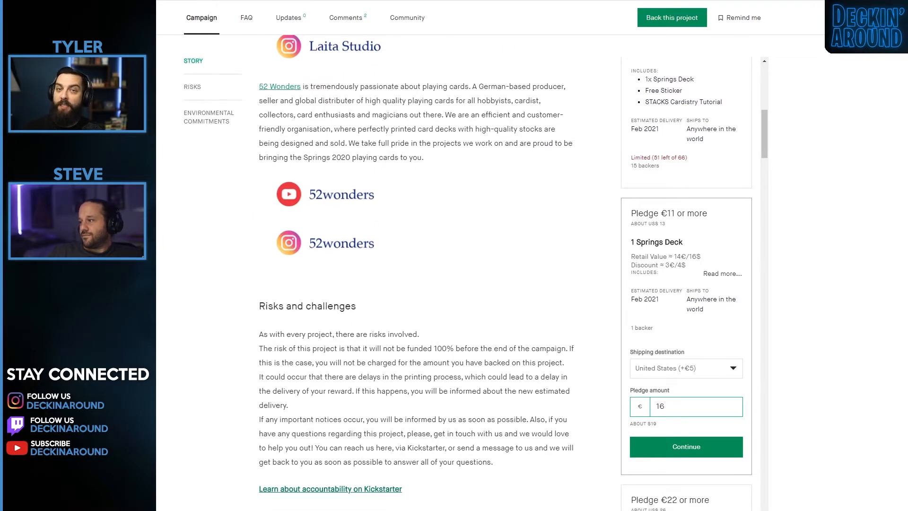
{"action": "scroll", "scroll_direction": "down", "scroll_amount": 3}
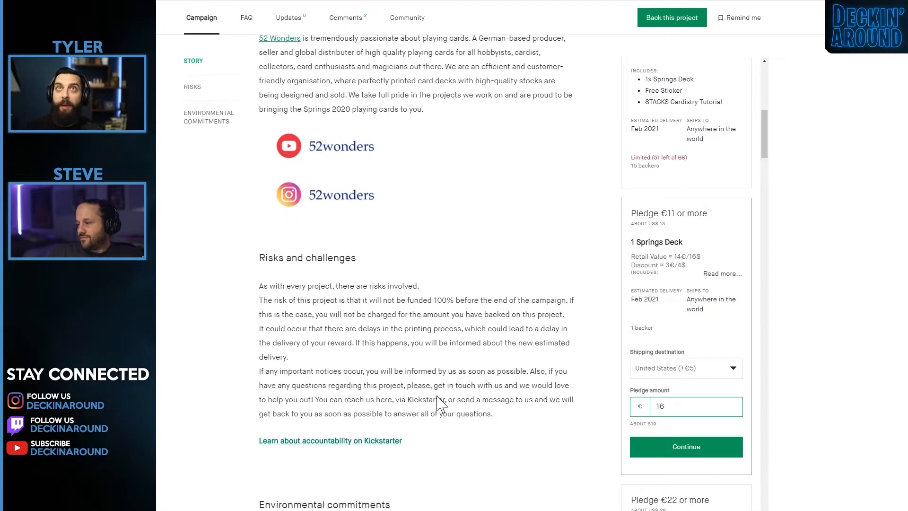
{"action": "scroll", "scroll_direction": "down", "scroll_amount": 3}
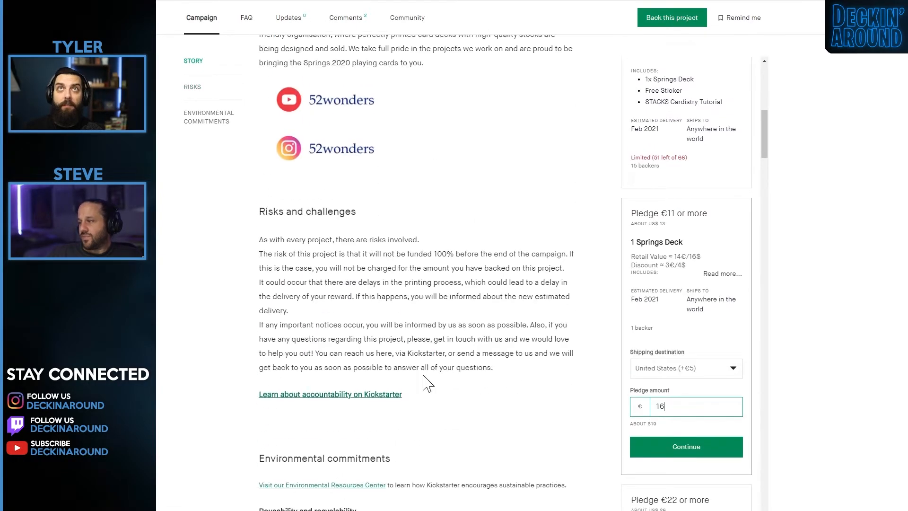
{"action": "scroll", "scroll_direction": "down", "scroll_amount": 3}
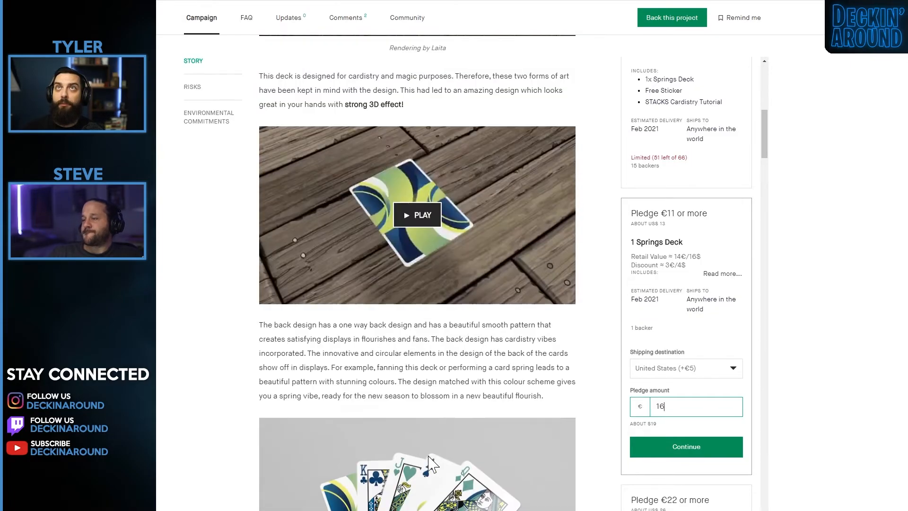
{"action": "scroll", "scroll_direction": "down", "scroll_amount": 3}
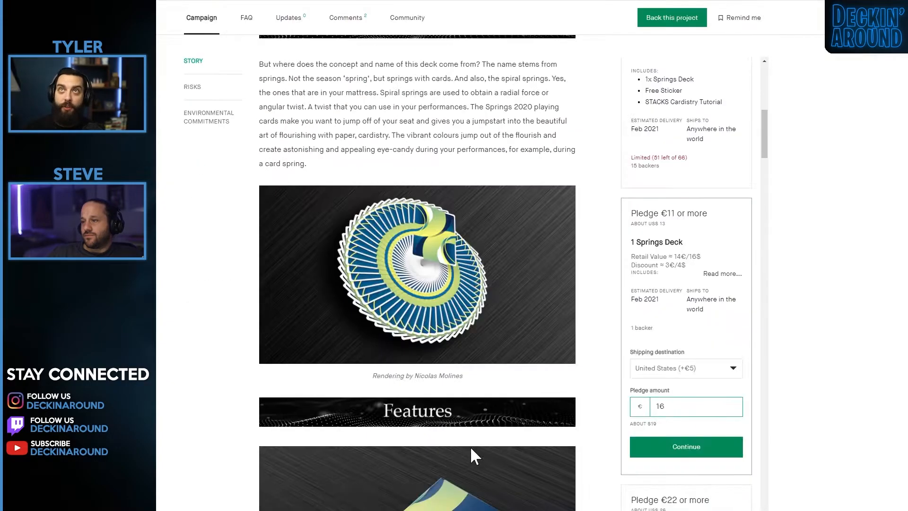
{"action": "scroll", "scroll_direction": "down", "scroll_amount": 3}
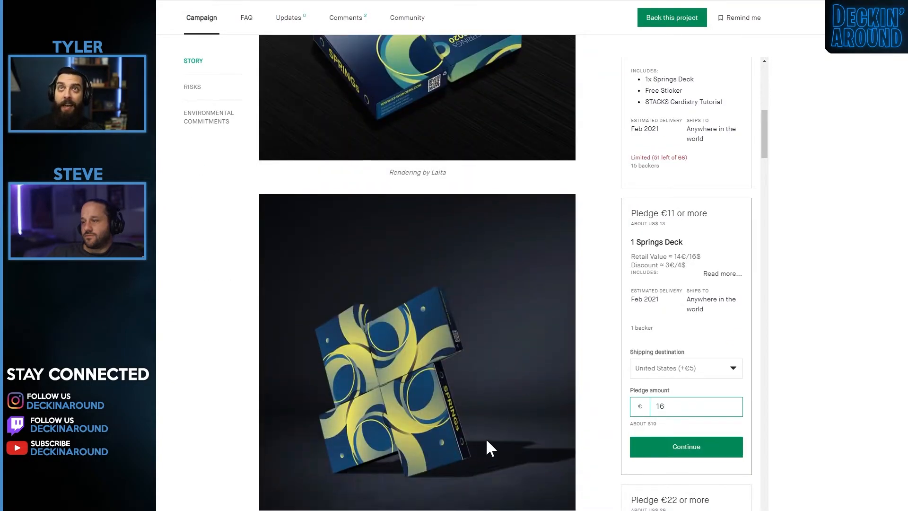
{"action": "scroll", "scroll_direction": "down", "scroll_amount": 3}
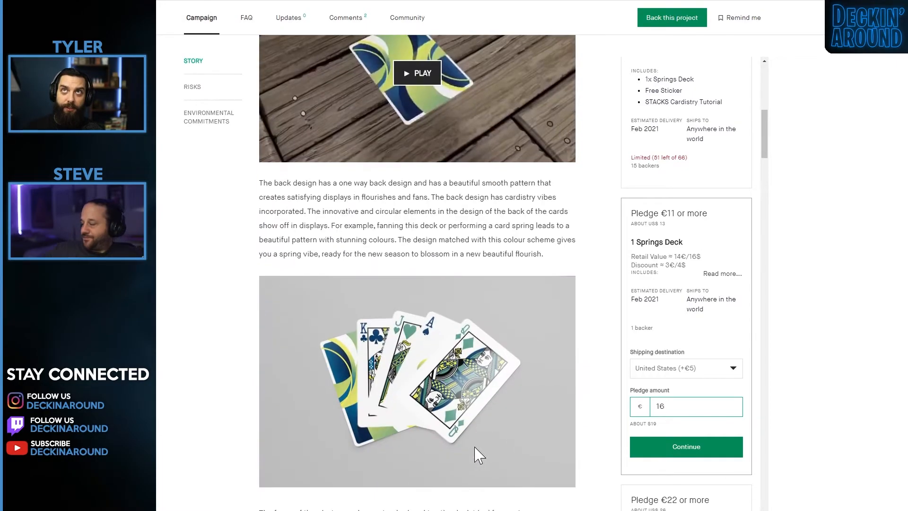
{"action": "scroll", "scroll_direction": "down", "scroll_amount": 3}
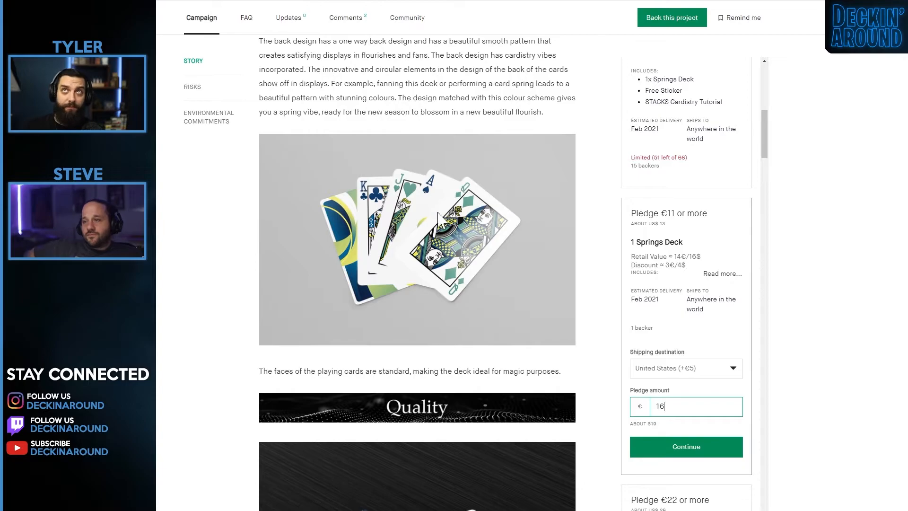
{"action": "scroll", "scroll_direction": "down", "scroll_amount": 3}
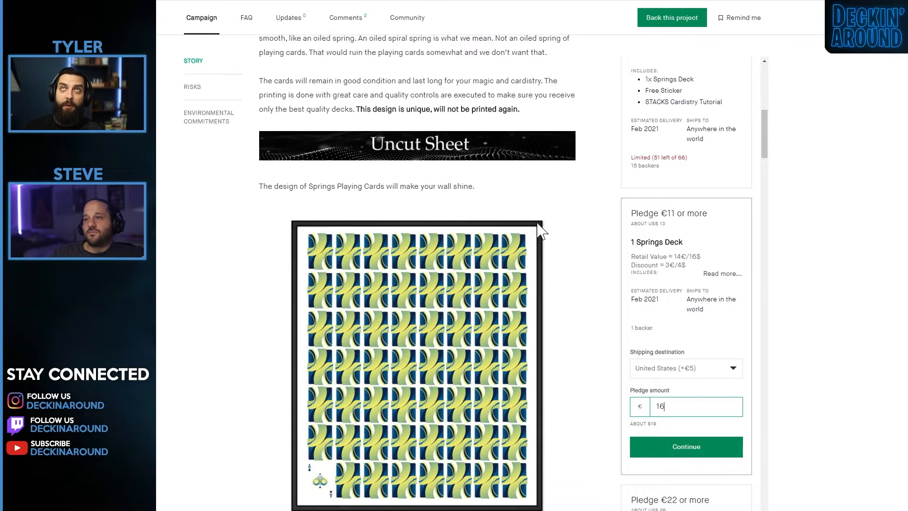
{"action": "scroll", "scroll_direction": "down", "scroll_amount": 3}
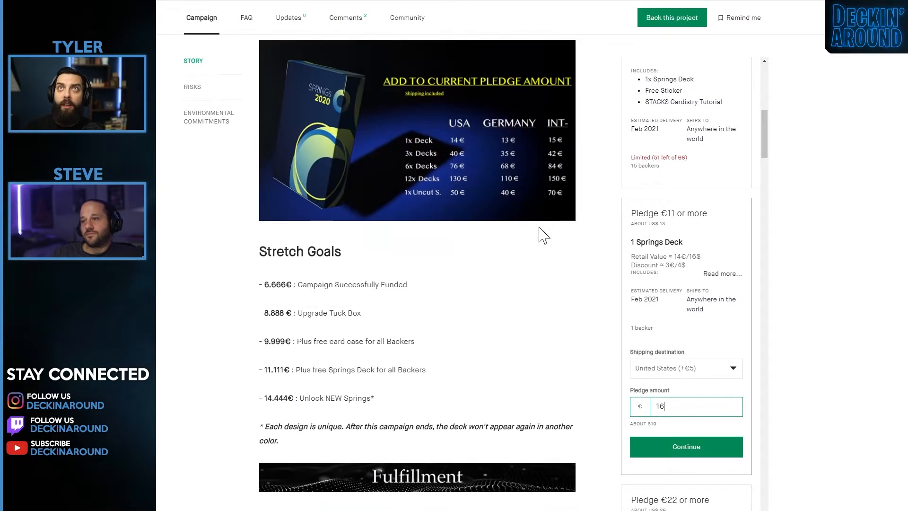
{"action": "scroll", "scroll_direction": "down", "scroll_amount": 3}
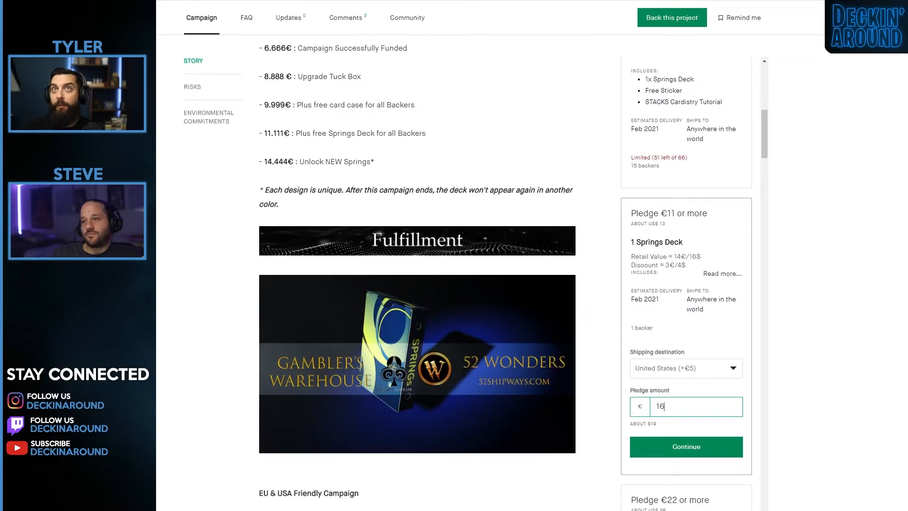
{"action": "scroll", "scroll_direction": "down", "scroll_amount": 3}
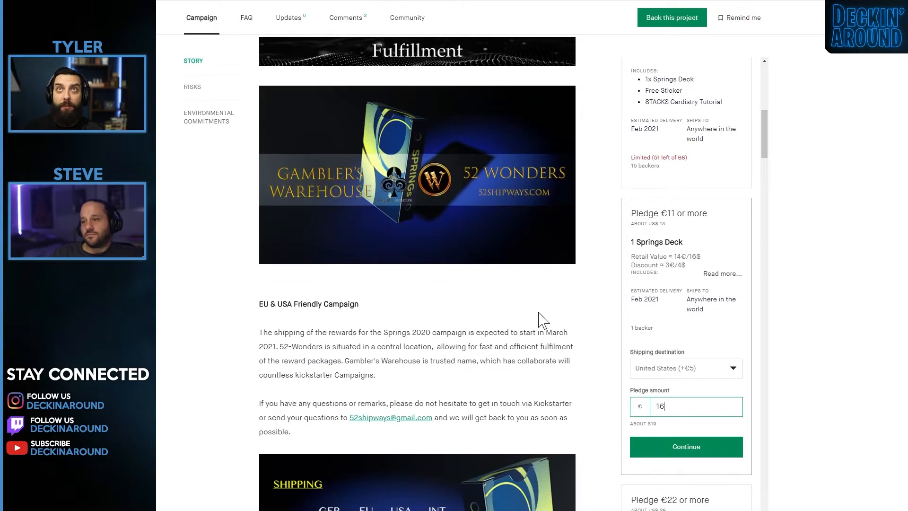
{"action": "scroll", "scroll_direction": "up", "scroll_amount": 3}
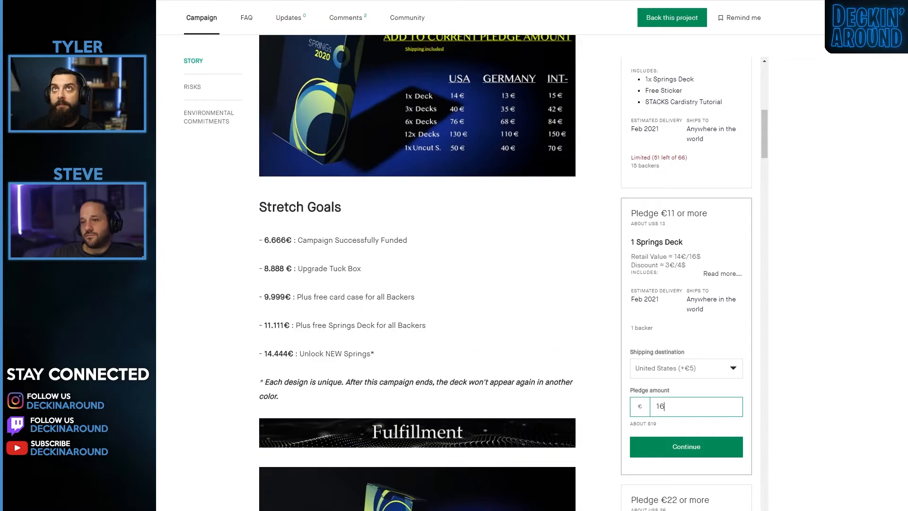
{"action": "scroll", "scroll_direction": "down", "scroll_amount": 3}
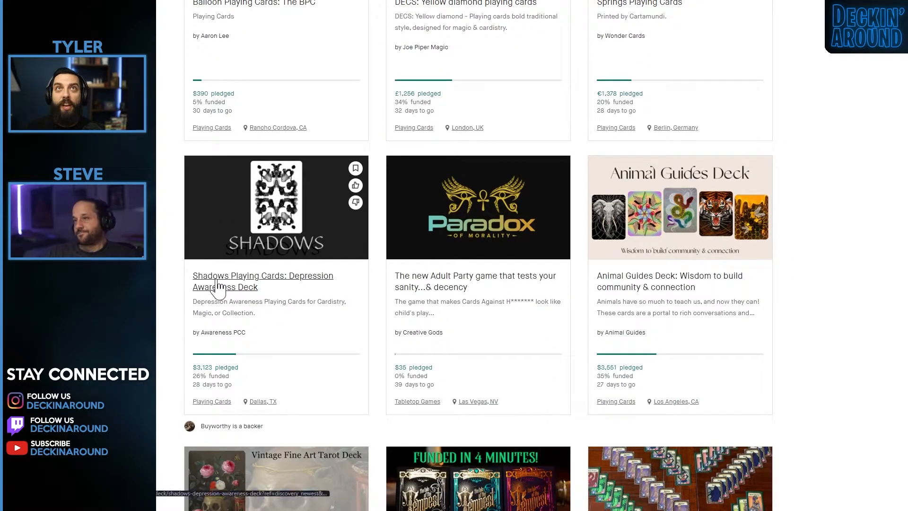
Open the Shadows Depression Awareness Deck campaign and review creator Awareness PCC's About panel
{"action": "left_click", "coordinate": [263, 281]}
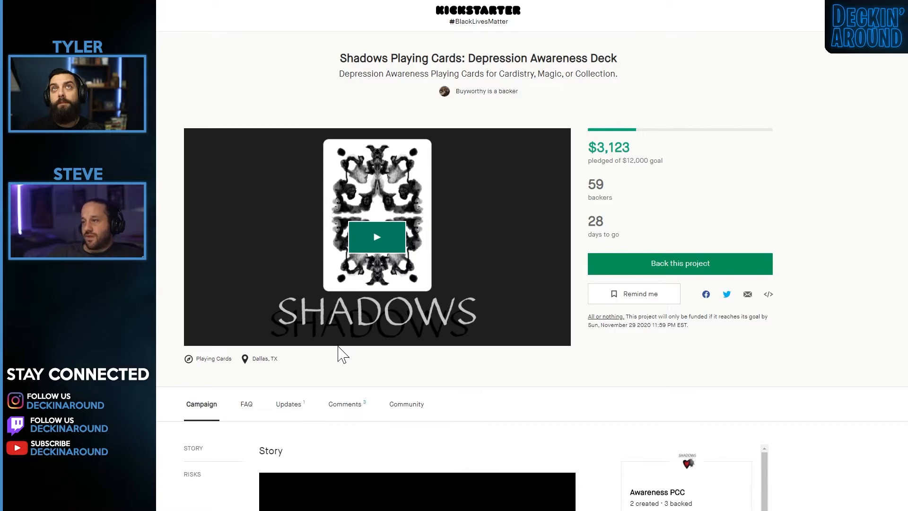
{"action": "scroll", "scroll_direction": "down", "scroll_amount": 3}
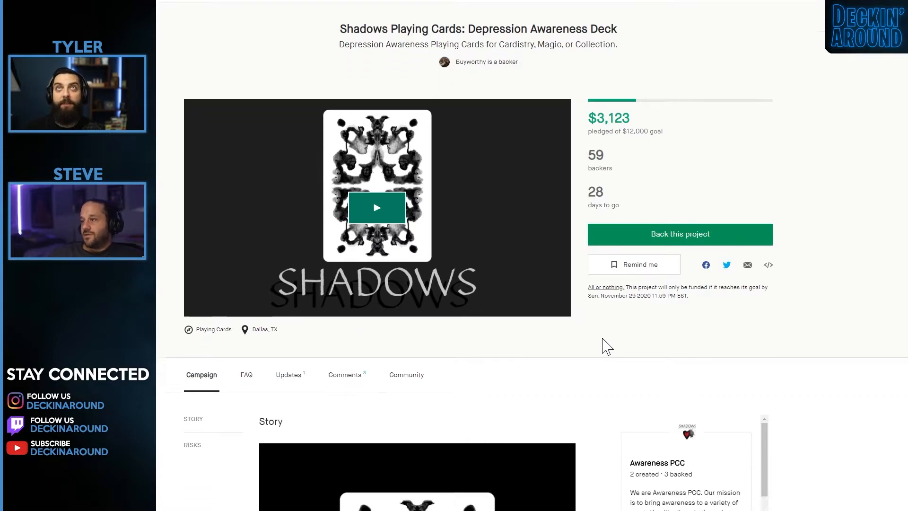
{"action": "scroll", "scroll_direction": "down", "scroll_amount": 3}
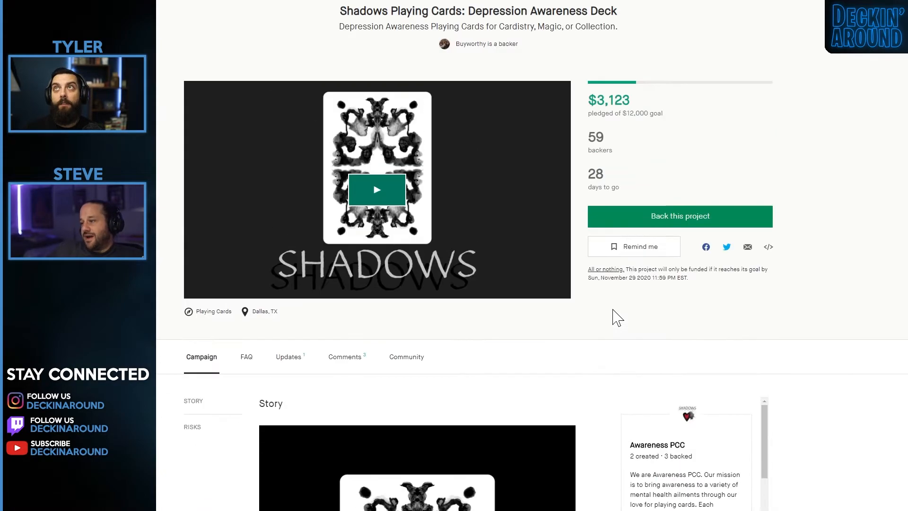
{"action": "scroll", "scroll_direction": "down", "scroll_amount": 3}
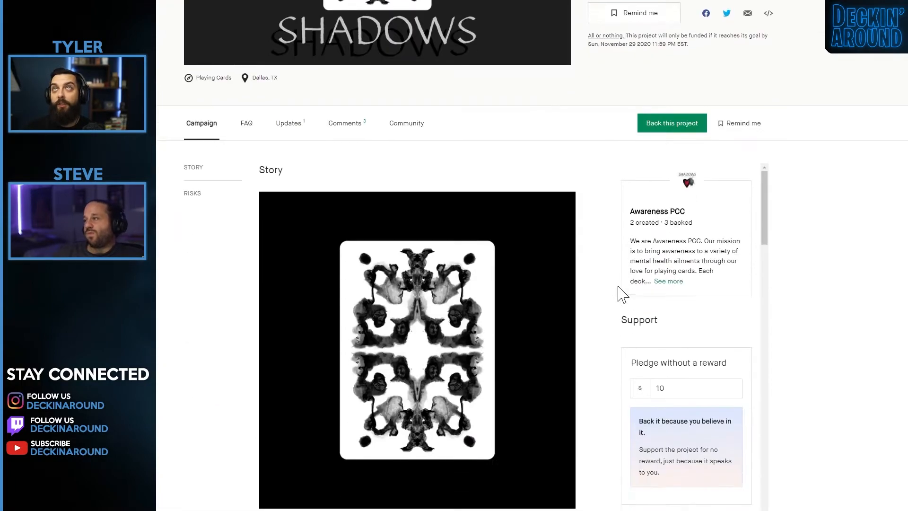
{"action": "scroll", "scroll_direction": "down", "scroll_amount": 3}
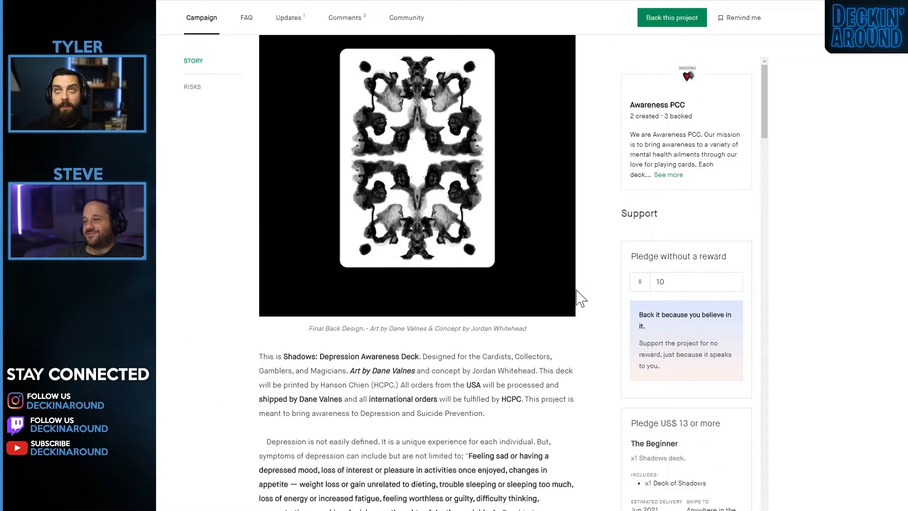
{"action": "mouse_move", "coordinate": [392, 203]}
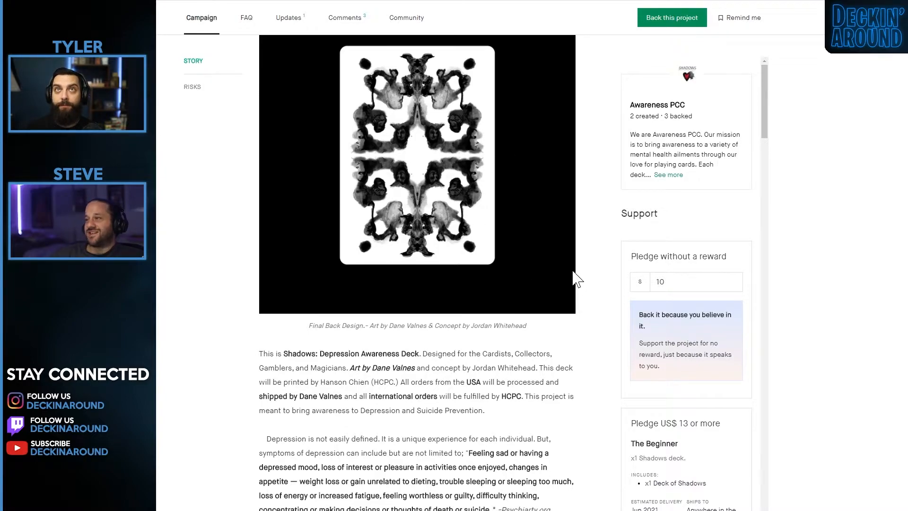
{"action": "scroll", "scroll_direction": "down", "scroll_amount": 3}
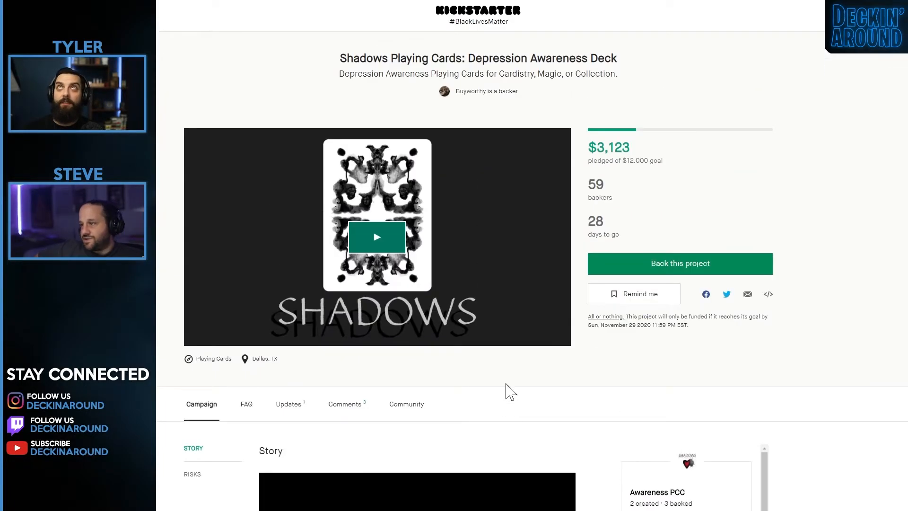
{"action": "scroll", "scroll_direction": "down", "scroll_amount": 3}
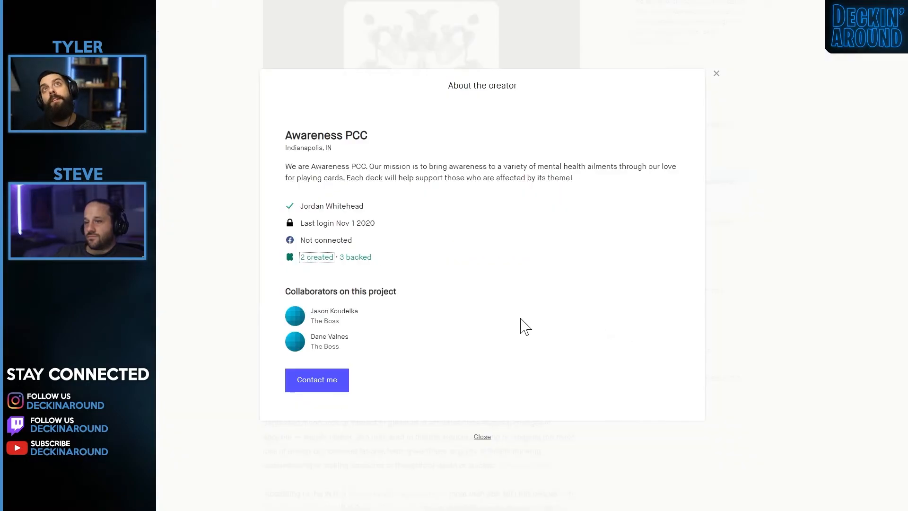
{"action": "left_click", "coordinate": [716, 73]}
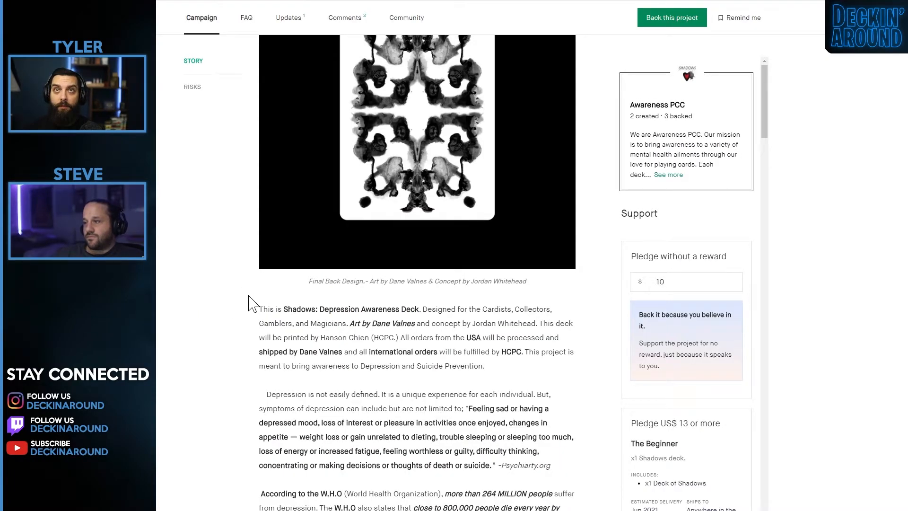
Read the Shadows story past rejected designs, number cards, courts, add-ons and Rorschach frames to Risks
{"action": "scroll", "scroll_direction": "down", "scroll_amount": 3}
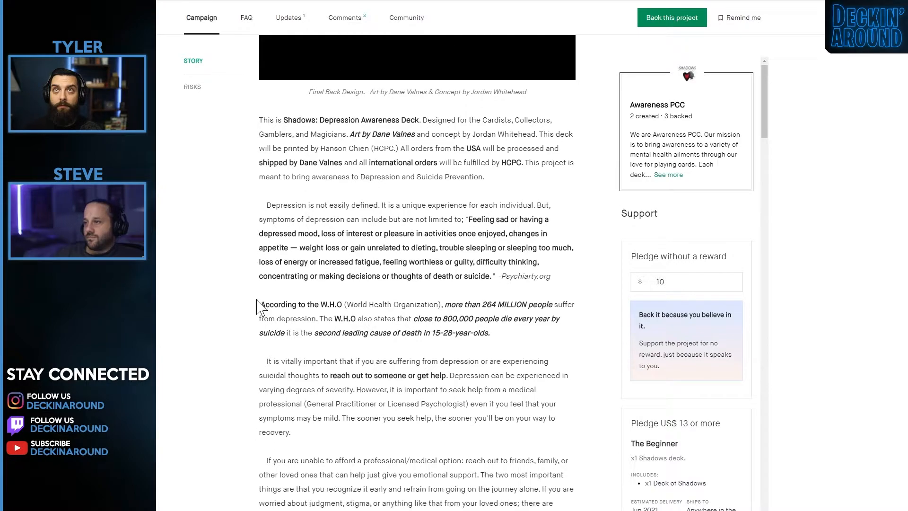
{"action": "scroll", "scroll_direction": "down", "scroll_amount": 3}
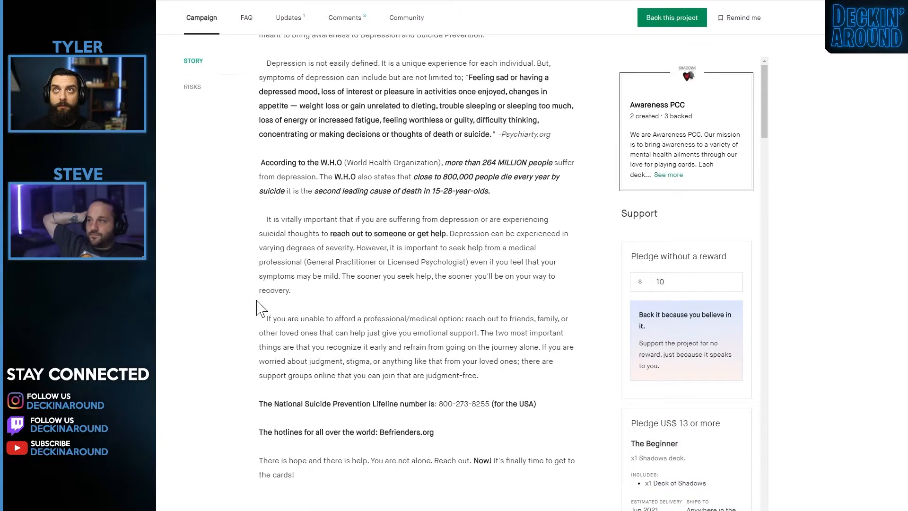
{"action": "scroll", "scroll_direction": "down", "scroll_amount": 3}
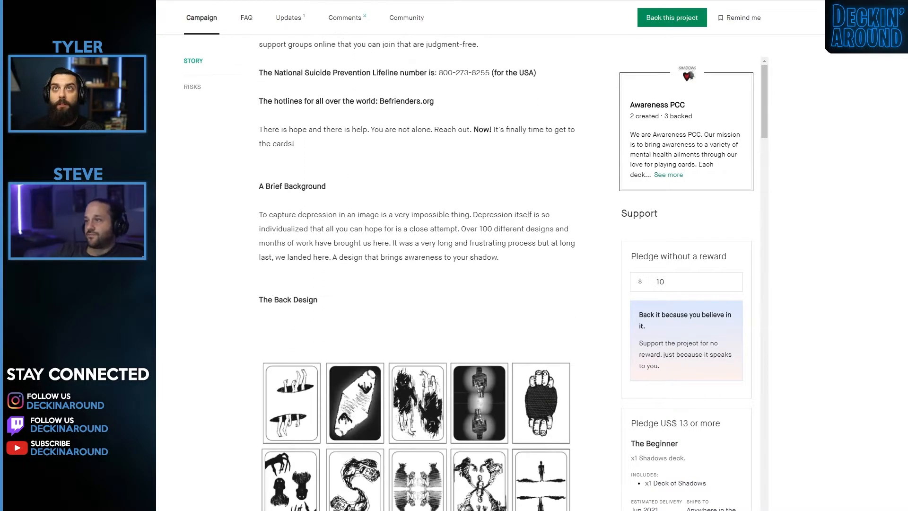
{"action": "scroll", "scroll_direction": "down", "scroll_amount": 3}
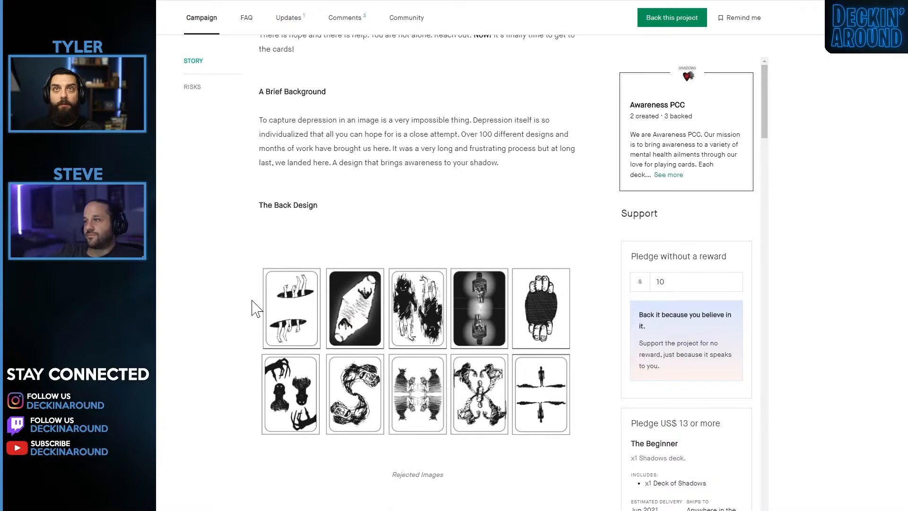
{"action": "scroll", "scroll_direction": "down", "scroll_amount": 3}
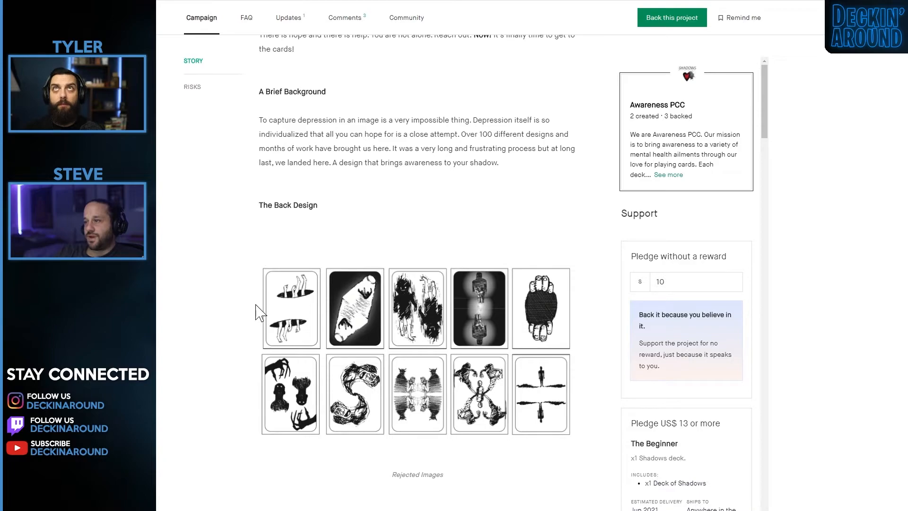
{"action": "scroll", "scroll_direction": "down", "scroll_amount": 3}
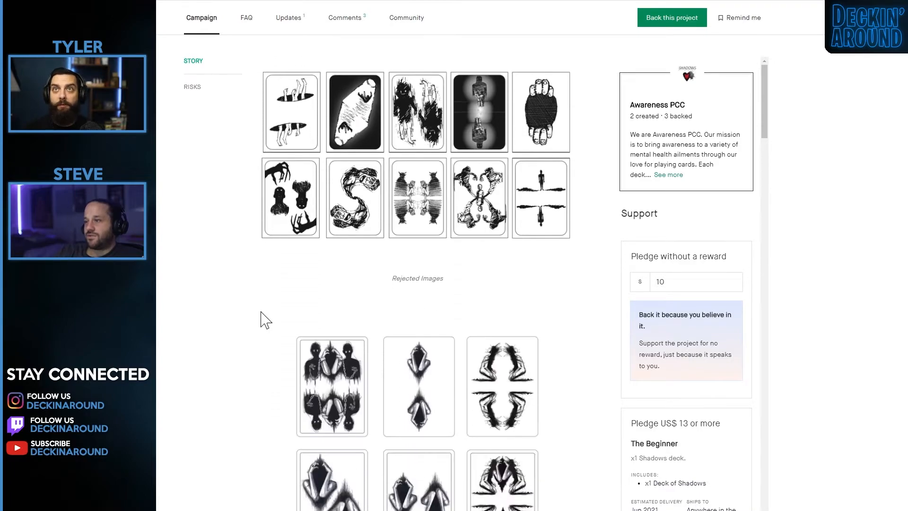
{"action": "scroll", "scroll_direction": "down", "scroll_amount": 3}
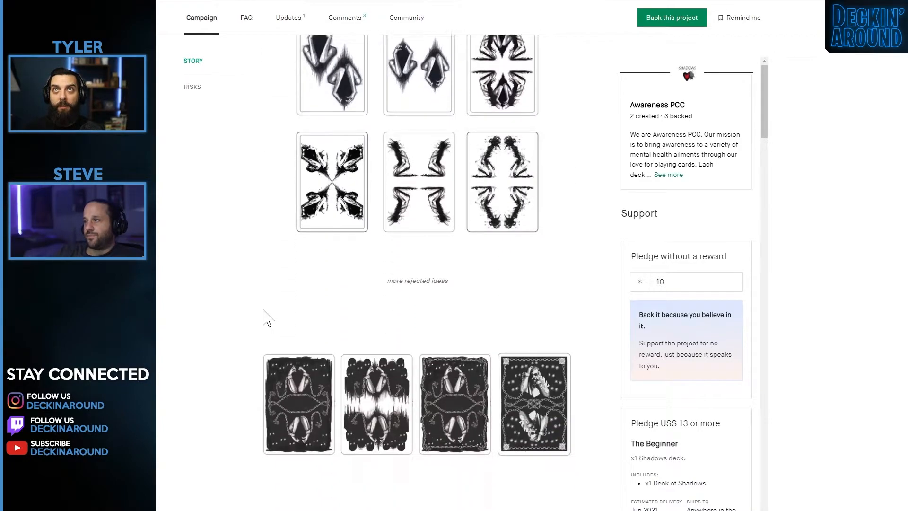
{"action": "scroll", "scroll_direction": "down", "scroll_amount": 3}
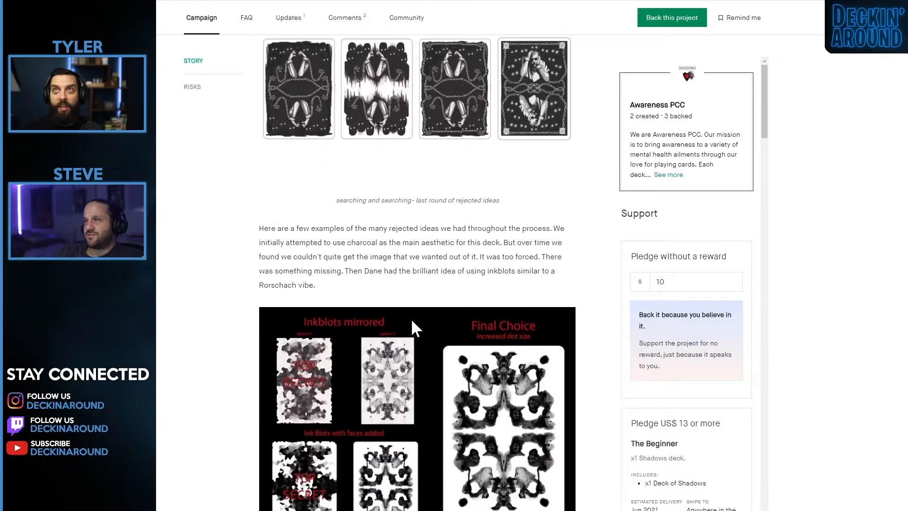
{"action": "scroll", "scroll_direction": "down", "scroll_amount": 3}
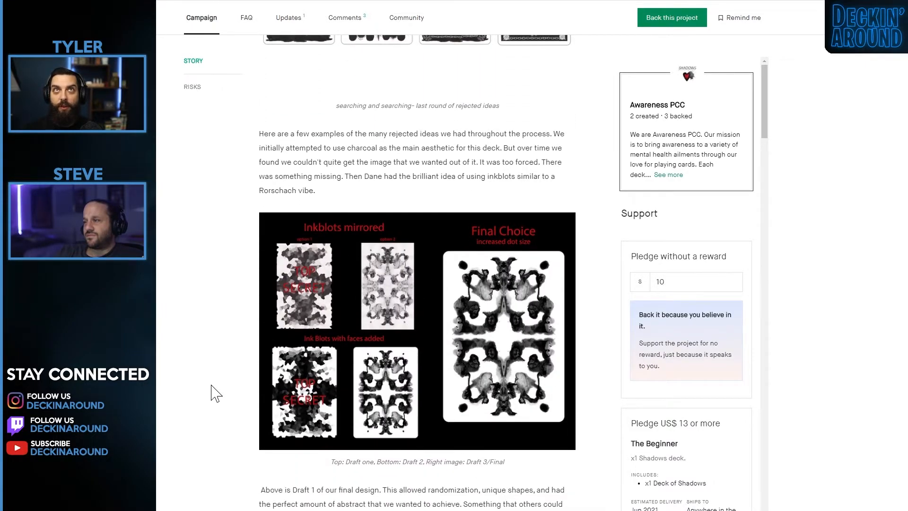
{"action": "scroll", "scroll_direction": "down", "scroll_amount": 3}
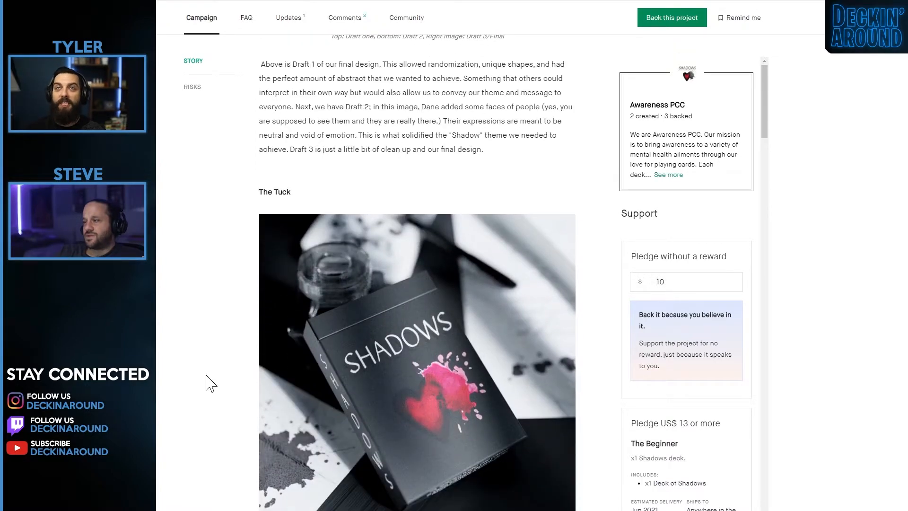
{"action": "scroll", "scroll_direction": "down", "scroll_amount": 3}
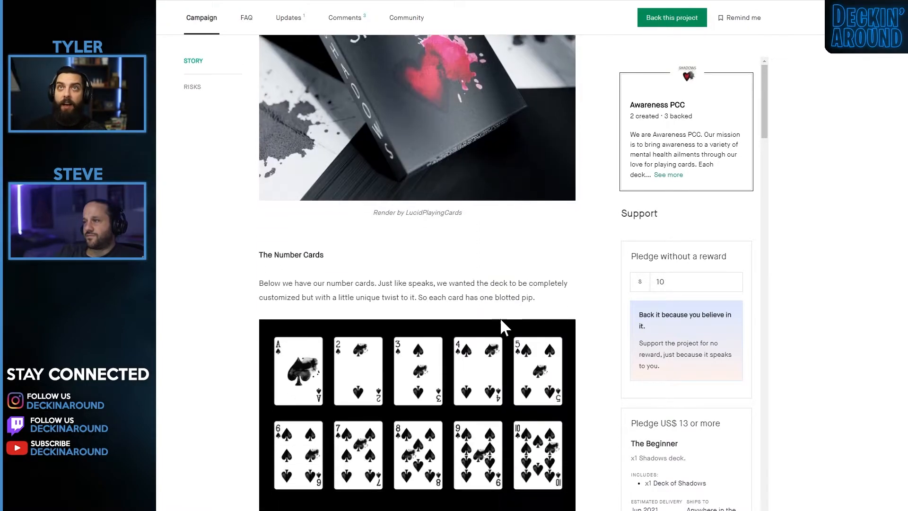
{"action": "scroll", "scroll_direction": "down", "scroll_amount": 3}
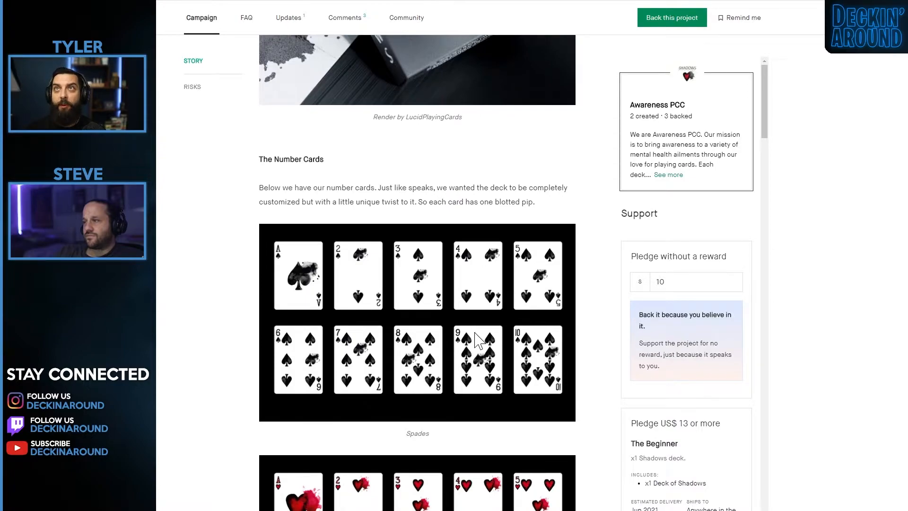
{"action": "scroll", "scroll_direction": "down", "scroll_amount": 3}
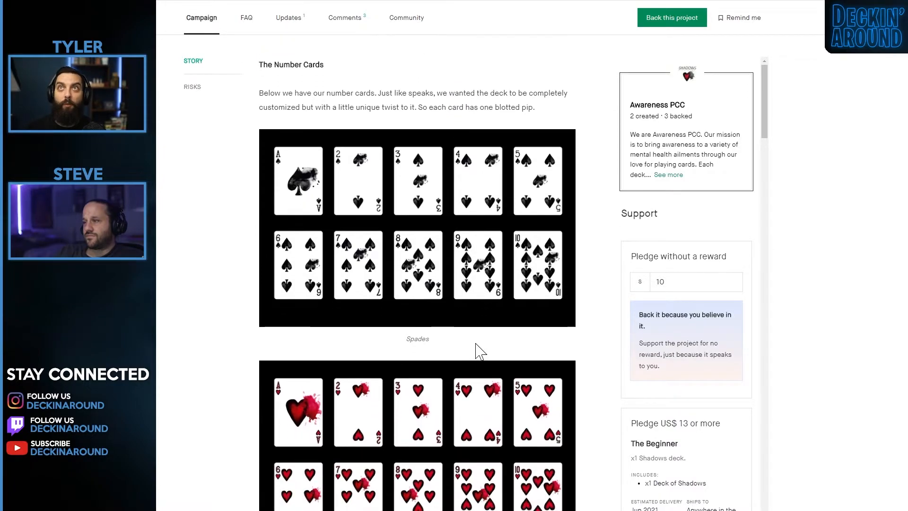
{"action": "scroll", "scroll_direction": "down", "scroll_amount": 3}
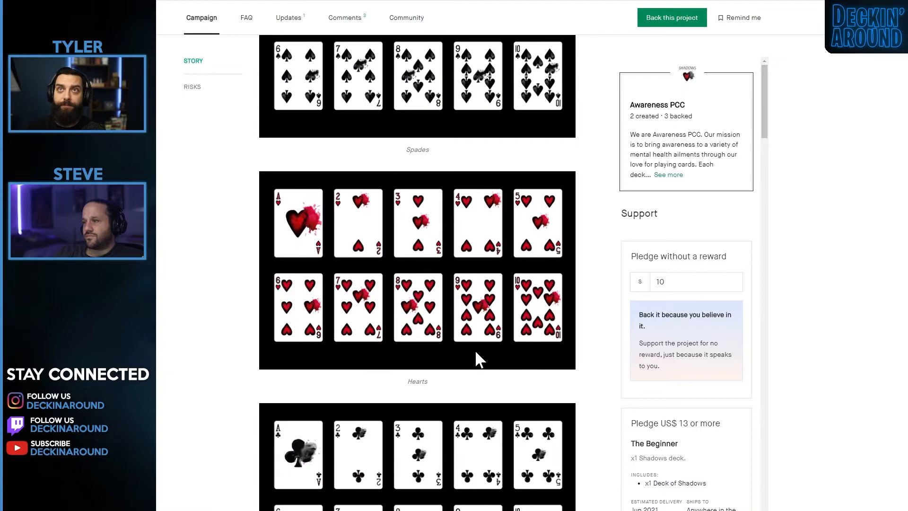
{"action": "scroll", "scroll_direction": "down", "scroll_amount": 3}
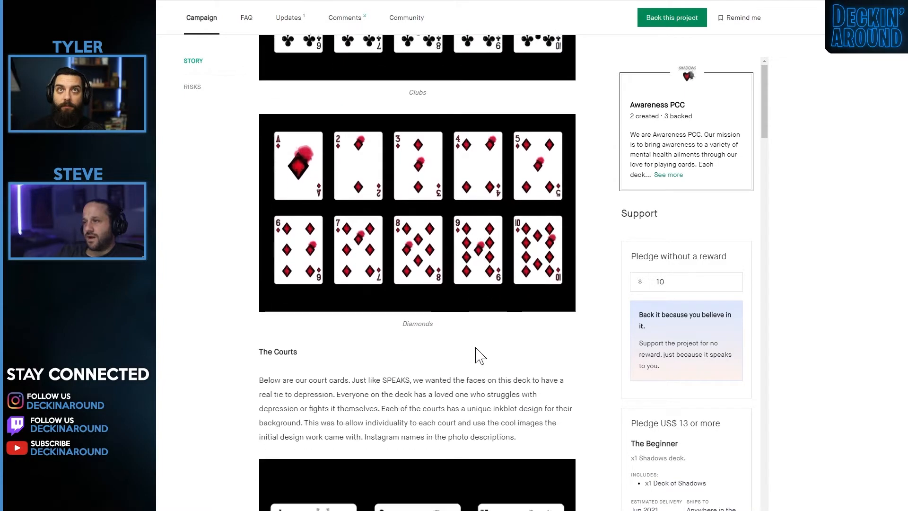
{"action": "scroll", "scroll_direction": "down", "scroll_amount": 3}
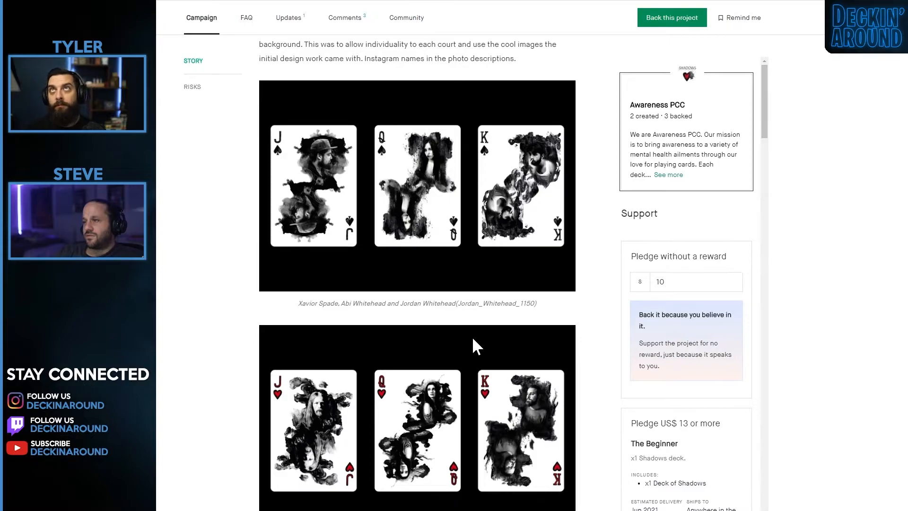
{"action": "scroll", "scroll_direction": "down", "scroll_amount": 3}
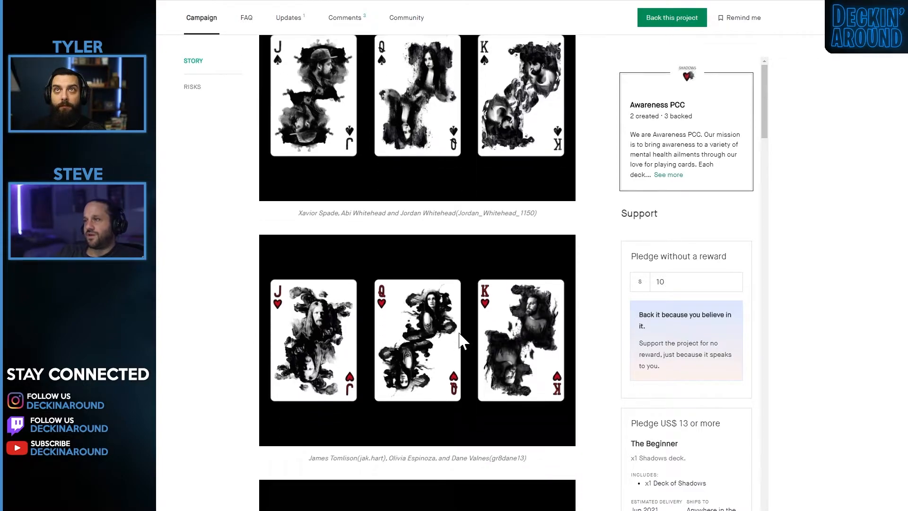
{"action": "scroll", "scroll_direction": "down", "scroll_amount": 3}
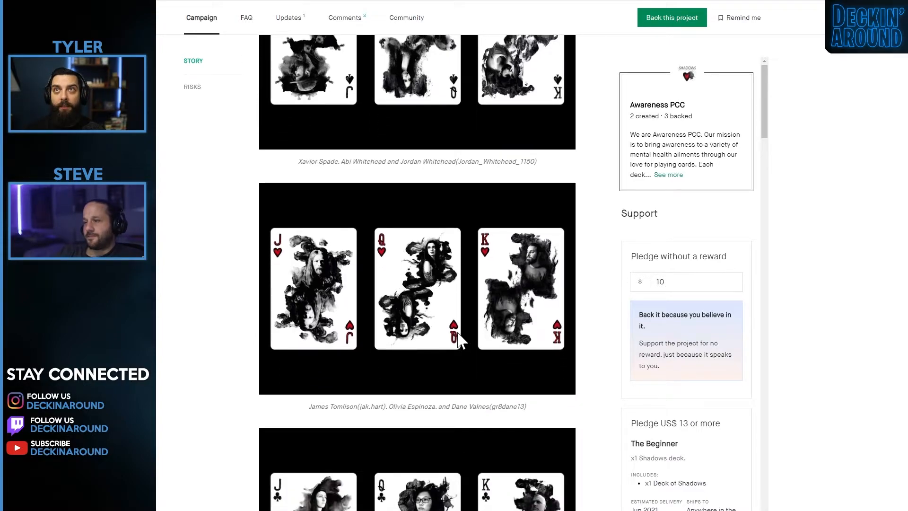
{"action": "scroll", "scroll_direction": "down", "scroll_amount": 3}
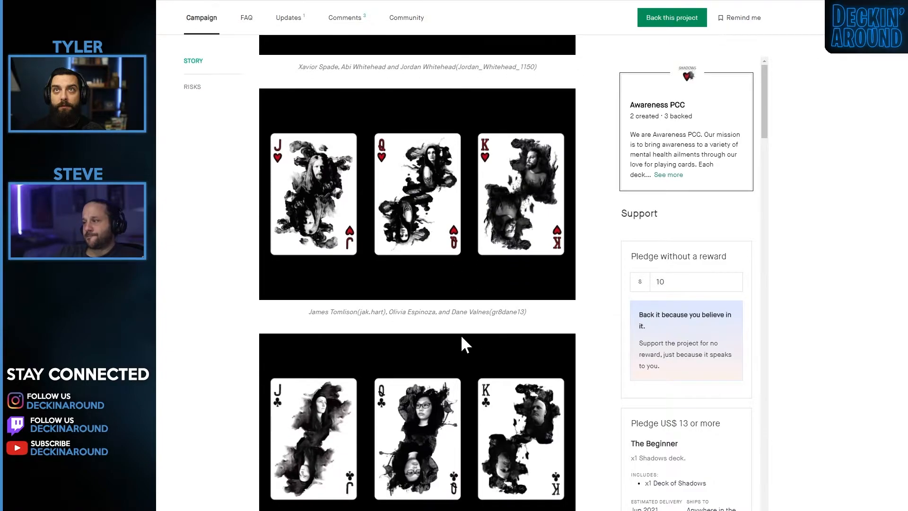
{"action": "scroll", "scroll_direction": "down", "scroll_amount": 3}
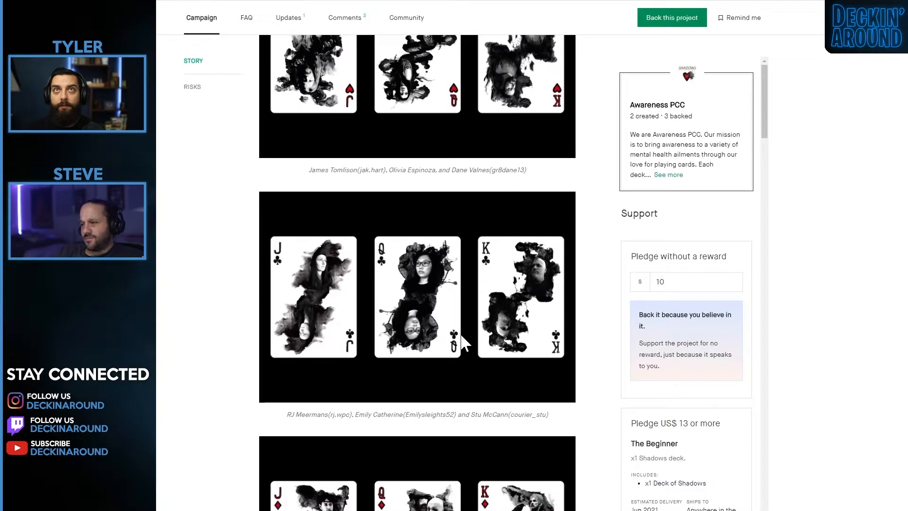
{"action": "scroll", "scroll_direction": "down", "scroll_amount": 3}
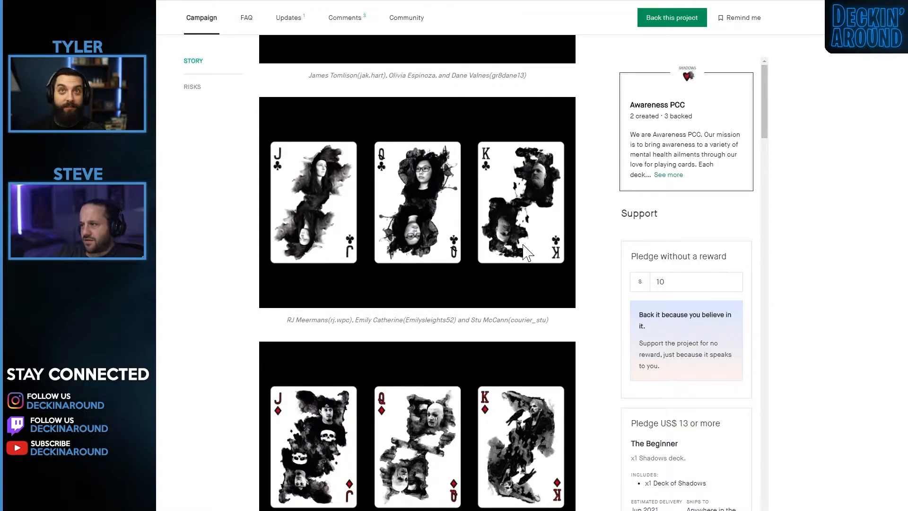
{"action": "scroll", "scroll_direction": "down", "scroll_amount": 3}
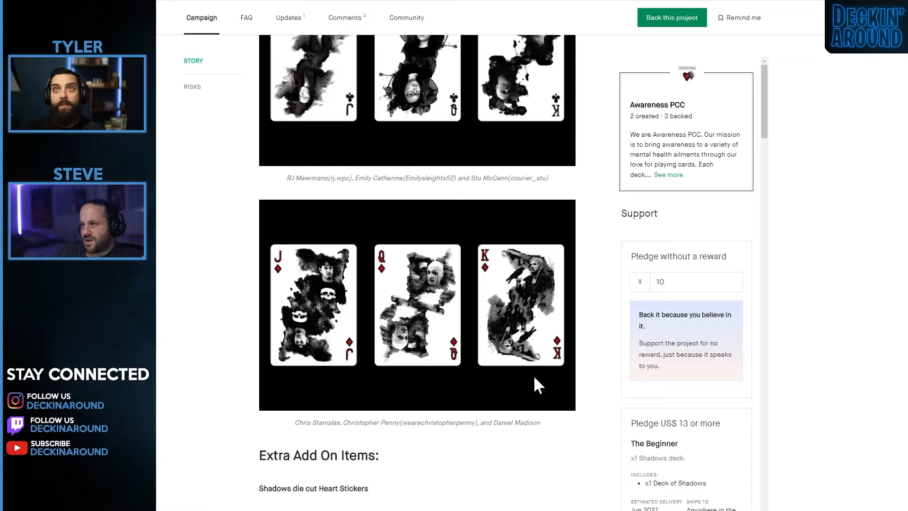
{"action": "scroll", "scroll_direction": "down", "scroll_amount": 3}
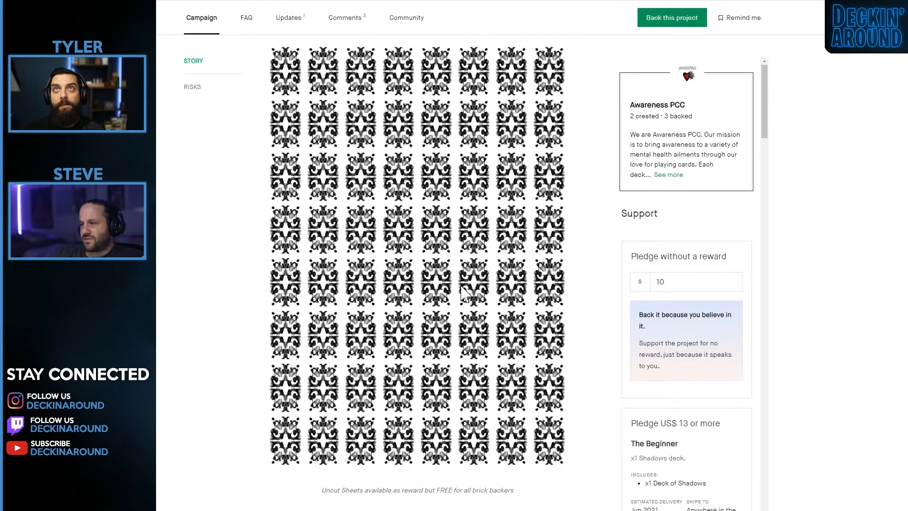
{"action": "scroll", "scroll_direction": "down", "scroll_amount": 3}
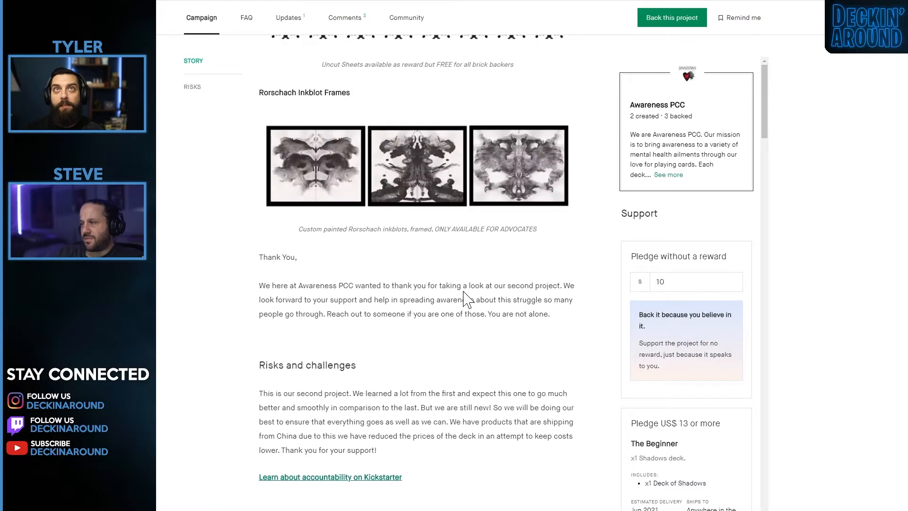
{"action": "scroll", "scroll_direction": "down", "scroll_amount": 3}
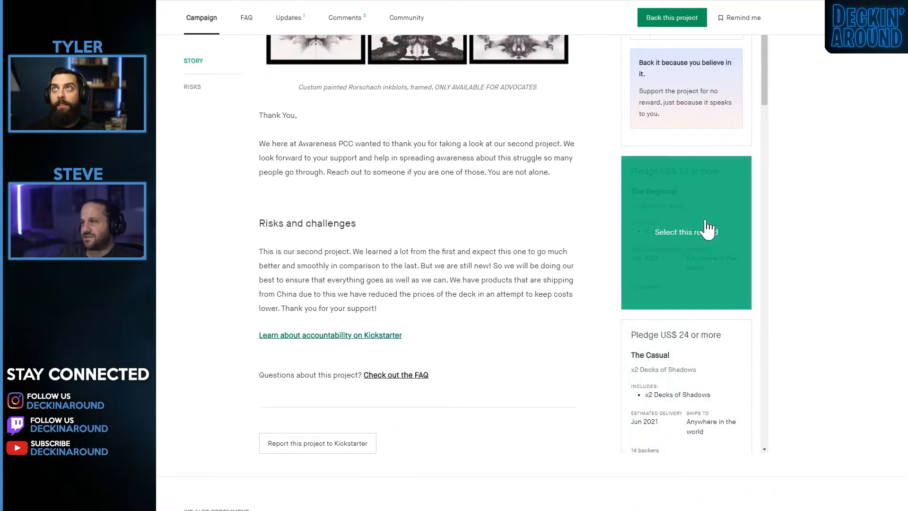
Select the US$13 Beginner reward ($18 with US shipping) and scroll through the story
{"action": "left_click", "coordinate": [686, 231]}
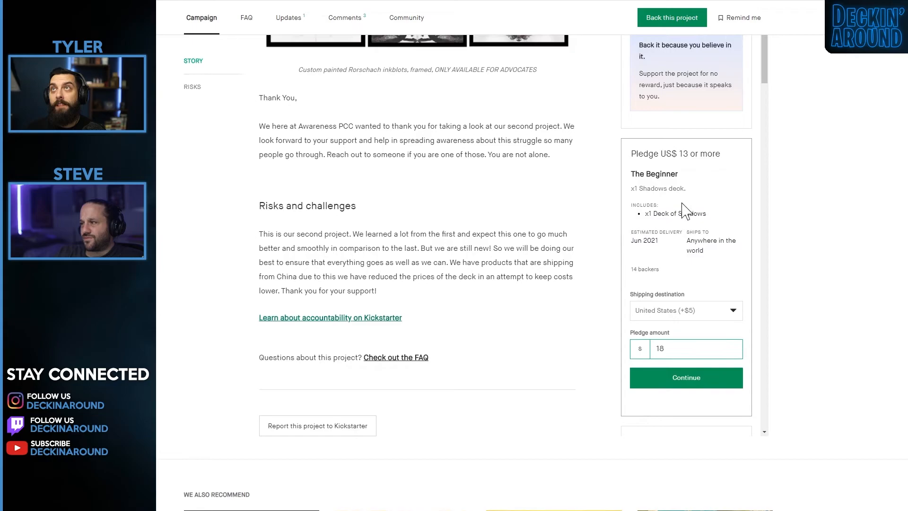
{"action": "scroll", "scroll_direction": "down", "scroll_amount": 3}
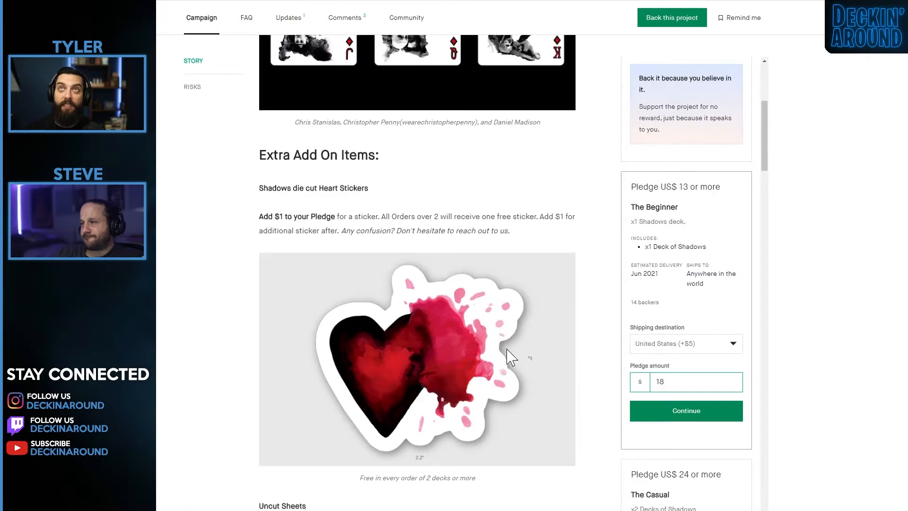
{"action": "scroll", "scroll_direction": "down", "scroll_amount": 3}
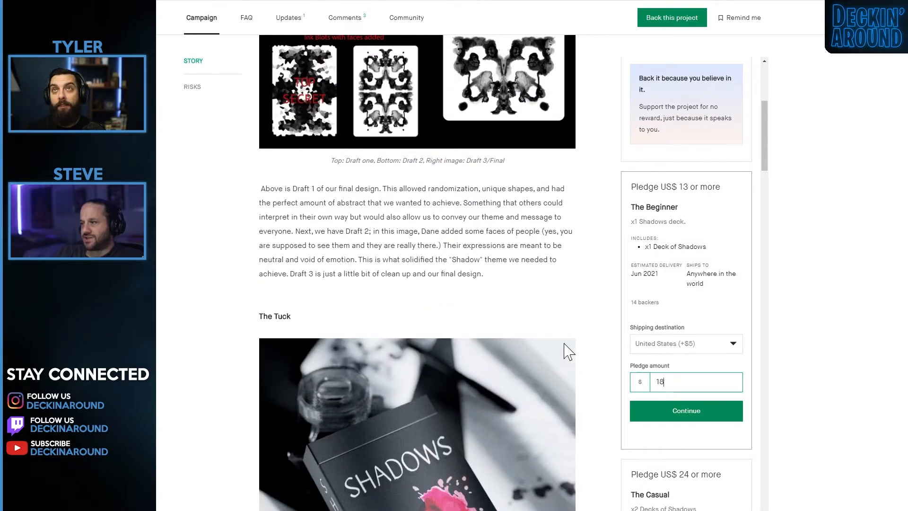
{"action": "scroll", "scroll_direction": "down", "scroll_amount": 3}
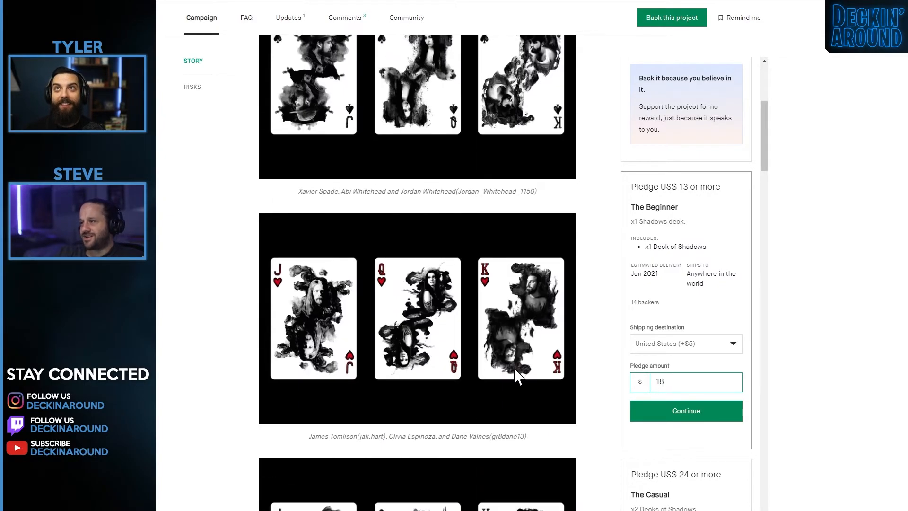
{"action": "scroll", "scroll_direction": "down", "scroll_amount": 3}
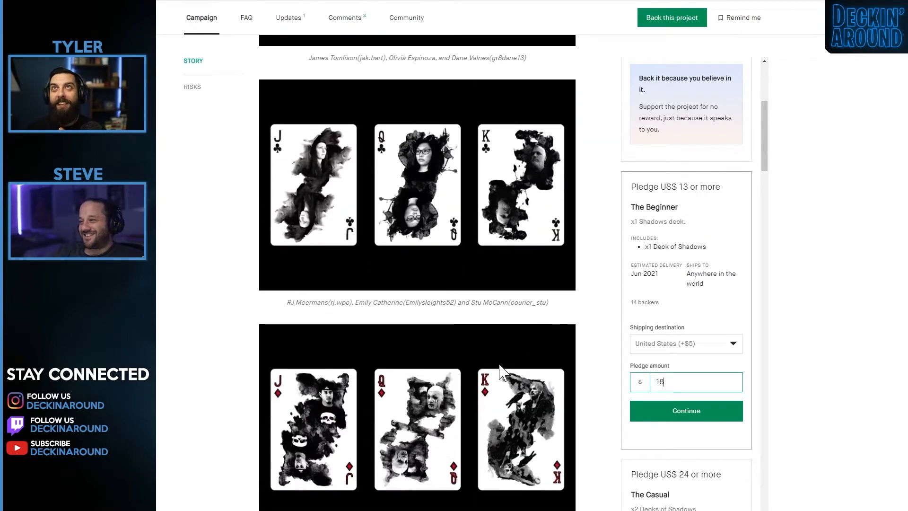
{"action": "scroll", "scroll_direction": "down", "scroll_amount": 3}
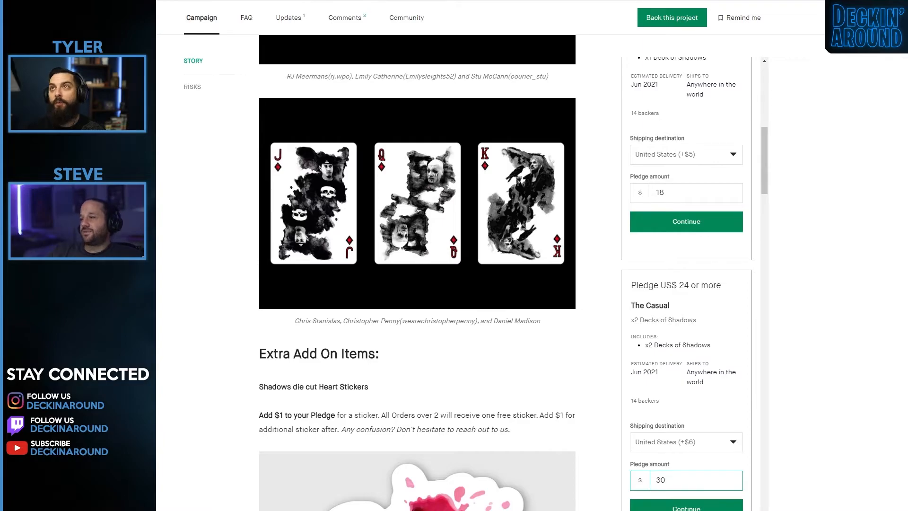
{"action": "mouse_move", "coordinate": [524, 357]}
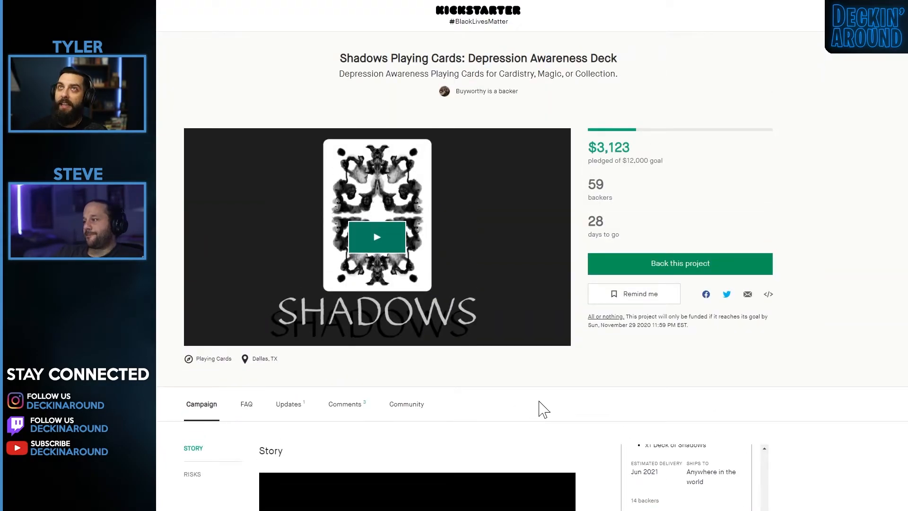
{"action": "scroll", "scroll_direction": "down", "scroll_amount": 3}
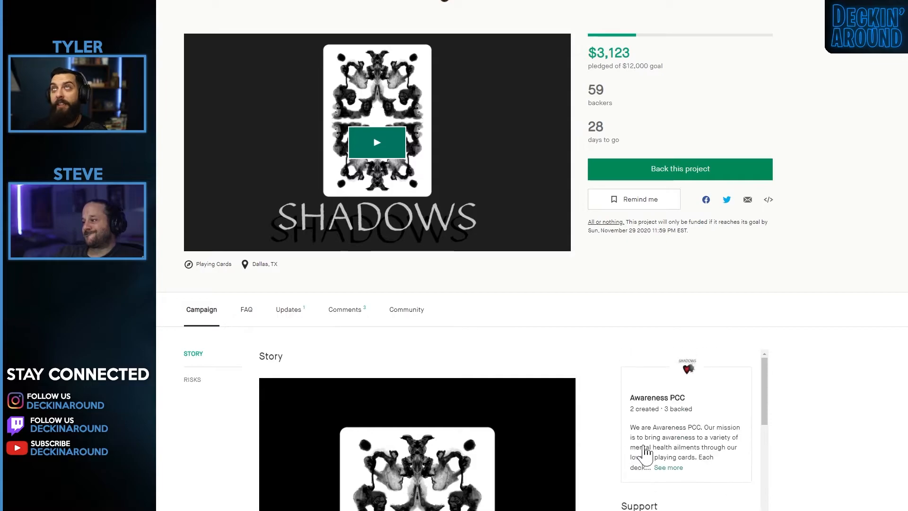
{"action": "scroll", "scroll_direction": "down", "scroll_amount": 3}
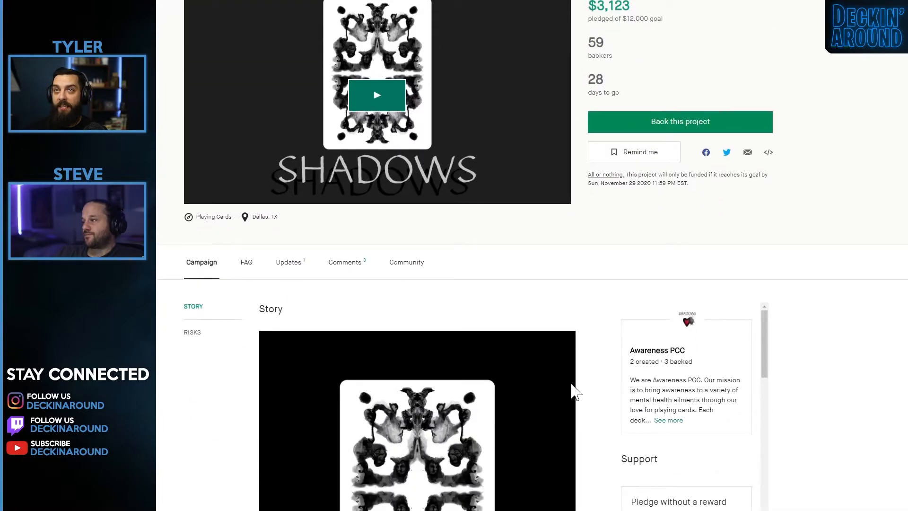
{"action": "scroll", "scroll_direction": "down", "scroll_amount": 3}
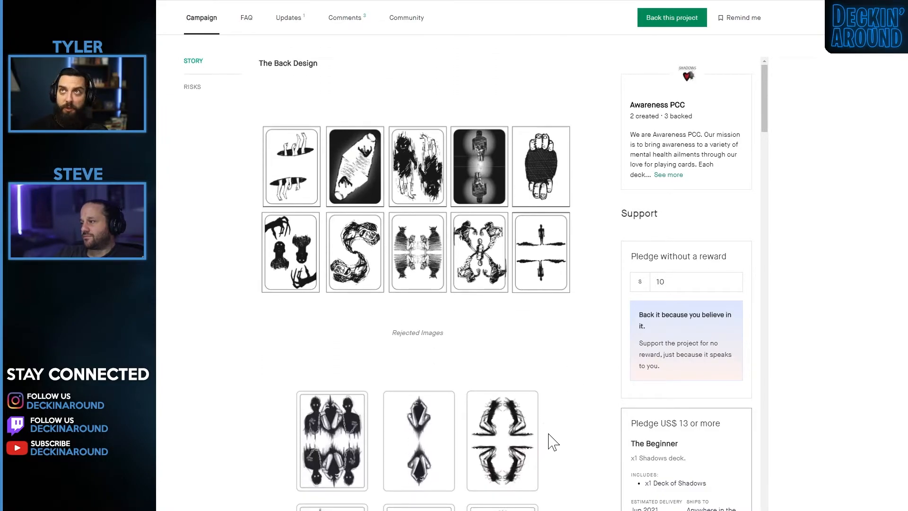
{"action": "scroll", "scroll_direction": "down", "scroll_amount": 3}
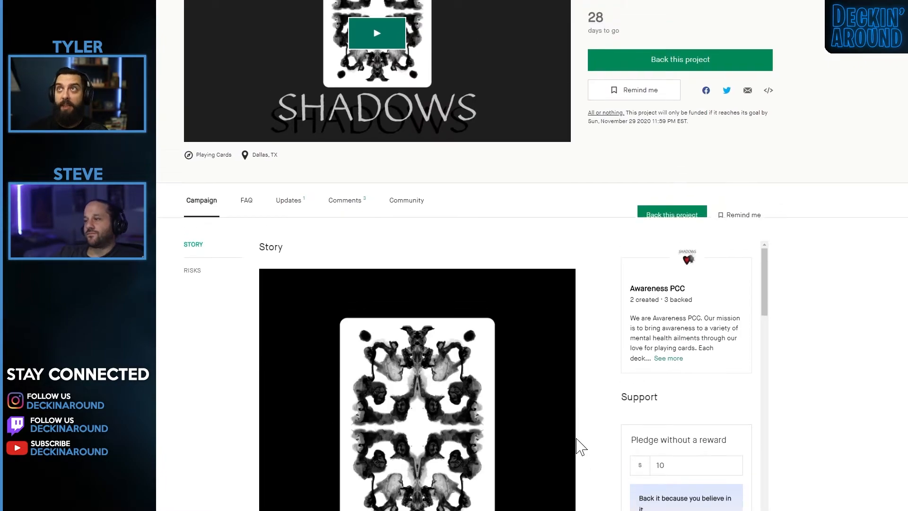
{"action": "scroll", "scroll_direction": "down", "scroll_amount": 3}
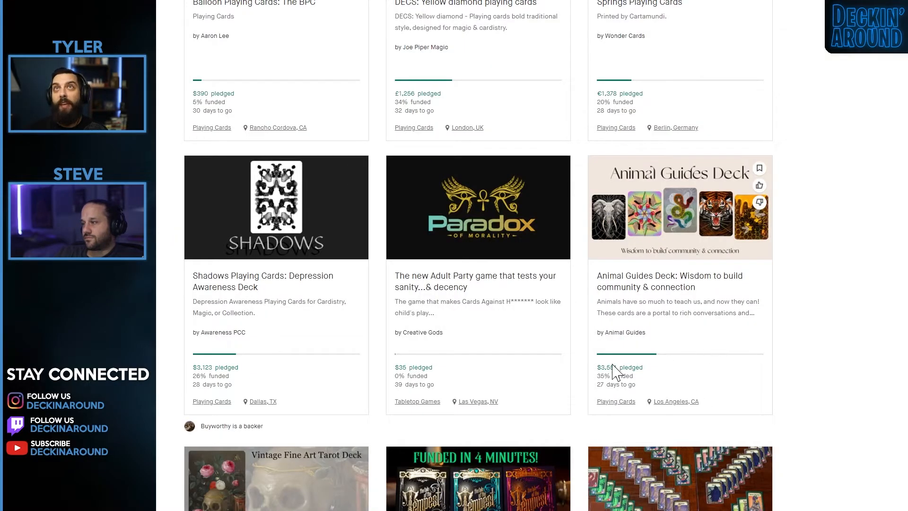
Open The Tale of the Tempest Playing Cards campaign, pledged $95,320 by 846 backers
{"action": "scroll", "scroll_direction": "down", "scroll_amount": 3}
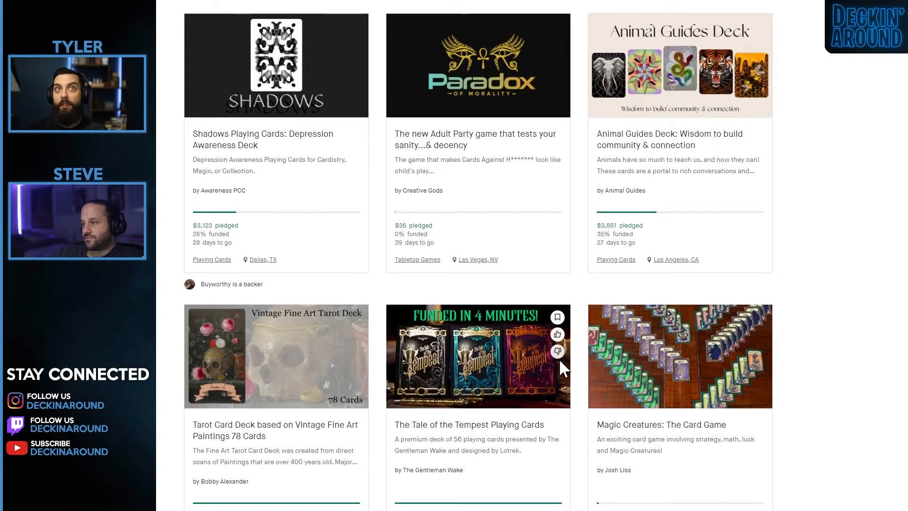
{"action": "scroll", "scroll_direction": "down", "scroll_amount": 3}
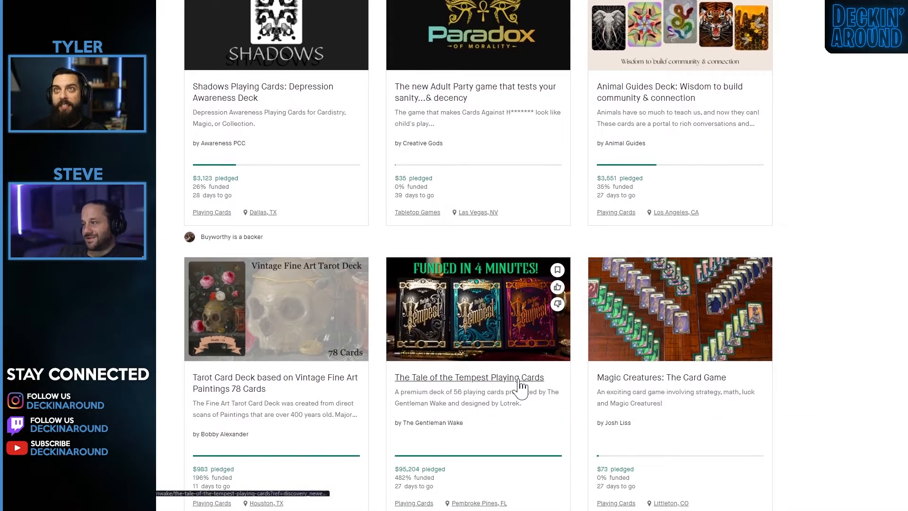
{"action": "left_click", "coordinate": [468, 377]}
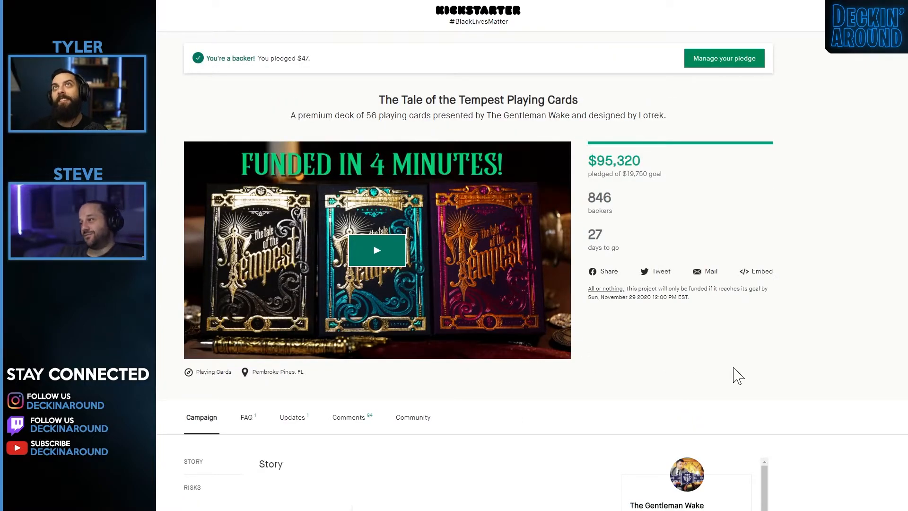
{"action": "scroll", "scroll_direction": "down", "scroll_amount": 3}
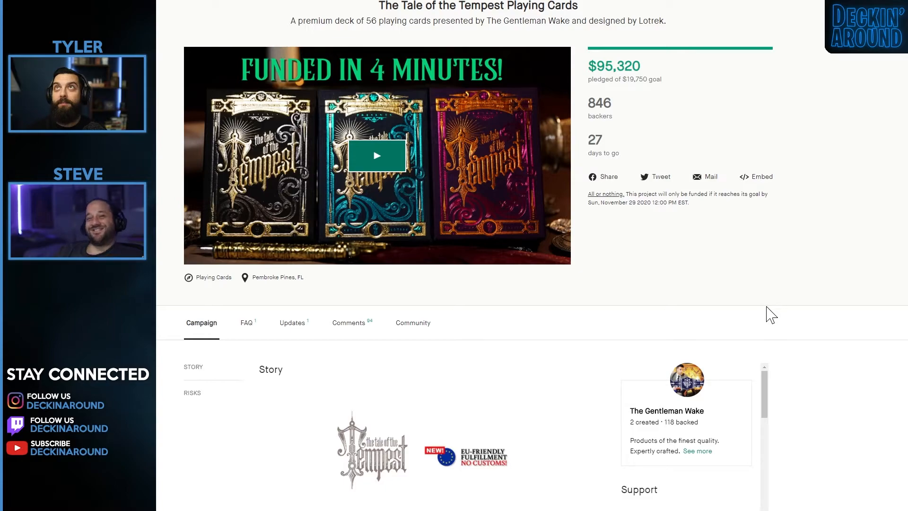
{"action": "scroll", "scroll_direction": "down", "scroll_amount": 3}
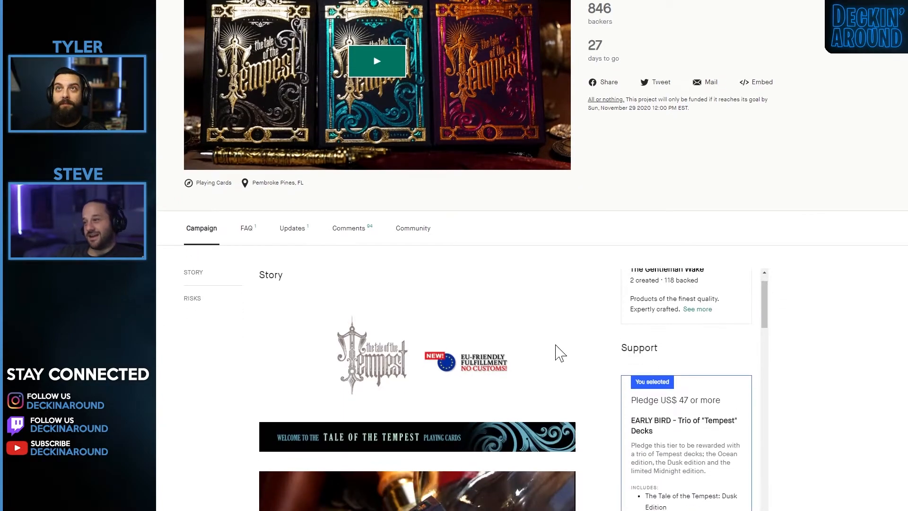
{"action": "scroll", "scroll_direction": "down", "scroll_amount": 3}
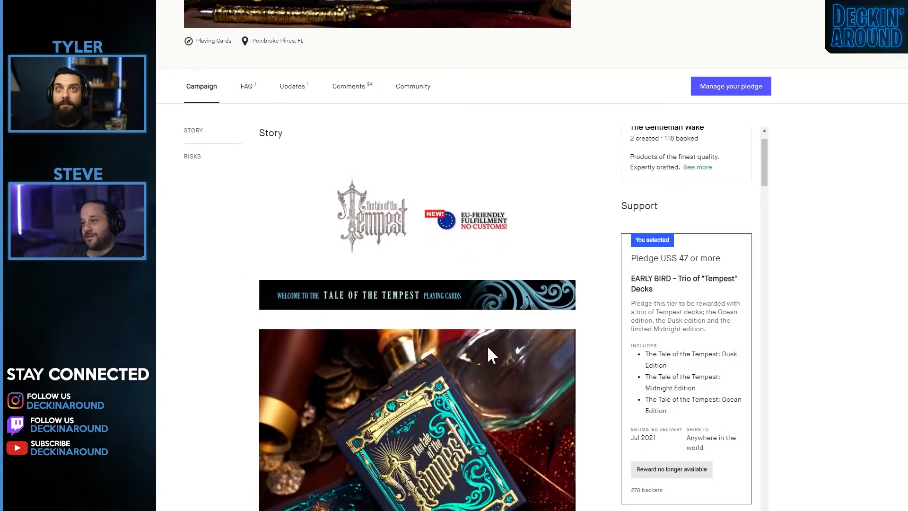
{"action": "scroll", "scroll_direction": "down", "scroll_amount": 3}
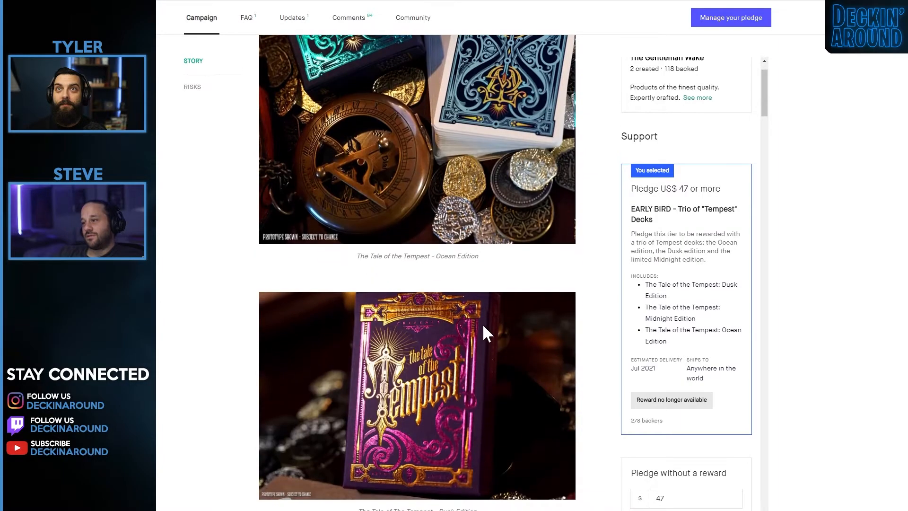
{"action": "scroll", "scroll_direction": "down", "scroll_amount": 3}
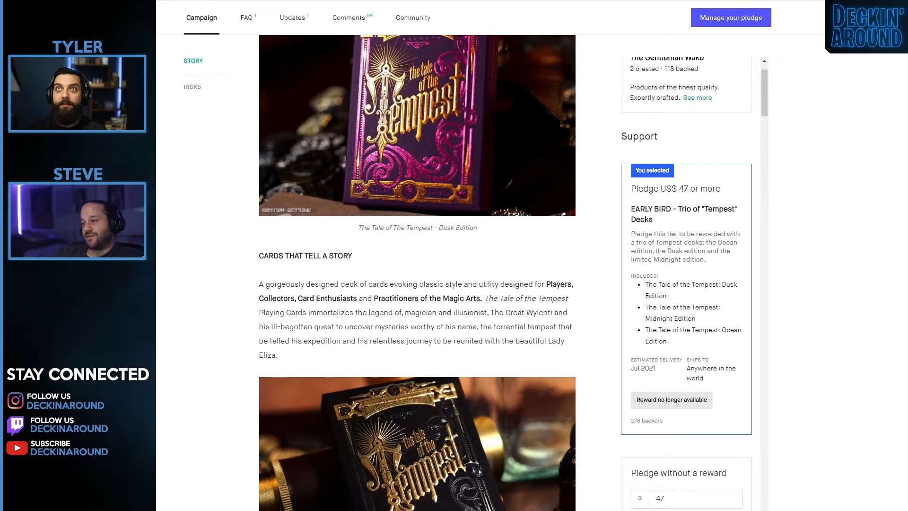
{"action": "scroll", "scroll_direction": "down", "scroll_amount": 3}
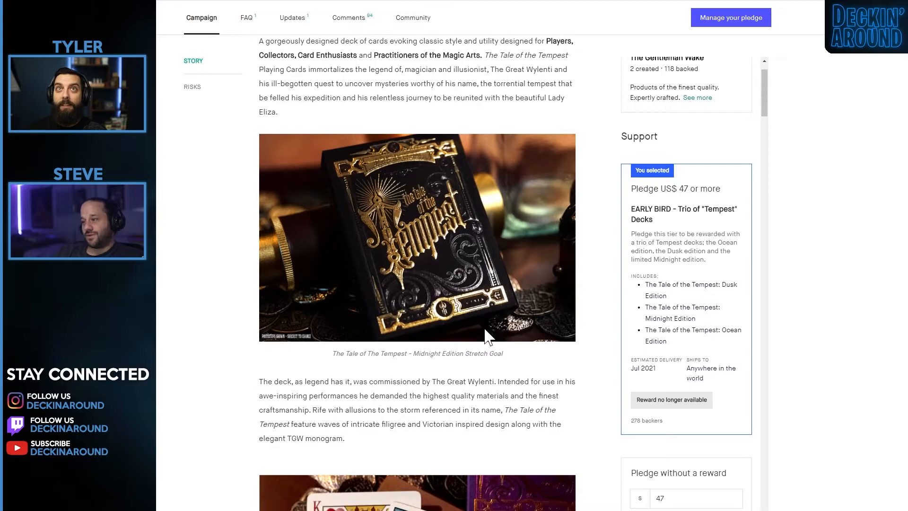
{"action": "scroll", "scroll_direction": "down", "scroll_amount": 3}
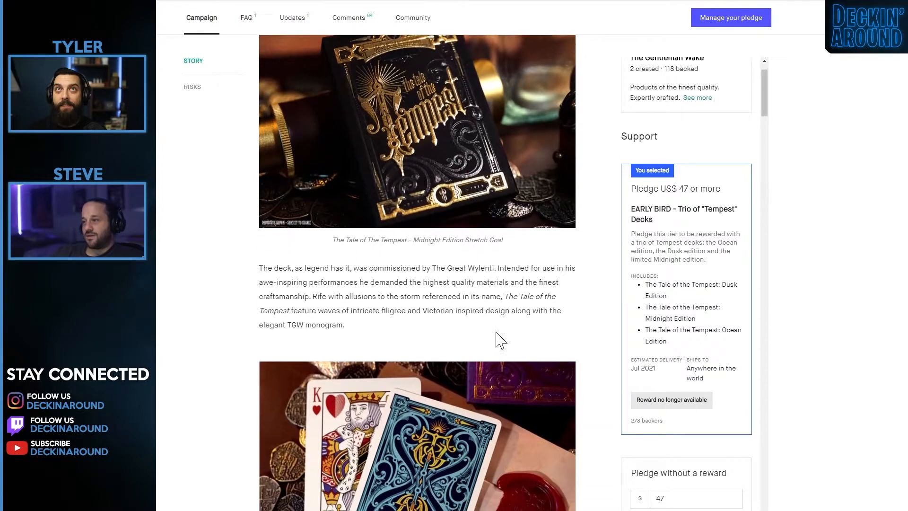
{"action": "scroll", "scroll_direction": "down", "scroll_amount": 3}
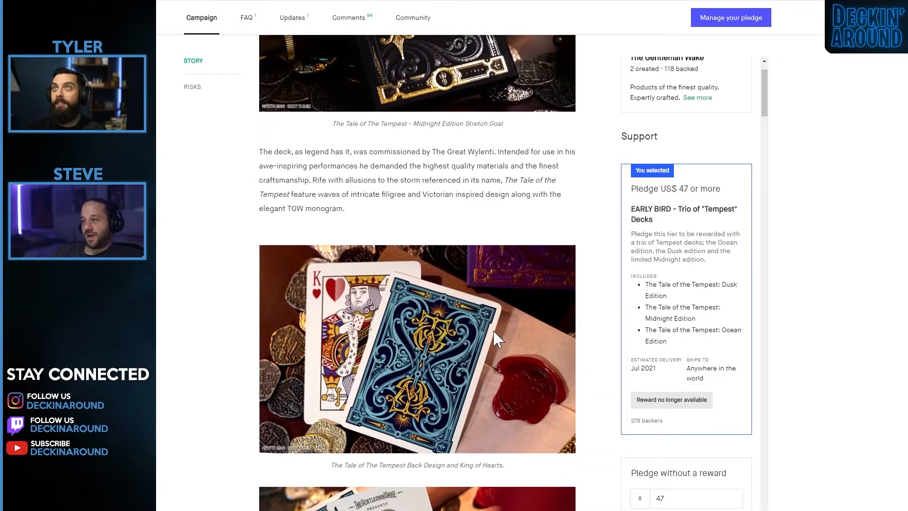
{"action": "scroll", "scroll_direction": "down", "scroll_amount": 3}
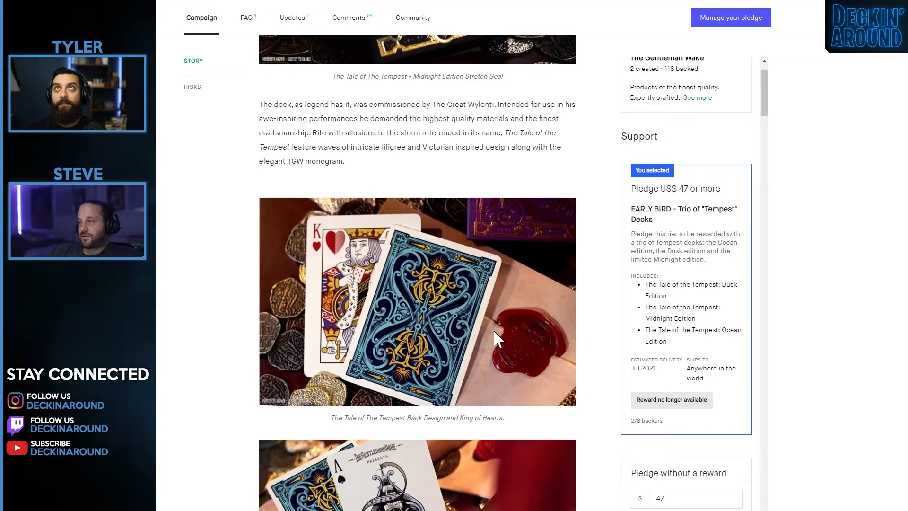
{"action": "scroll", "scroll_direction": "down", "scroll_amount": 3}
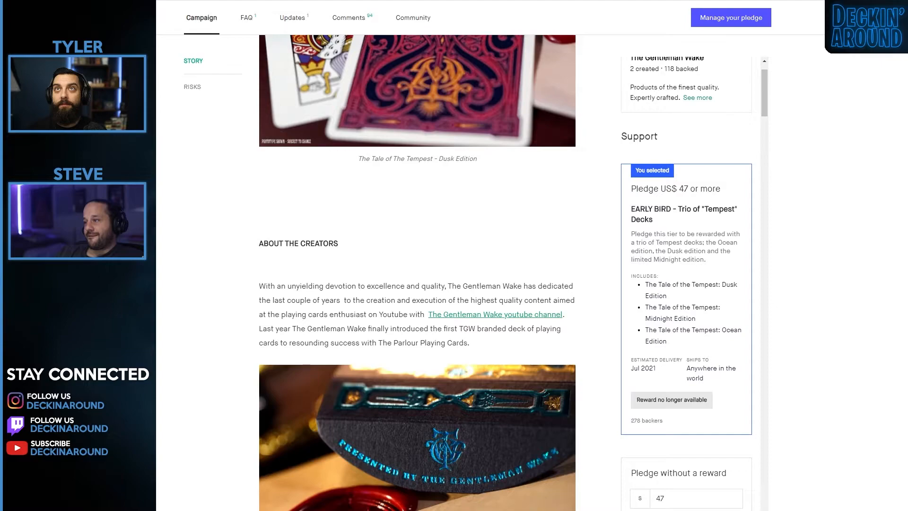
{"action": "scroll", "scroll_direction": "down", "scroll_amount": 3}
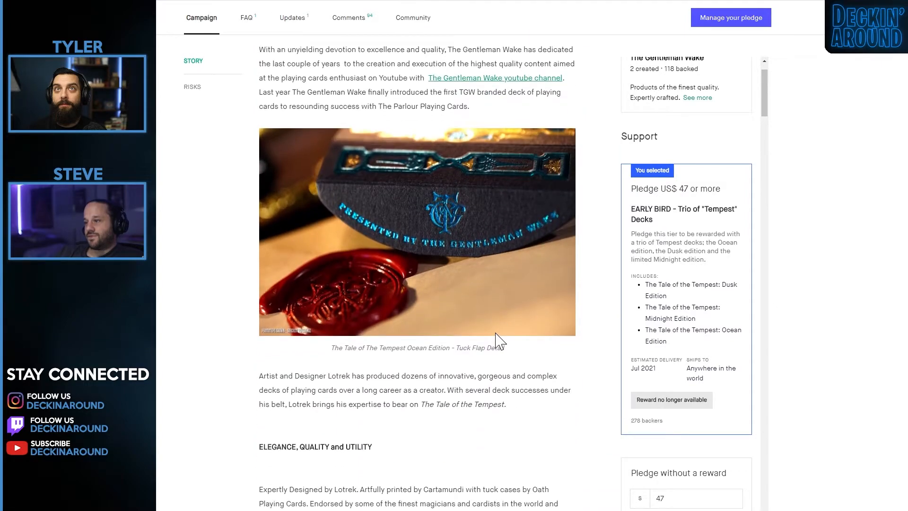
{"action": "scroll", "scroll_direction": "down", "scroll_amount": 3}
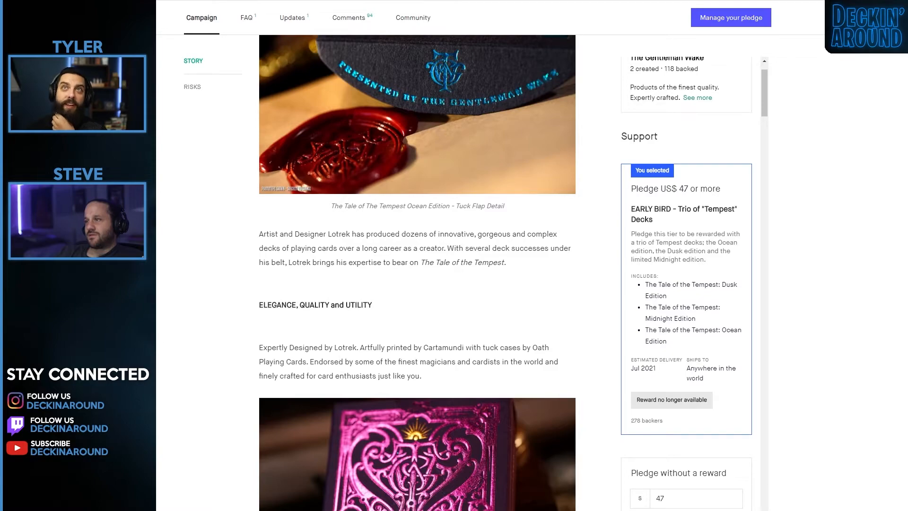
{"action": "mouse_move", "coordinate": [477, 346]}
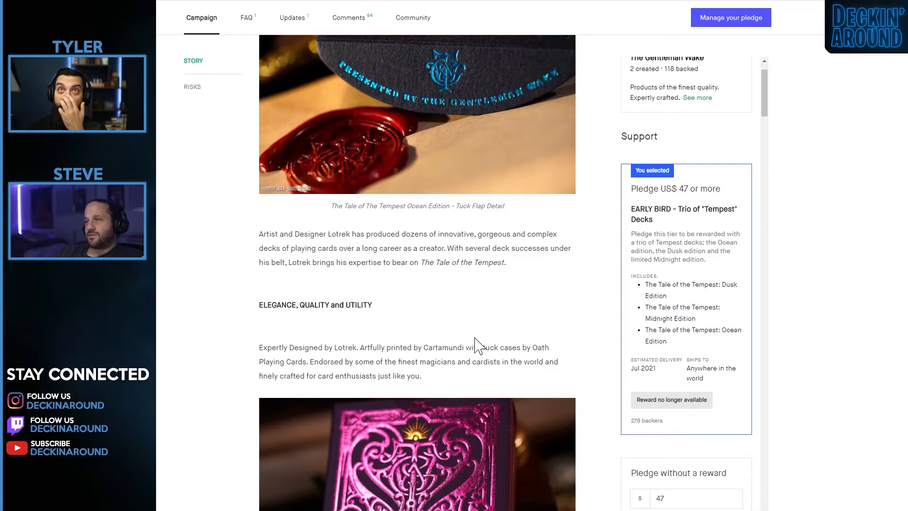
{"action": "scroll", "scroll_direction": "down", "scroll_amount": 3}
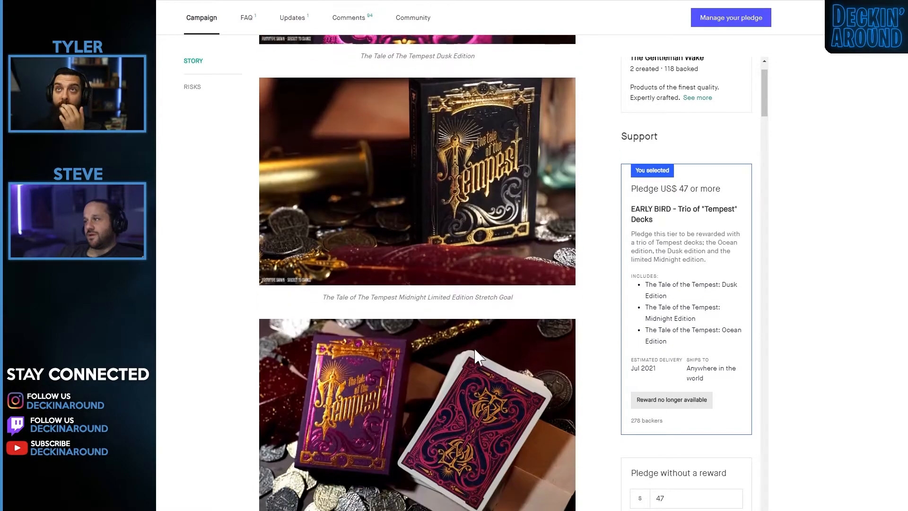
{"action": "scroll", "scroll_direction": "down", "scroll_amount": 3}
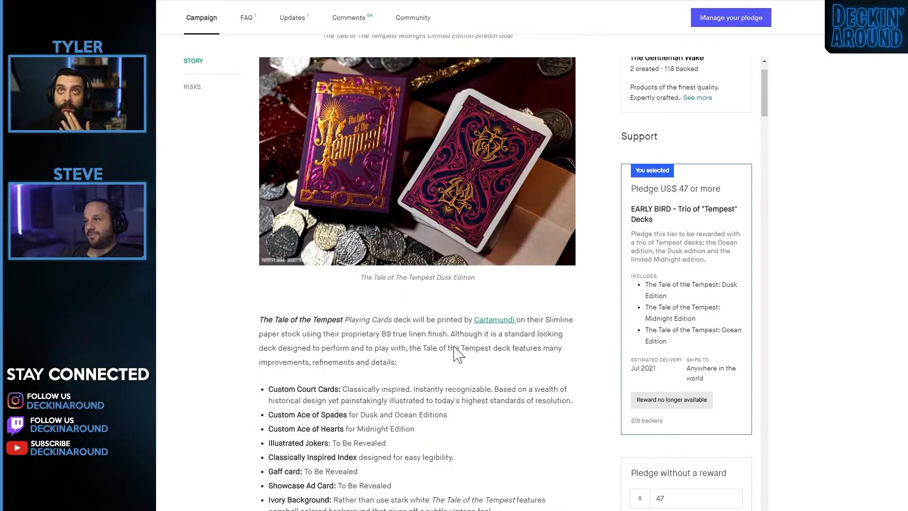
{"action": "scroll", "scroll_direction": "down", "scroll_amount": 3}
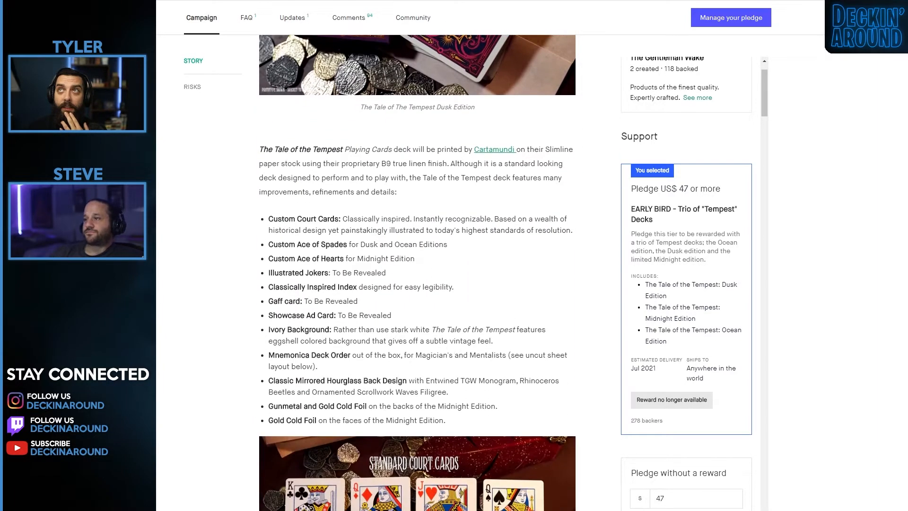
{"action": "scroll", "scroll_direction": "down", "scroll_amount": 3}
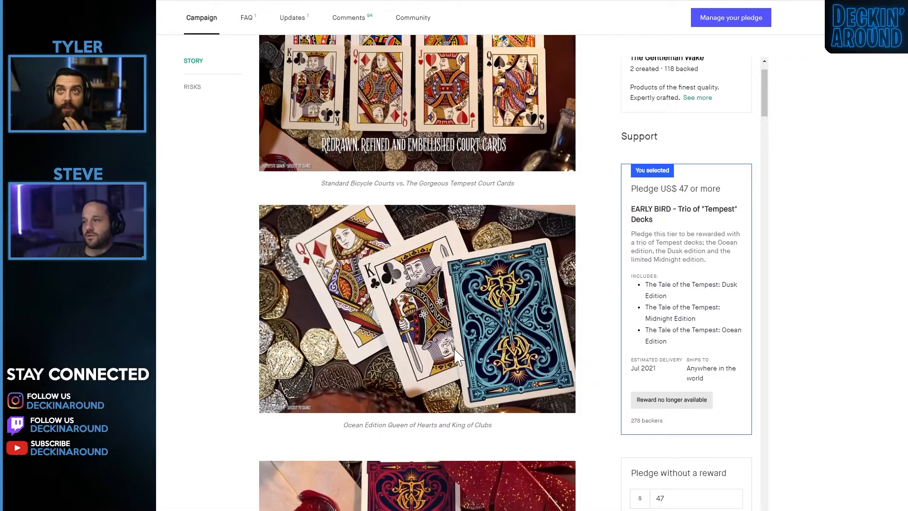
{"action": "scroll", "scroll_direction": "down", "scroll_amount": 3}
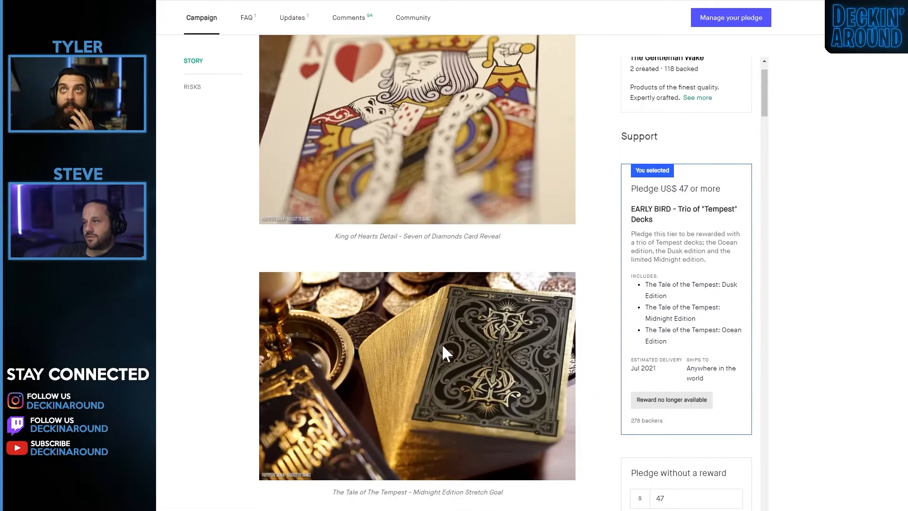
{"action": "scroll", "scroll_direction": "down", "scroll_amount": 3}
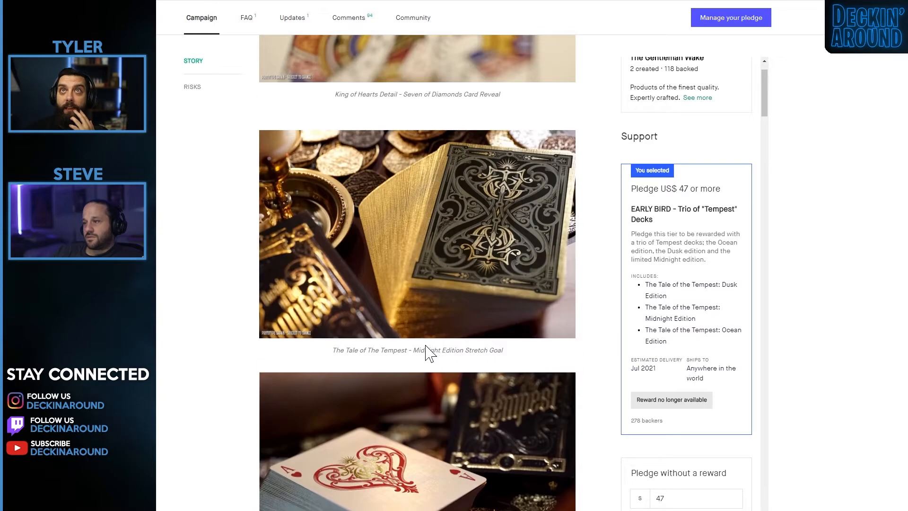
{"action": "mouse_move", "coordinate": [430, 366]}
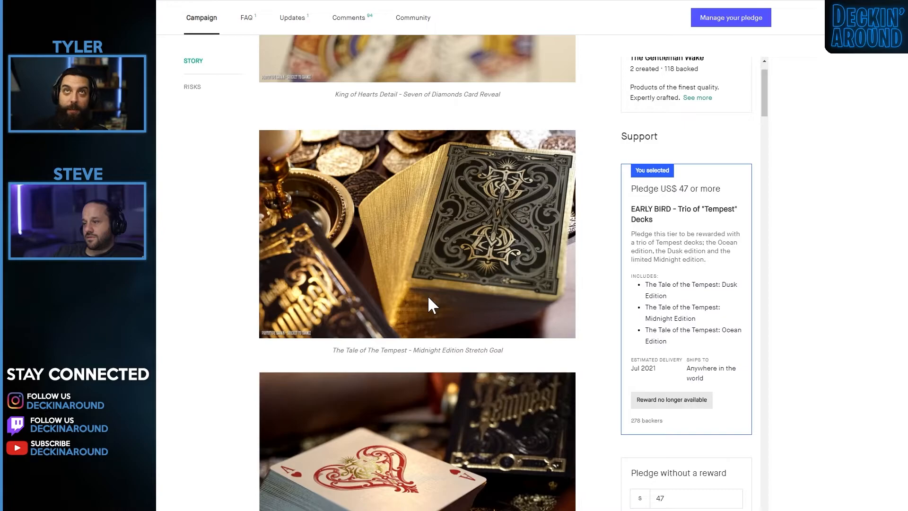
{"action": "scroll", "scroll_direction": "down", "scroll_amount": 3}
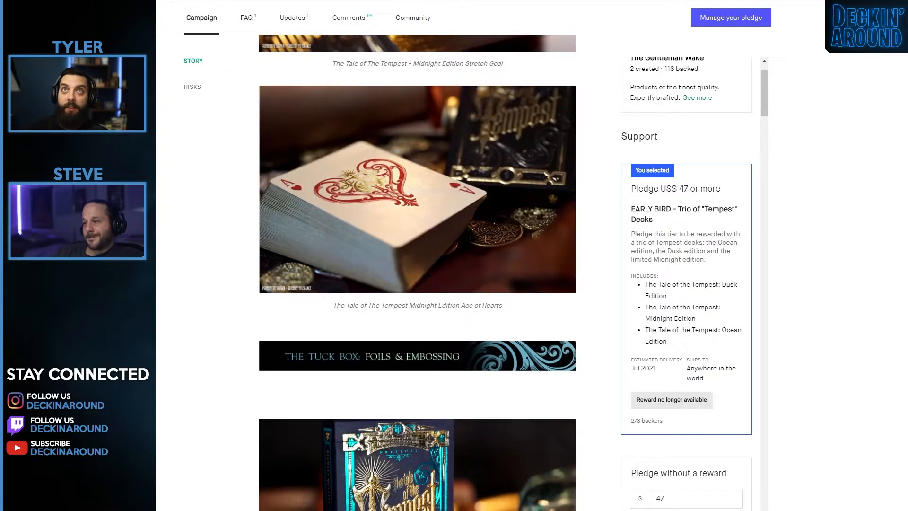
{"action": "scroll", "scroll_direction": "down", "scroll_amount": 3}
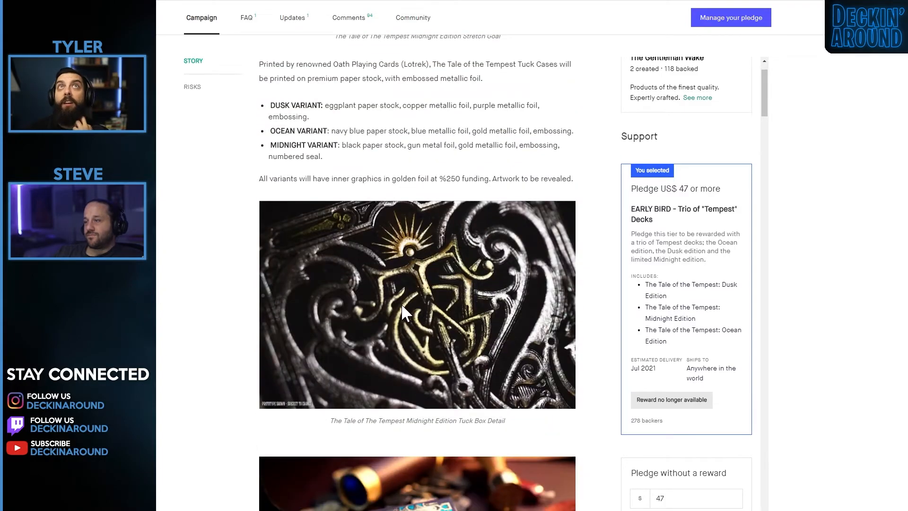
{"action": "scroll", "scroll_direction": "down", "scroll_amount": 3}
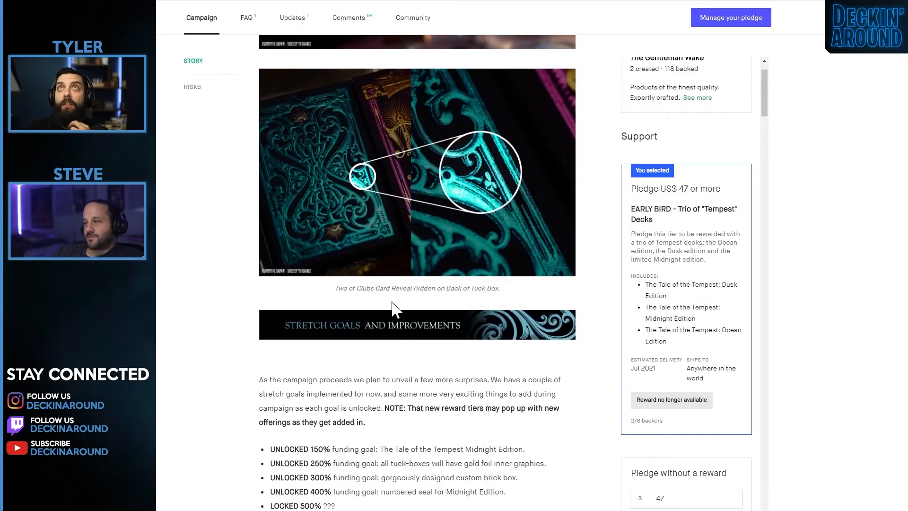
{"action": "scroll", "scroll_direction": "down", "scroll_amount": 3}
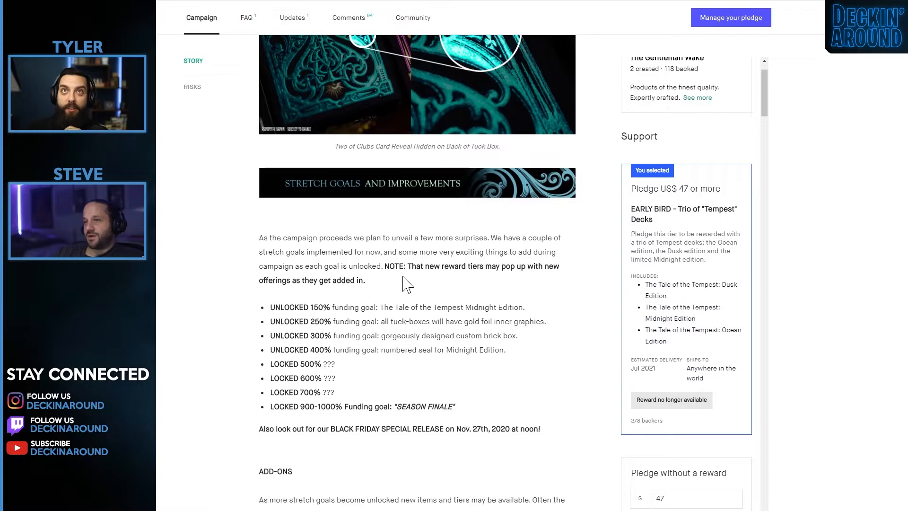
{"action": "scroll", "scroll_direction": "down", "scroll_amount": 3}
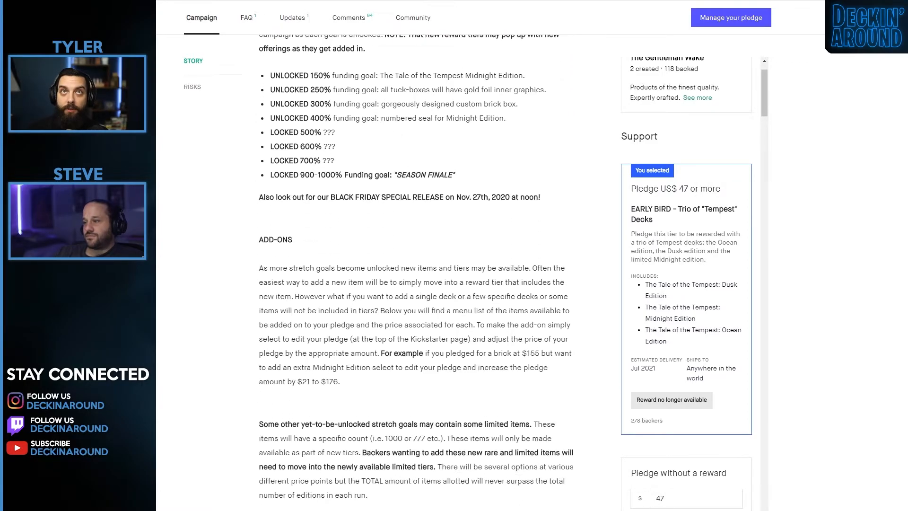
{"action": "scroll", "scroll_direction": "down", "scroll_amount": 3}
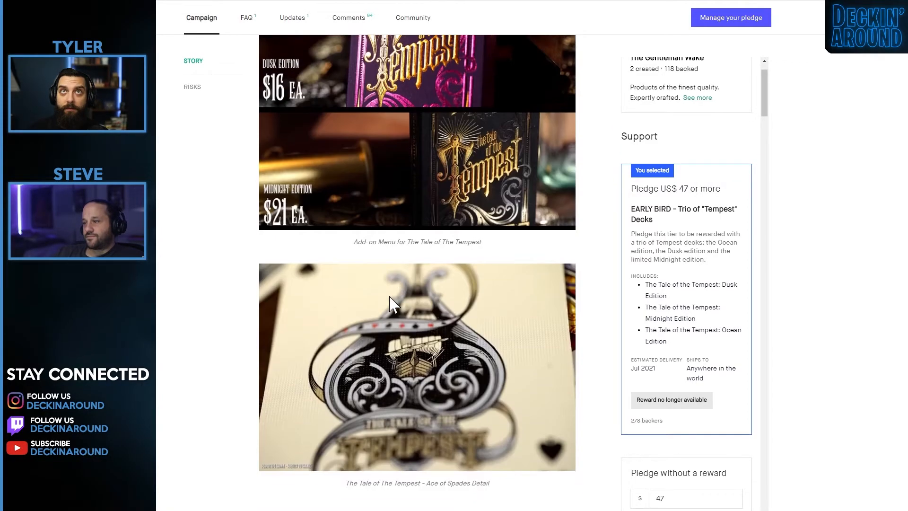
{"action": "scroll", "scroll_direction": "down", "scroll_amount": 3}
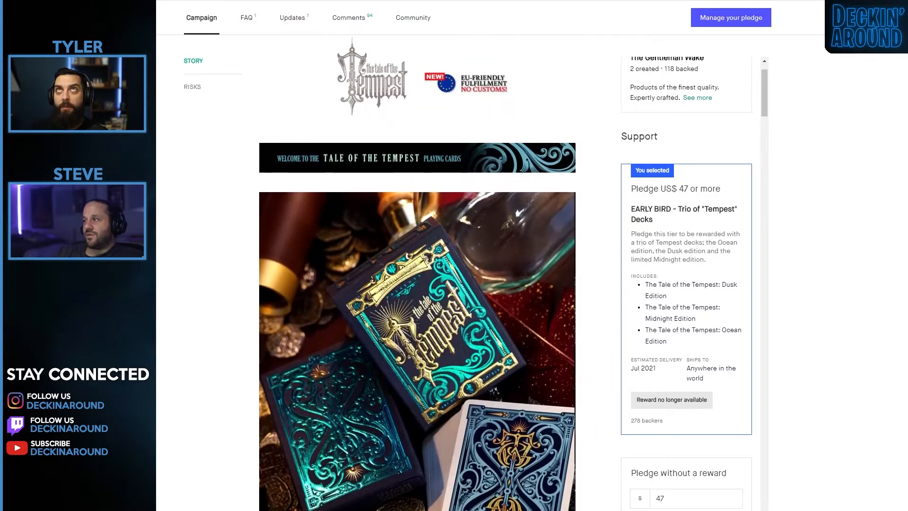
{"action": "scroll", "scroll_direction": "down", "scroll_amount": 3}
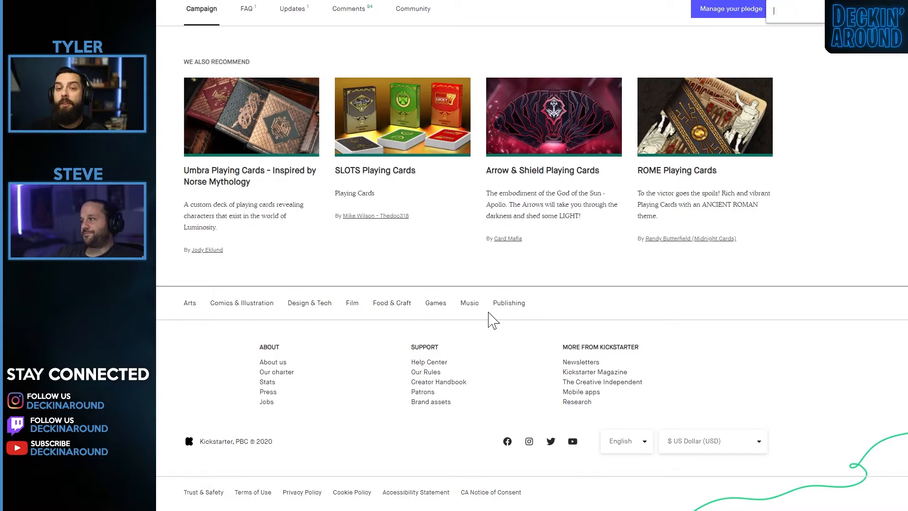
{"action": "scroll", "scroll_direction": "up", "scroll_amount": 3}
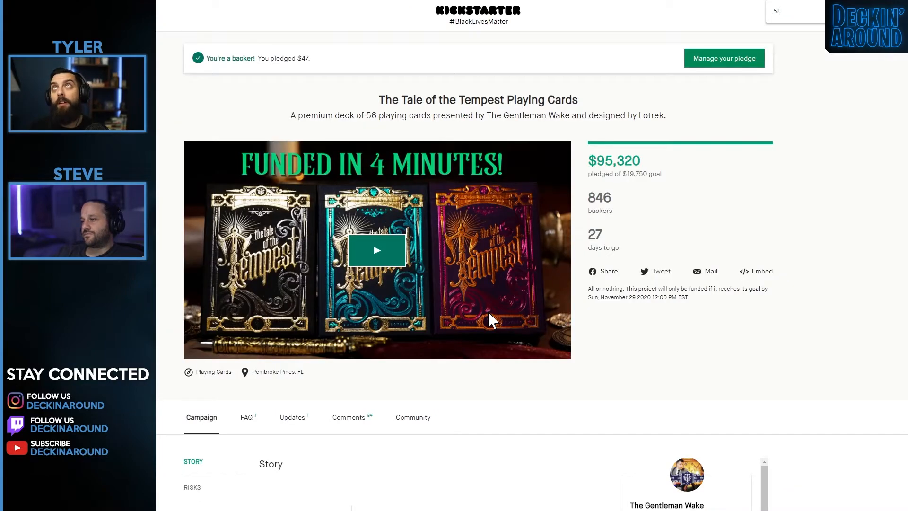
{"action": "scroll", "scroll_direction": "down", "scroll_amount": 3}
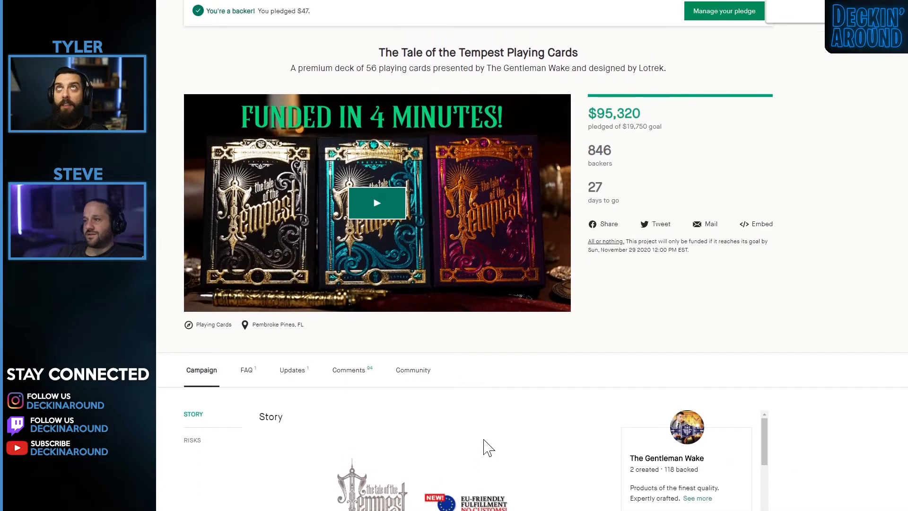
{"action": "scroll", "scroll_direction": "down", "scroll_amount": 3}
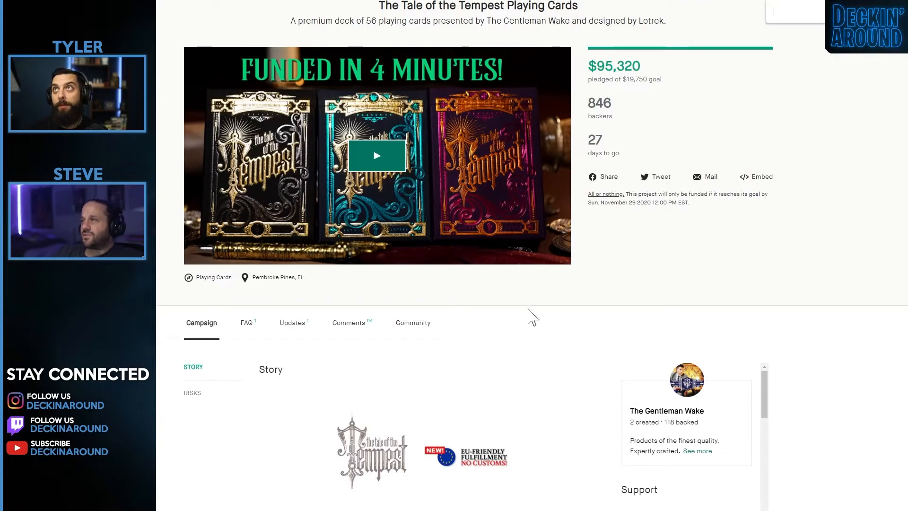
{"action": "scroll", "scroll_direction": "down", "scroll_amount": 3}
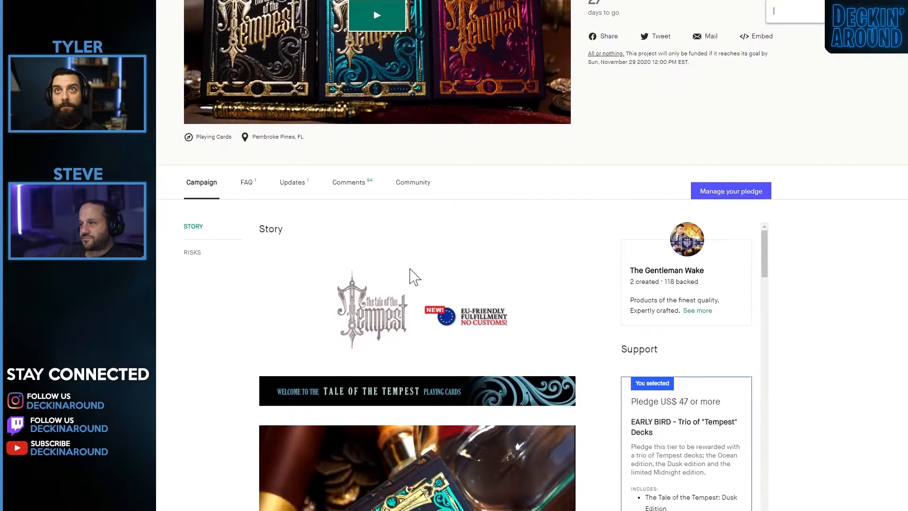
{"action": "scroll", "scroll_direction": "down", "scroll_amount": 3}
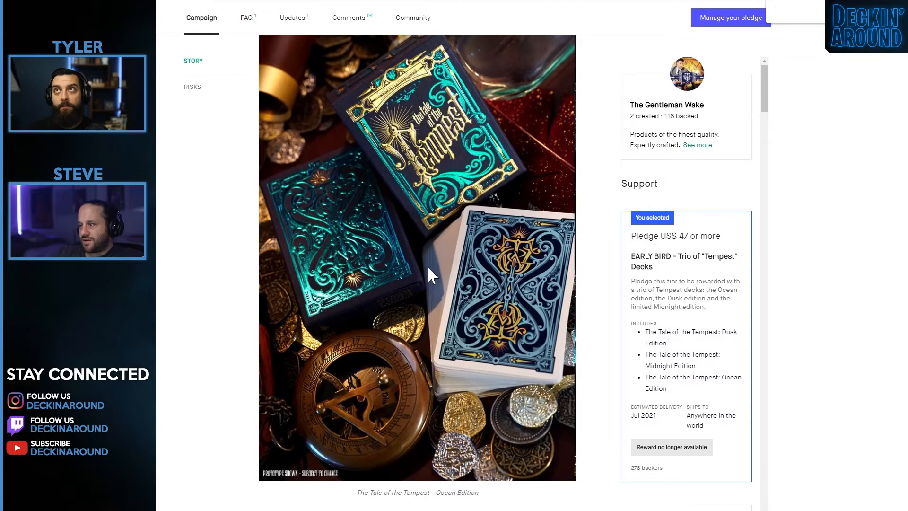
{"action": "scroll", "scroll_direction": "down", "scroll_amount": 3}
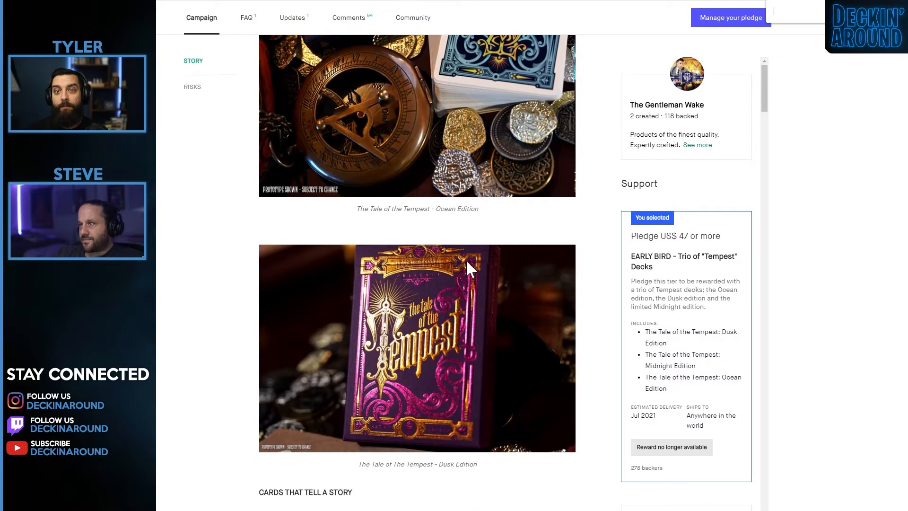
{"action": "scroll", "scroll_direction": "down", "scroll_amount": 3}
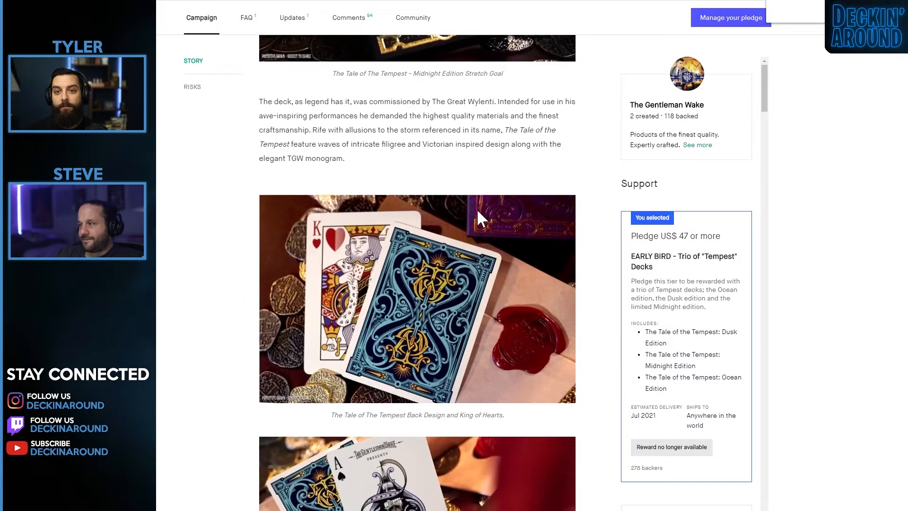
{"action": "scroll", "scroll_direction": "down", "scroll_amount": 3}
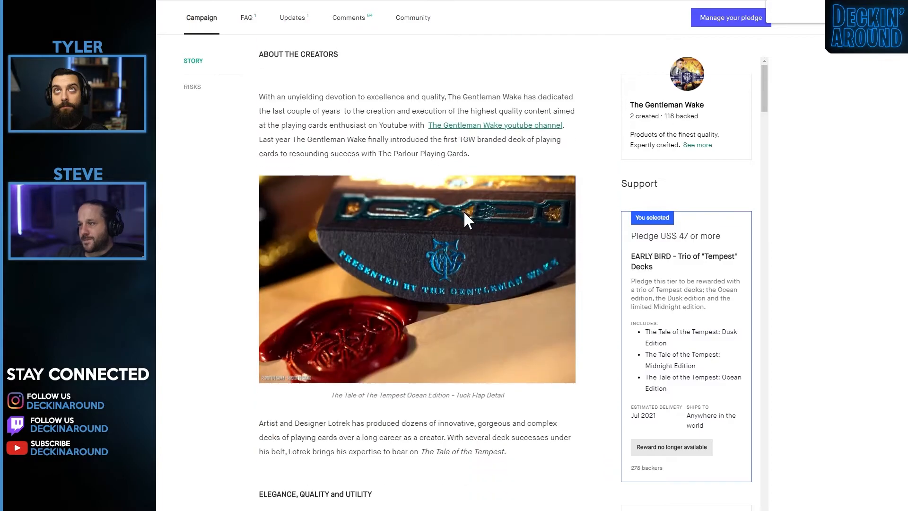
{"action": "mouse_move", "coordinate": [832, 212]}
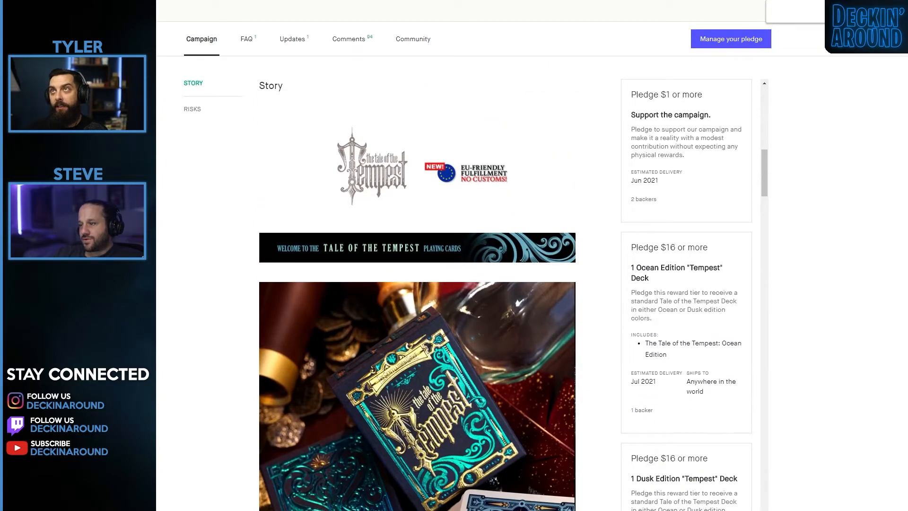
{"action": "scroll", "scroll_direction": "down", "scroll_amount": 3}
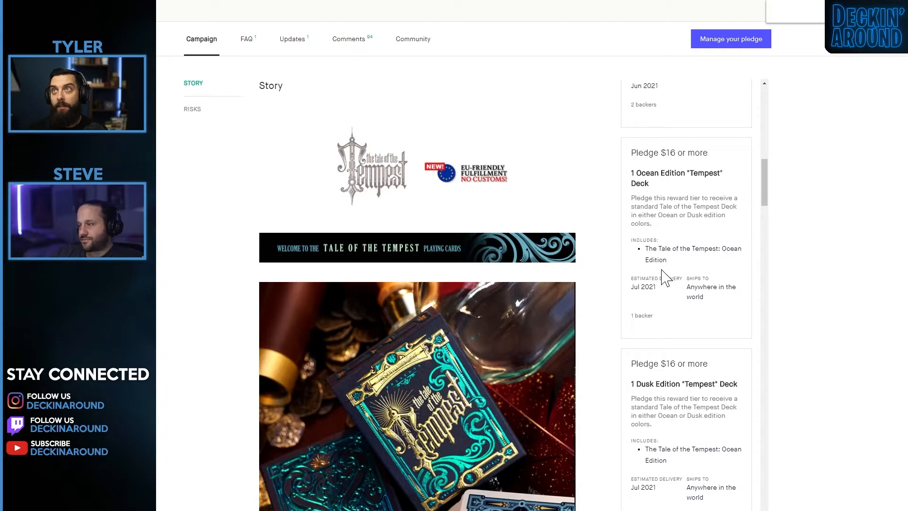
{"action": "scroll", "scroll_direction": "down", "scroll_amount": 3}
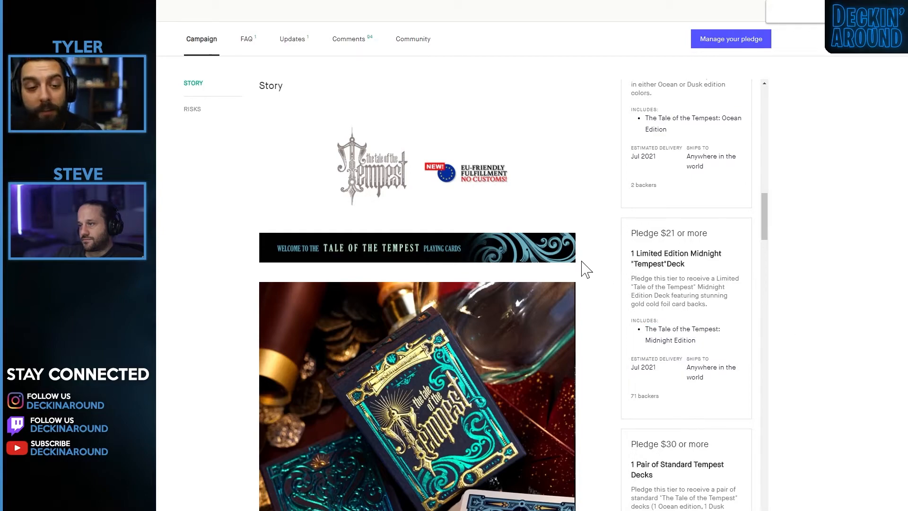
{"action": "mouse_move", "coordinate": [608, 345]}
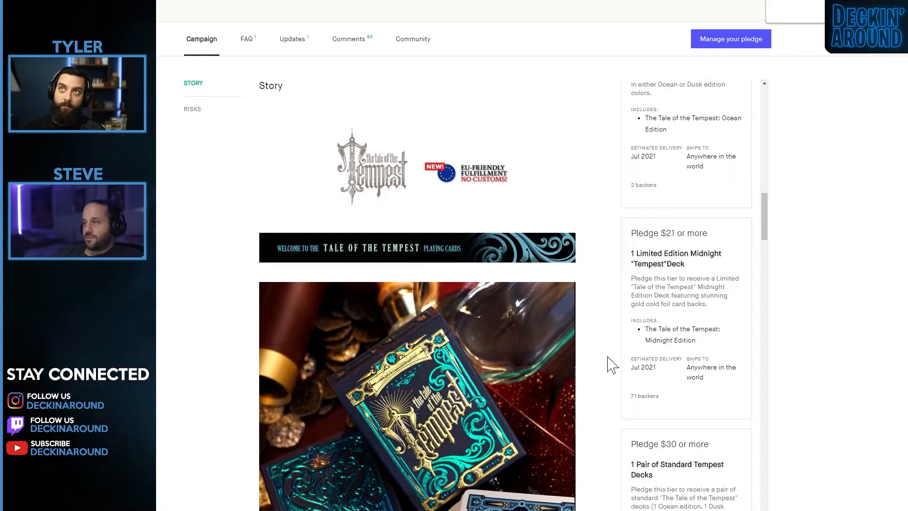
{"action": "scroll", "scroll_direction": "down", "scroll_amount": 3}
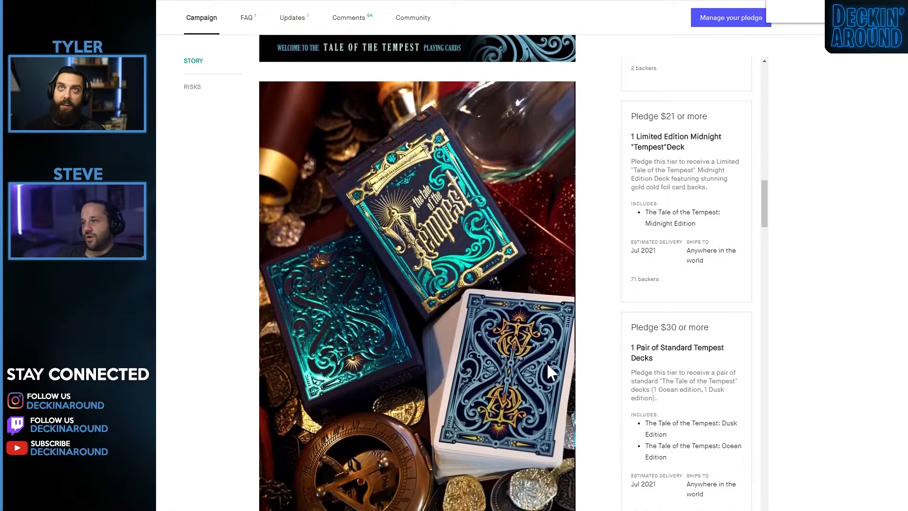
{"action": "scroll", "scroll_direction": "down", "scroll_amount": 3}
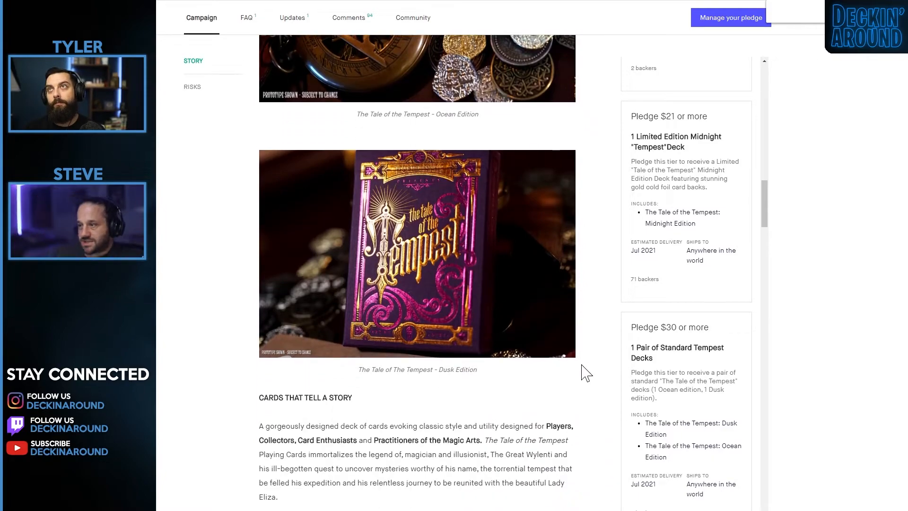
{"action": "scroll", "scroll_direction": "down", "scroll_amount": 3}
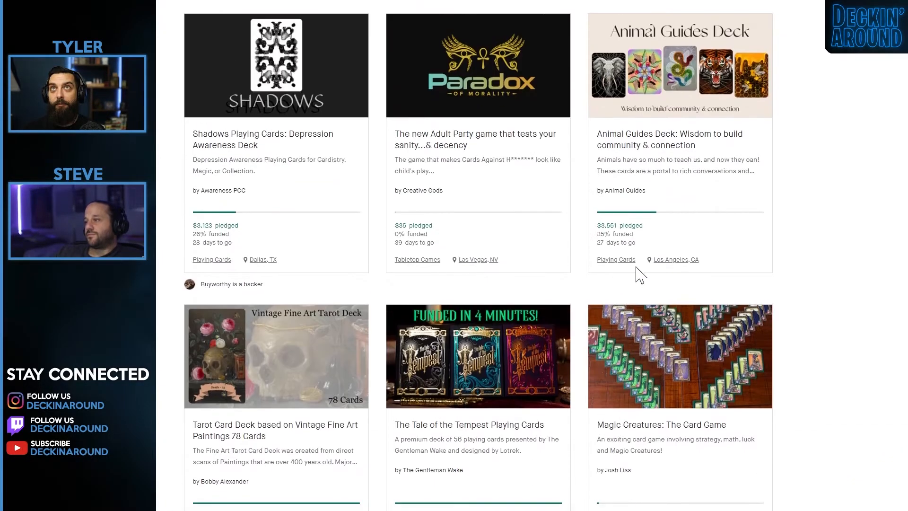
Open The Impossible Co.'s Possible Deck campaign ($4,199 from 105 backers) from the results
{"action": "scroll", "scroll_direction": "down", "scroll_amount": 3}
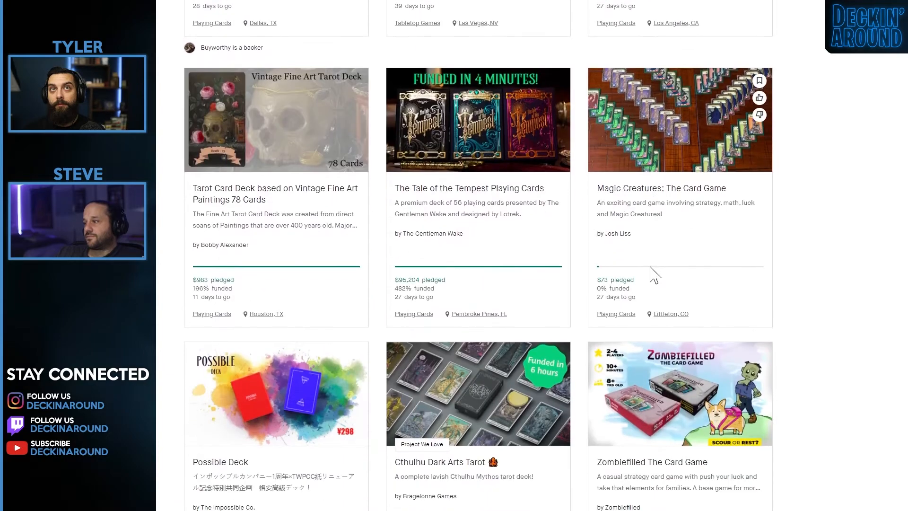
{"action": "scroll", "scroll_direction": "down", "scroll_amount": 3}
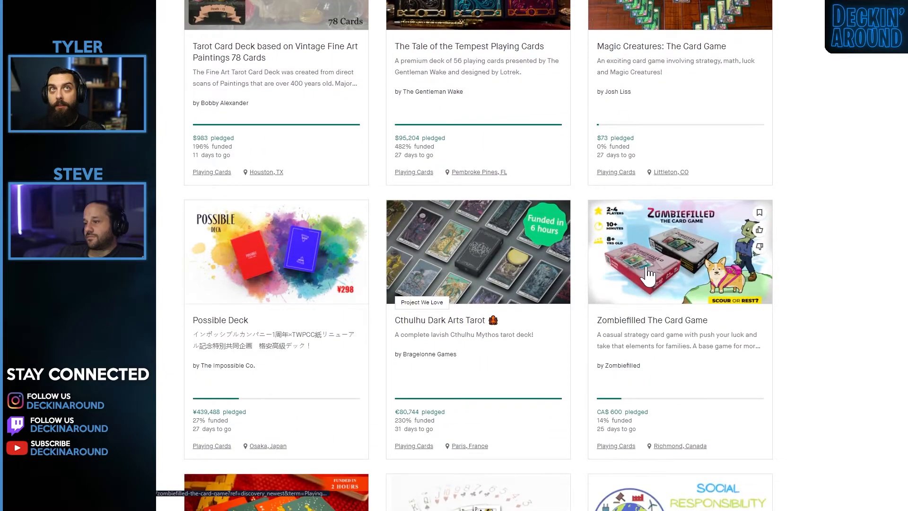
{"action": "scroll", "scroll_direction": "down", "scroll_amount": 3}
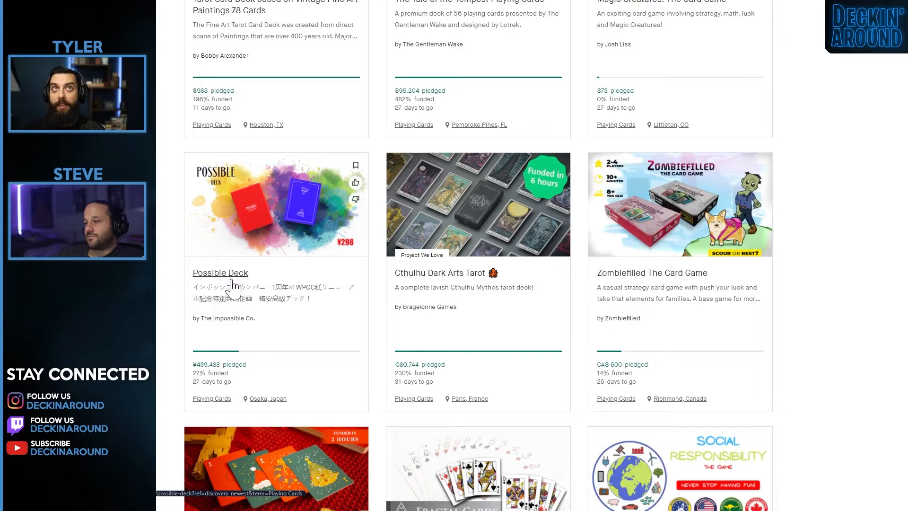
{"action": "left_click", "coordinate": [220, 272]}
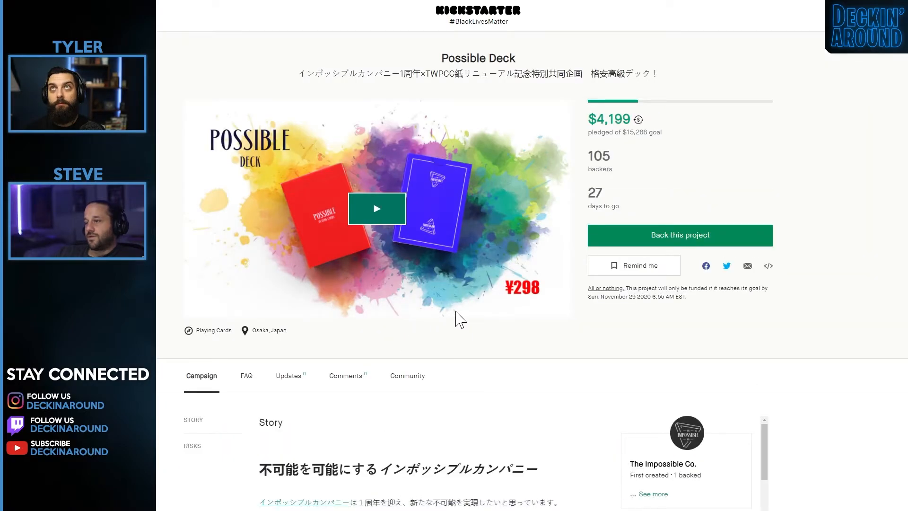
Choose the ¥1,788 six-deck Possible Deck reward with Japan as shipping destination
{"action": "scroll", "scroll_direction": "down", "scroll_amount": 3}
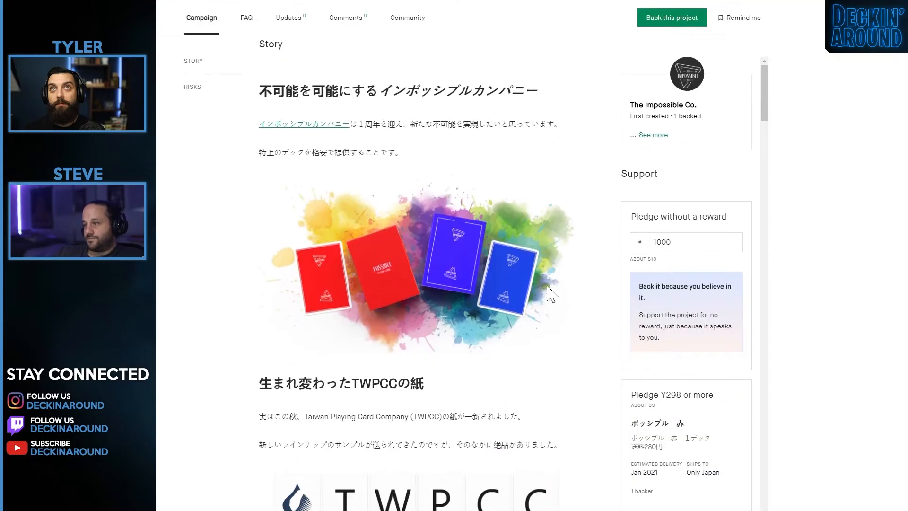
{"action": "scroll", "scroll_direction": "down", "scroll_amount": 3}
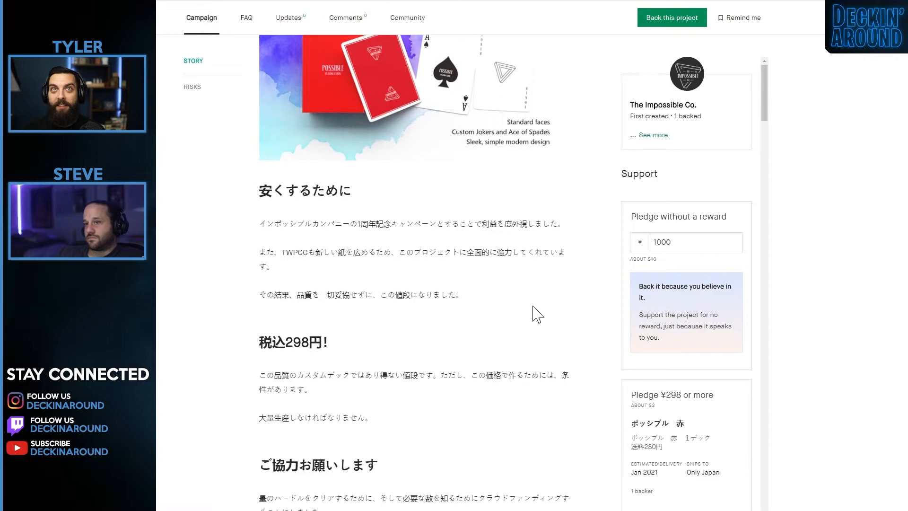
{"action": "scroll", "scroll_direction": "down", "scroll_amount": 3}
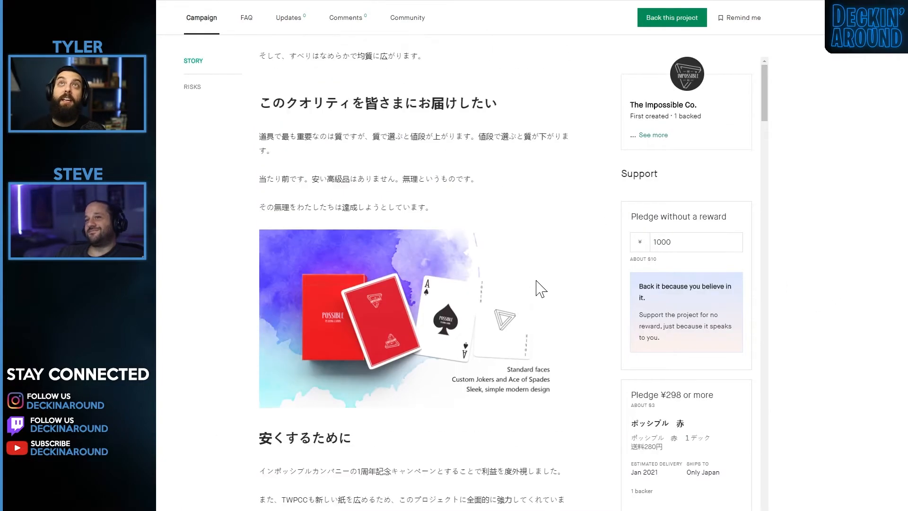
{"action": "scroll", "scroll_direction": "up", "scroll_amount": 3}
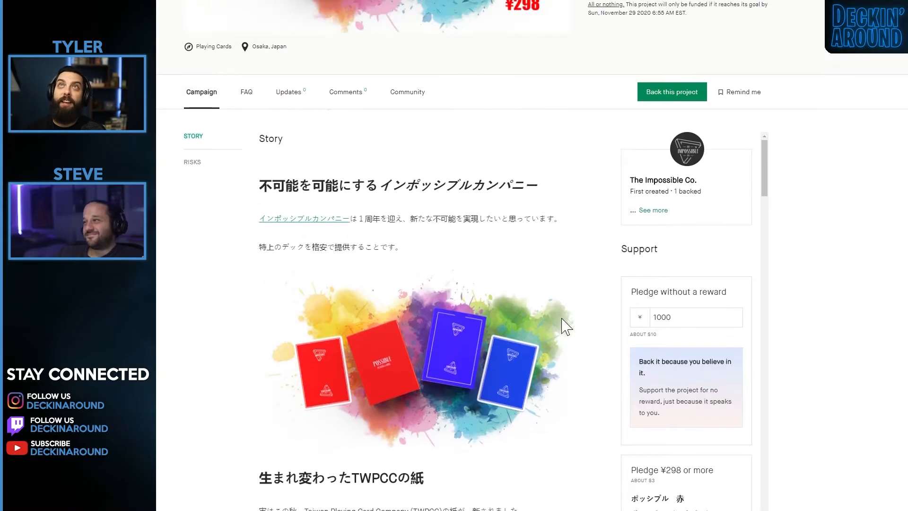
{"action": "scroll", "scroll_direction": "down", "scroll_amount": 3}
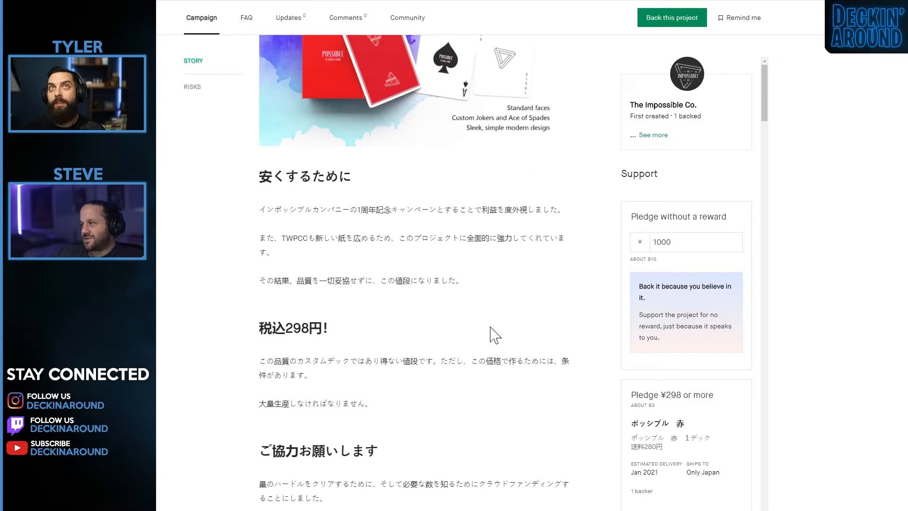
{"action": "scroll", "scroll_direction": "down", "scroll_amount": 3}
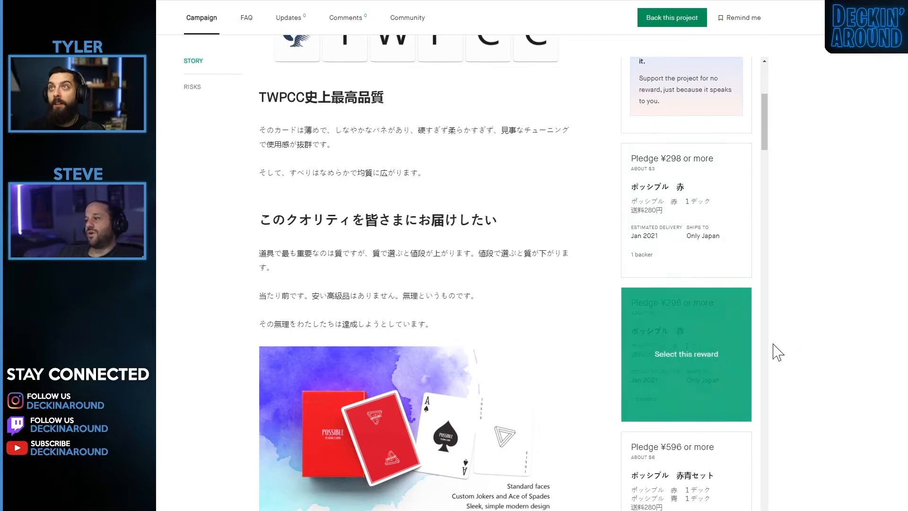
{"action": "scroll", "scroll_direction": "down", "scroll_amount": 3}
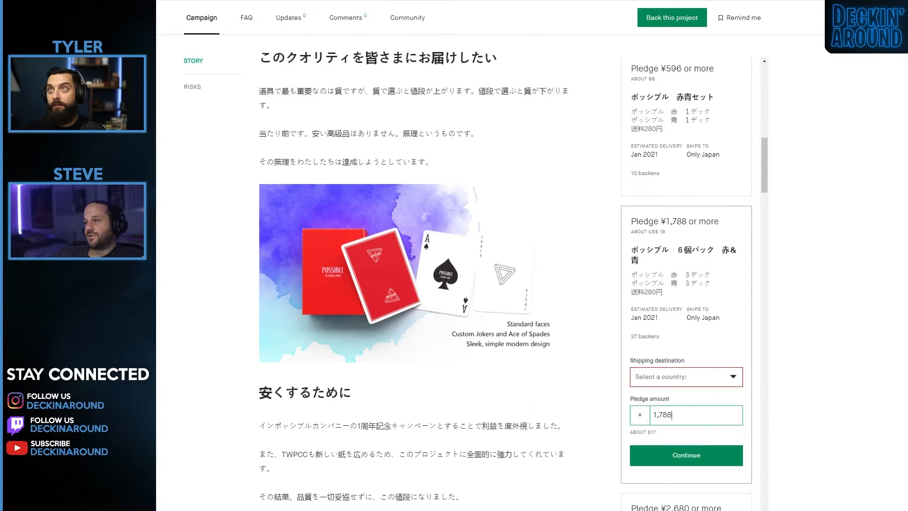
{"action": "left_click", "coordinate": [685, 376]}
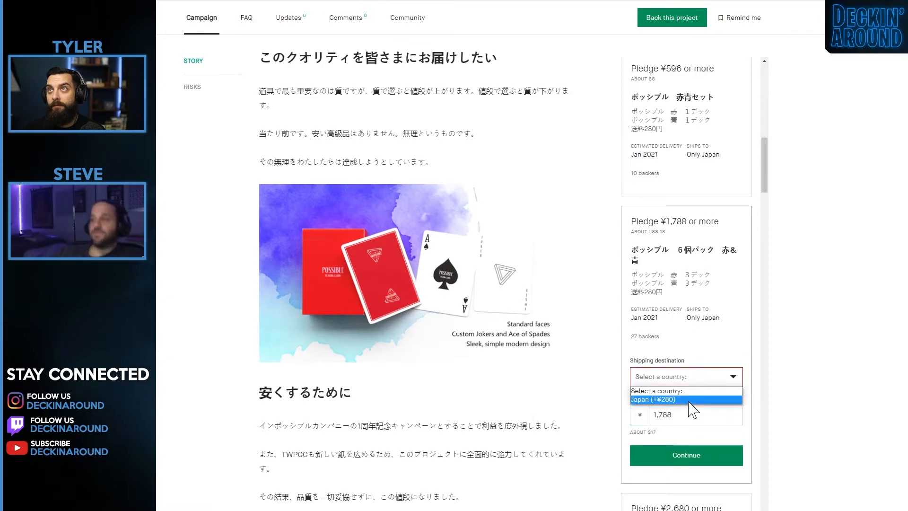
{"action": "left_click", "coordinate": [653, 400]}
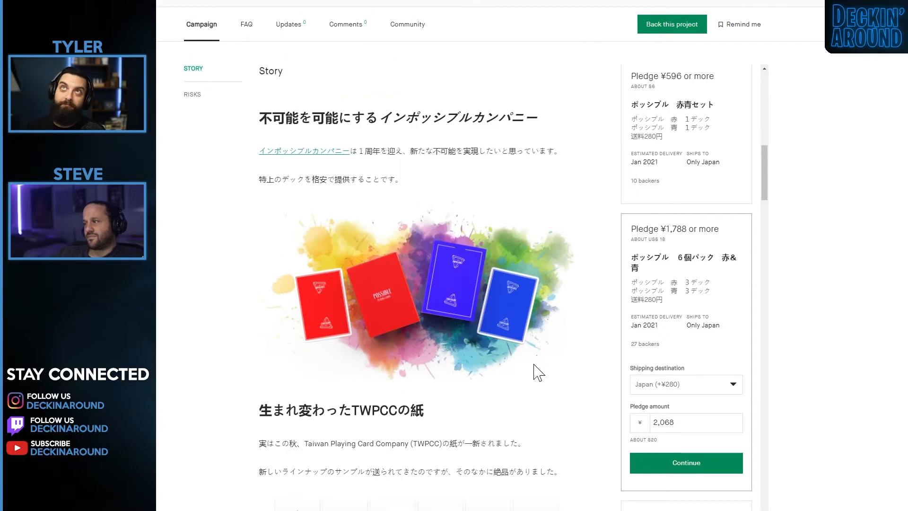
{"action": "scroll", "scroll_direction": "up", "scroll_amount": 3}
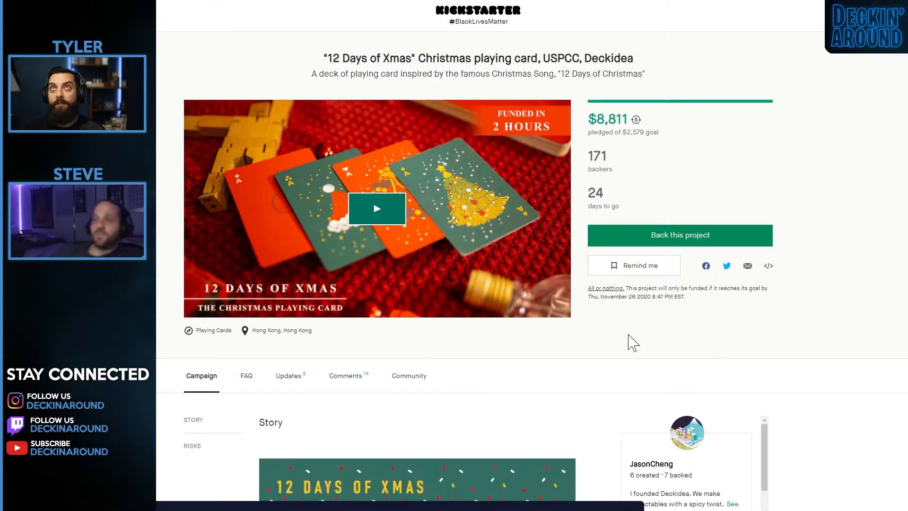
{"action": "mouse_move", "coordinate": [734, 337]}
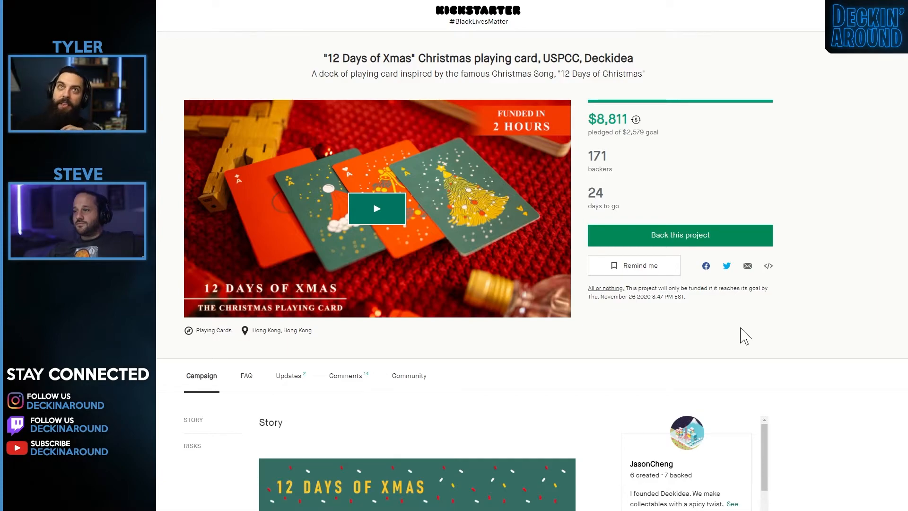
Scroll the 12 Days of Xmas story to The Concept section and JasonCheng's creator panel
{"action": "scroll", "scroll_direction": "down", "scroll_amount": 3}
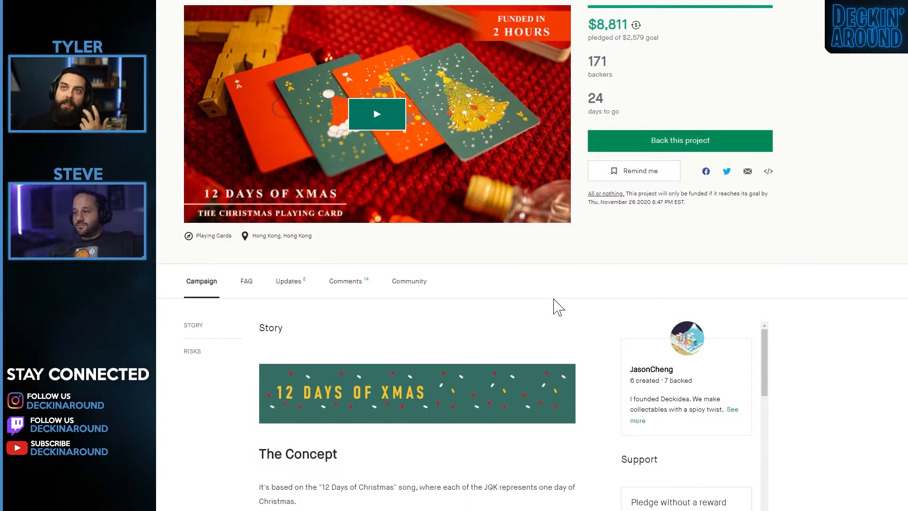
{"action": "scroll", "scroll_direction": "down", "scroll_amount": 3}
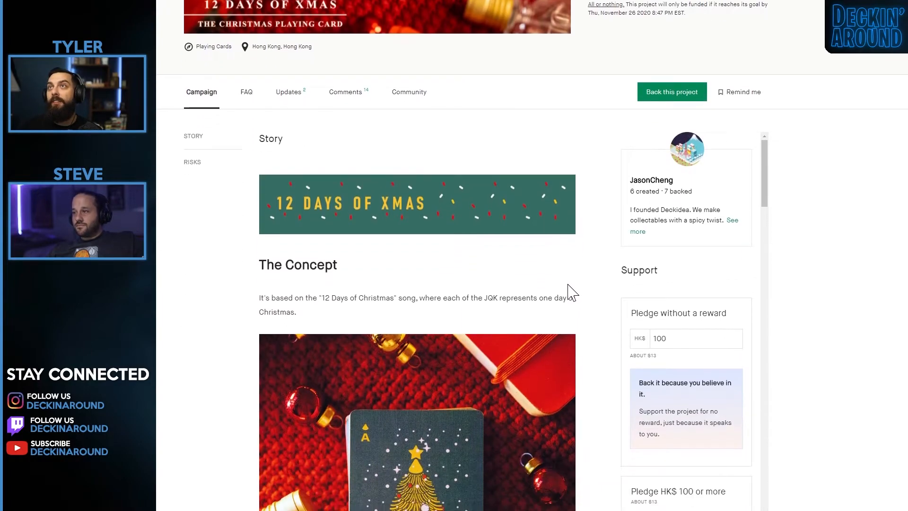
{"action": "scroll", "scroll_direction": "down", "scroll_amount": 3}
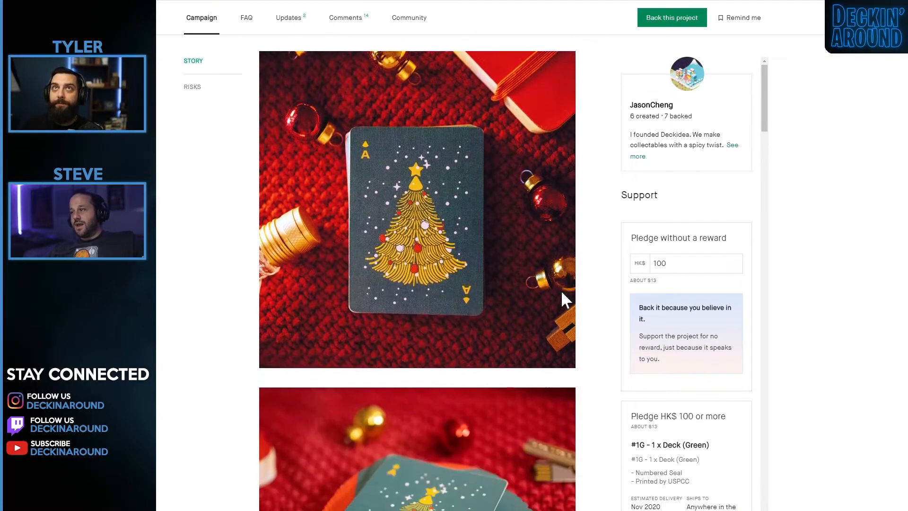
{"action": "scroll", "scroll_direction": "down", "scroll_amount": 3}
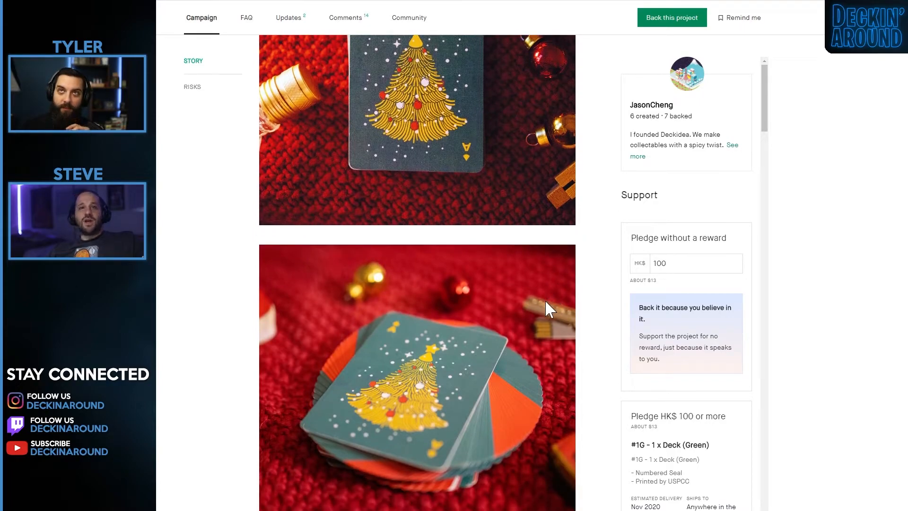
{"action": "scroll", "scroll_direction": "down", "scroll_amount": 3}
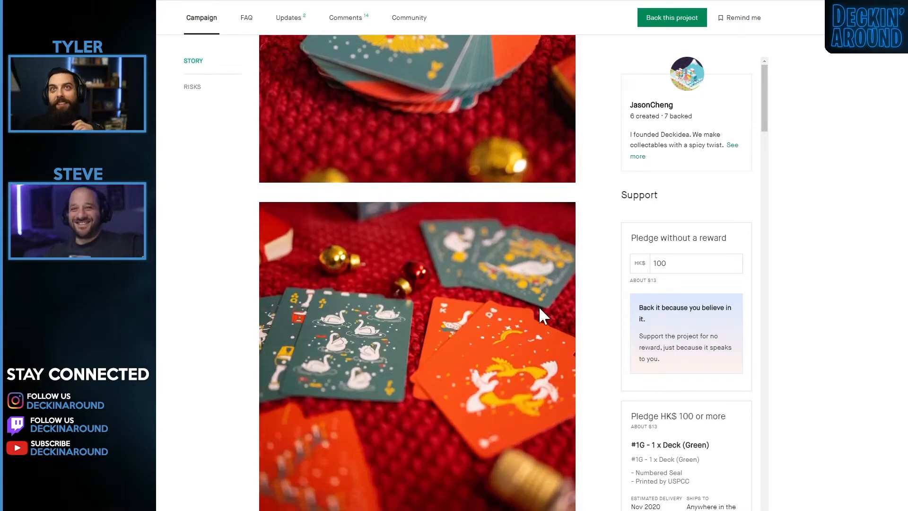
{"action": "scroll", "scroll_direction": "down", "scroll_amount": 3}
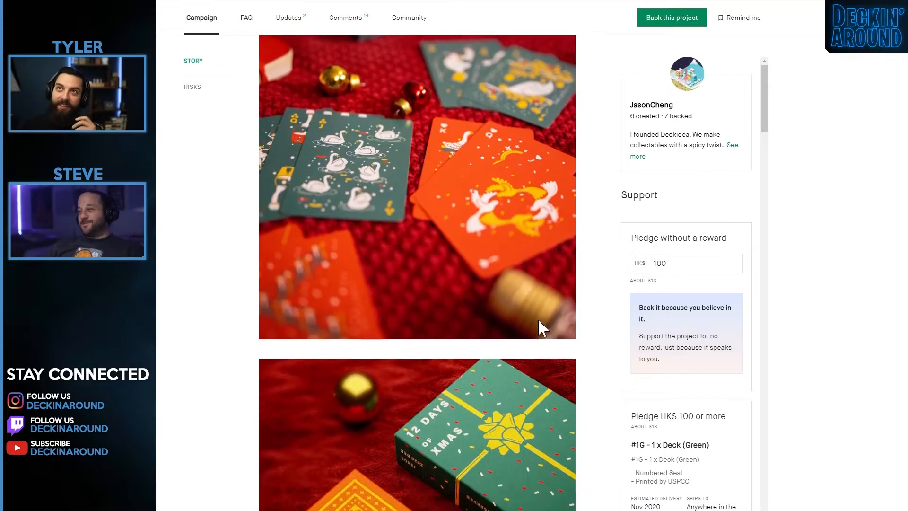
{"action": "scroll", "scroll_direction": "down", "scroll_amount": 3}
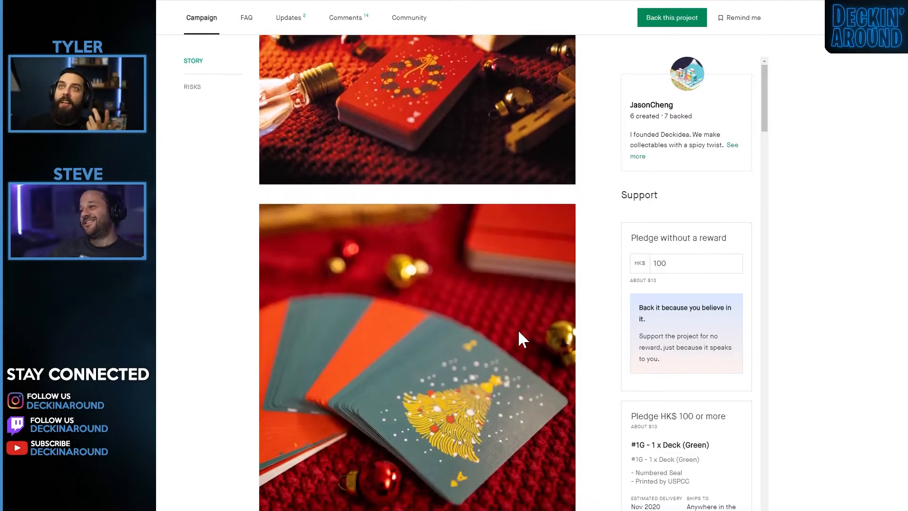
{"action": "scroll", "scroll_direction": "down", "scroll_amount": 3}
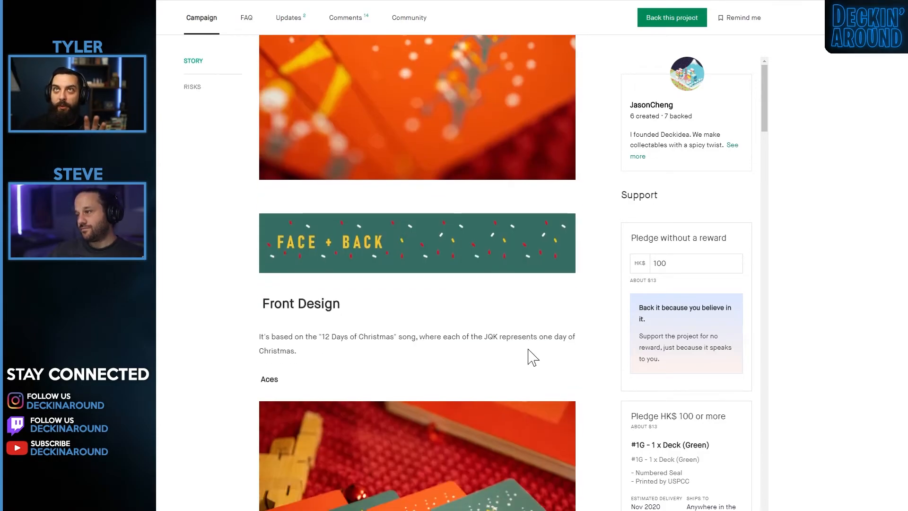
{"action": "scroll", "scroll_direction": "down", "scroll_amount": 3}
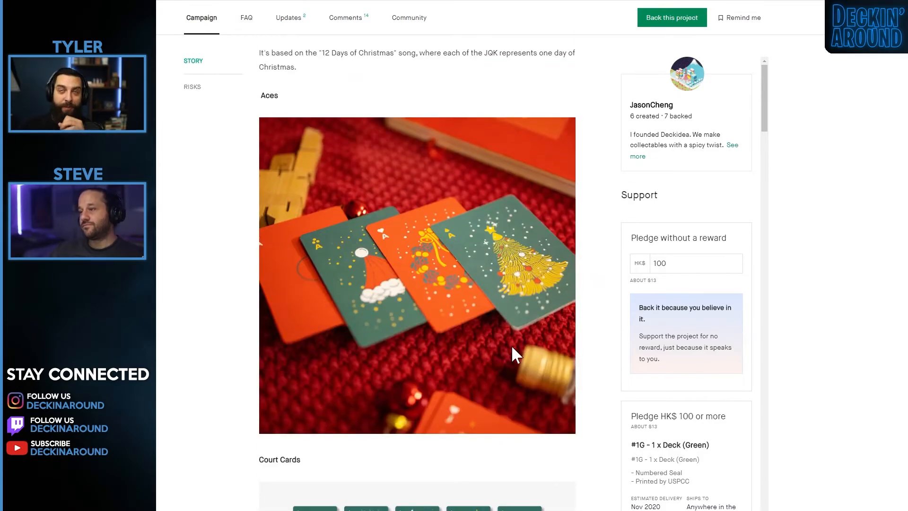
{"action": "scroll", "scroll_direction": "down", "scroll_amount": 3}
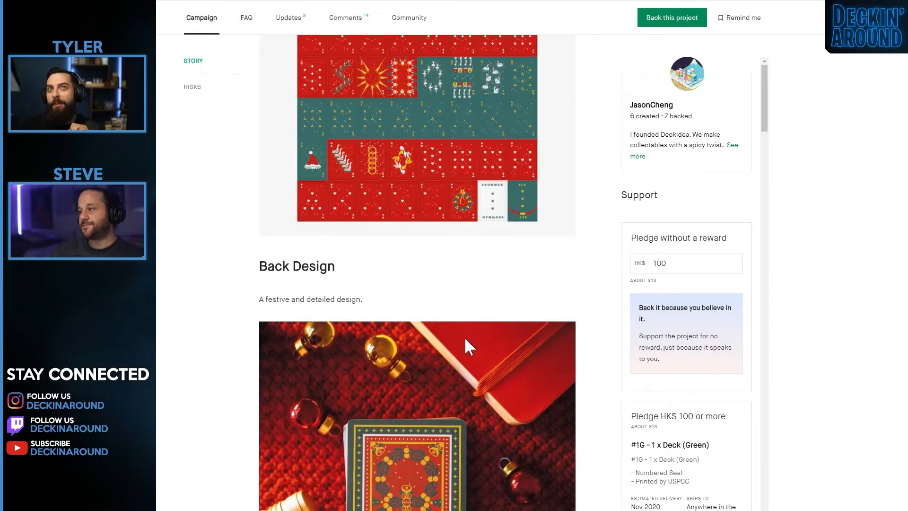
{"action": "scroll", "scroll_direction": "down", "scroll_amount": 3}
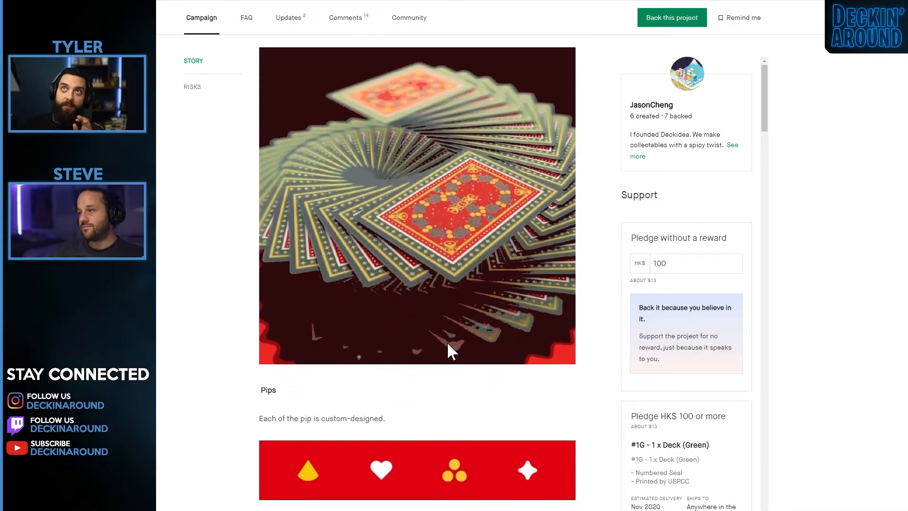
{"action": "scroll", "scroll_direction": "down", "scroll_amount": 3}
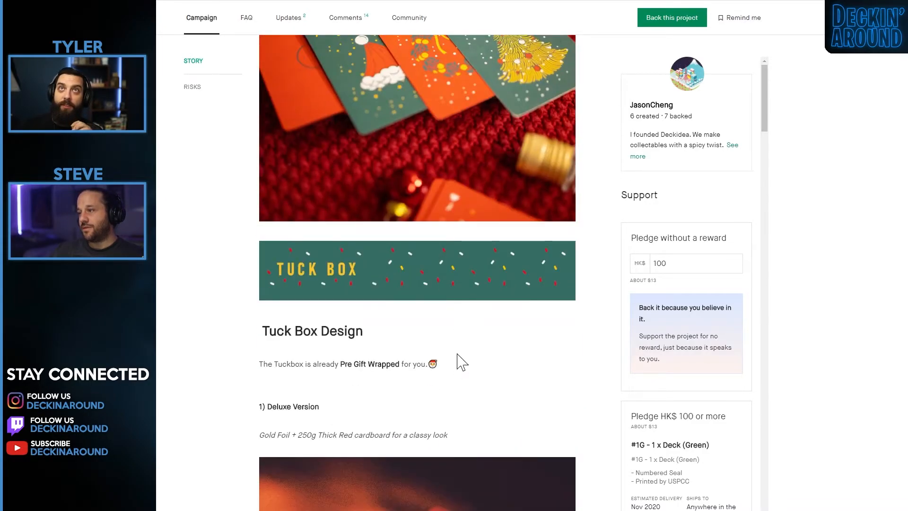
{"action": "scroll", "scroll_direction": "down", "scroll_amount": 3}
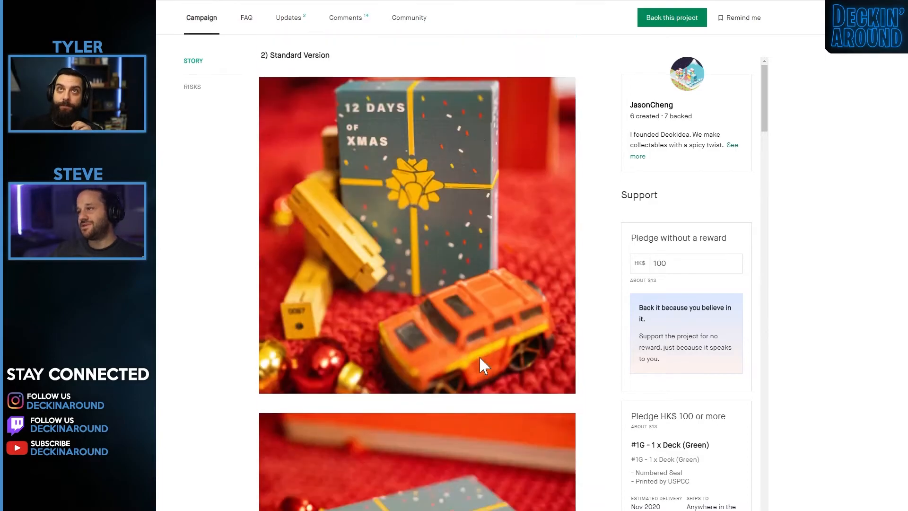
{"action": "scroll", "scroll_direction": "down", "scroll_amount": 3}
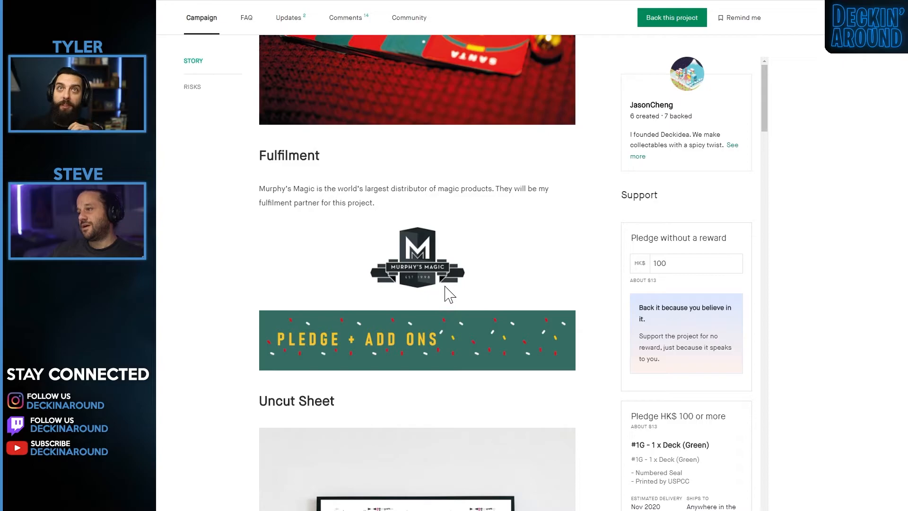
{"action": "scroll", "scroll_direction": "down", "scroll_amount": 3}
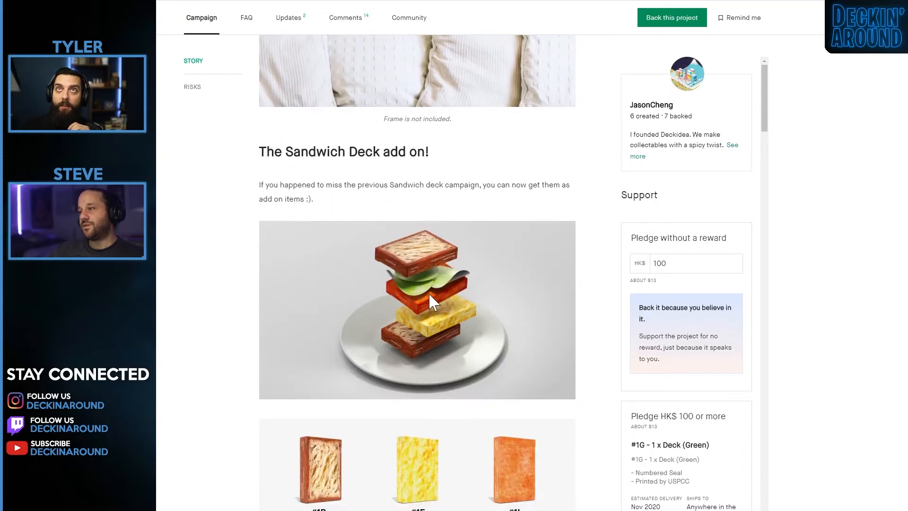
{"action": "scroll", "scroll_direction": "down", "scroll_amount": 3}
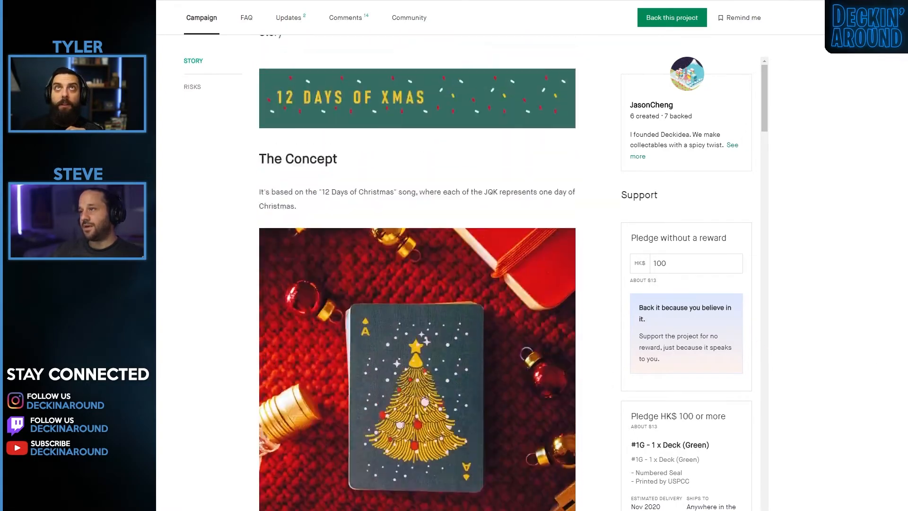
{"action": "scroll", "scroll_direction": "down", "scroll_amount": 3}
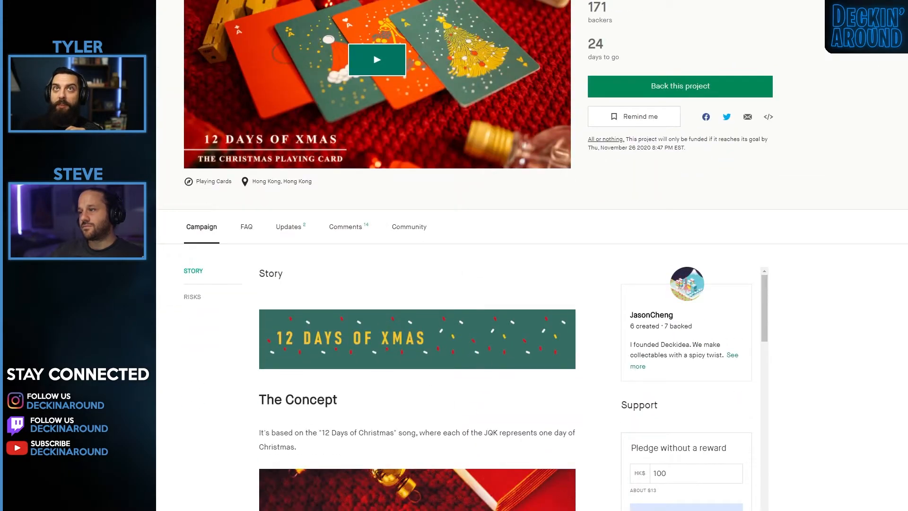
{"action": "scroll", "scroll_direction": "down", "scroll_amount": 3}
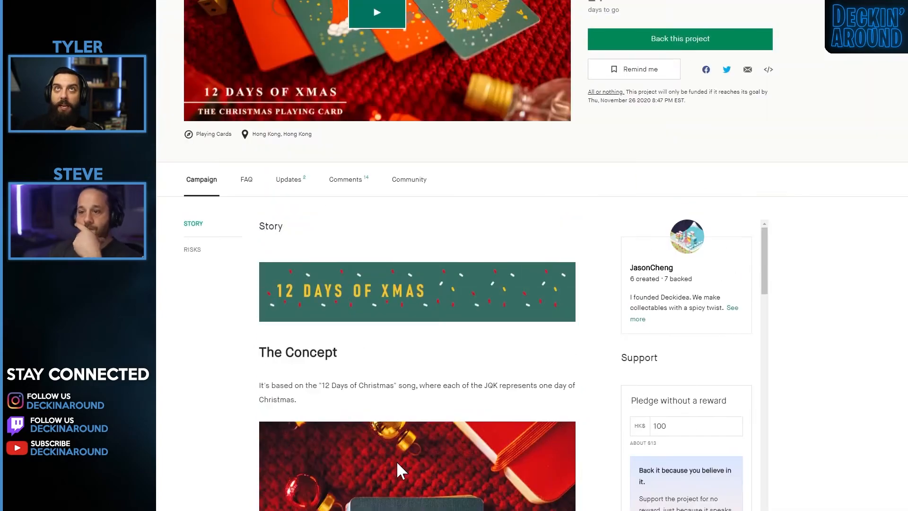
{"action": "mouse_move", "coordinate": [335, 415]}
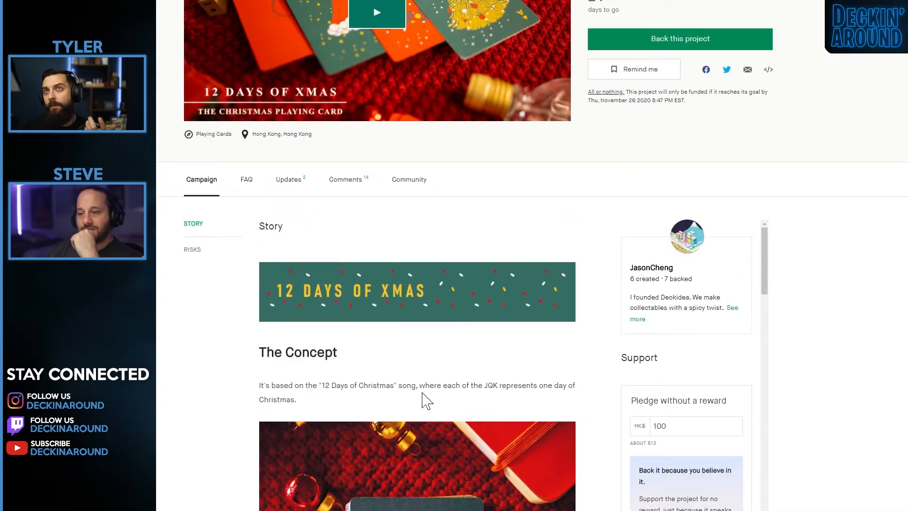
{"action": "scroll", "scroll_direction": "down", "scroll_amount": 3}
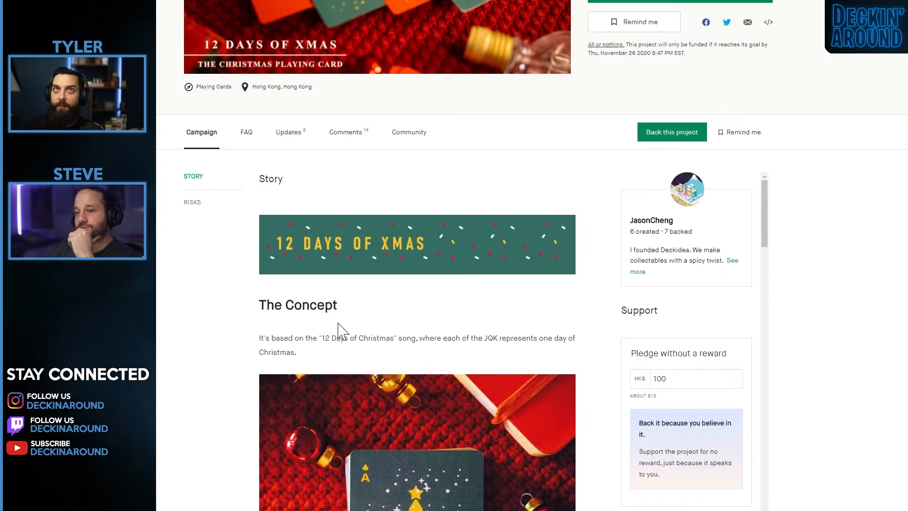
{"action": "scroll", "scroll_direction": "down", "scroll_amount": 3}
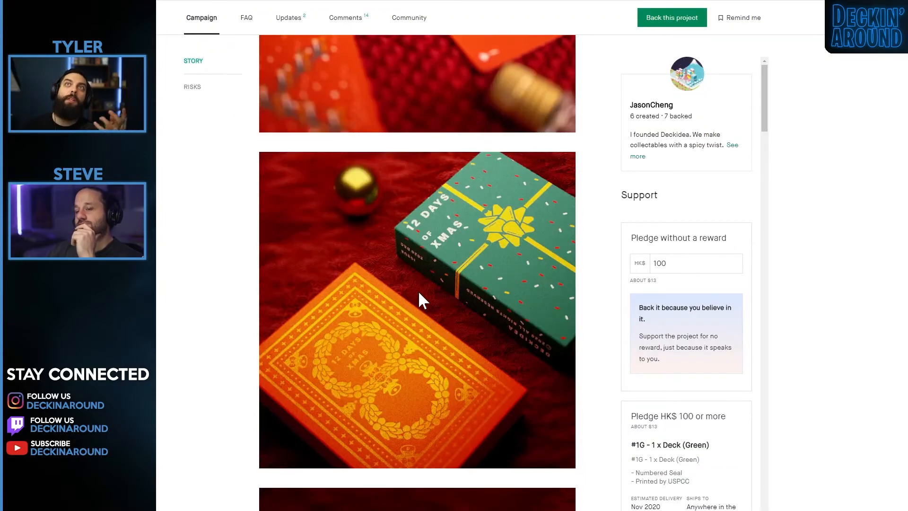
{"action": "scroll", "scroll_direction": "down", "scroll_amount": 3}
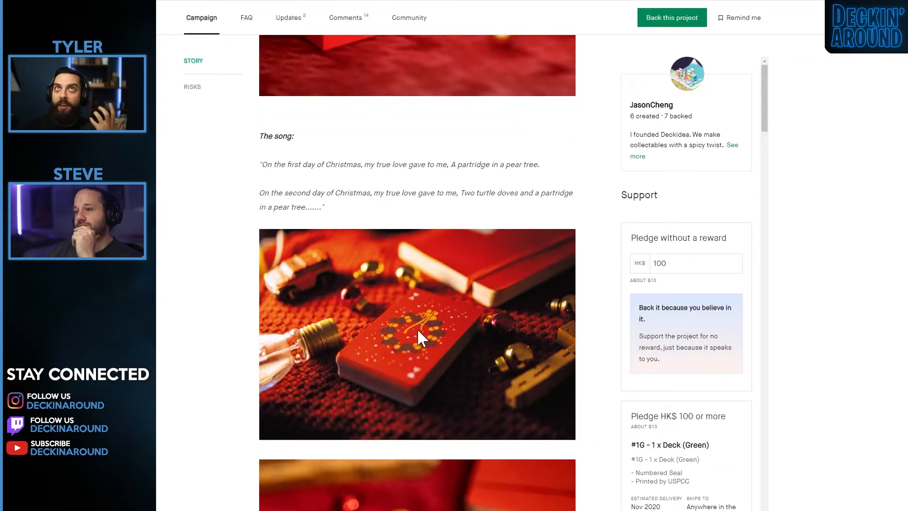
{"action": "scroll", "scroll_direction": "down", "scroll_amount": 3}
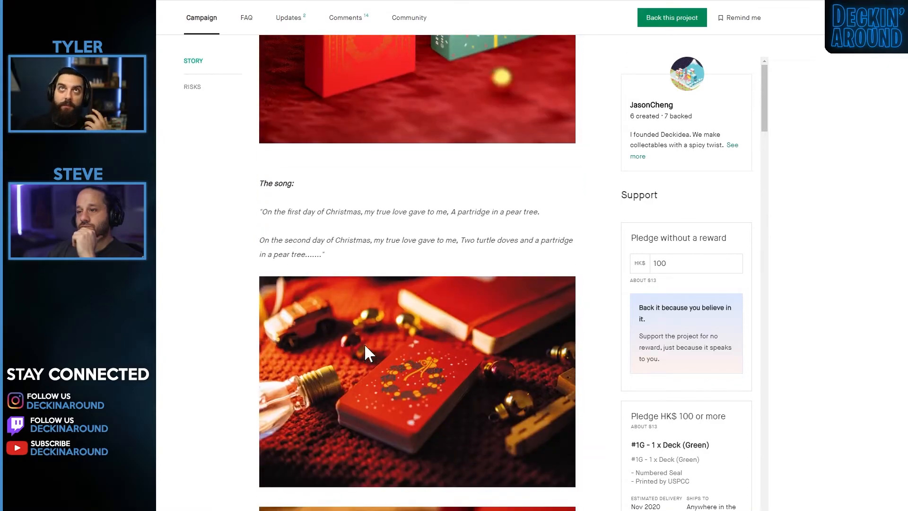
{"action": "scroll", "scroll_direction": "down", "scroll_amount": 3}
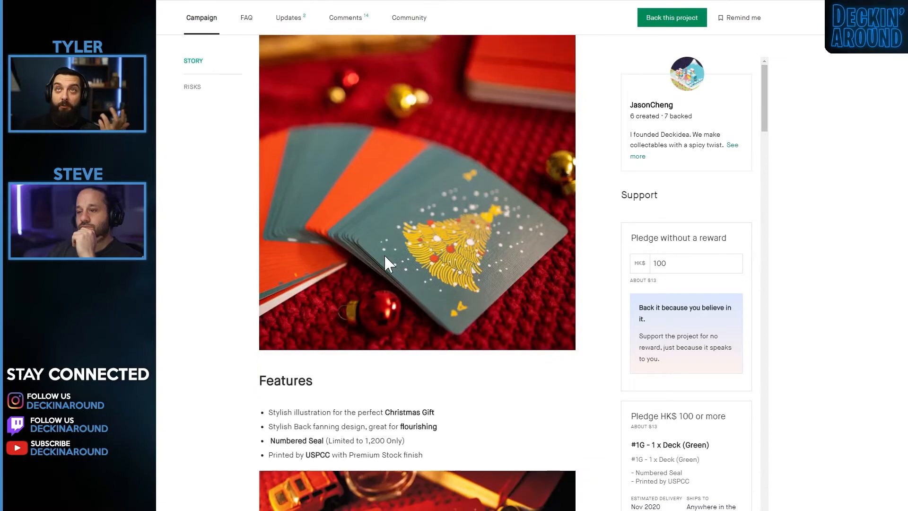
{"action": "scroll", "scroll_direction": "down", "scroll_amount": 3}
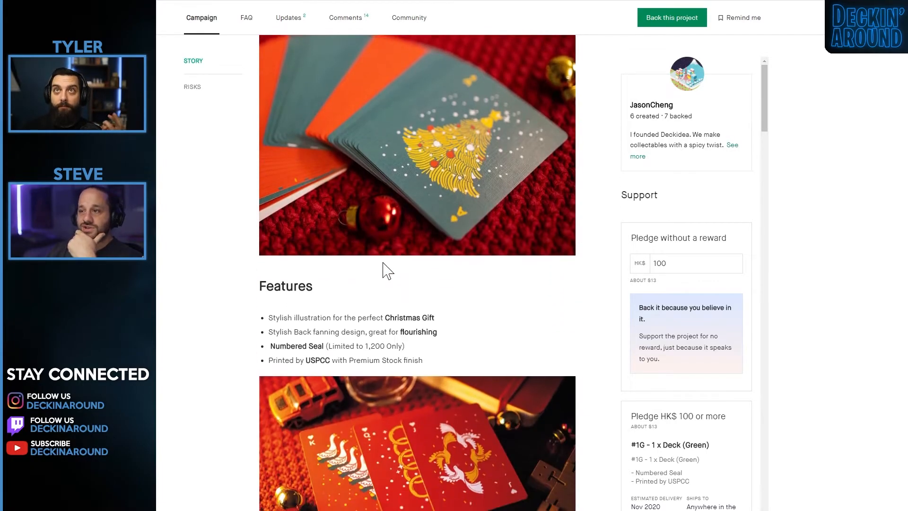
{"action": "scroll", "scroll_direction": "down", "scroll_amount": 3}
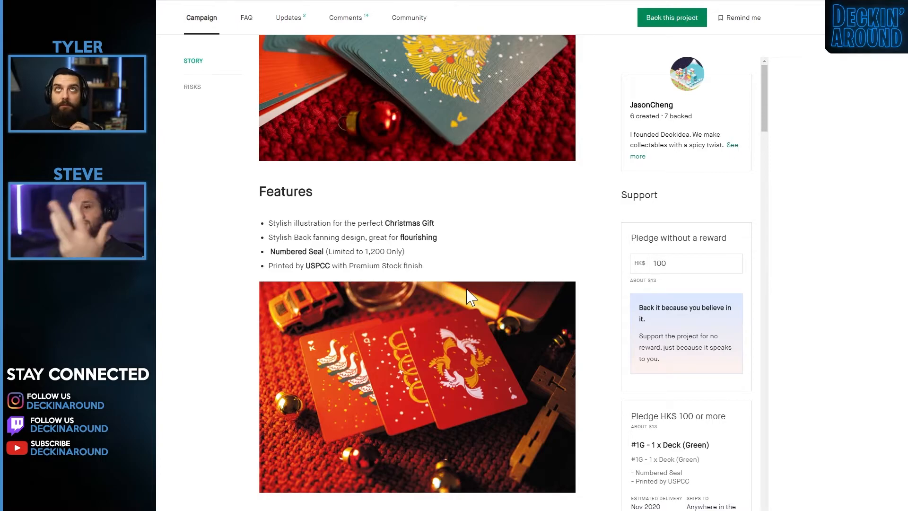
{"action": "scroll", "scroll_direction": "down", "scroll_amount": 3}
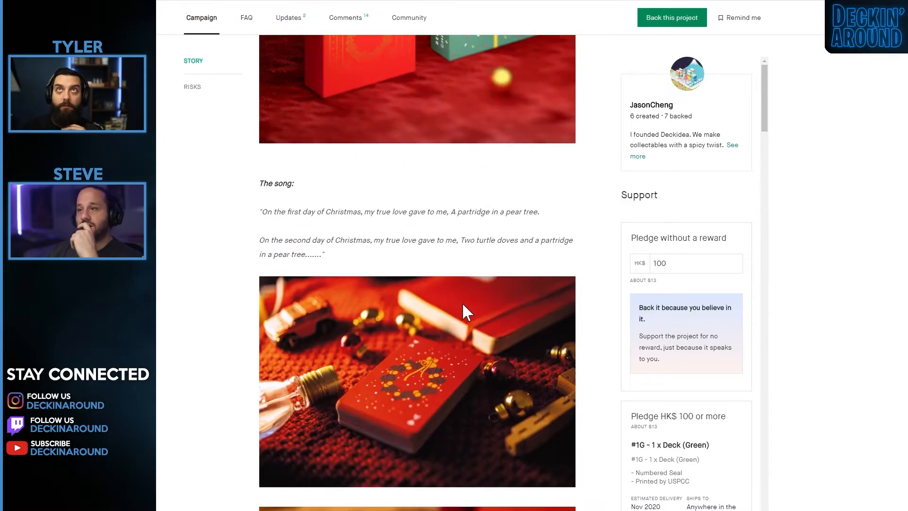
{"action": "scroll", "scroll_direction": "down", "scroll_amount": 3}
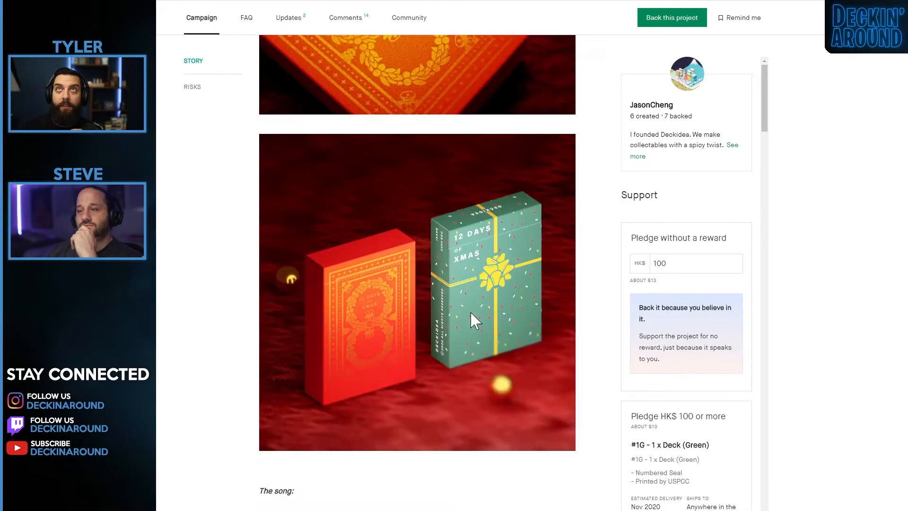
{"action": "scroll", "scroll_direction": "down", "scroll_amount": 3}
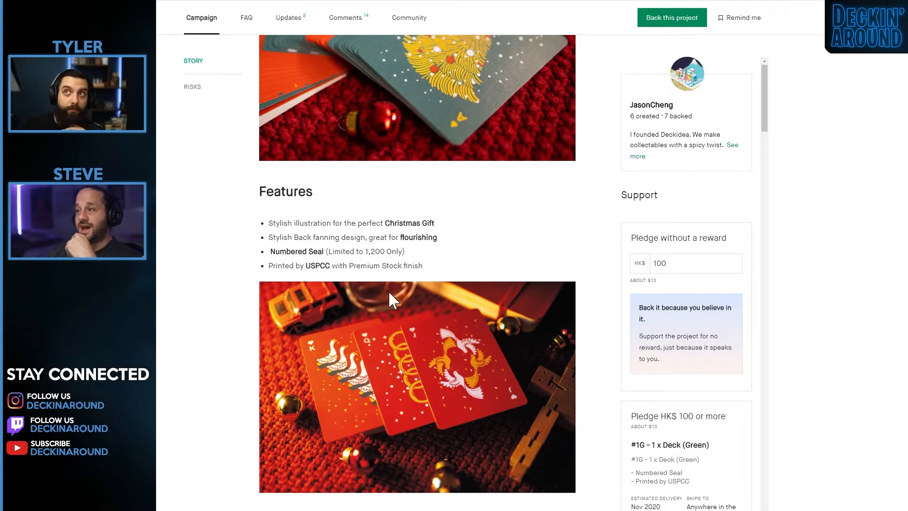
{"action": "scroll", "scroll_direction": "down", "scroll_amount": 3}
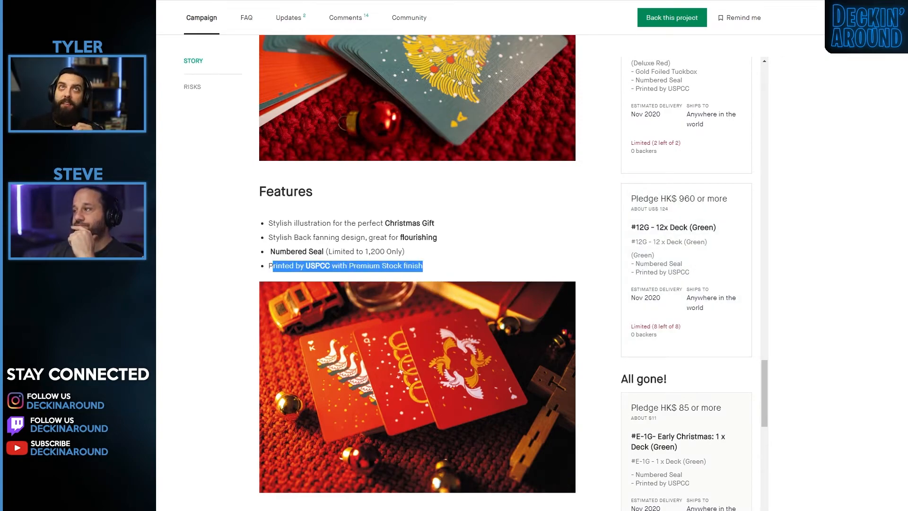
{"action": "left_click", "coordinate": [452, 281]}
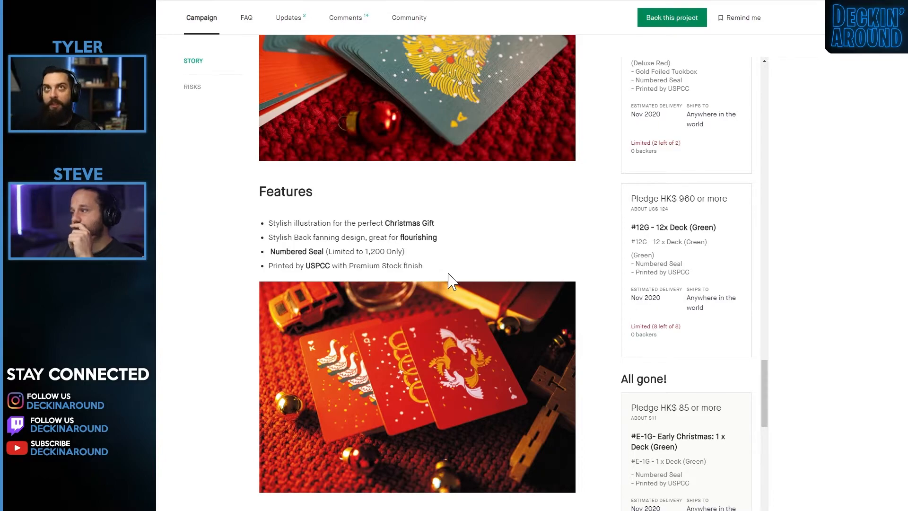
{"action": "mouse_move", "coordinate": [583, 157]}
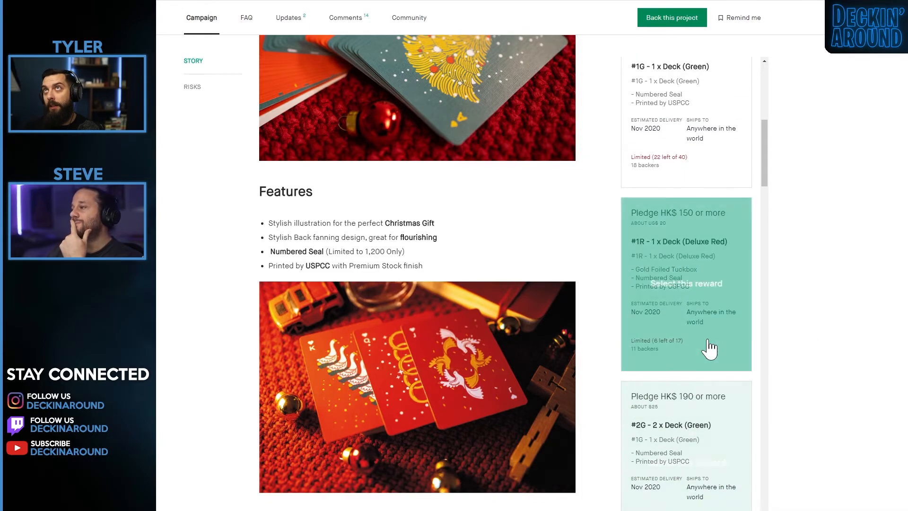
Scroll the 12 Days of Xmas story past tuck boxes and Sandwich Deck to Overview and Risks
{"action": "scroll", "scroll_direction": "down", "scroll_amount": 3}
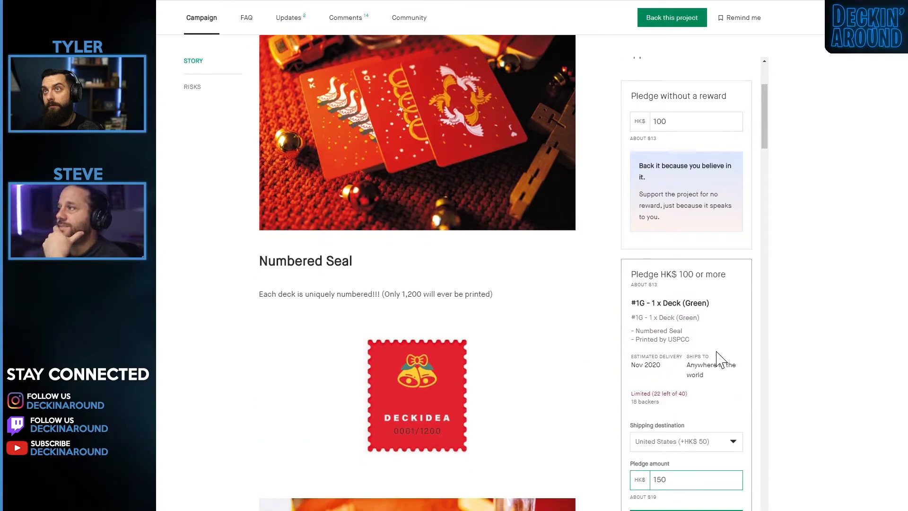
{"action": "scroll", "scroll_direction": "down", "scroll_amount": 3}
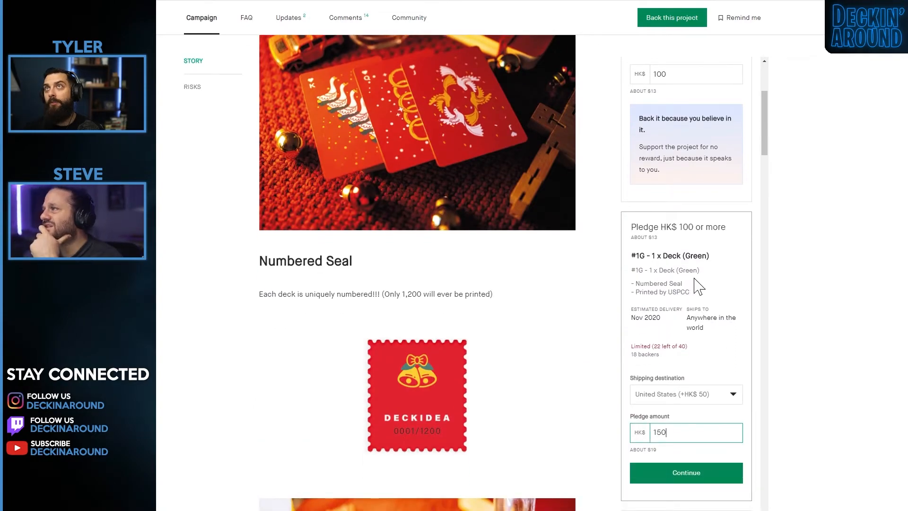
{"action": "scroll", "scroll_direction": "down", "scroll_amount": 3}
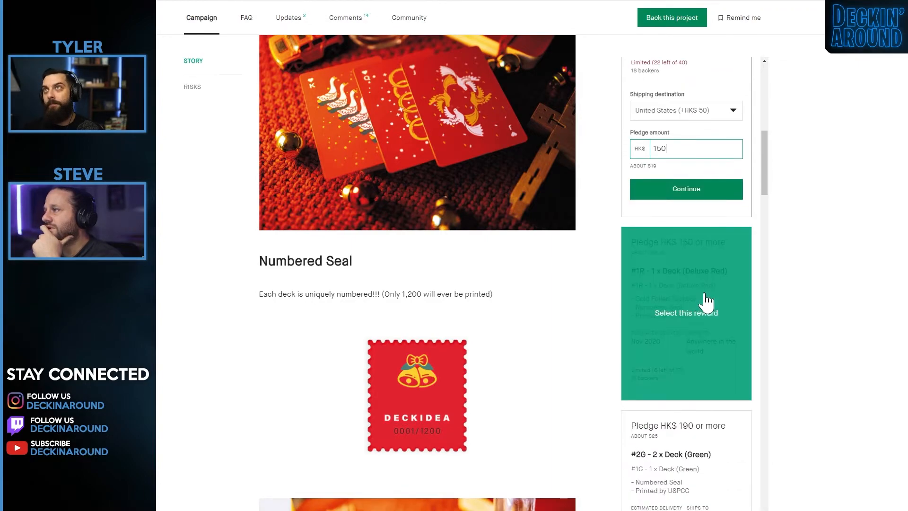
{"action": "scroll", "scroll_direction": "down", "scroll_amount": 3}
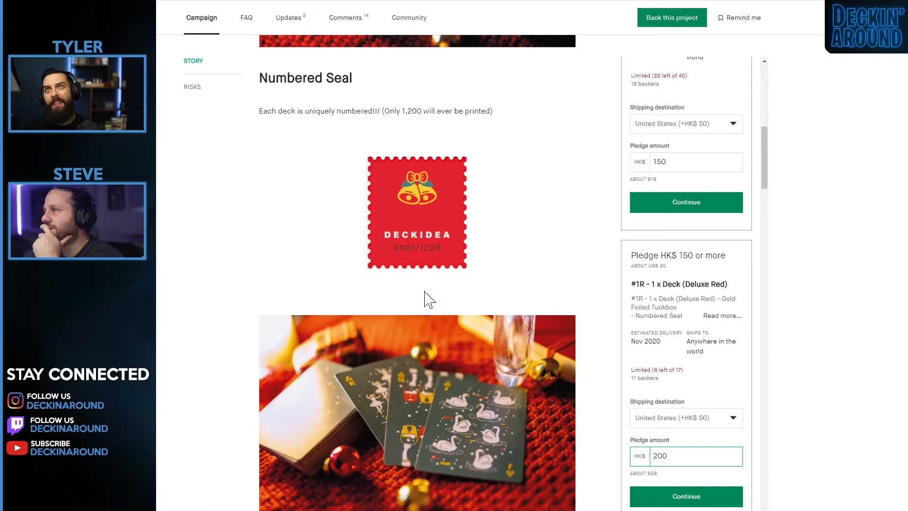
{"action": "scroll", "scroll_direction": "down", "scroll_amount": 3}
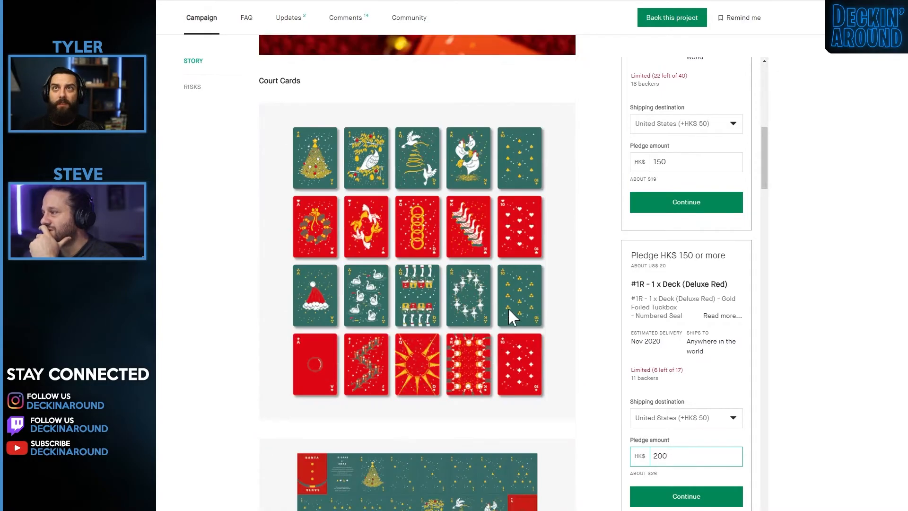
{"action": "scroll", "scroll_direction": "down", "scroll_amount": 3}
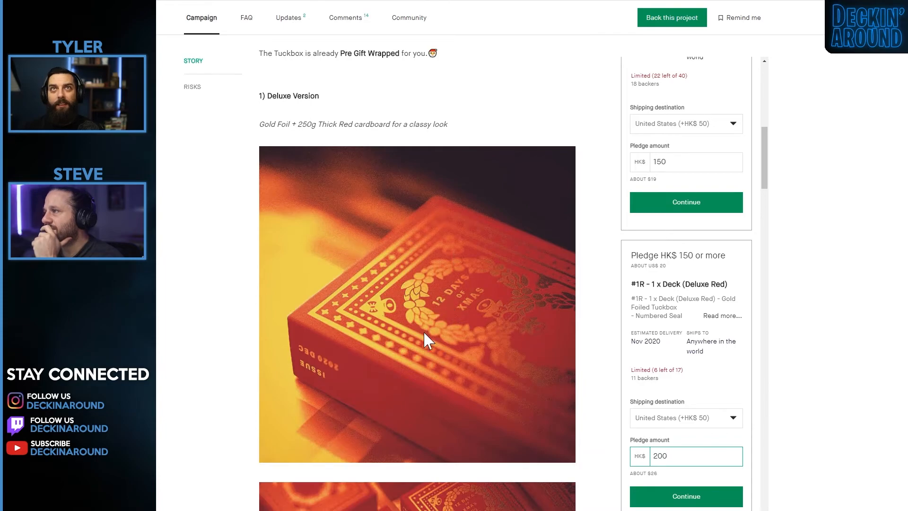
{"action": "scroll", "scroll_direction": "down", "scroll_amount": 3}
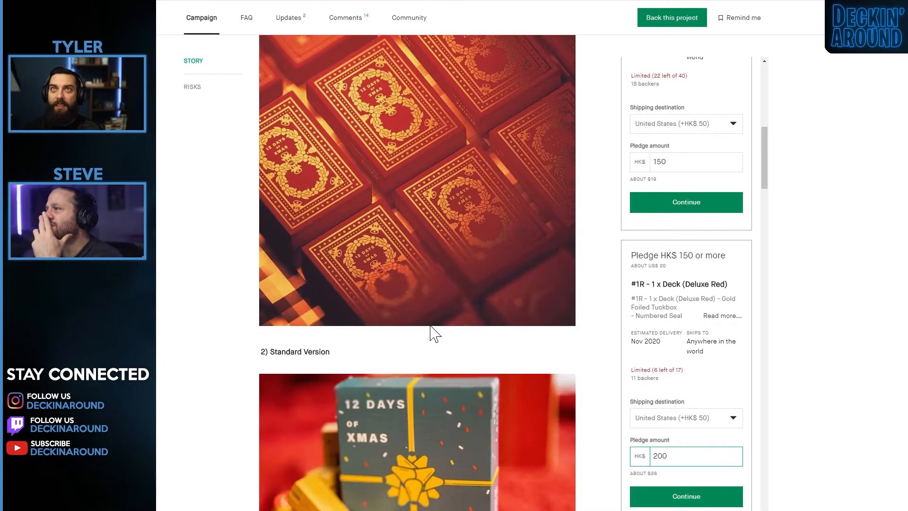
{"action": "scroll", "scroll_direction": "down", "scroll_amount": 3}
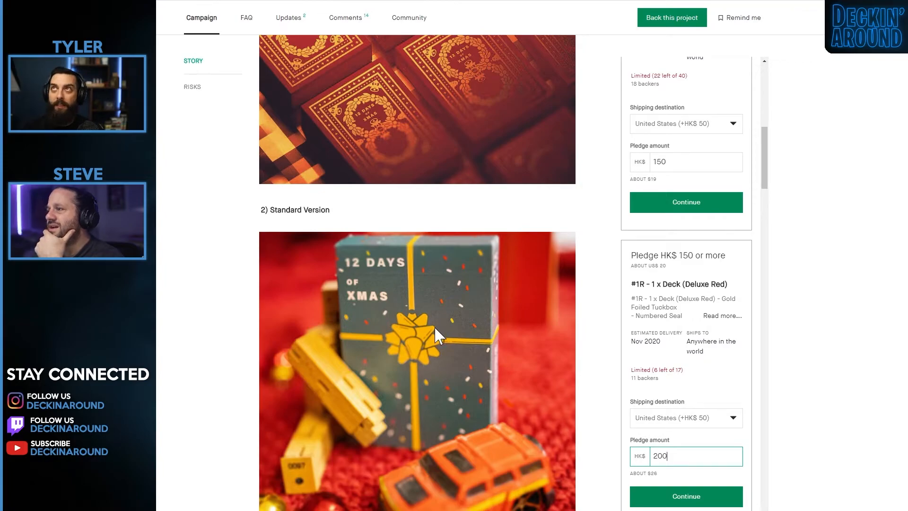
{"action": "scroll", "scroll_direction": "down", "scroll_amount": 3}
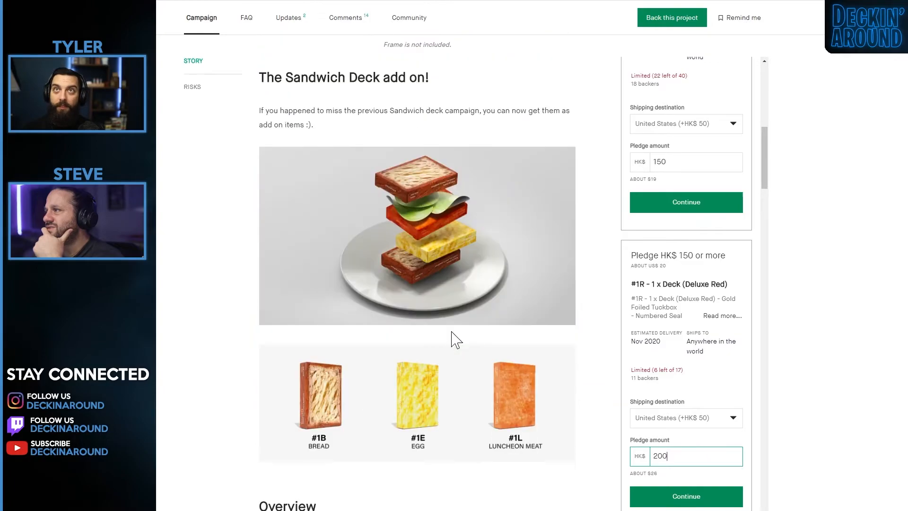
{"action": "scroll", "scroll_direction": "down", "scroll_amount": 3}
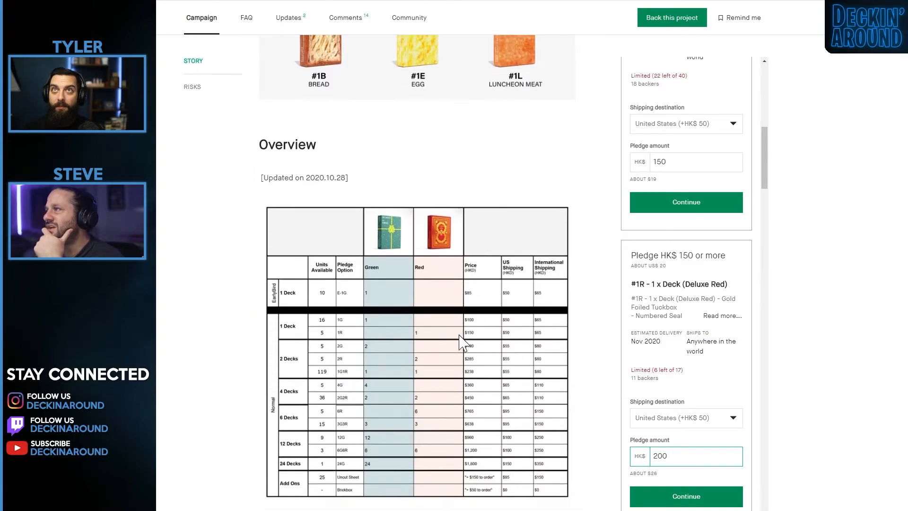
{"action": "scroll", "scroll_direction": "down", "scroll_amount": 3}
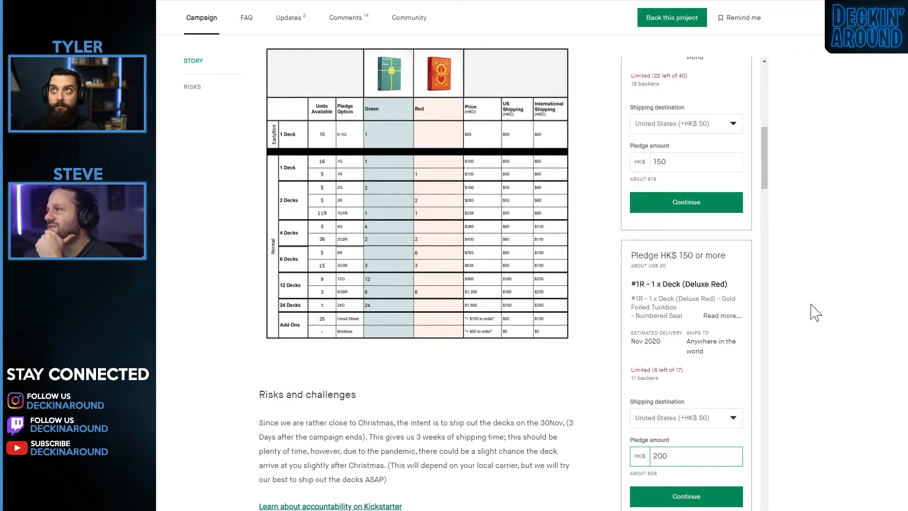
Review the 2-deck and 4-deck pledge tiers in the rewards sidebar
{"action": "left_click", "coordinate": [721, 316]}
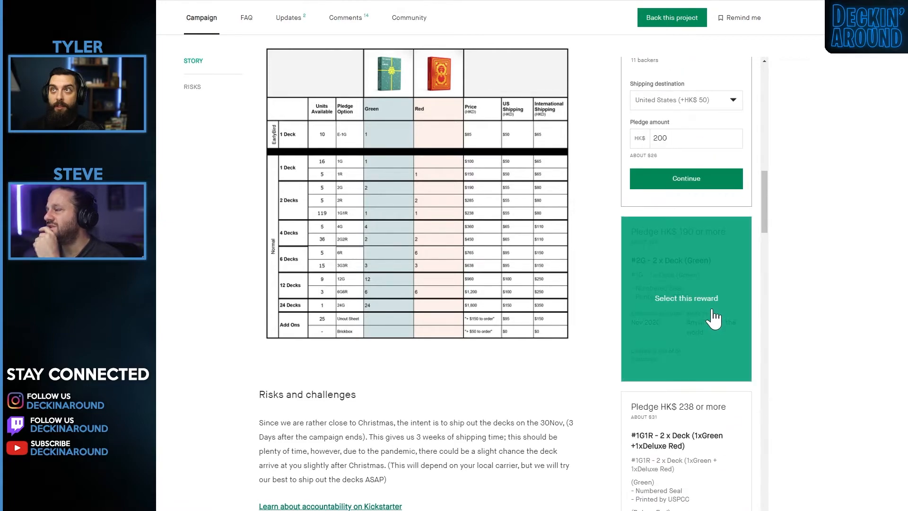
{"action": "scroll", "scroll_direction": "down", "scroll_amount": 3}
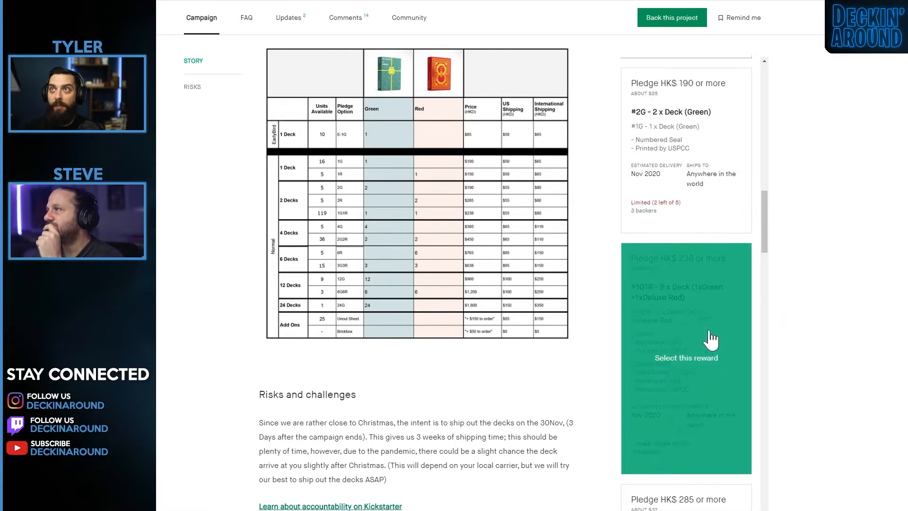
{"action": "scroll", "scroll_direction": "down", "scroll_amount": 3}
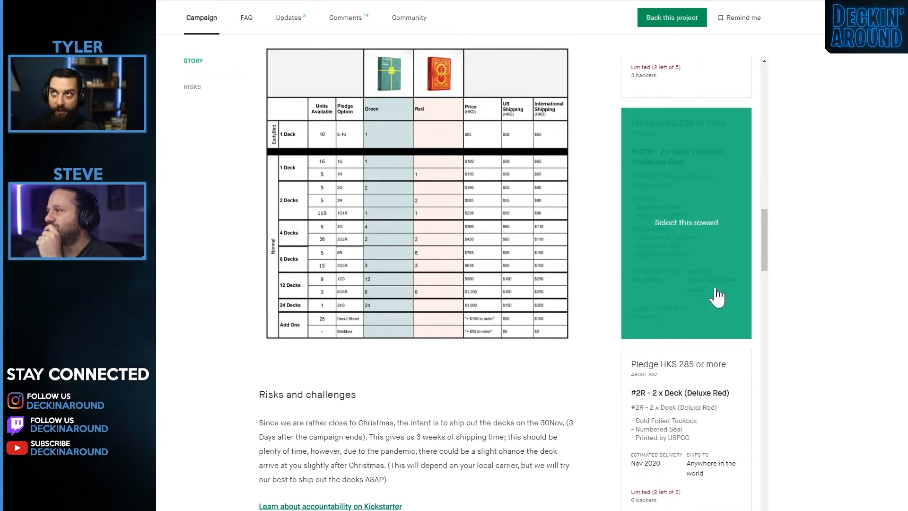
{"action": "scroll", "scroll_direction": "down", "scroll_amount": 3}
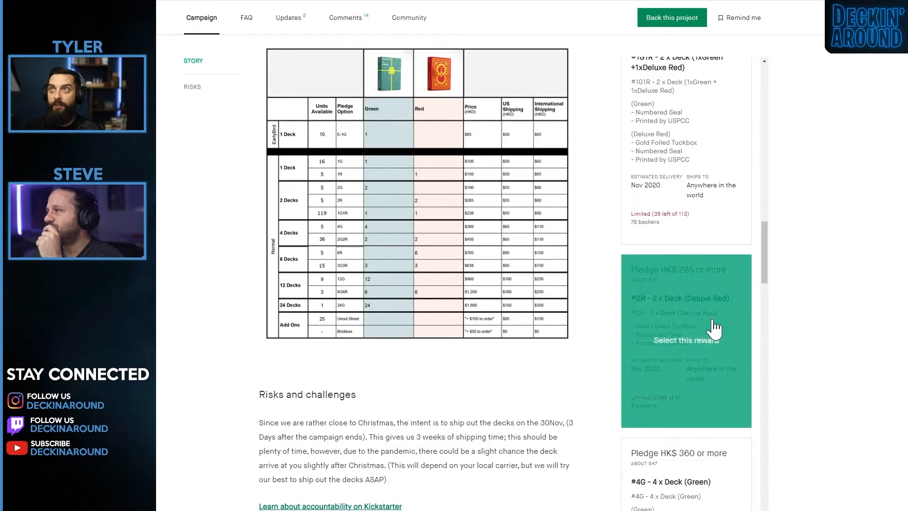
{"action": "scroll", "scroll_direction": "down", "scroll_amount": 3}
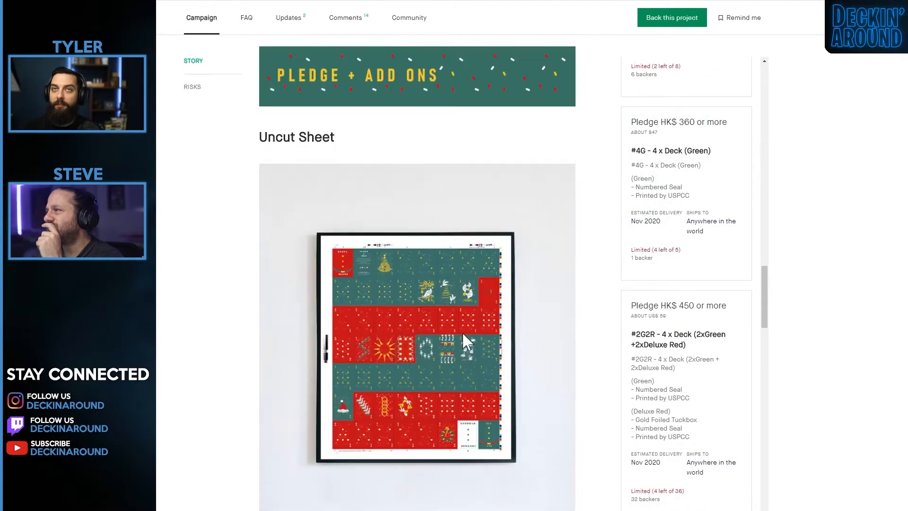
{"action": "scroll", "scroll_direction": "down", "scroll_amount": 3}
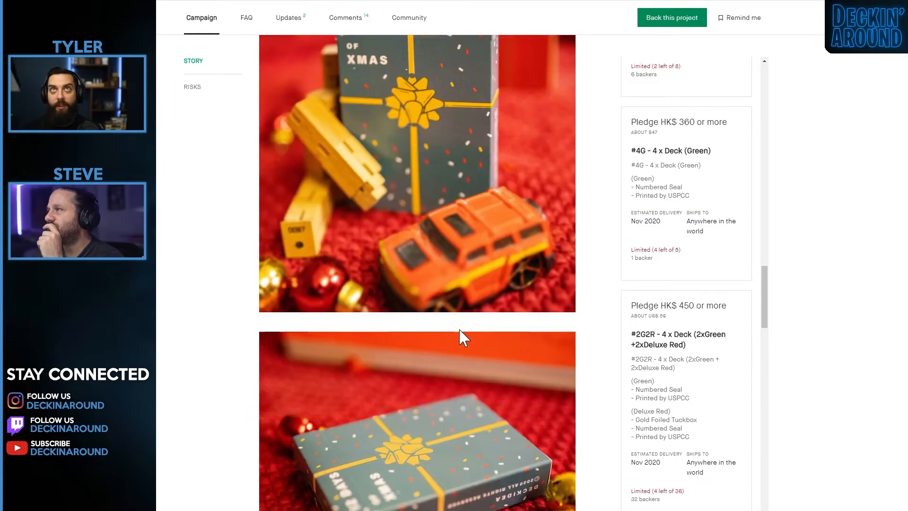
{"action": "scroll", "scroll_direction": "down", "scroll_amount": 3}
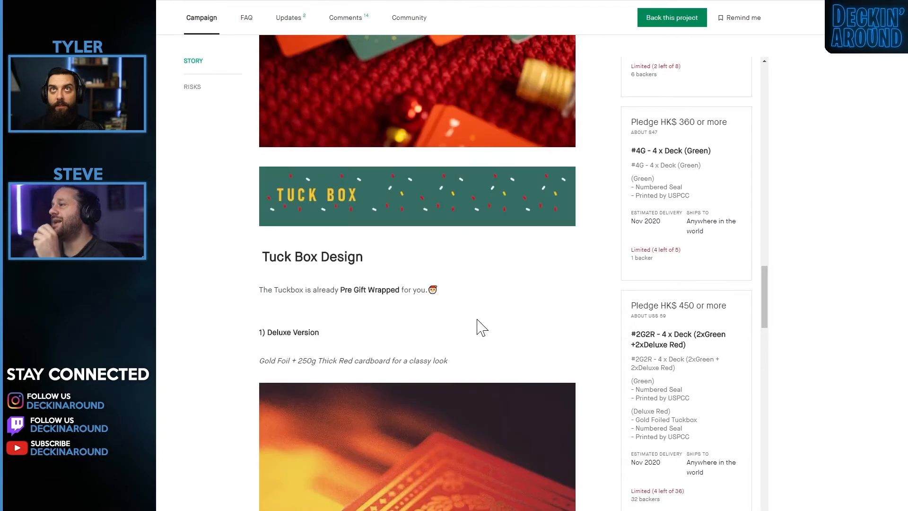
{"action": "mouse_move", "coordinate": [498, 335]}
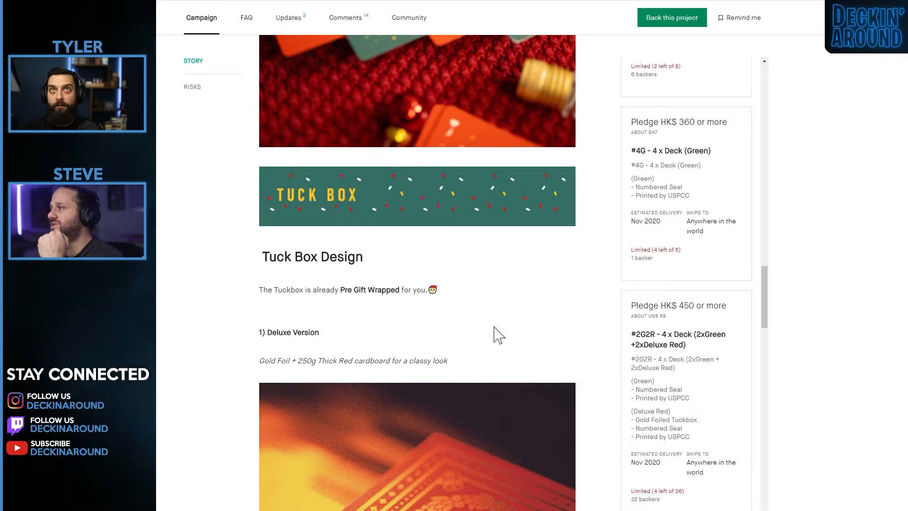
Move through the story back toward the Features and Support sections
{"action": "scroll", "scroll_direction": "down", "scroll_amount": 3}
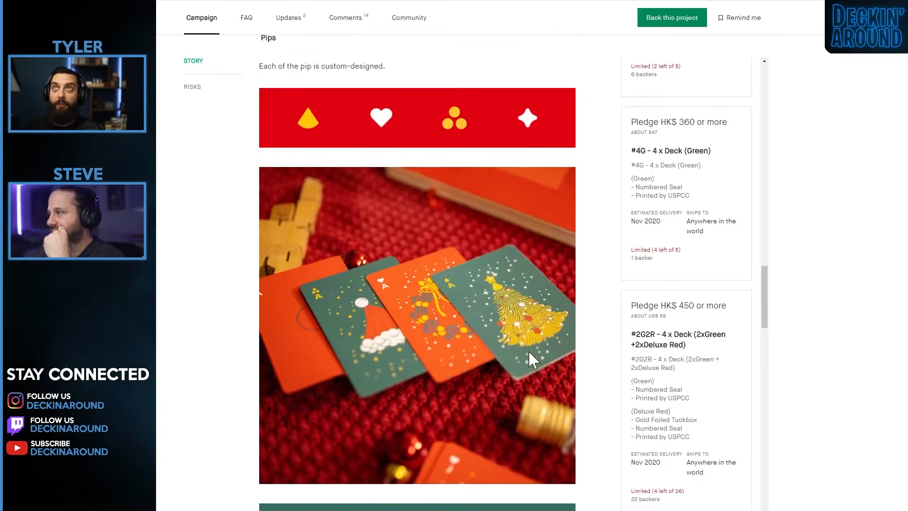
{"action": "scroll", "scroll_direction": "down", "scroll_amount": 3}
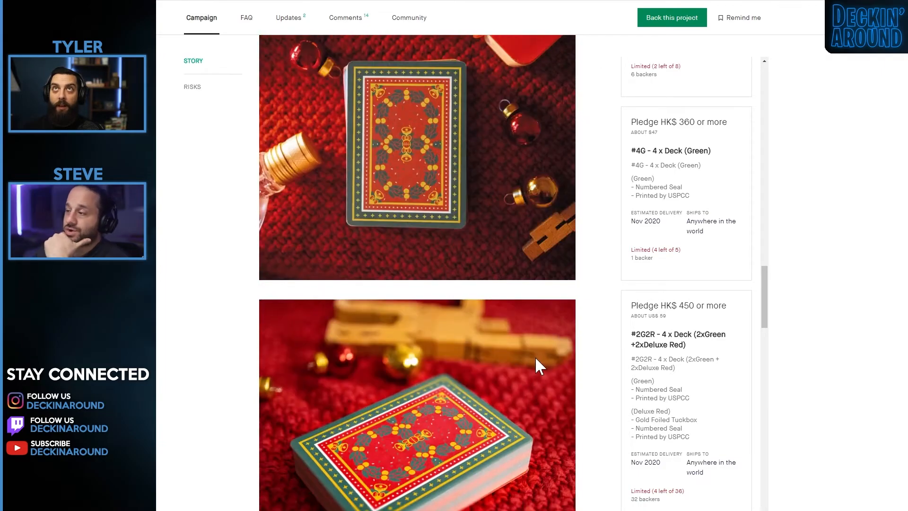
{"action": "scroll", "scroll_direction": "down", "scroll_amount": 3}
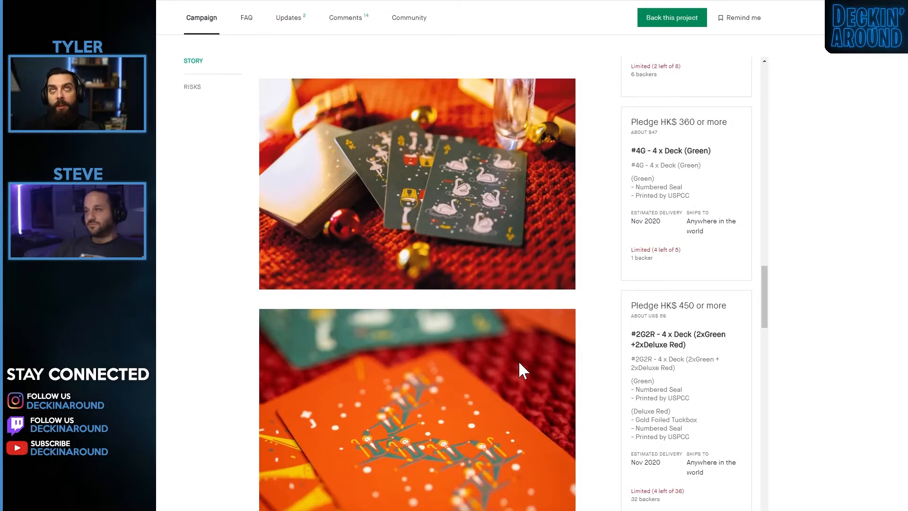
{"action": "scroll", "scroll_direction": "down", "scroll_amount": 3}
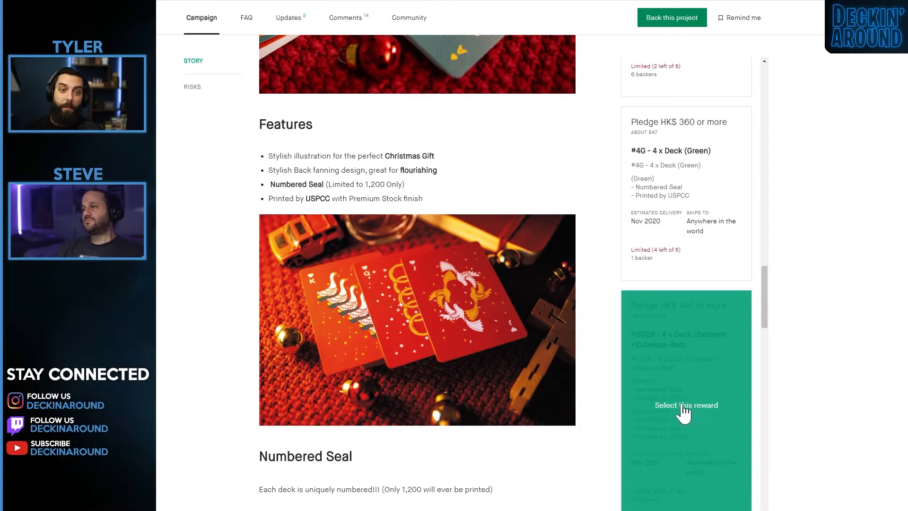
{"action": "scroll", "scroll_direction": "down", "scroll_amount": 3}
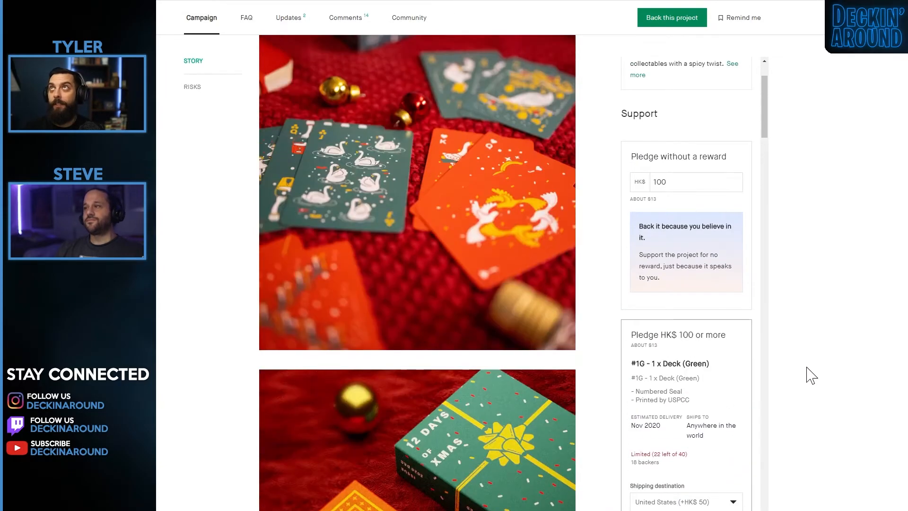
{"action": "scroll", "scroll_direction": "up", "scroll_amount": 3}
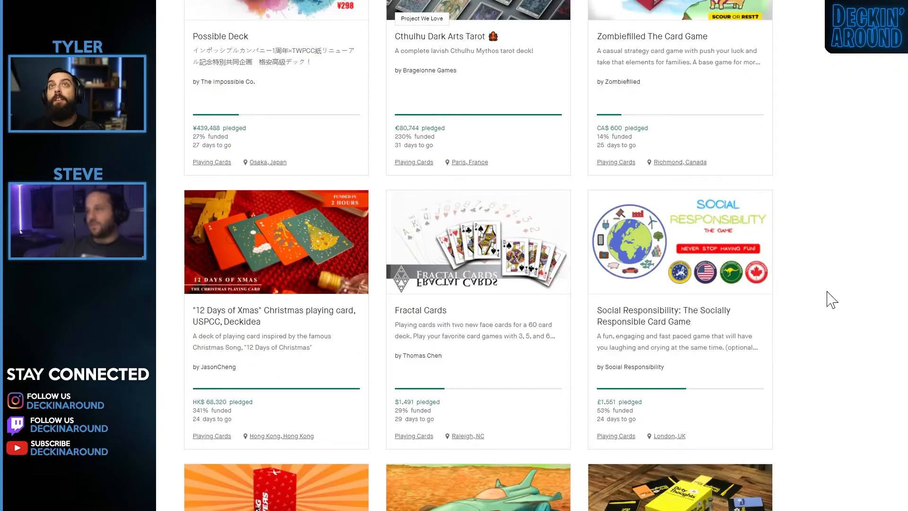
{"action": "mouse_move", "coordinate": [576, 356]}
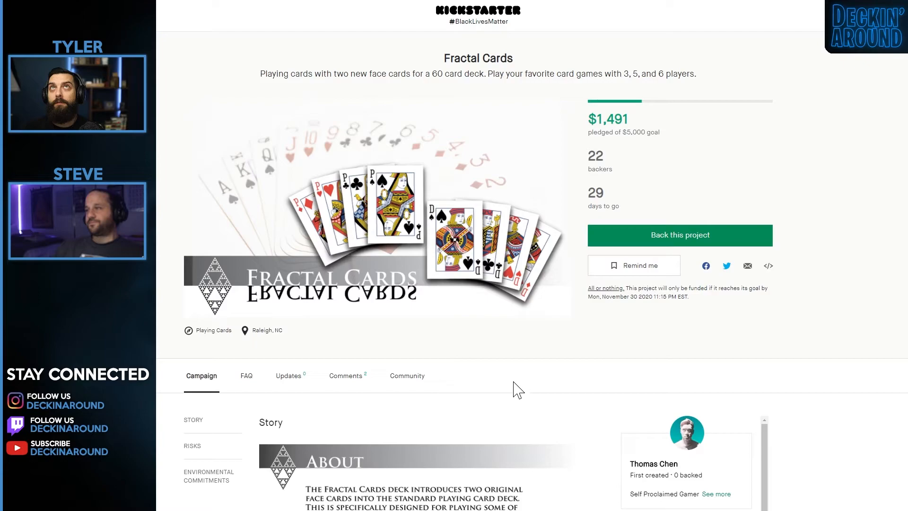
Read Thomas Chen's Fractal Cards story through About, The Cards, How It Works, Tiers and Risks
{"action": "scroll", "scroll_direction": "down", "scroll_amount": 3}
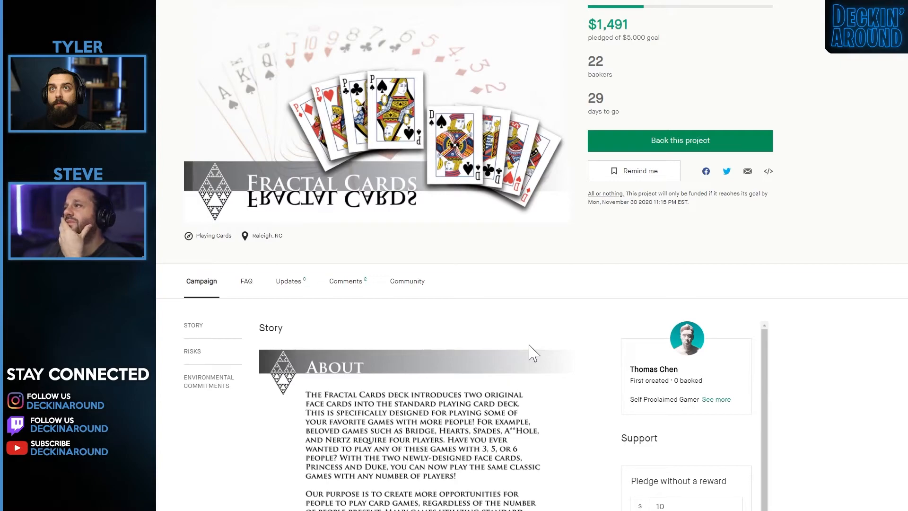
{"action": "scroll", "scroll_direction": "down", "scroll_amount": 3}
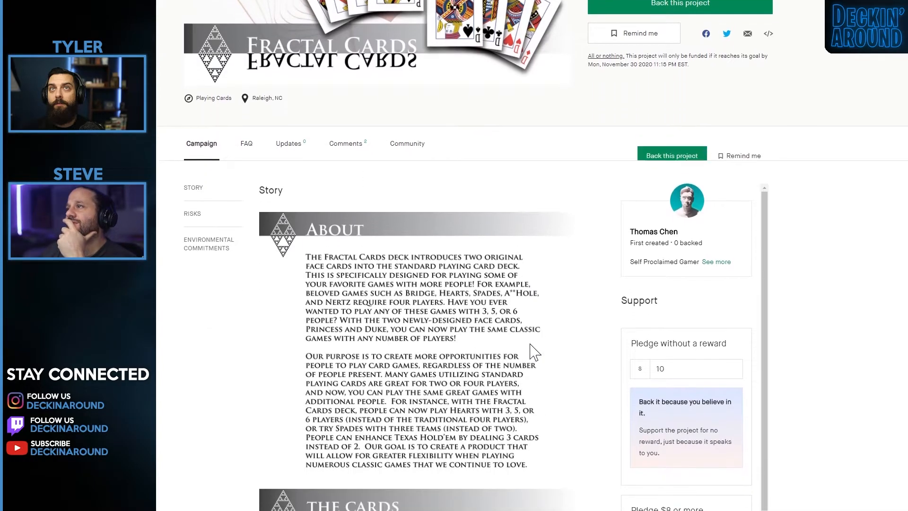
{"action": "scroll", "scroll_direction": "down", "scroll_amount": 3}
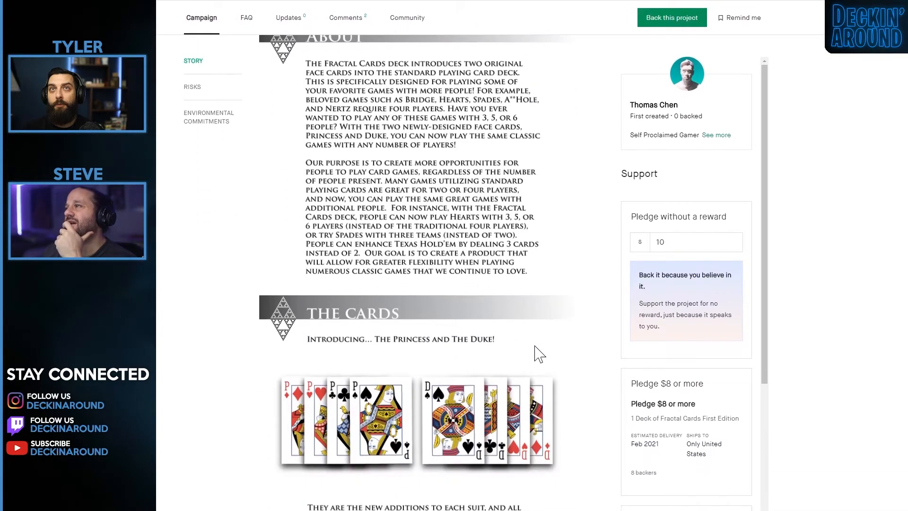
{"action": "scroll", "scroll_direction": "down", "scroll_amount": 3}
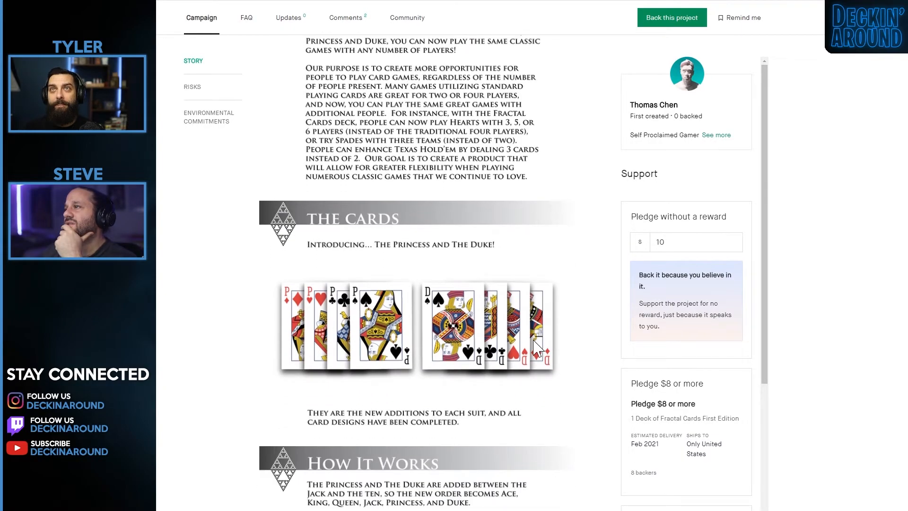
{"action": "scroll", "scroll_direction": "down", "scroll_amount": 3}
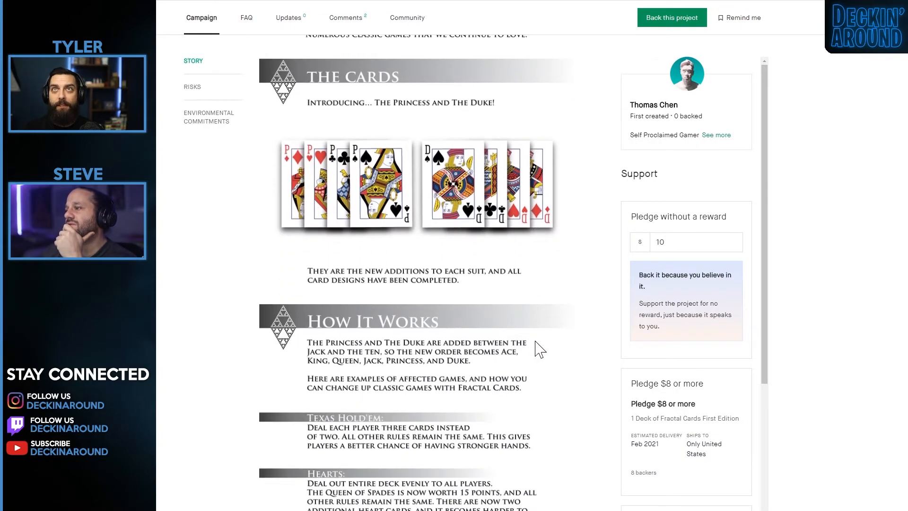
{"action": "mouse_move", "coordinate": [547, 356]}
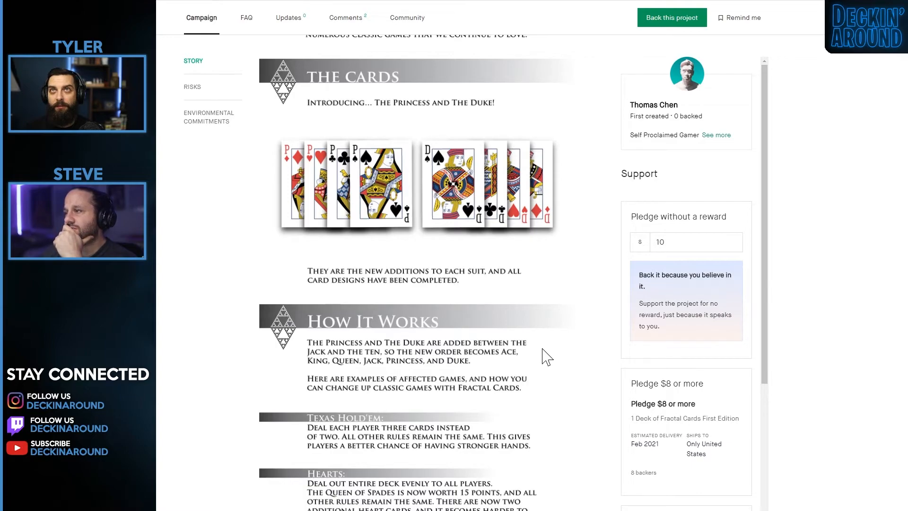
{"action": "scroll", "scroll_direction": "down", "scroll_amount": 3}
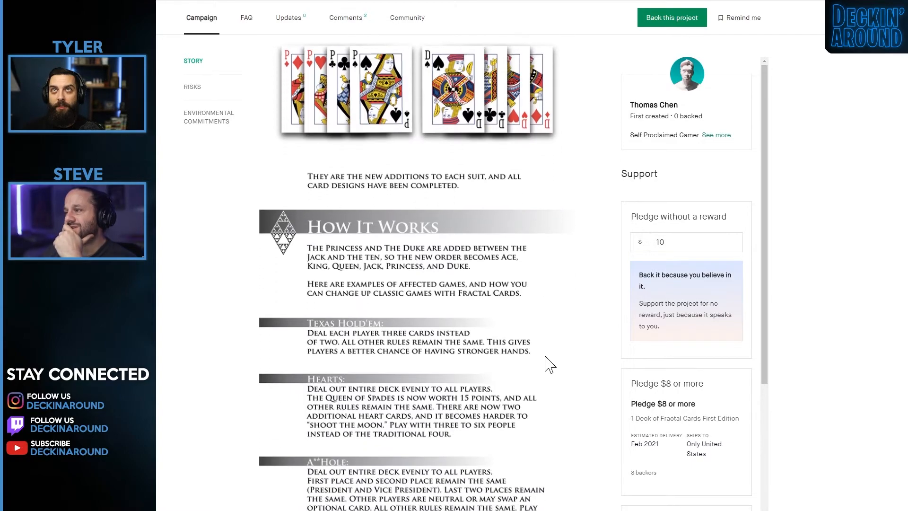
{"action": "scroll", "scroll_direction": "down", "scroll_amount": 3}
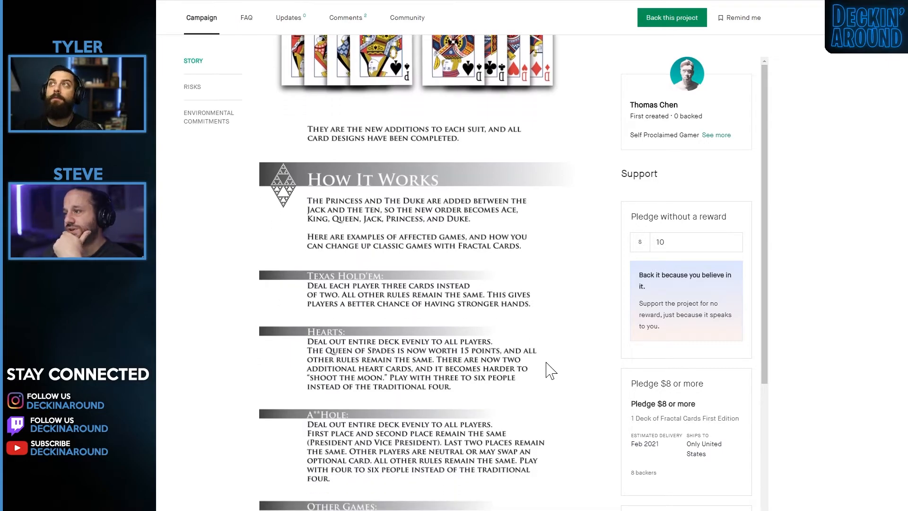
{"action": "scroll", "scroll_direction": "down", "scroll_amount": 3}
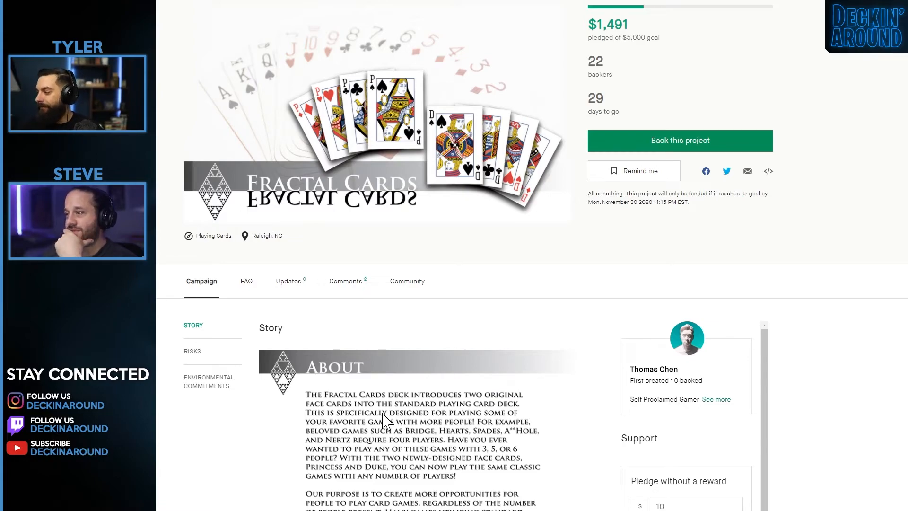
{"action": "scroll", "scroll_direction": "down", "scroll_amount": 3}
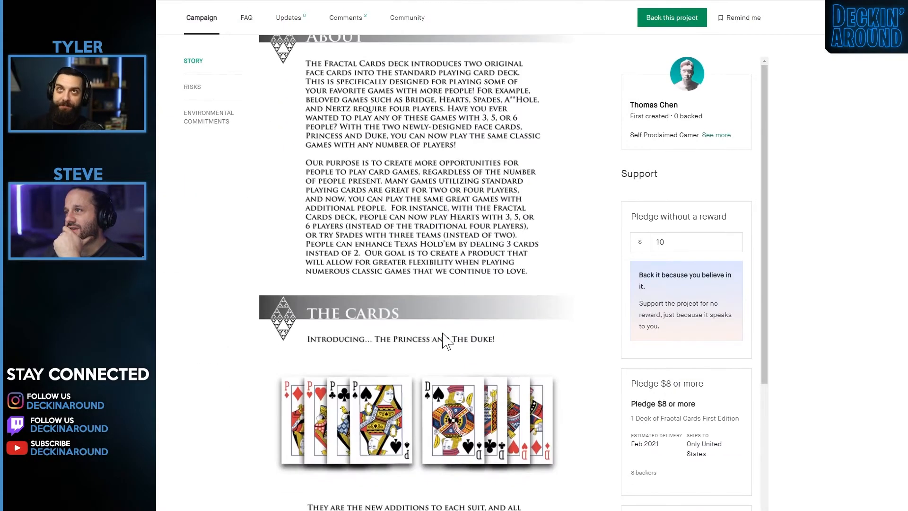
{"action": "scroll", "scroll_direction": "down", "scroll_amount": 3}
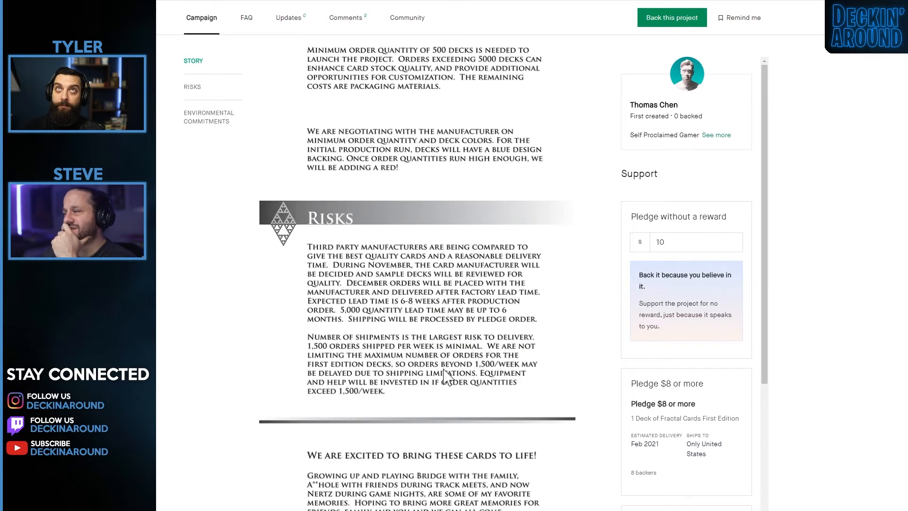
{"action": "scroll", "scroll_direction": "down", "scroll_amount": 3}
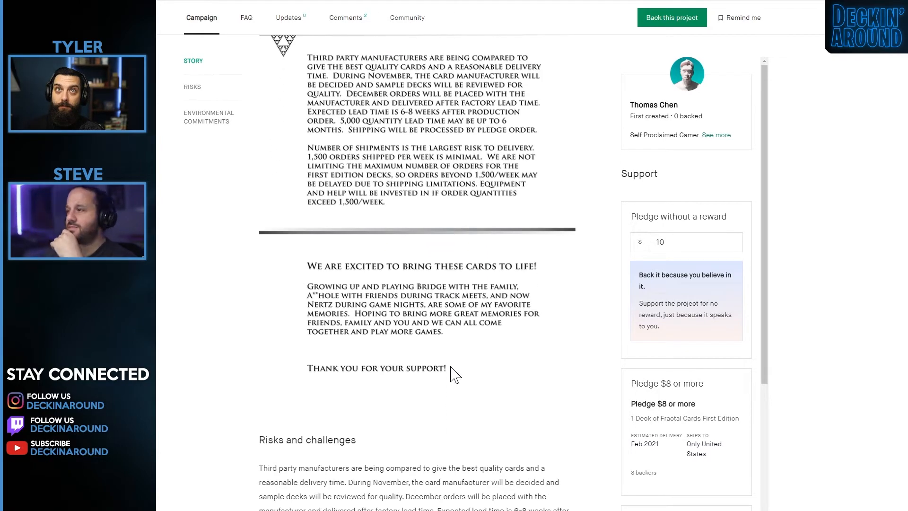
{"action": "scroll", "scroll_direction": "down", "scroll_amount": 3}
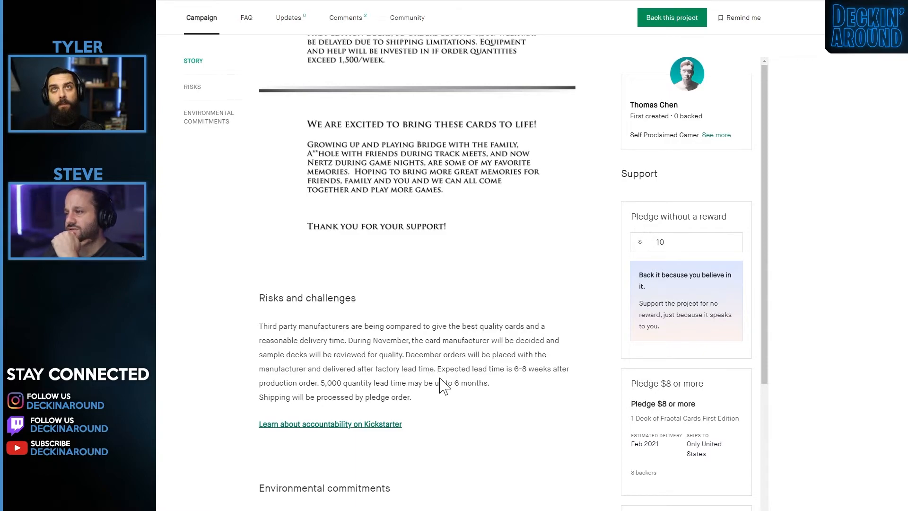
{"action": "mouse_move", "coordinate": [486, 434]}
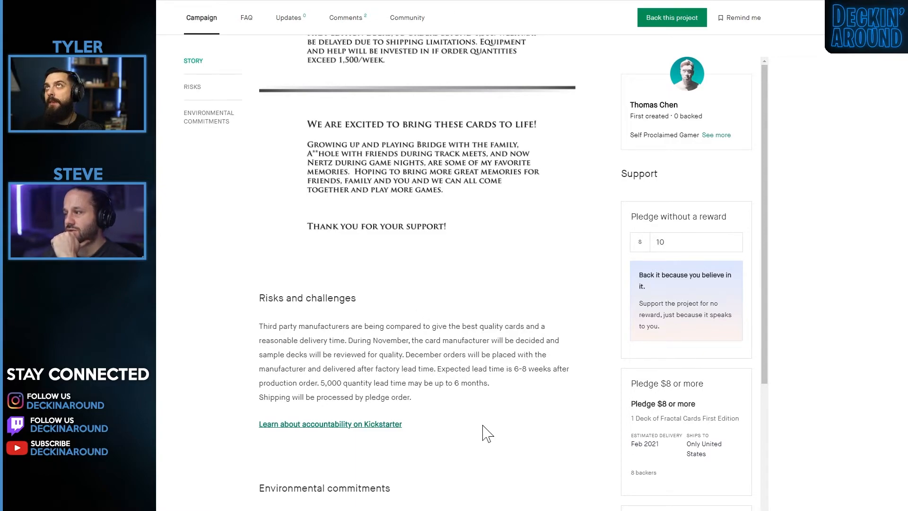
Highlight the opening risks sentence of Fractal Cards, then clear the selection
{"action": "left_click_drag", "start_coordinate": [258, 326], "coordinate": [464, 355]}
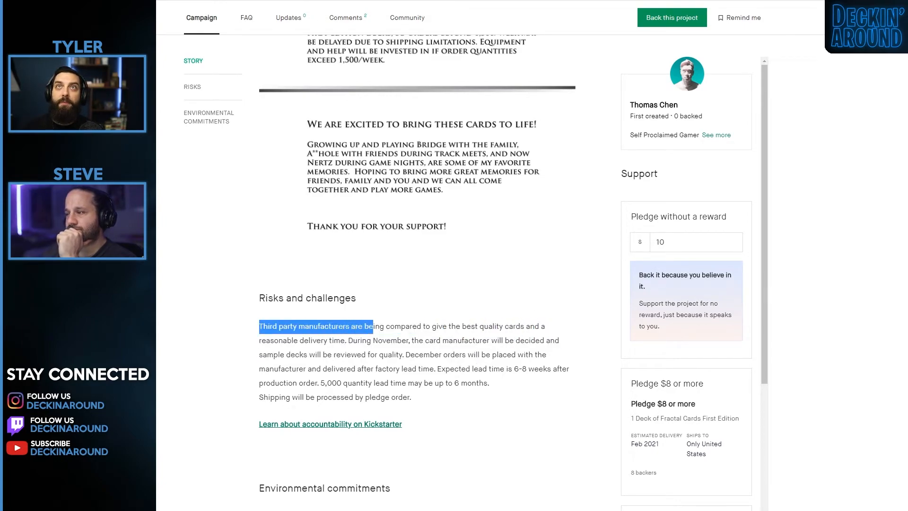
{"action": "left_click", "coordinate": [453, 315]}
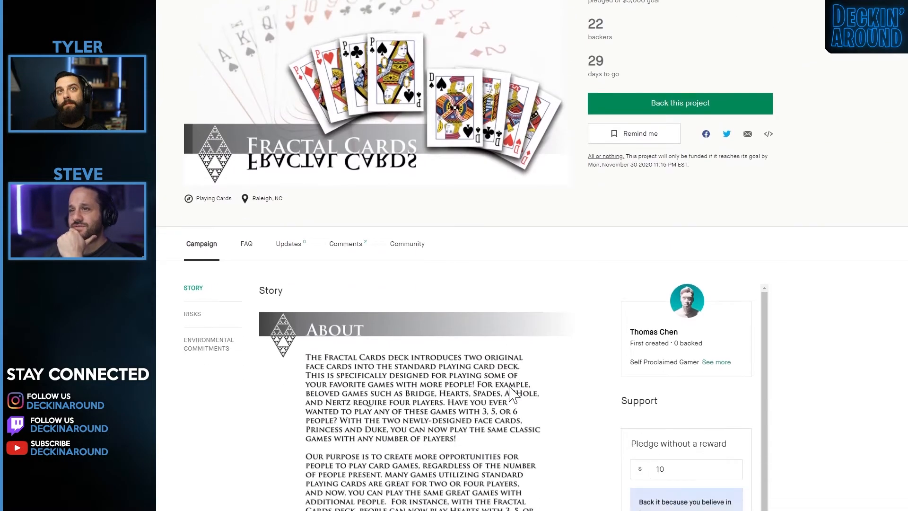
Scroll through the Fractal Cards story: The Cards, game rules, Tiers and Risks
{"action": "scroll", "scroll_direction": "down", "scroll_amount": 3}
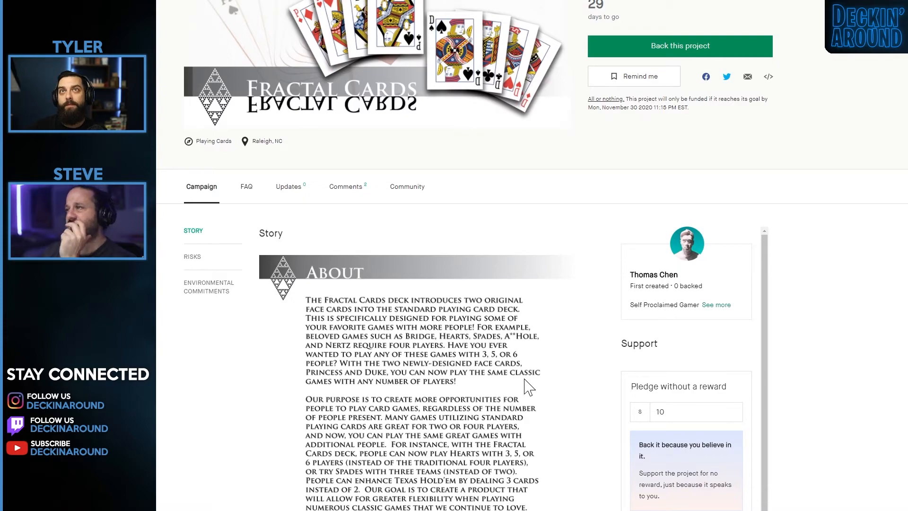
{"action": "scroll", "scroll_direction": "down", "scroll_amount": 3}
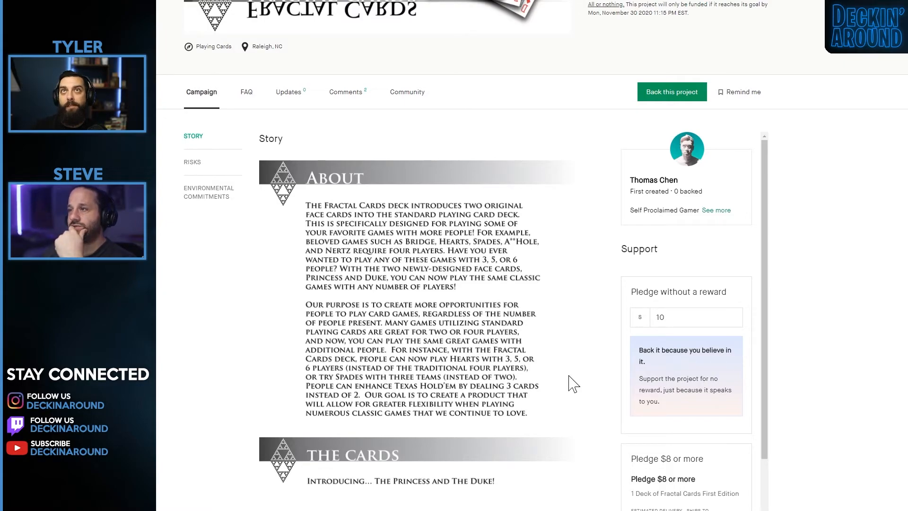
{"action": "mouse_move", "coordinate": [570, 373]}
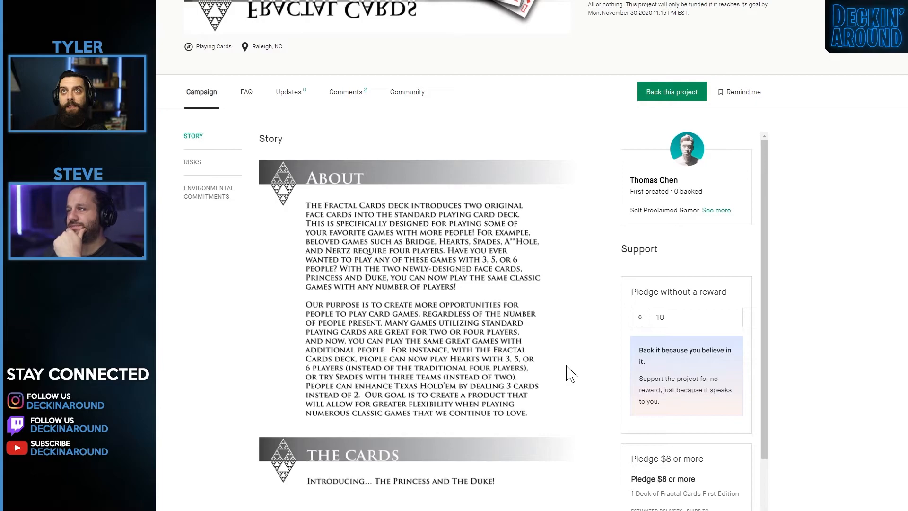
{"action": "scroll", "scroll_direction": "down", "scroll_amount": 3}
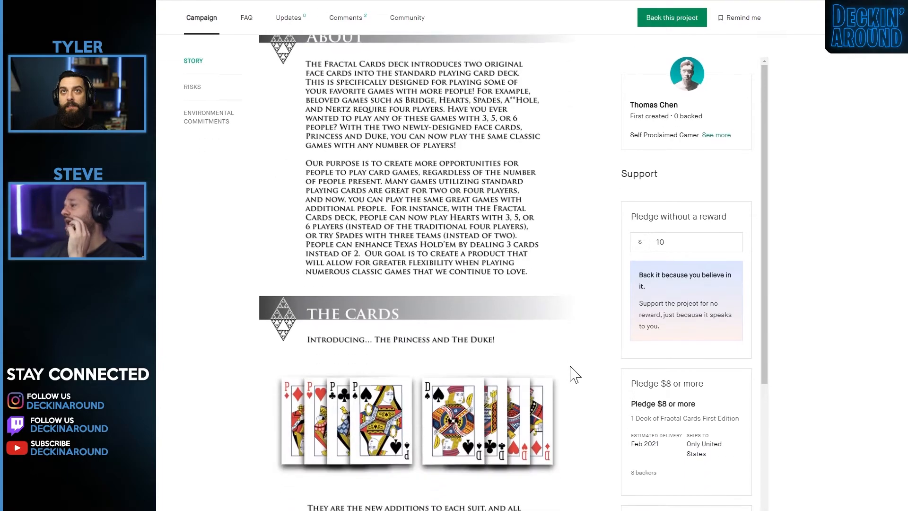
{"action": "scroll", "scroll_direction": "down", "scroll_amount": 3}
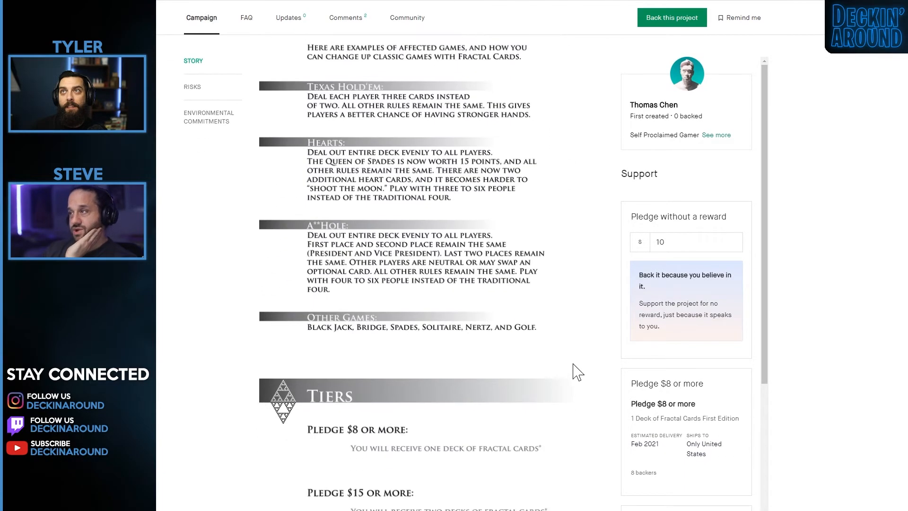
{"action": "scroll", "scroll_direction": "down", "scroll_amount": 3}
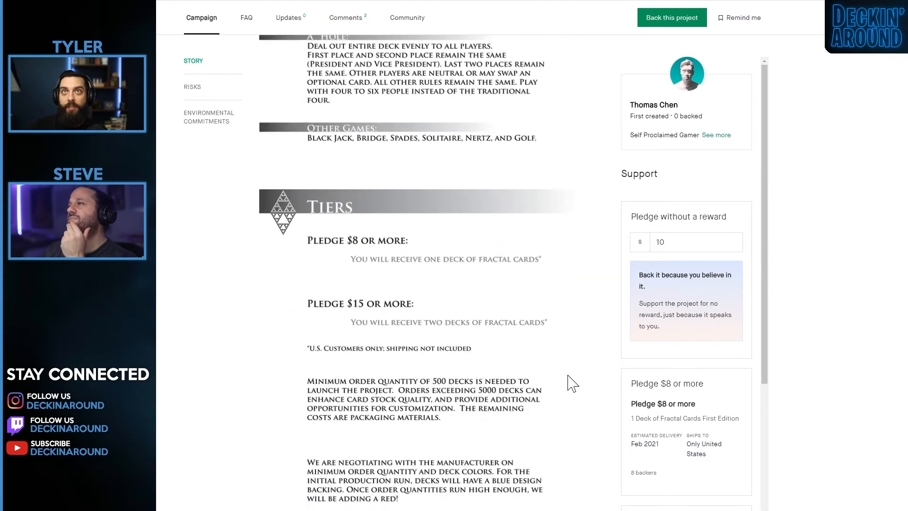
{"action": "scroll", "scroll_direction": "down", "scroll_amount": 3}
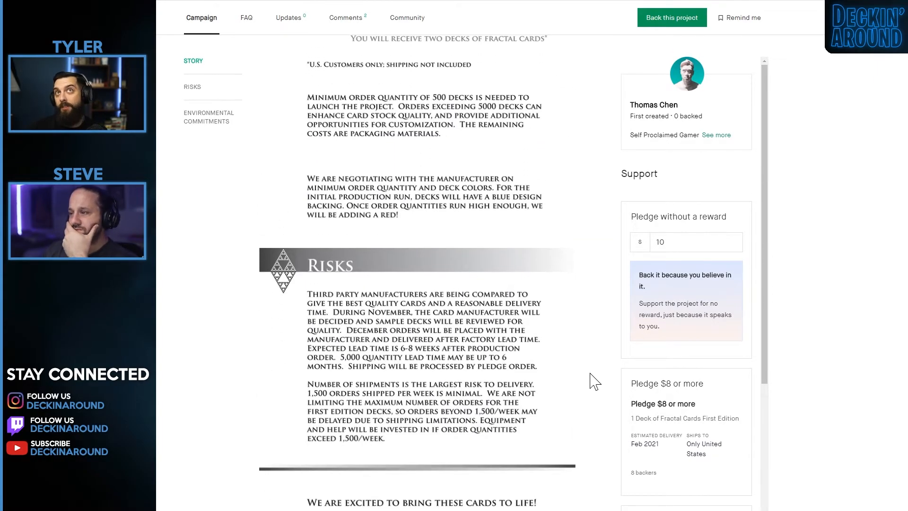
{"action": "scroll", "scroll_direction": "down", "scroll_amount": 3}
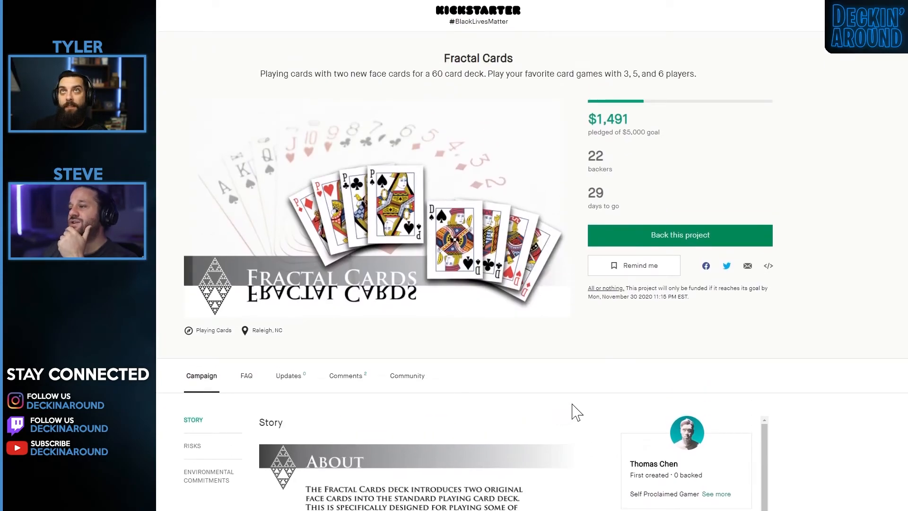
{"action": "mouse_move", "coordinate": [539, 421]}
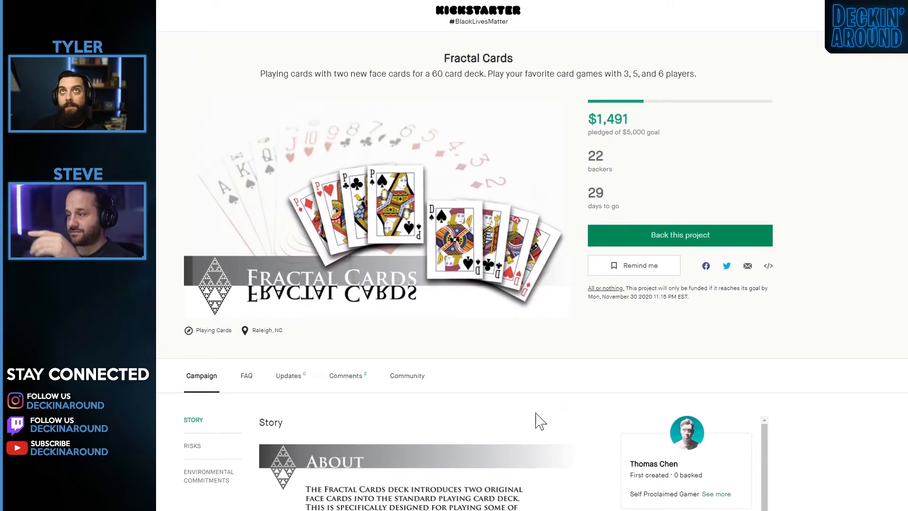
{"action": "mouse_move", "coordinate": [548, 418]}
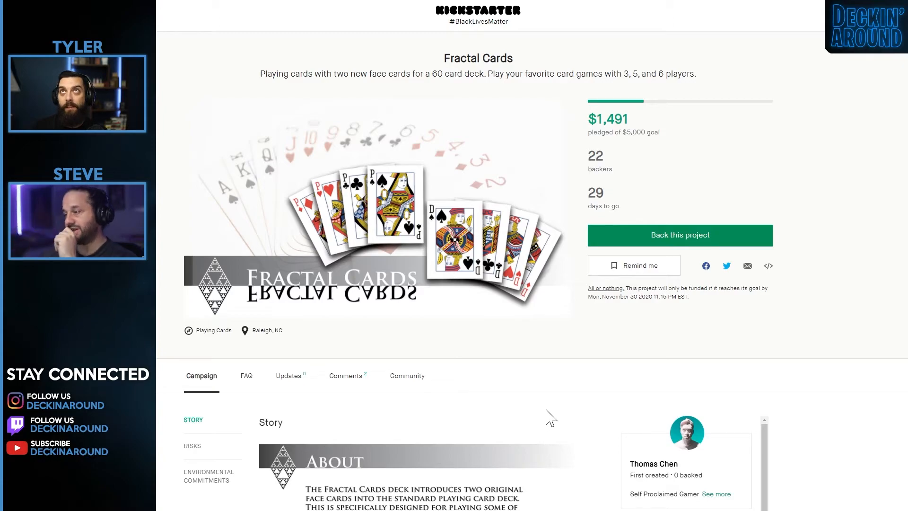
{"action": "mouse_move", "coordinate": [801, 372]}
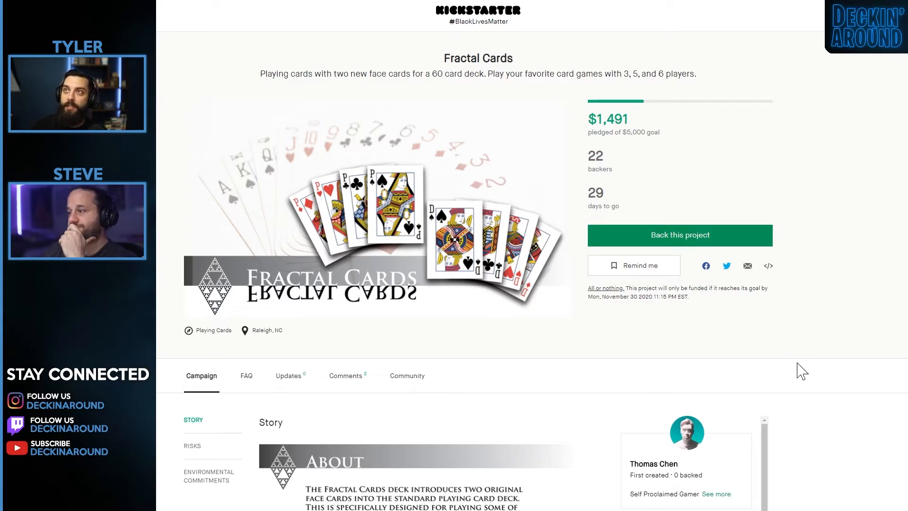
{"action": "mouse_move", "coordinate": [836, 377]}
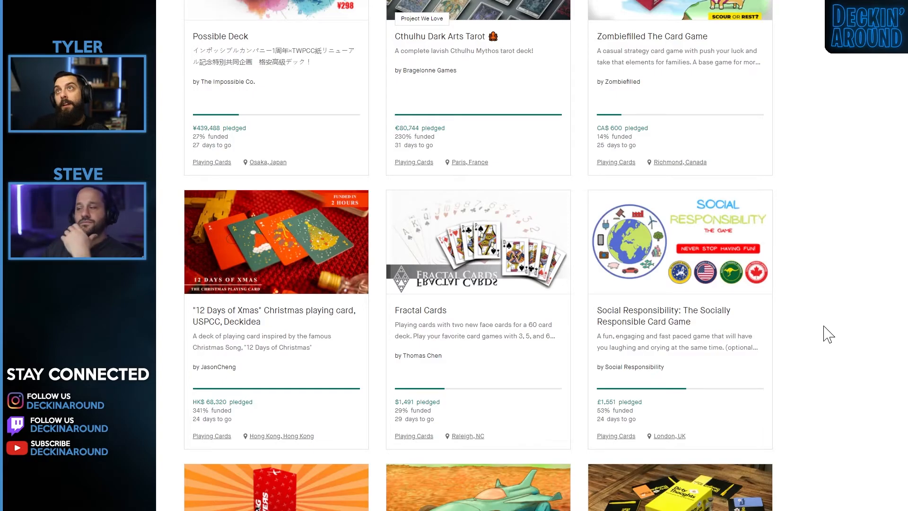
Find and open ElkLab's 'tny - micro playing cards' campaign in the results grid
{"action": "scroll", "scroll_direction": "down", "scroll_amount": 3}
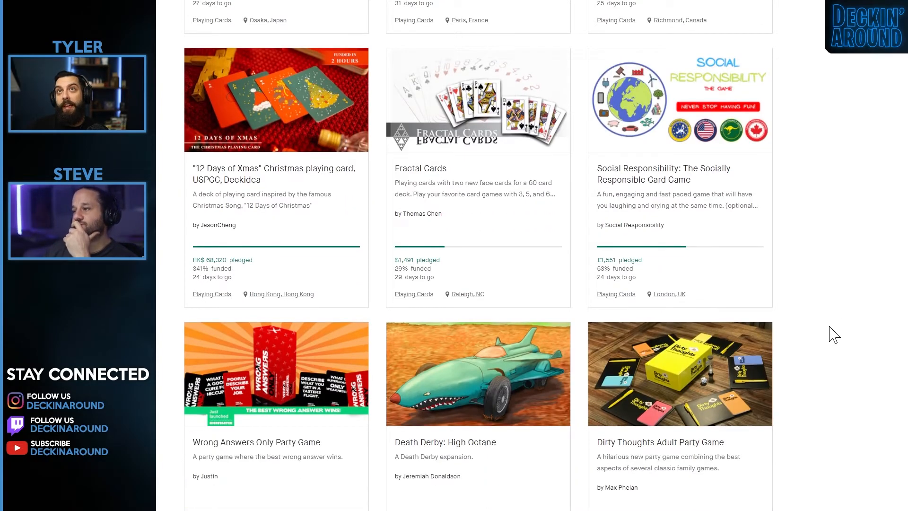
{"action": "scroll", "scroll_direction": "down", "scroll_amount": 3}
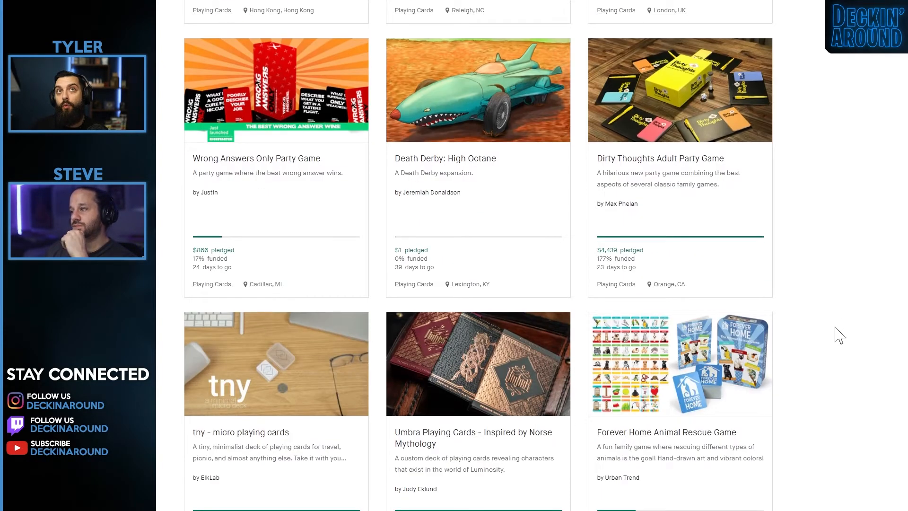
{"action": "scroll", "scroll_direction": "down", "scroll_amount": 3}
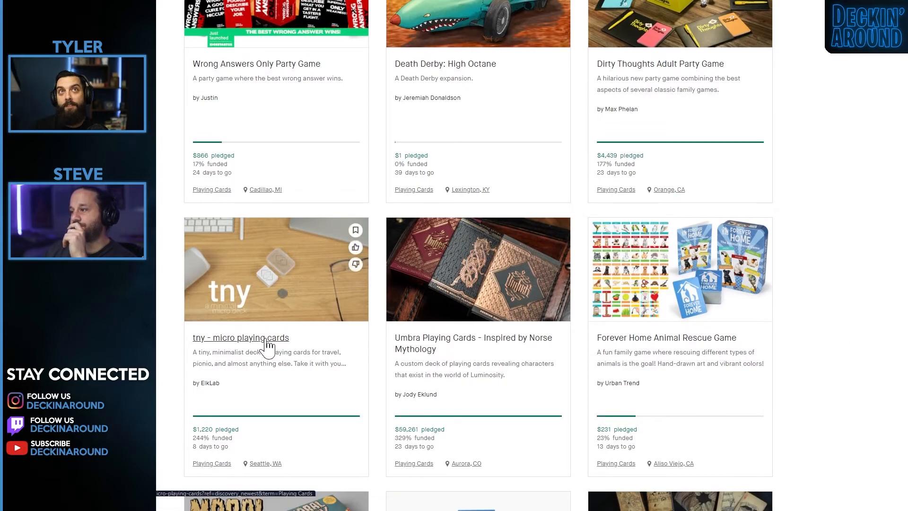
{"action": "left_click", "coordinate": [240, 338]}
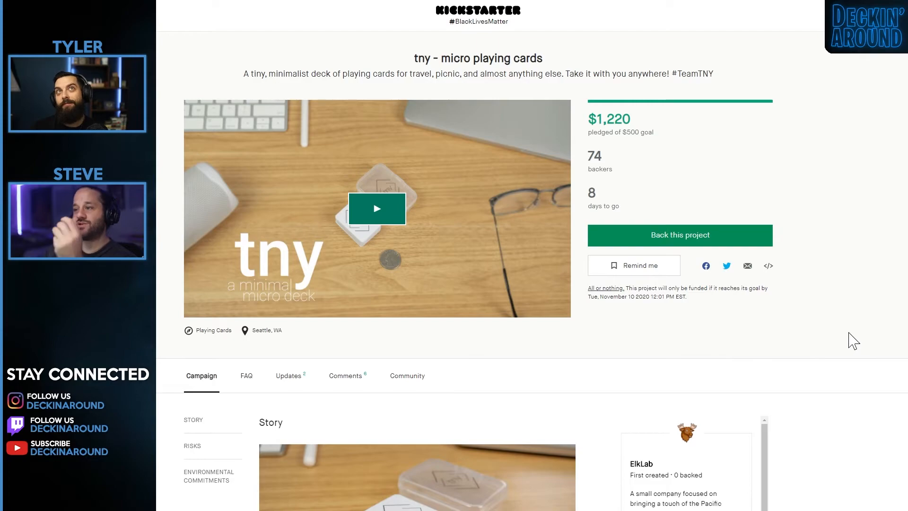
Scroll the tny story past the feature photos to 'Our promise.' and delivery details
{"action": "scroll", "scroll_direction": "down", "scroll_amount": 3}
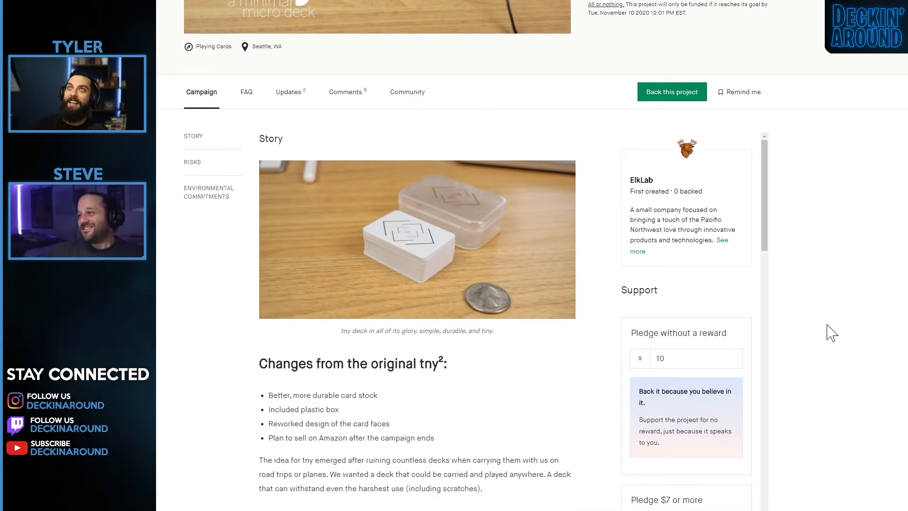
{"action": "scroll", "scroll_direction": "down", "scroll_amount": 3}
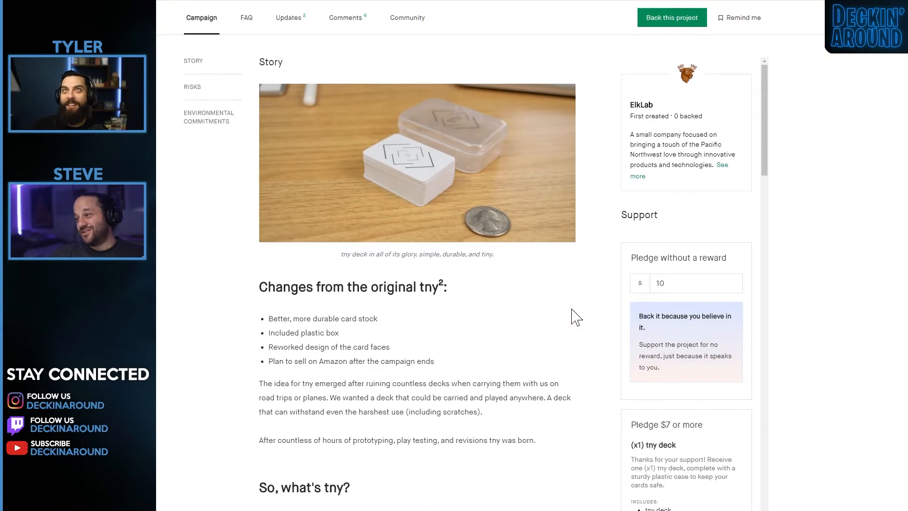
{"action": "scroll", "scroll_direction": "down", "scroll_amount": 3}
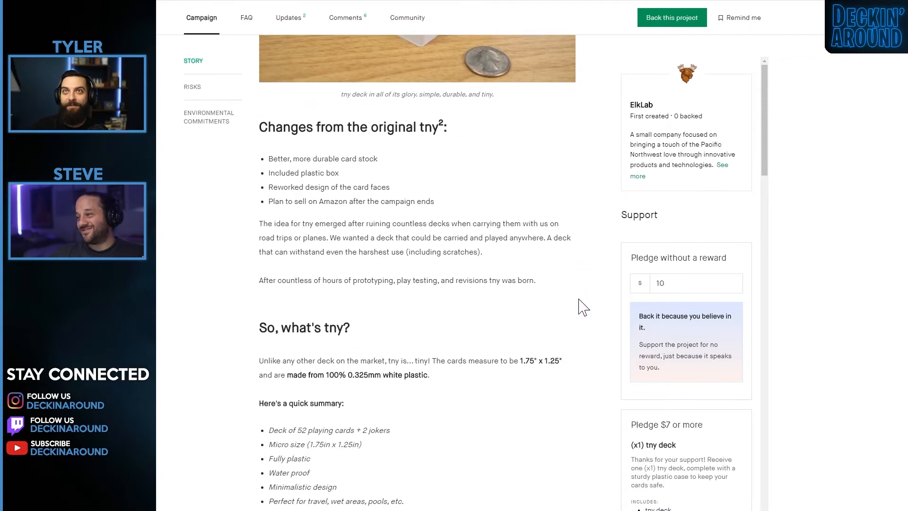
{"action": "mouse_move", "coordinate": [574, 306]}
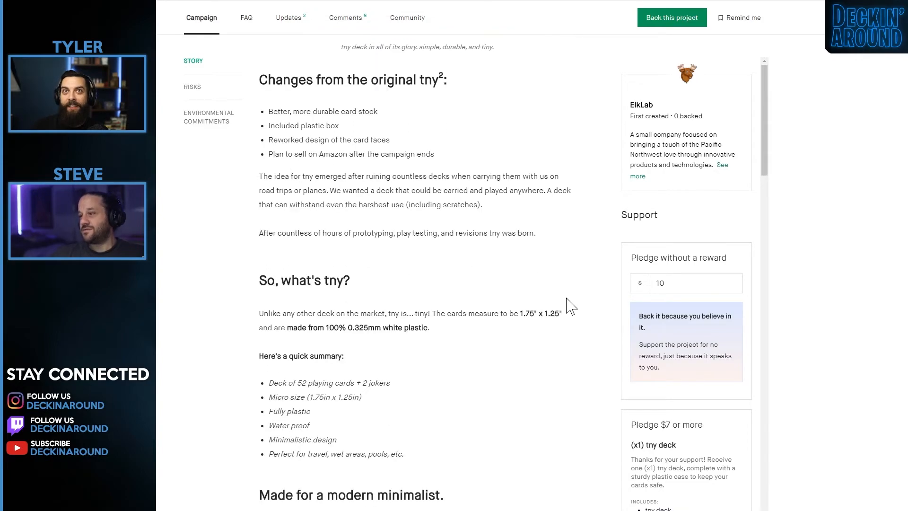
{"action": "scroll", "scroll_direction": "down", "scroll_amount": 3}
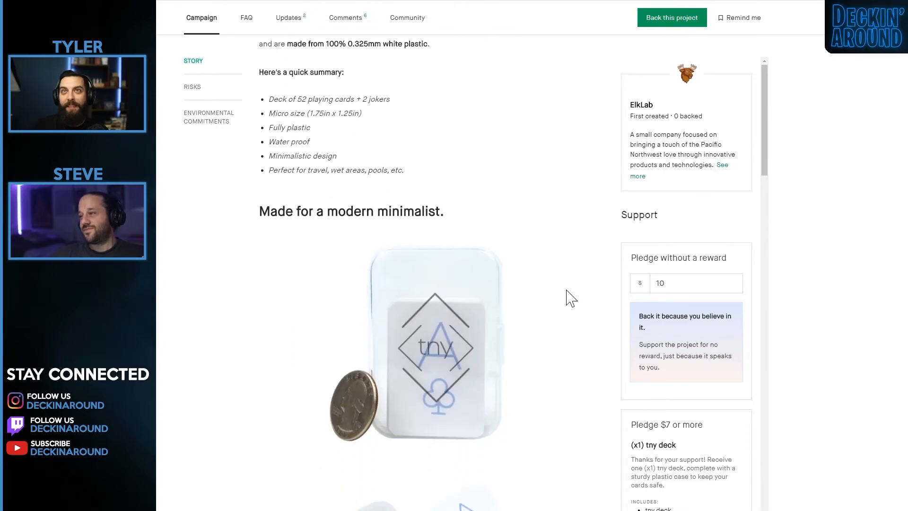
{"action": "scroll", "scroll_direction": "down", "scroll_amount": 3}
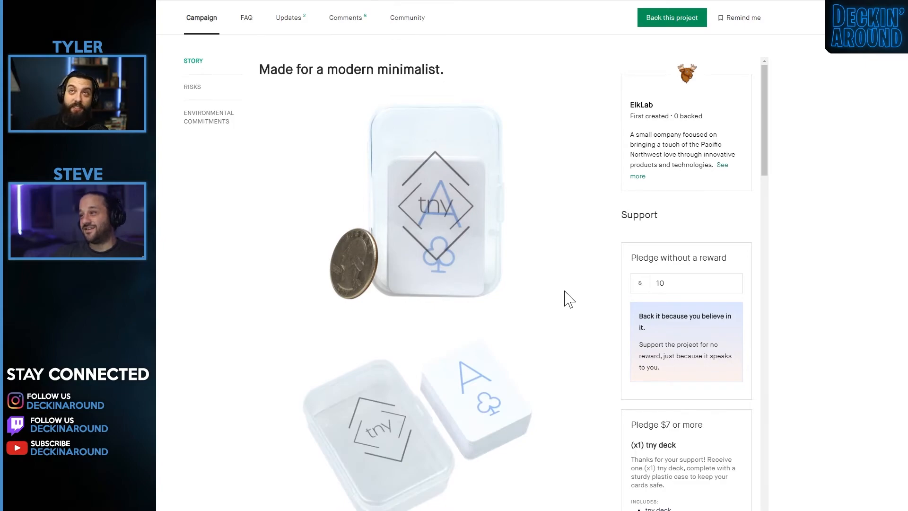
{"action": "scroll", "scroll_direction": "down", "scroll_amount": 3}
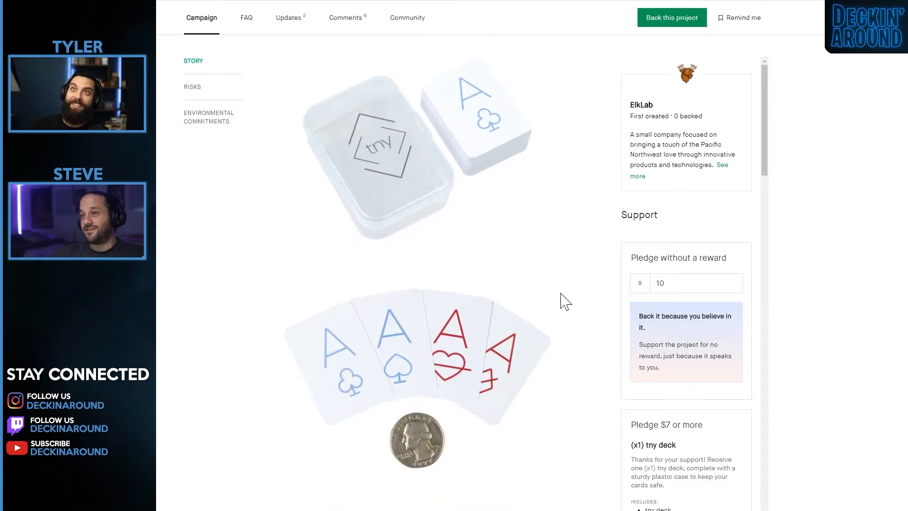
{"action": "scroll", "scroll_direction": "down", "scroll_amount": 3}
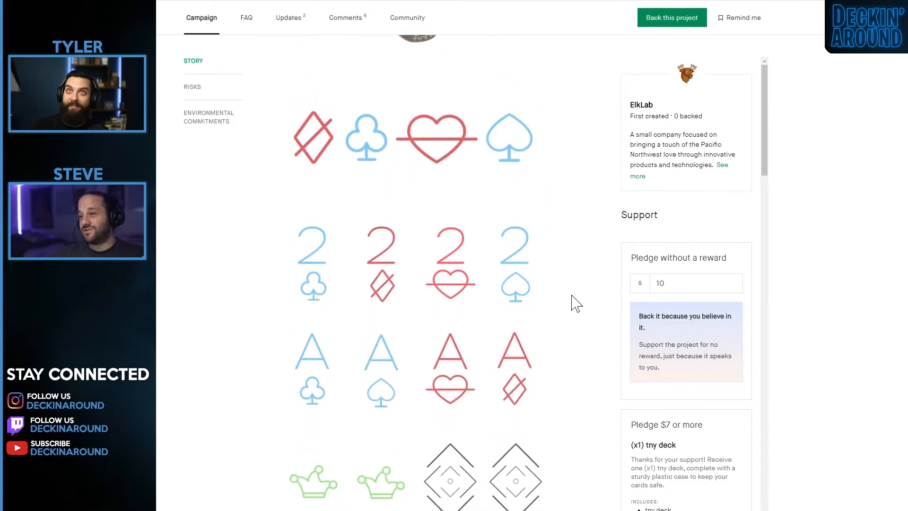
{"action": "scroll", "scroll_direction": "down", "scroll_amount": 3}
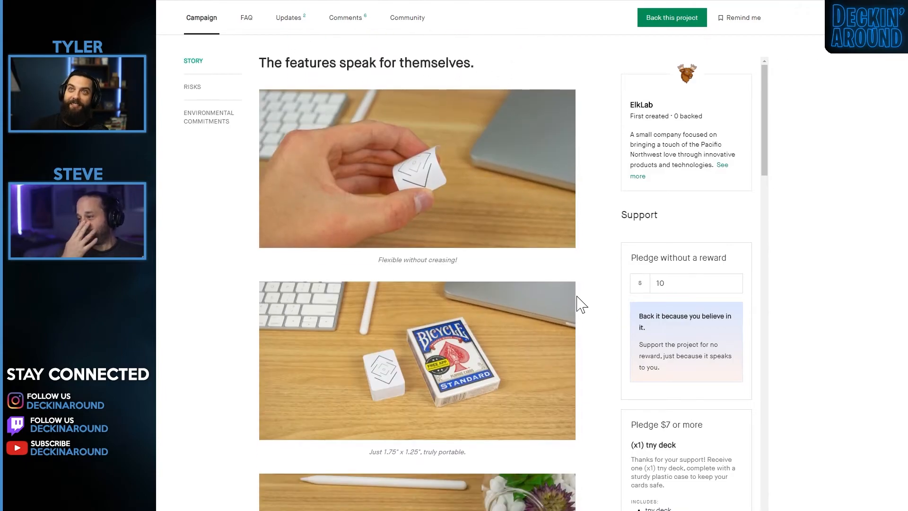
{"action": "scroll", "scroll_direction": "down", "scroll_amount": 3}
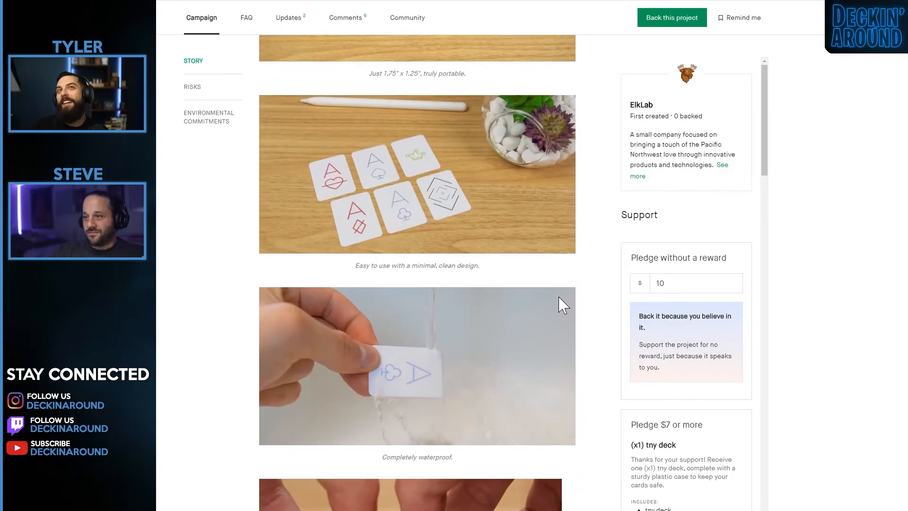
{"action": "scroll", "scroll_direction": "down", "scroll_amount": 3}
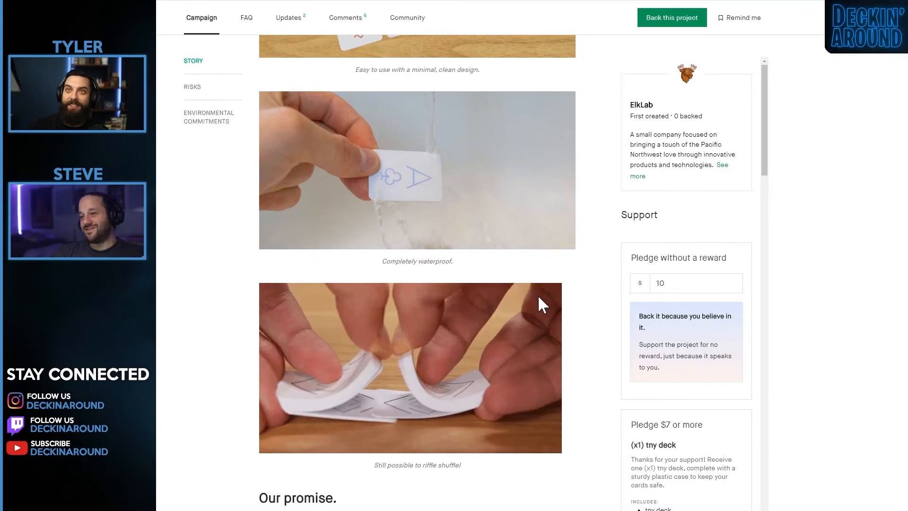
{"action": "scroll", "scroll_direction": "down", "scroll_amount": 3}
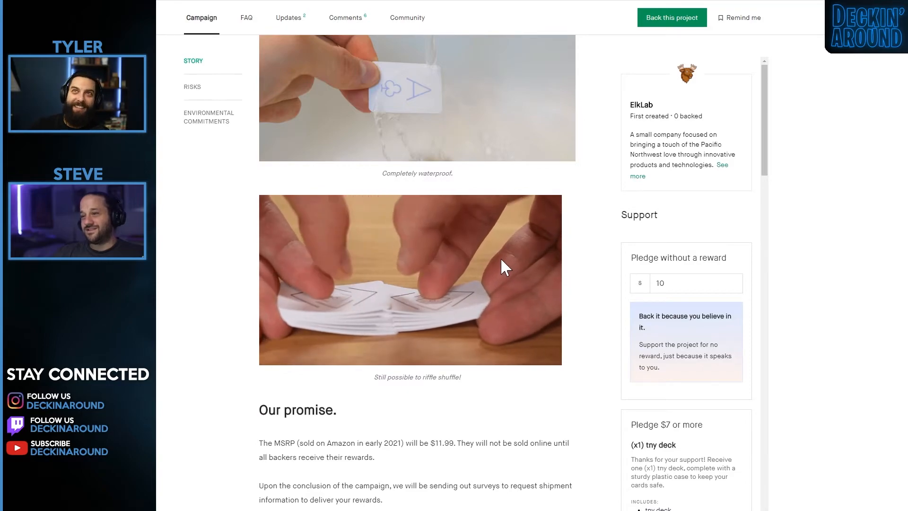
{"action": "mouse_move", "coordinate": [499, 279]}
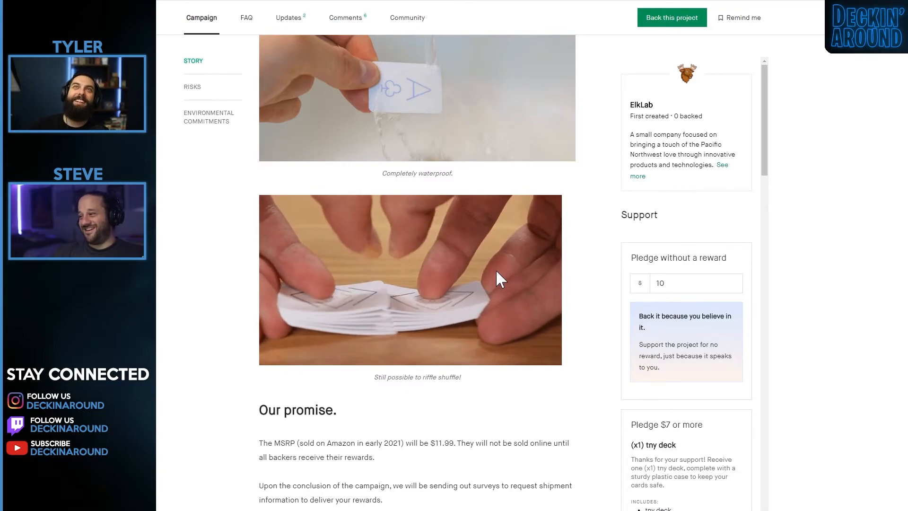
{"action": "scroll", "scroll_direction": "down", "scroll_amount": 3}
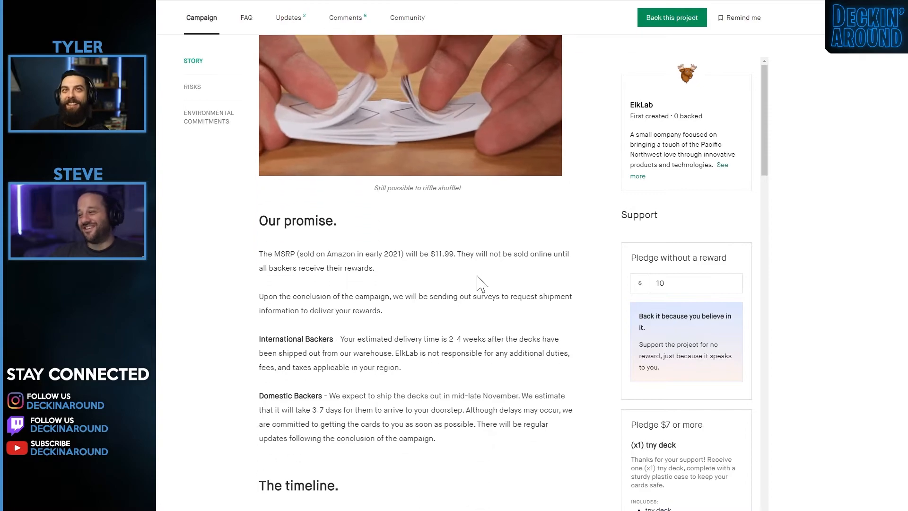
{"action": "scroll", "scroll_direction": "down", "scroll_amount": 3}
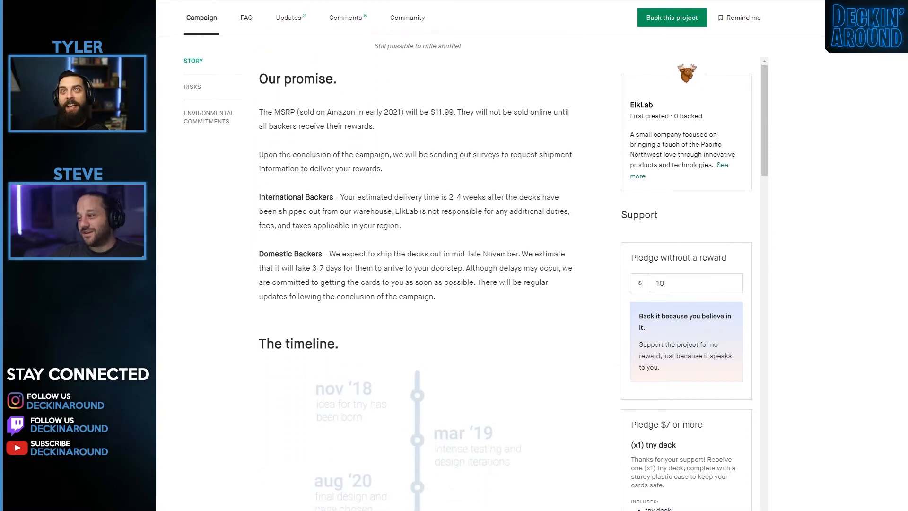
{"action": "scroll", "scroll_direction": "down", "scroll_amount": 3}
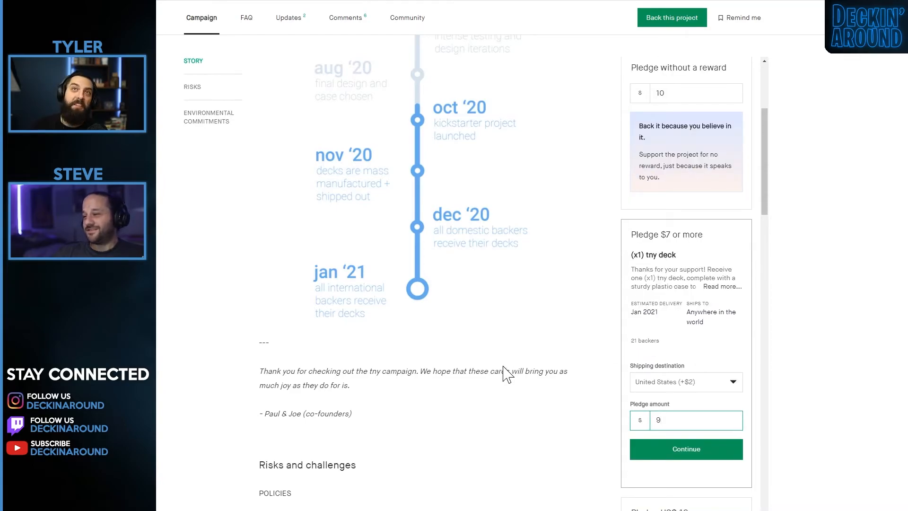
Scroll through the tny timeline and the minimalist card suit and face designs
{"action": "scroll", "scroll_direction": "down", "scroll_amount": 3}
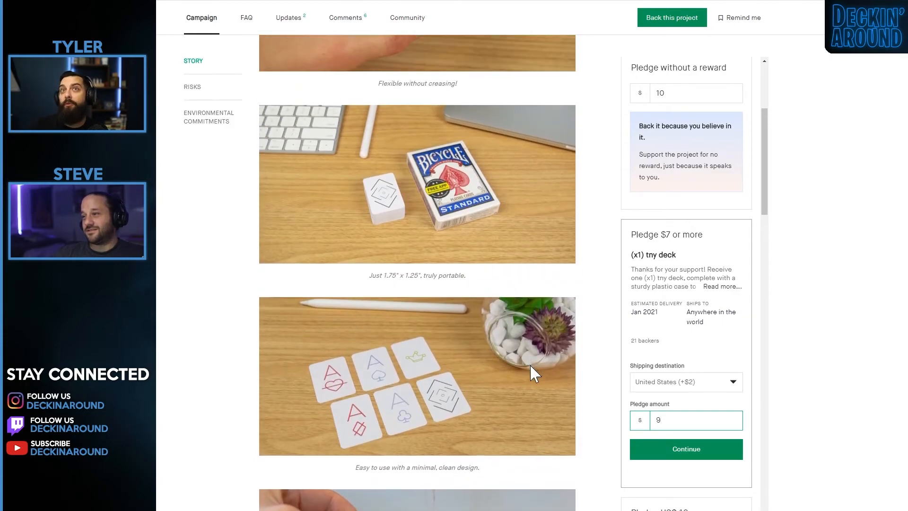
{"action": "mouse_move", "coordinate": [359, 382]}
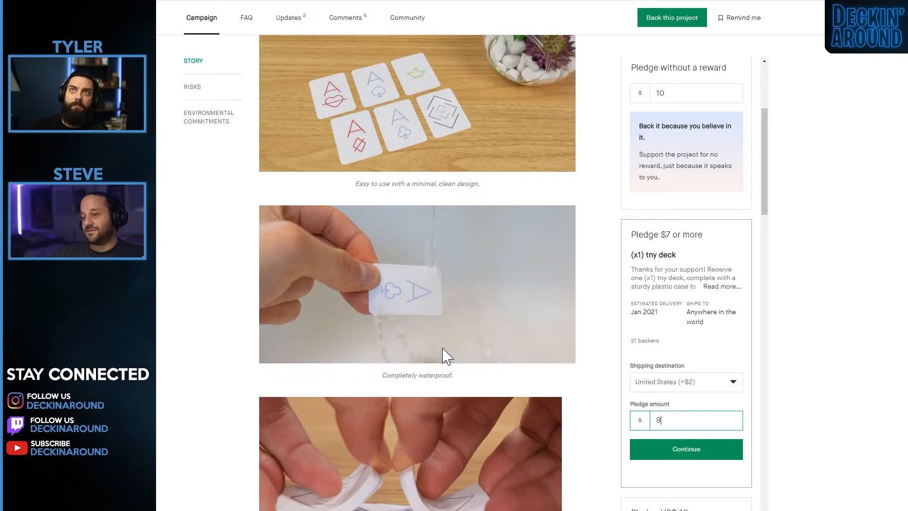
{"action": "scroll", "scroll_direction": "down", "scroll_amount": 3}
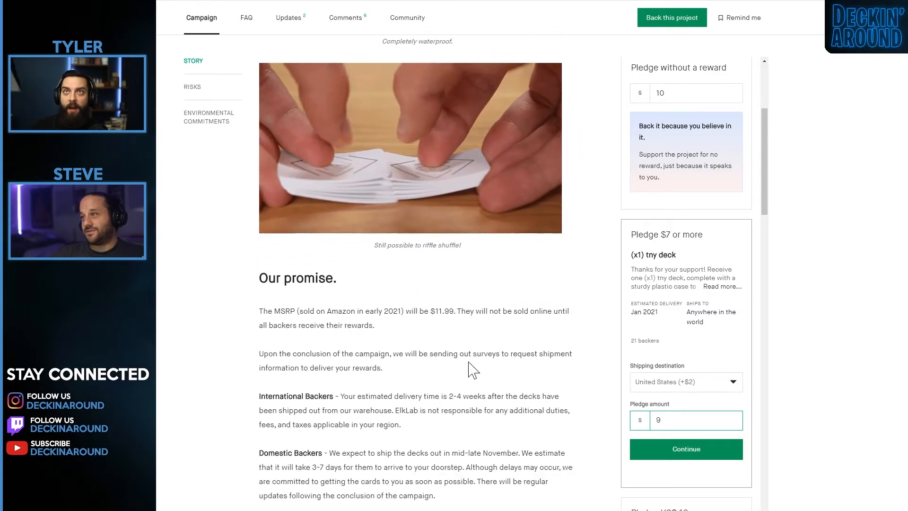
{"action": "scroll", "scroll_direction": "down", "scroll_amount": 3}
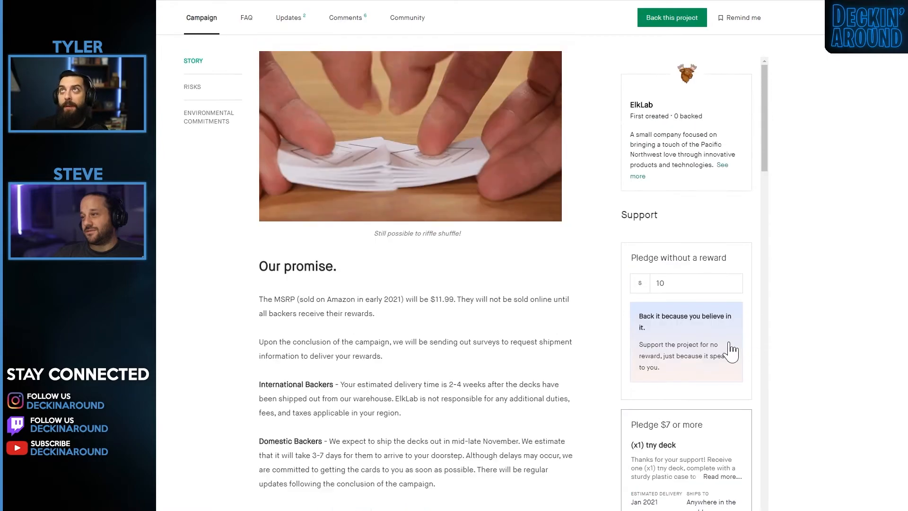
{"action": "scroll", "scroll_direction": "down", "scroll_amount": 3}
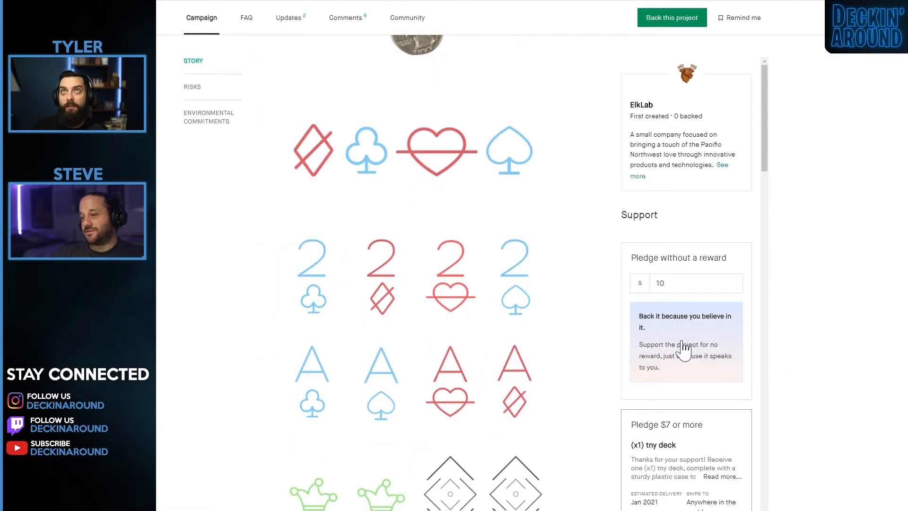
{"action": "mouse_move", "coordinate": [570, 304]}
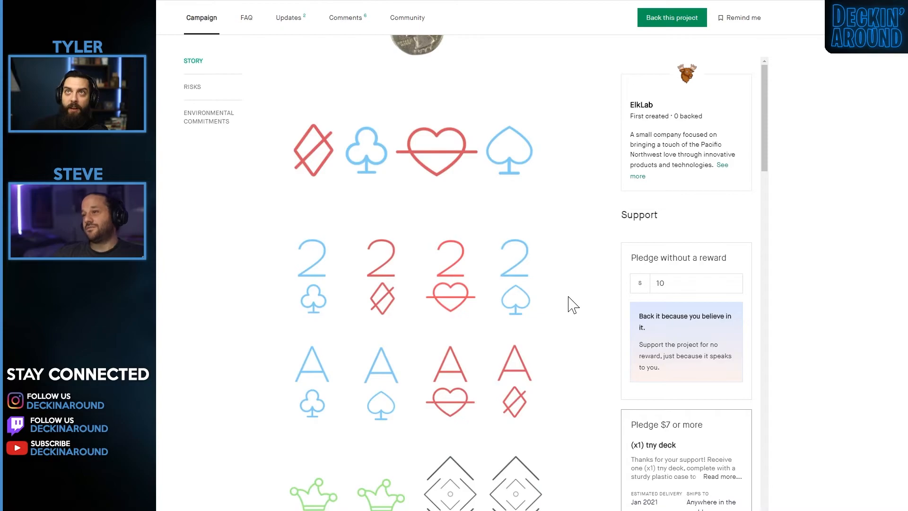
{"action": "scroll", "scroll_direction": "down", "scroll_amount": 3}
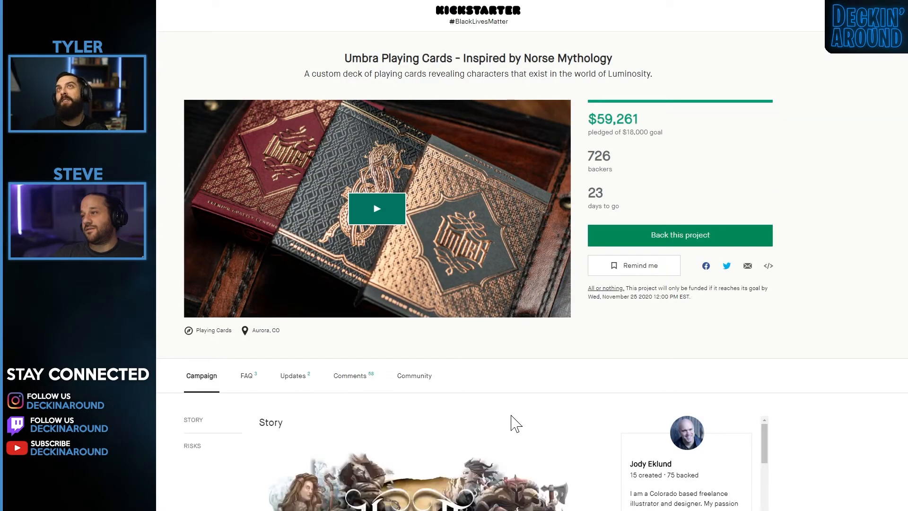
Scroll Umbra's story past Stretch Goals to the Slate, Merlot and Noir editions
{"action": "scroll", "scroll_direction": "down", "scroll_amount": 3}
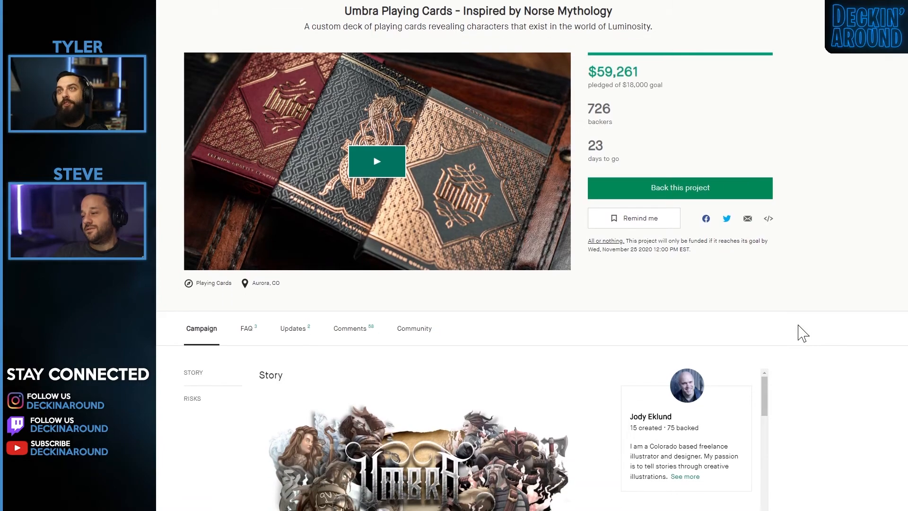
{"action": "scroll", "scroll_direction": "down", "scroll_amount": 3}
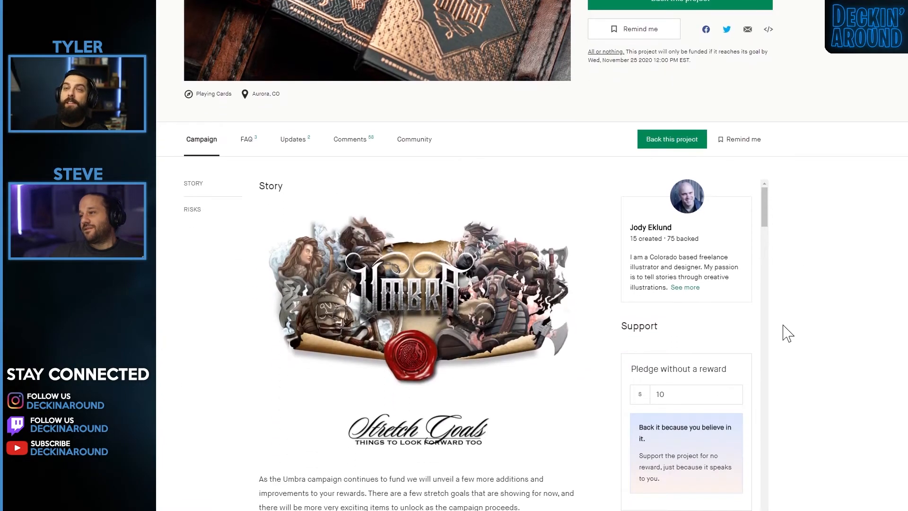
{"action": "scroll", "scroll_direction": "down", "scroll_amount": 3}
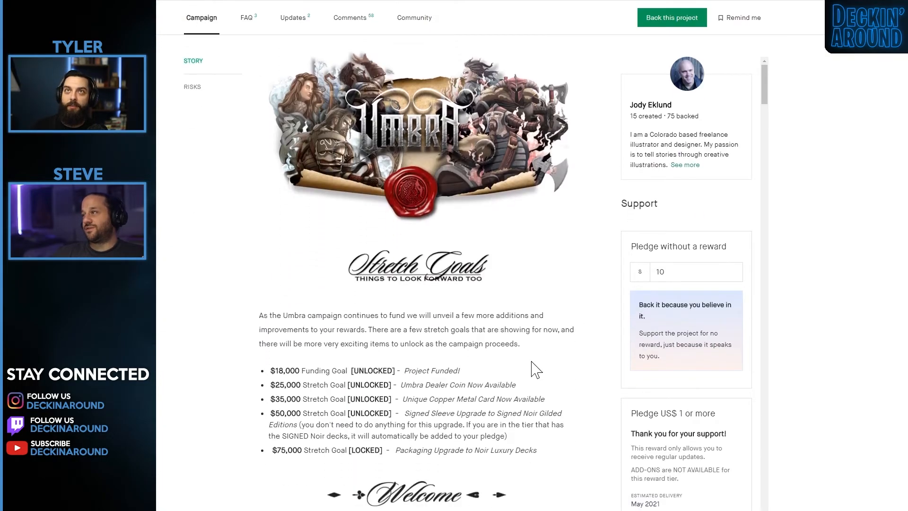
{"action": "scroll", "scroll_direction": "down", "scroll_amount": 3}
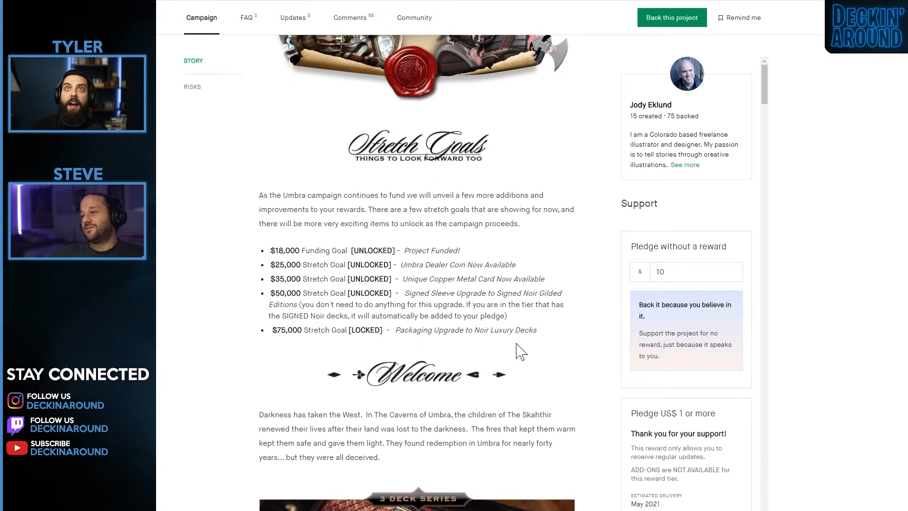
{"action": "scroll", "scroll_direction": "down", "scroll_amount": 3}
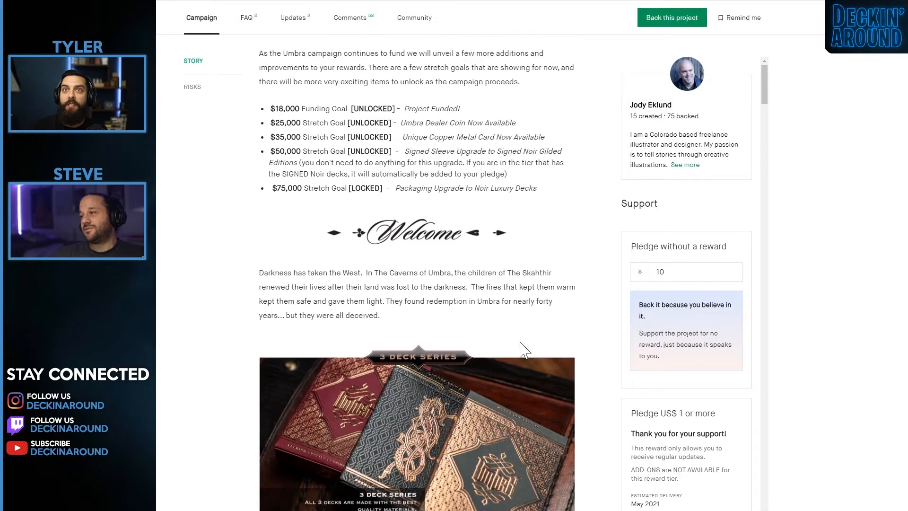
{"action": "scroll", "scroll_direction": "down", "scroll_amount": 3}
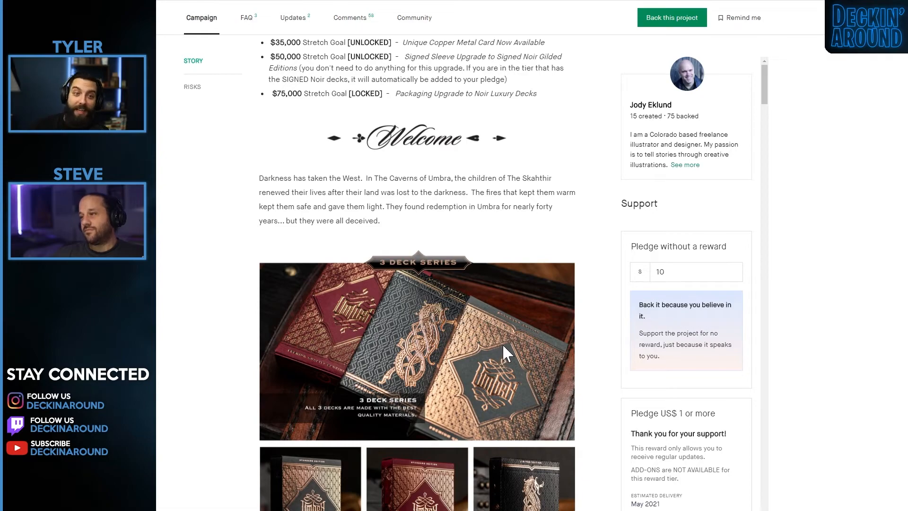
{"action": "mouse_move", "coordinate": [469, 374]}
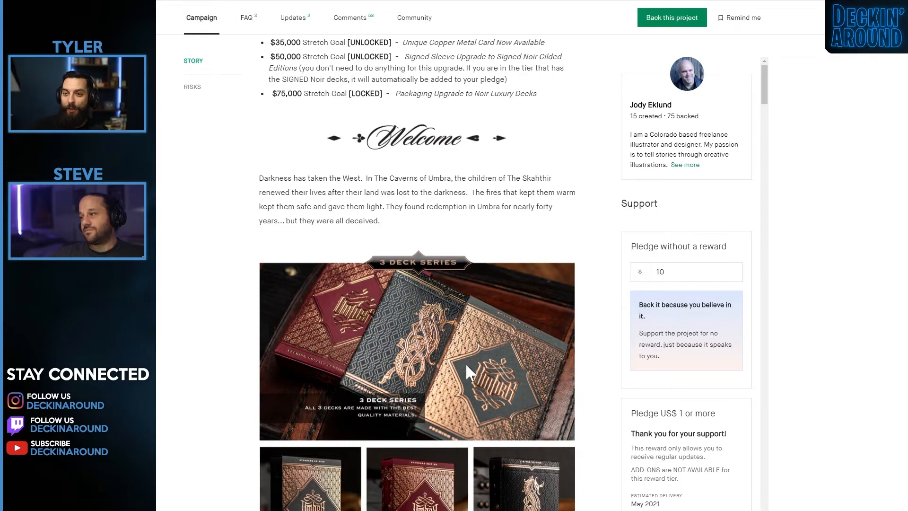
{"action": "scroll", "scroll_direction": "down", "scroll_amount": 3}
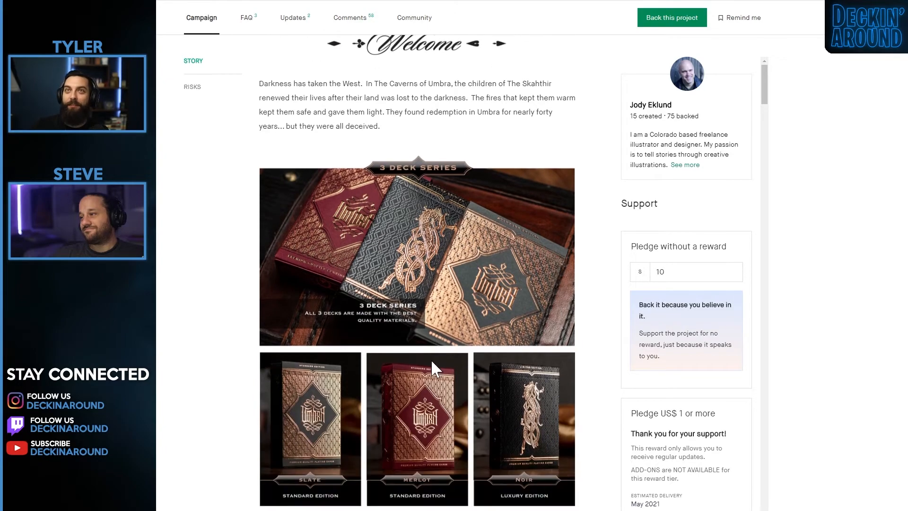
{"action": "scroll", "scroll_direction": "down", "scroll_amount": 3}
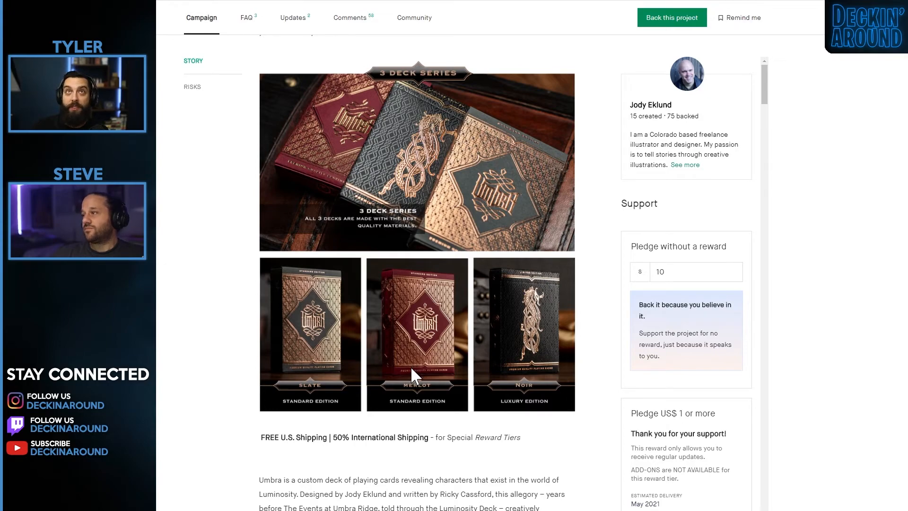
Scroll past Umbra's introduction text to the Merlot Standard Edition packaging photos
{"action": "scroll", "scroll_direction": "down", "scroll_amount": 3}
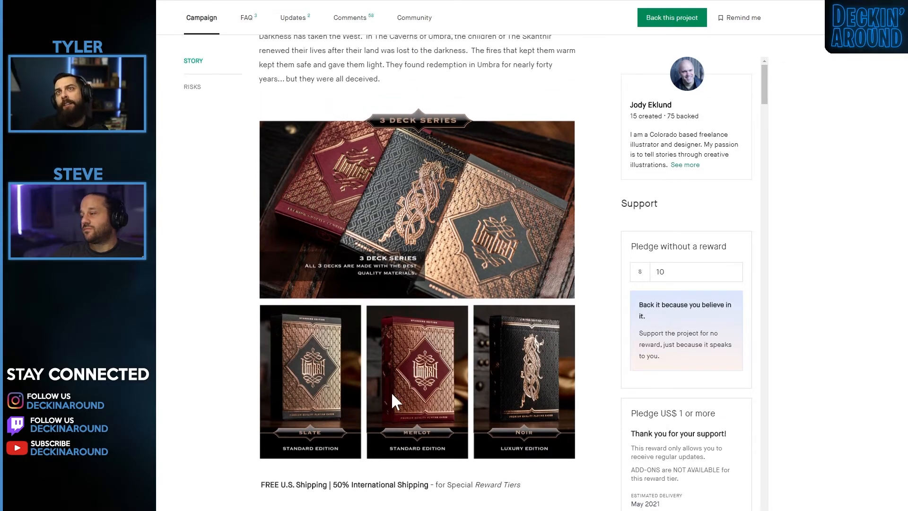
{"action": "scroll", "scroll_direction": "down", "scroll_amount": 3}
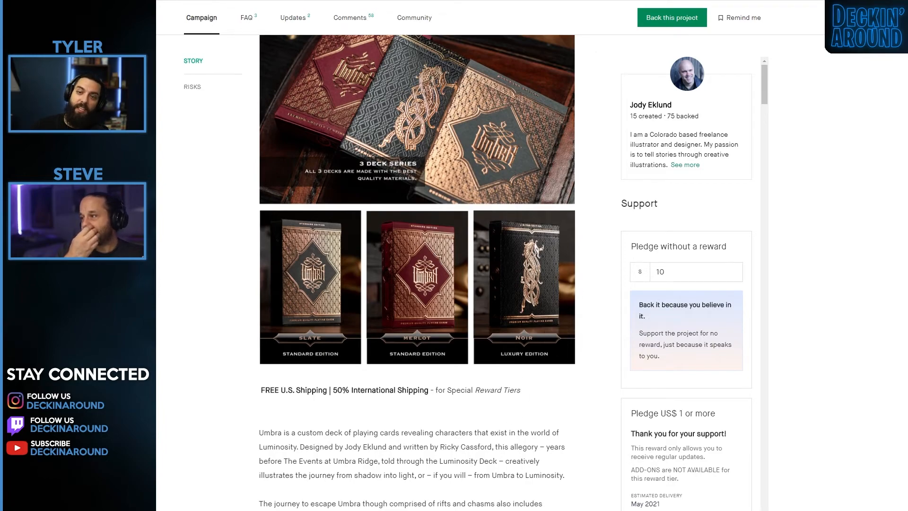
{"action": "mouse_move", "coordinate": [460, 412]}
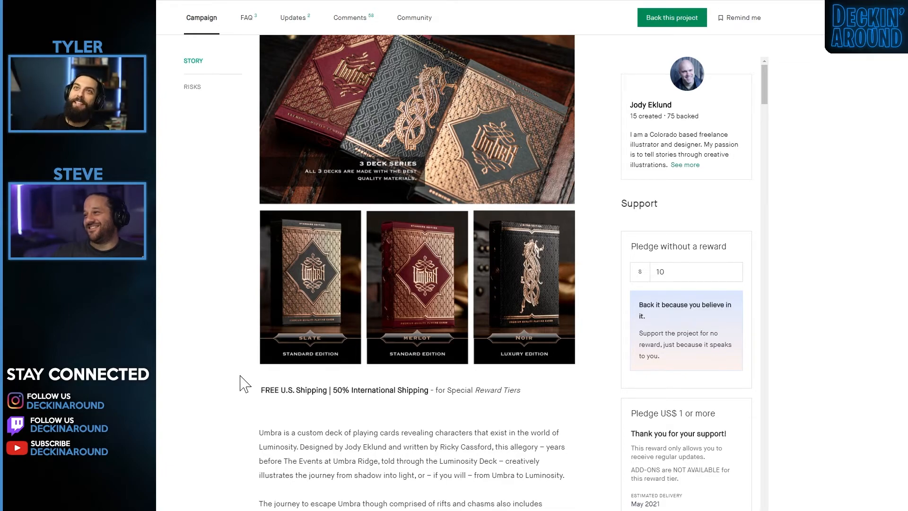
{"action": "scroll", "scroll_direction": "down", "scroll_amount": 3}
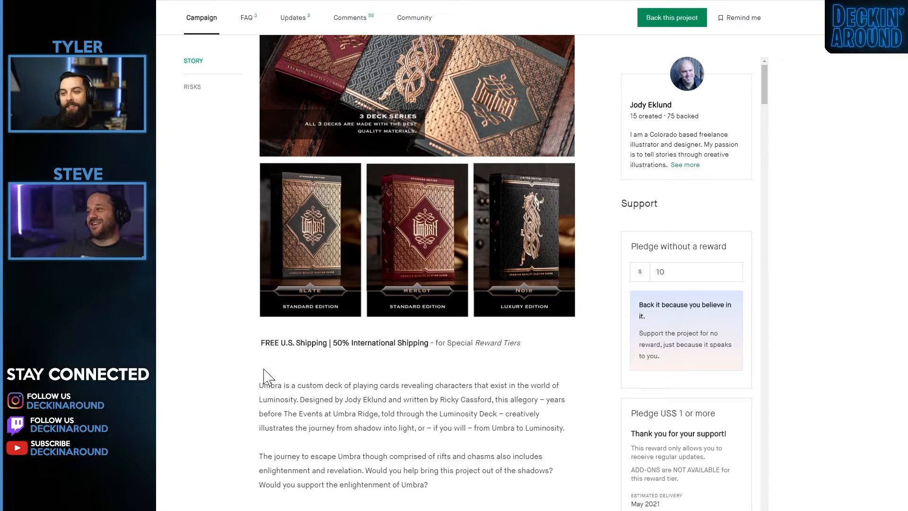
{"action": "mouse_move", "coordinate": [455, 380]}
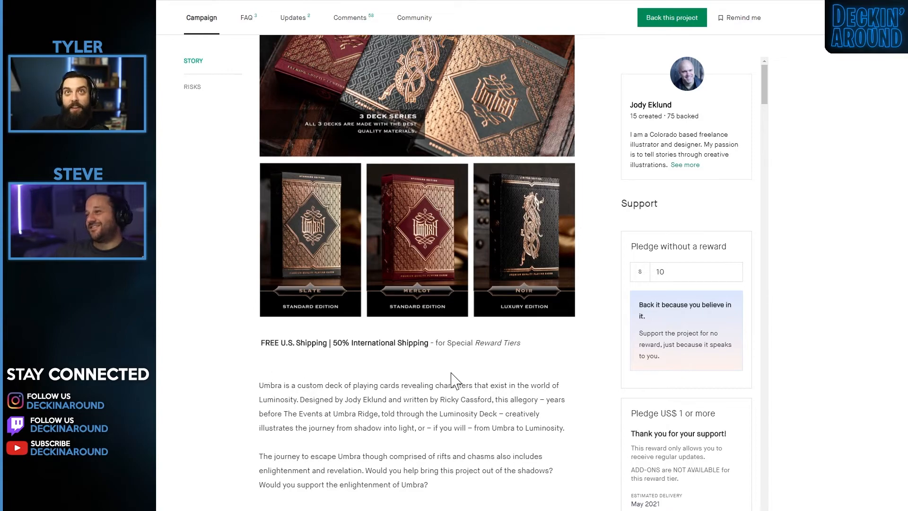
{"action": "scroll", "scroll_direction": "down", "scroll_amount": 3}
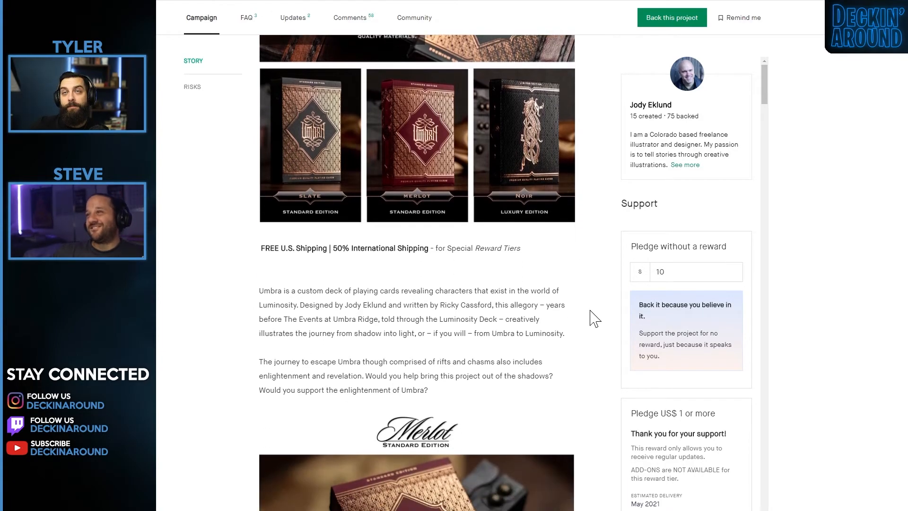
{"action": "scroll", "scroll_direction": "down", "scroll_amount": 3}
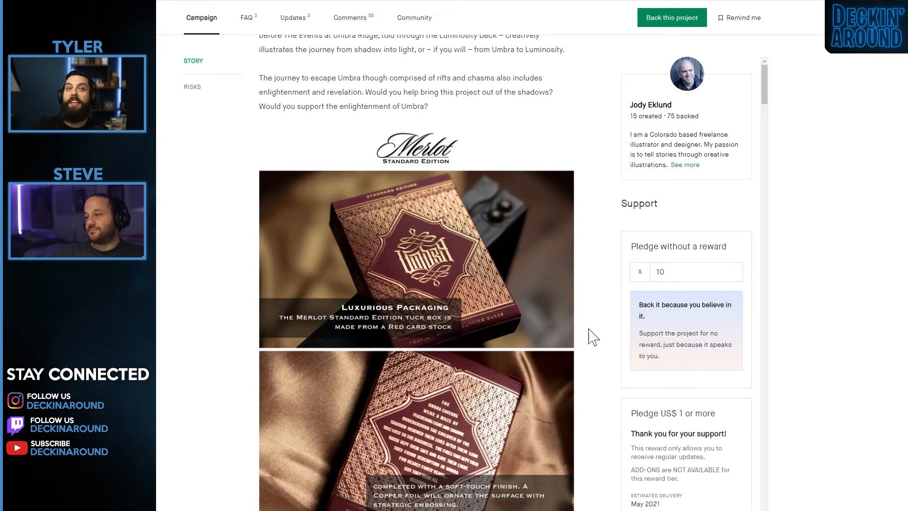
{"action": "mouse_move", "coordinate": [555, 355]}
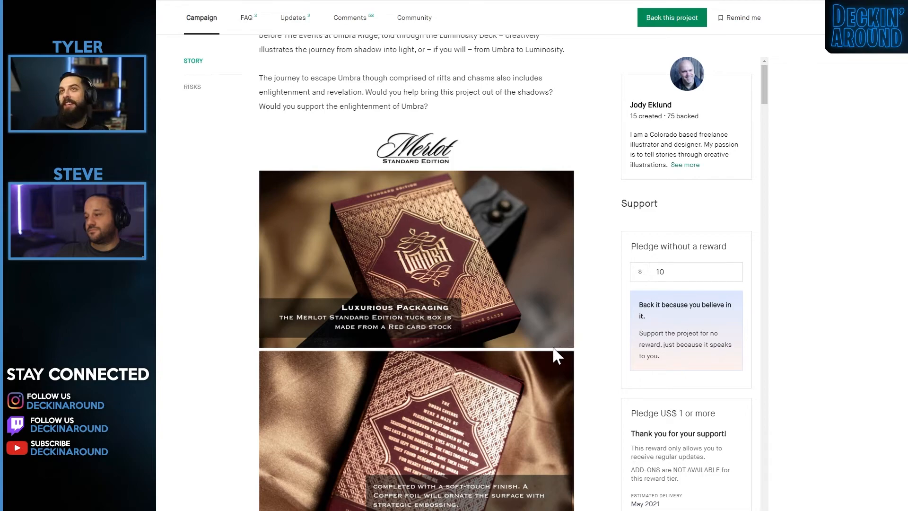
{"action": "mouse_move", "coordinate": [549, 343]}
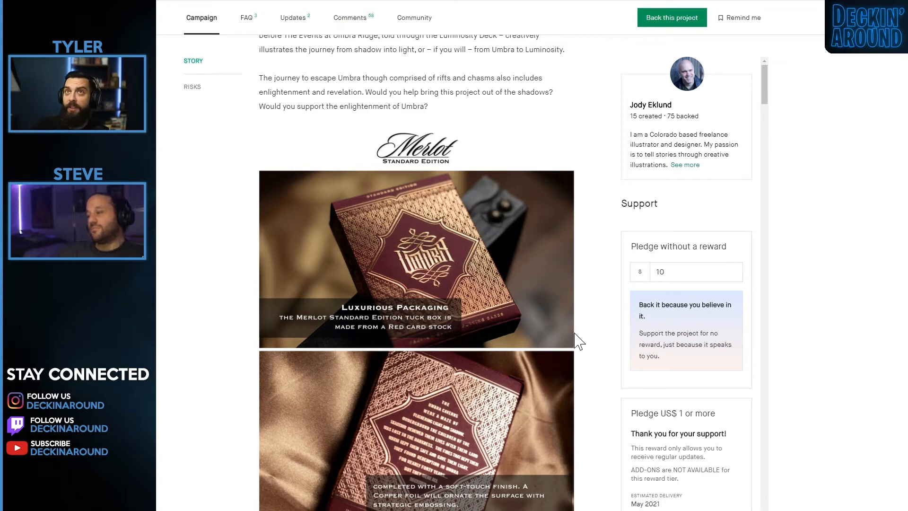
Scroll through Umbra's character card descriptions and add-ons to the Noir Luxury Signed & Gilded Edition
{"action": "scroll", "scroll_direction": "down", "scroll_amount": 3}
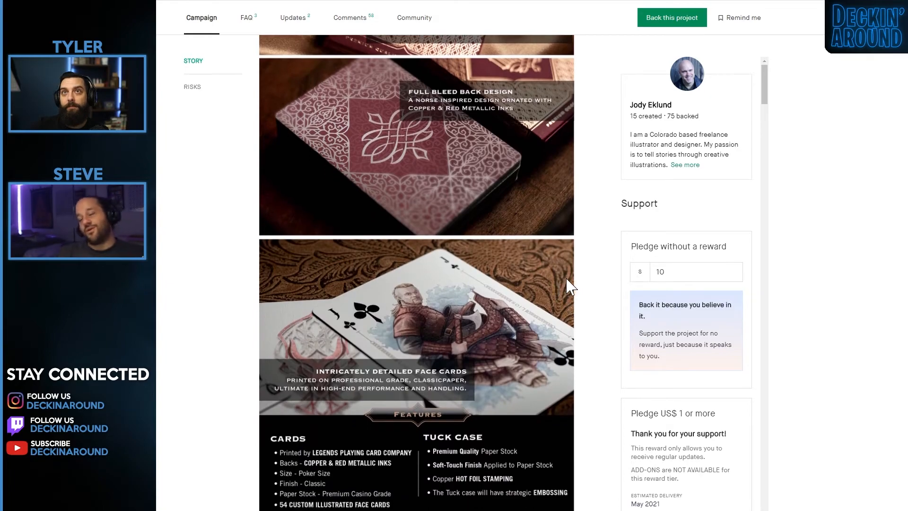
{"action": "scroll", "scroll_direction": "down", "scroll_amount": 3}
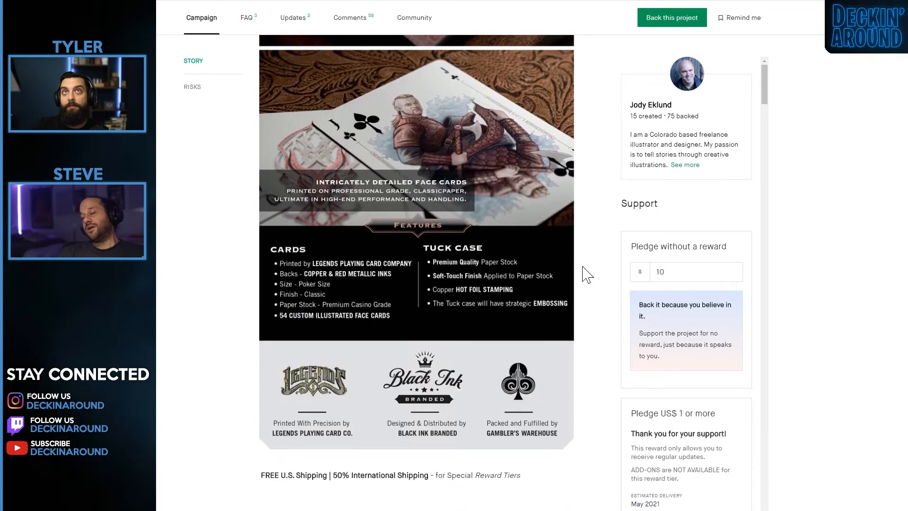
{"action": "mouse_move", "coordinate": [547, 246]}
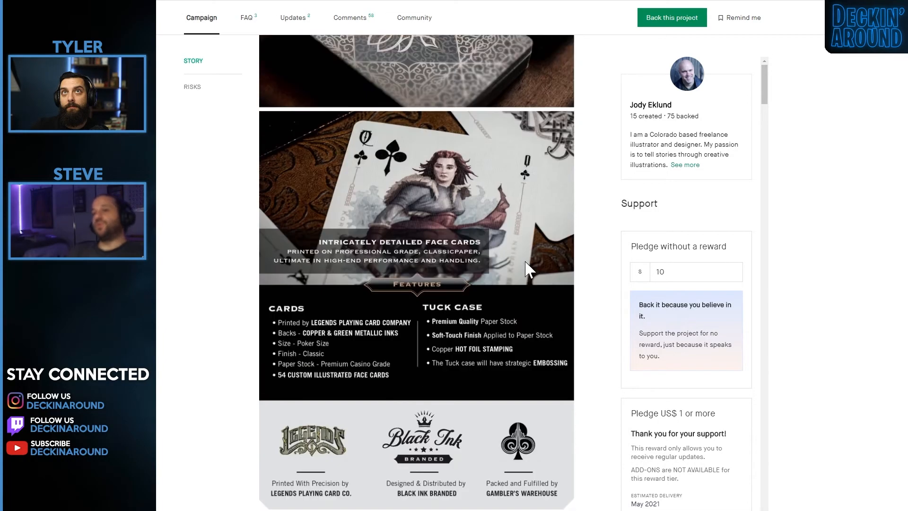
{"action": "scroll", "scroll_direction": "down", "scroll_amount": 3}
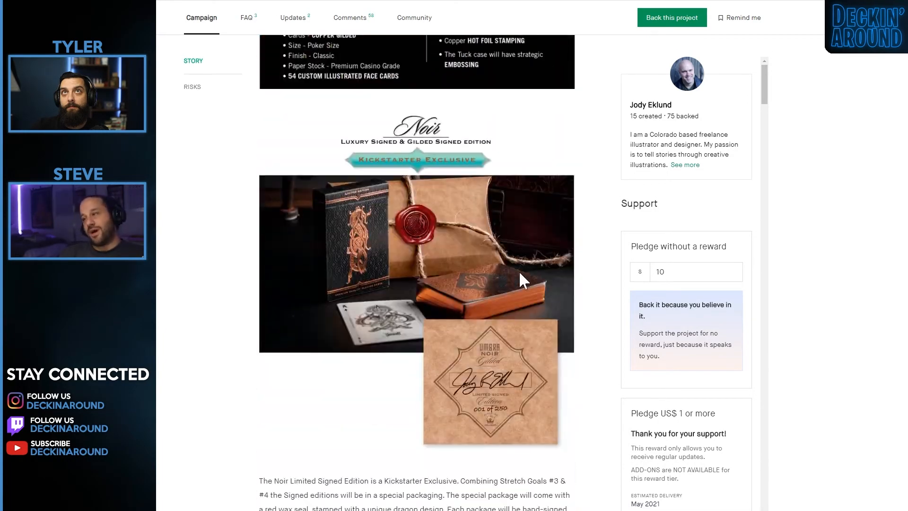
{"action": "scroll", "scroll_direction": "down", "scroll_amount": 3}
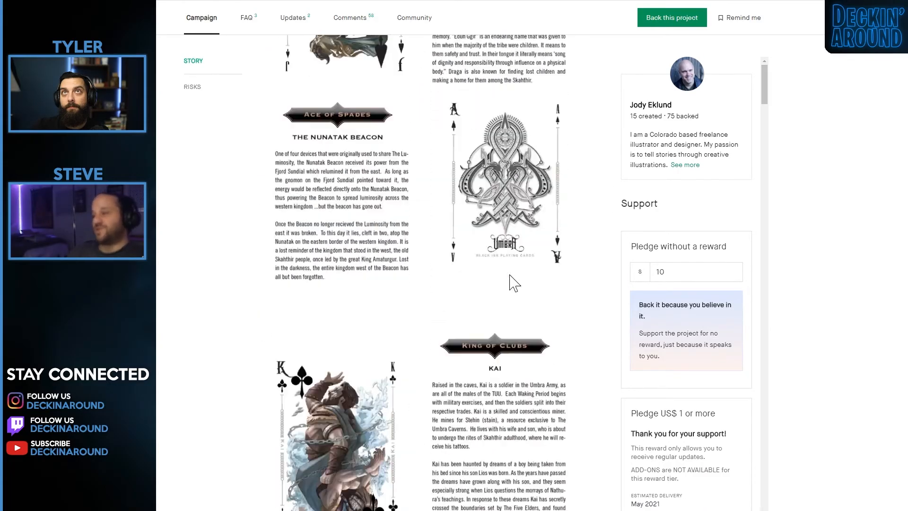
{"action": "scroll", "scroll_direction": "down", "scroll_amount": 3}
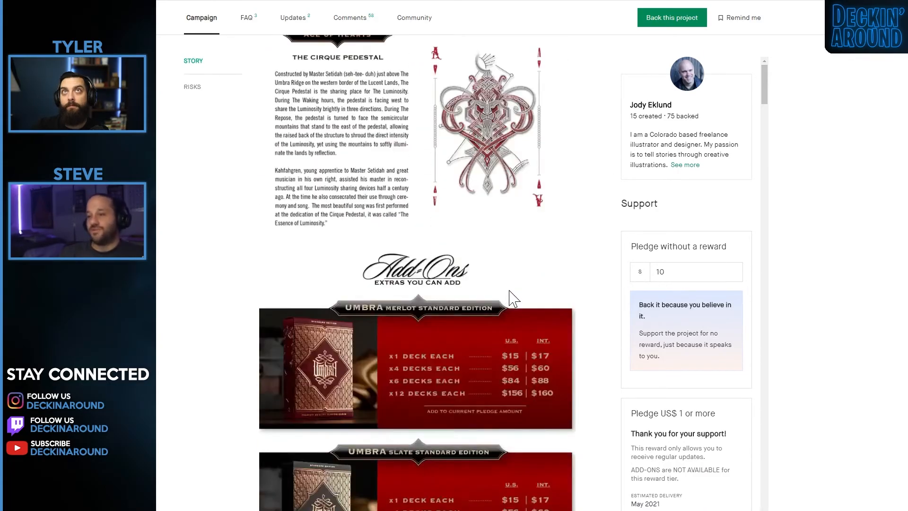
{"action": "scroll", "scroll_direction": "down", "scroll_amount": 3}
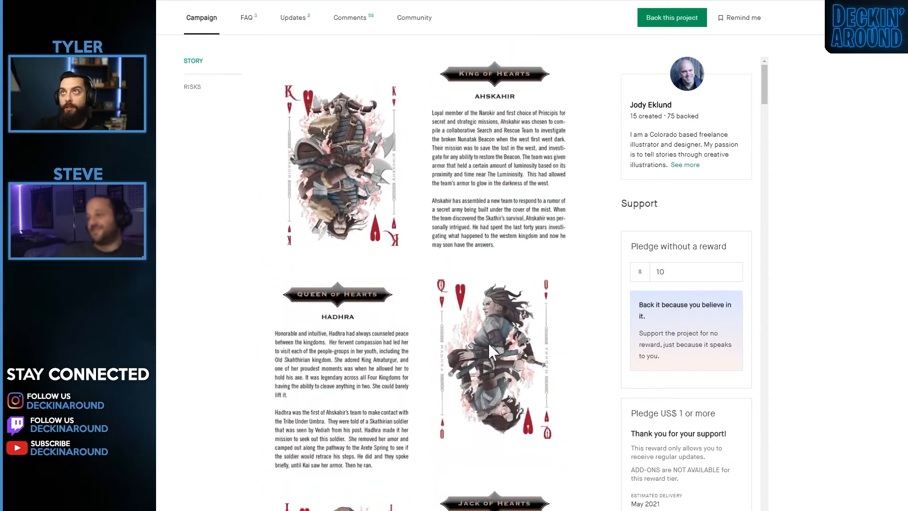
{"action": "scroll", "scroll_direction": "down", "scroll_amount": 3}
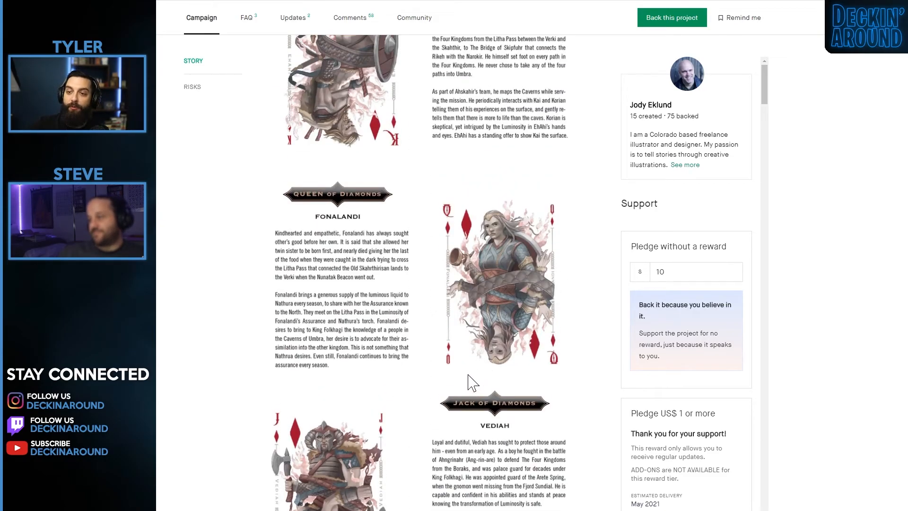
{"action": "scroll", "scroll_direction": "up", "scroll_amount": 3}
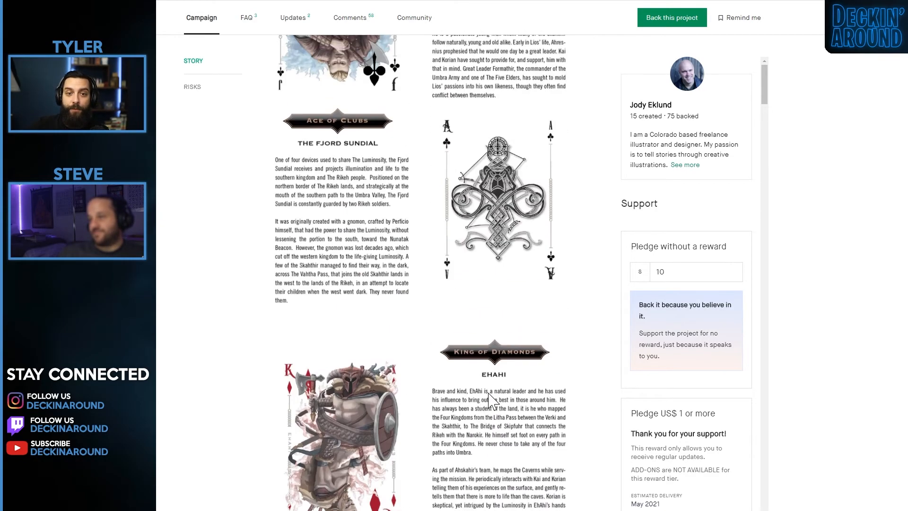
{"action": "scroll", "scroll_direction": "down", "scroll_amount": 3}
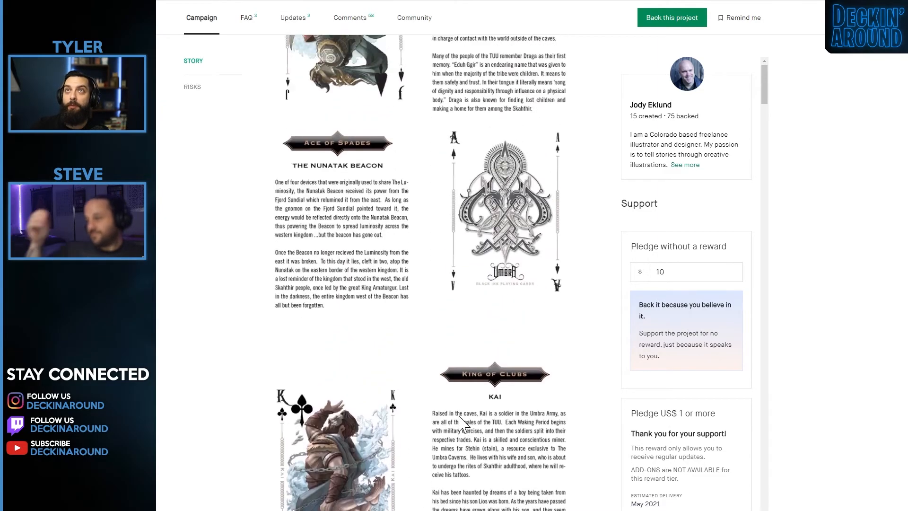
{"action": "scroll", "scroll_direction": "down", "scroll_amount": 3}
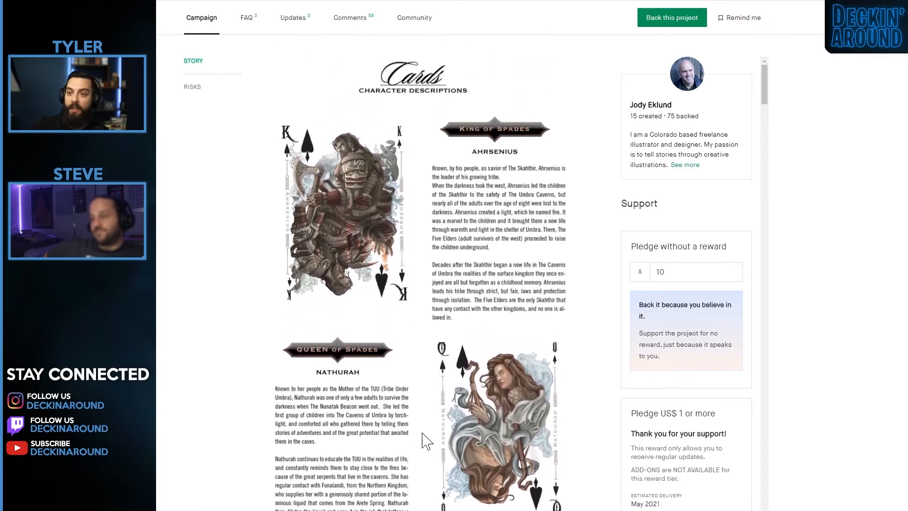
{"action": "scroll", "scroll_direction": "down", "scroll_amount": 3}
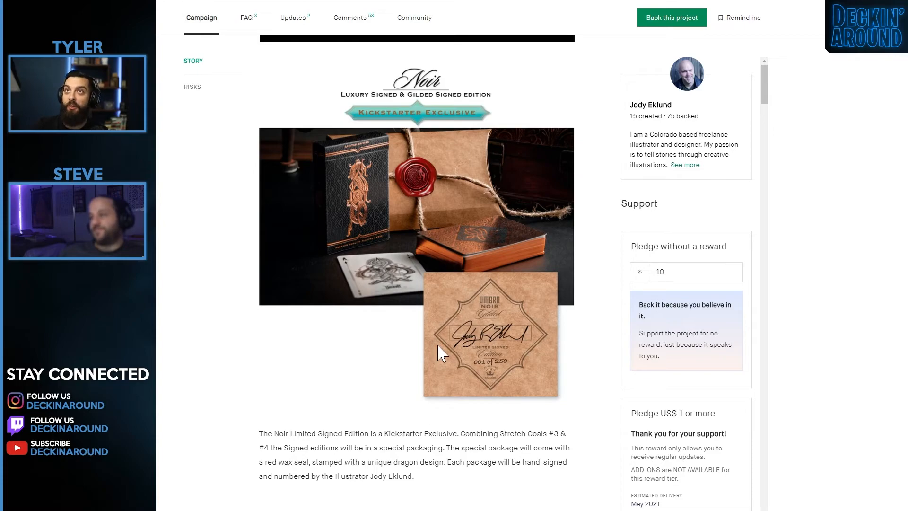
Browse Umbra's pledge tiers and Noir edition photos, then return to the project header
{"action": "scroll", "scroll_direction": "down", "scroll_amount": 3}
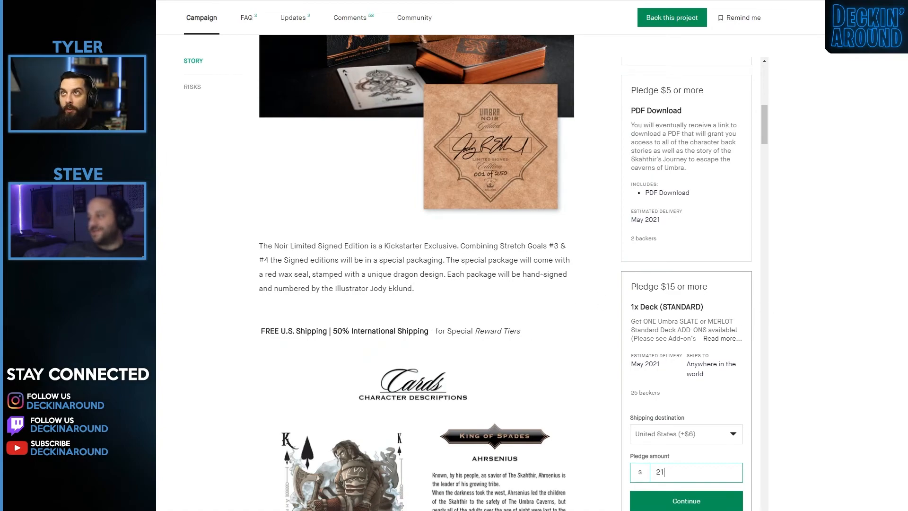
{"action": "scroll", "scroll_direction": "down", "scroll_amount": 3}
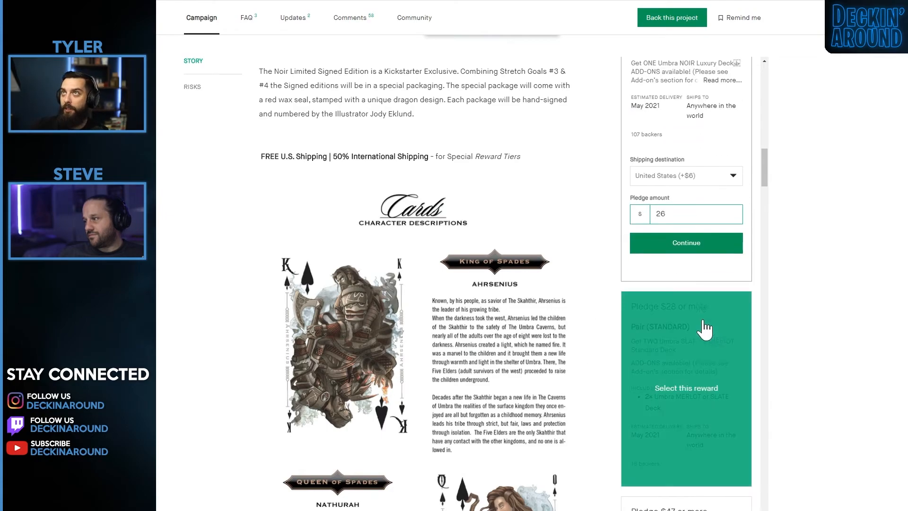
{"action": "scroll", "scroll_direction": "down", "scroll_amount": 3}
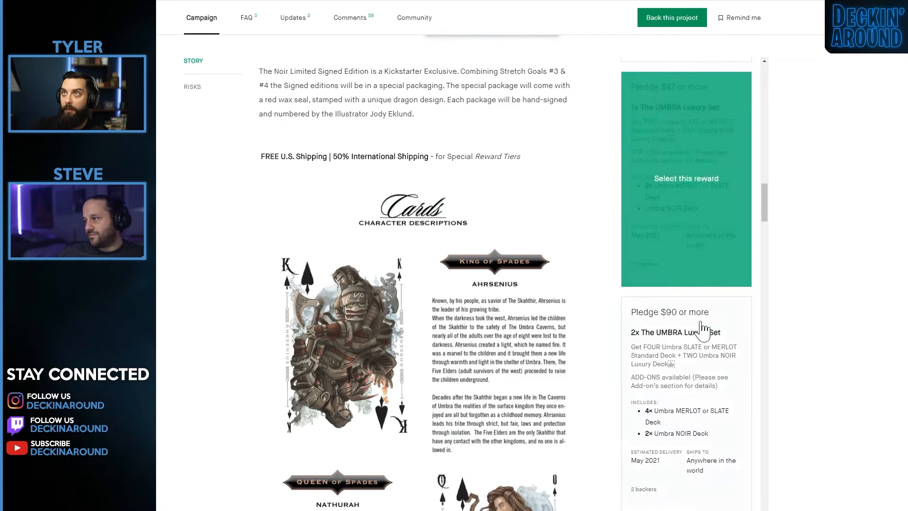
{"action": "scroll", "scroll_direction": "down", "scroll_amount": 3}
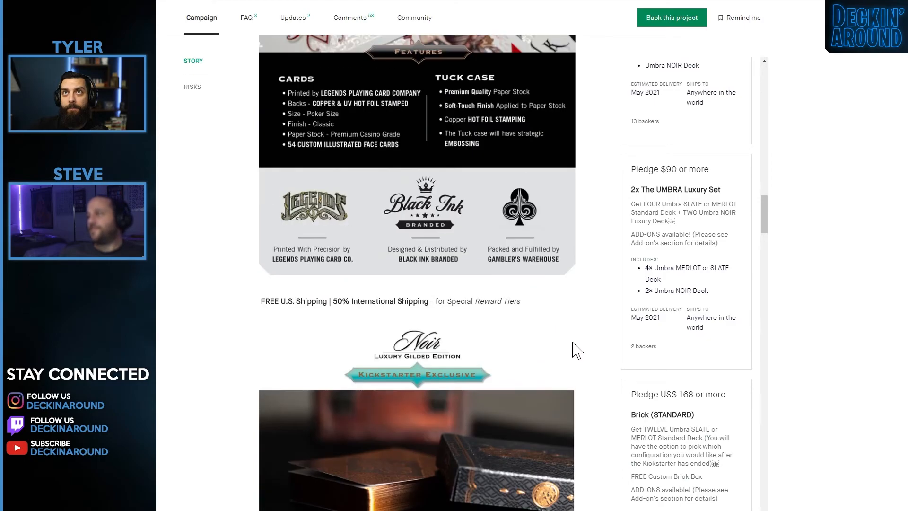
{"action": "scroll", "scroll_direction": "down", "scroll_amount": 3}
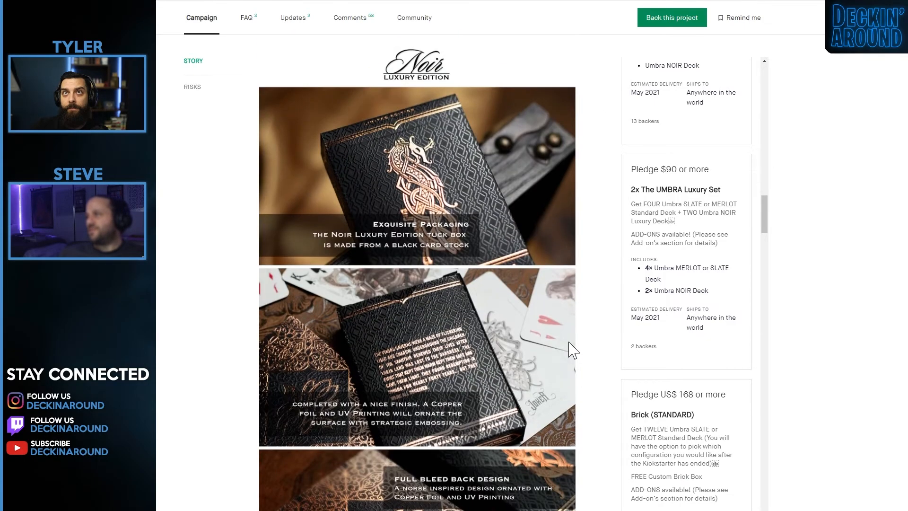
{"action": "scroll", "scroll_direction": "down", "scroll_amount": 3}
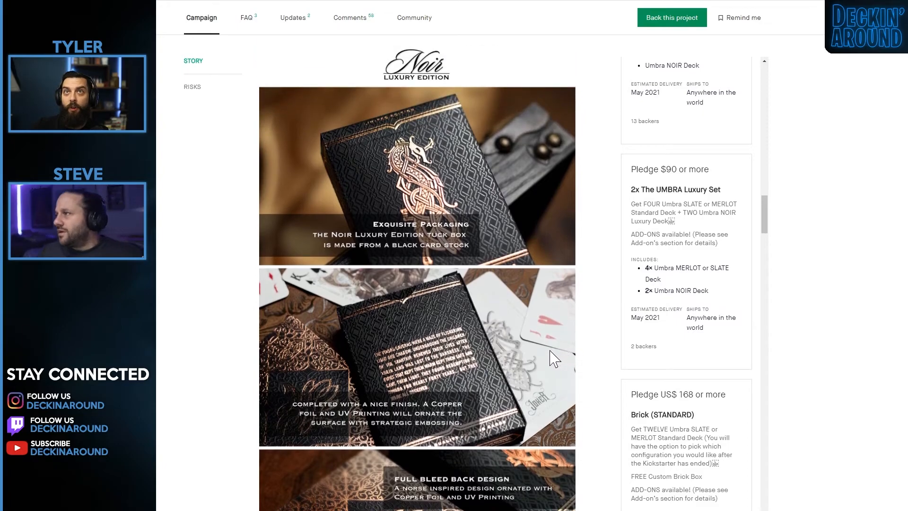
{"action": "scroll", "scroll_direction": "down", "scroll_amount": 3}
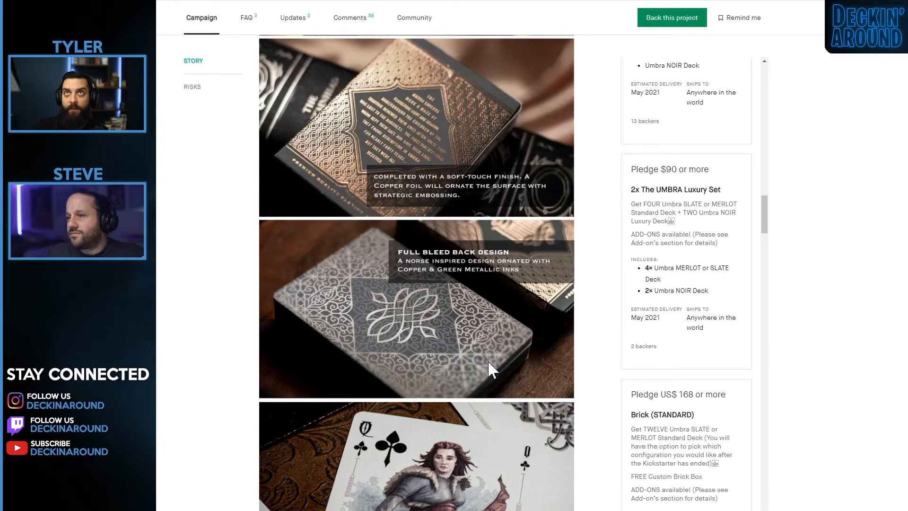
{"action": "scroll", "scroll_direction": "down", "scroll_amount": 3}
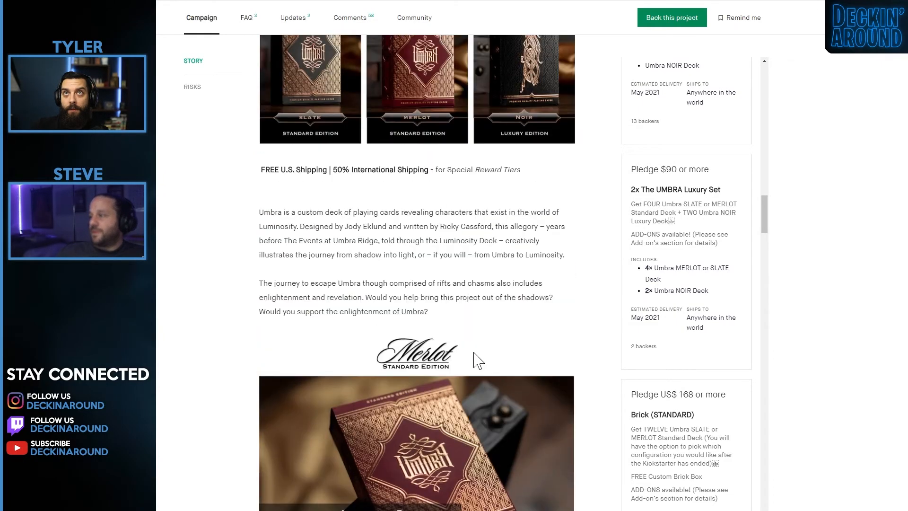
{"action": "scroll", "scroll_direction": "down", "scroll_amount": 3}
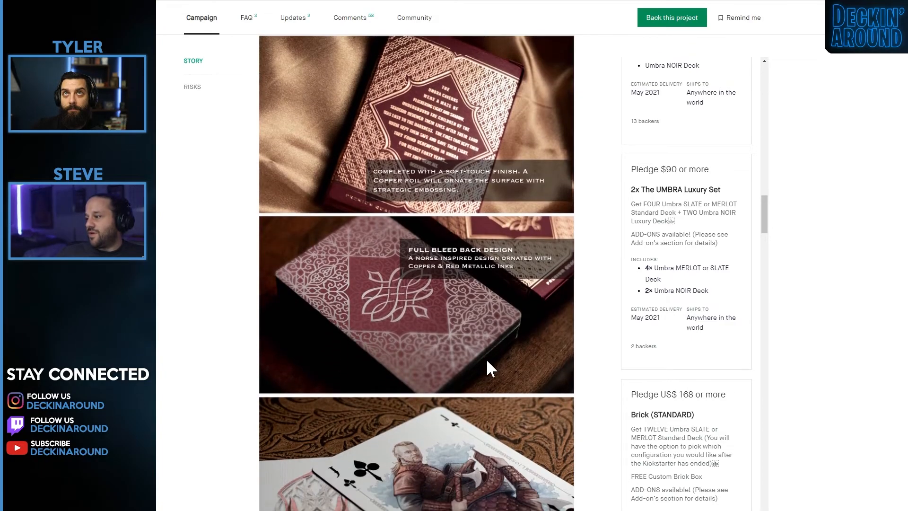
{"action": "scroll", "scroll_direction": "down", "scroll_amount": 3}
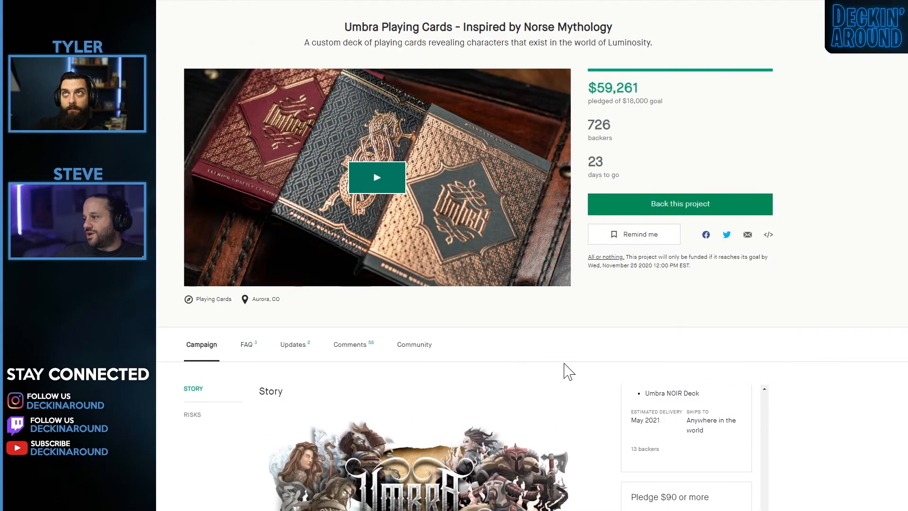
{"action": "scroll", "scroll_direction": "down", "scroll_amount": 3}
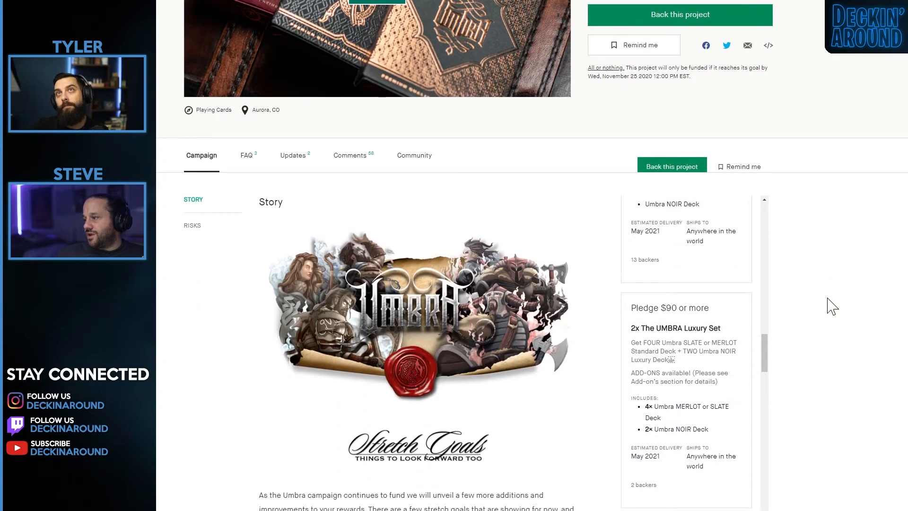
{"action": "scroll", "scroll_direction": "down", "scroll_amount": 3}
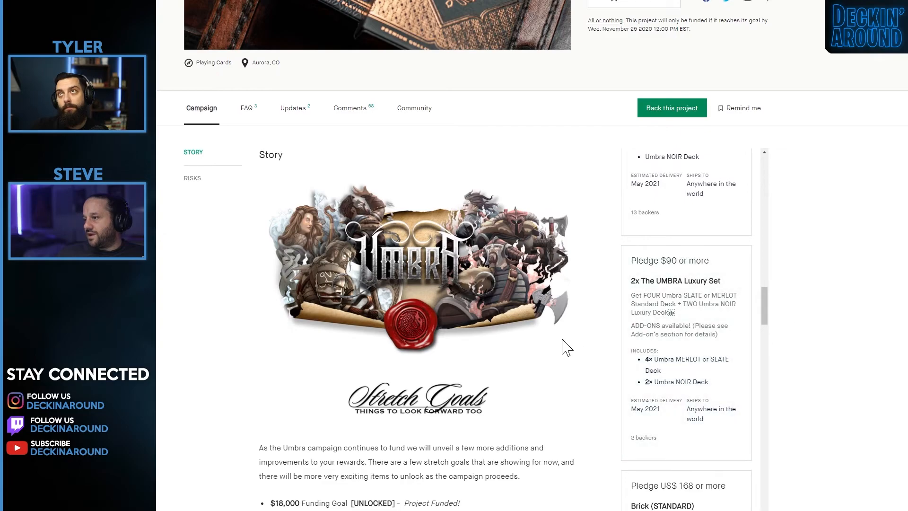
{"action": "scroll", "scroll_direction": "down", "scroll_amount": 3}
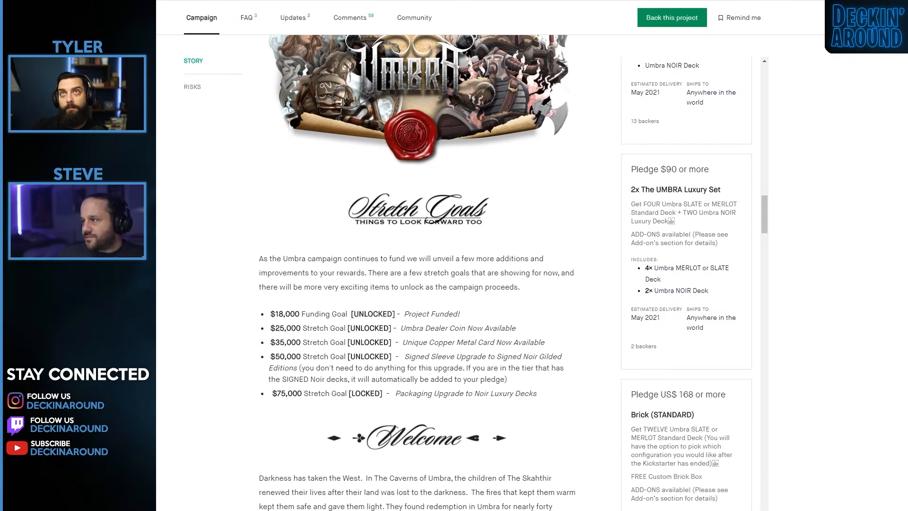
{"action": "scroll", "scroll_direction": "down", "scroll_amount": 3}
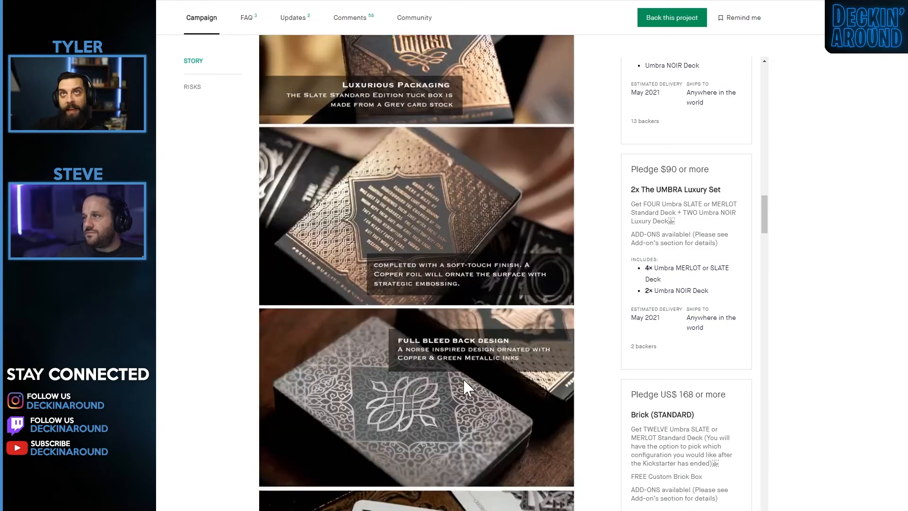
{"action": "scroll", "scroll_direction": "down", "scroll_amount": 3}
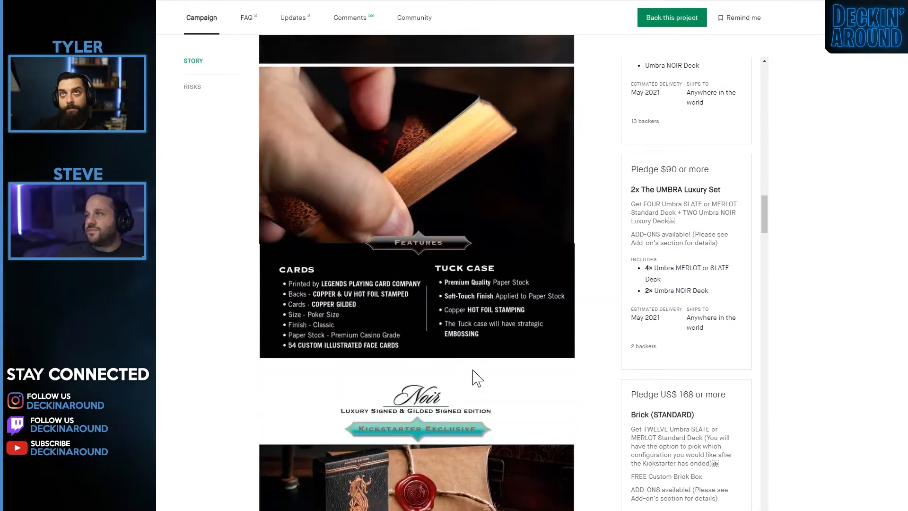
{"action": "scroll", "scroll_direction": "down", "scroll_amount": 3}
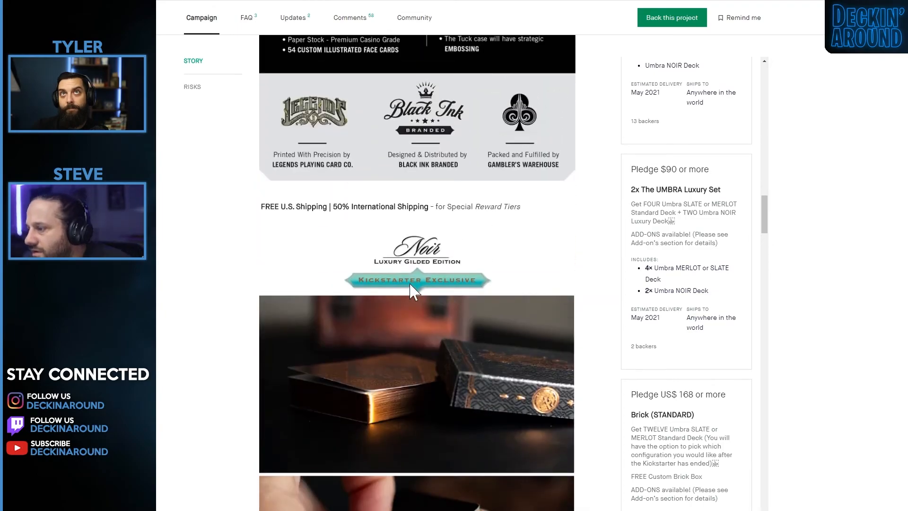
{"action": "scroll", "scroll_direction": "down", "scroll_amount": 3}
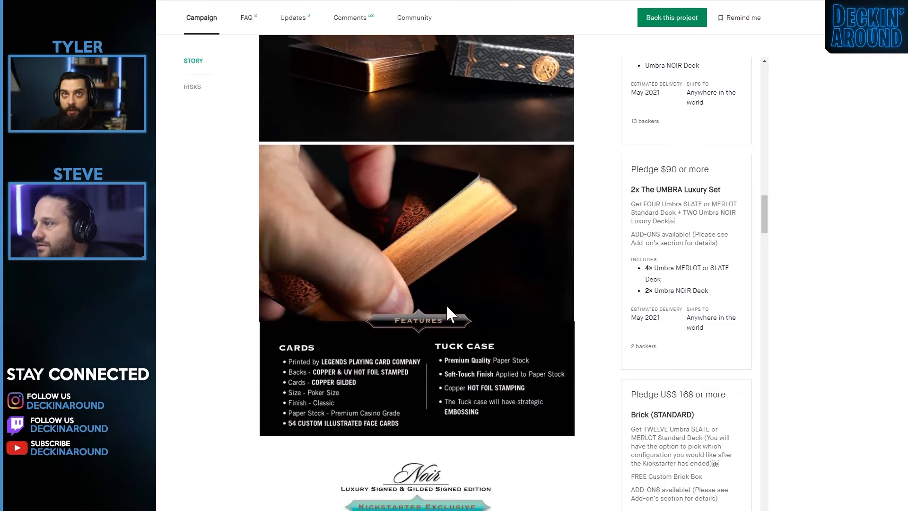
{"action": "scroll", "scroll_direction": "down", "scroll_amount": 3}
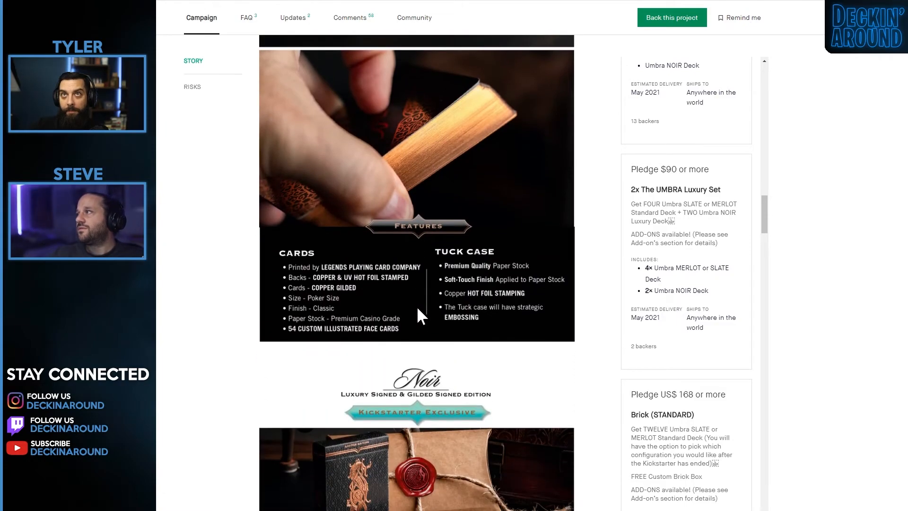
{"action": "scroll", "scroll_direction": "down", "scroll_amount": 3}
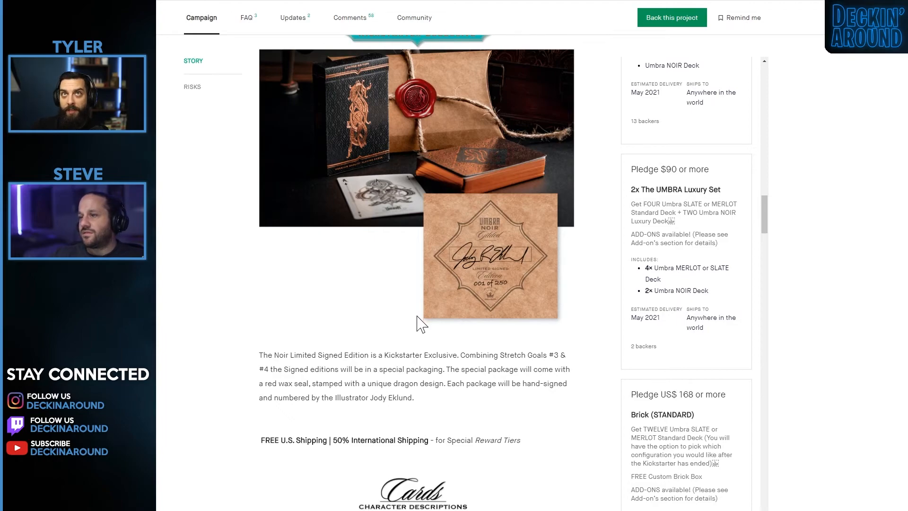
{"action": "scroll", "scroll_direction": "down", "scroll_amount": 3}
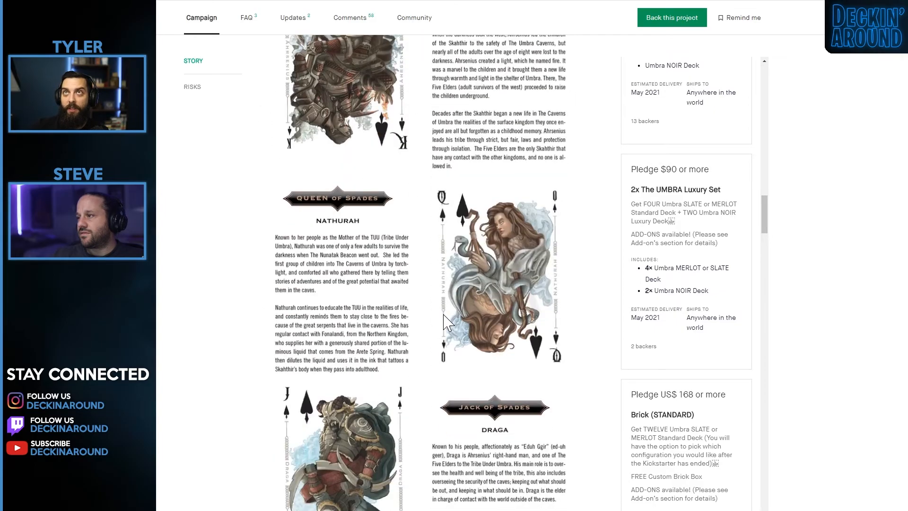
{"action": "scroll", "scroll_direction": "down", "scroll_amount": 3}
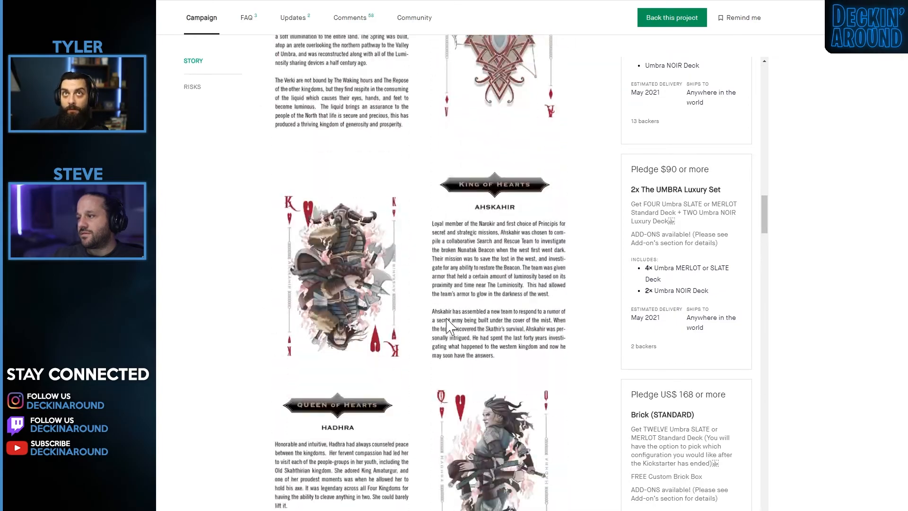
{"action": "scroll", "scroll_direction": "down", "scroll_amount": 3}
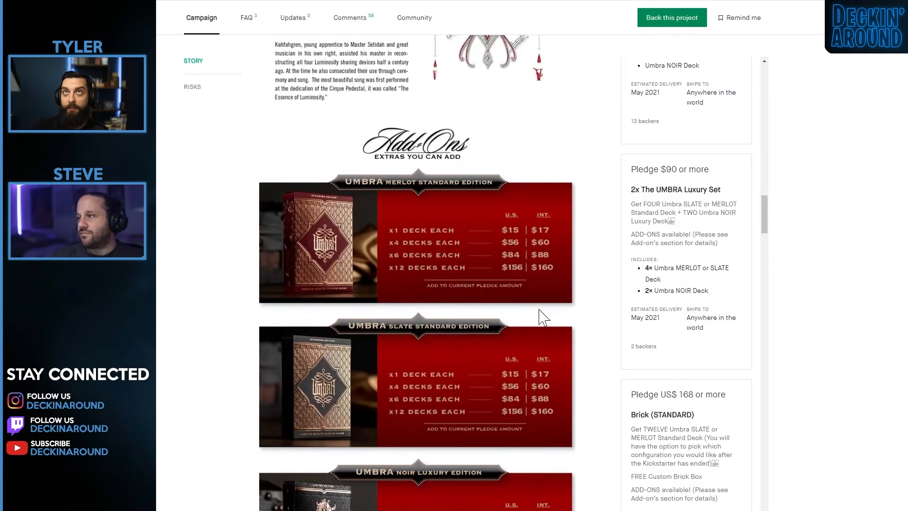
{"action": "scroll", "scroll_direction": "down", "scroll_amount": 3}
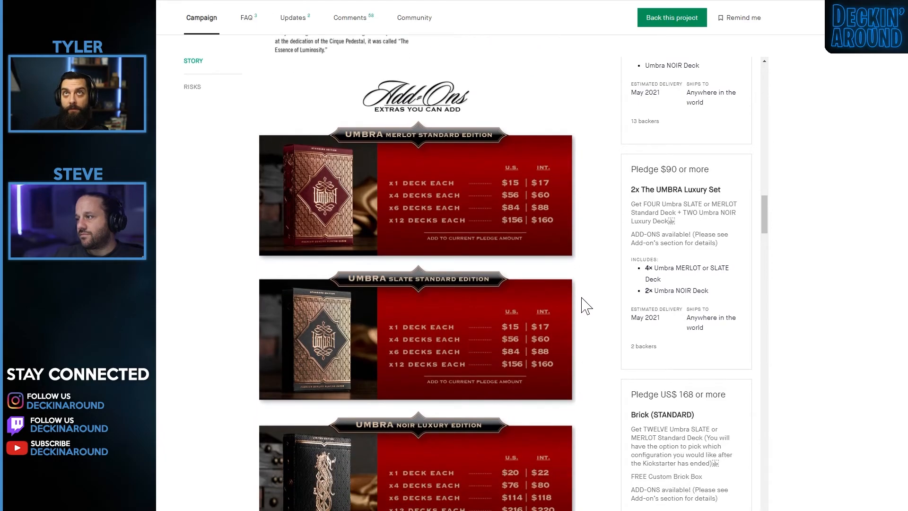
{"action": "scroll", "scroll_direction": "down", "scroll_amount": 3}
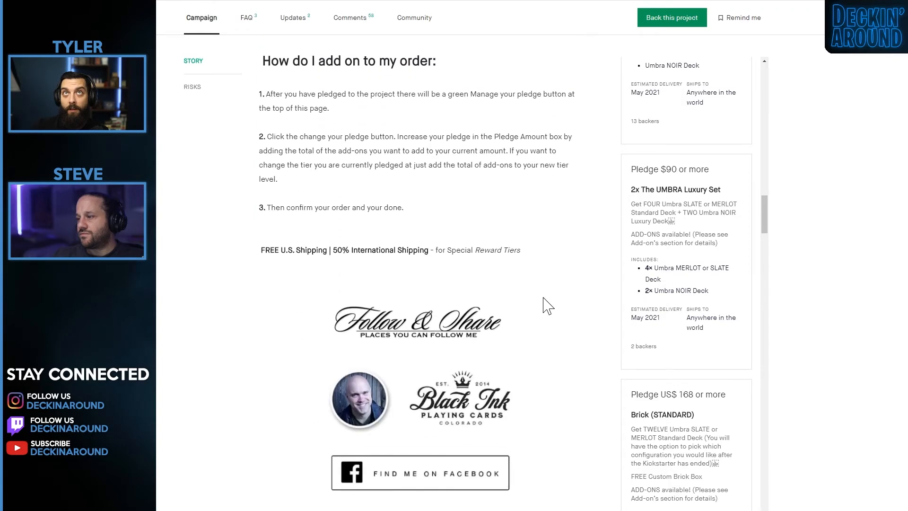
{"action": "scroll", "scroll_direction": "down", "scroll_amount": 3}
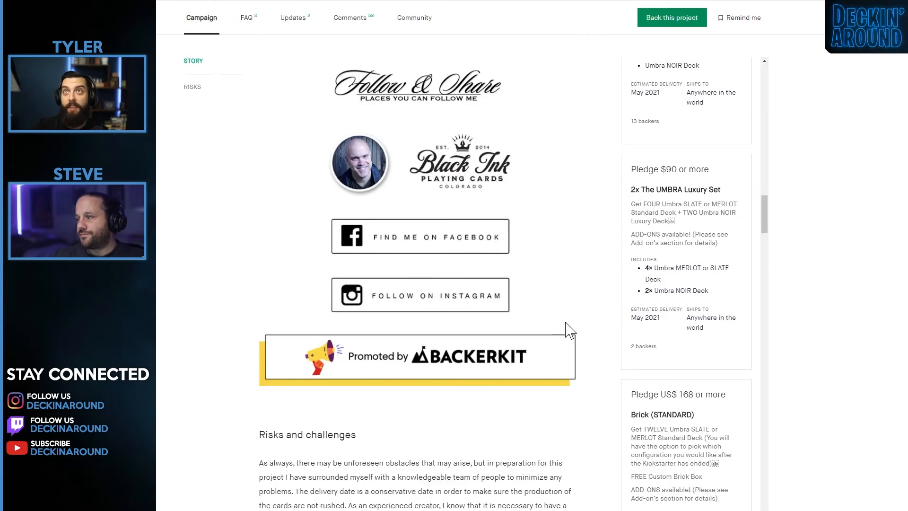
{"action": "scroll", "scroll_direction": "down", "scroll_amount": 3}
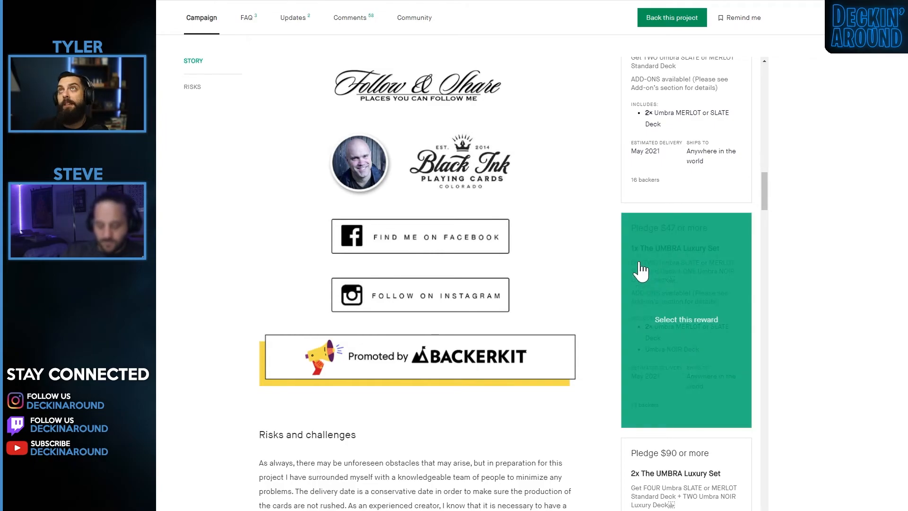
{"action": "scroll", "scroll_direction": "down", "scroll_amount": 3}
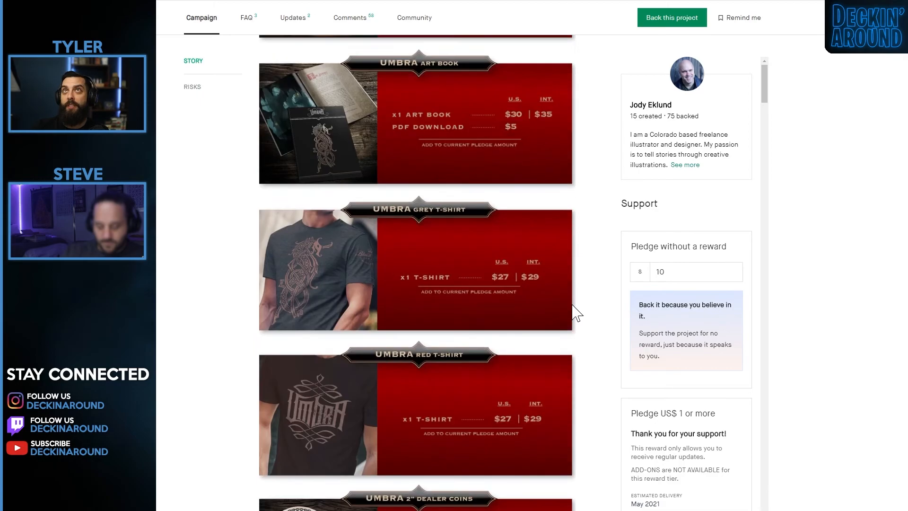
{"action": "scroll", "scroll_direction": "down", "scroll_amount": 3}
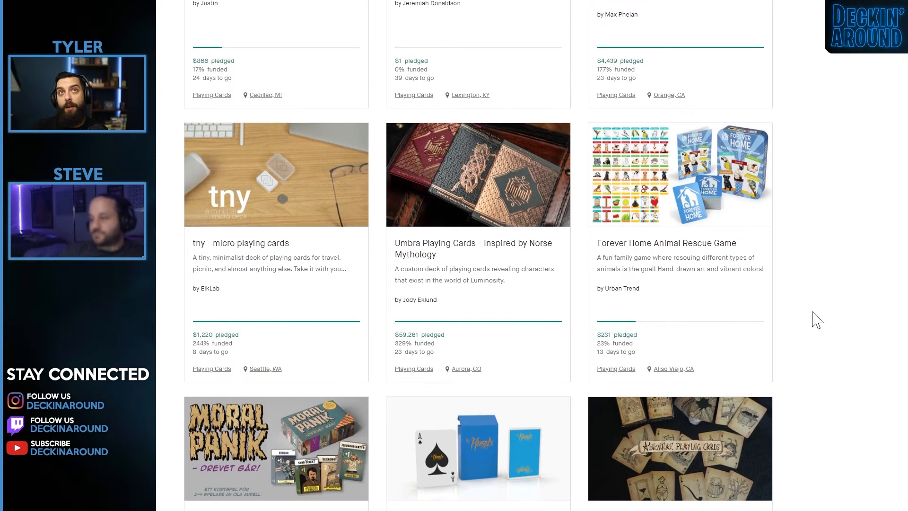
Open Playing Kards Company's Cyan Playing Kards campaign from the results
{"action": "scroll", "scroll_direction": "down", "scroll_amount": 3}
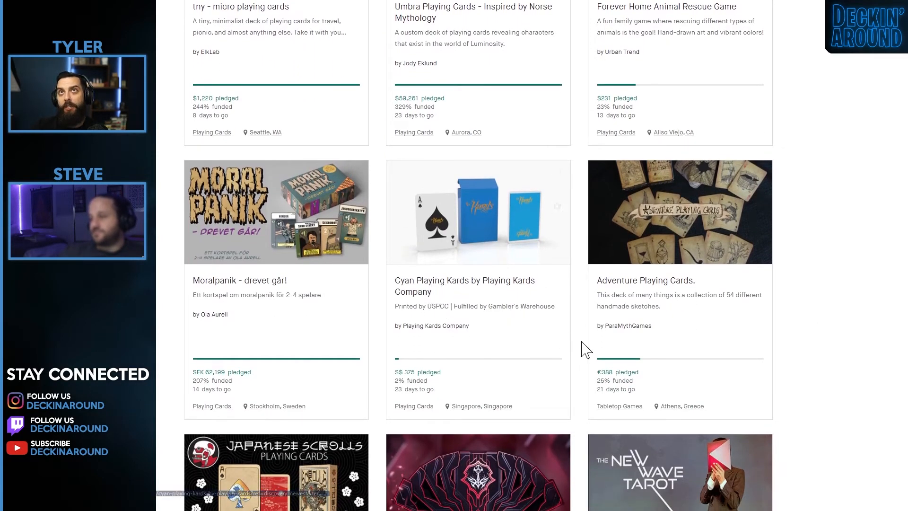
{"action": "left_click", "coordinate": [477, 212]}
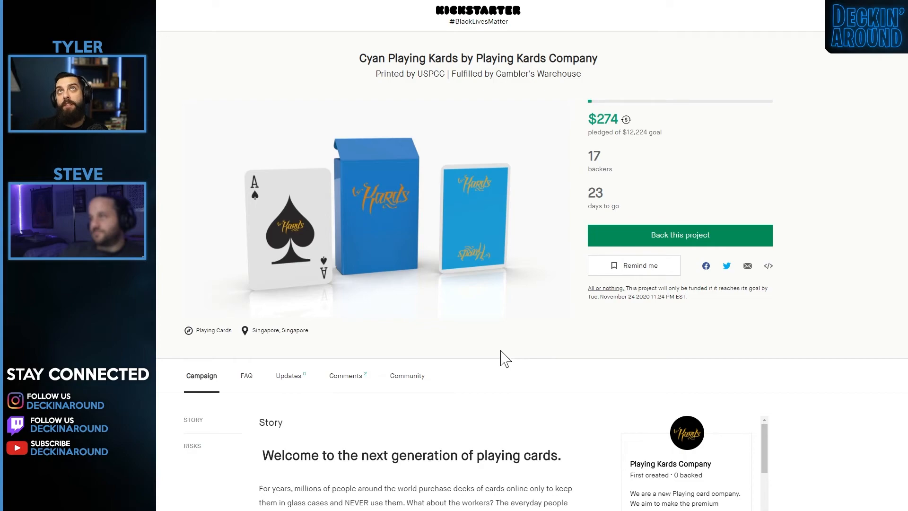
{"action": "mouse_move", "coordinate": [556, 371]}
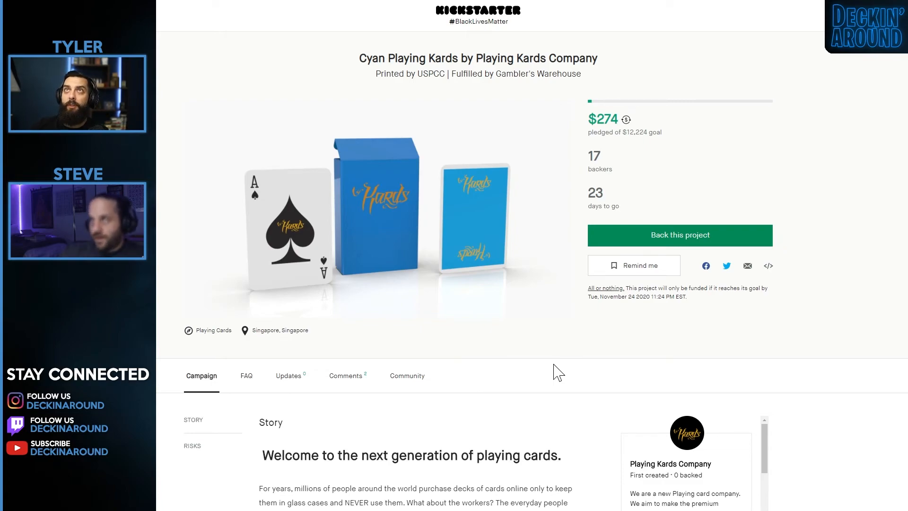
{"action": "scroll", "scroll_direction": "down", "scroll_amount": 3}
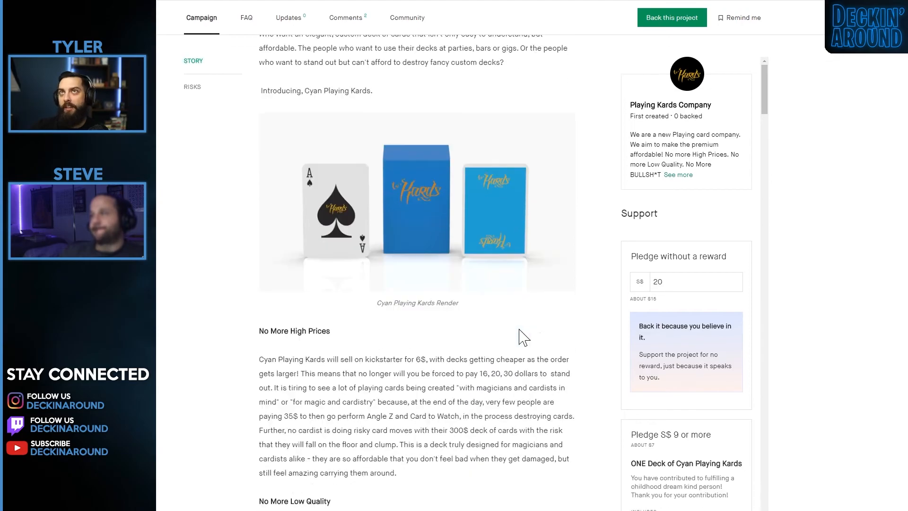
{"action": "scroll", "scroll_direction": "down", "scroll_amount": 3}
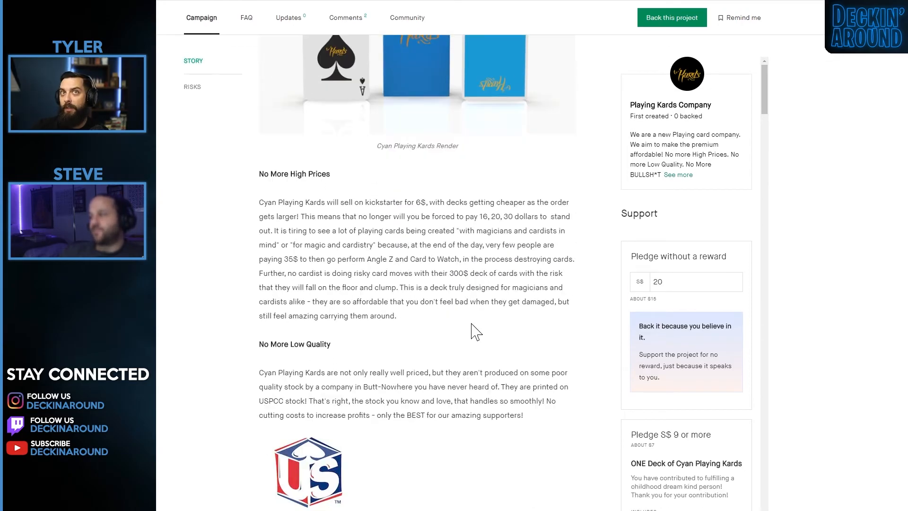
{"action": "scroll", "scroll_direction": "down", "scroll_amount": 3}
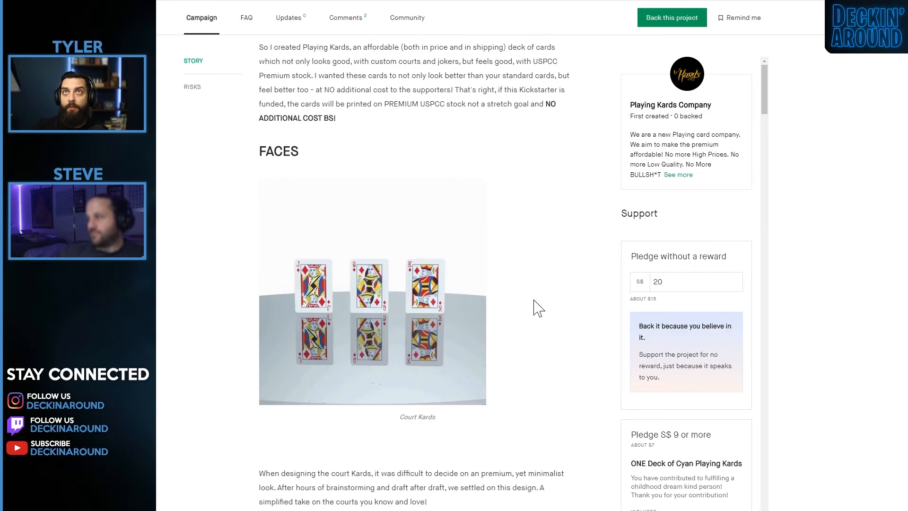
{"action": "scroll", "scroll_direction": "down", "scroll_amount": 3}
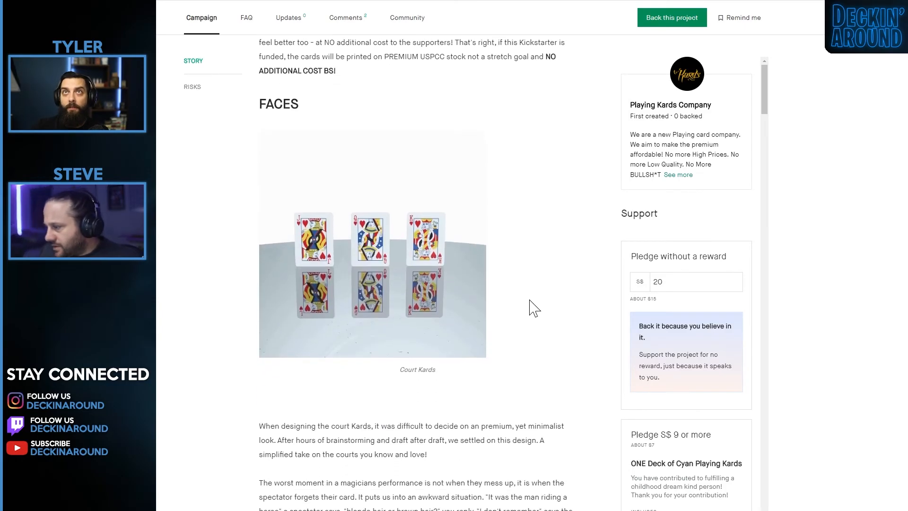
{"action": "scroll", "scroll_direction": "down", "scroll_amount": 3}
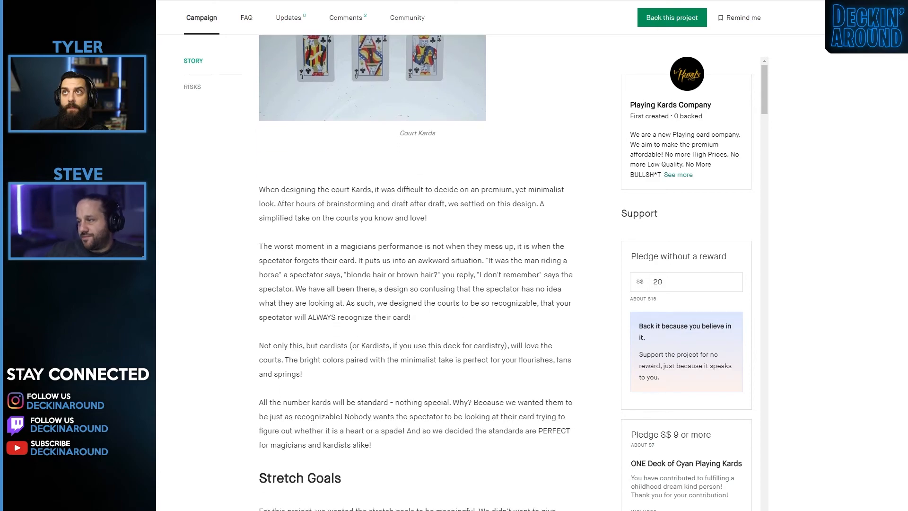
{"action": "scroll", "scroll_direction": "down", "scroll_amount": 3}
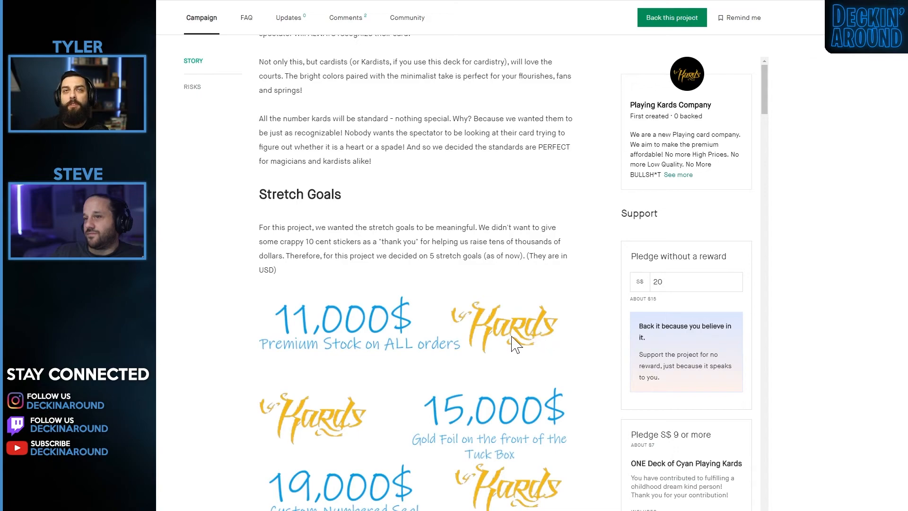
{"action": "mouse_move", "coordinate": [329, 318]}
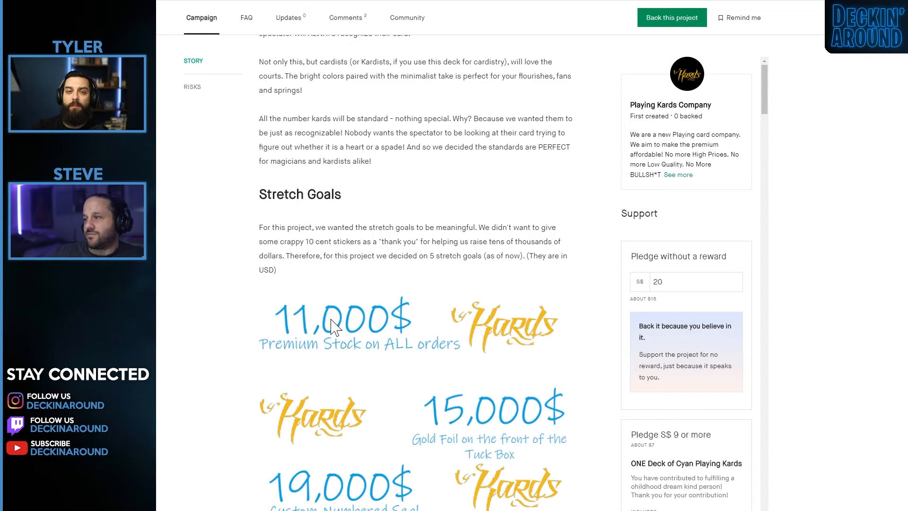
{"action": "scroll", "scroll_direction": "down", "scroll_amount": 3}
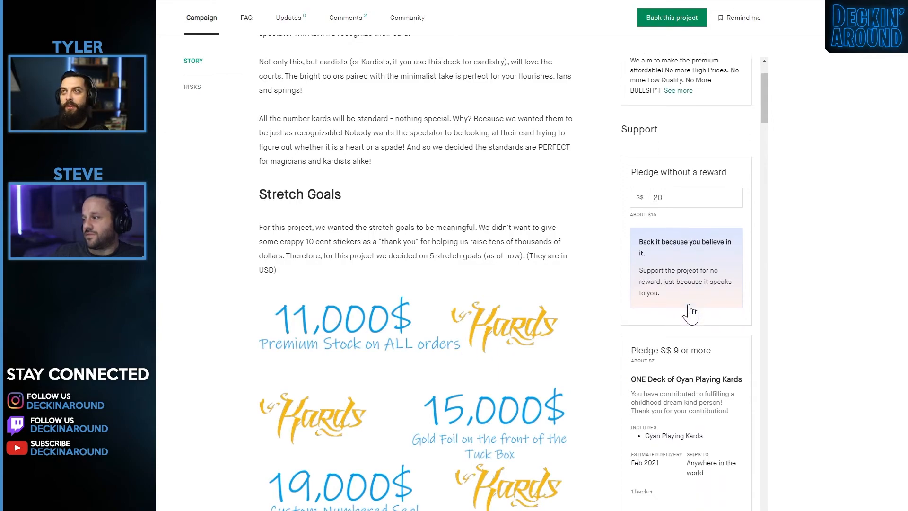
{"action": "scroll", "scroll_direction": "down", "scroll_amount": 3}
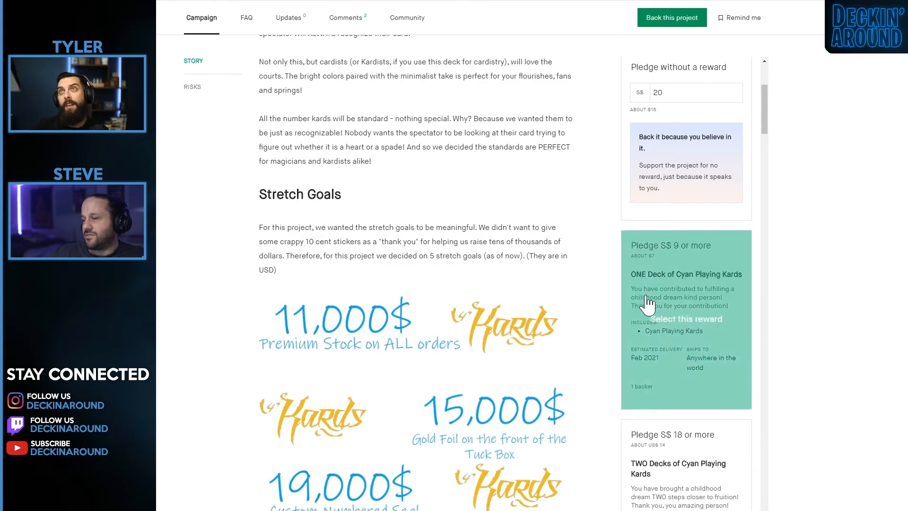
{"action": "scroll", "scroll_direction": "down", "scroll_amount": 3}
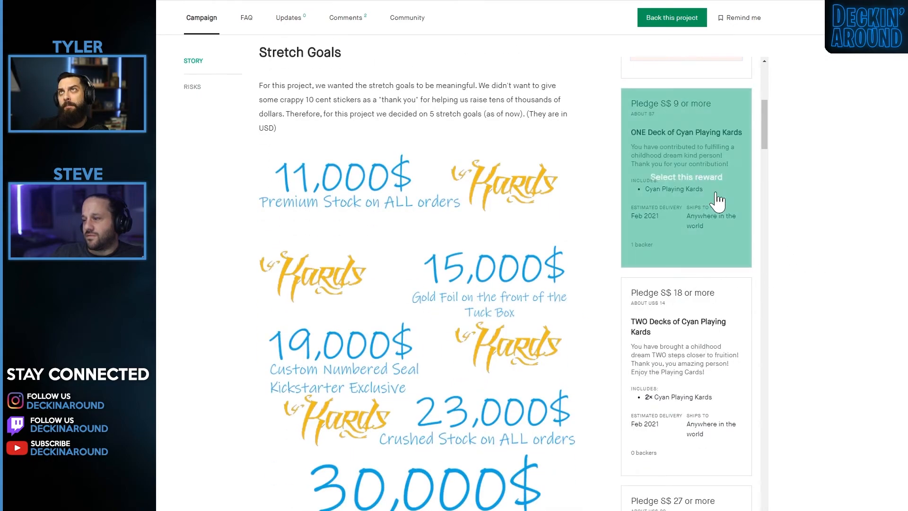
Select the one-deck reward, then read the story past court cards and stretch goals to the FAQ
{"action": "left_click", "coordinate": [686, 176]}
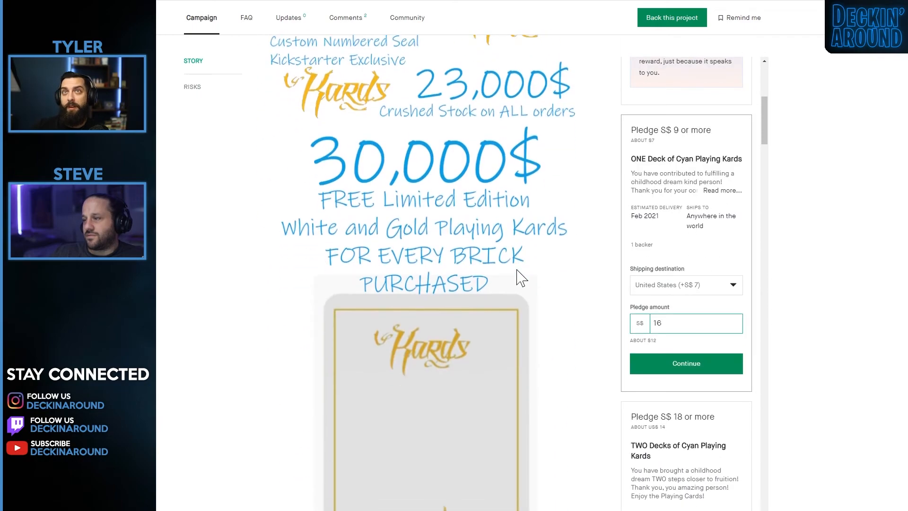
{"action": "scroll", "scroll_direction": "down", "scroll_amount": 3}
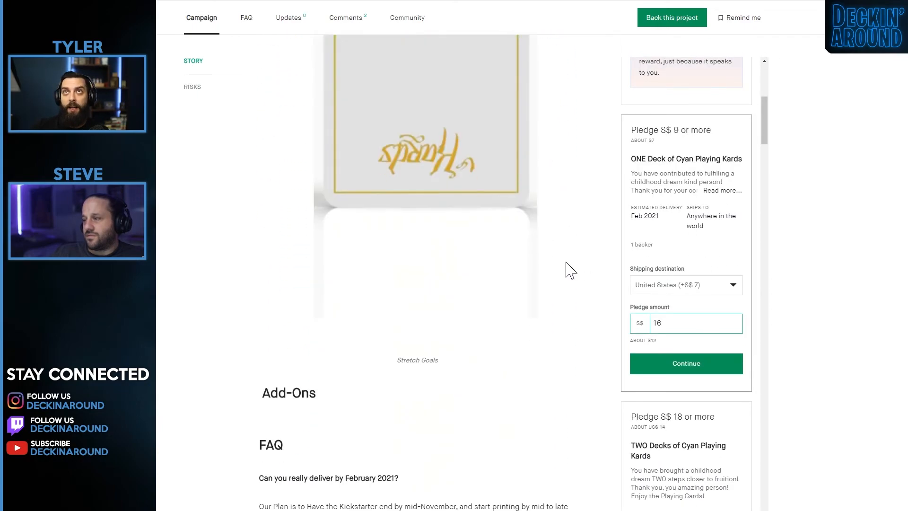
{"action": "scroll", "scroll_direction": "down", "scroll_amount": 3}
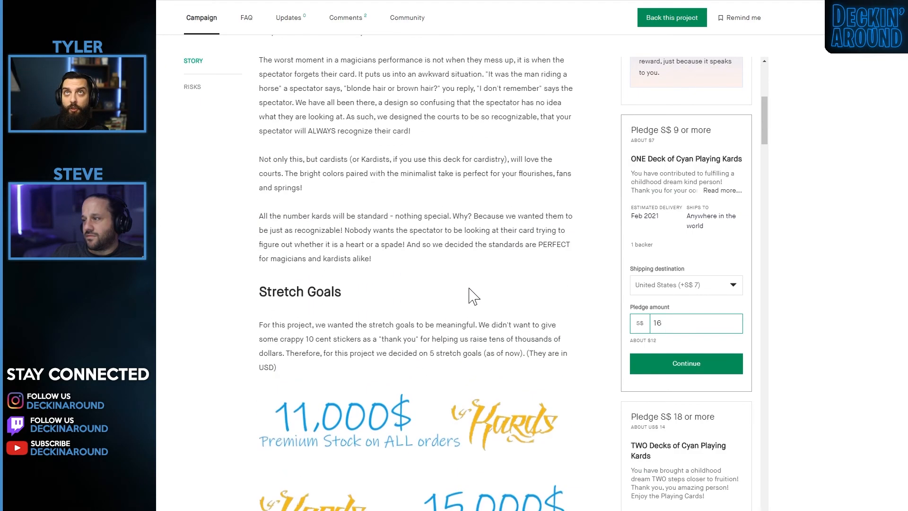
{"action": "scroll", "scroll_direction": "down", "scroll_amount": 3}
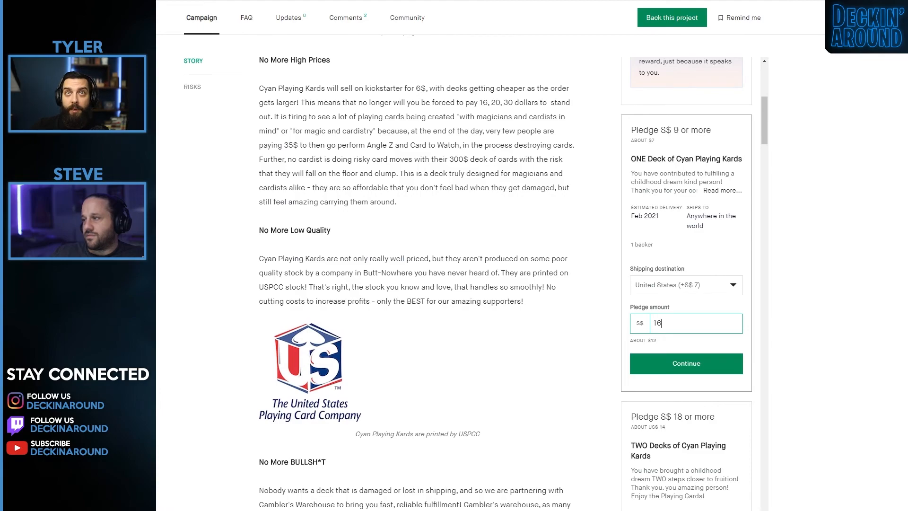
{"action": "mouse_move", "coordinate": [500, 315]}
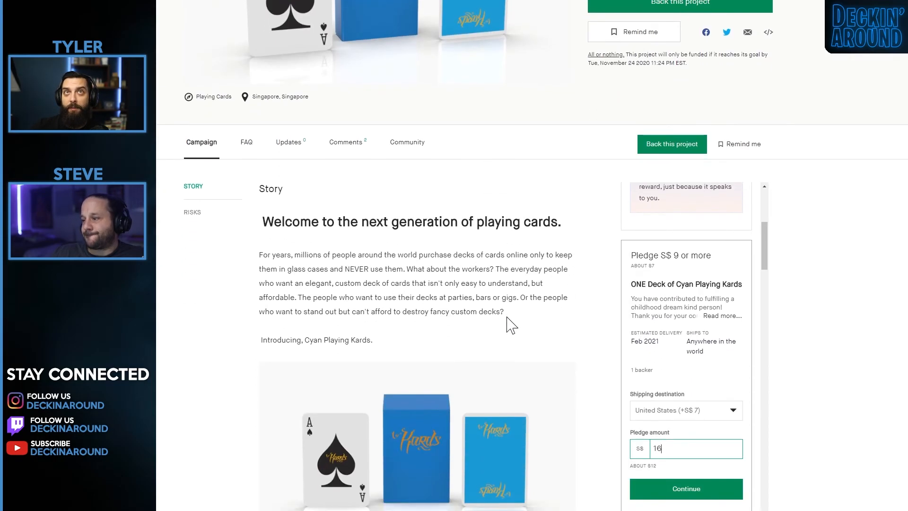
{"action": "scroll", "scroll_direction": "down", "scroll_amount": 3}
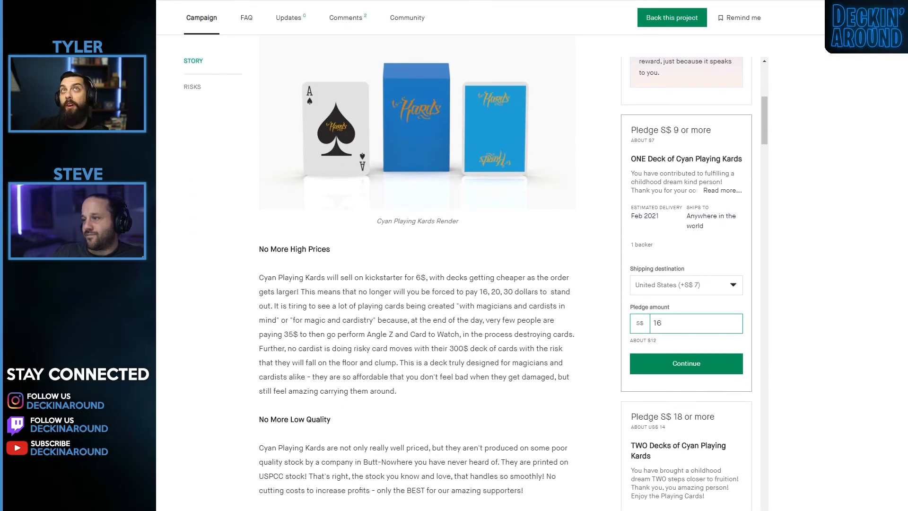
{"action": "scroll", "scroll_direction": "down", "scroll_amount": 3}
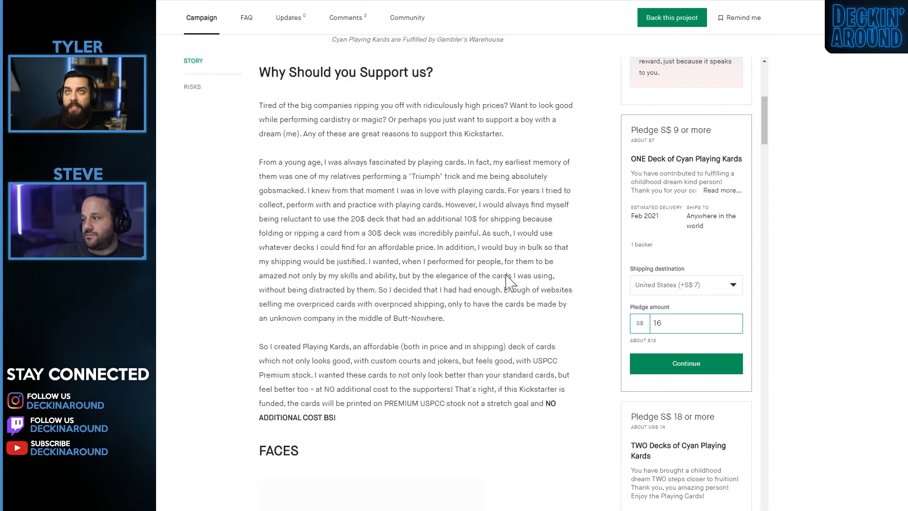
{"action": "scroll", "scroll_direction": "down", "scroll_amount": 3}
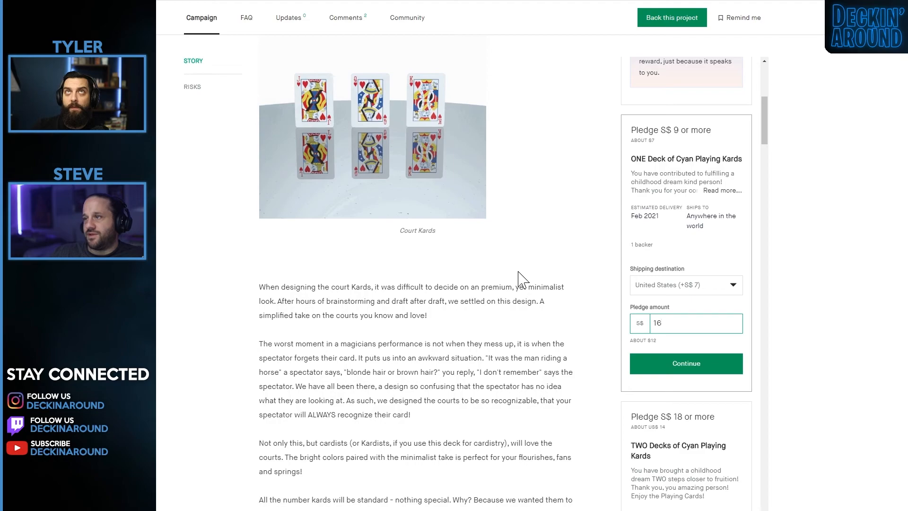
{"action": "scroll", "scroll_direction": "down", "scroll_amount": 3}
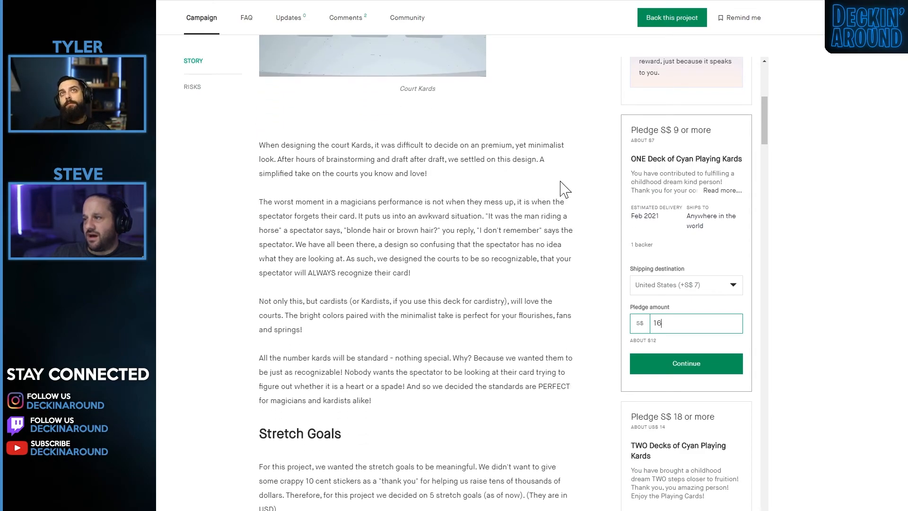
{"action": "scroll", "scroll_direction": "down", "scroll_amount": 3}
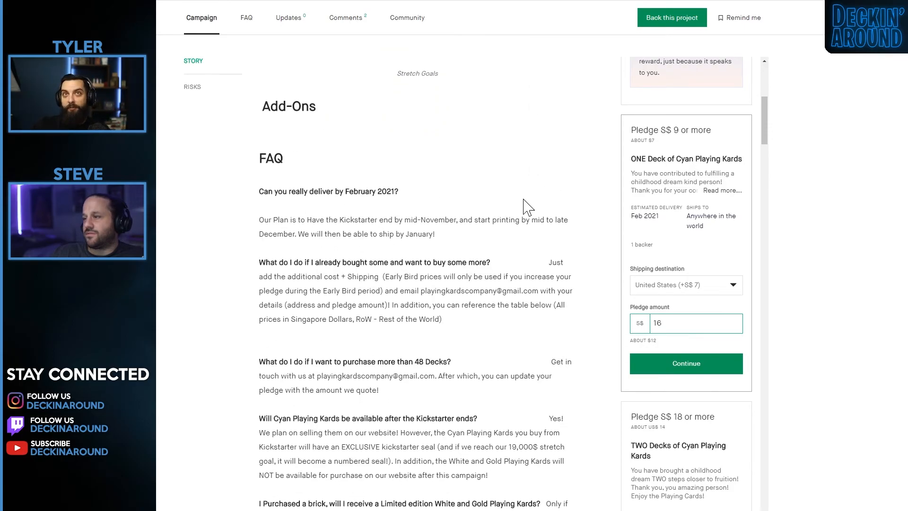
{"action": "scroll", "scroll_direction": "down", "scroll_amount": 3}
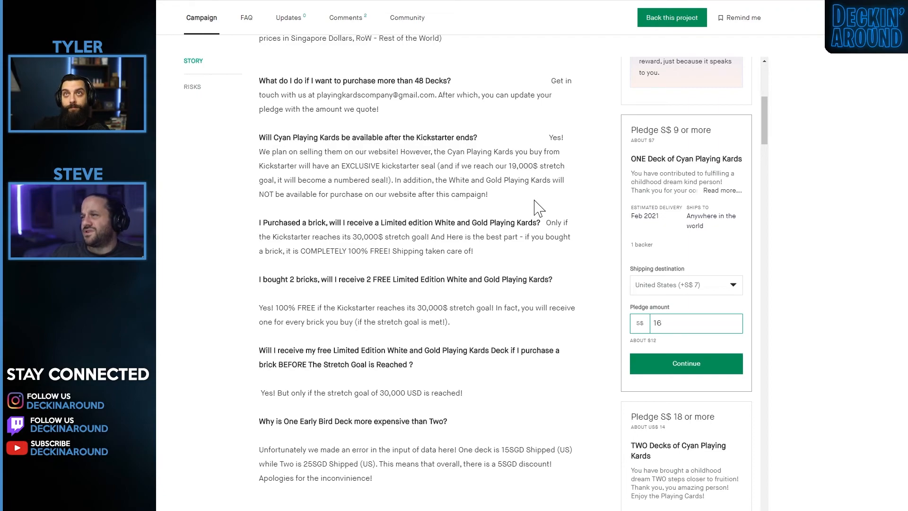
{"action": "mouse_move", "coordinate": [528, 216]}
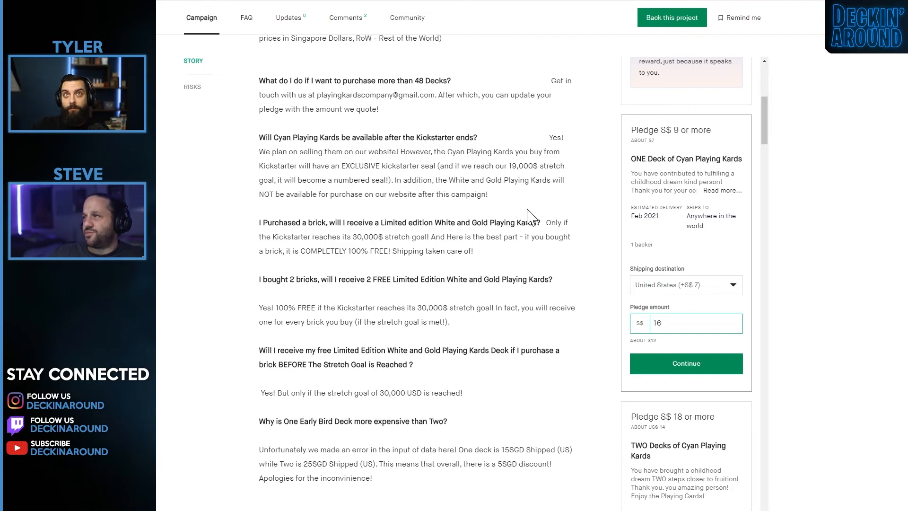
Scroll back past Gambler's Warehouse fulfillment and Why Should you Support us to the story's introduction
{"action": "left_click", "coordinate": [685, 323]}
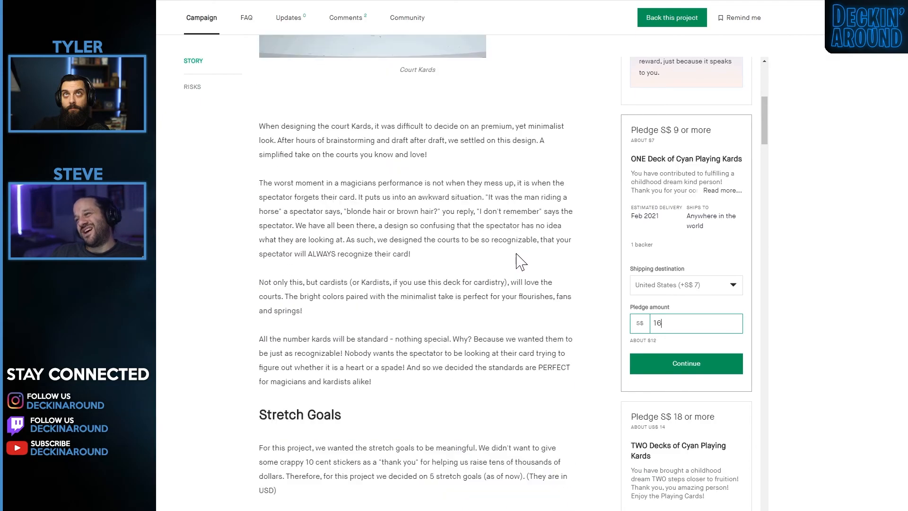
{"action": "scroll", "scroll_direction": "down", "scroll_amount": 3}
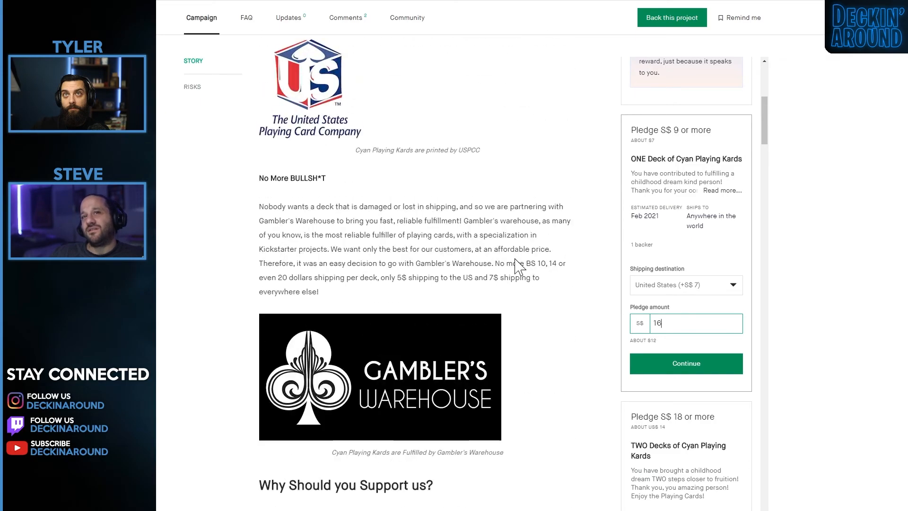
{"action": "scroll", "scroll_direction": "down", "scroll_amount": 3}
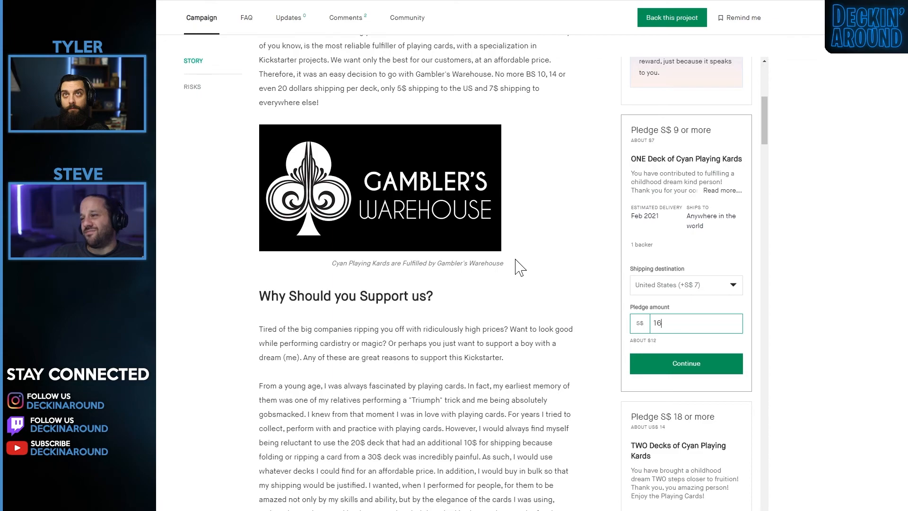
{"action": "scroll", "scroll_direction": "down", "scroll_amount": 3}
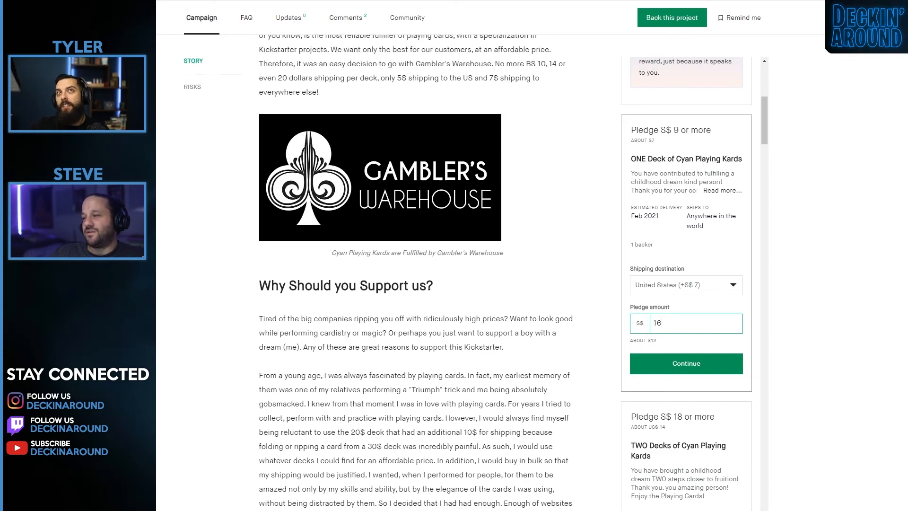
{"action": "scroll", "scroll_direction": "down", "scroll_amount": 3}
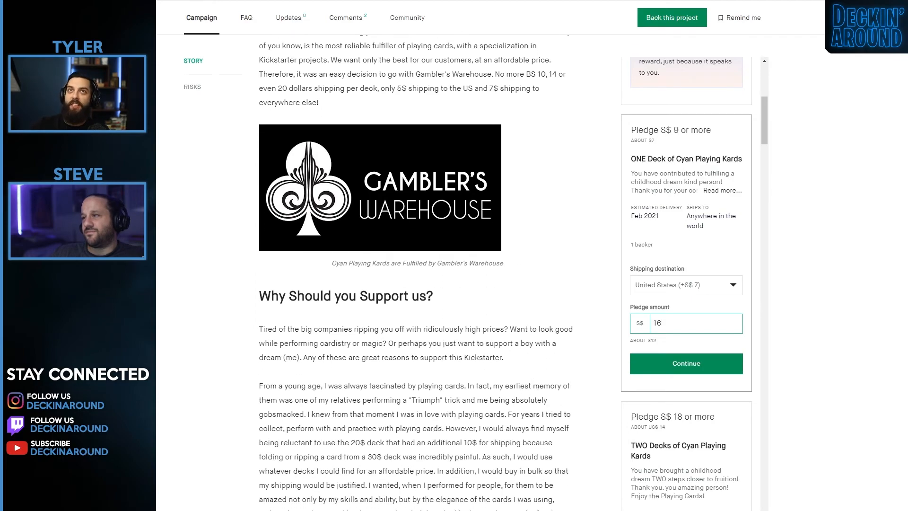
{"action": "mouse_move", "coordinate": [523, 386]}
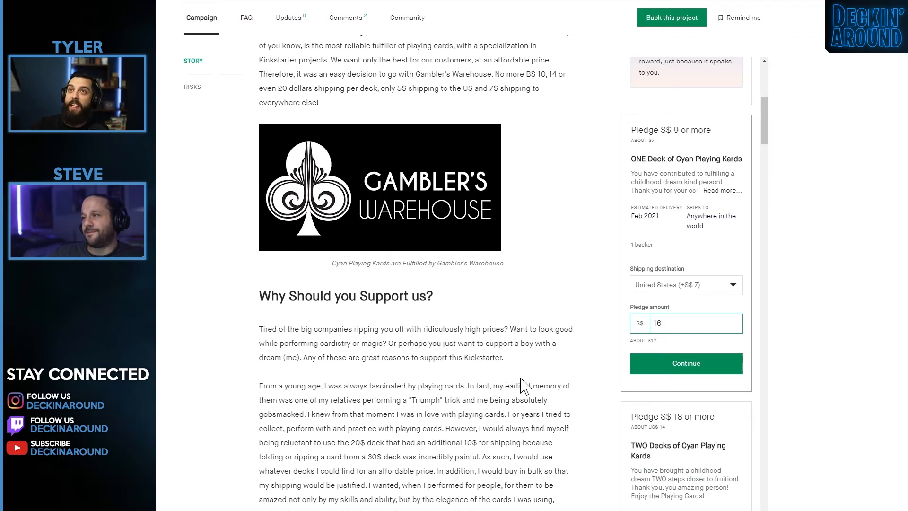
{"action": "scroll", "scroll_direction": "down", "scroll_amount": 3}
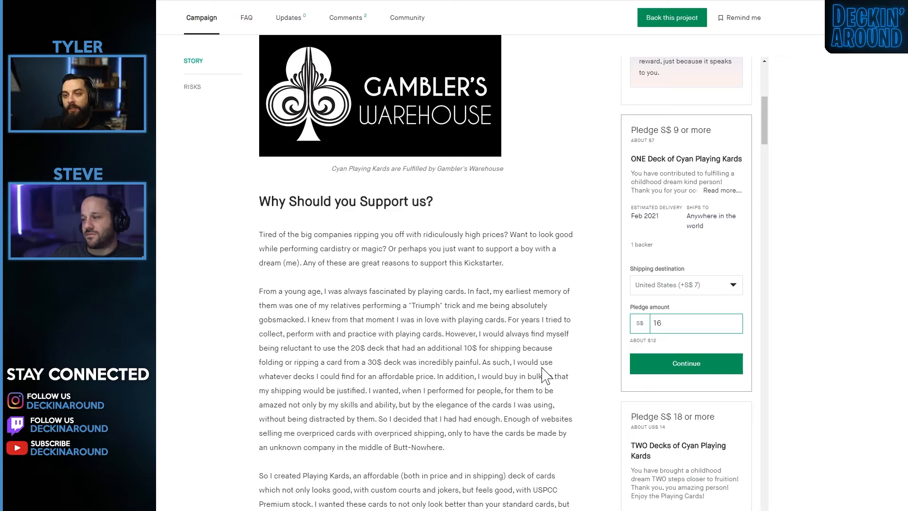
{"action": "scroll", "scroll_direction": "down", "scroll_amount": 3}
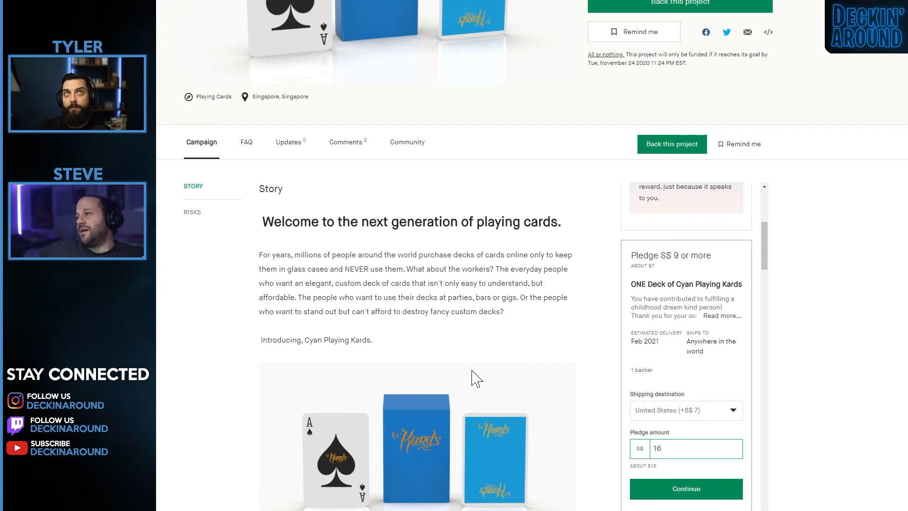
Review the Cyan Playing Kards pledge tiers, then return to the Playing Cards search results
{"action": "scroll", "scroll_direction": "down", "scroll_amount": 3}
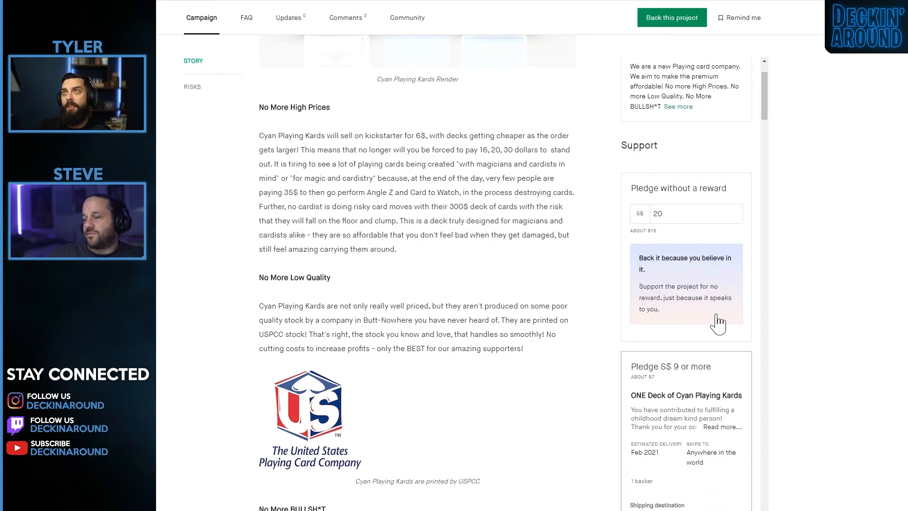
{"action": "mouse_move", "coordinate": [341, 137]}
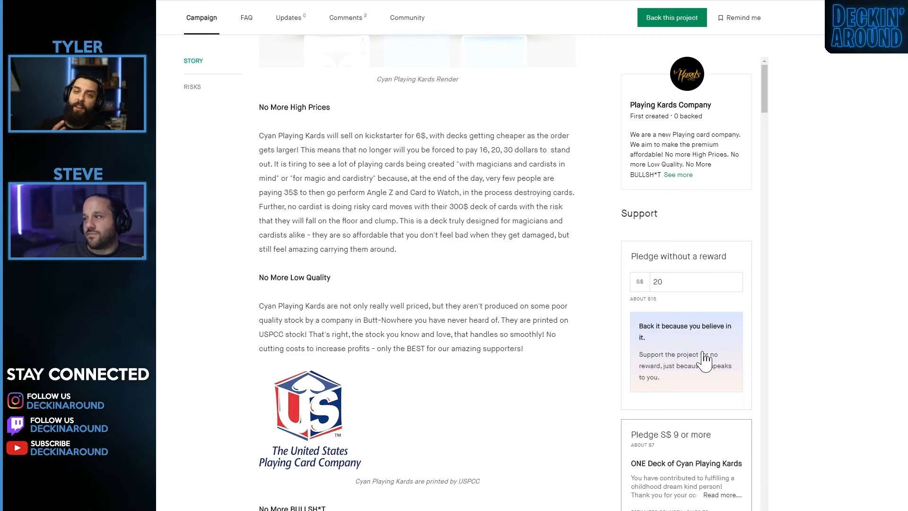
{"action": "scroll", "scroll_direction": "down", "scroll_amount": 3}
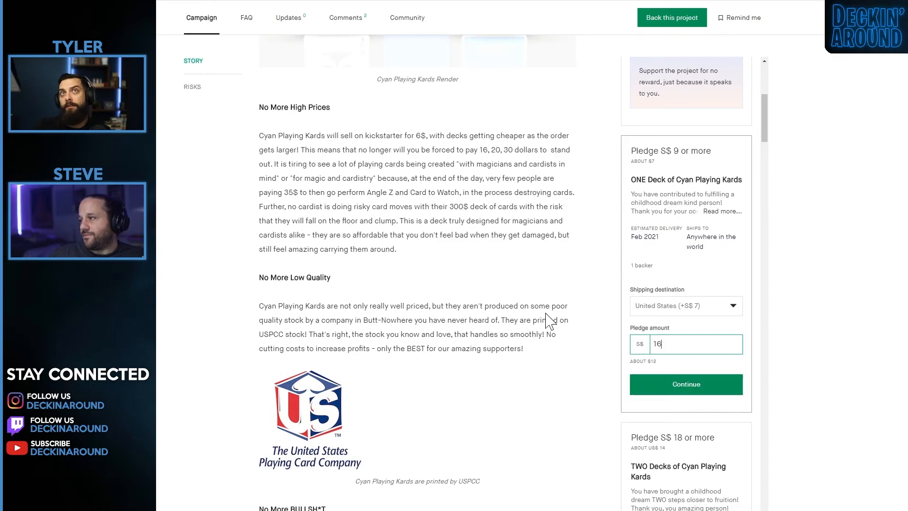
{"action": "scroll", "scroll_direction": "down", "scroll_amount": 3}
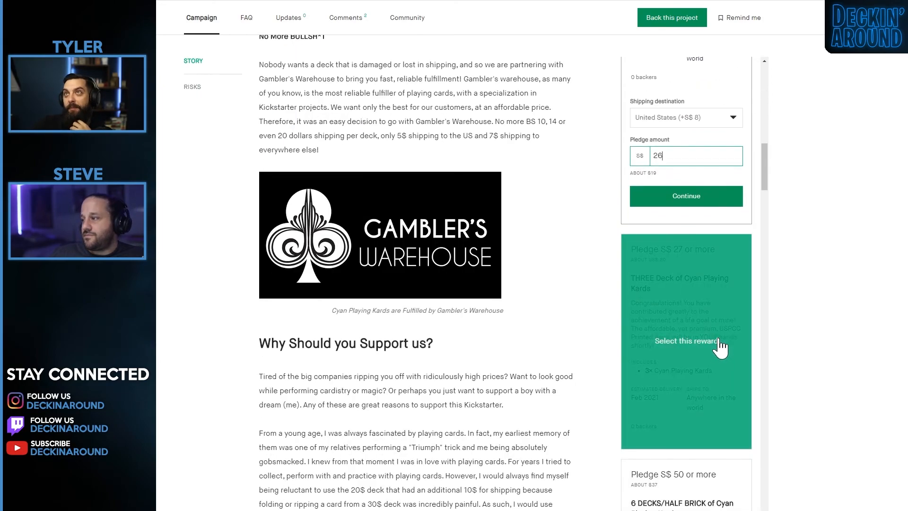
{"action": "scroll", "scroll_direction": "down", "scroll_amount": 3}
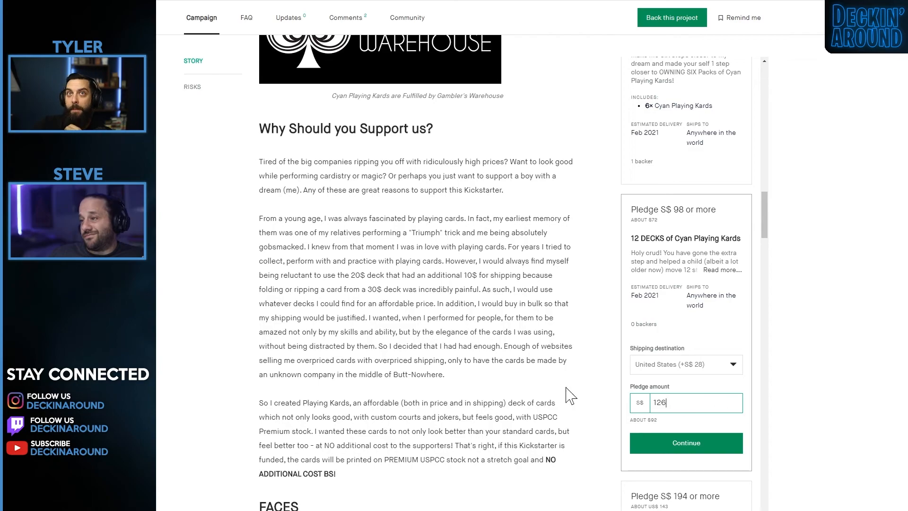
{"action": "scroll", "scroll_direction": "down", "scroll_amount": 3}
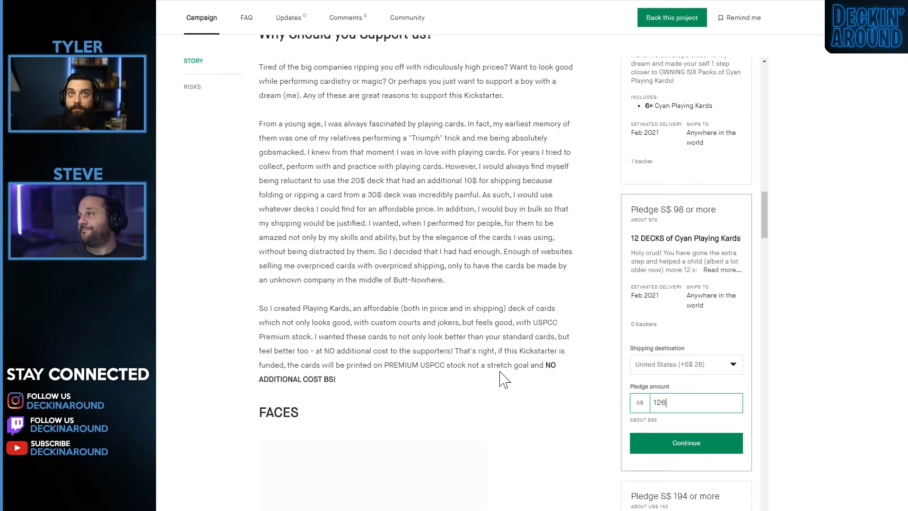
{"action": "mouse_move", "coordinate": [482, 388]}
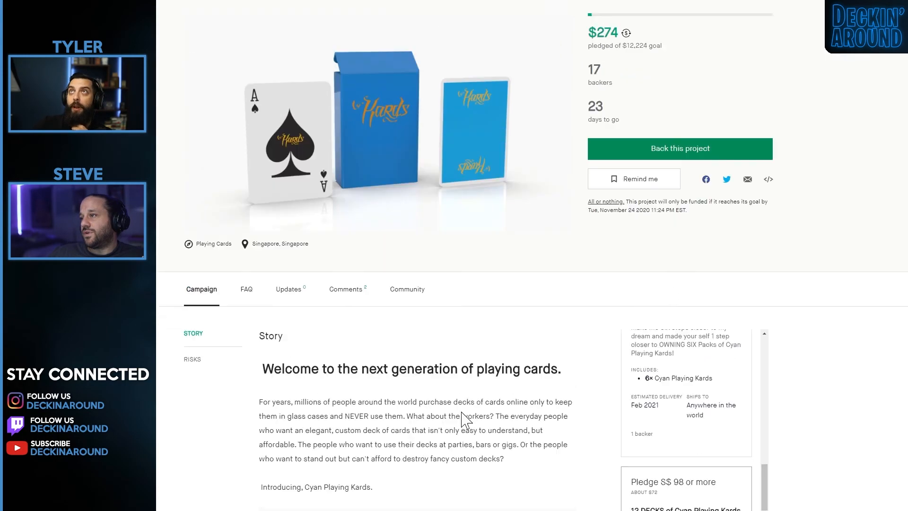
{"action": "scroll", "scroll_direction": "down", "scroll_amount": 3}
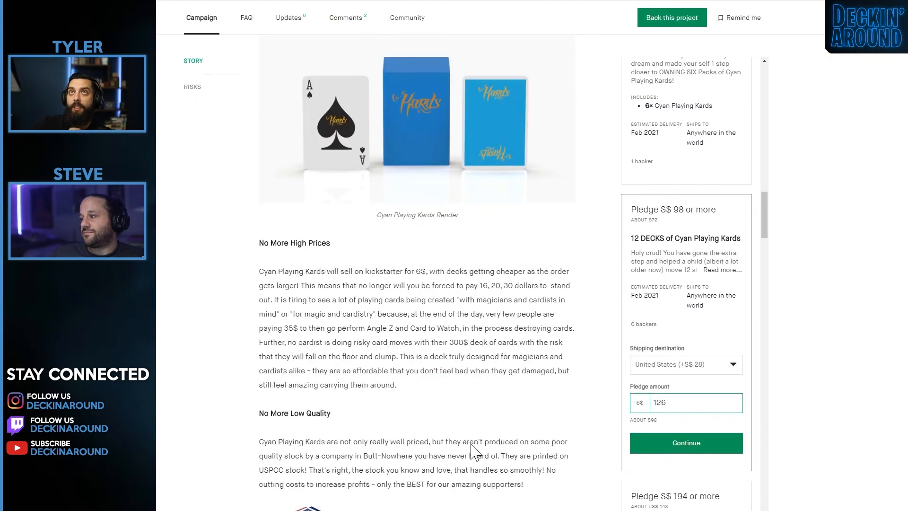
{"action": "scroll", "scroll_direction": "down", "scroll_amount": 3}
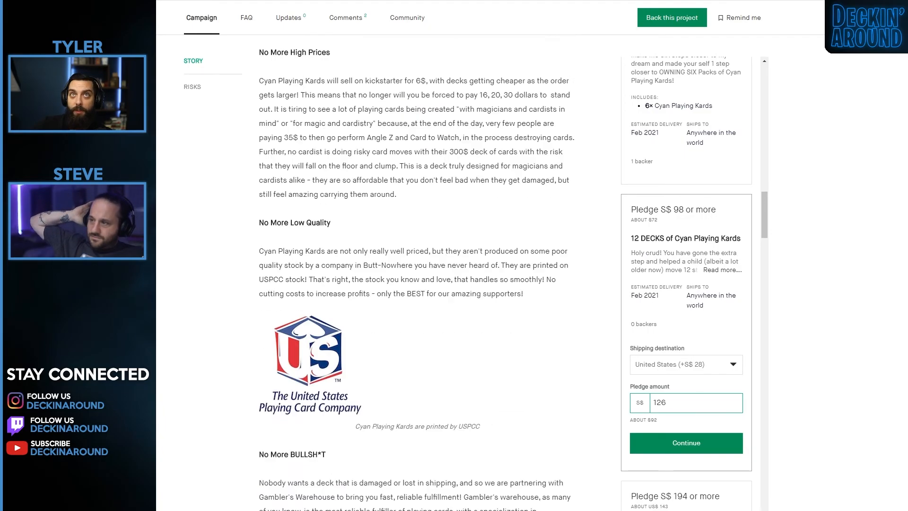
{"action": "scroll", "scroll_direction": "down", "scroll_amount": 3}
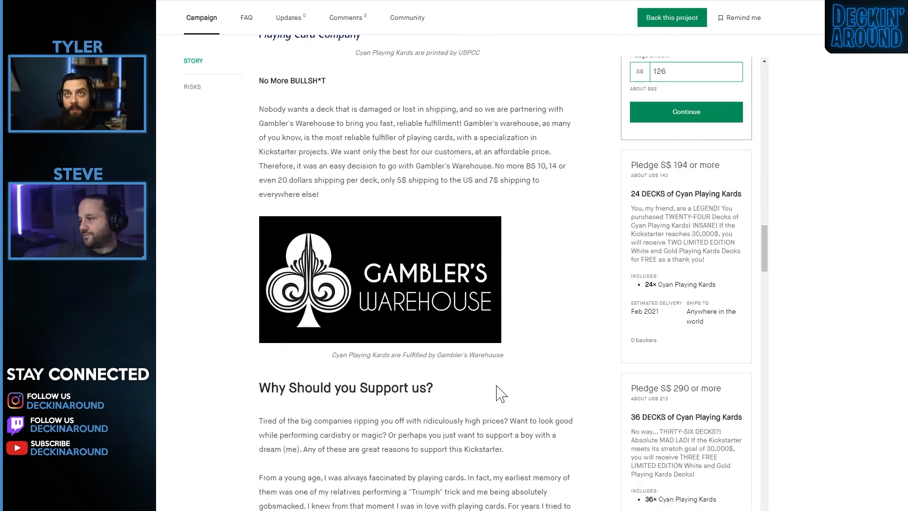
{"action": "scroll", "scroll_direction": "down", "scroll_amount": 3}
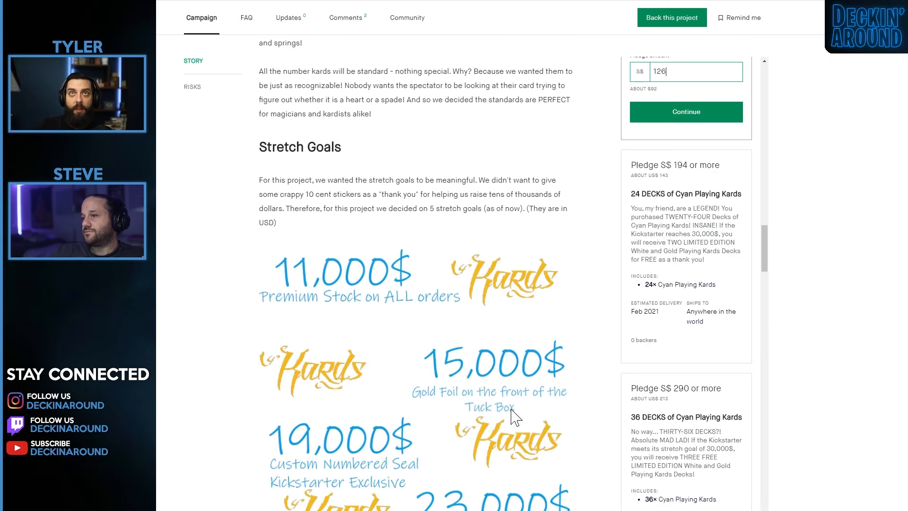
{"action": "scroll", "scroll_direction": "down", "scroll_amount": 3}
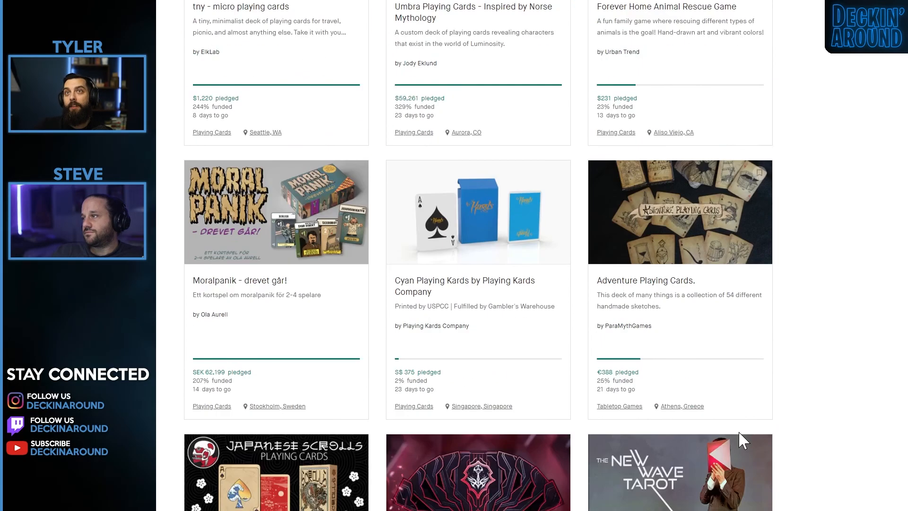
{"action": "scroll", "scroll_direction": "down", "scroll_amount": 3}
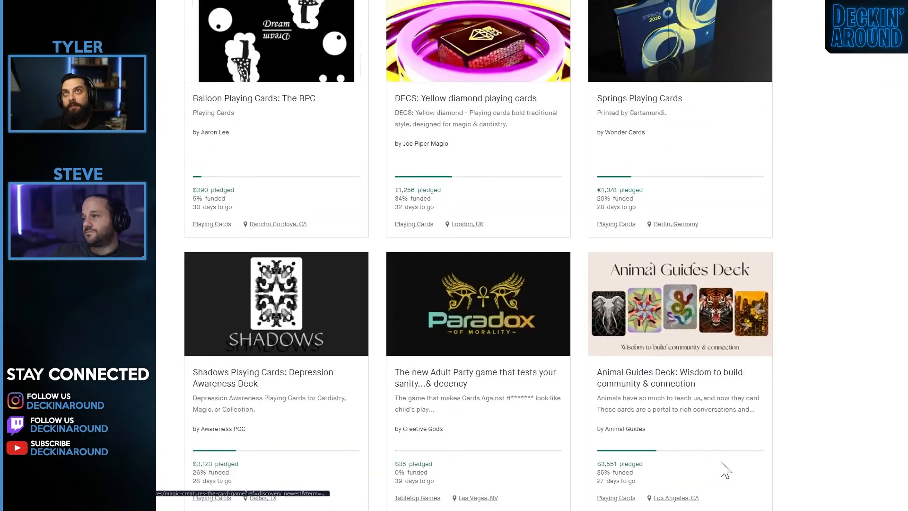
{"action": "scroll", "scroll_direction": "up", "scroll_amount": 3}
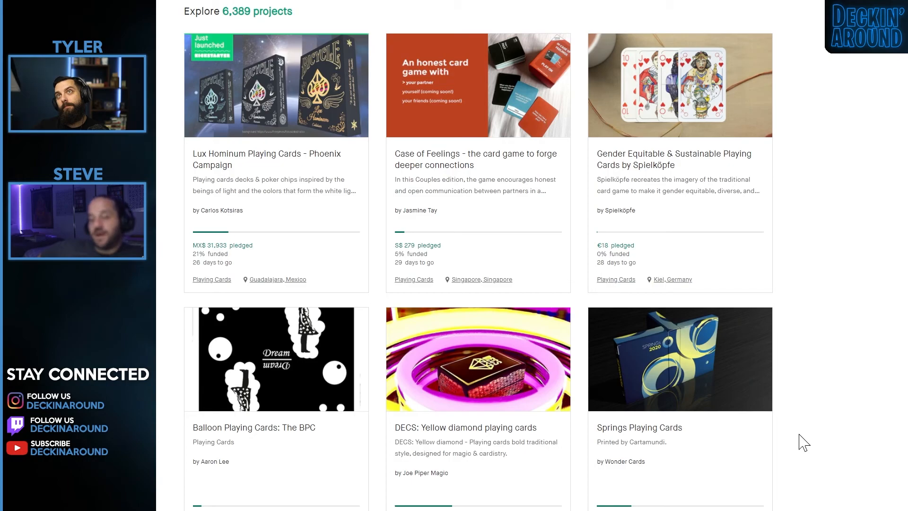
{"action": "scroll", "scroll_direction": "down", "scroll_amount": 3}
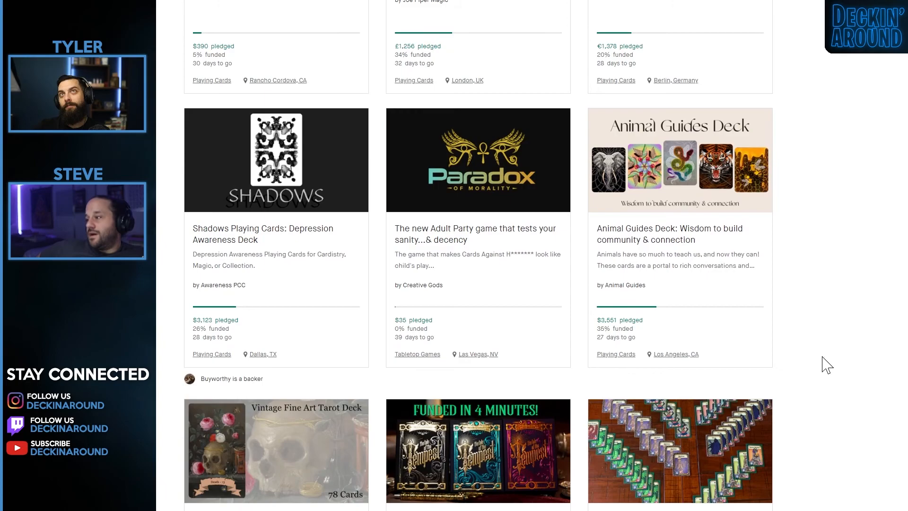
{"action": "scroll", "scroll_direction": "down", "scroll_amount": 3}
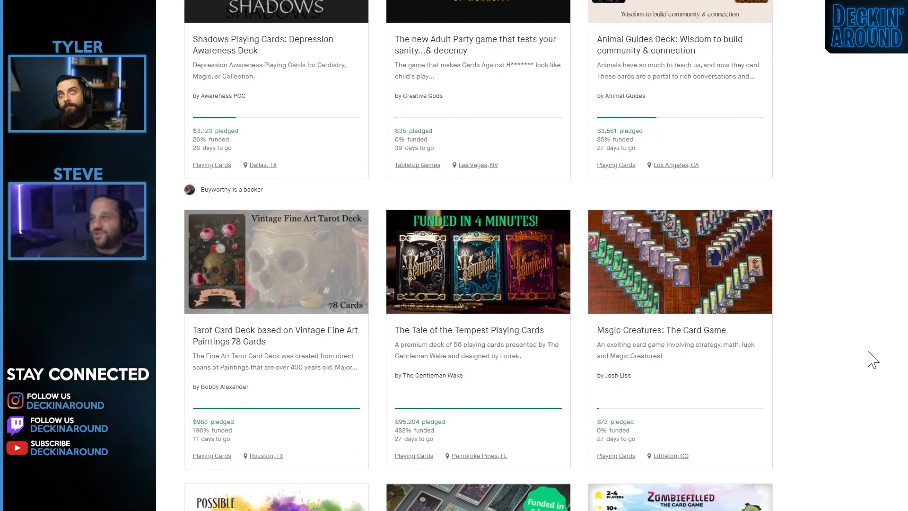
{"action": "scroll", "scroll_direction": "down", "scroll_amount": 3}
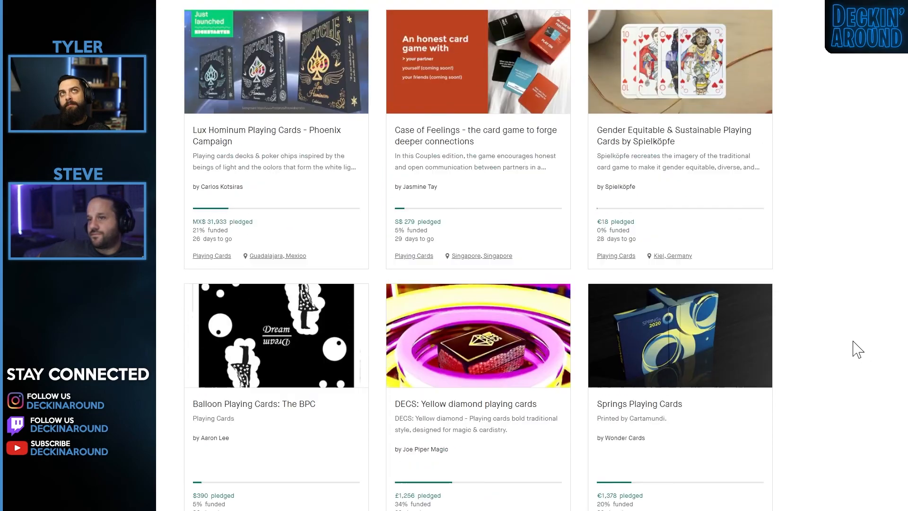
{"action": "scroll", "scroll_direction": "down", "scroll_amount": 3}
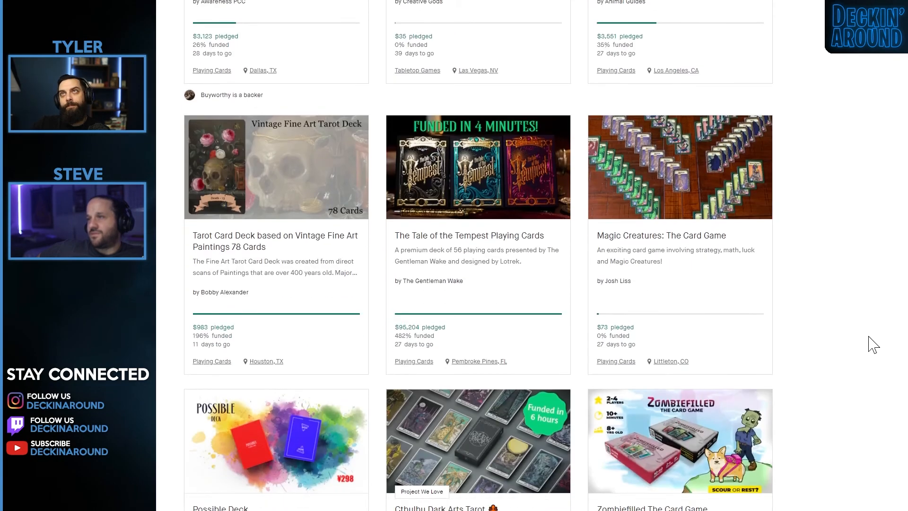
{"action": "scroll", "scroll_direction": "down", "scroll_amount": 3}
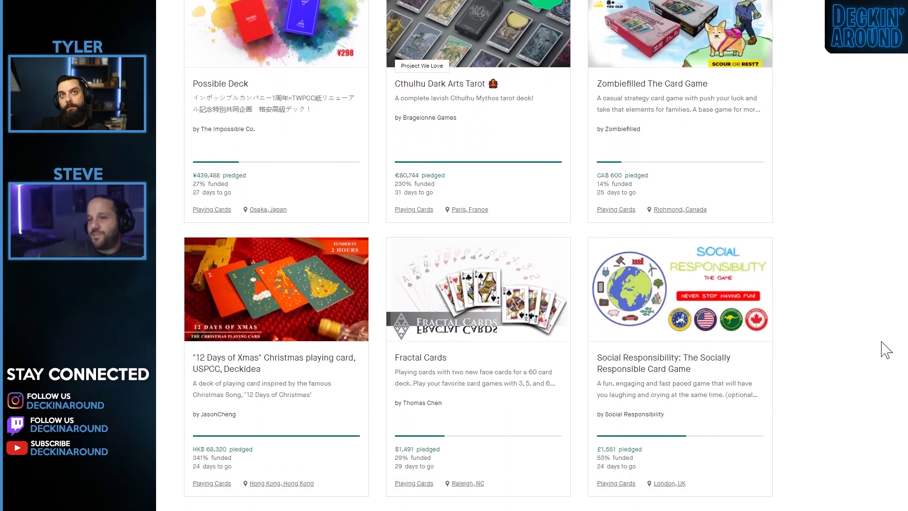
{"action": "scroll", "scroll_direction": "down", "scroll_amount": 3}
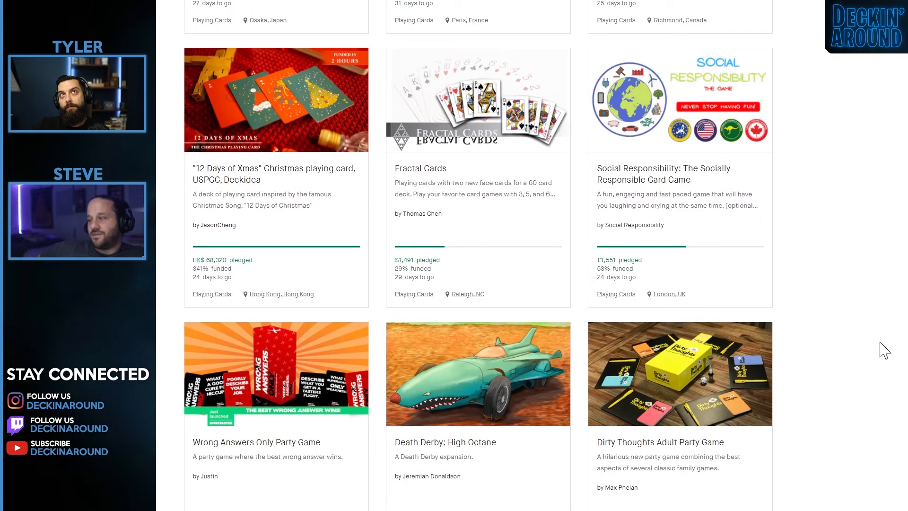
{"action": "scroll", "scroll_direction": "down", "scroll_amount": 3}
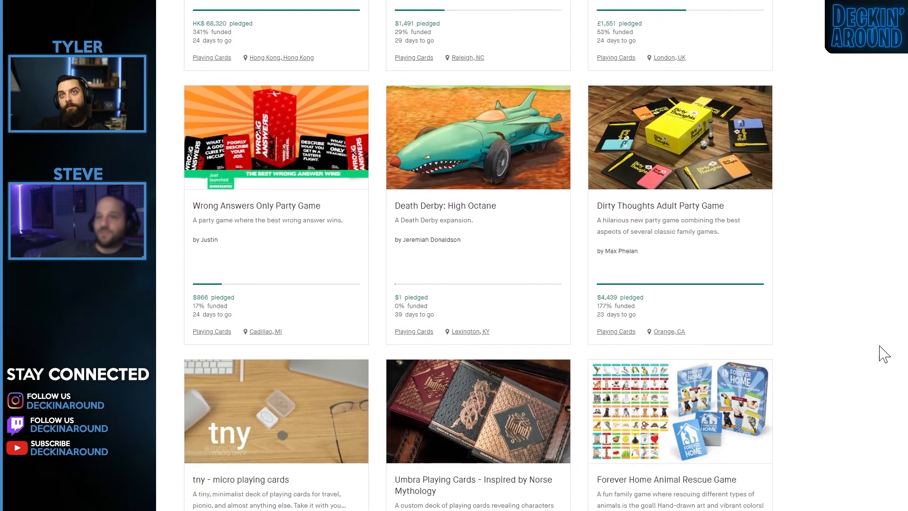
{"action": "scroll", "scroll_direction": "down", "scroll_amount": 3}
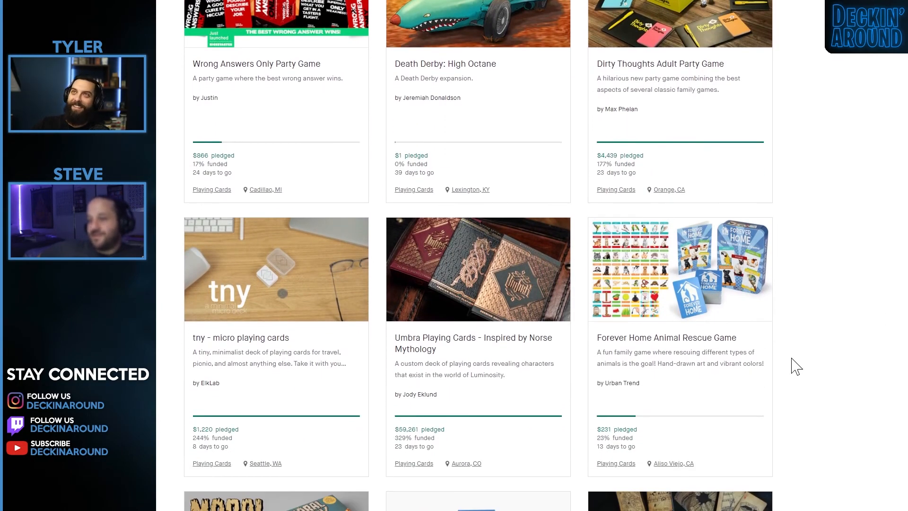
{"action": "scroll", "scroll_direction": "down", "scroll_amount": 3}
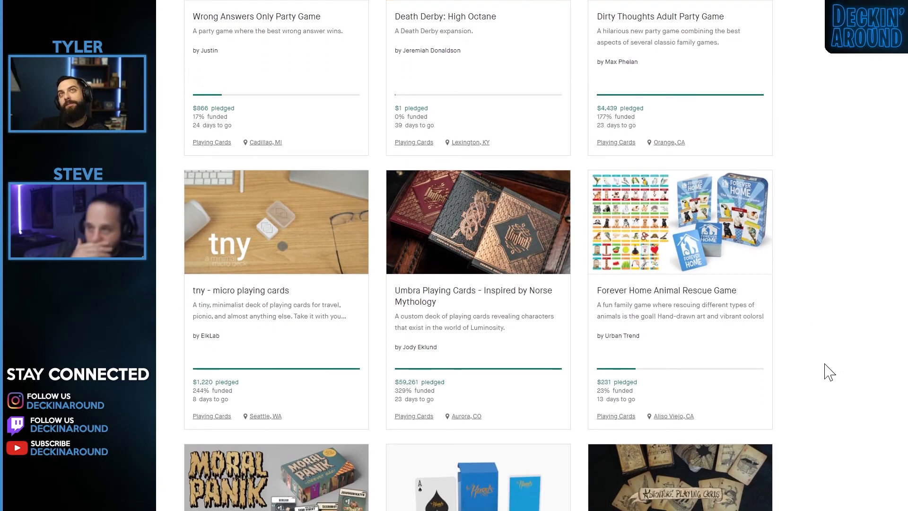
{"action": "scroll", "scroll_direction": "down", "scroll_amount": 3}
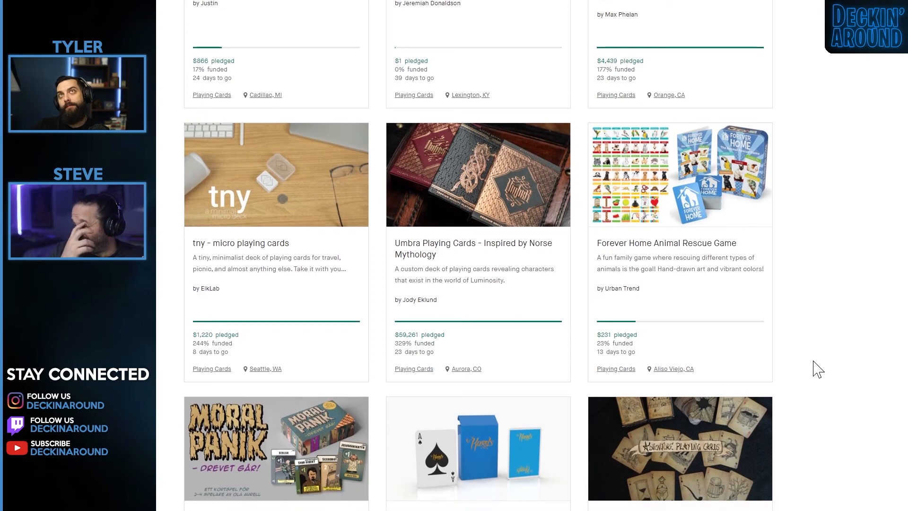
{"action": "scroll", "scroll_direction": "down", "scroll_amount": 3}
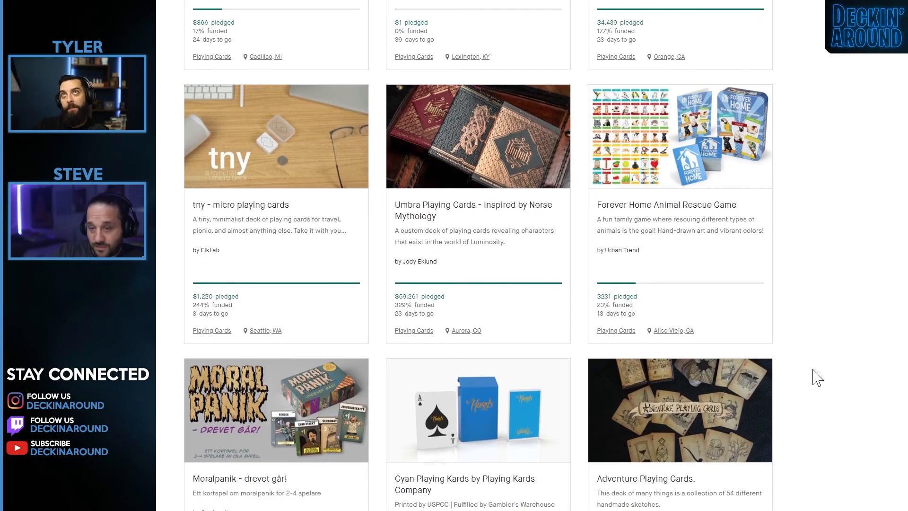
{"action": "scroll", "scroll_direction": "down", "scroll_amount": 3}
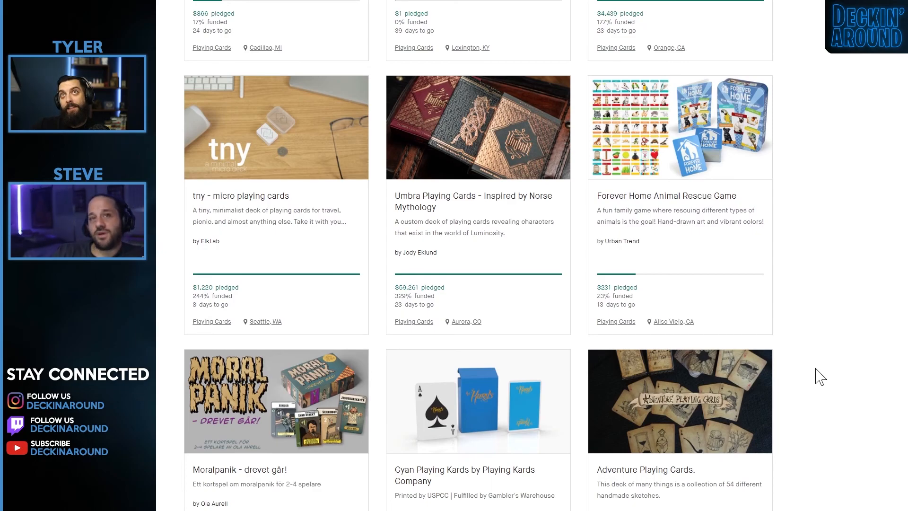
{"action": "scroll", "scroll_direction": "down", "scroll_amount": 3}
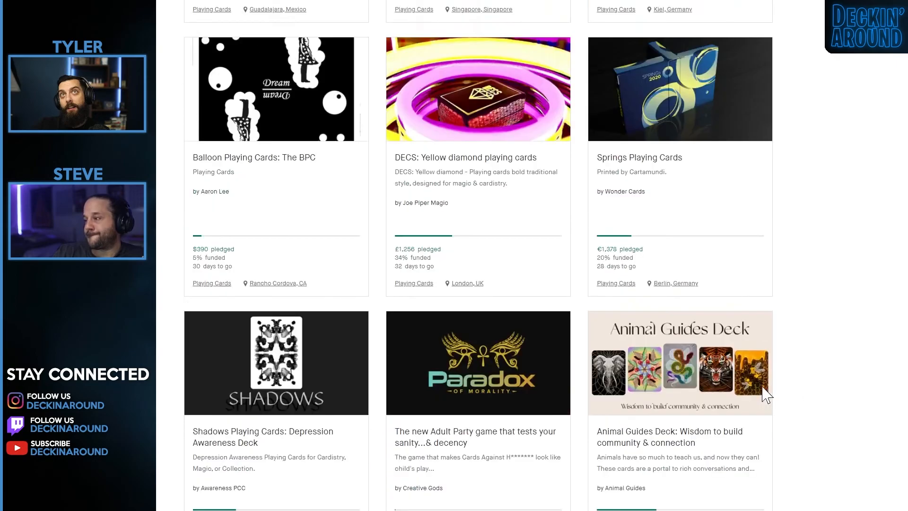
Revisit campaigns, then return to the top of the 6,389 results, starting with Lux Hominum
{"action": "scroll", "scroll_direction": "up", "scroll_amount": 3}
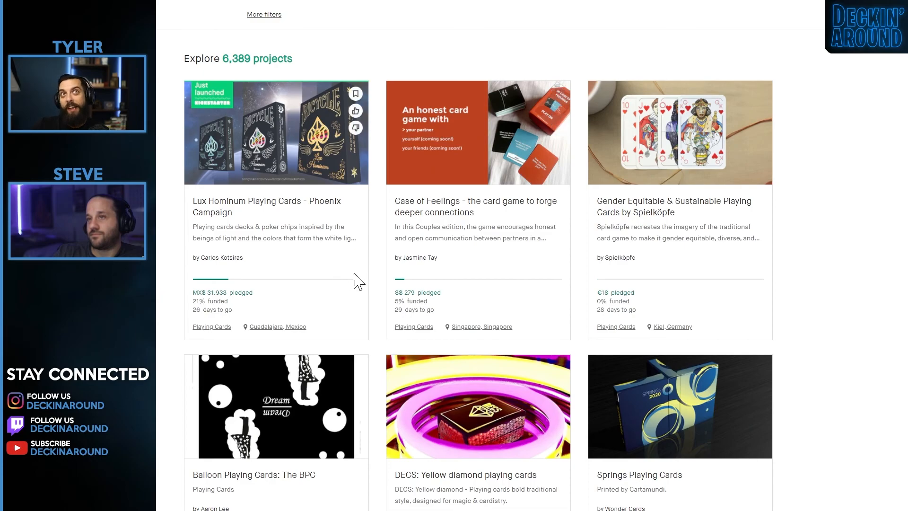
{"action": "scroll", "scroll_direction": "down", "scroll_amount": 3}
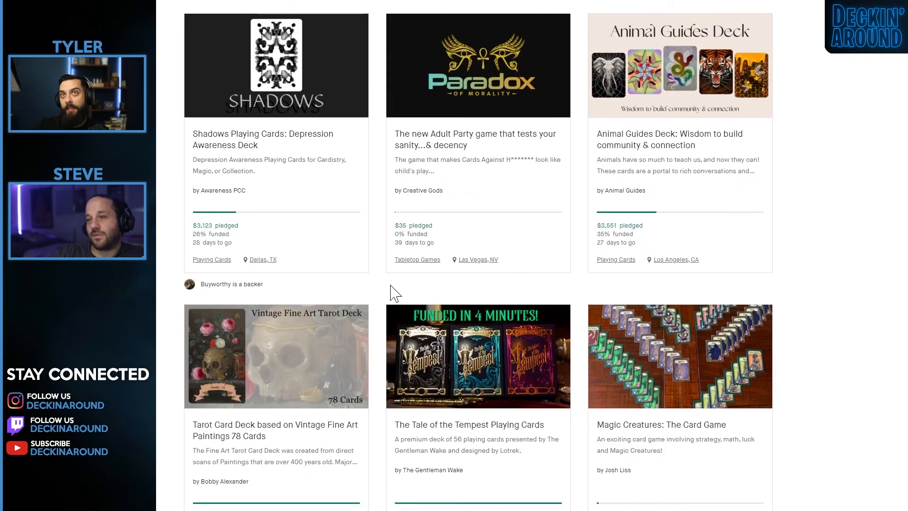
{"action": "scroll", "scroll_direction": "down", "scroll_amount": 3}
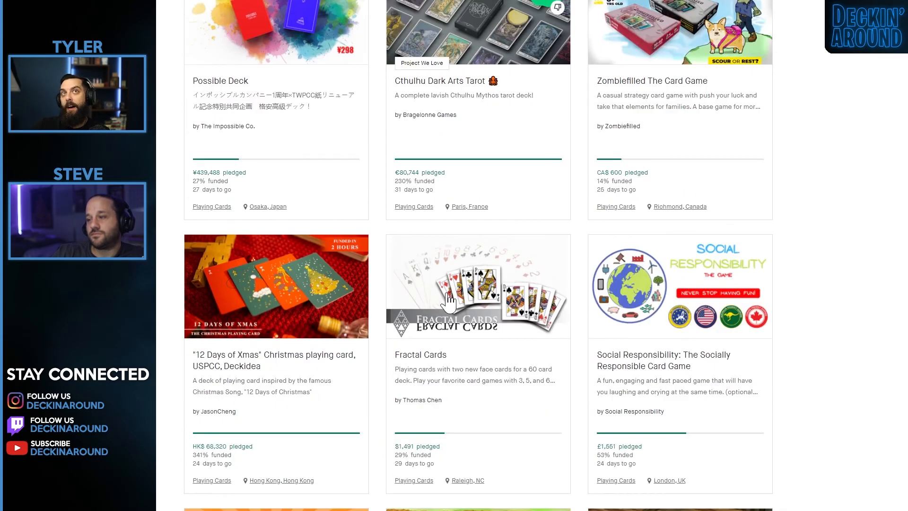
{"action": "scroll", "scroll_direction": "down", "scroll_amount": 3}
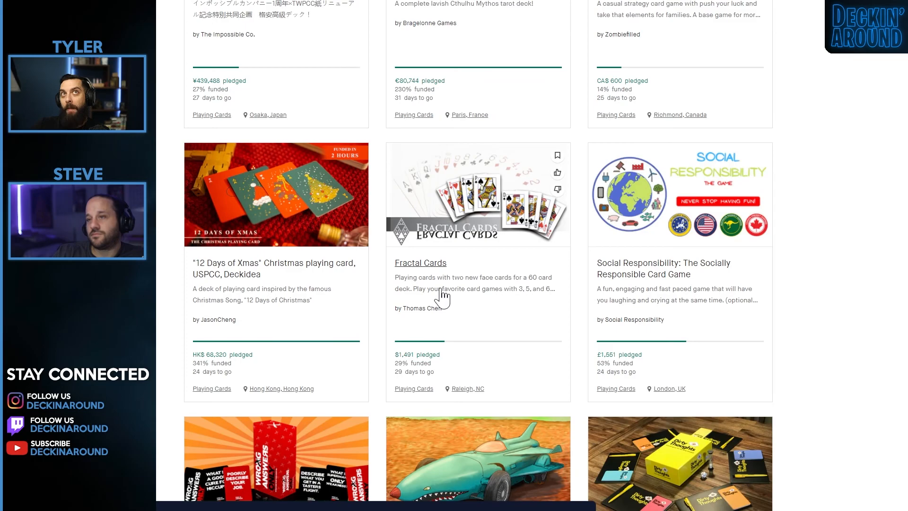
{"action": "mouse_move", "coordinate": [449, 289]}
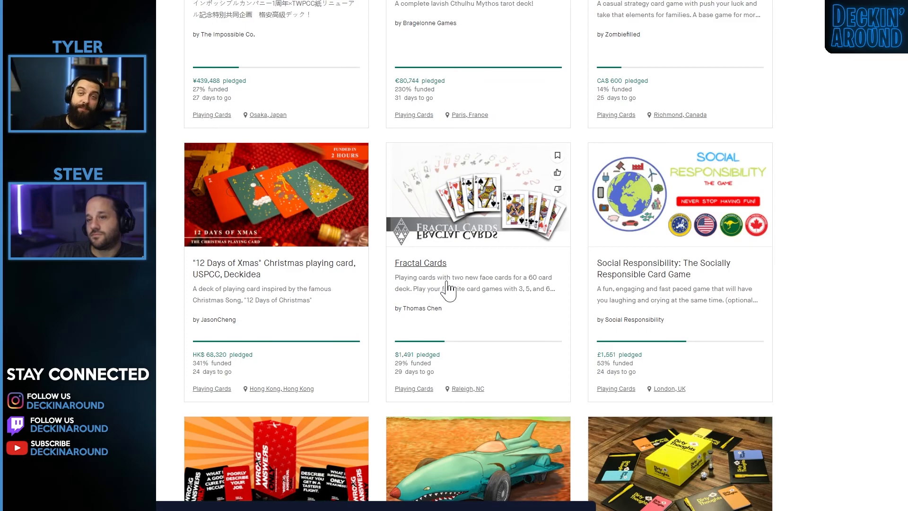
{"action": "scroll", "scroll_direction": "down", "scroll_amount": 3}
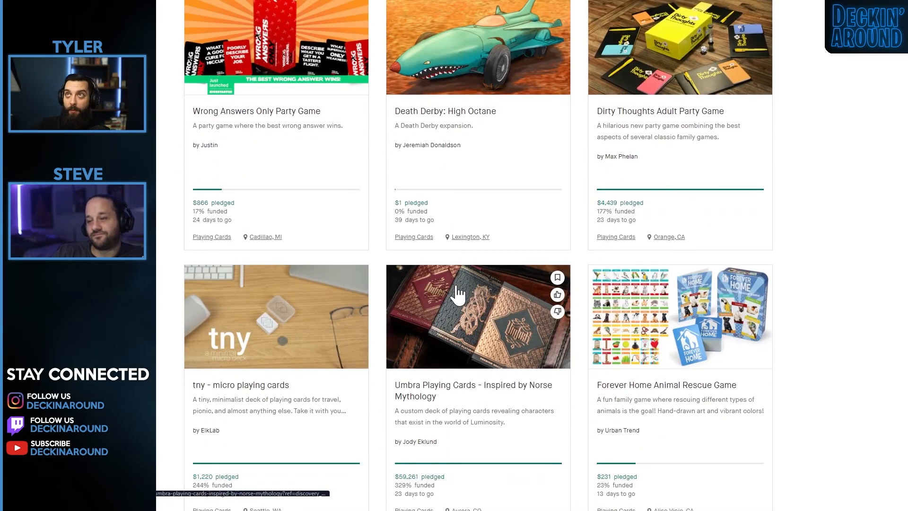
{"action": "scroll", "scroll_direction": "down", "scroll_amount": 3}
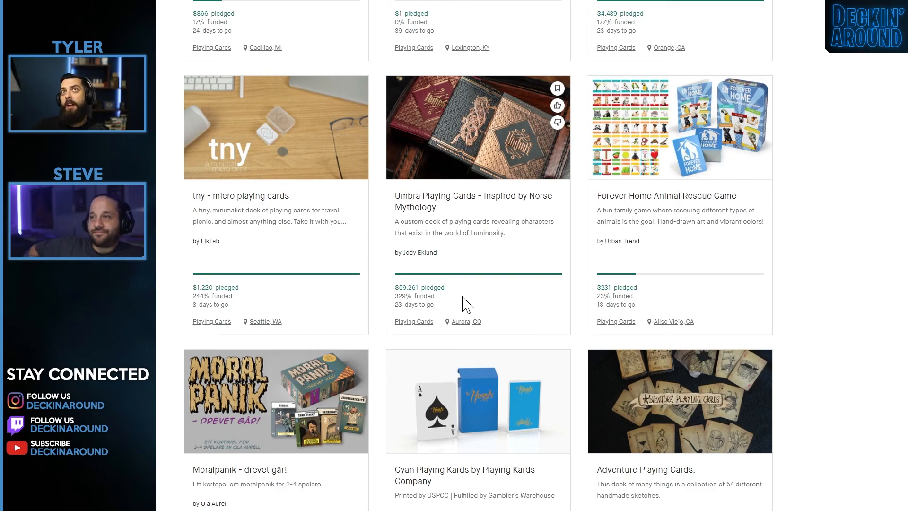
{"action": "scroll", "scroll_direction": "down", "scroll_amount": 3}
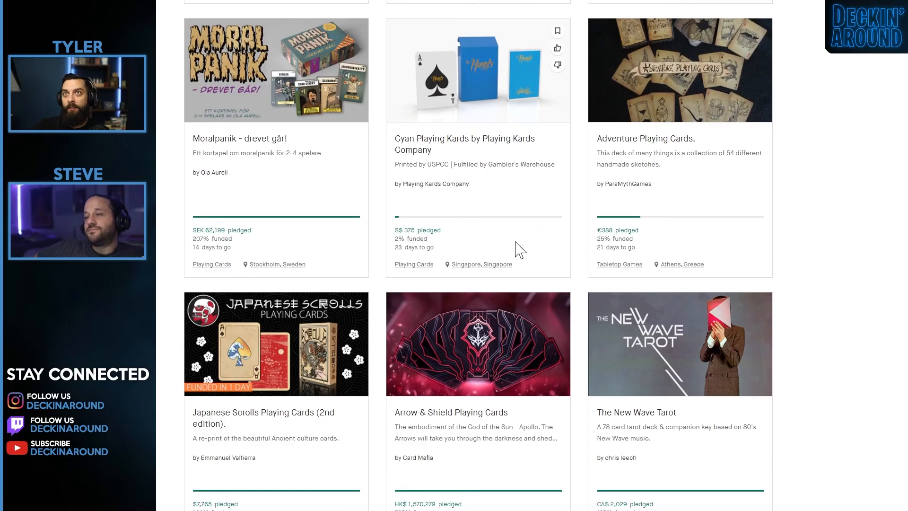
{"action": "scroll", "scroll_direction": "down", "scroll_amount": 3}
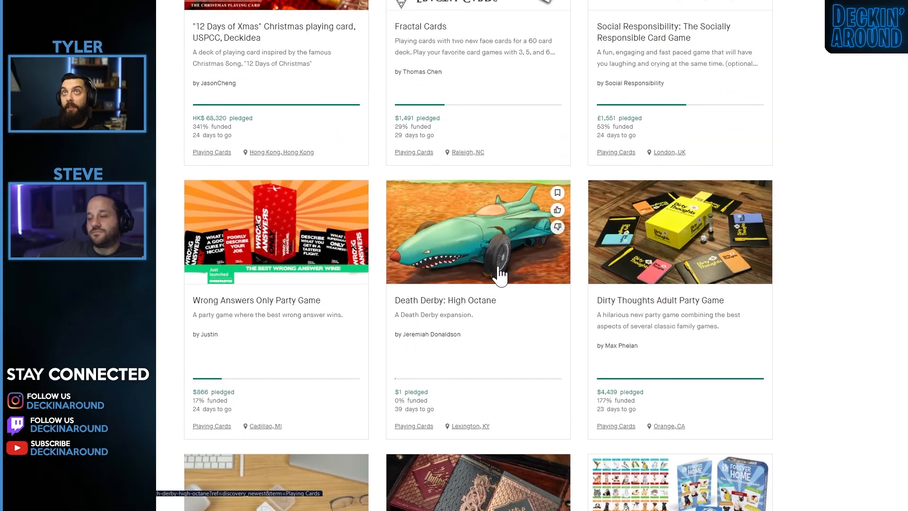
{"action": "scroll", "scroll_direction": "down", "scroll_amount": 3}
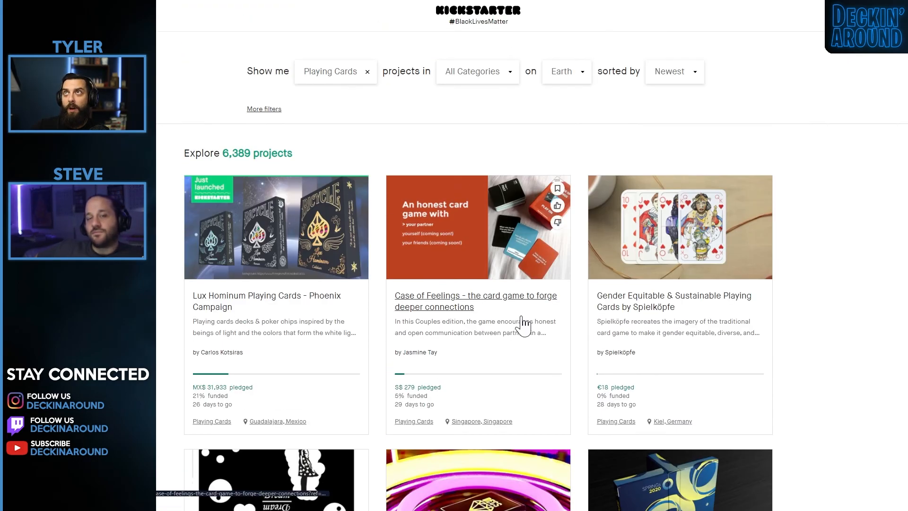
{"action": "scroll", "scroll_direction": "down", "scroll_amount": 3}
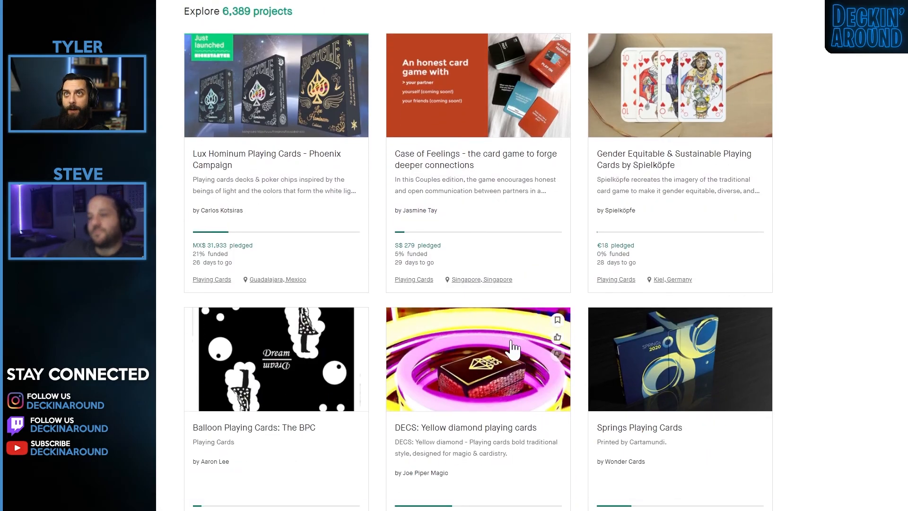